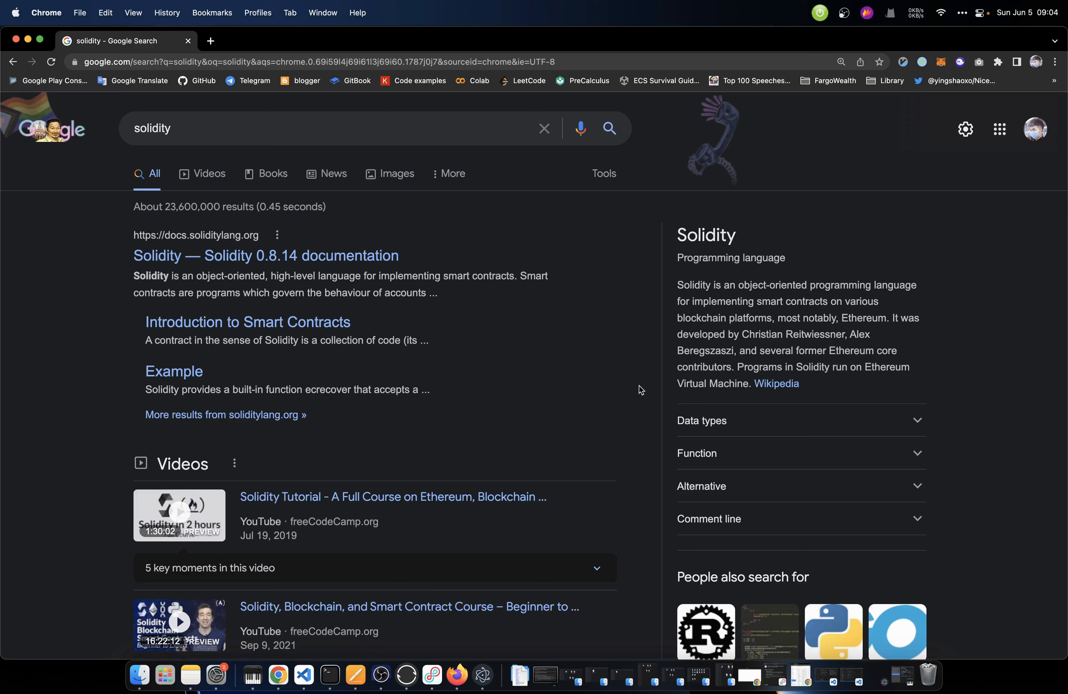
mouse_move(600, 377)
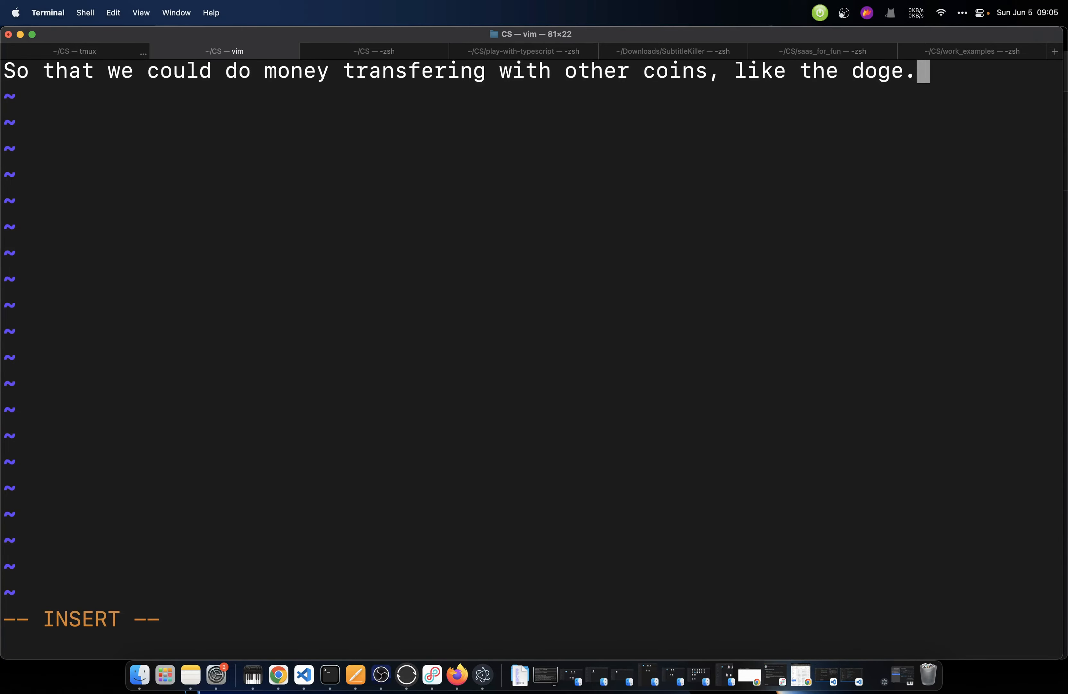
Switch to the Terminal window showing the vim note about transferring money with doge
click(279, 674)
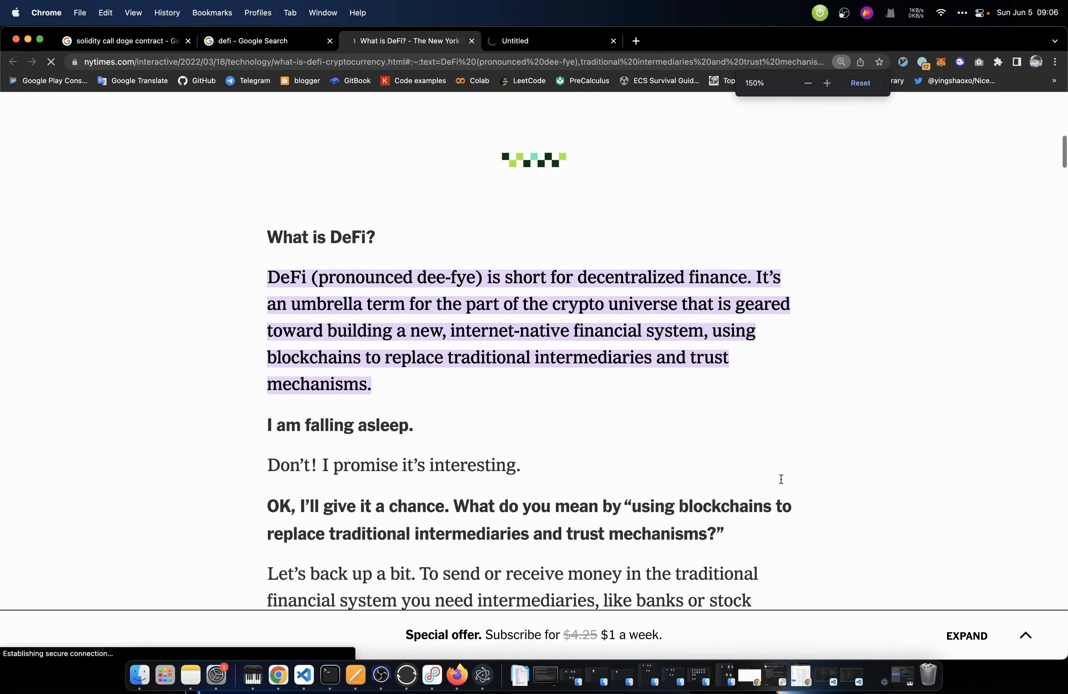
scroll(down, 3)
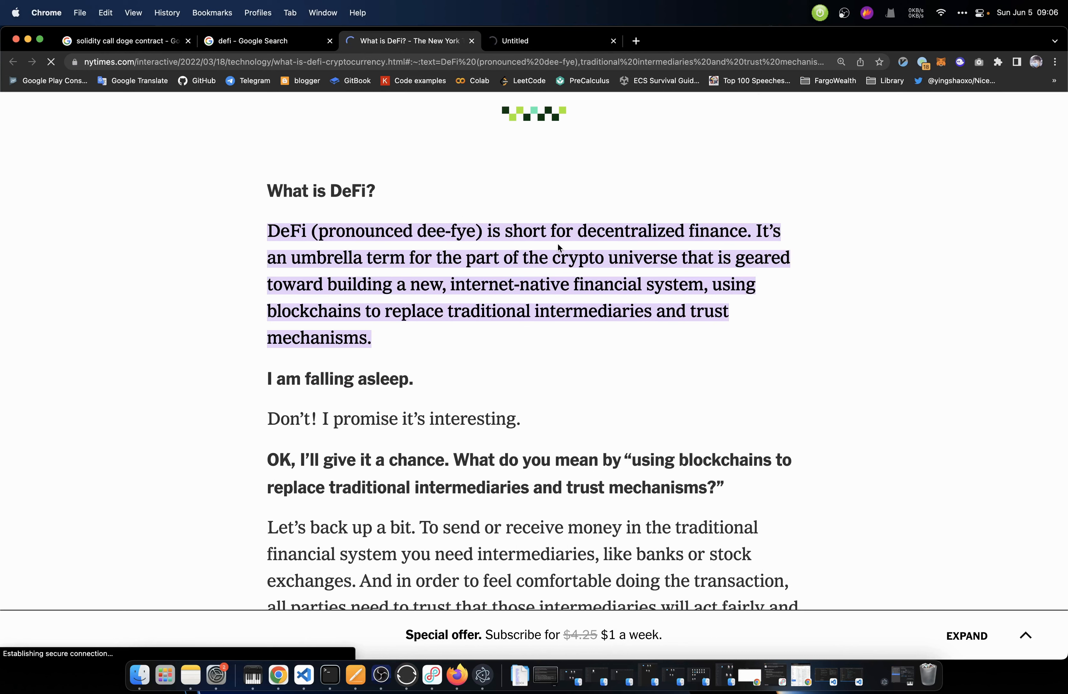
mouse_move(743, 250)
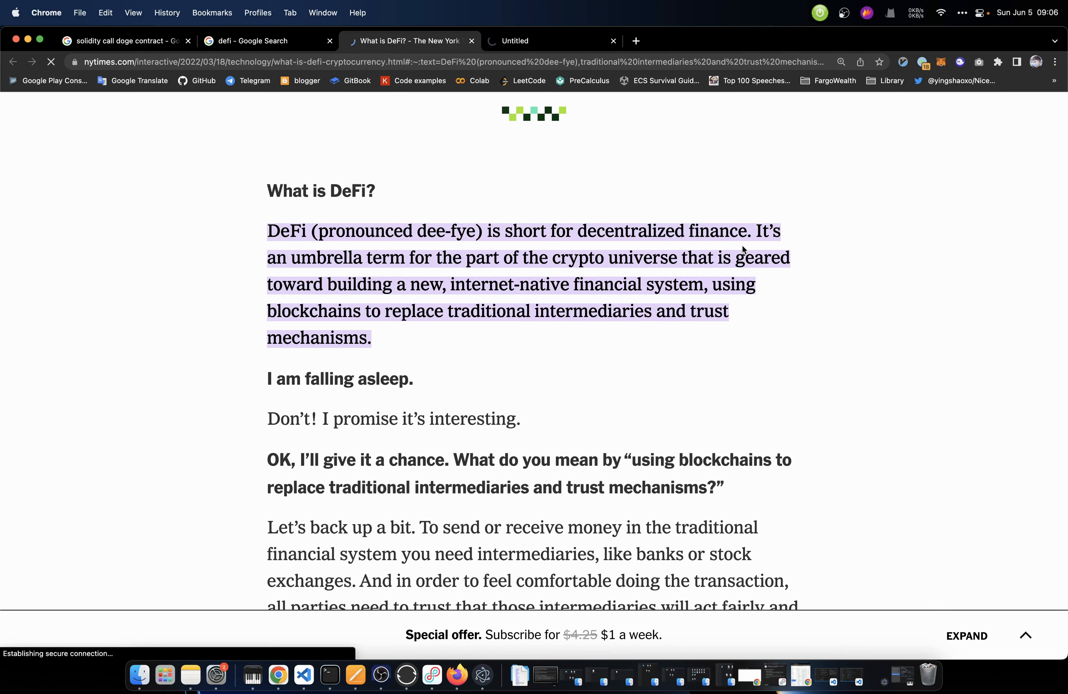
mouse_move(423, 275)
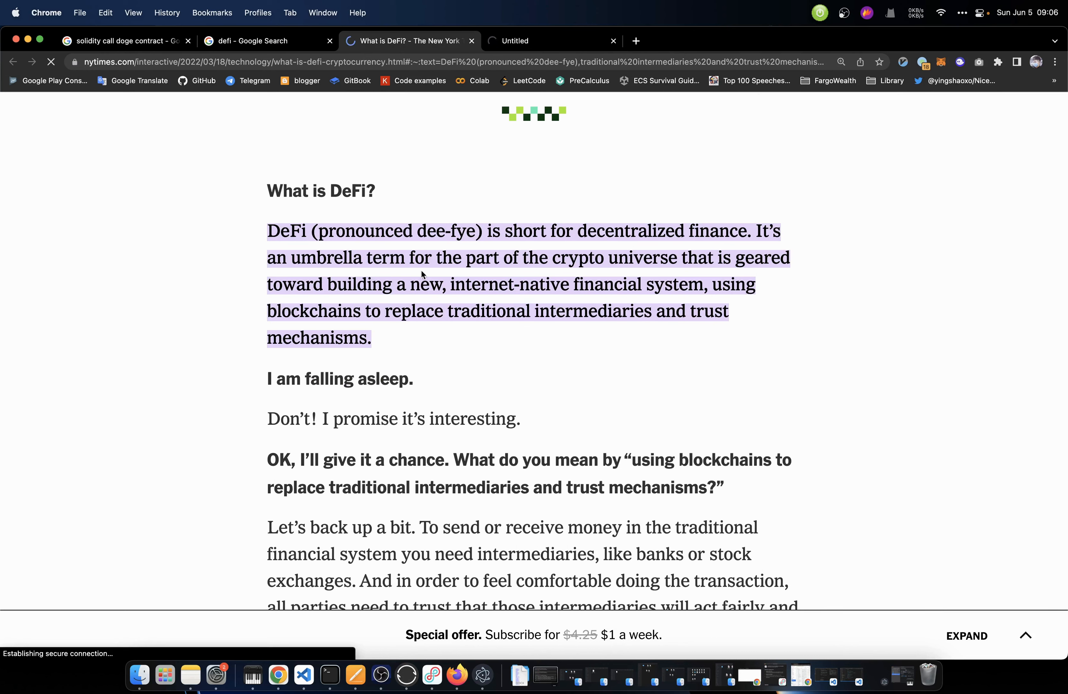
mouse_move(707, 272)
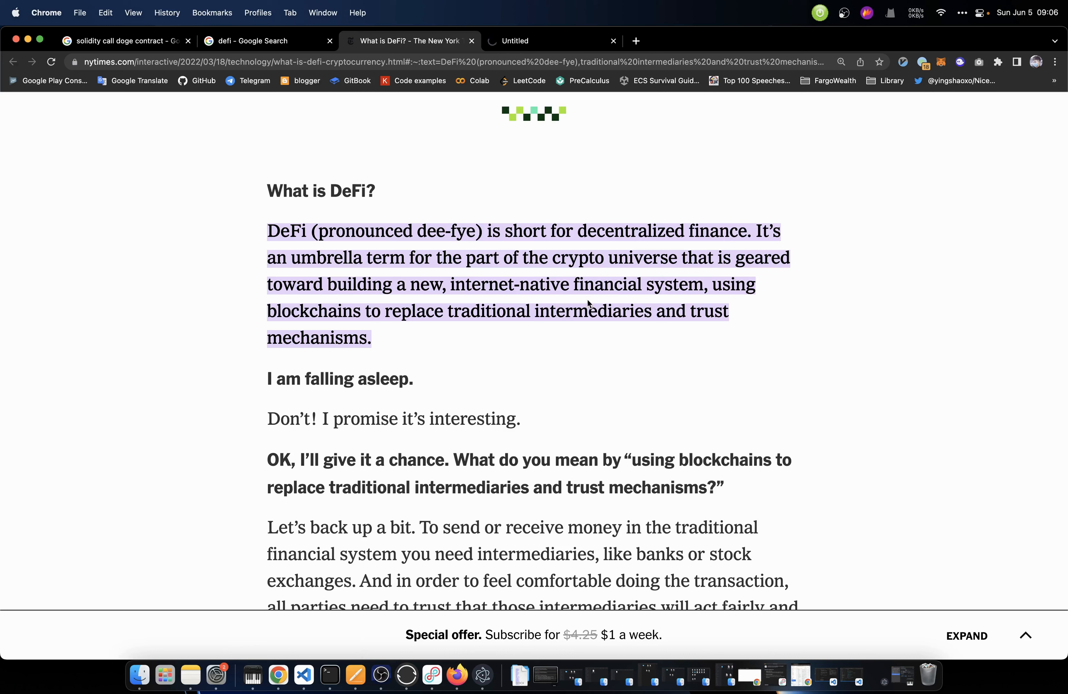
mouse_move(432, 331)
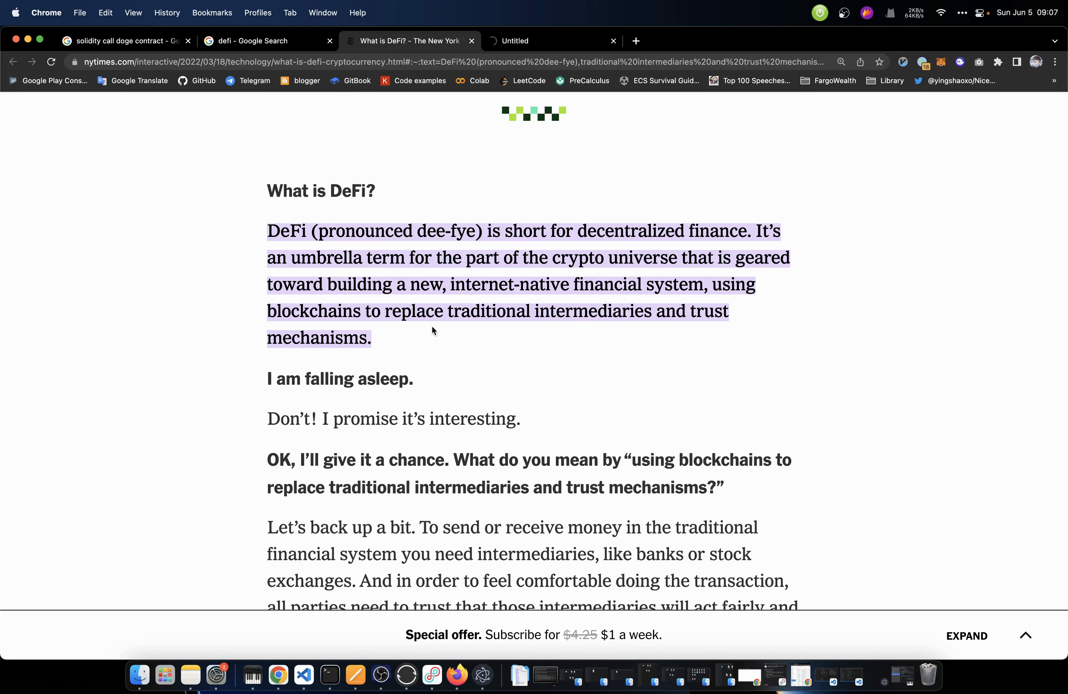
mouse_move(602, 330)
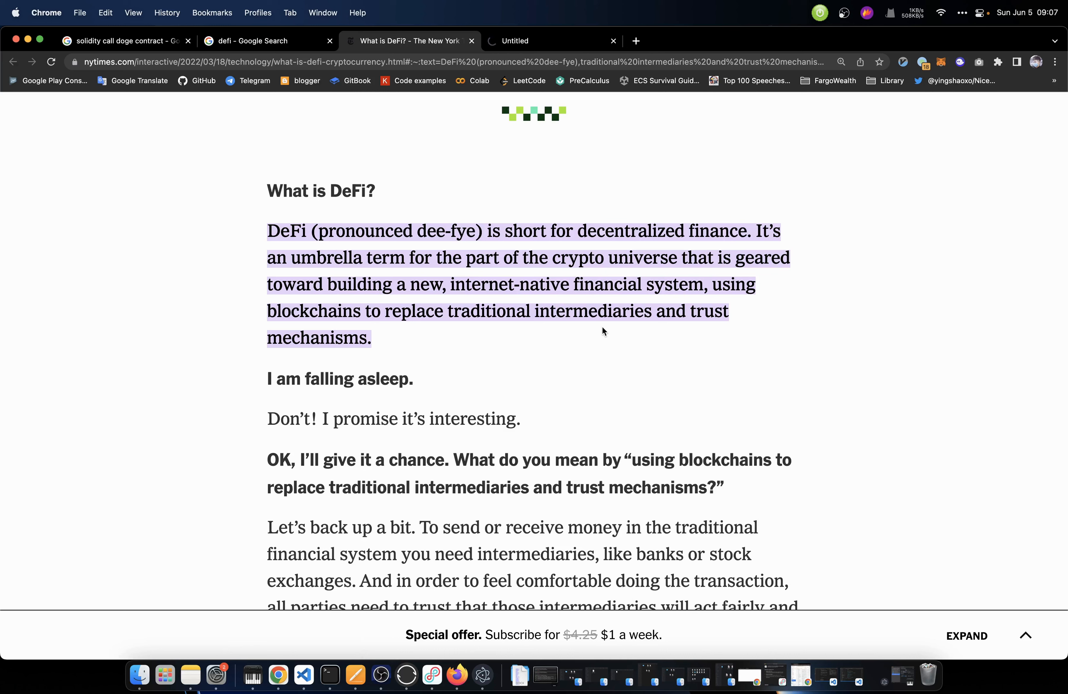
mouse_move(499, 338)
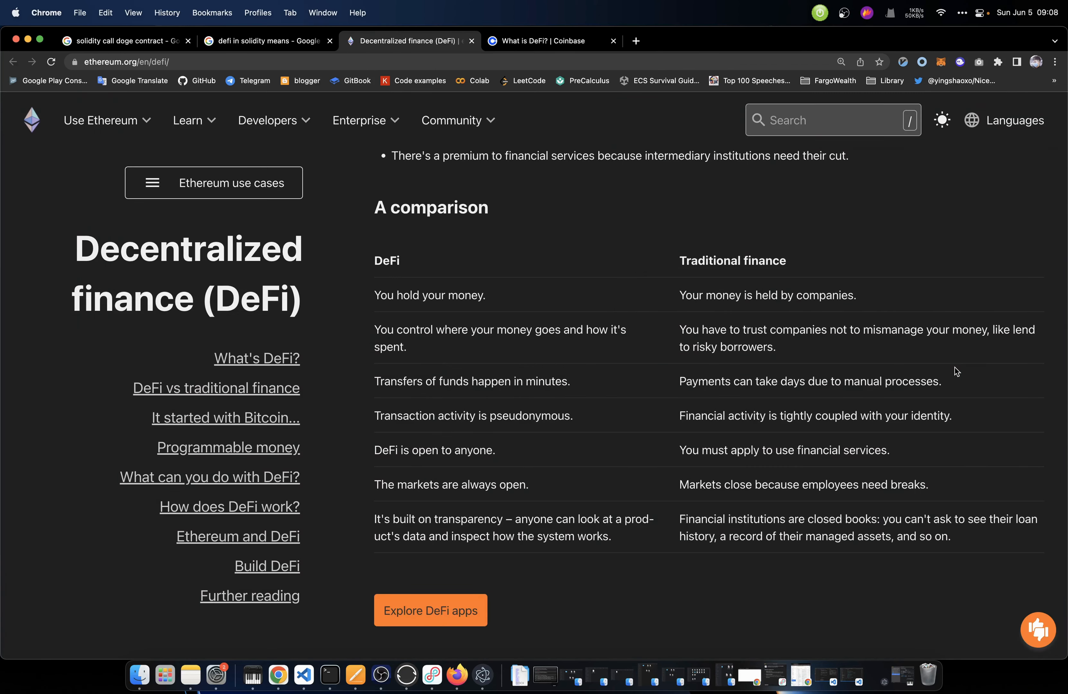
mouse_move(813, 290)
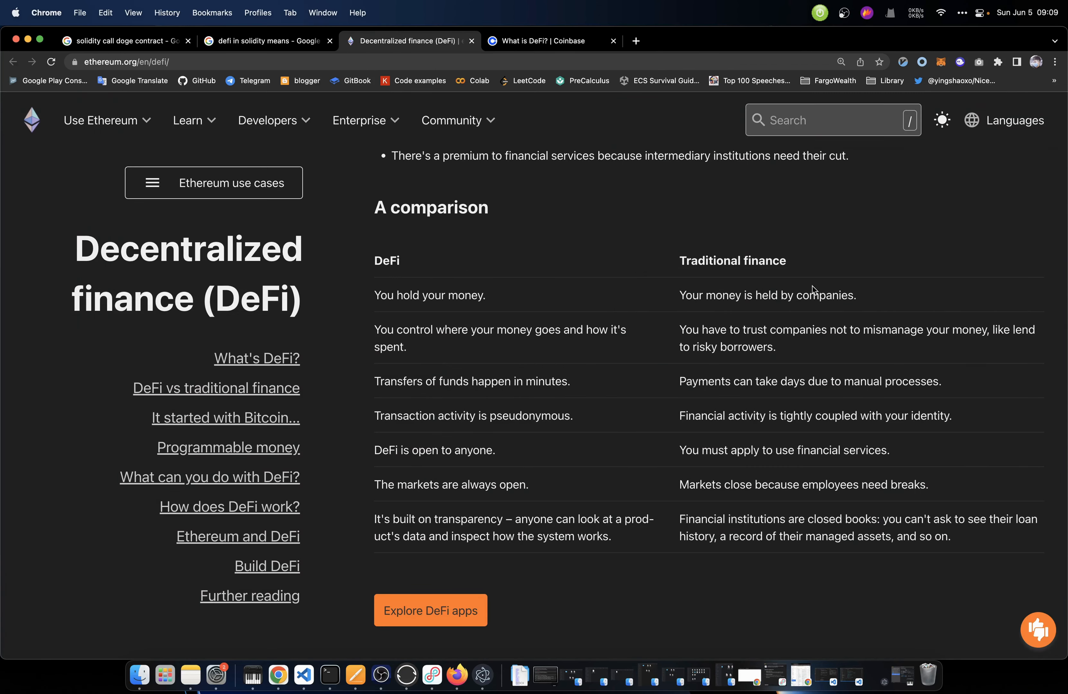
mouse_move(431, 313)
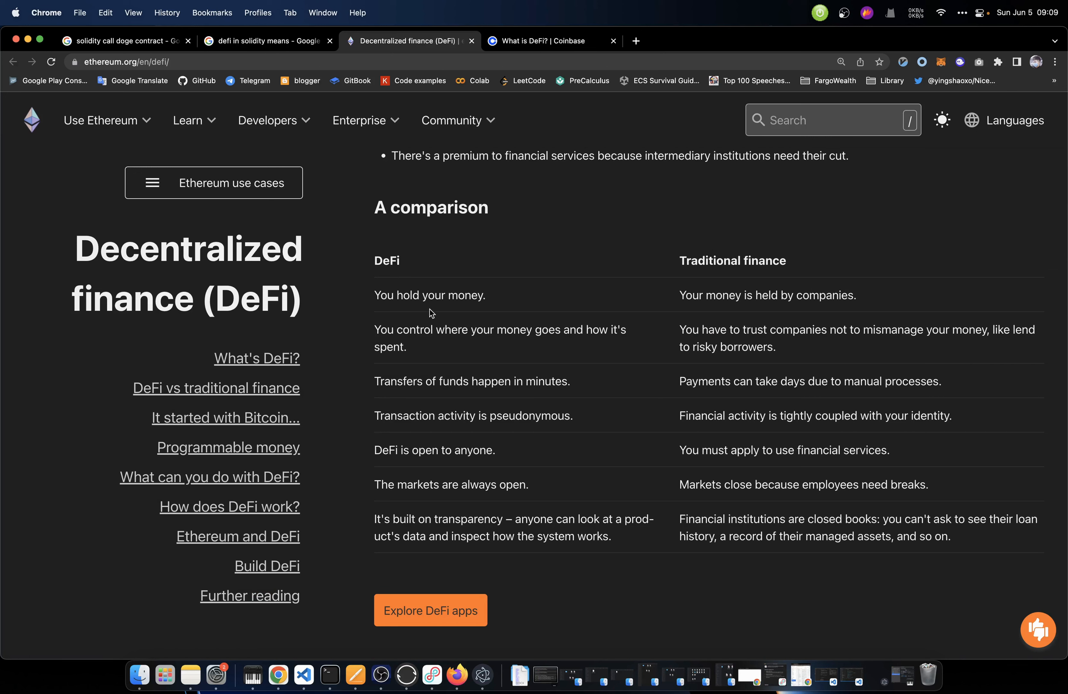
mouse_move(801, 286)
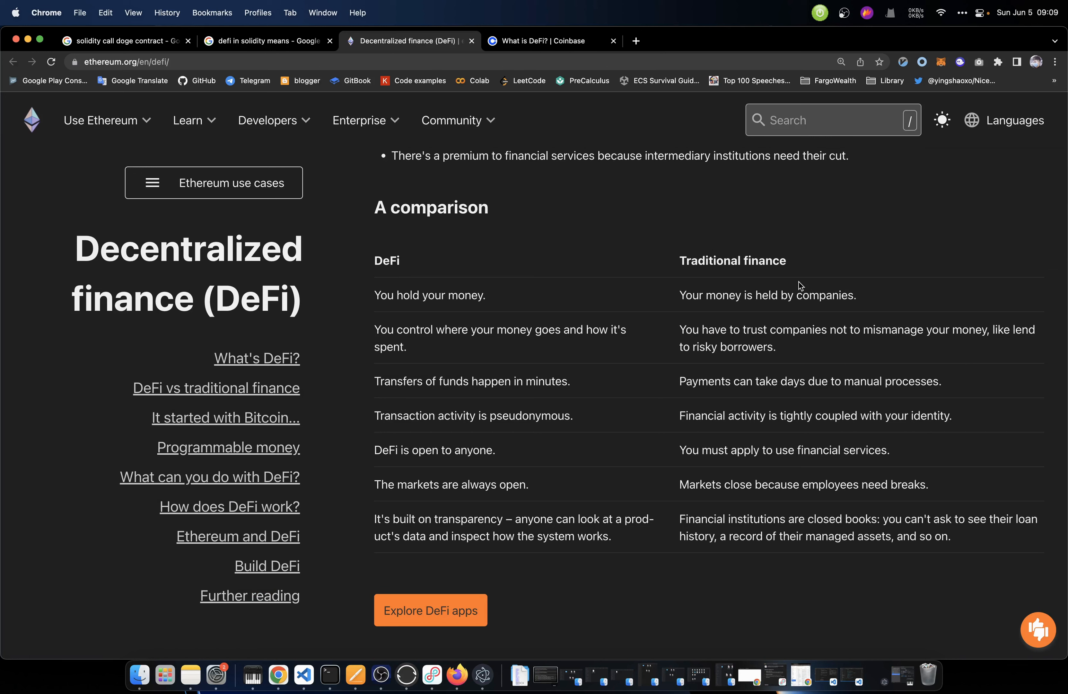
mouse_move(817, 318)
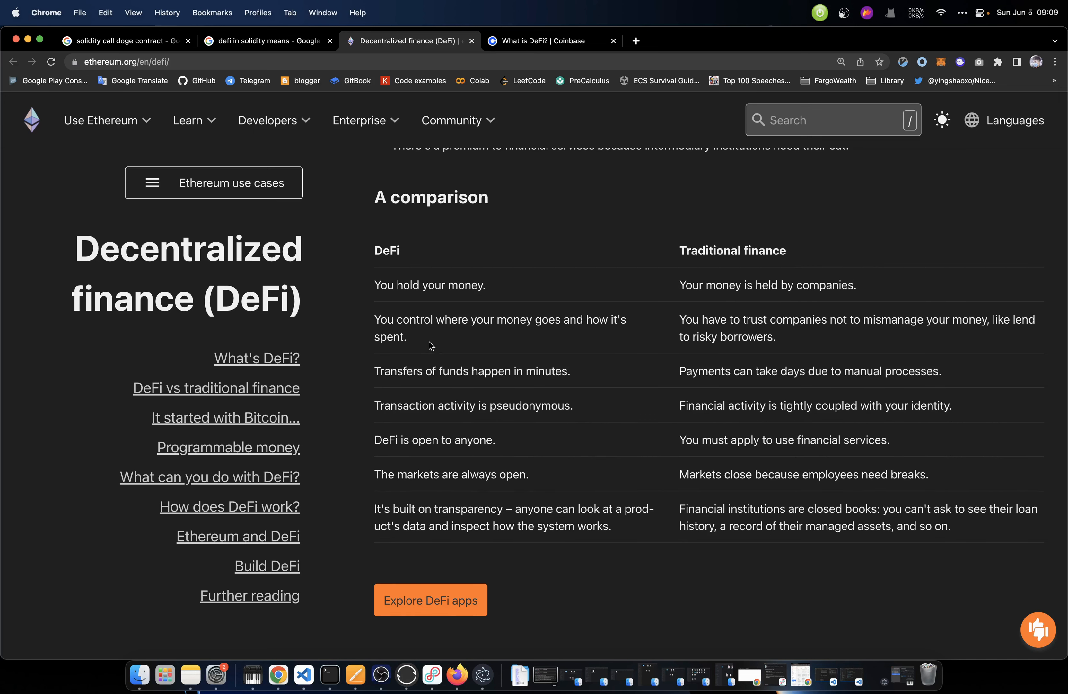
mouse_move(588, 339)
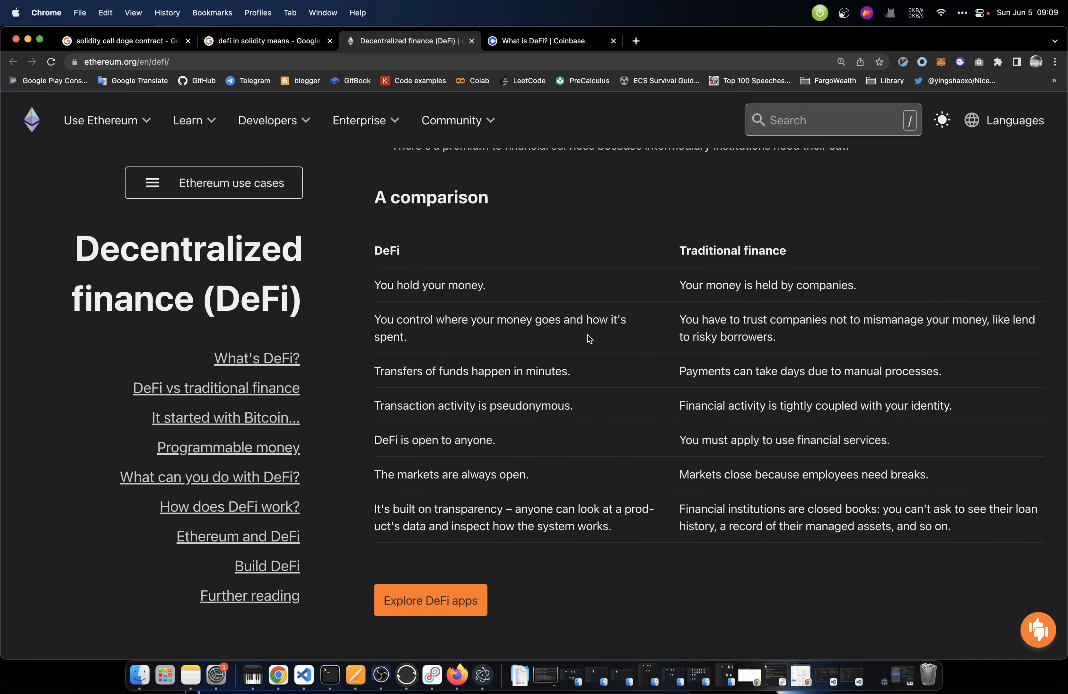
mouse_move(722, 309)
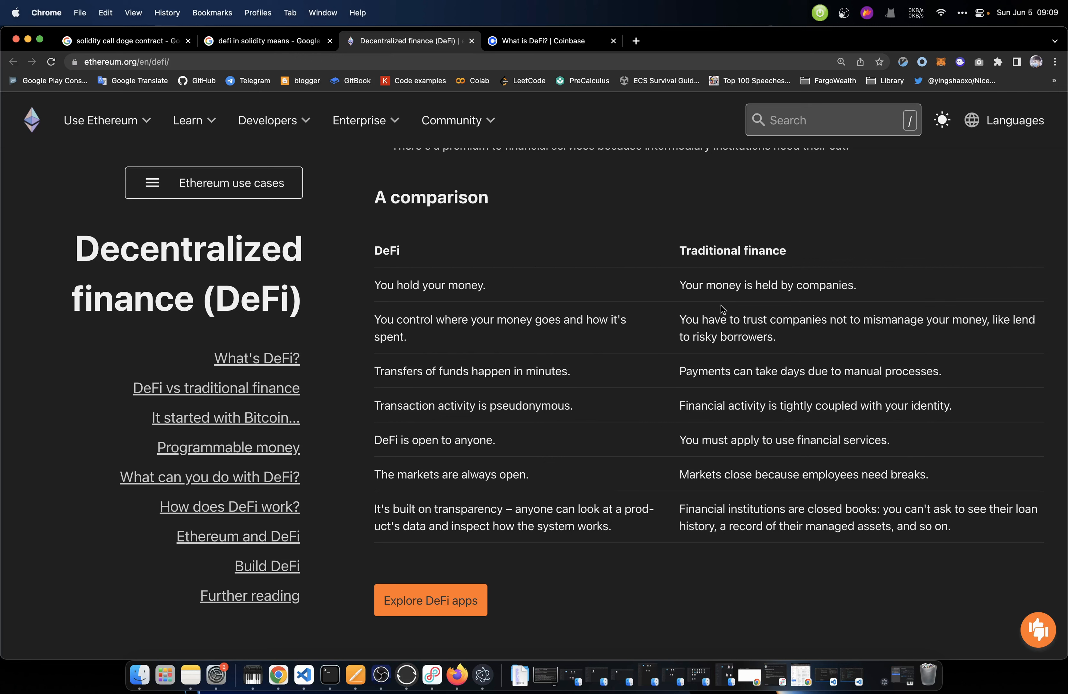
mouse_move(820, 334)
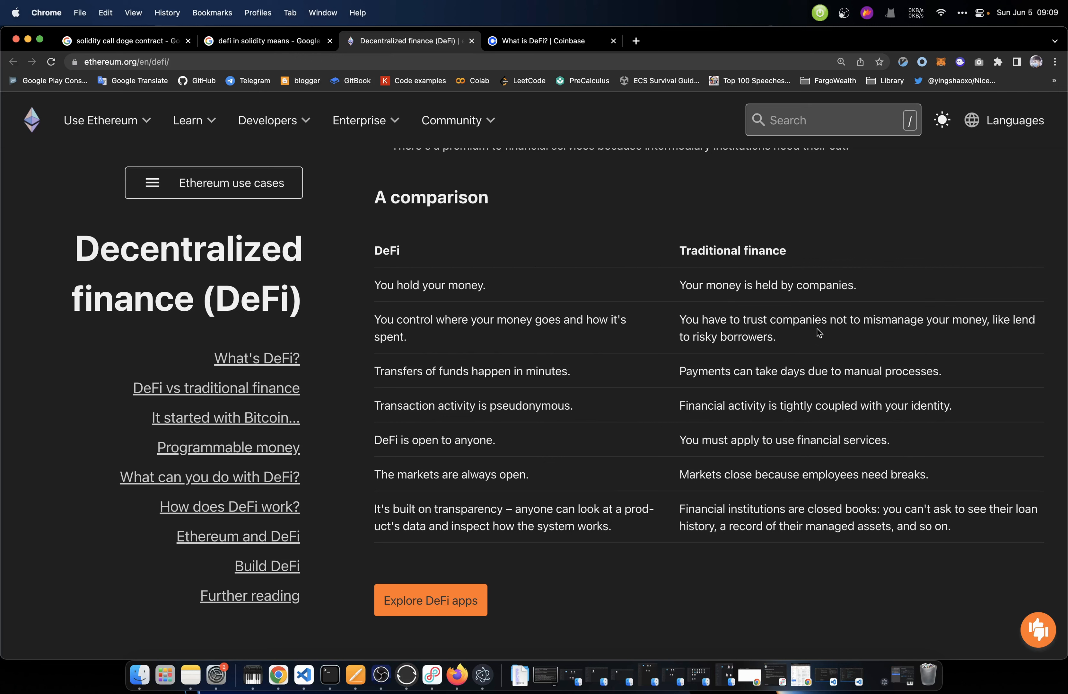
mouse_move(900, 333)
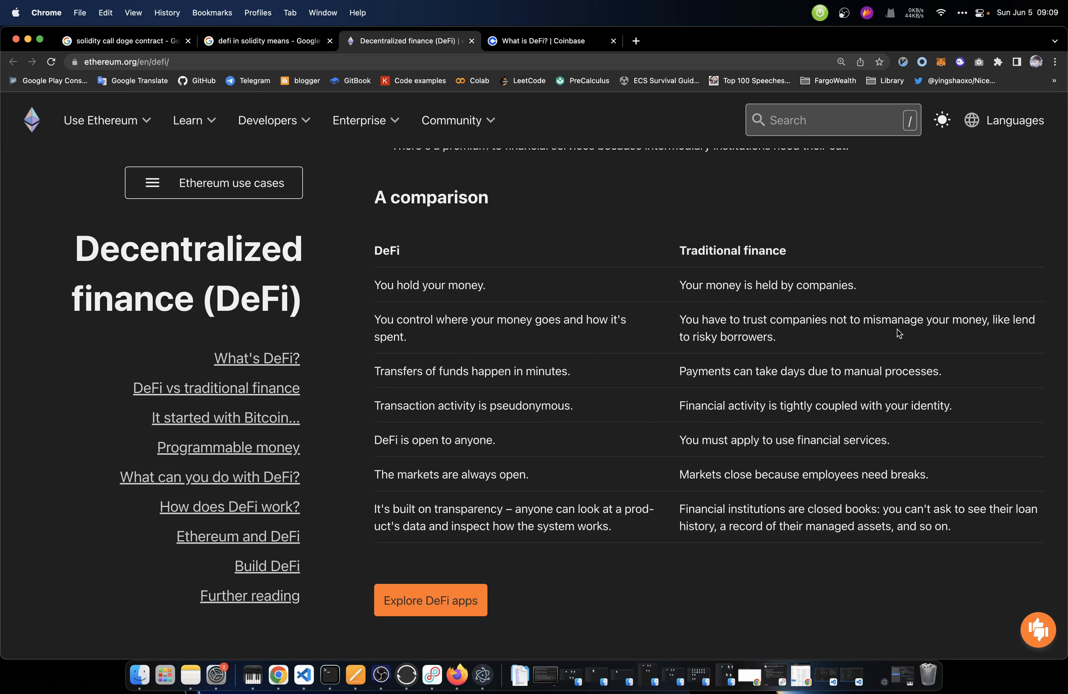
mouse_move(750, 361)
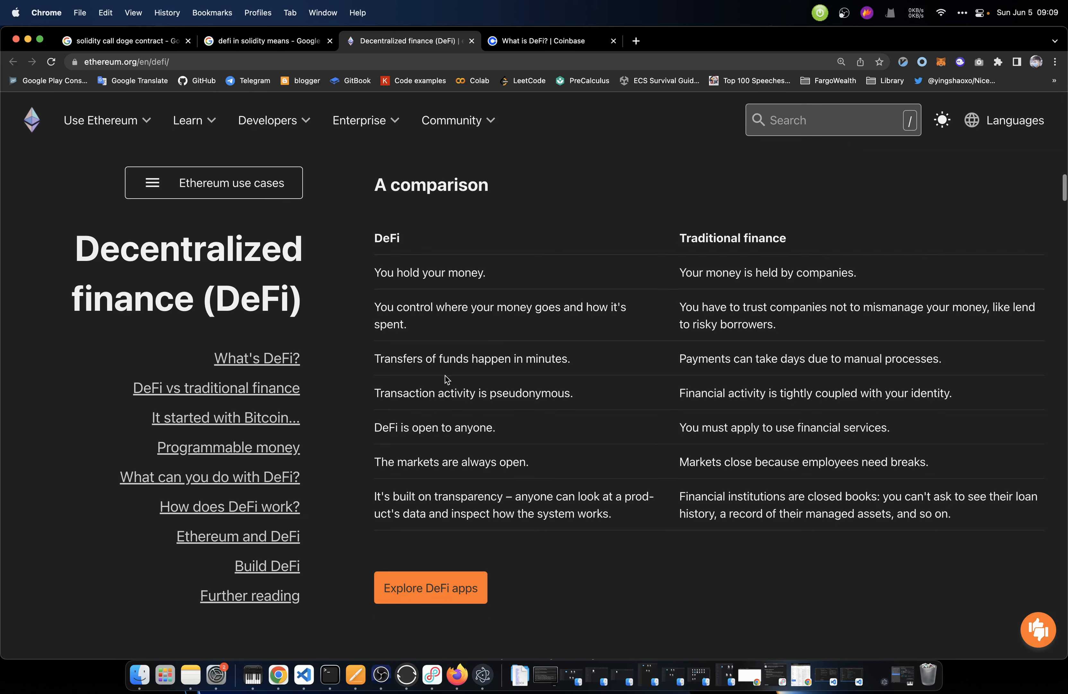
mouse_move(423, 376)
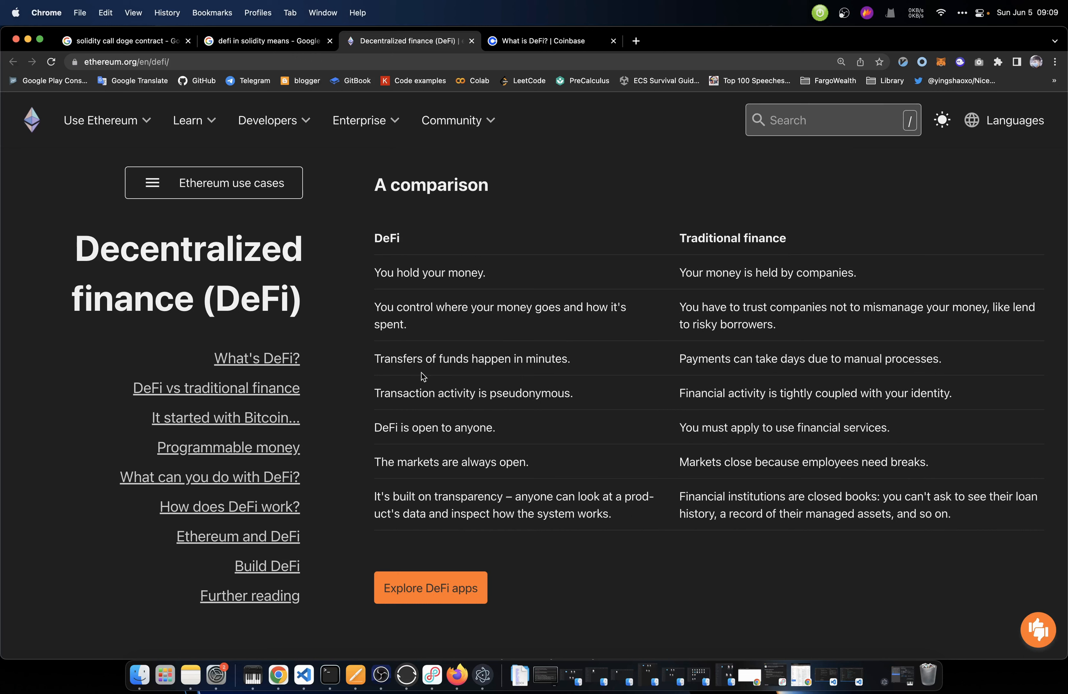
mouse_move(514, 376)
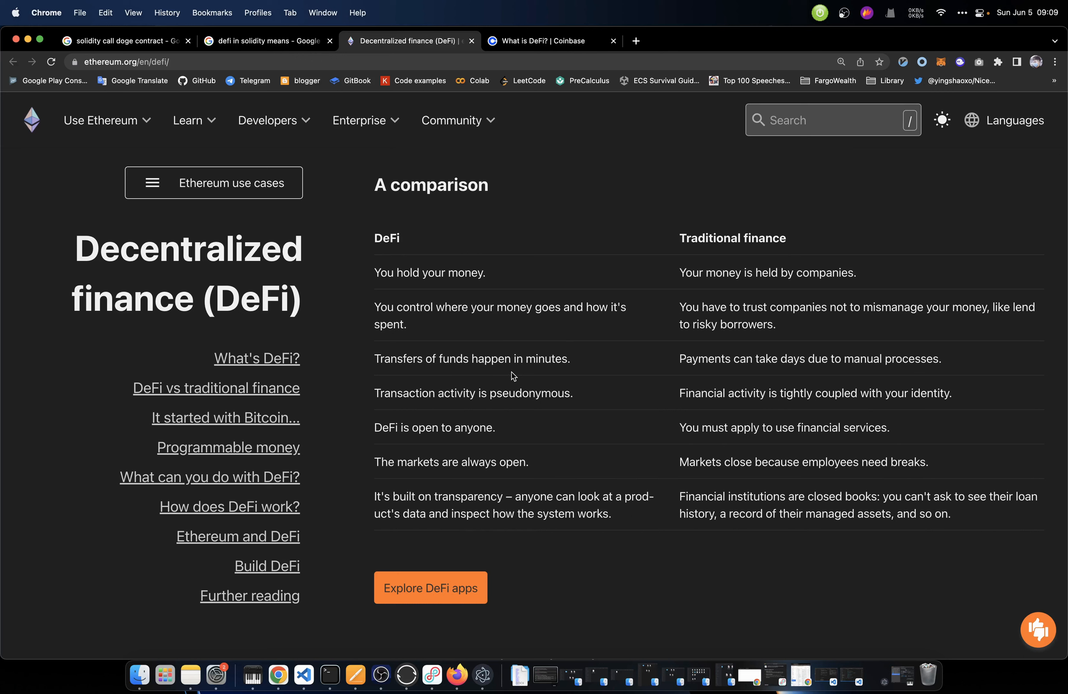
mouse_move(690, 370)
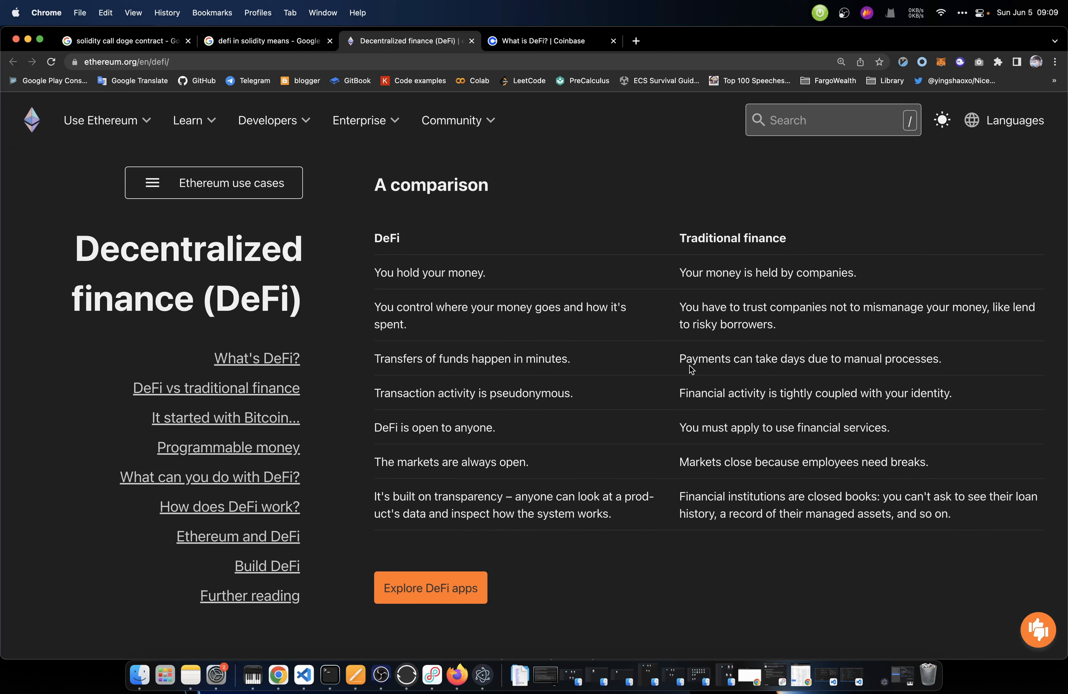
mouse_move(765, 374)
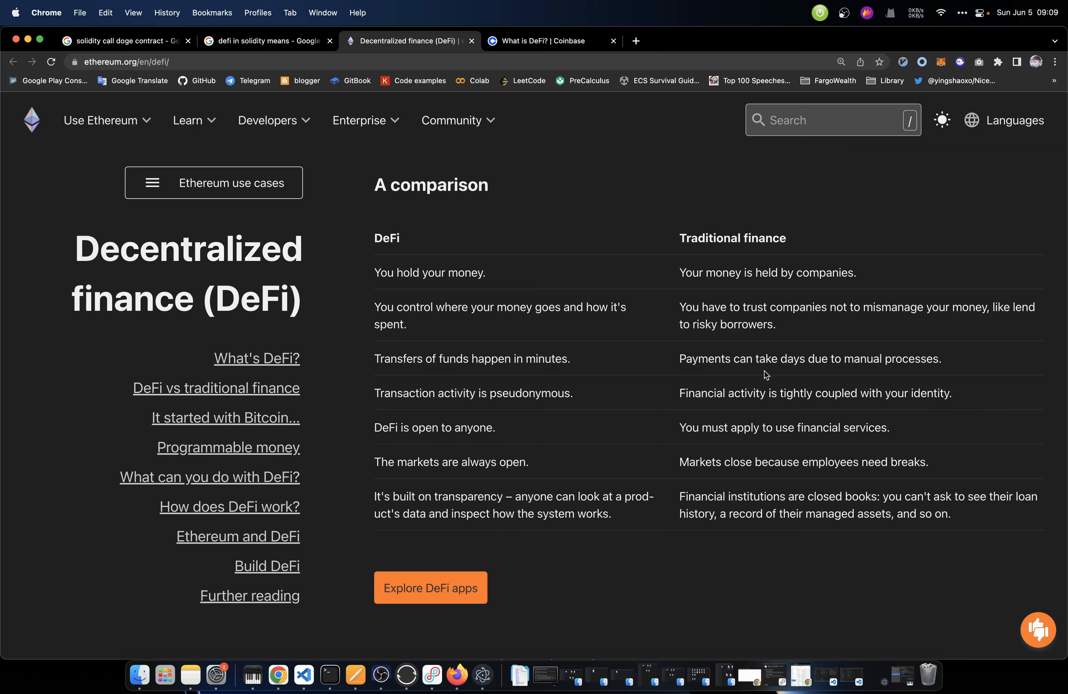
mouse_move(779, 392)
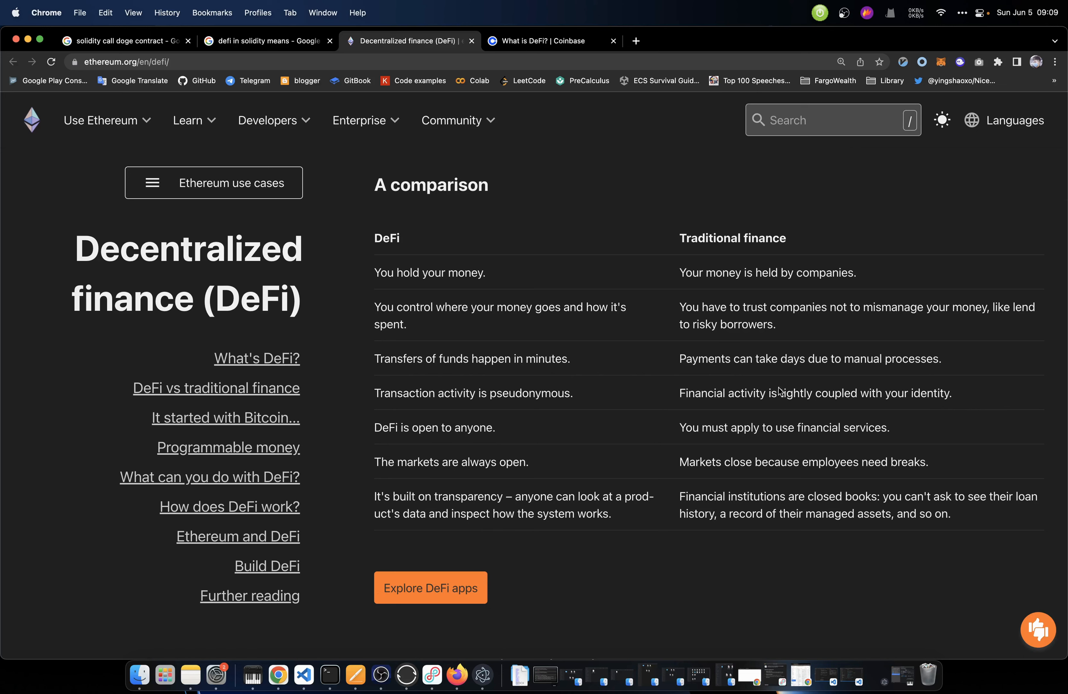
scroll(down, 3)
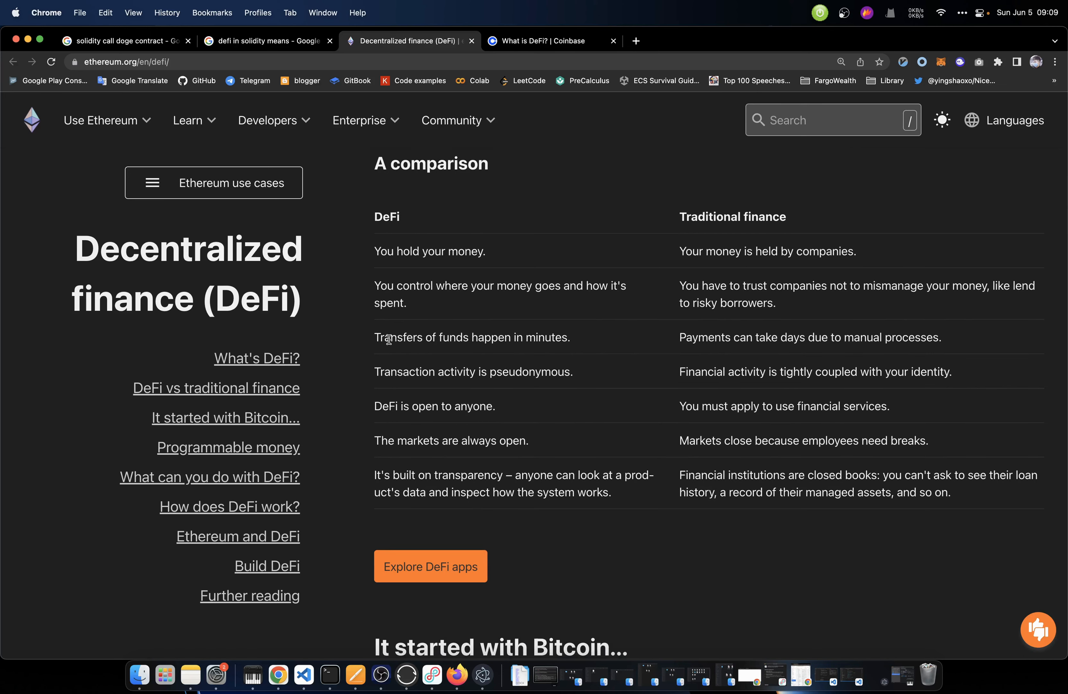
double_click(530, 371)
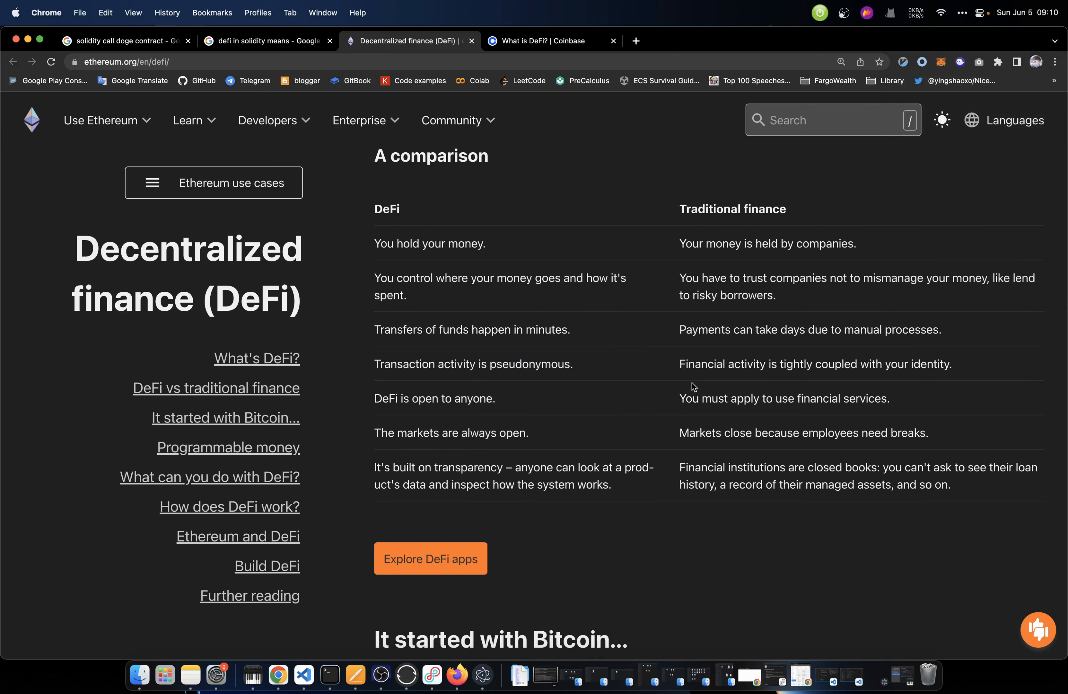
mouse_move(731, 383)
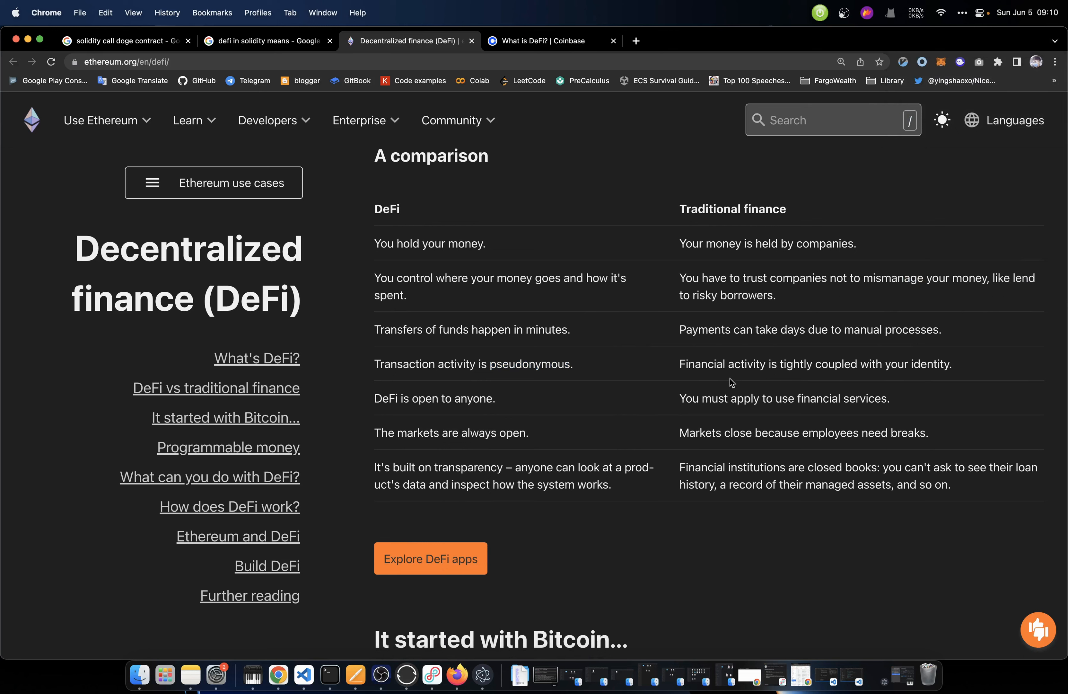
mouse_move(830, 381)
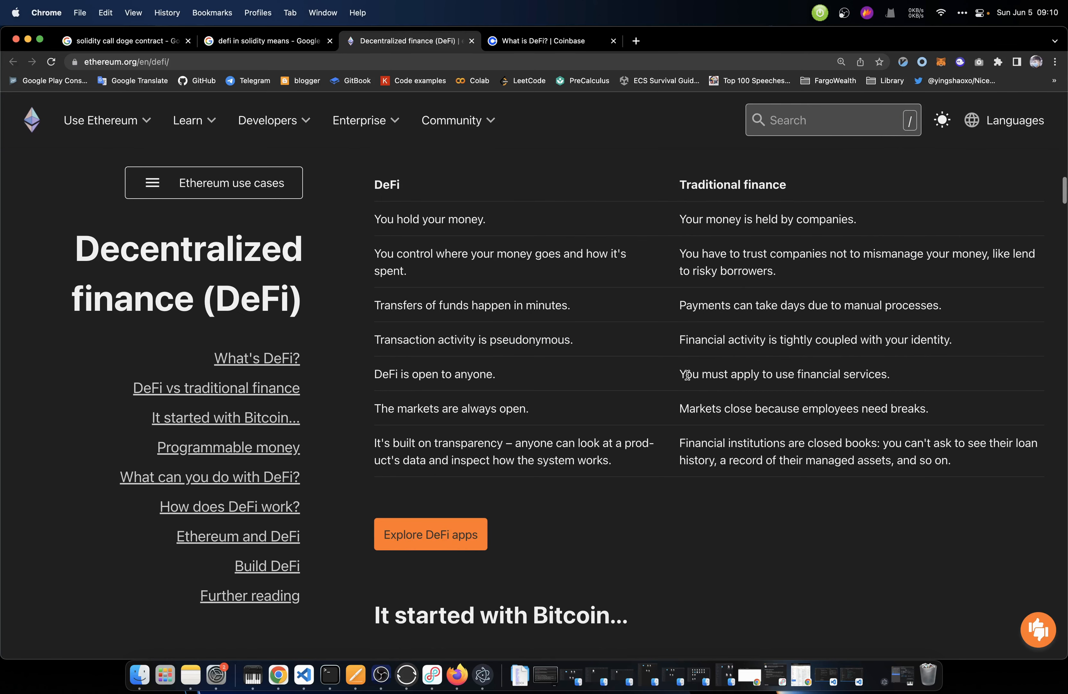
mouse_move(715, 359)
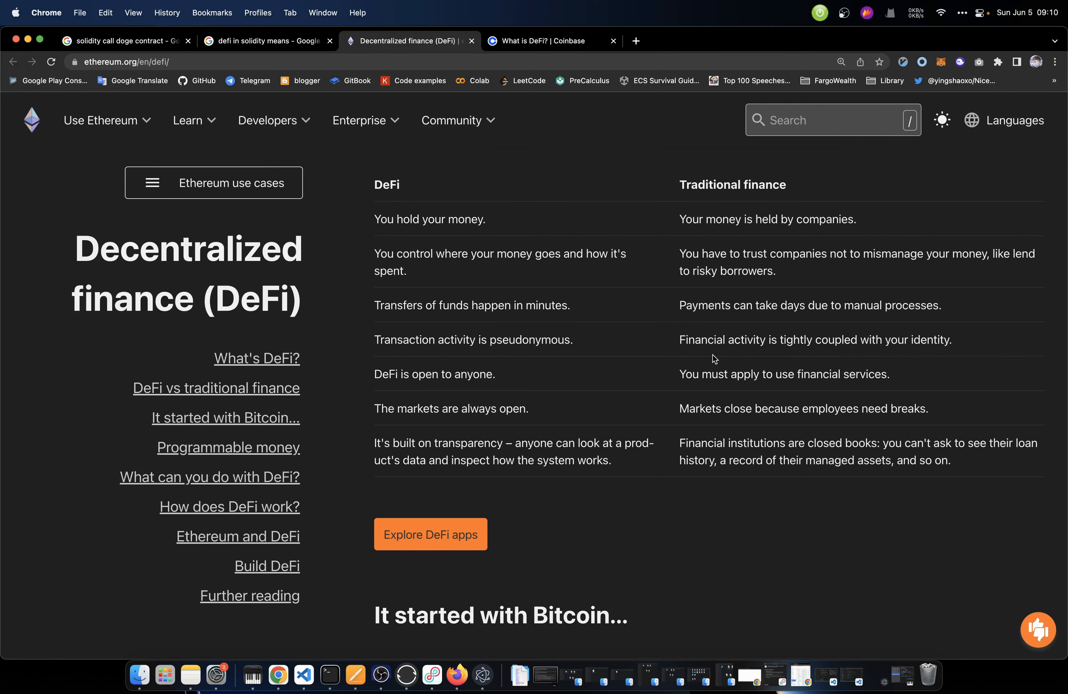
mouse_move(634, 350)
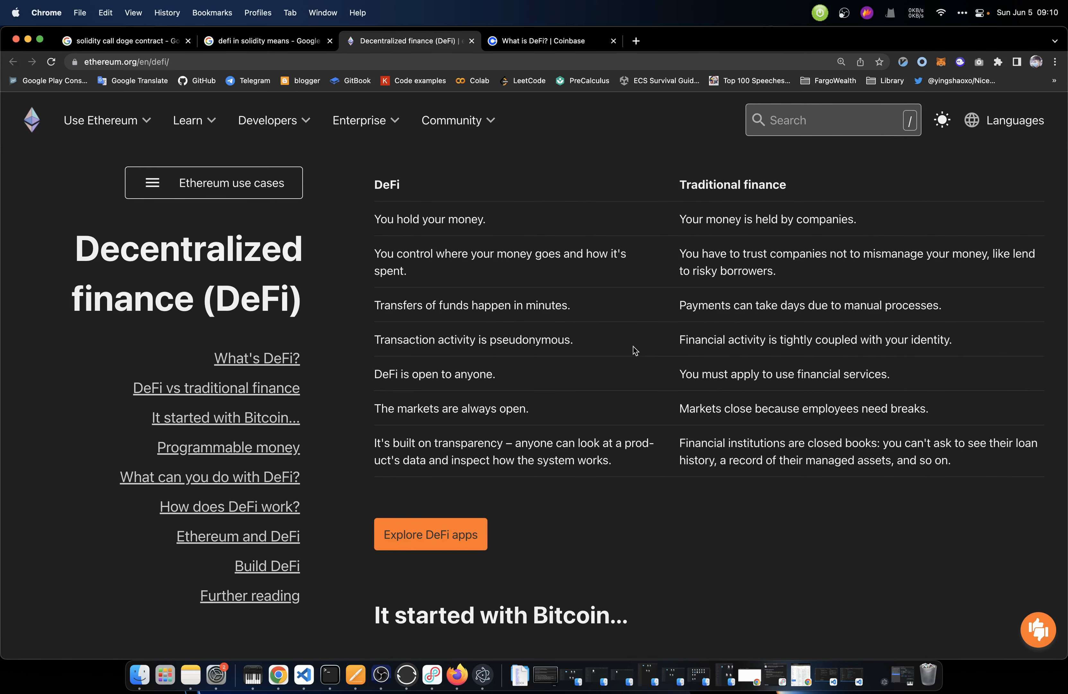
scroll(down, 3)
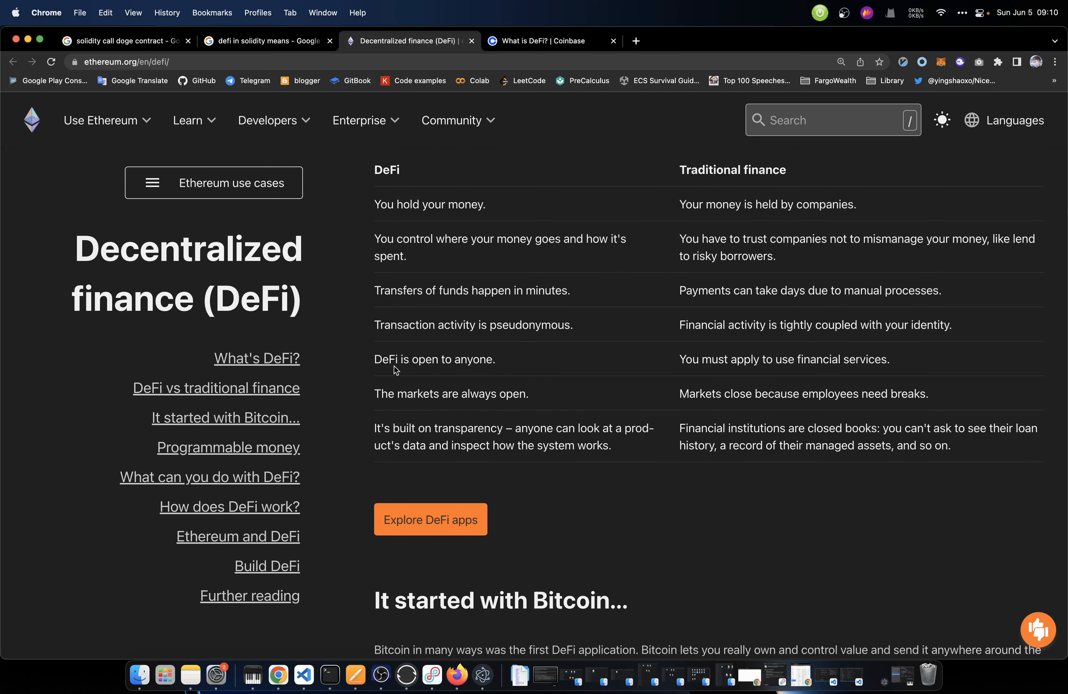
mouse_move(760, 187)
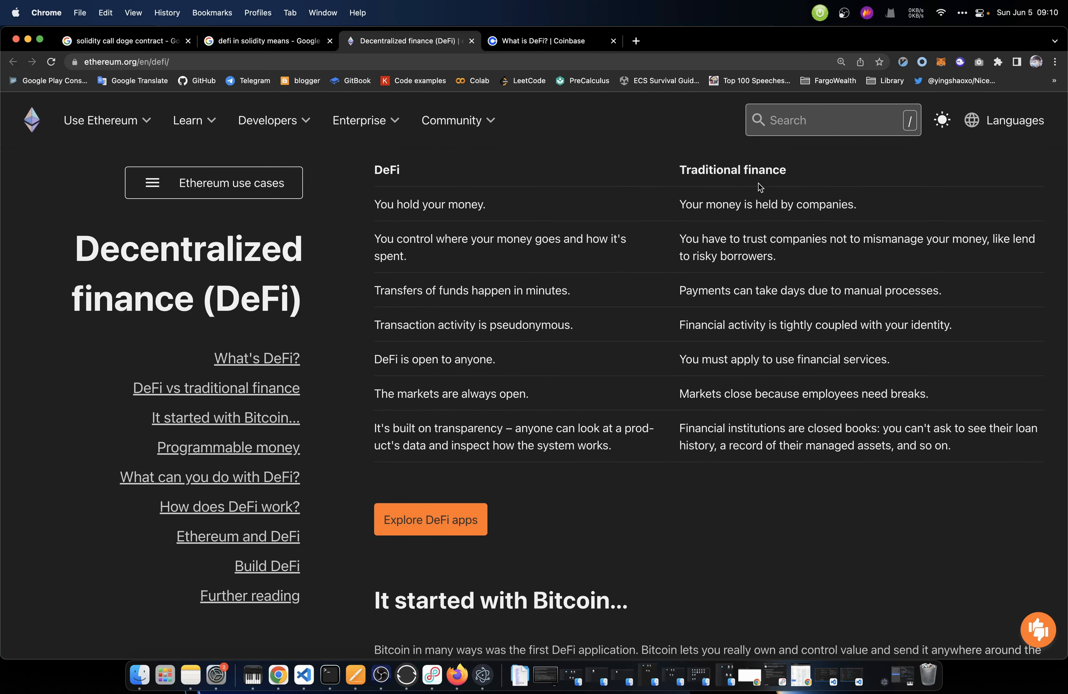
mouse_move(785, 377)
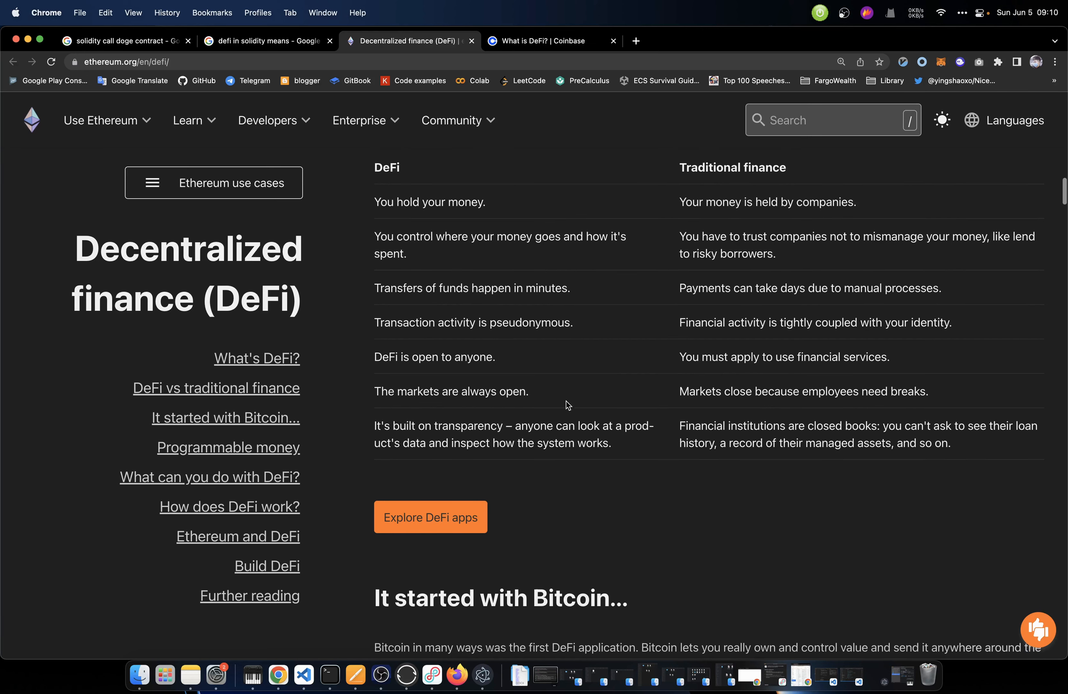
mouse_move(503, 396)
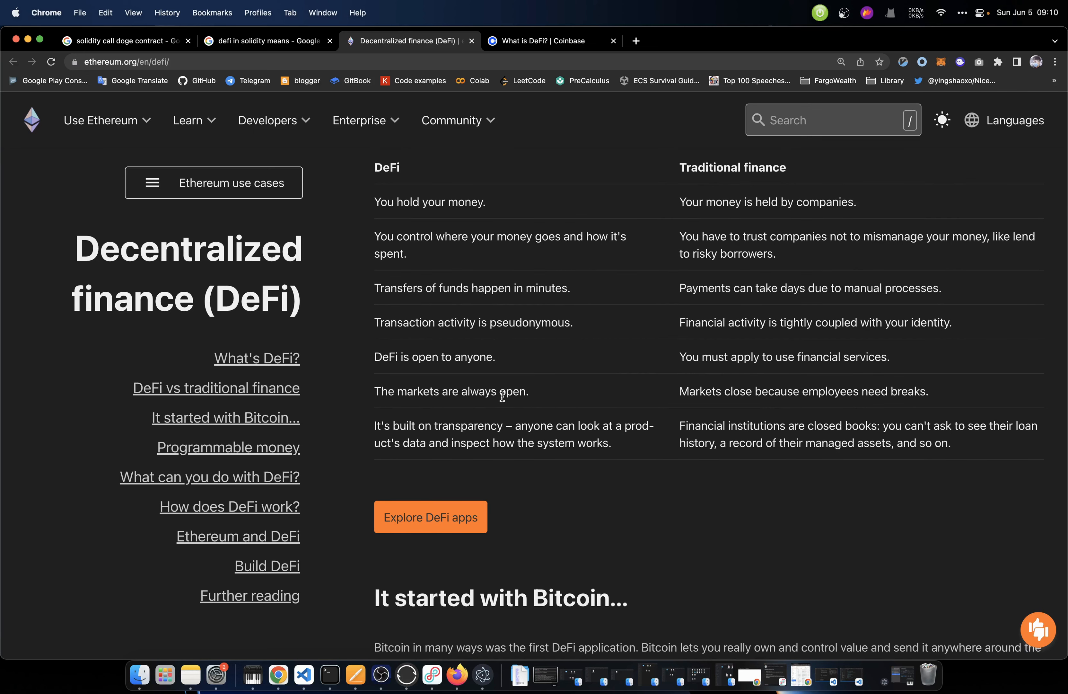
mouse_move(549, 400)
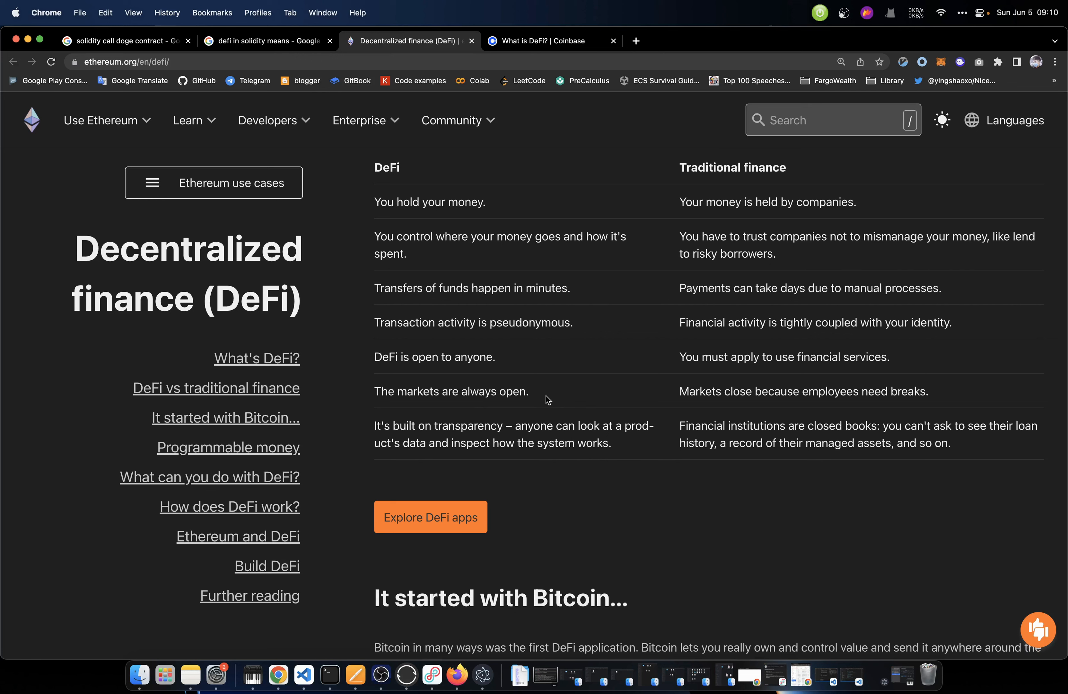
mouse_move(792, 191)
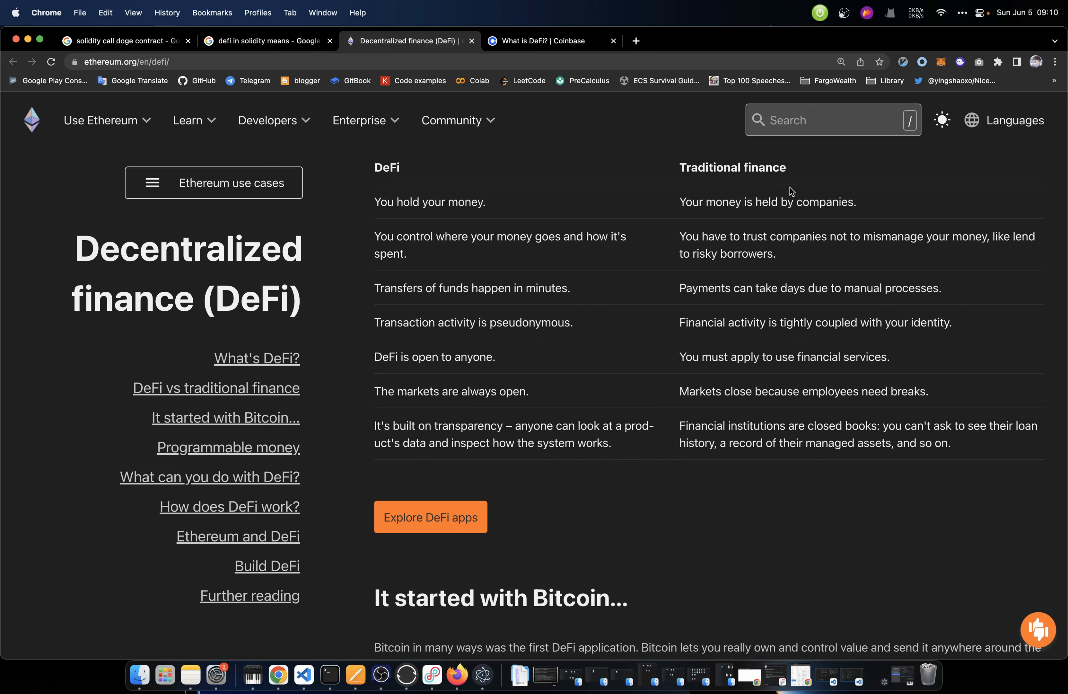
mouse_move(827, 410)
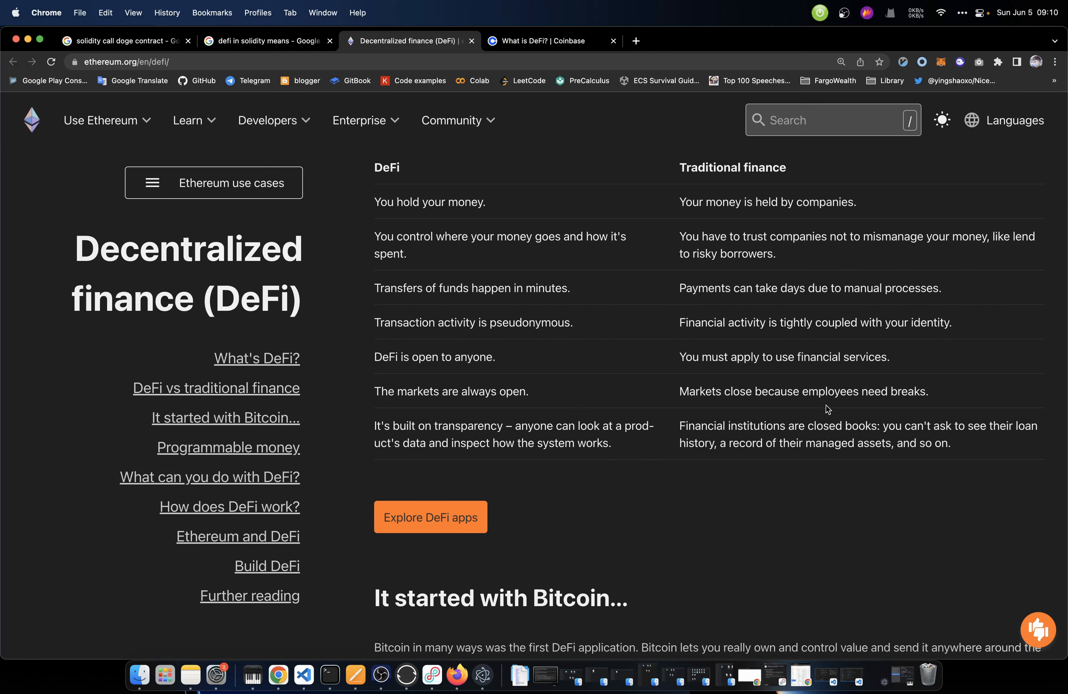
mouse_move(901, 410)
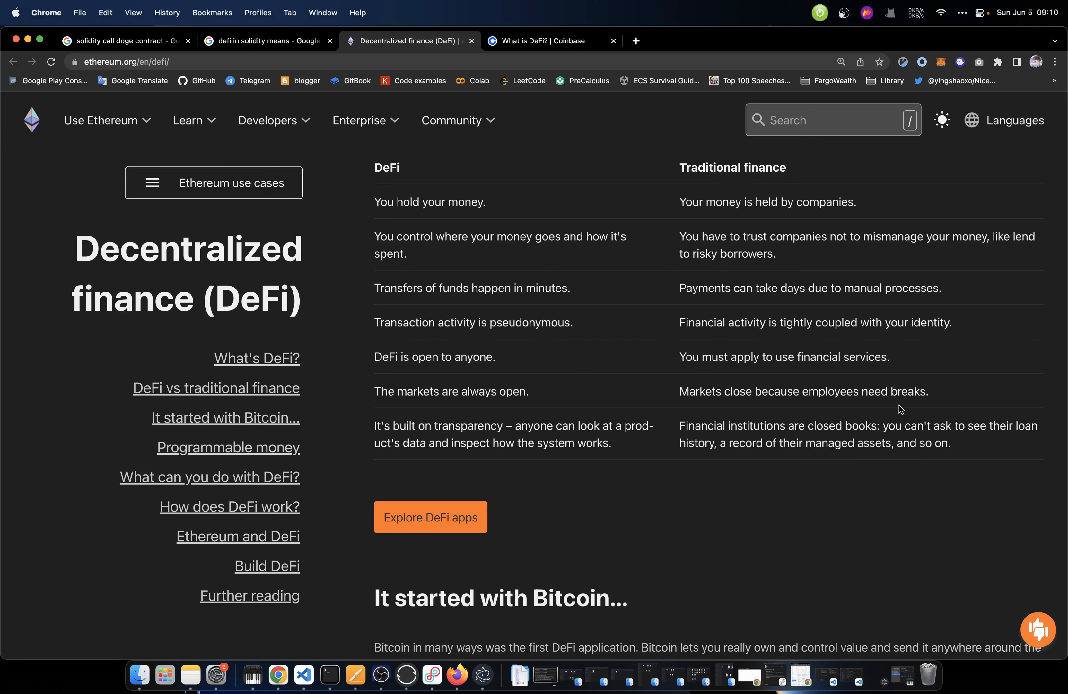
scroll(down, 3)
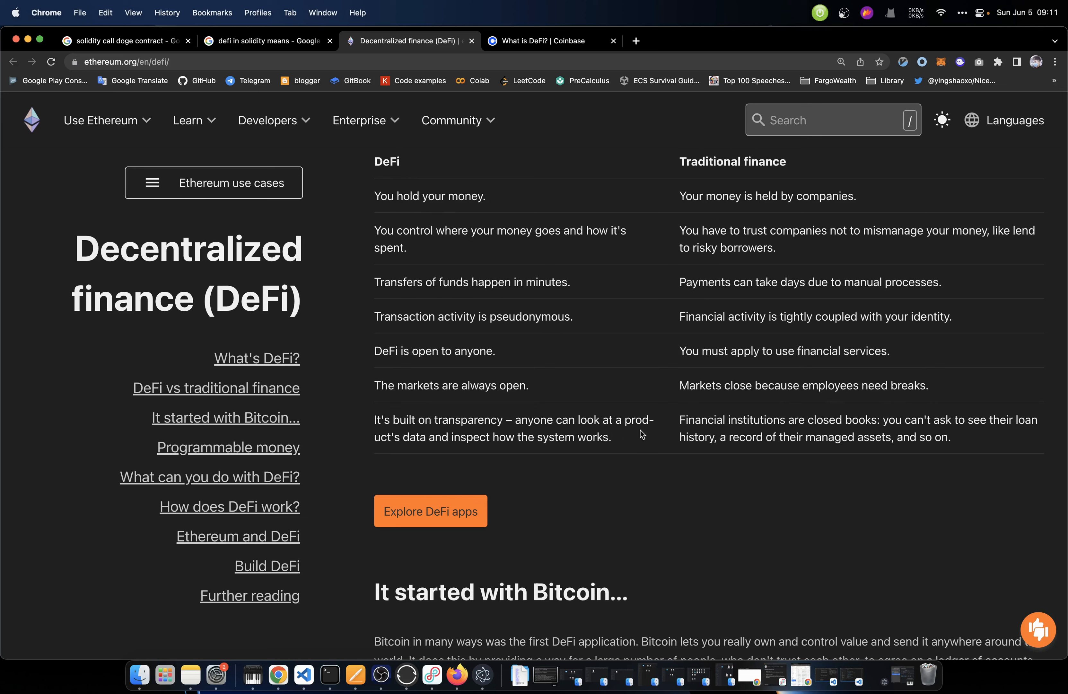
mouse_move(557, 455)
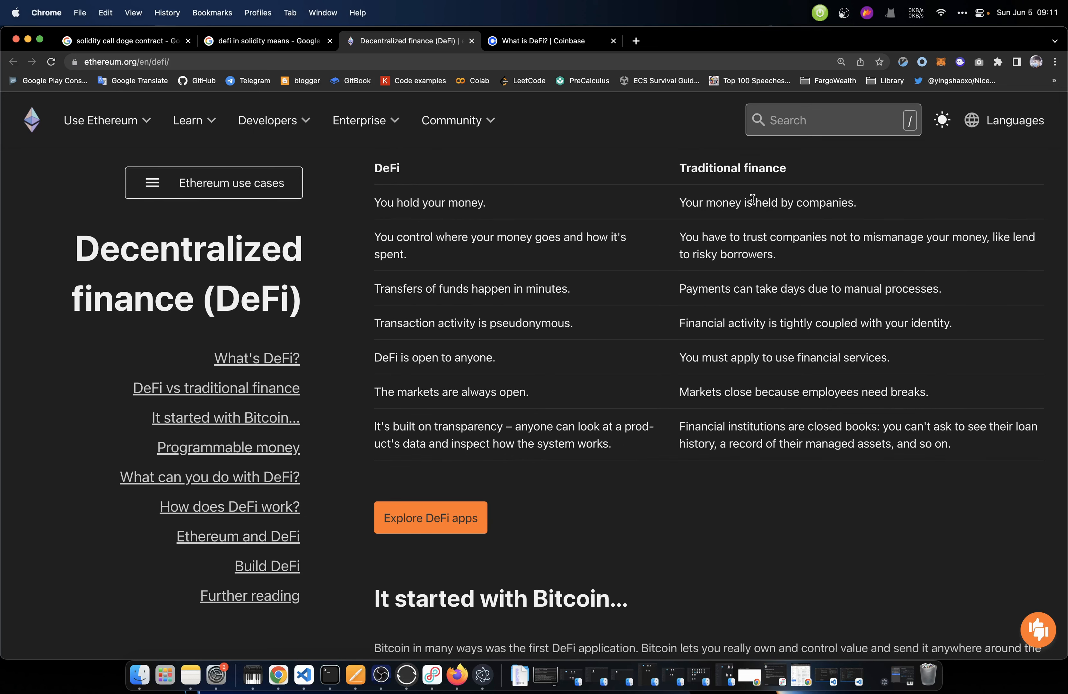
mouse_move(754, 426)
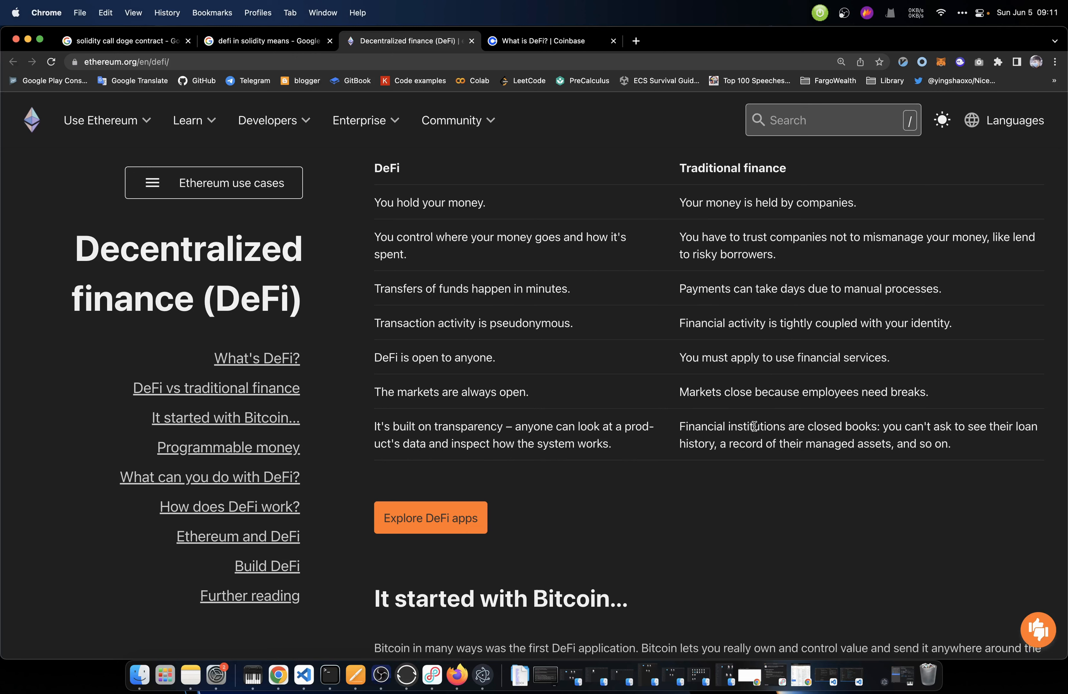
mouse_move(765, 463)
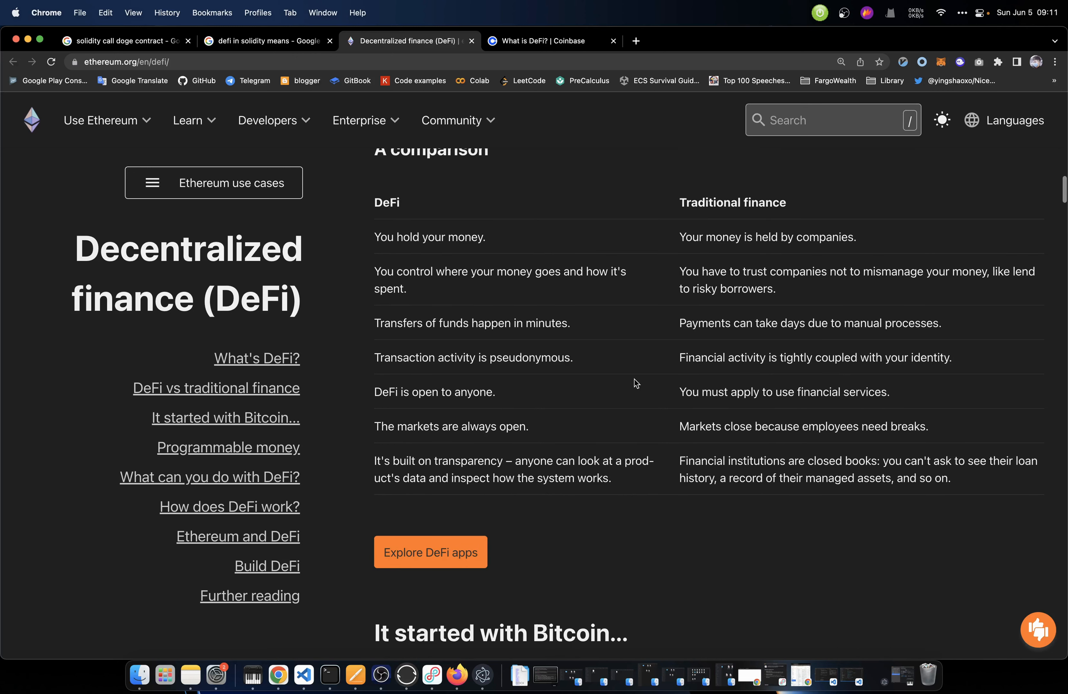
mouse_move(382, 201)
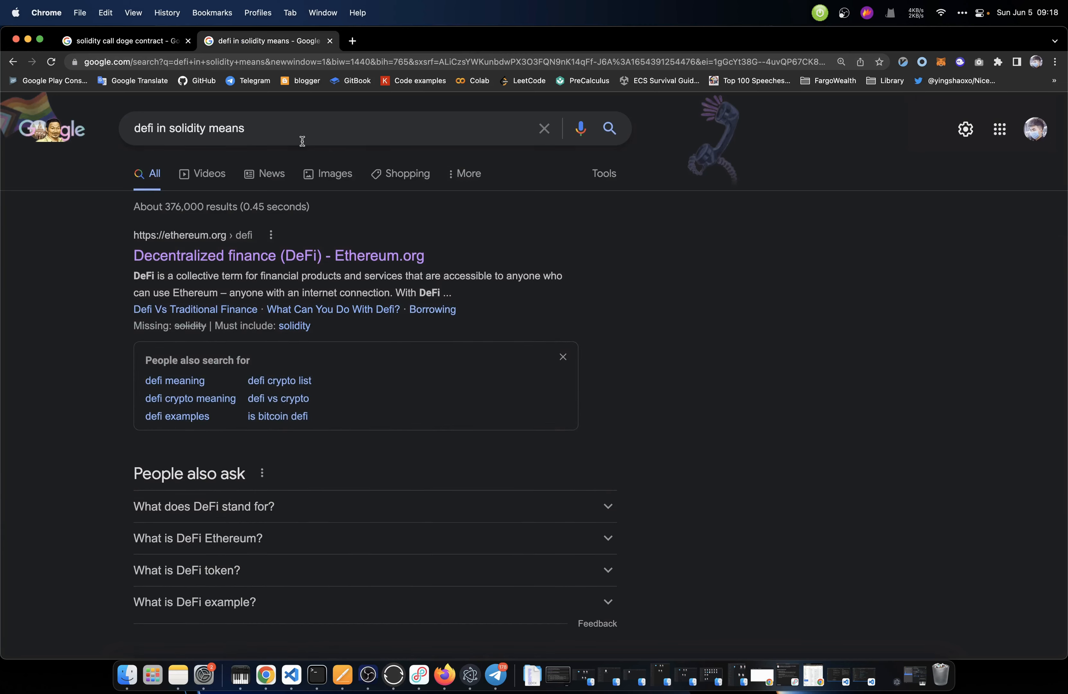
Search Google for 'DeFi learning material github'
text(DeFi lear)
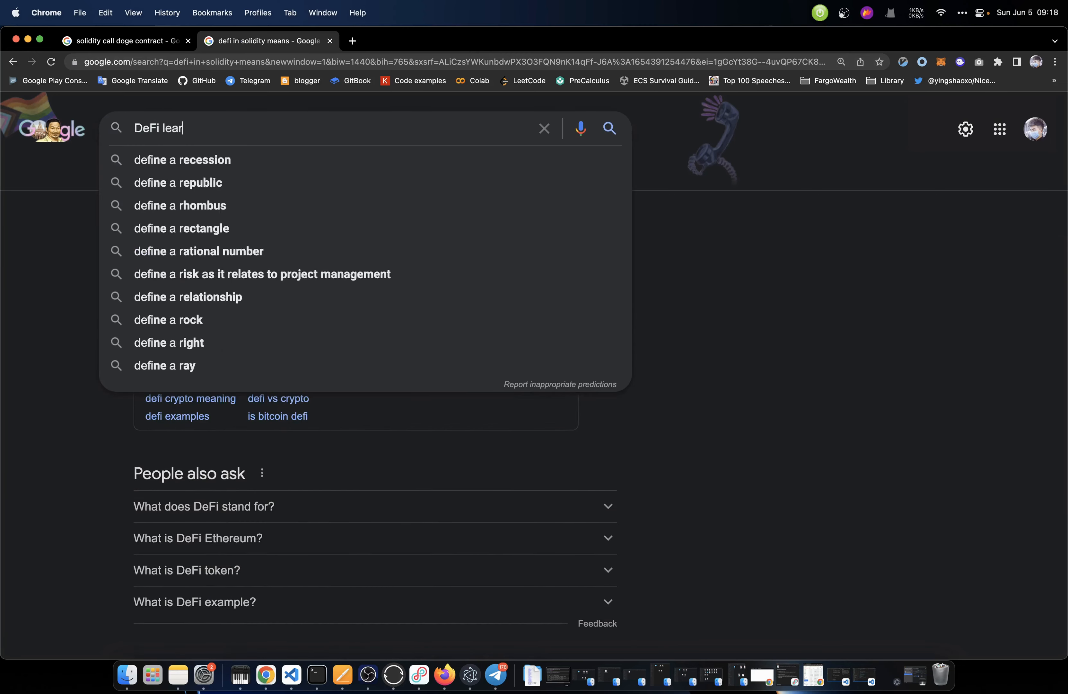
key(Return)
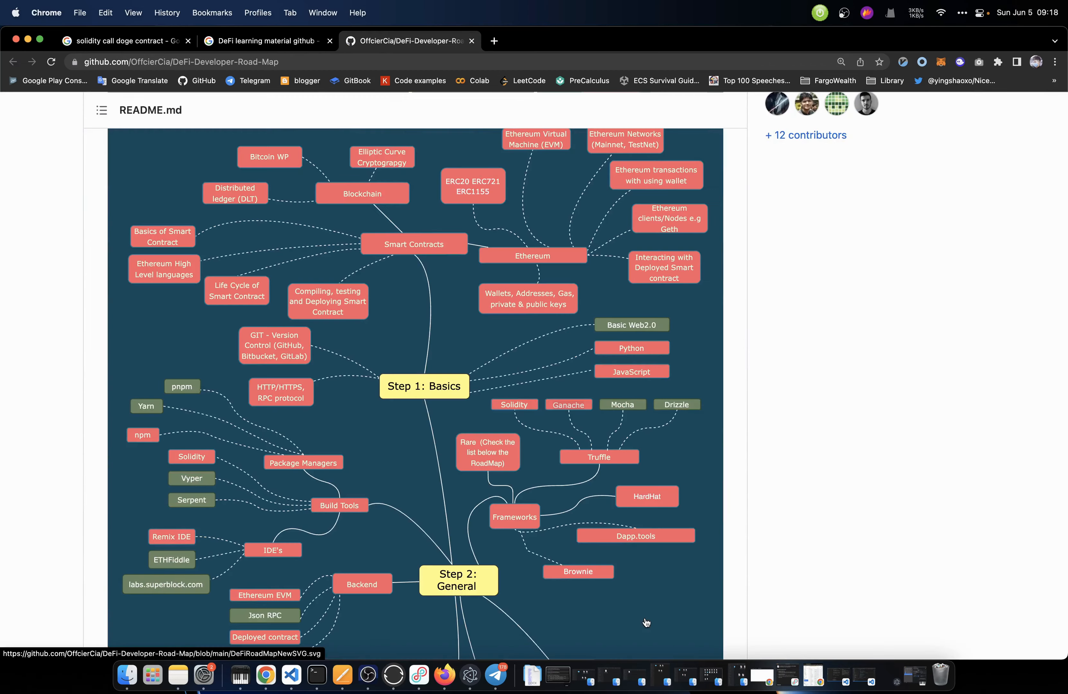
Scroll the README to the roadmap diagram's Step 1: Basics branch
scroll(up, 3)
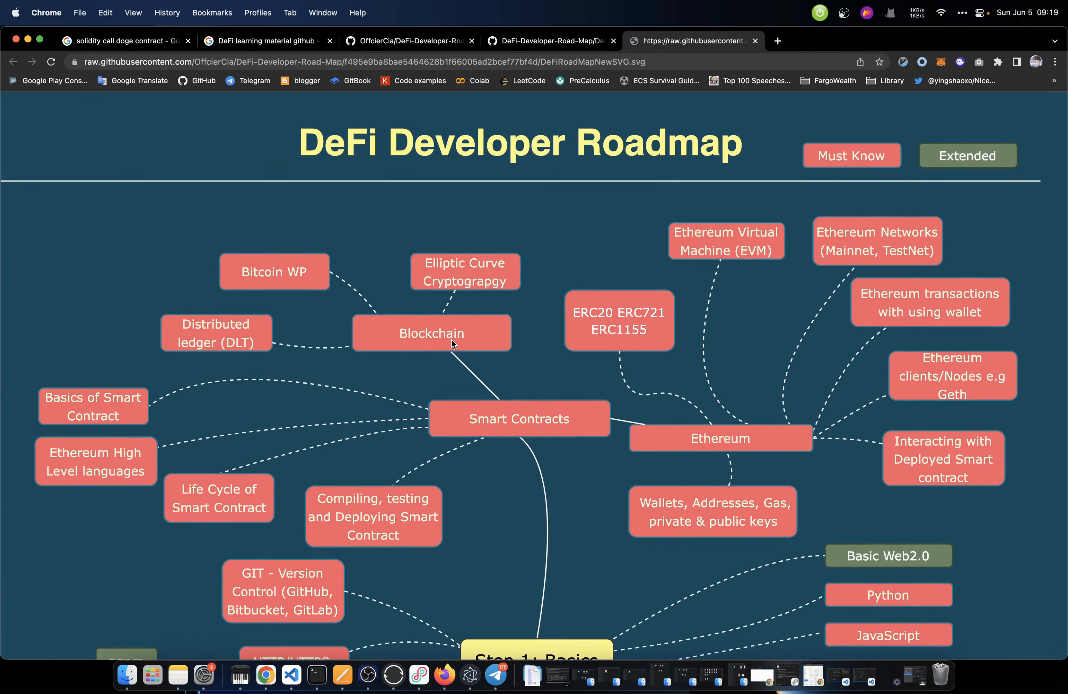
scroll(down, 3)
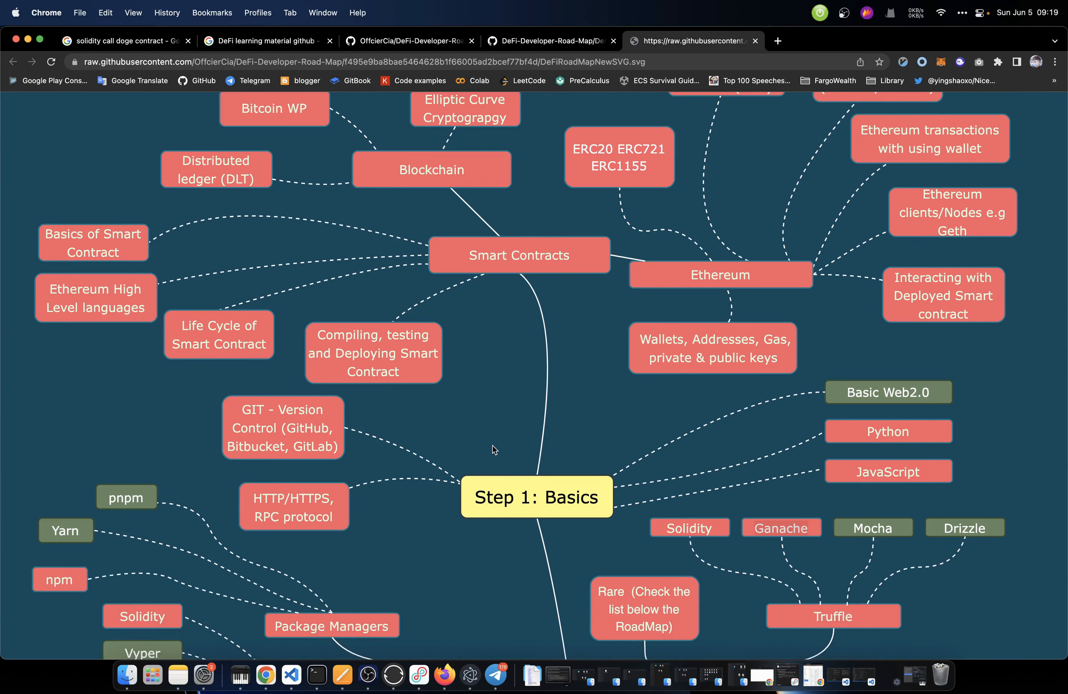
scroll(down, 3)
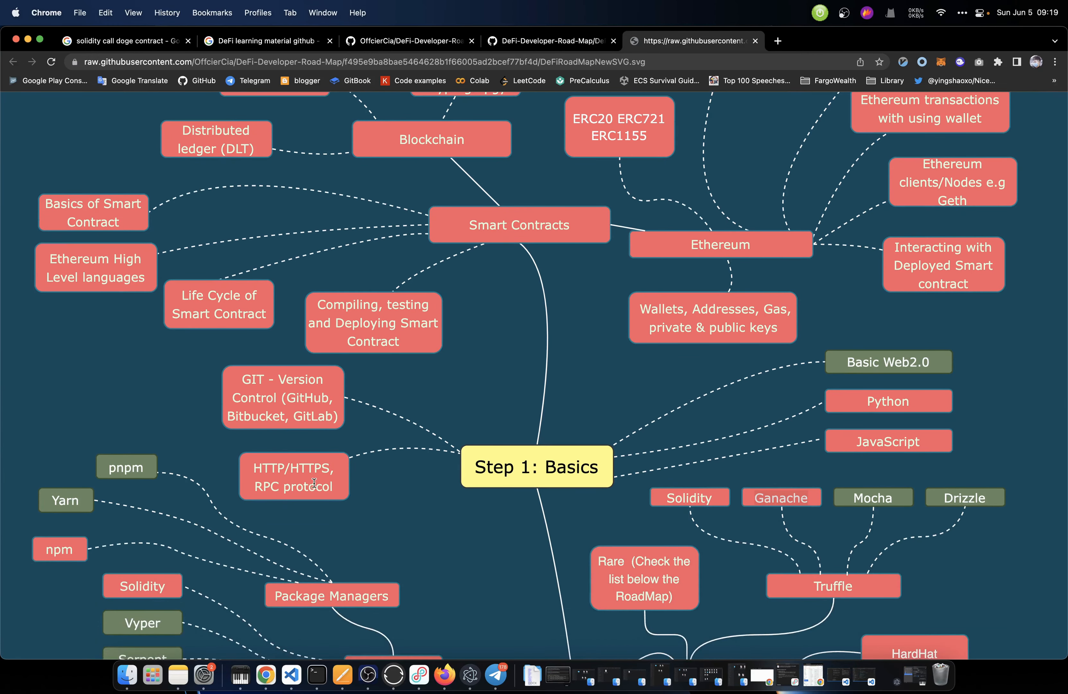
mouse_move(346, 472)
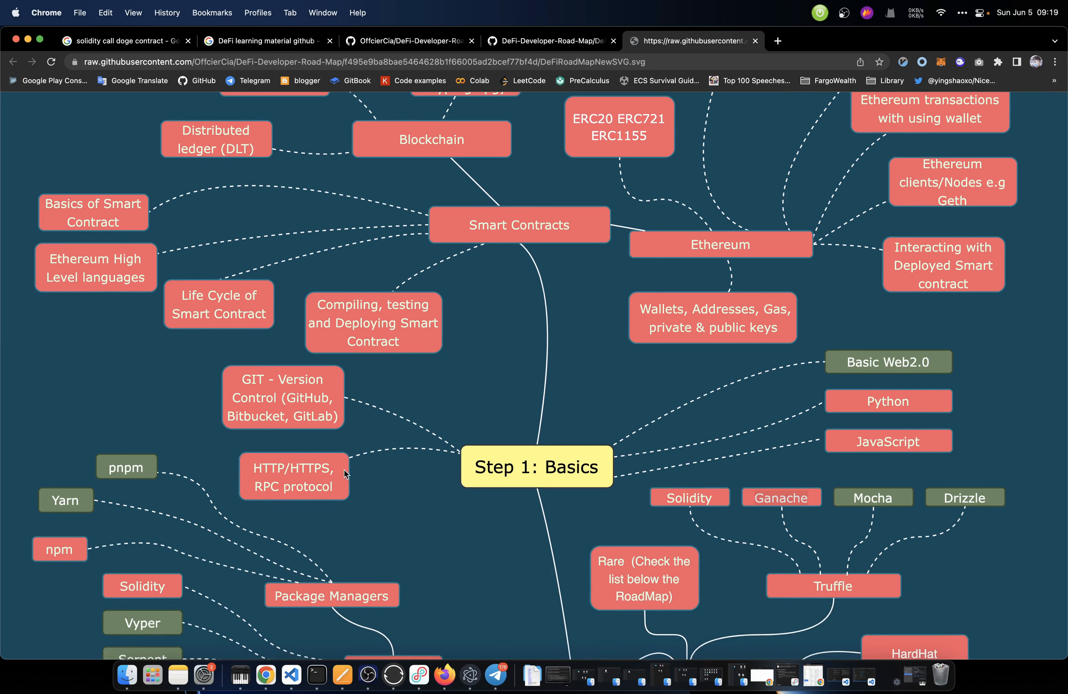
mouse_move(314, 481)
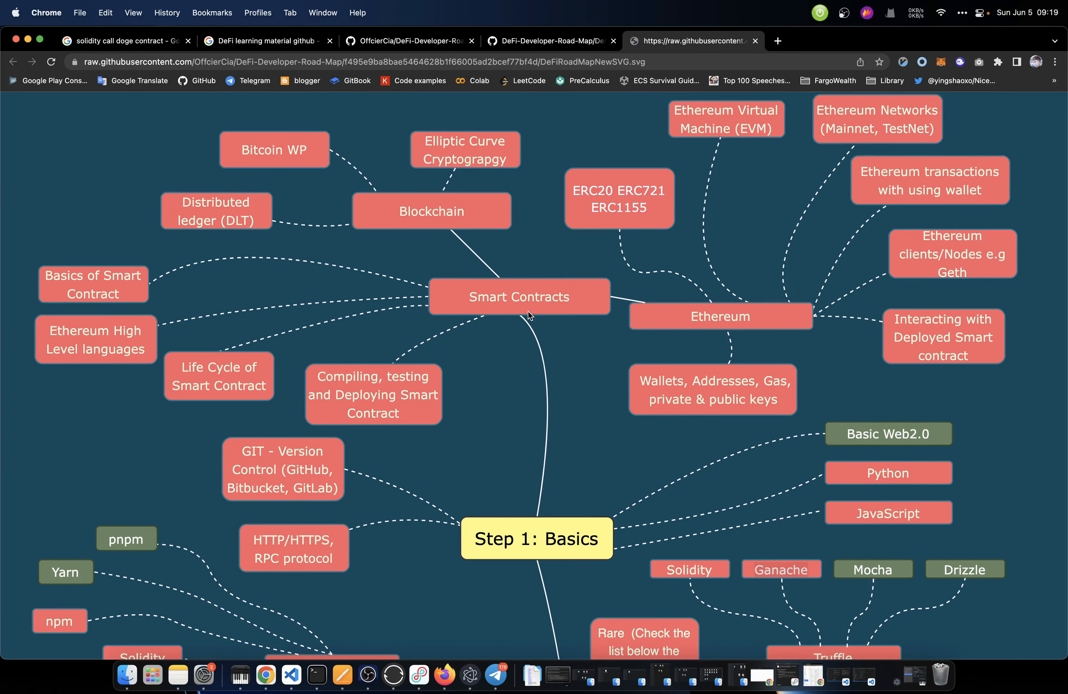
mouse_move(394, 405)
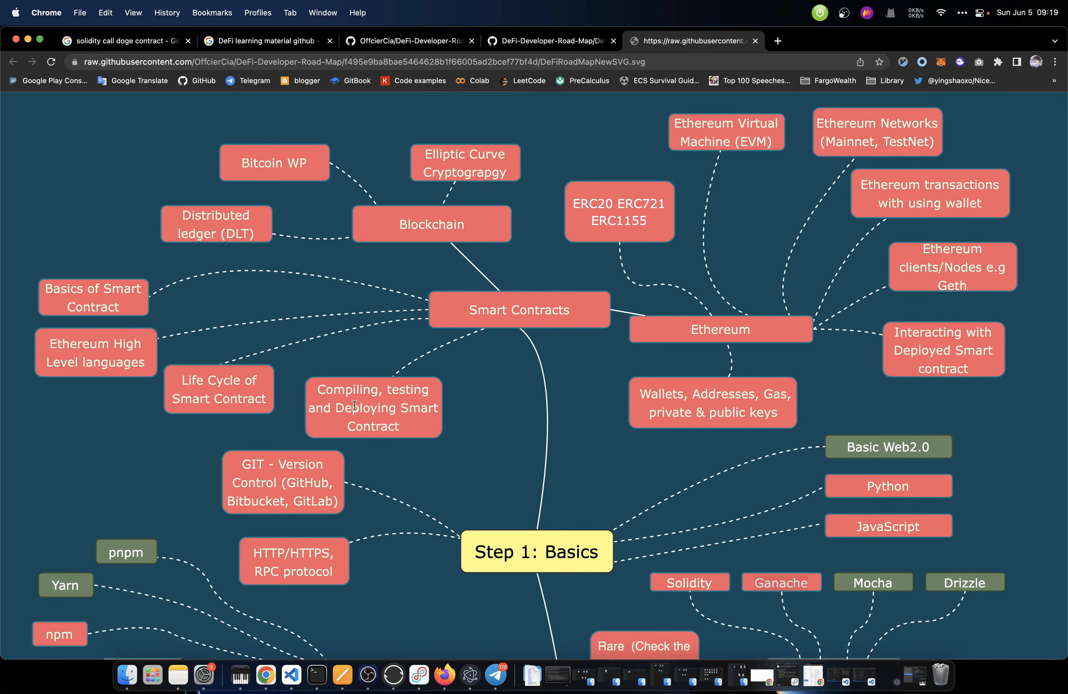
mouse_move(181, 377)
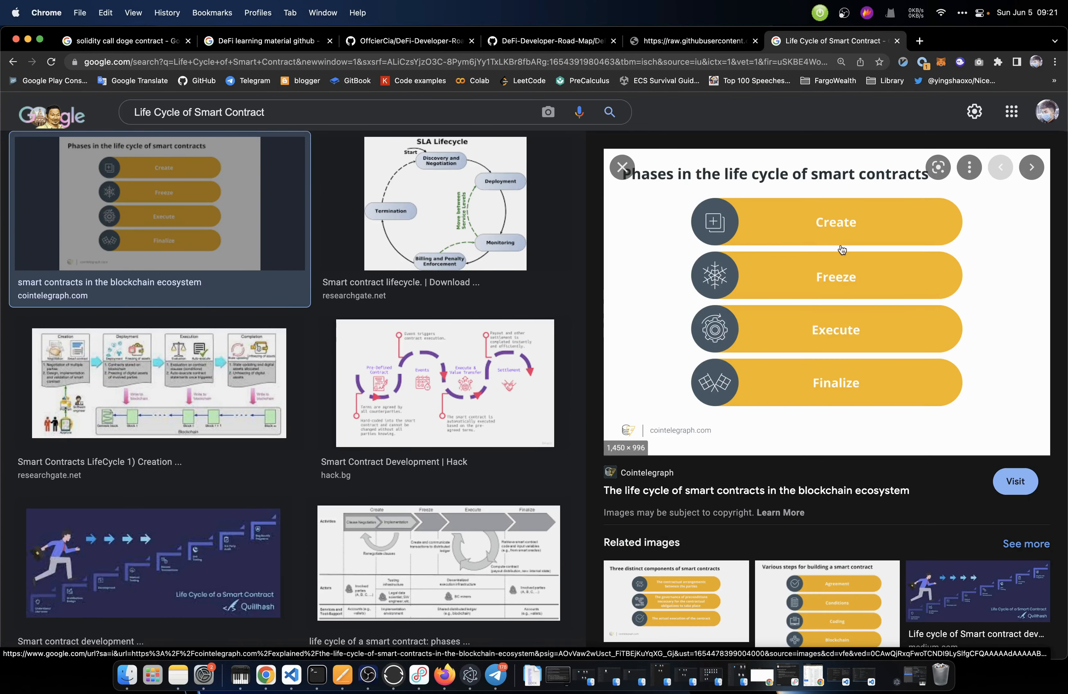
mouse_move(931, 257)
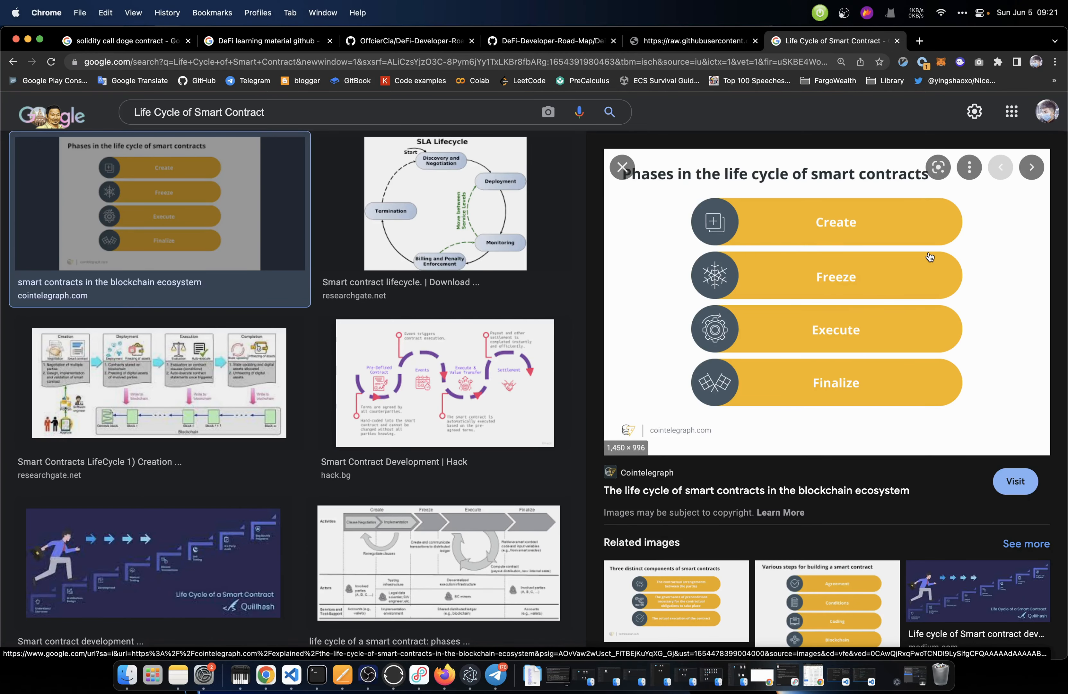
mouse_move(869, 282)
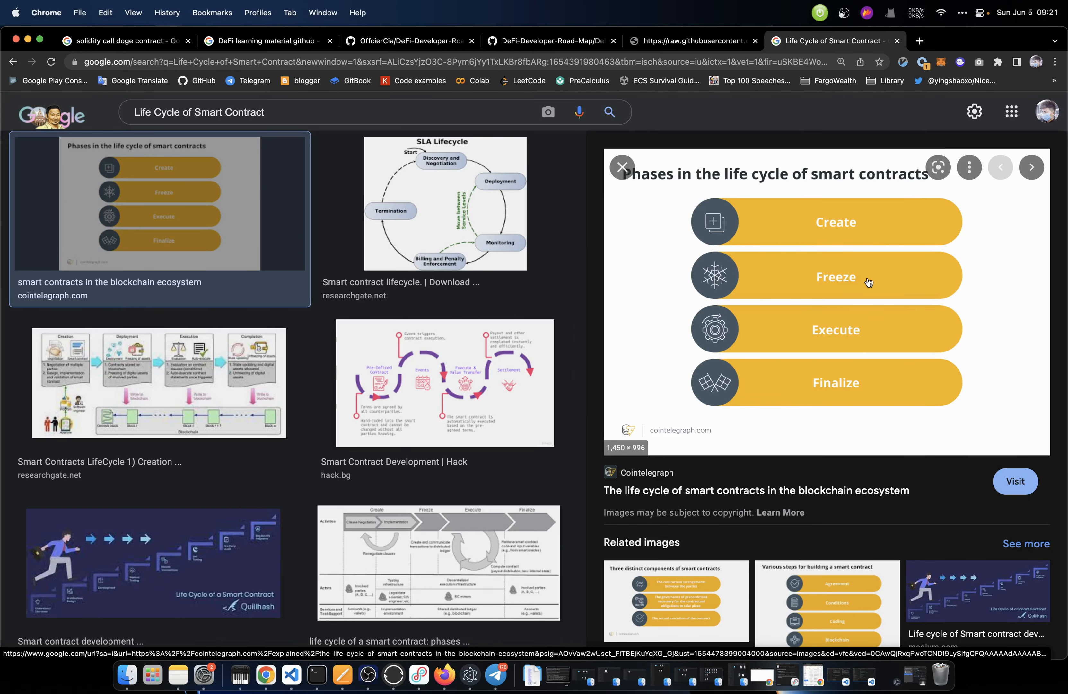
mouse_move(864, 386)
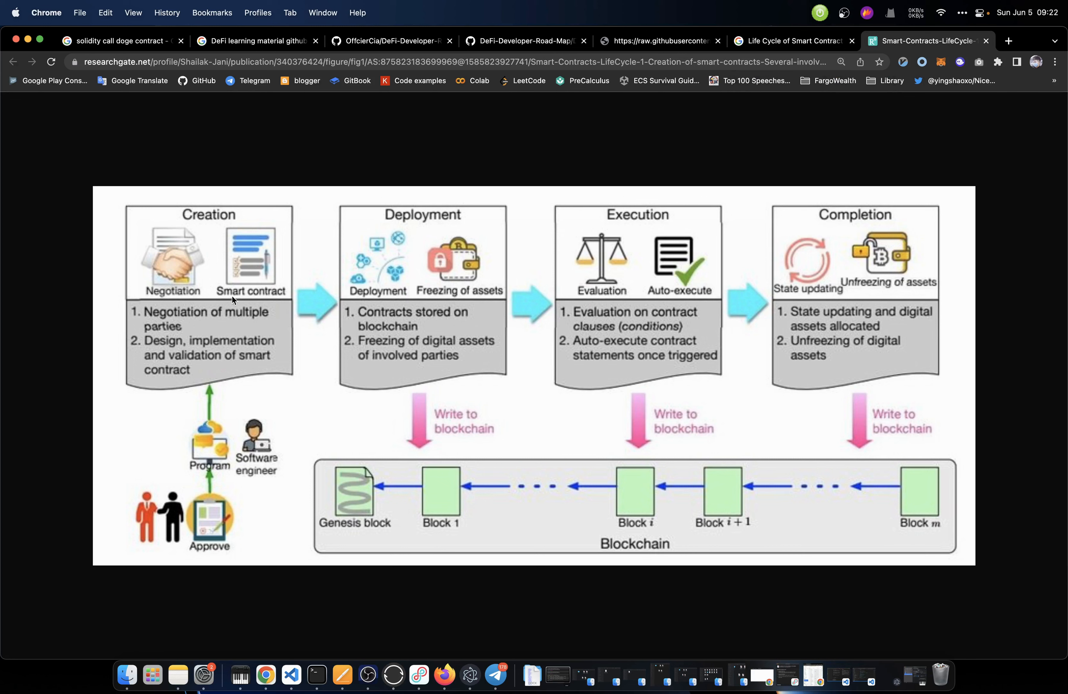
mouse_move(200, 340)
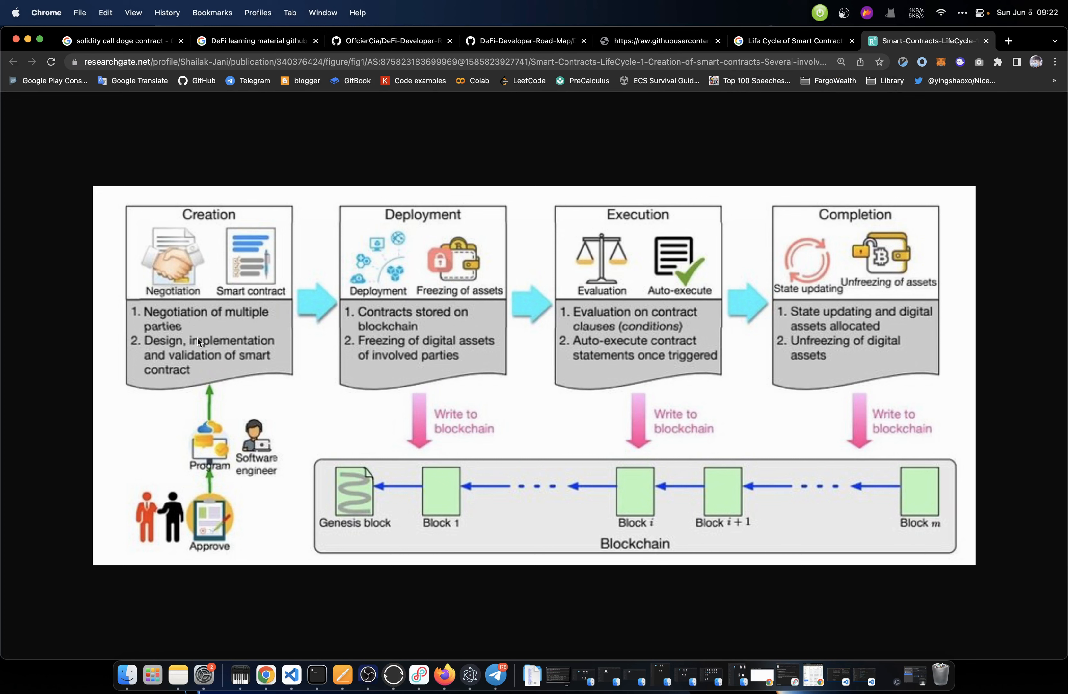
mouse_move(203, 363)
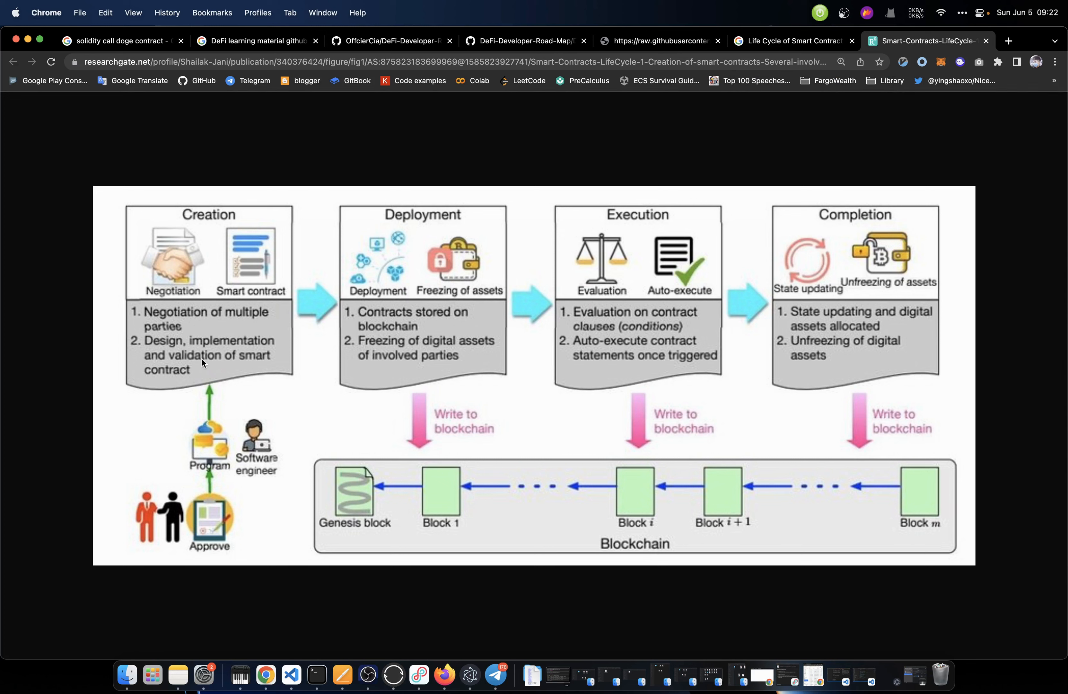
mouse_move(183, 382)
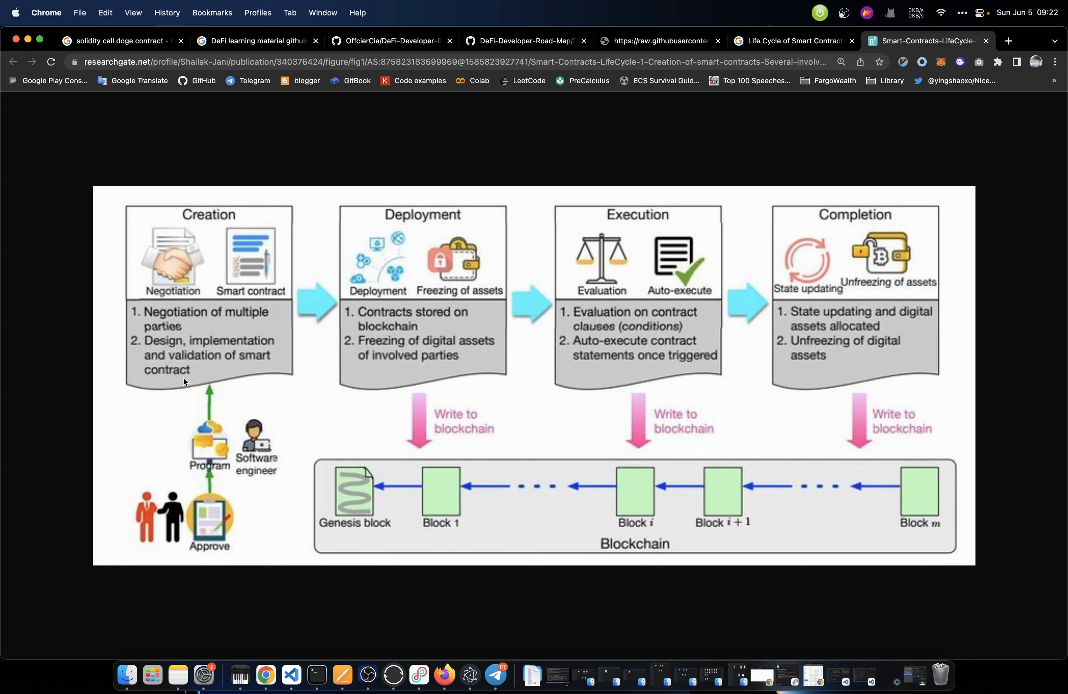
mouse_move(229, 421)
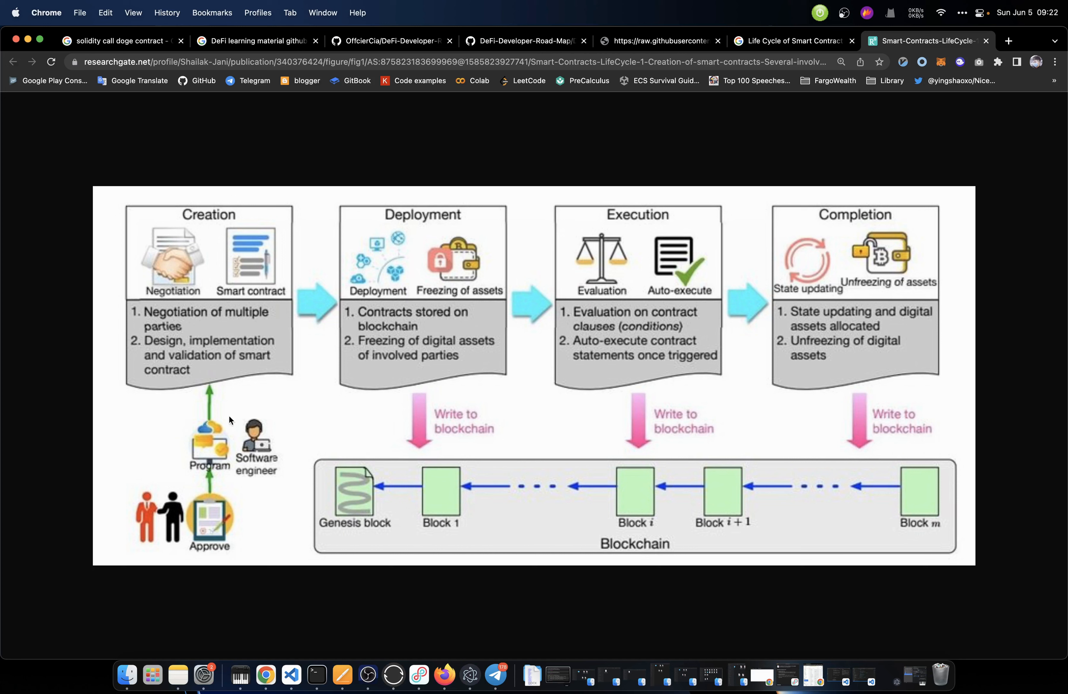
mouse_move(259, 478)
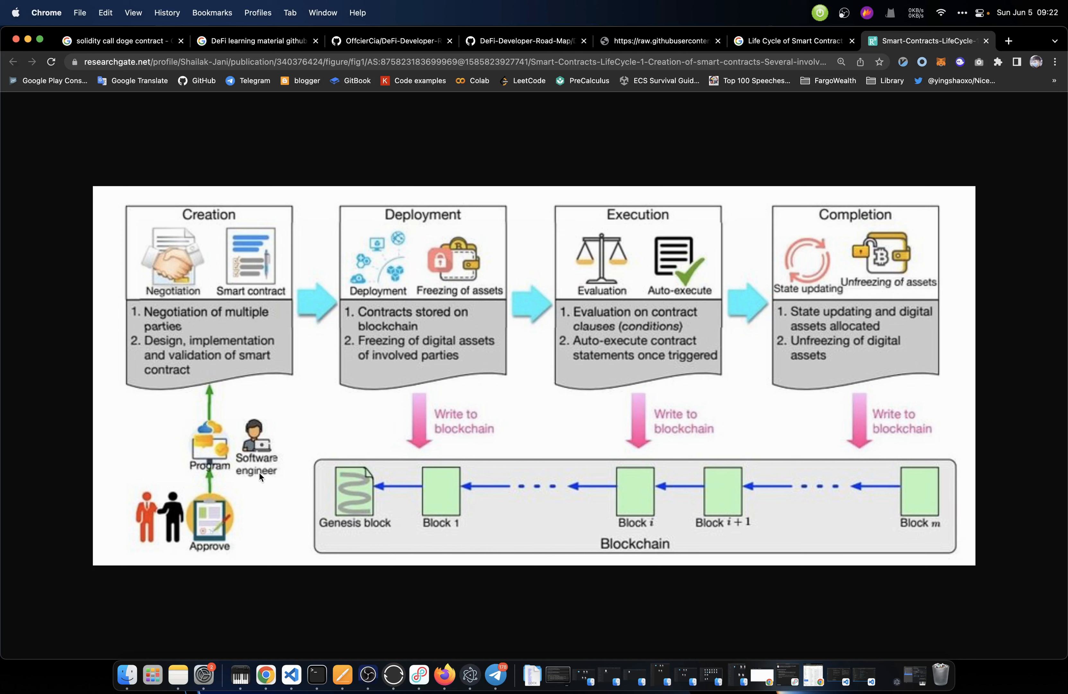
mouse_move(414, 226)
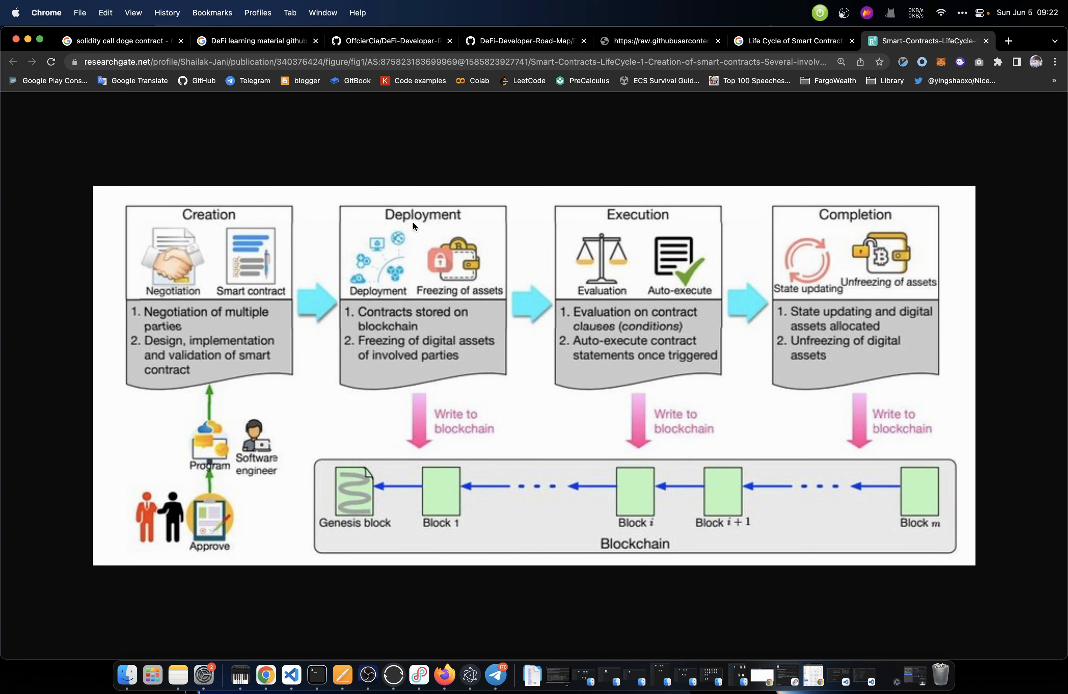
mouse_move(402, 323)
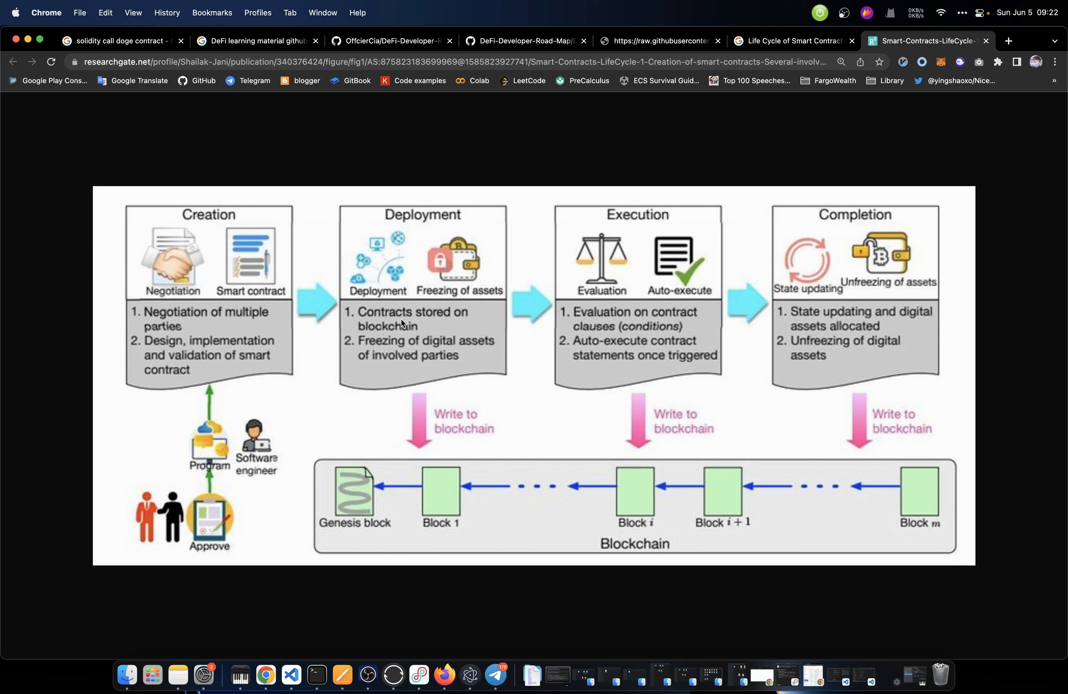
mouse_move(624, 234)
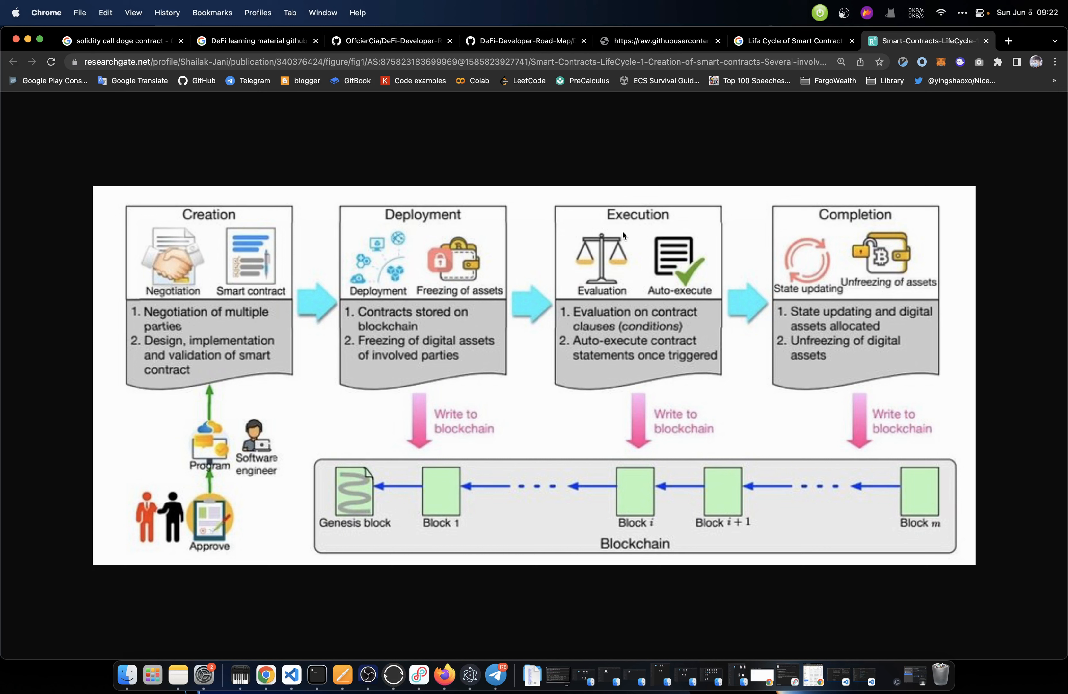
mouse_move(640, 328)
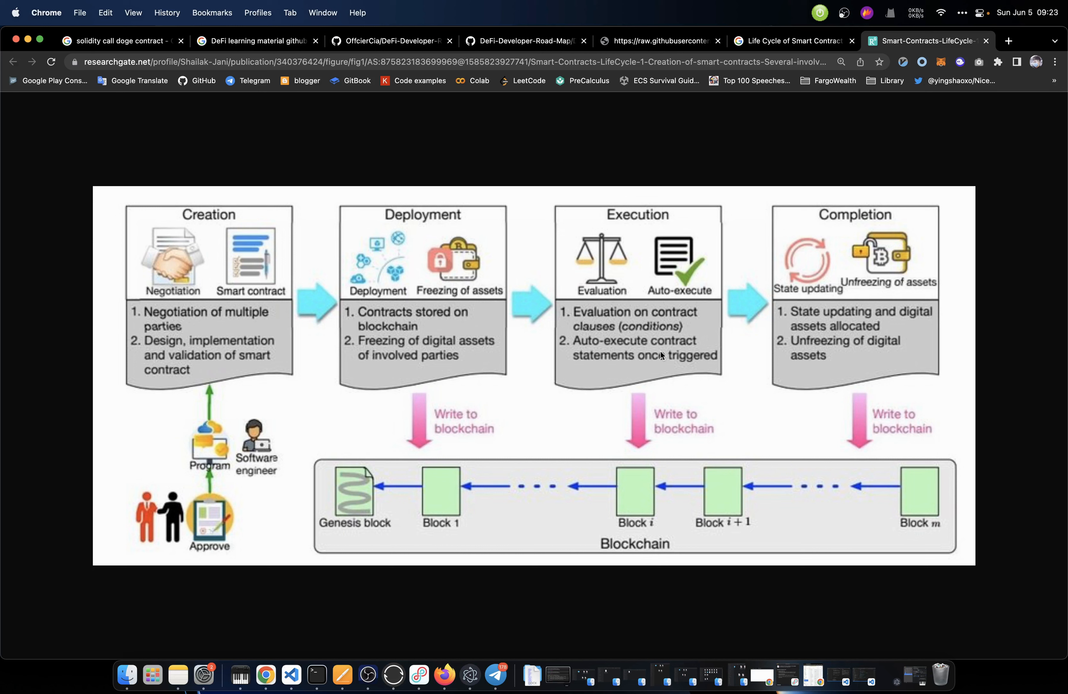
mouse_move(687, 371)
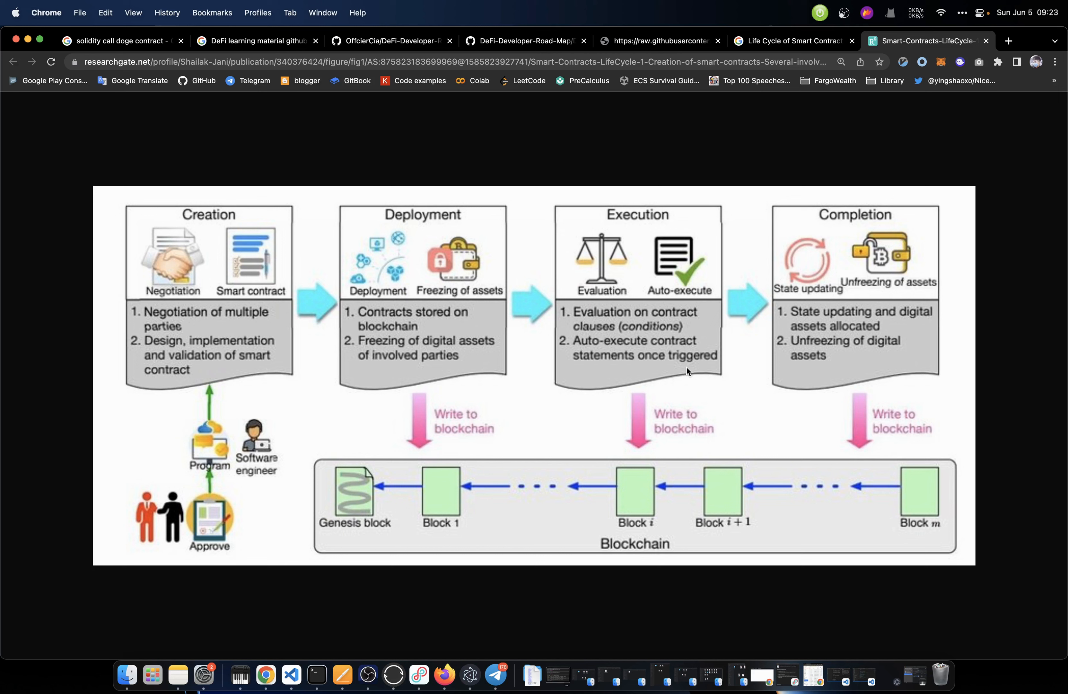
mouse_move(653, 302)
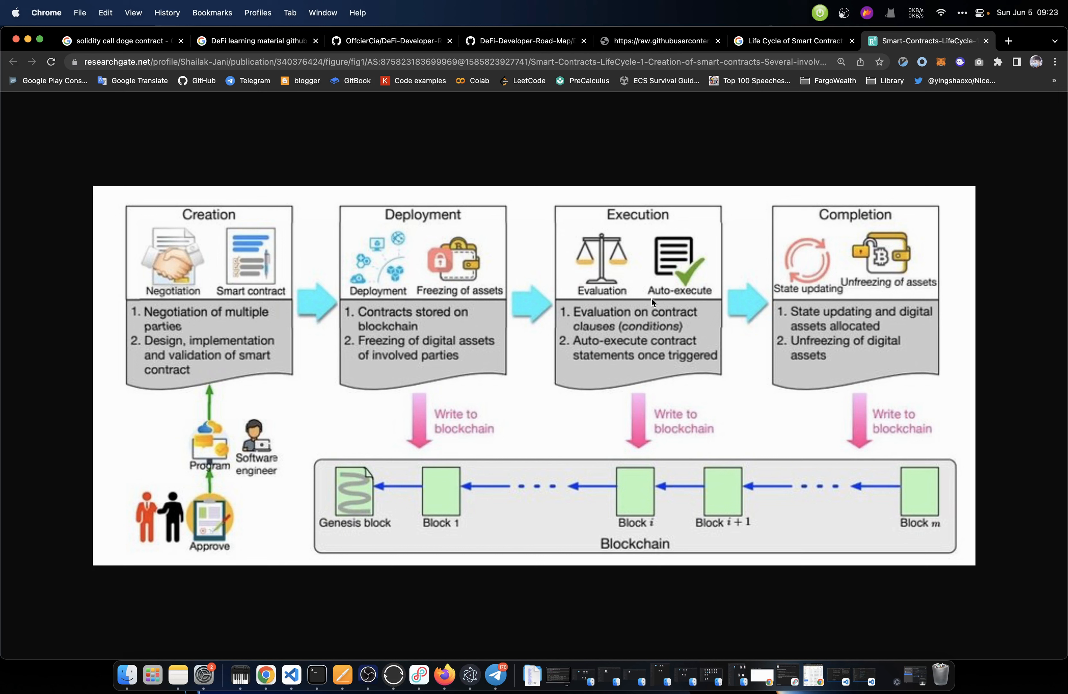
mouse_move(821, 336)
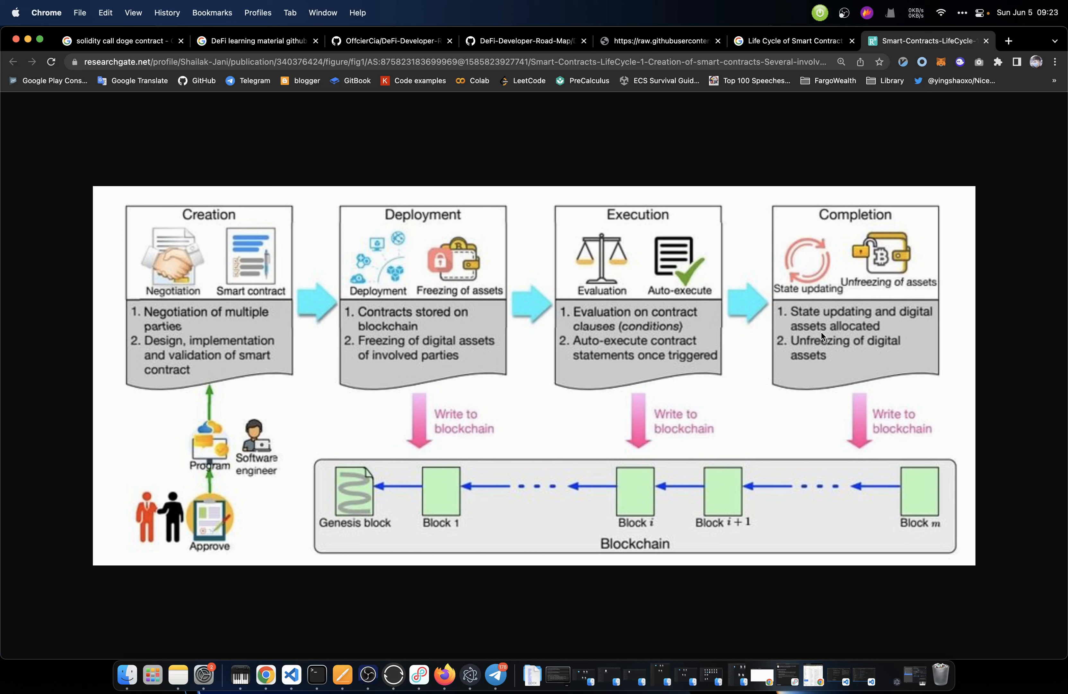
mouse_move(833, 350)
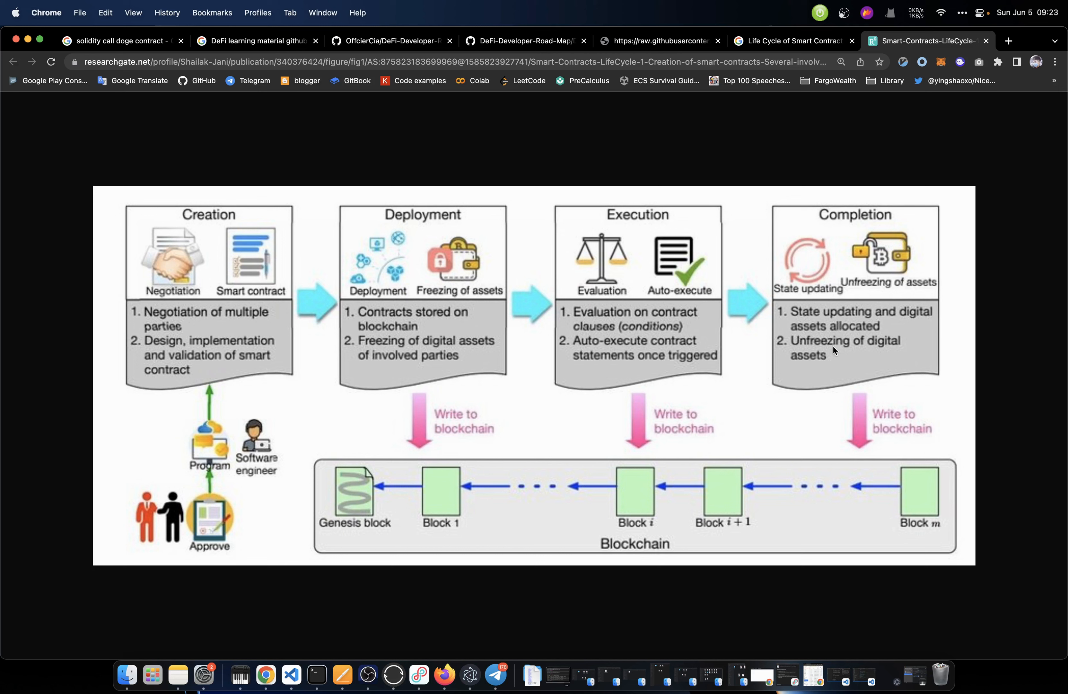
mouse_move(713, 281)
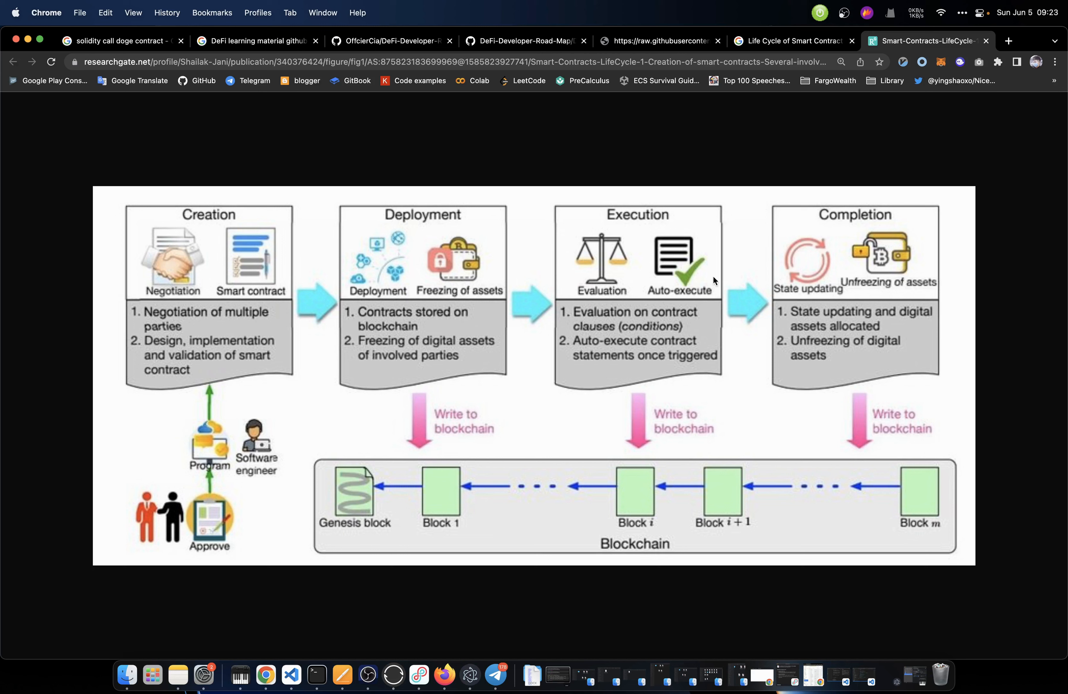
mouse_move(747, 249)
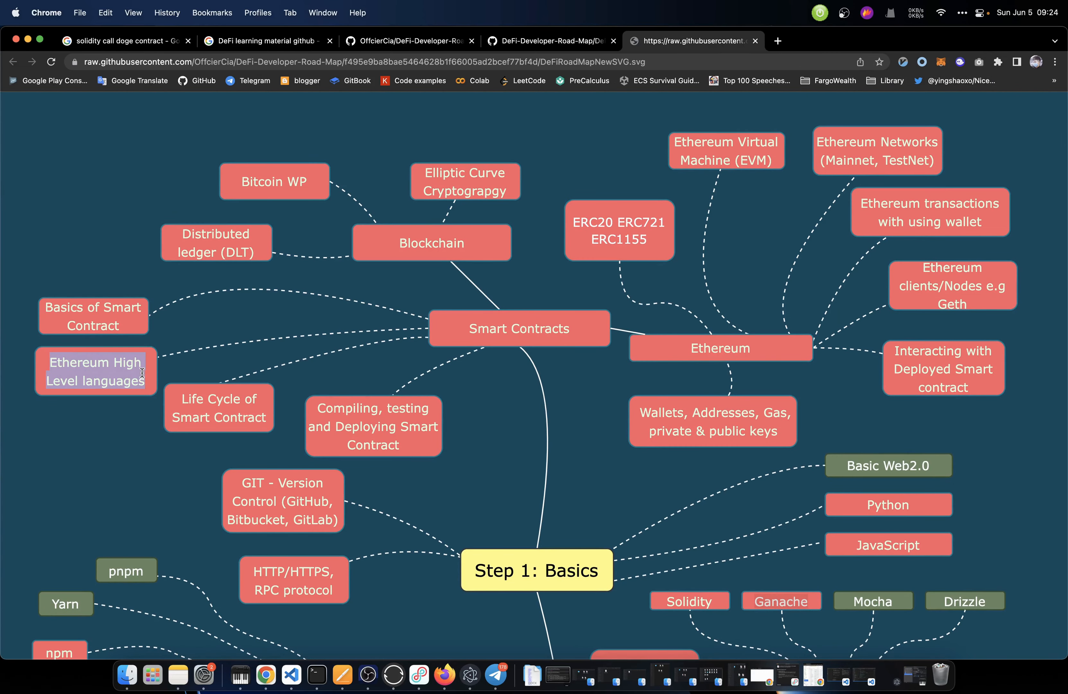
Scroll down the DeFi Developer Roadmap SVG after returning to it
scroll(down, 3)
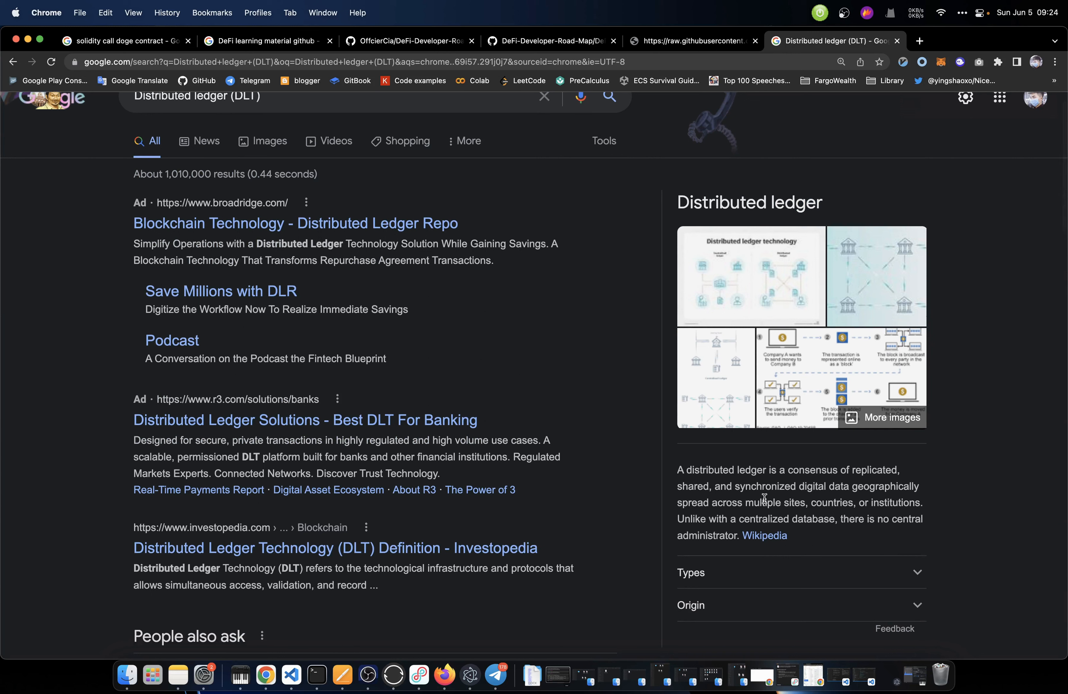
Show the Chinese translation of 'consensus' in the DLT knowledge panel, then dismiss it
double_click(812, 470)
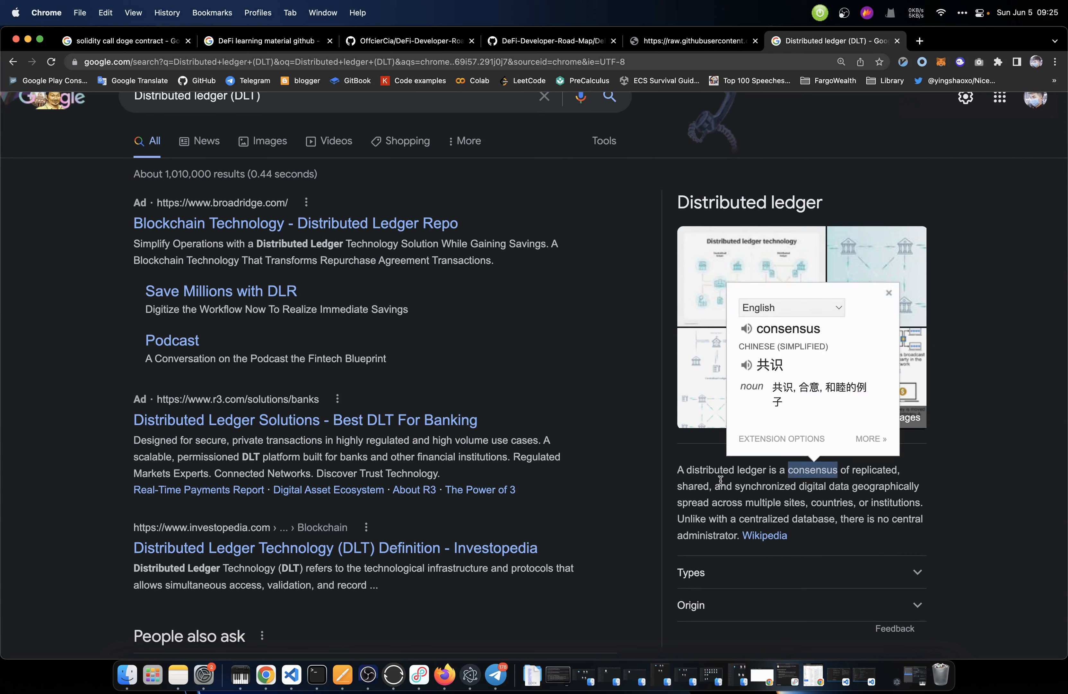
click(887, 291)
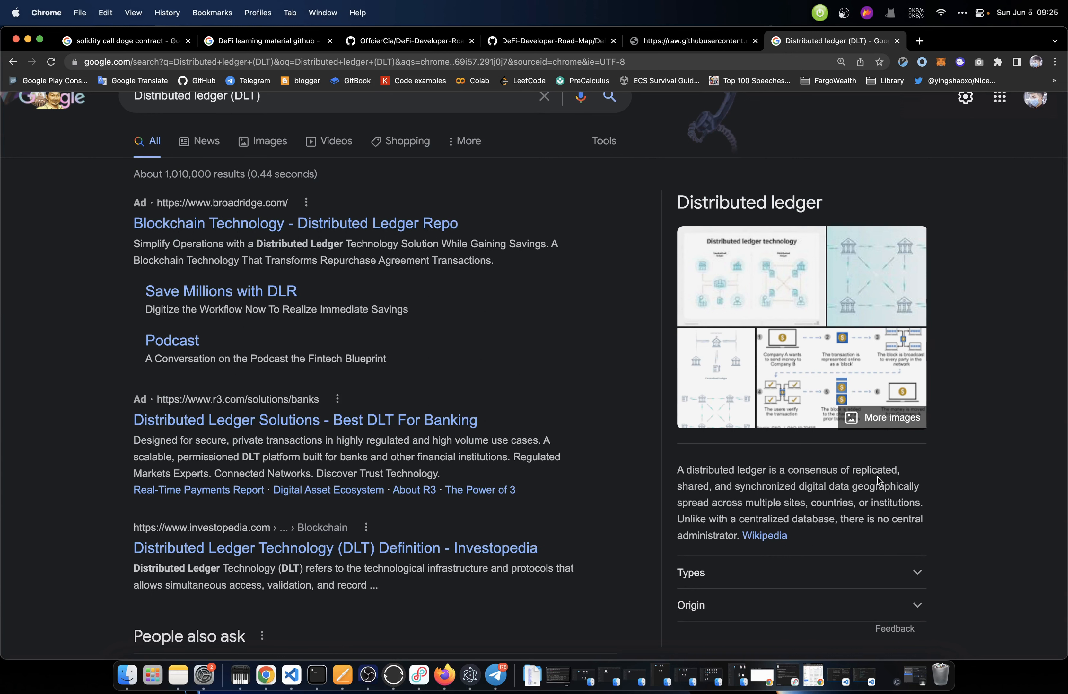
mouse_move(783, 498)
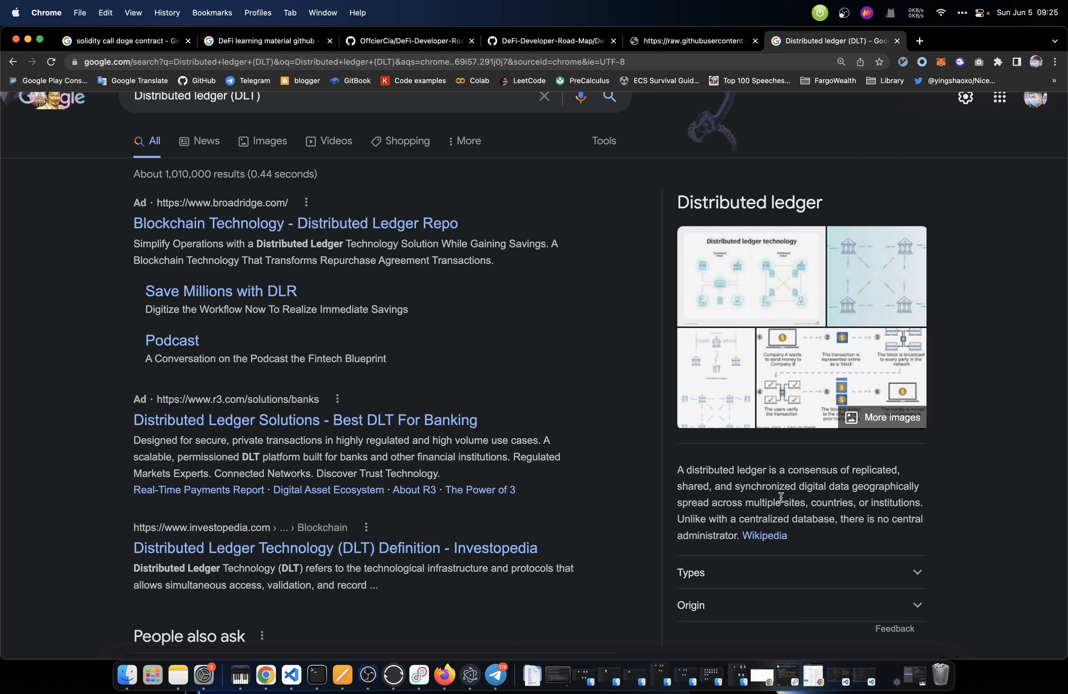
mouse_move(884, 498)
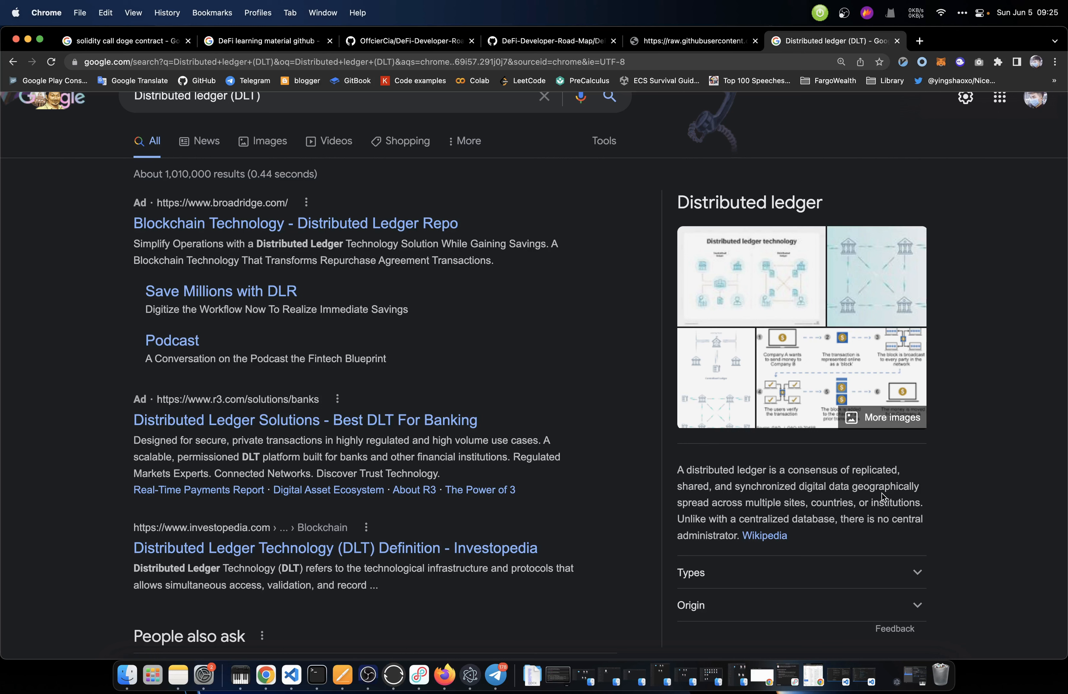
mouse_move(793, 511)
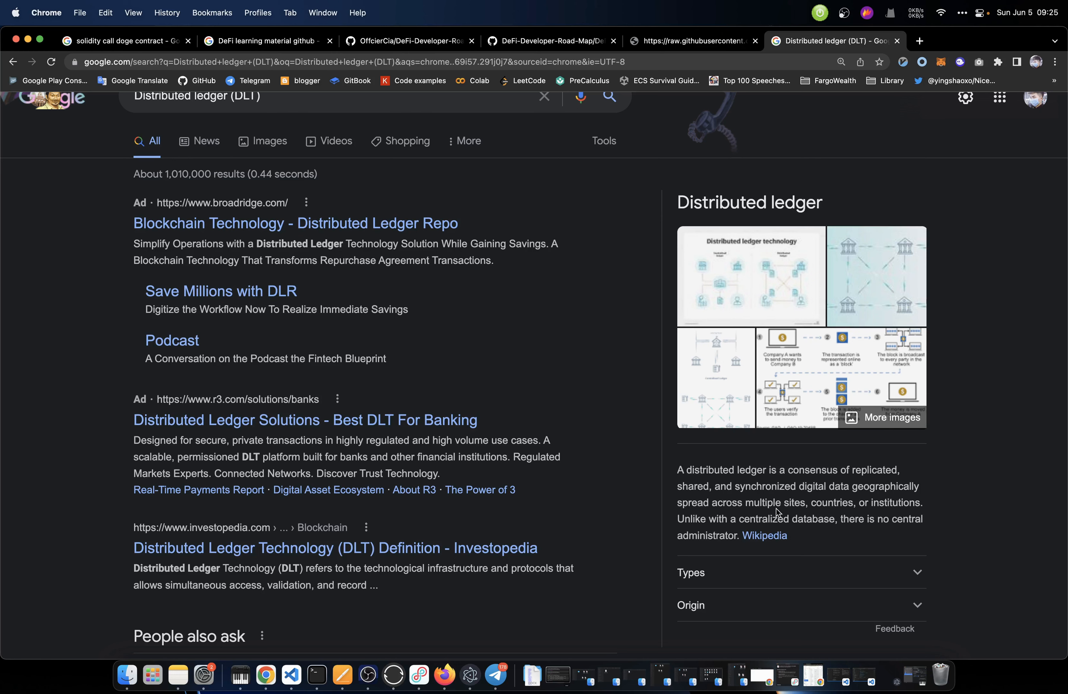
scroll(down, 3)
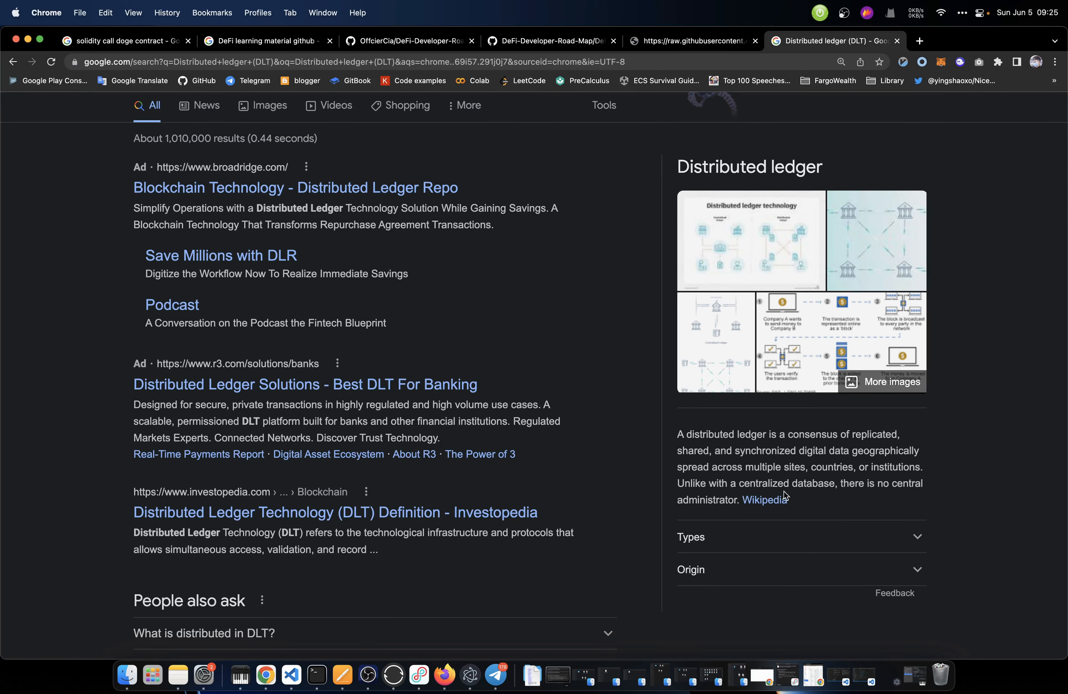
mouse_move(893, 499)
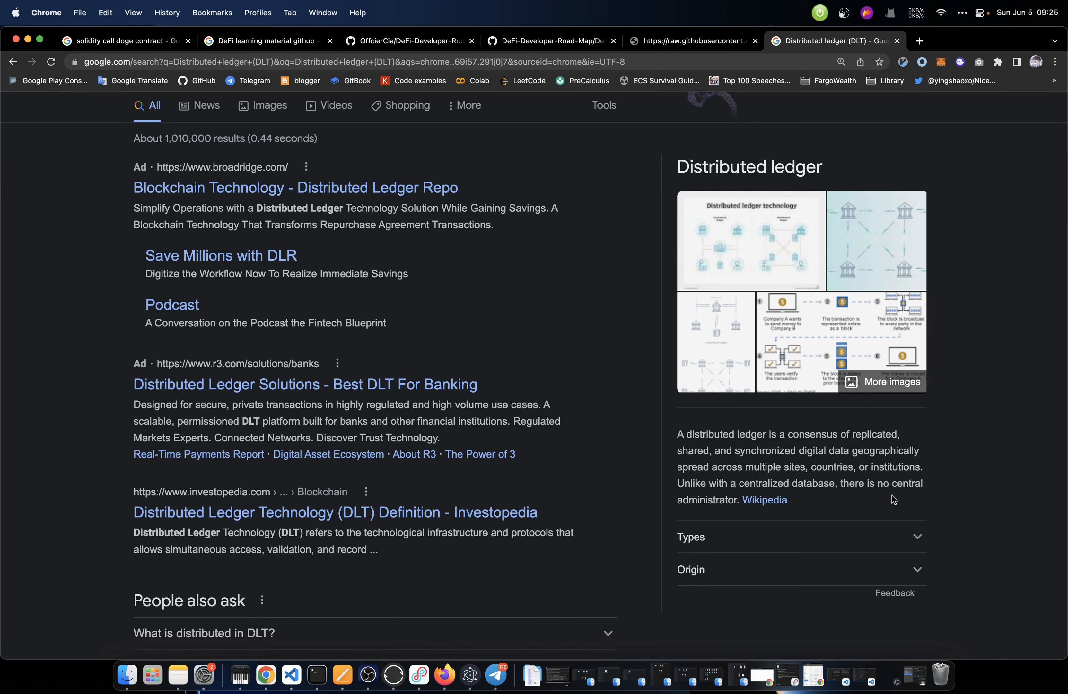
Show the Chinese translation of the 'Distributed ledger' heading, then dismiss it
double_click(750, 166)
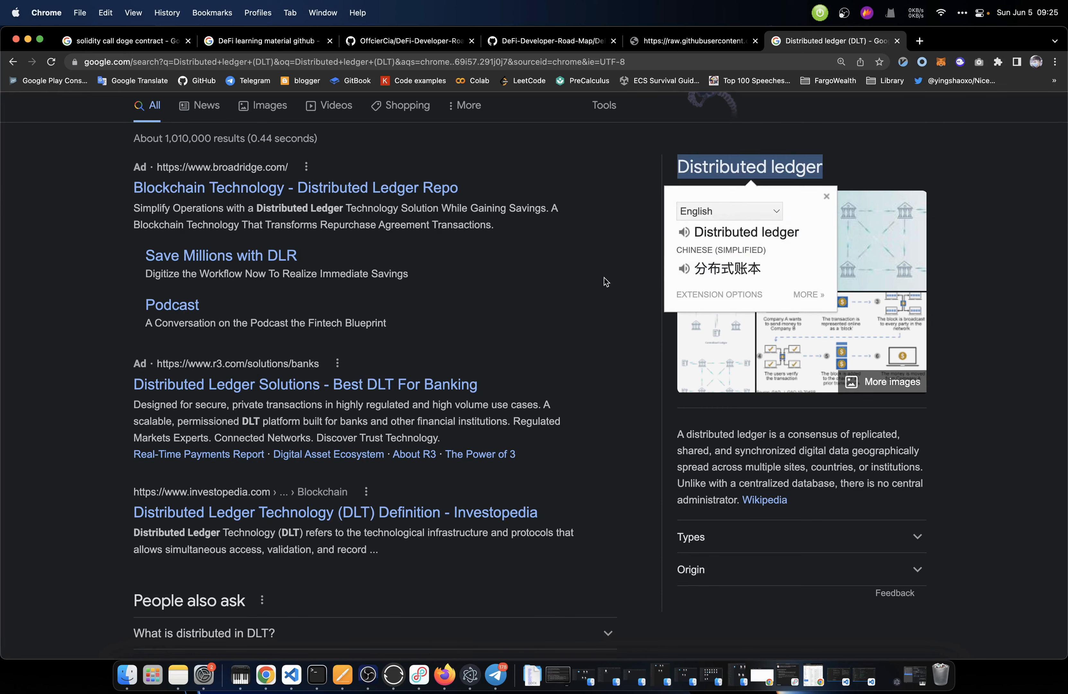
click(827, 196)
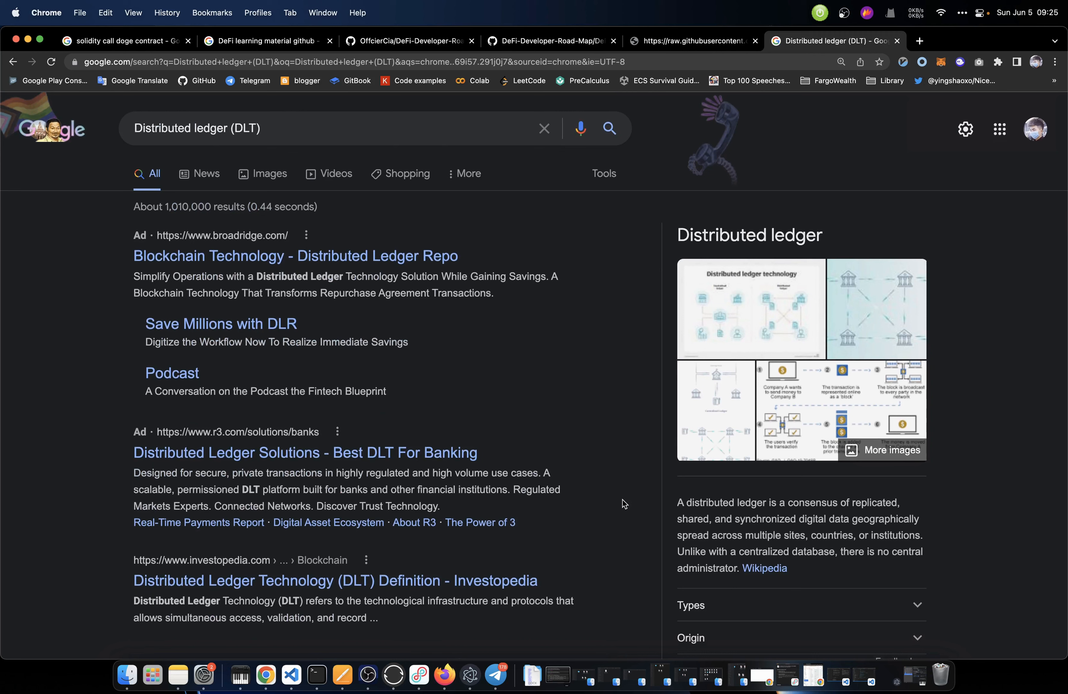
mouse_move(663, 505)
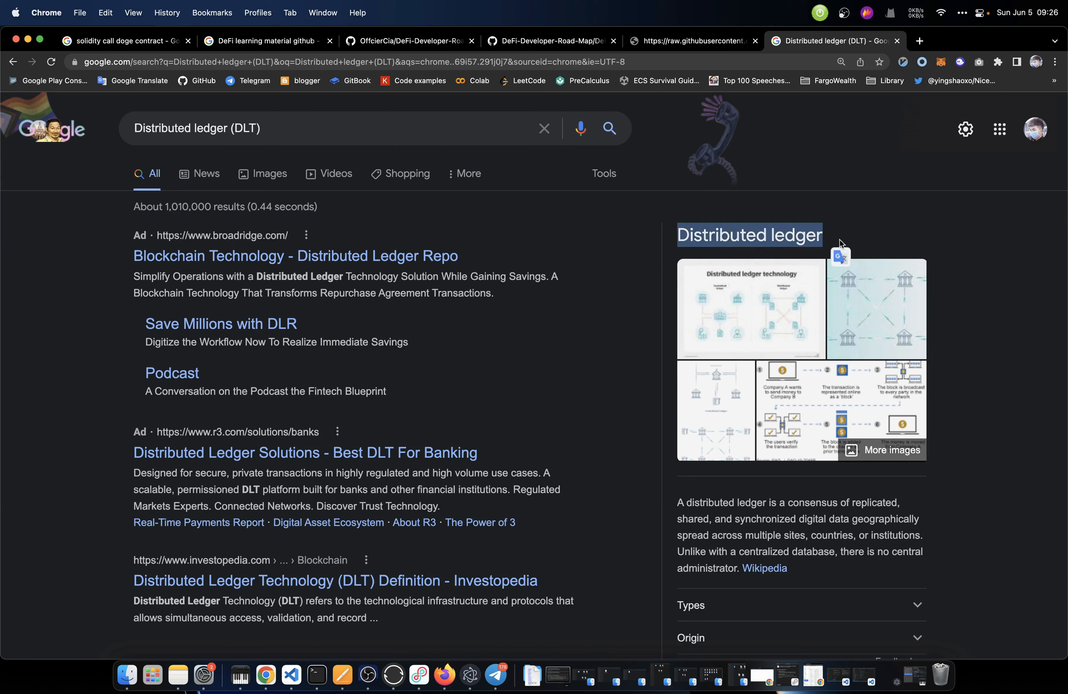
mouse_move(840, 261)
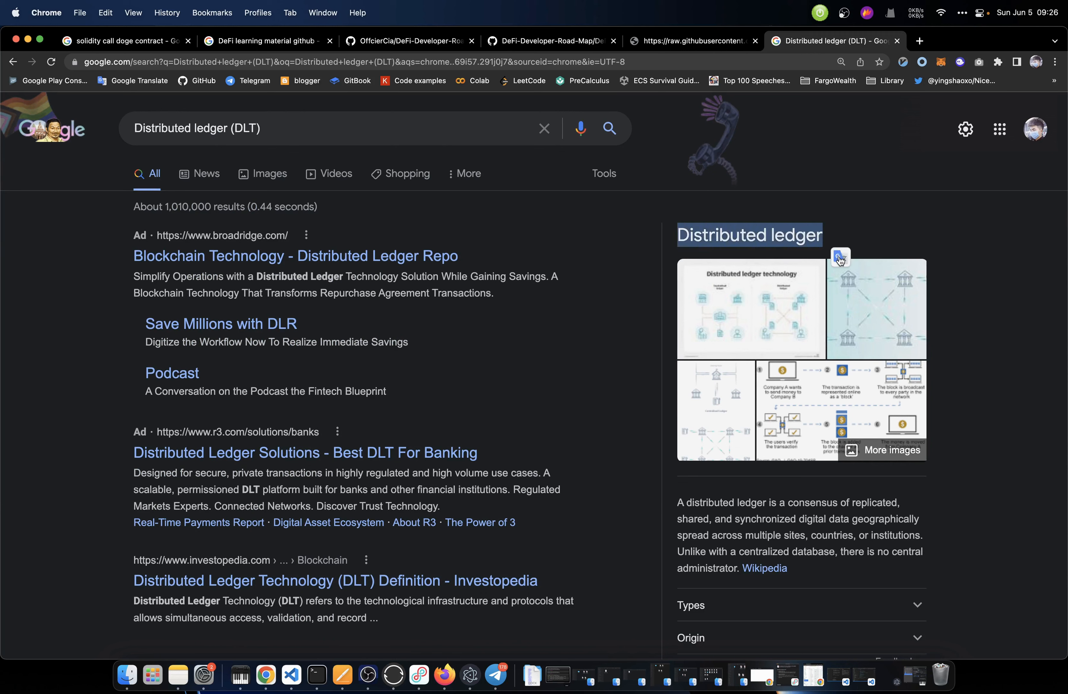
mouse_move(834, 238)
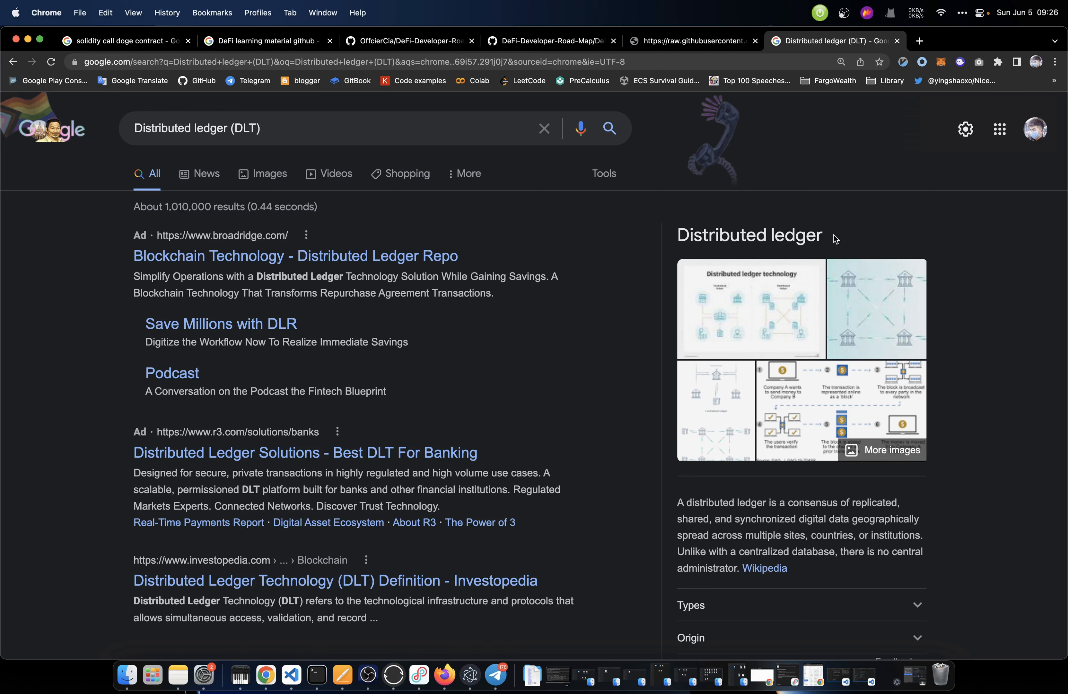
scroll(down, 3)
text(white paper)
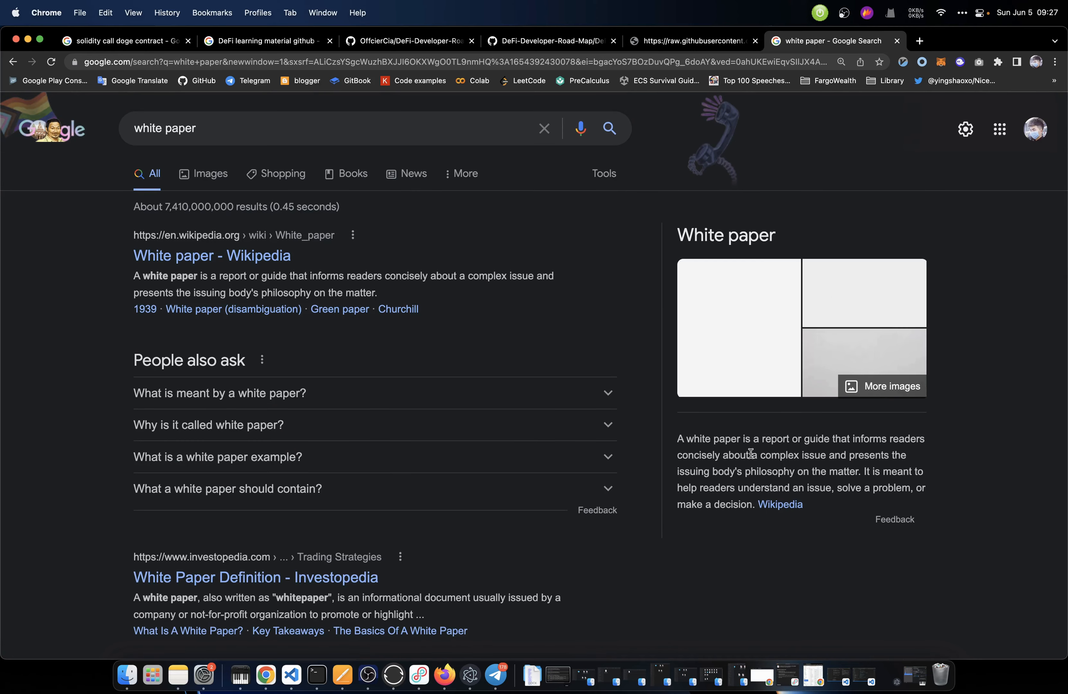
mouse_move(839, 450)
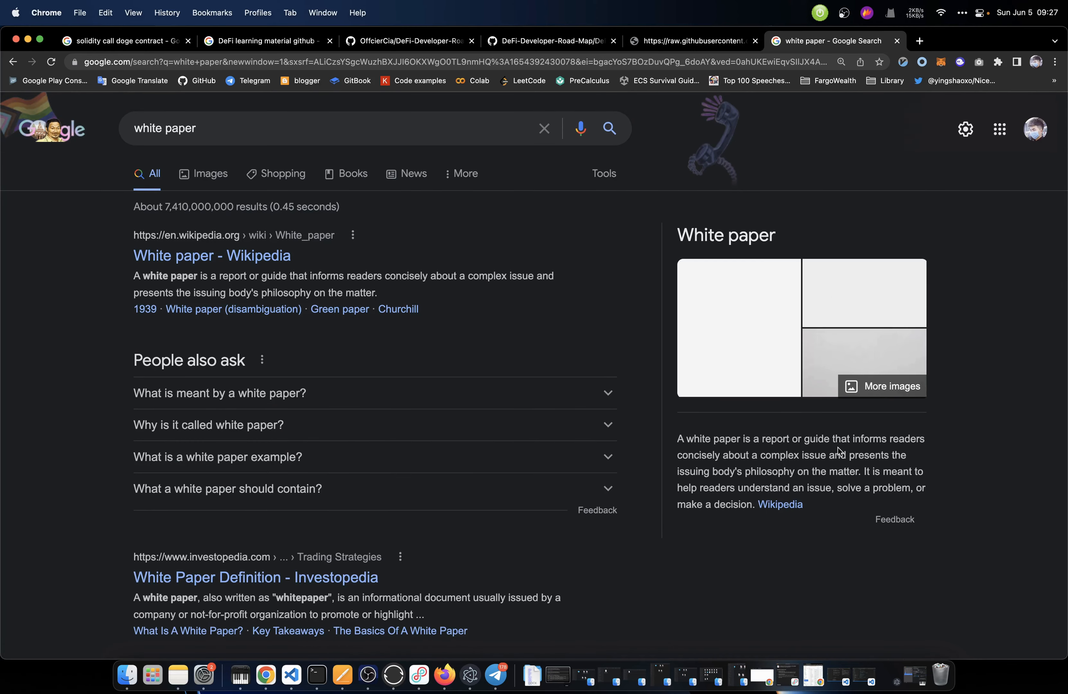
mouse_move(775, 444)
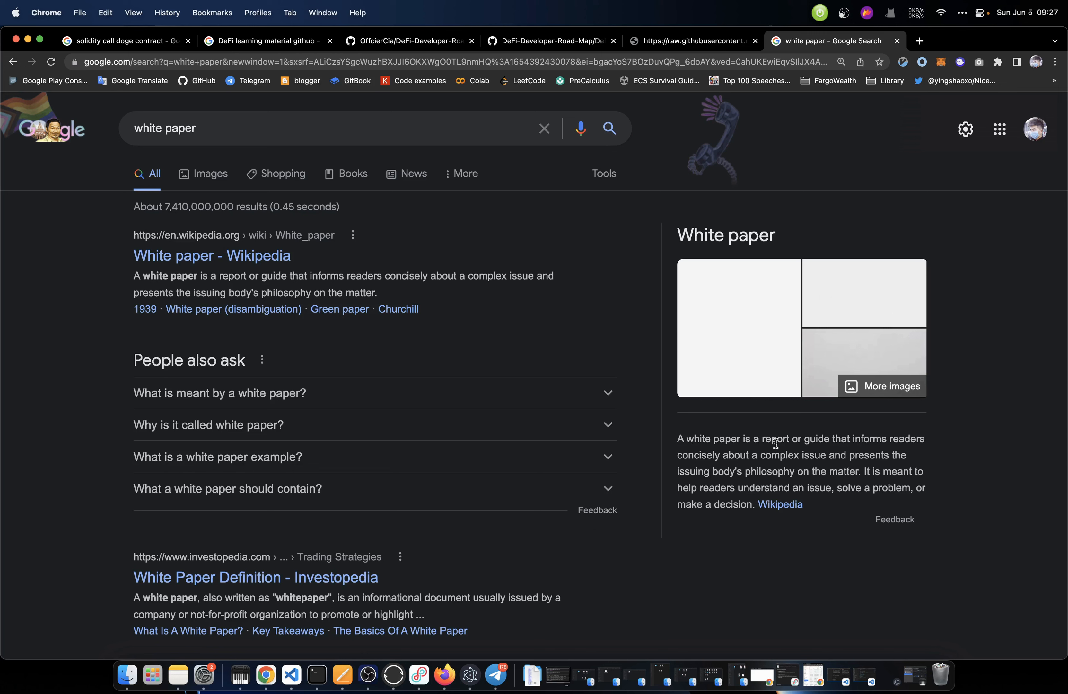
mouse_move(857, 467)
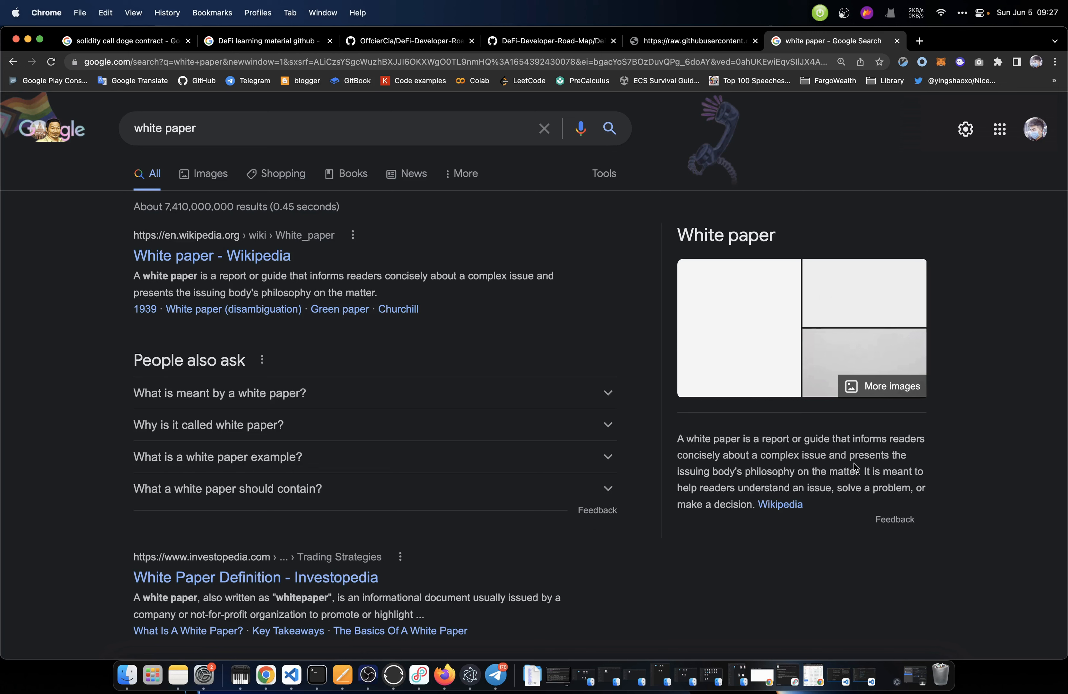
mouse_move(771, 483)
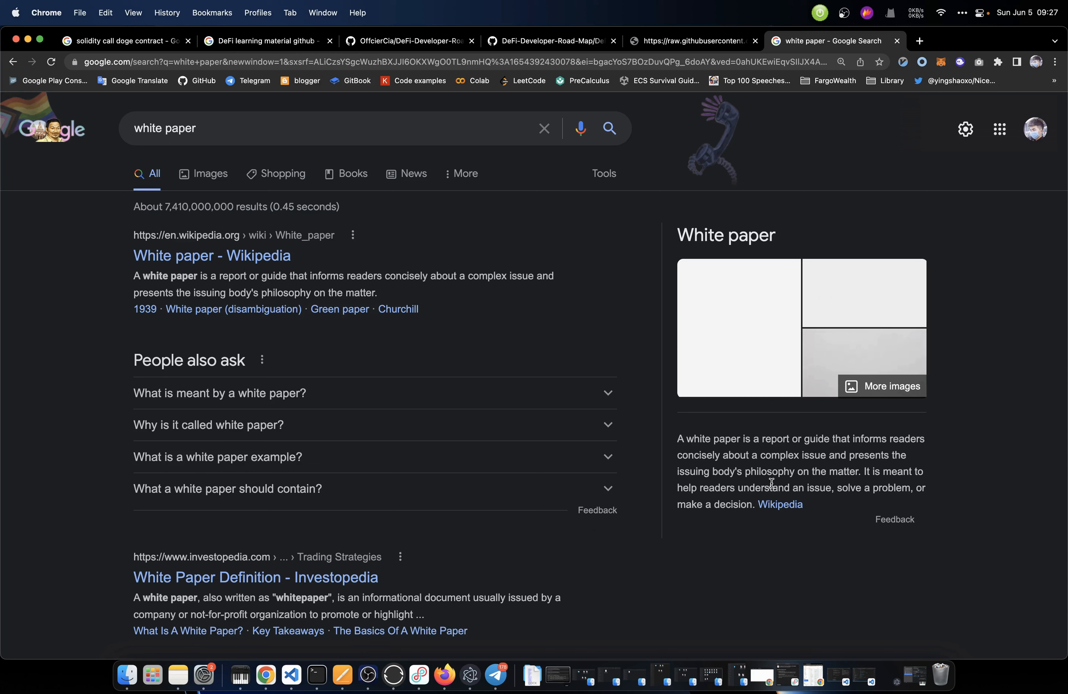
mouse_move(817, 483)
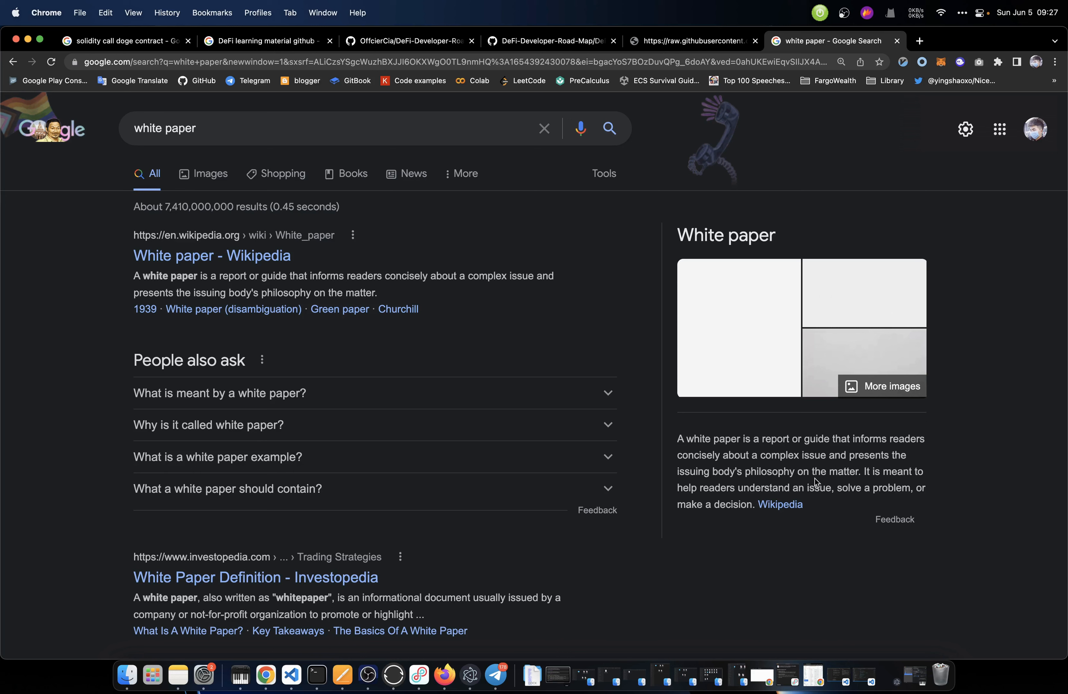
mouse_move(841, 487)
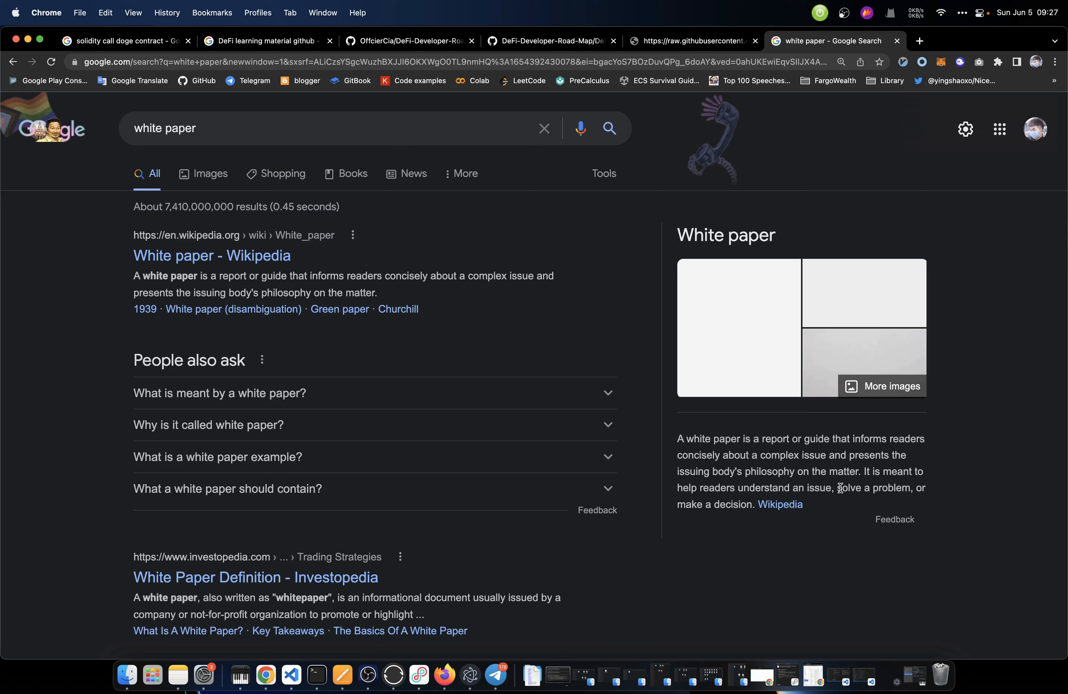
mouse_move(834, 500)
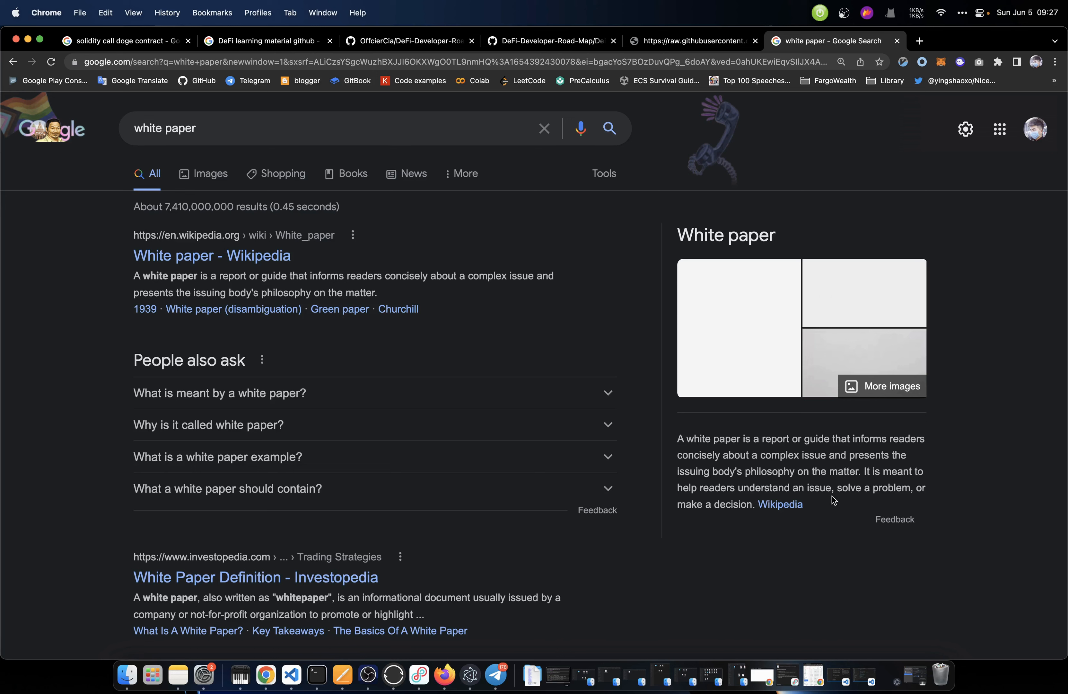
Select a term in the white paper results for lookup
double_click(701, 235)
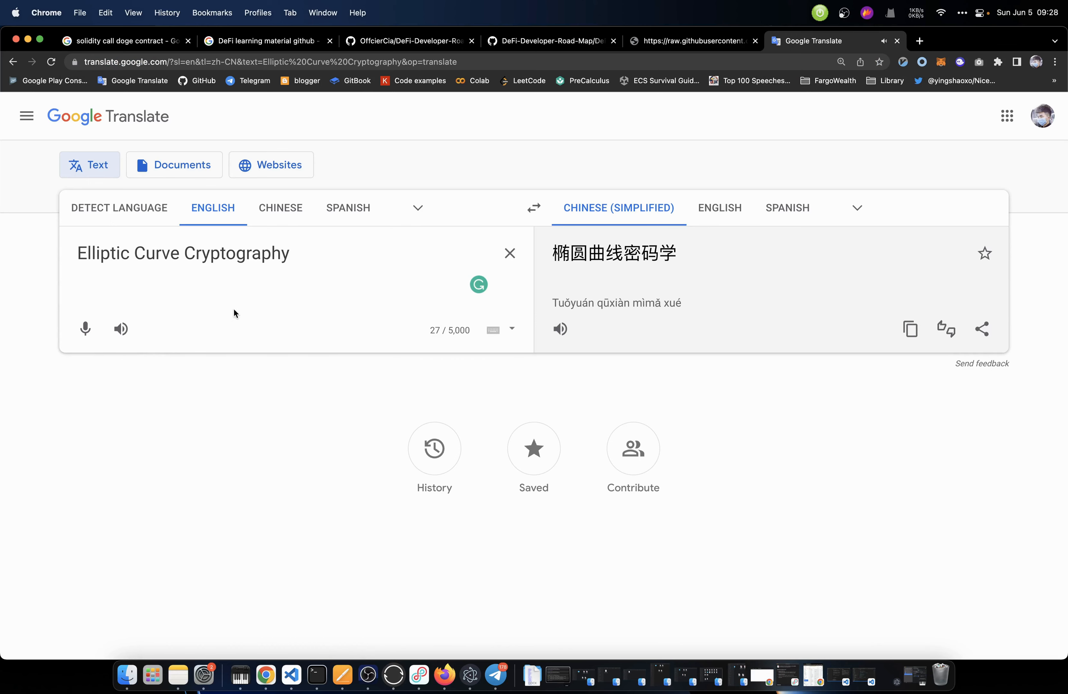
Return to the roadmap diagram, then search Google for Elliptic Curve Cryptography
click(692, 41)
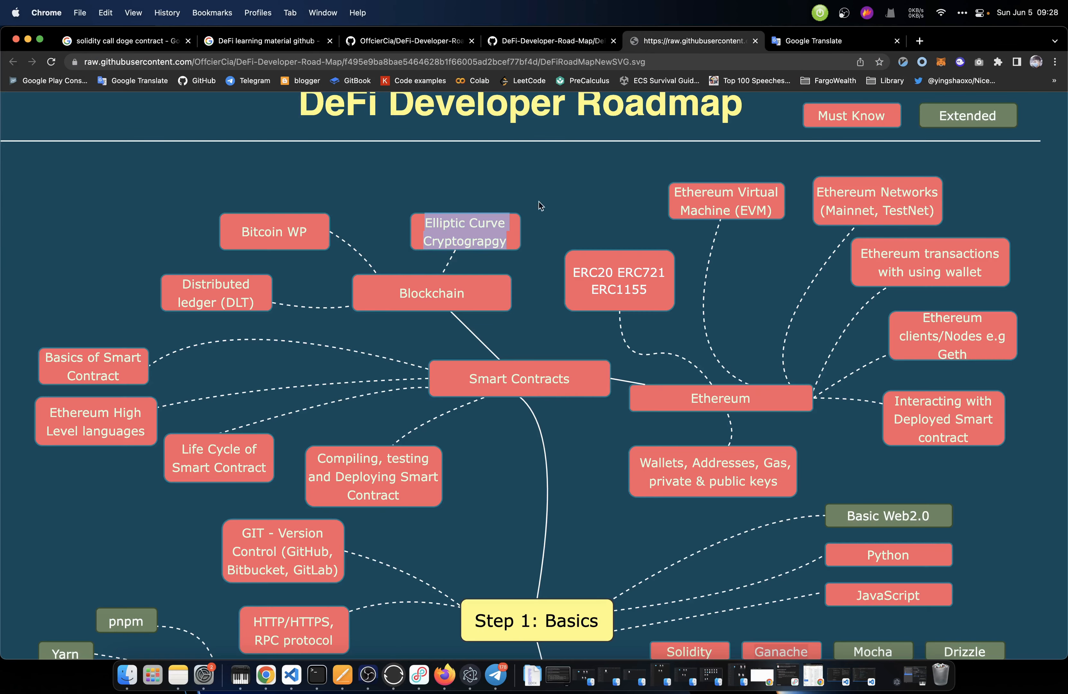
click(835, 41)
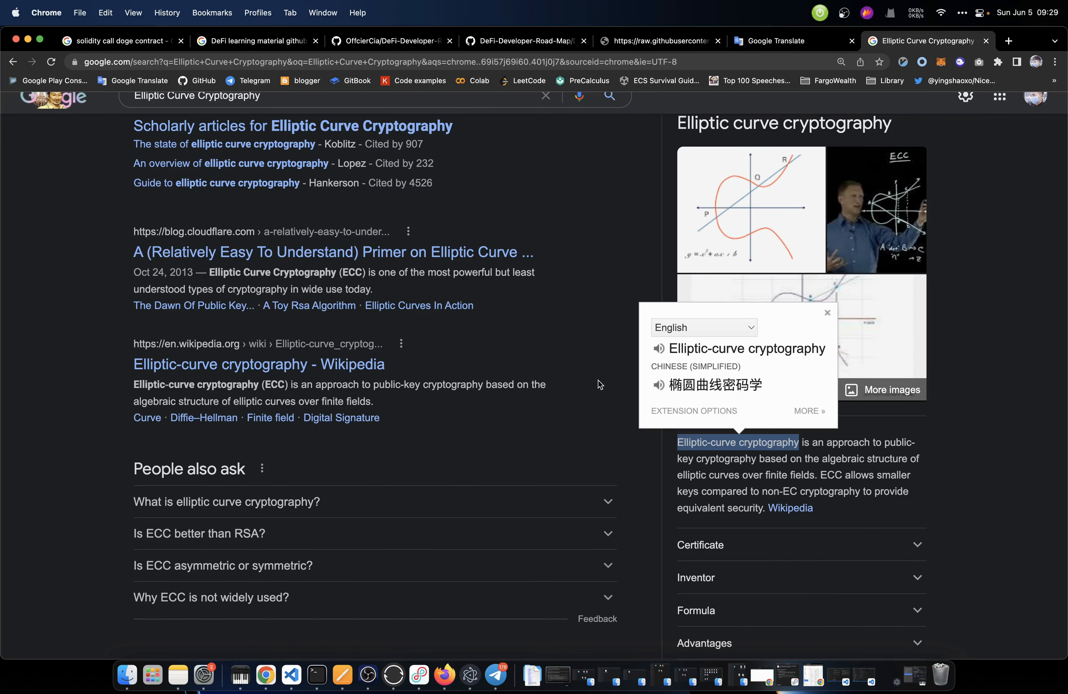
click(828, 312)
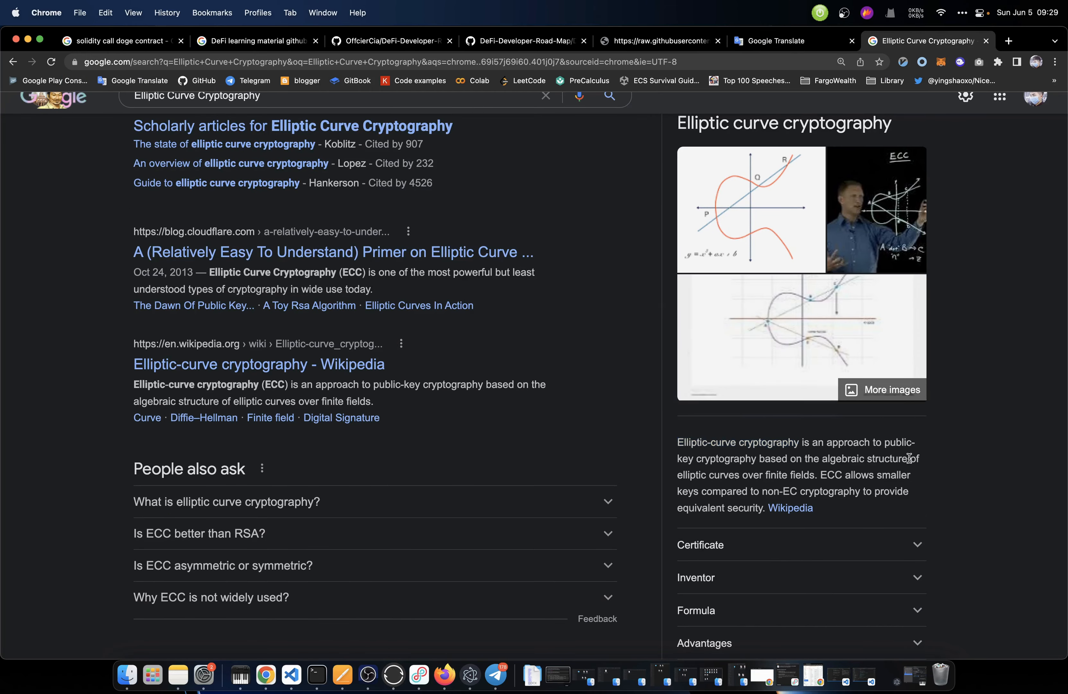
scroll(down, 3)
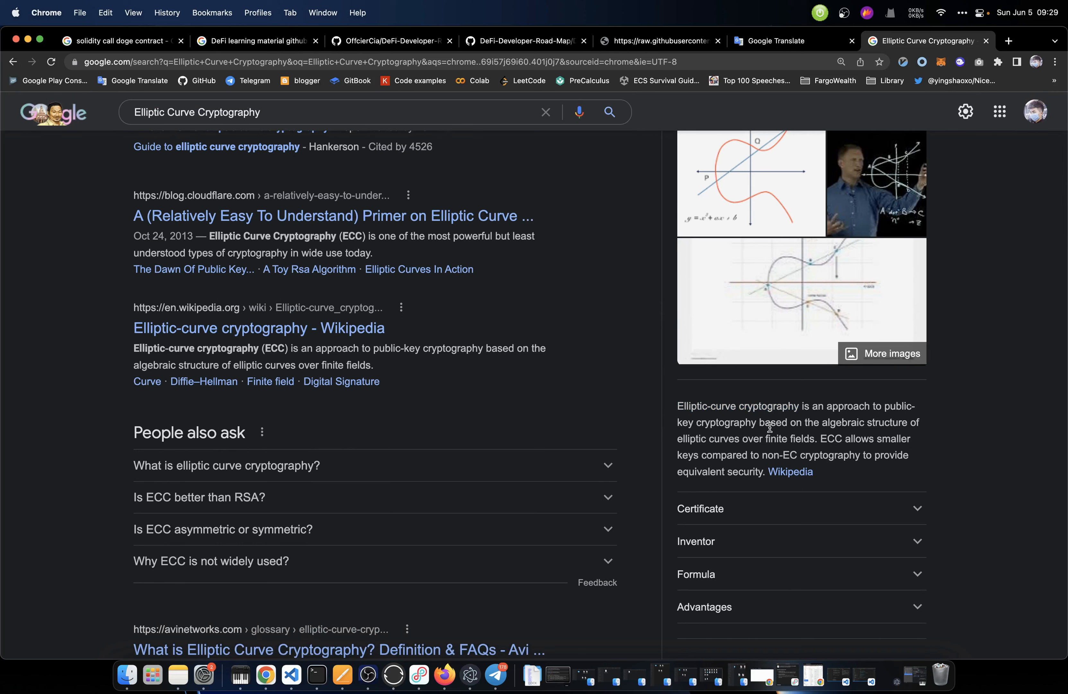
mouse_move(865, 433)
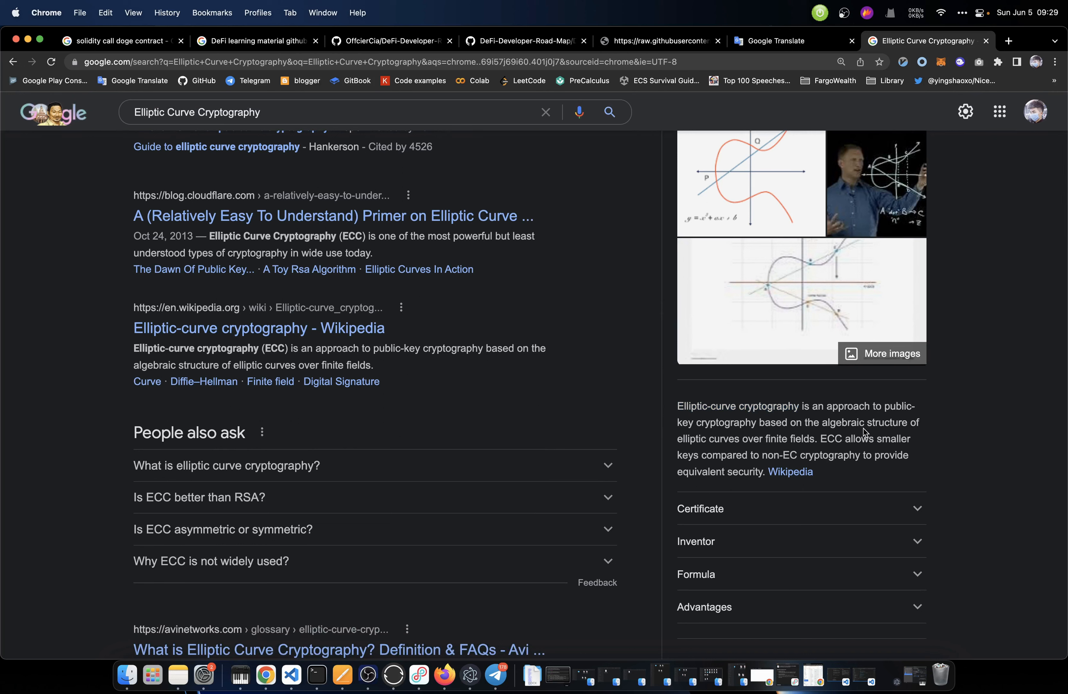
double_click(690, 438)
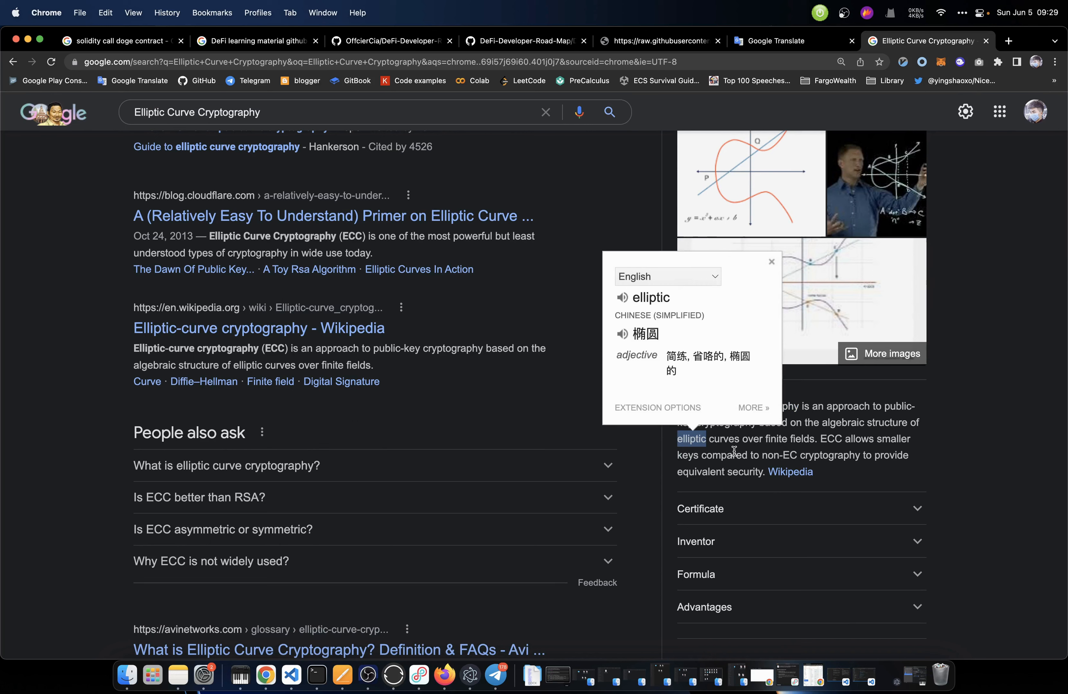
click(772, 261)
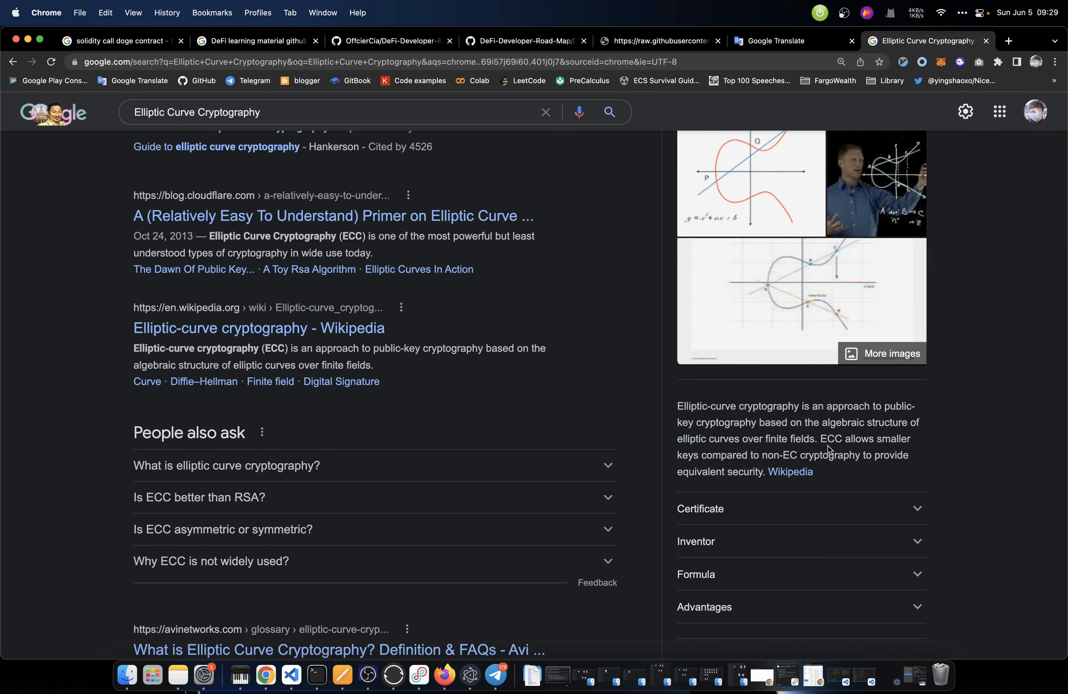
mouse_move(756, 456)
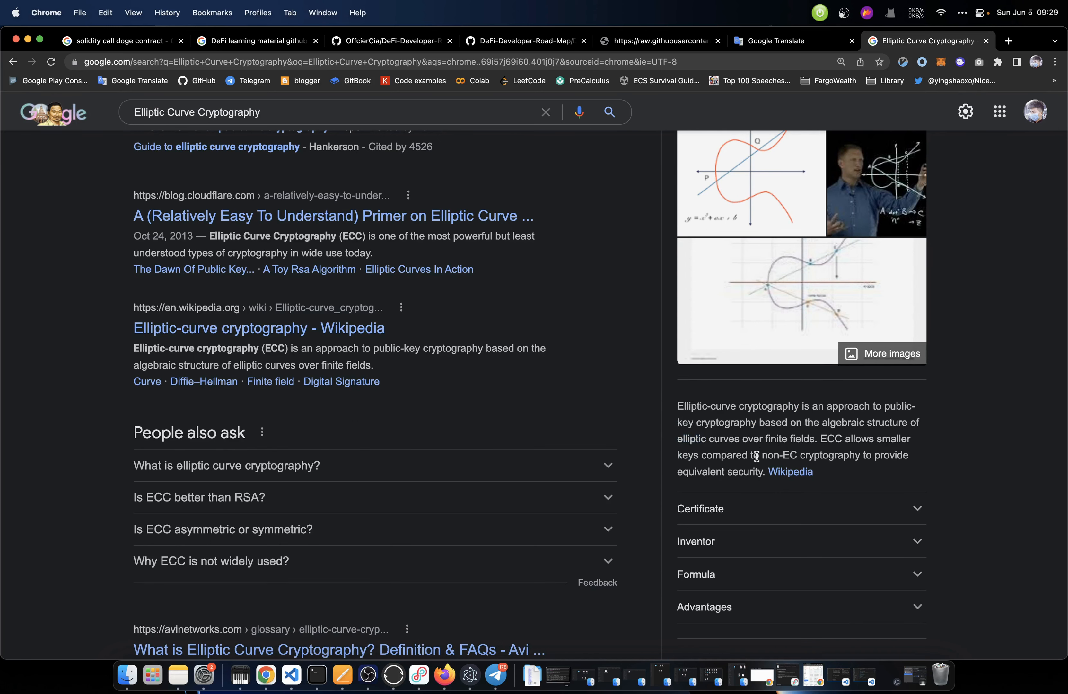
mouse_move(787, 466)
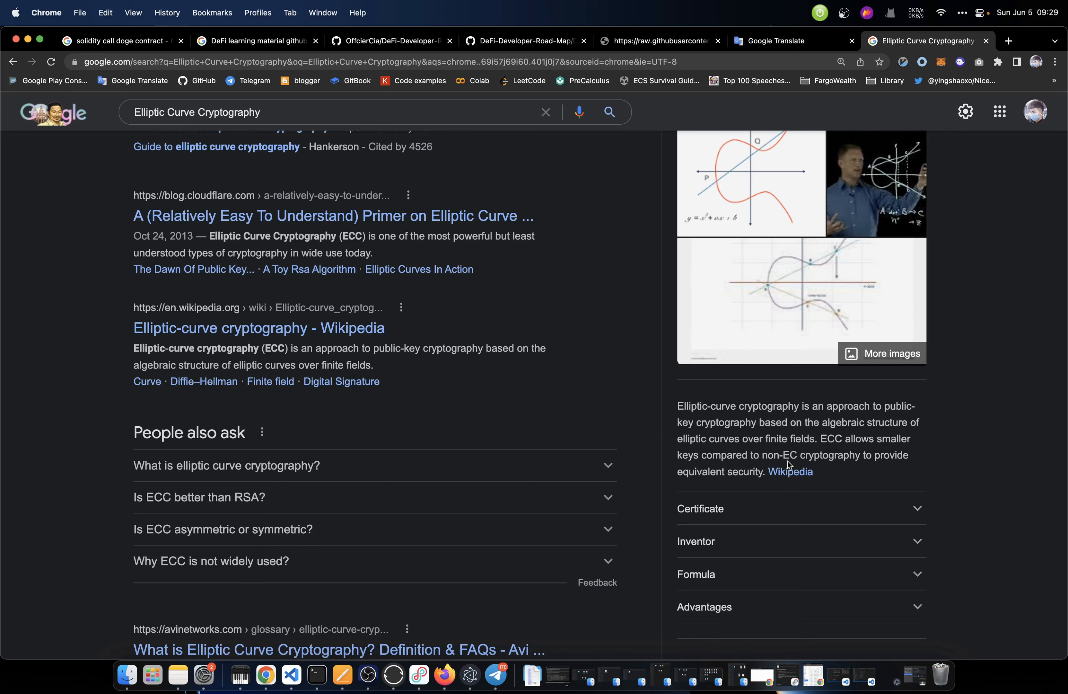
mouse_move(753, 467)
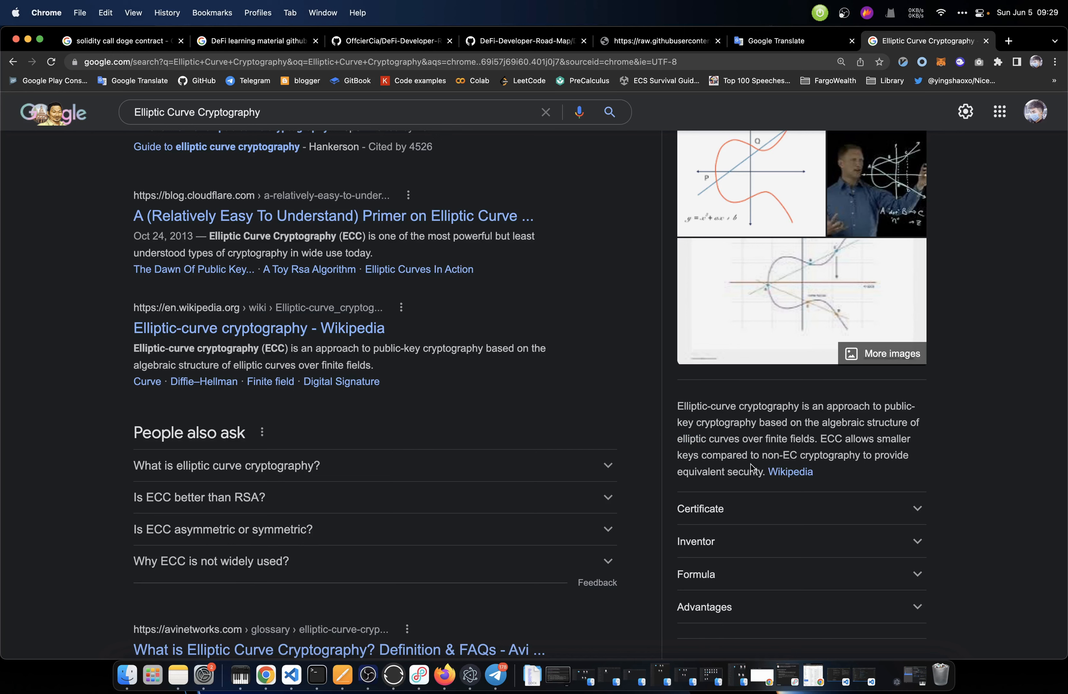
scroll(up, 3)
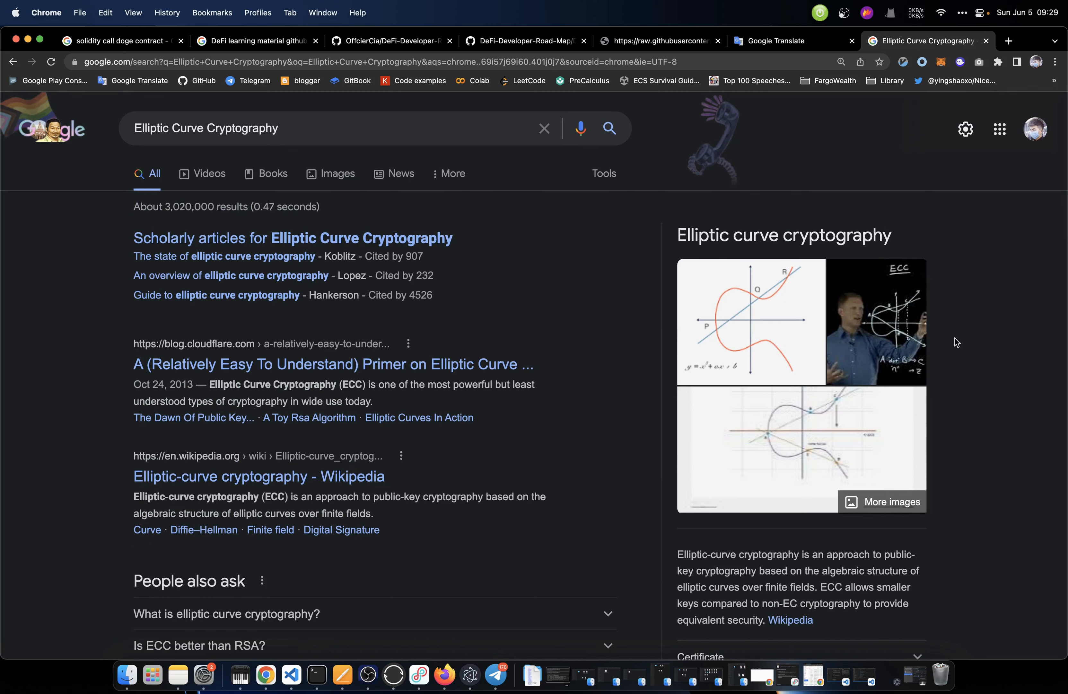
scroll(down, 3)
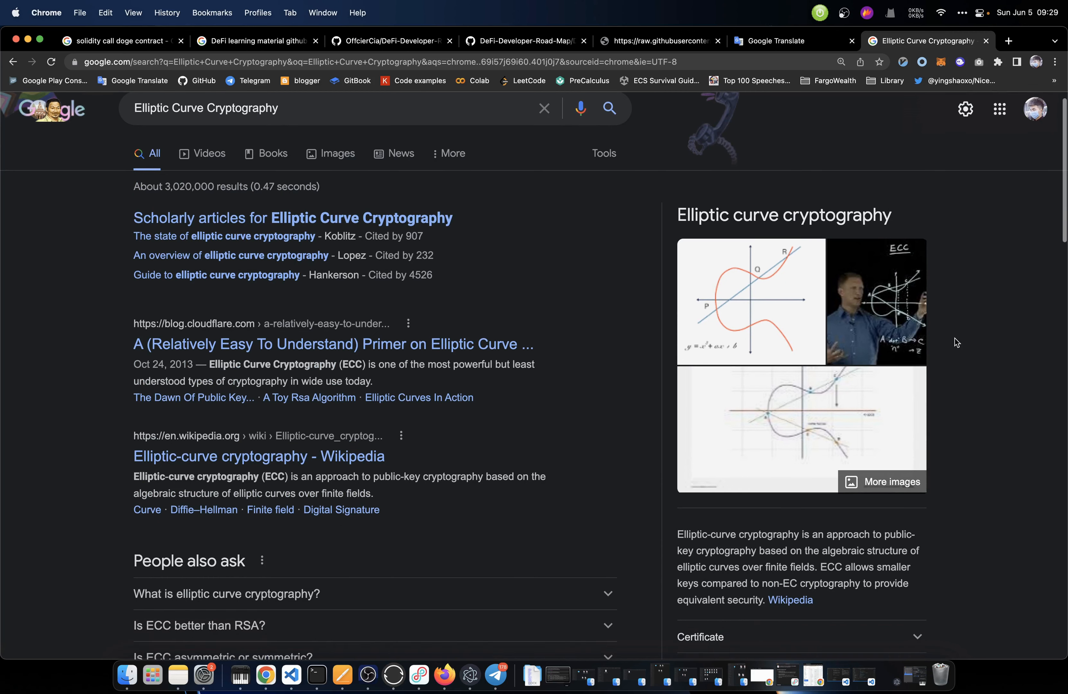
Enter 'sha2' in the search box, then close the Elliptic Curve Cryptography results tab
text(sha)
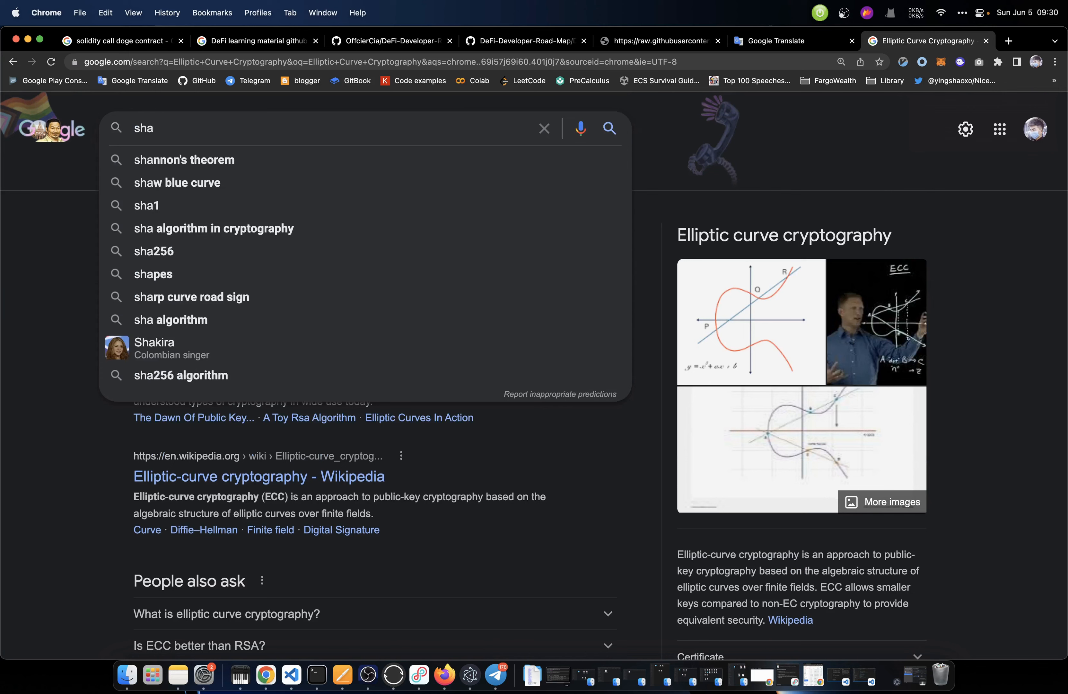
text(2)
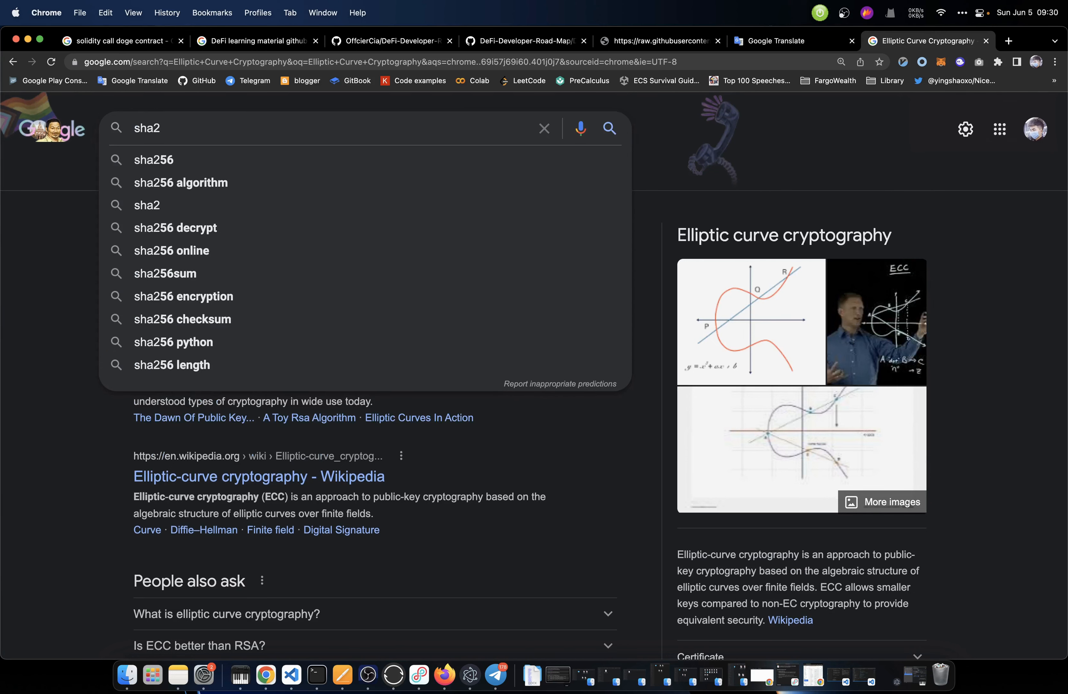
click(154, 159)
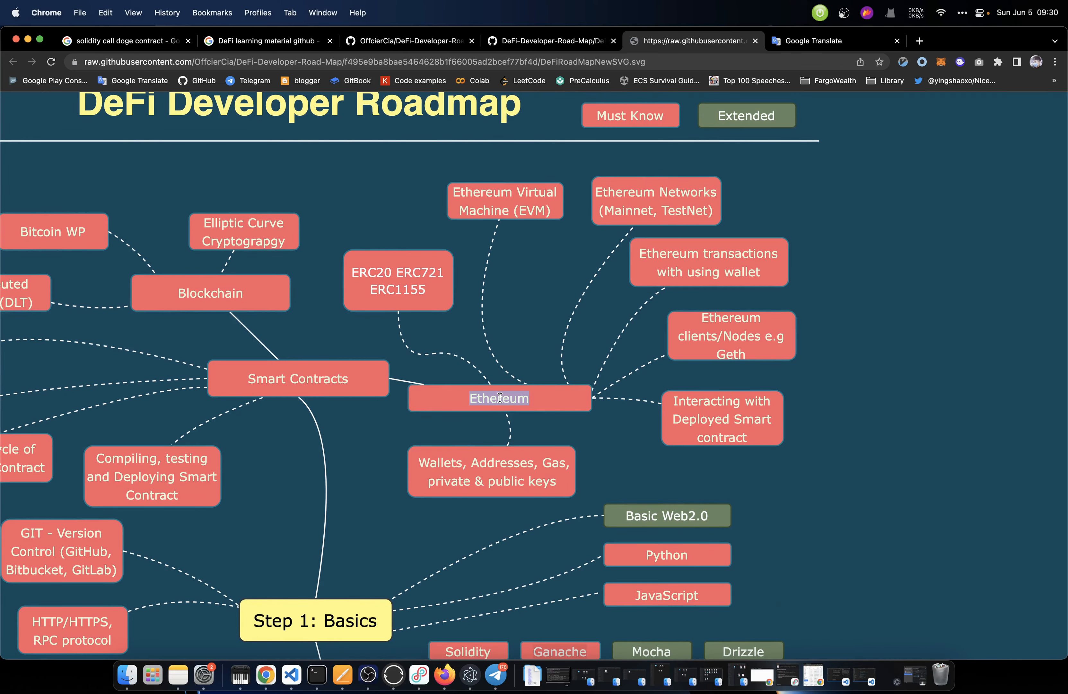
Translate 'Ethereum' to Chinese (以太坊), hear its pronunciation, and return to the roadmap
click(834, 41)
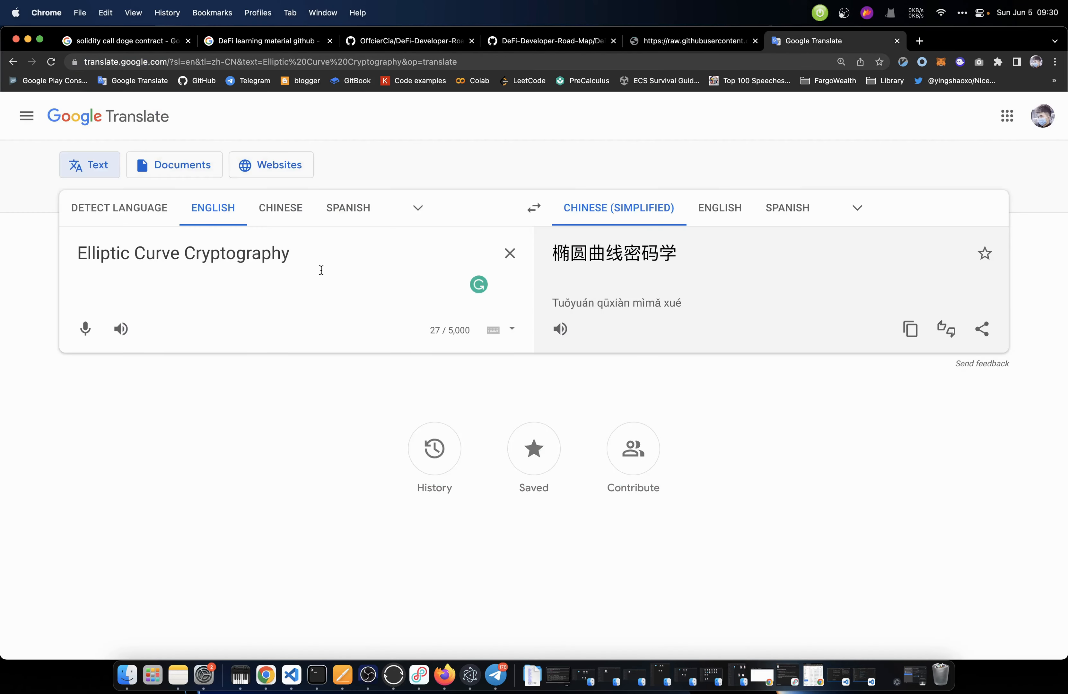
text(Ethereum)
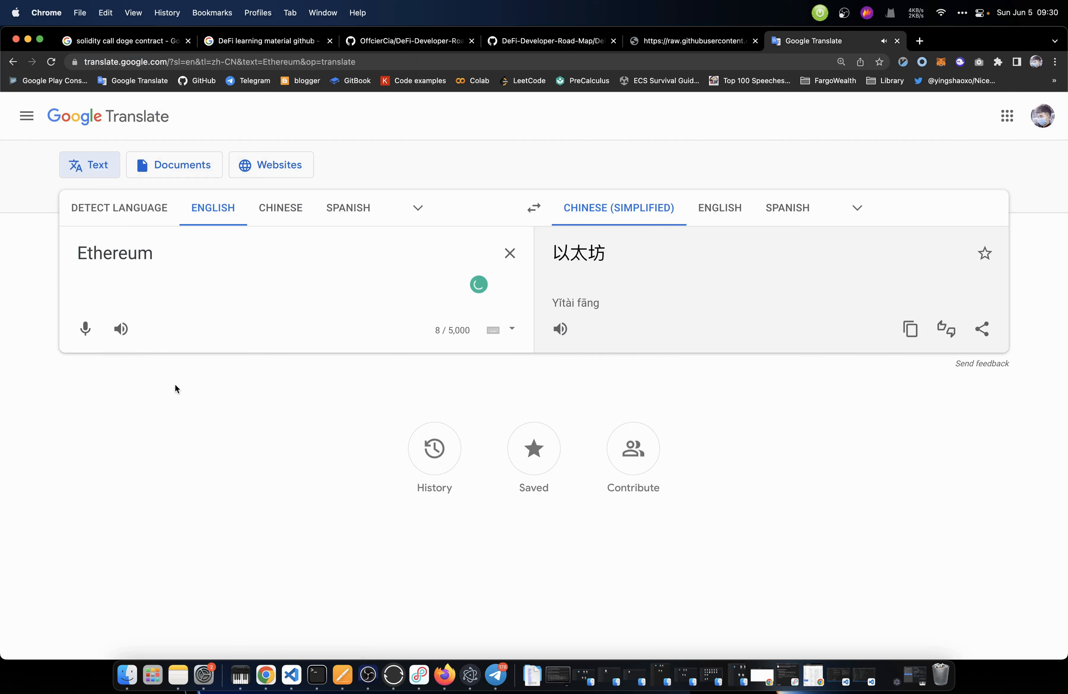
click(121, 329)
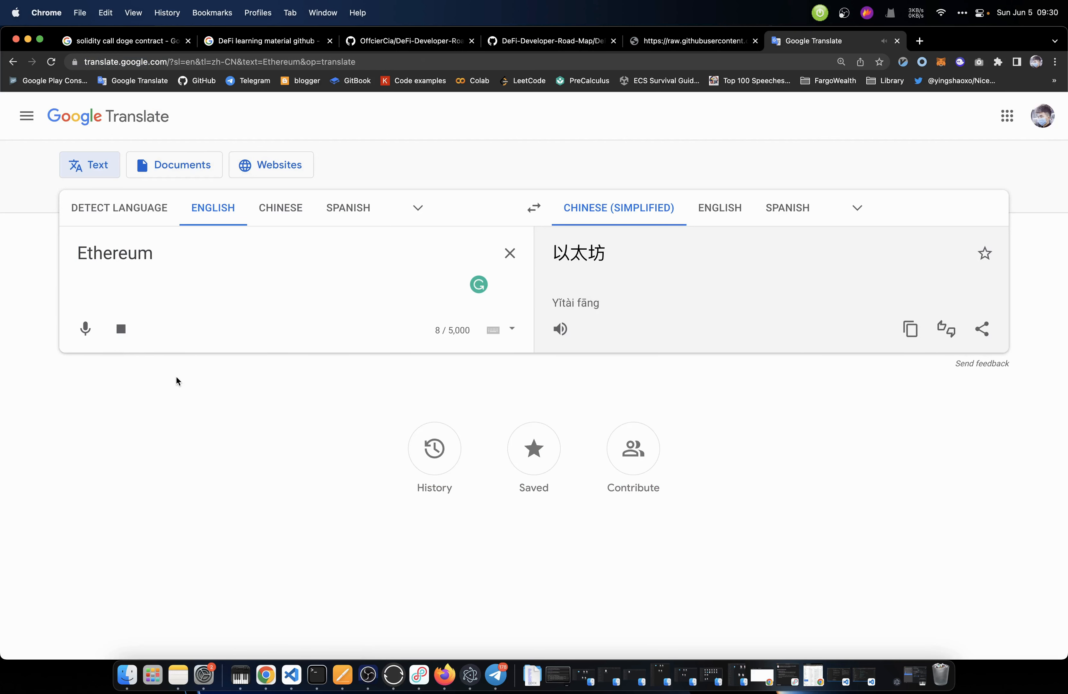
click(691, 41)
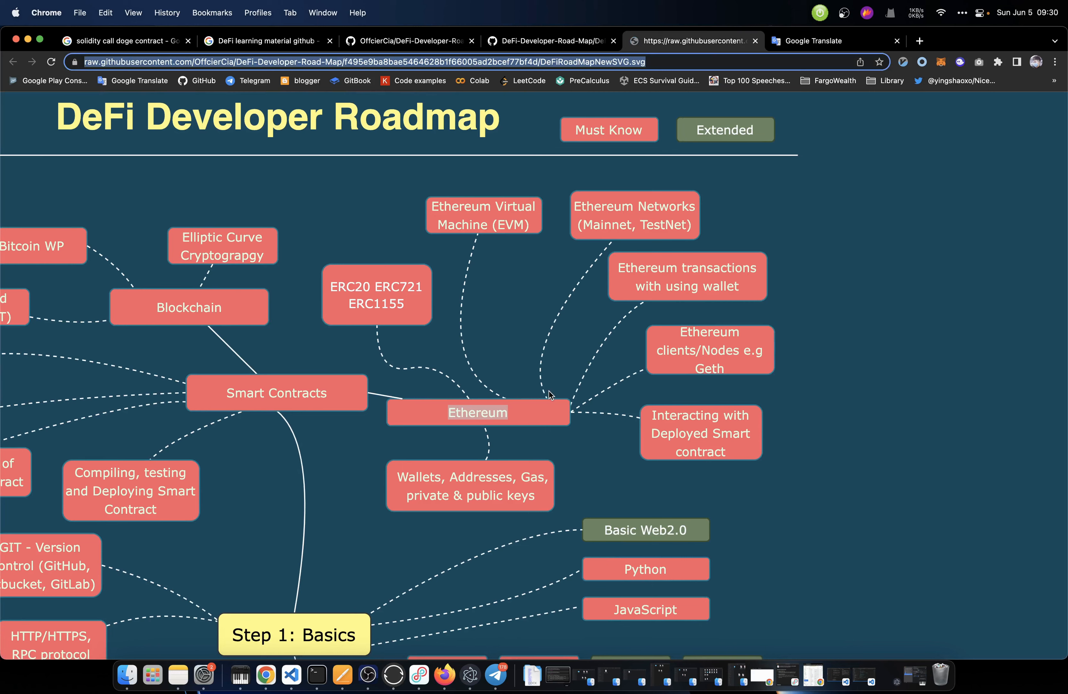
mouse_move(498, 354)
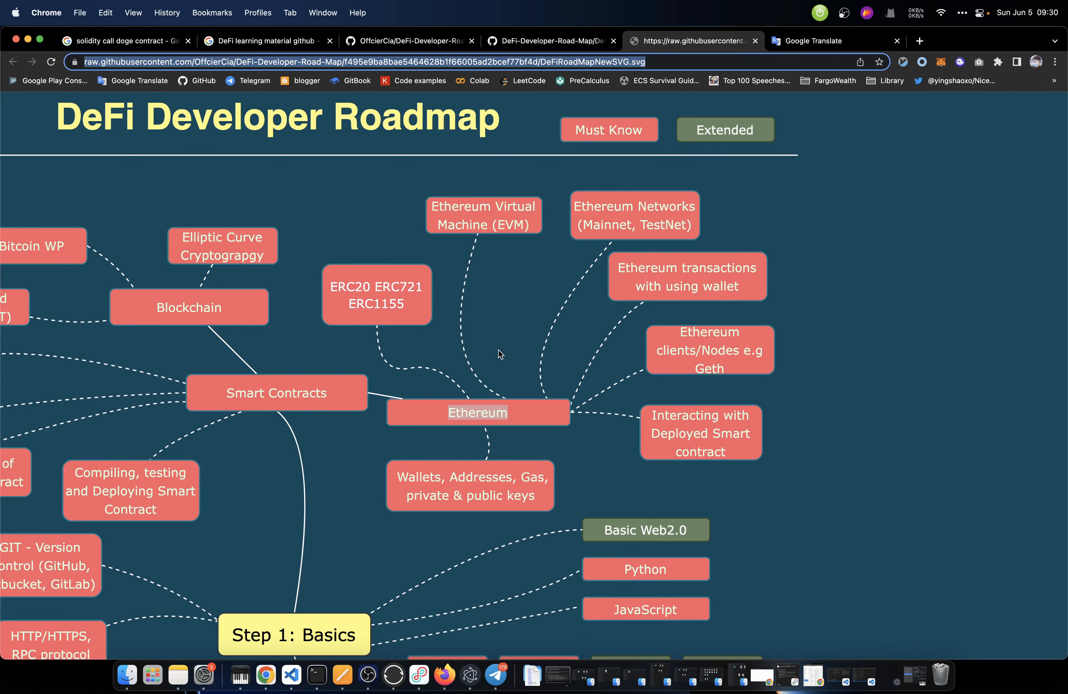
mouse_move(470, 344)
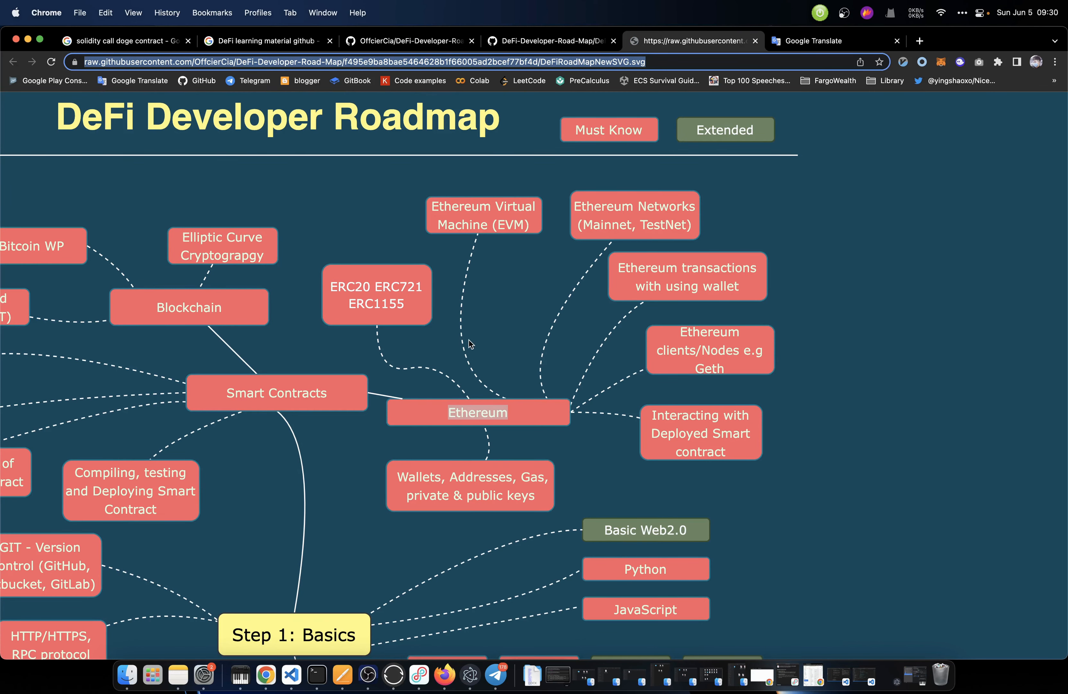
mouse_move(423, 316)
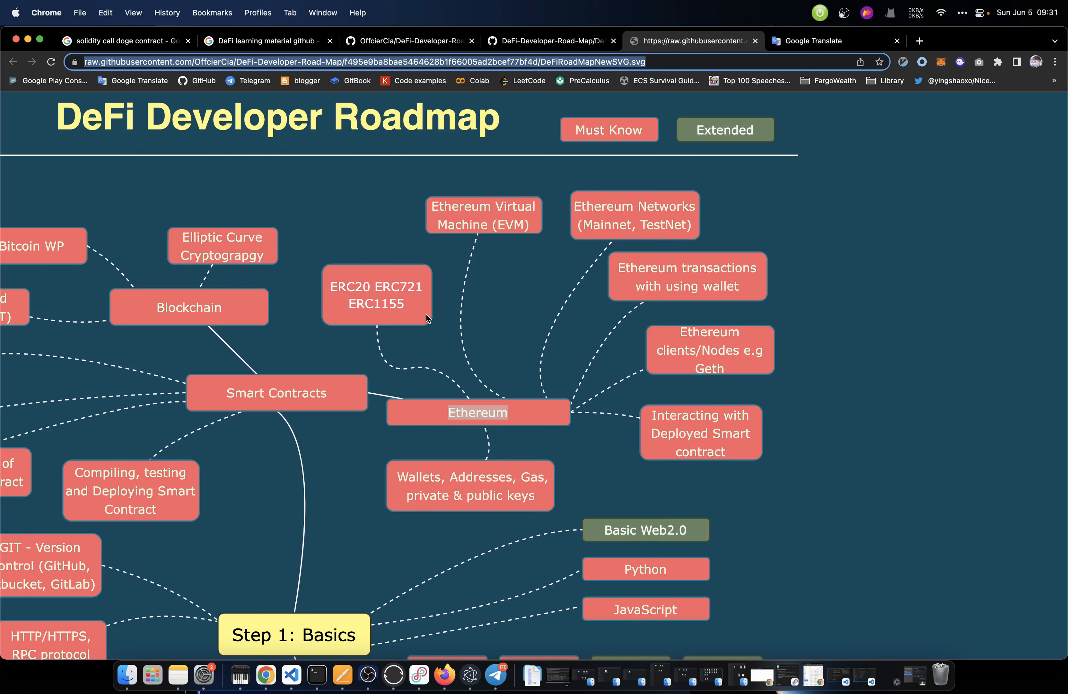
mouse_move(426, 317)
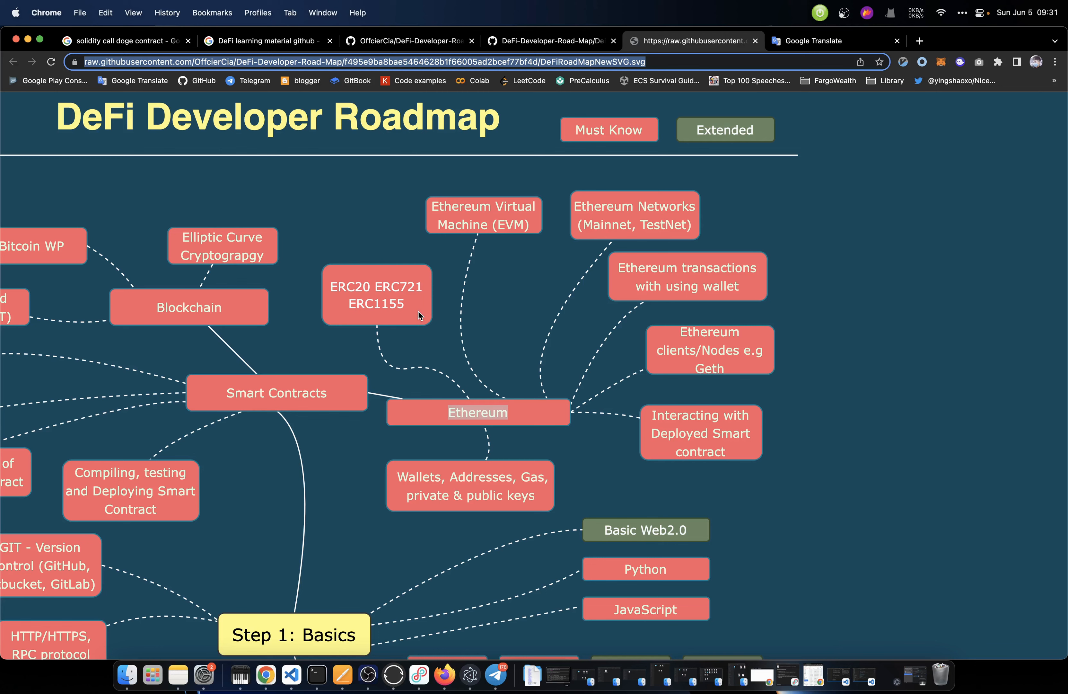
Select the 'ERC20 ERC721 ERC1155' box in the roadmap's Ethereum branch
double_click(350, 286)
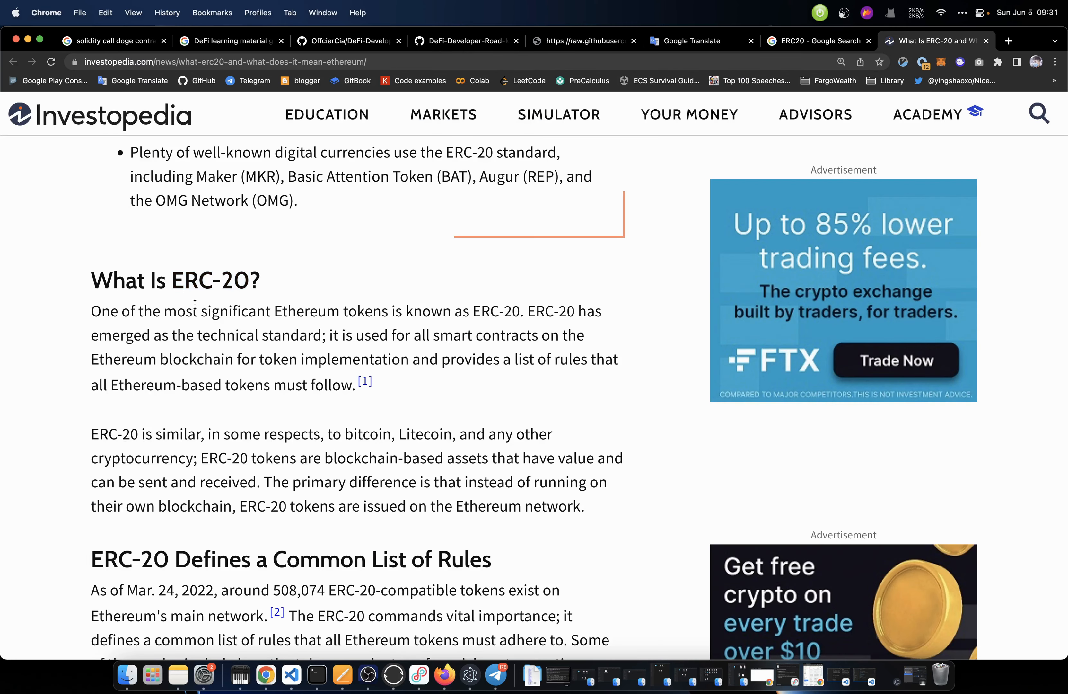
Scroll through the ERC-20 article down to its list of six coding functions
scroll(down, 3)
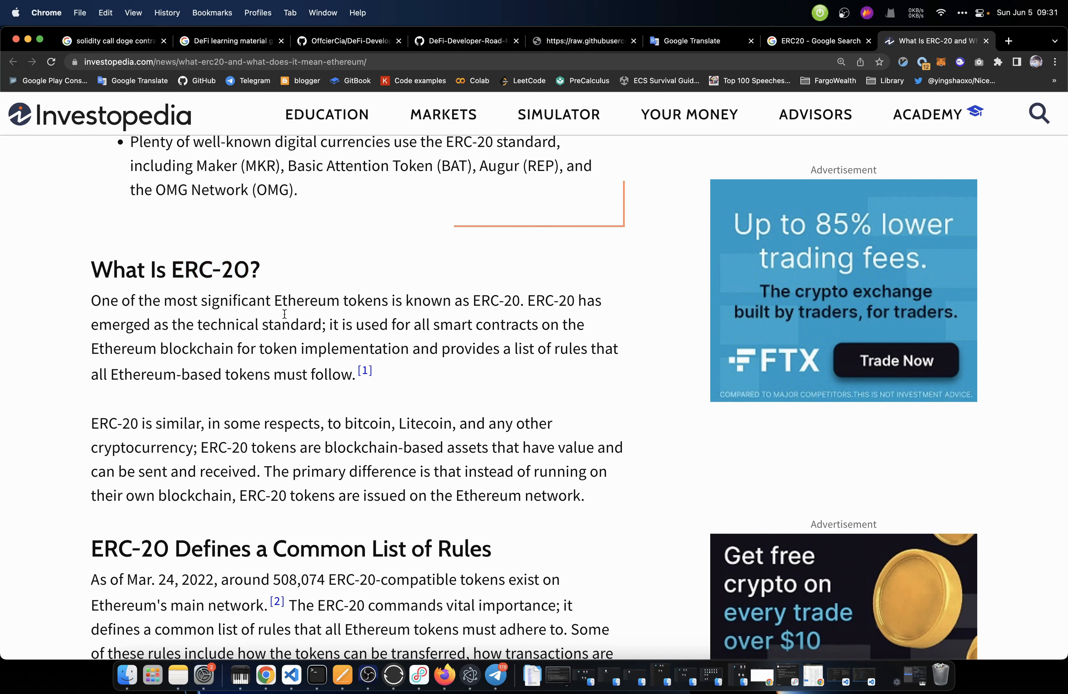
mouse_move(411, 313)
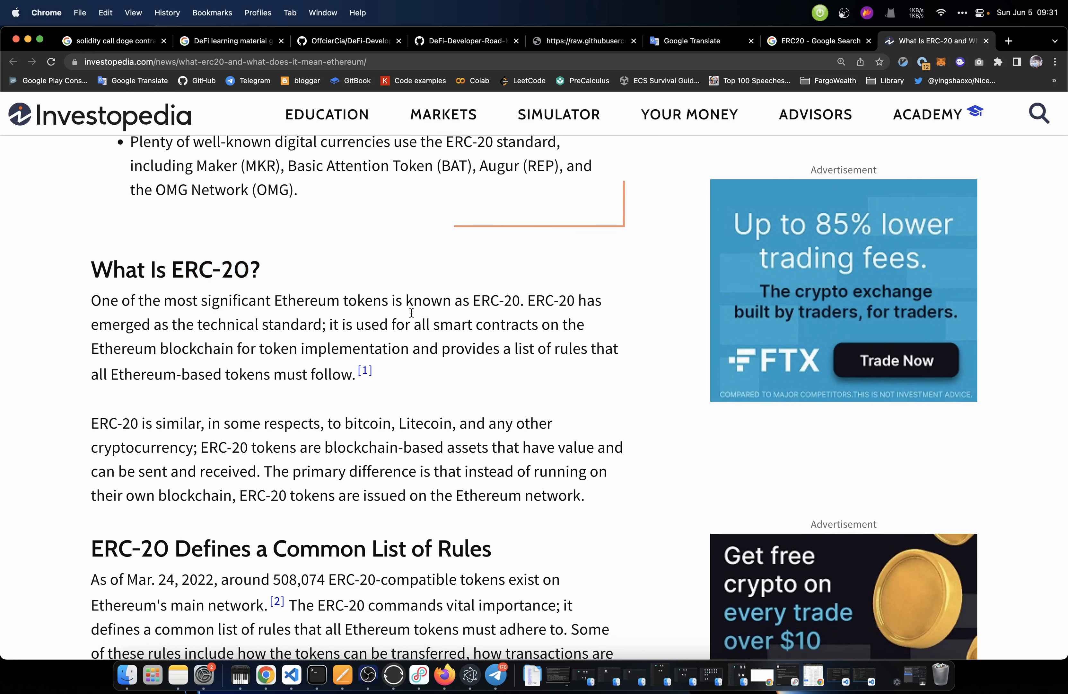
mouse_move(582, 313)
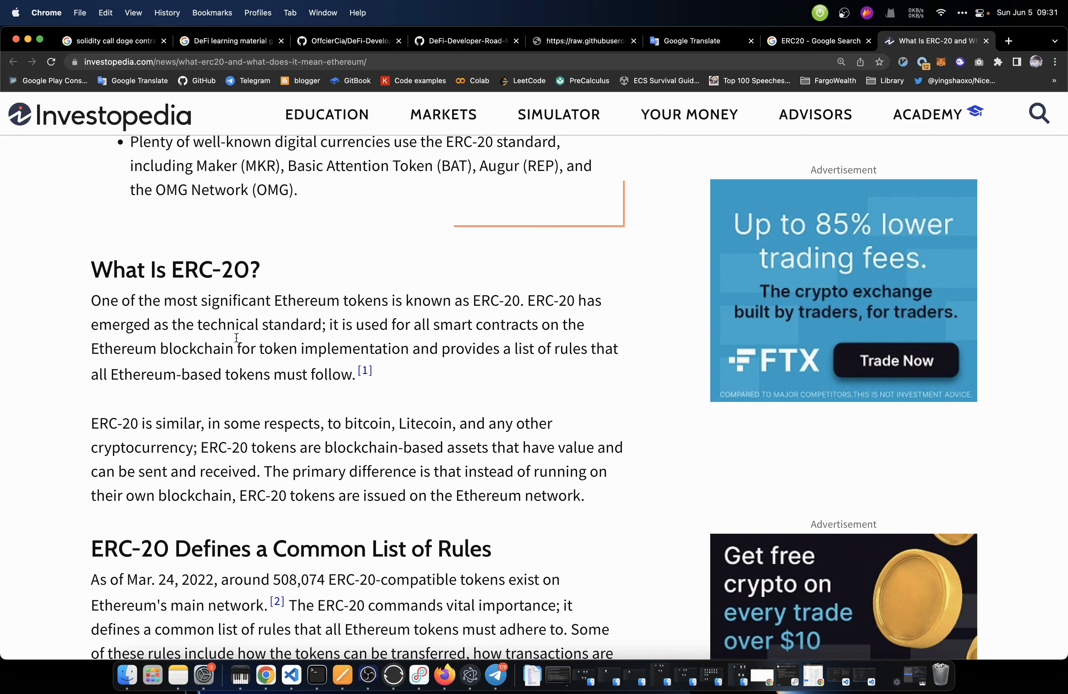
mouse_move(443, 333)
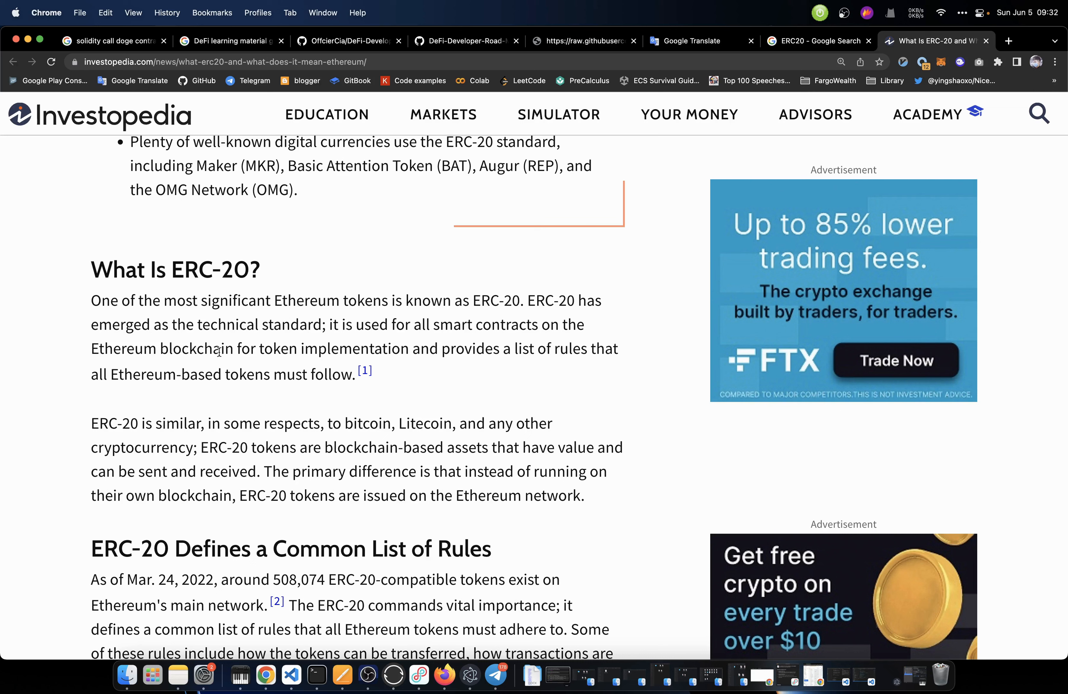
mouse_move(412, 347)
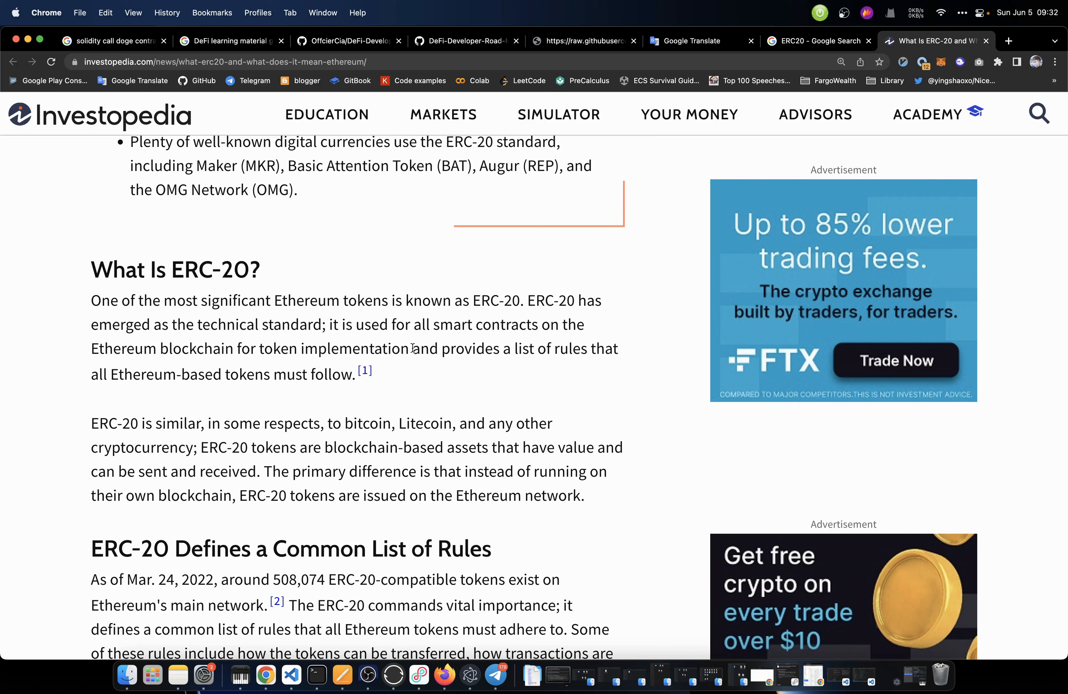
mouse_move(578, 358)
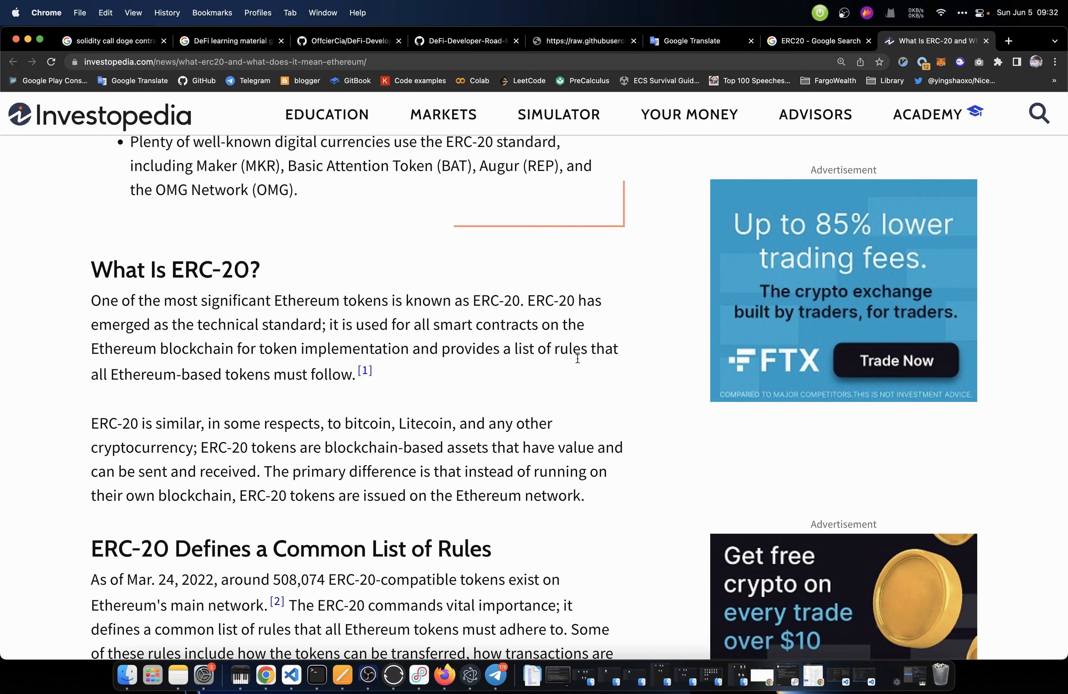
mouse_move(238, 381)
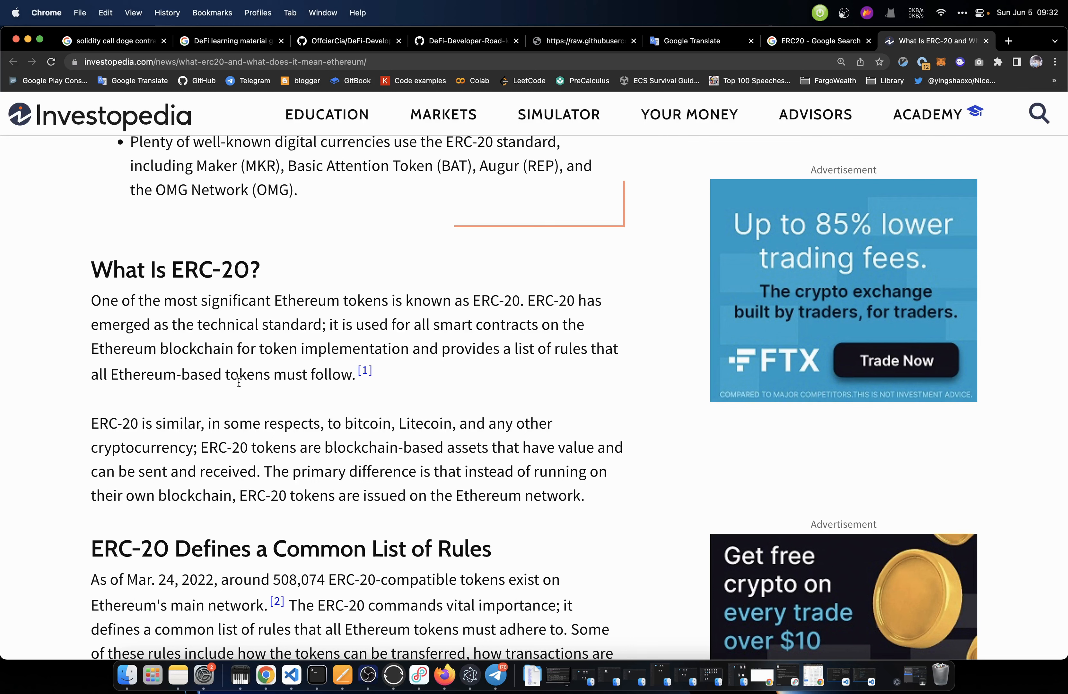
scroll(down, 3)
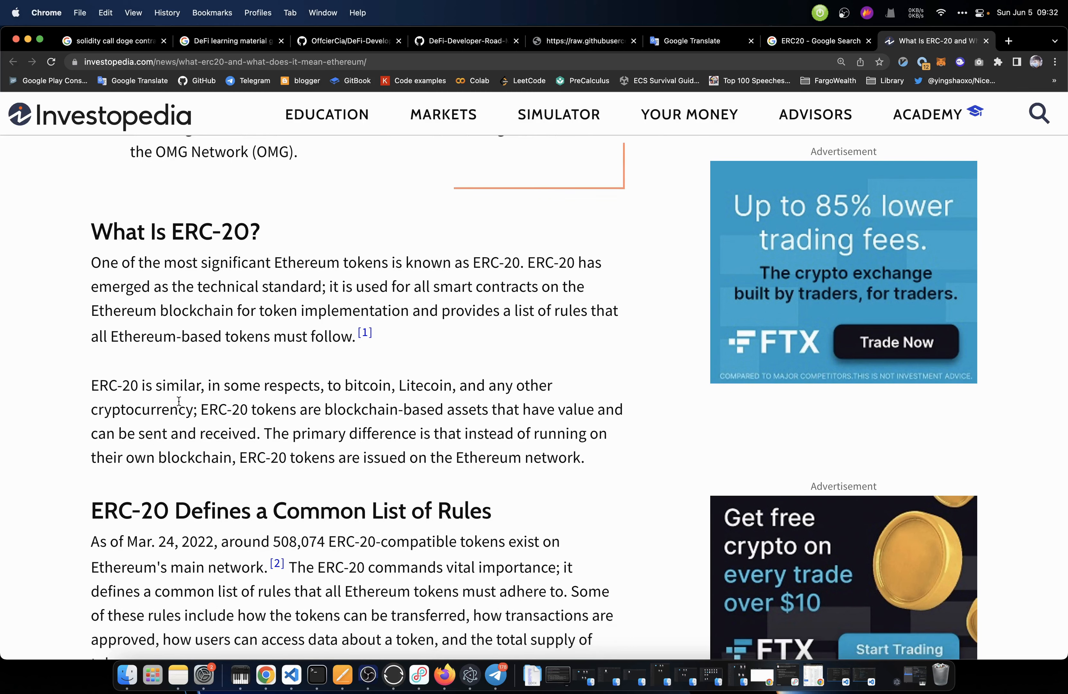
mouse_move(343, 394)
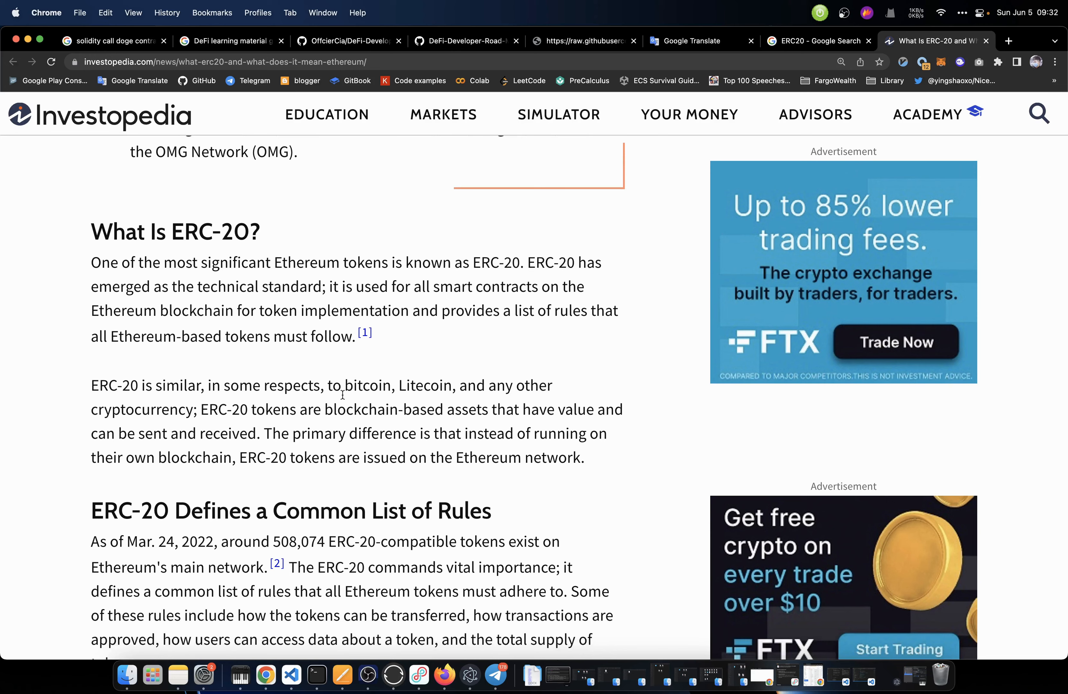
scroll(down, 3)
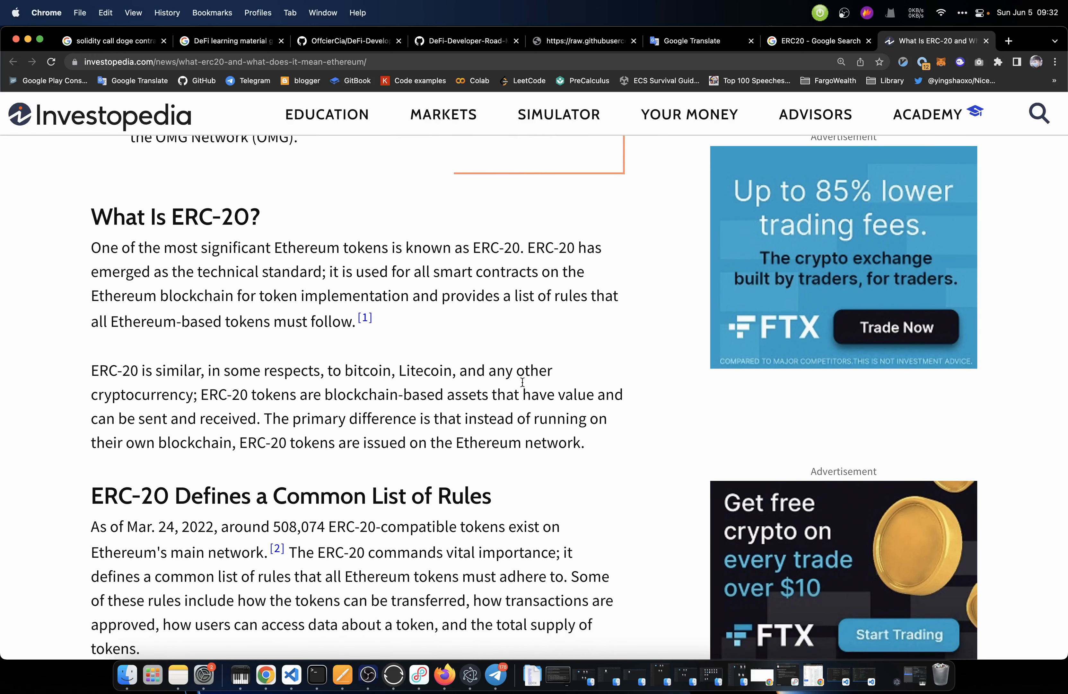
mouse_move(283, 406)
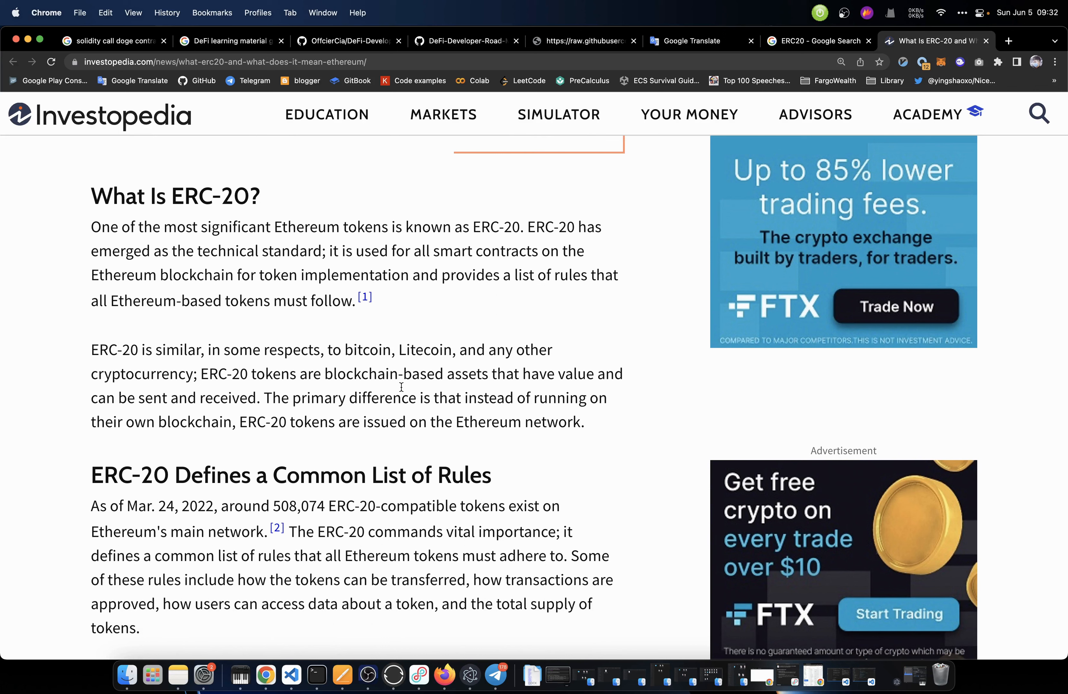
mouse_move(589, 383)
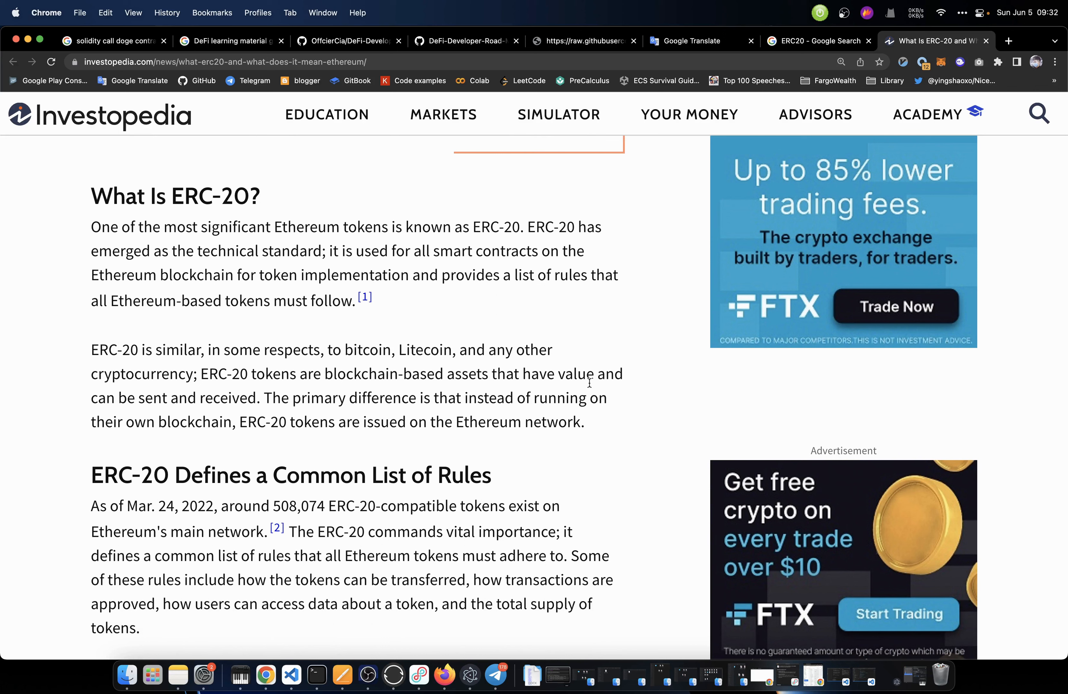
mouse_move(247, 417)
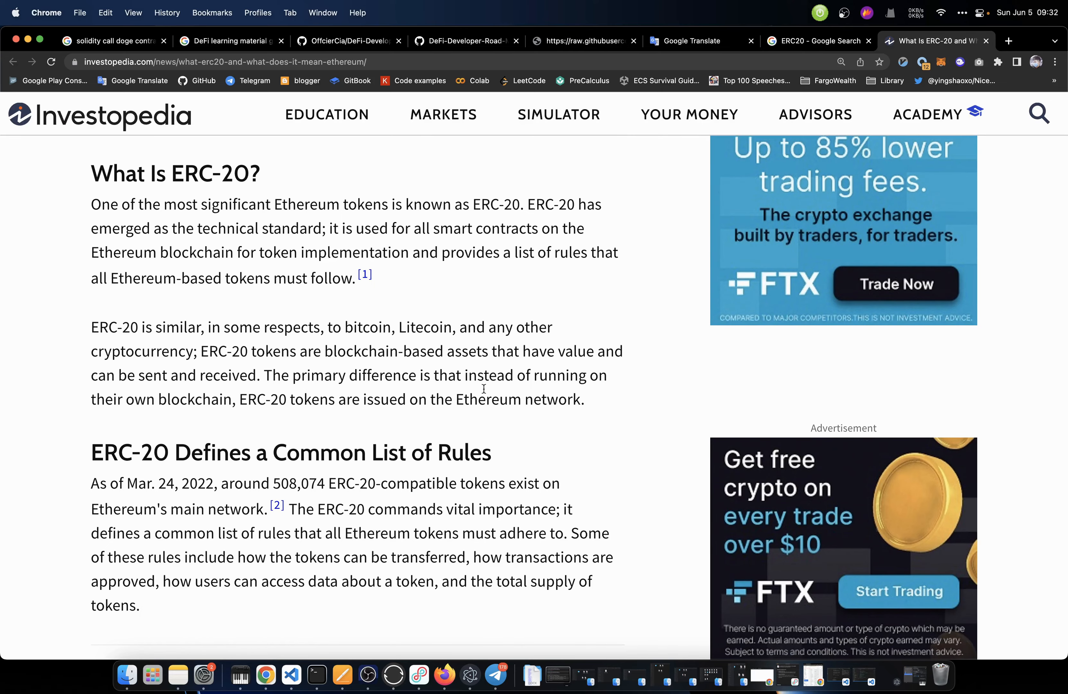
mouse_move(161, 399)
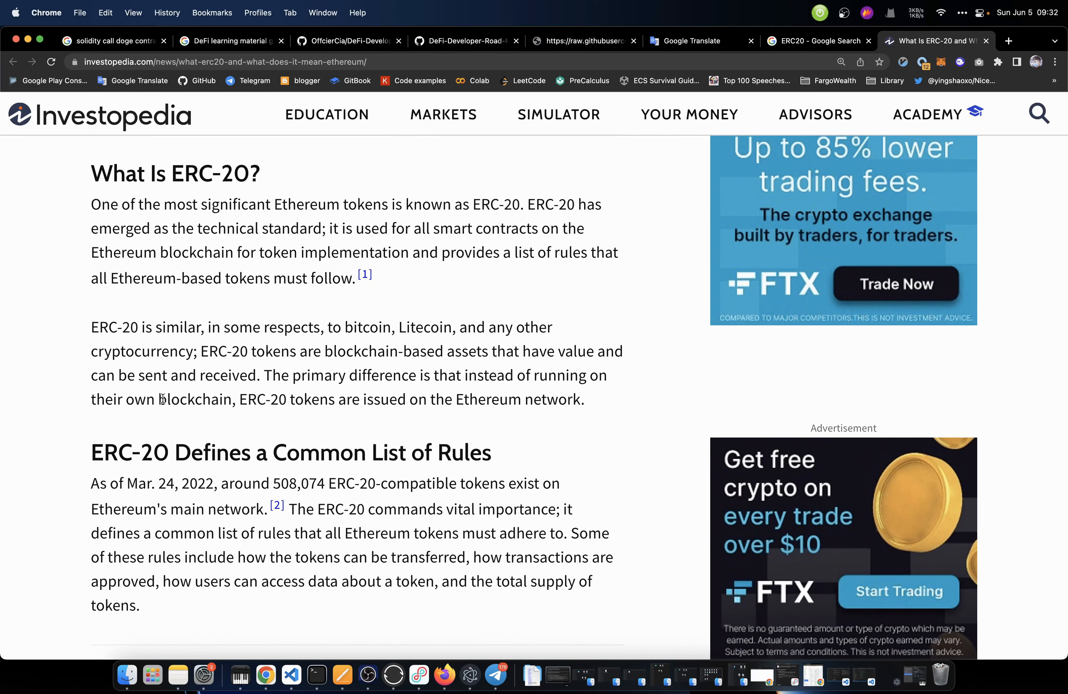
mouse_move(321, 408)
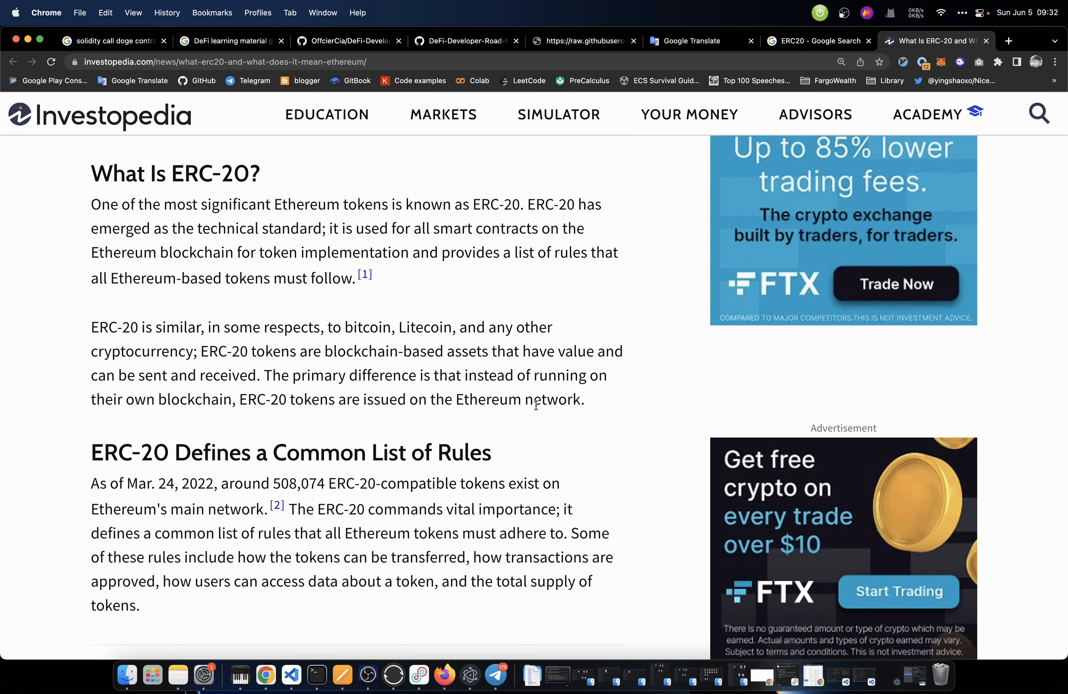
scroll(down, 3)
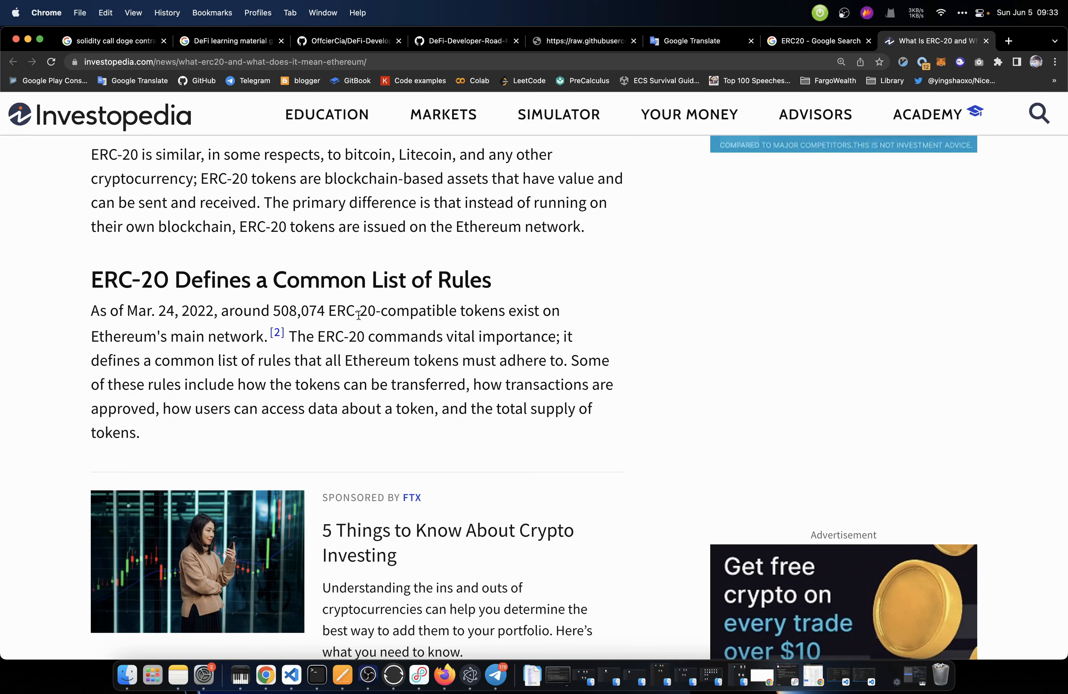
mouse_move(384, 302)
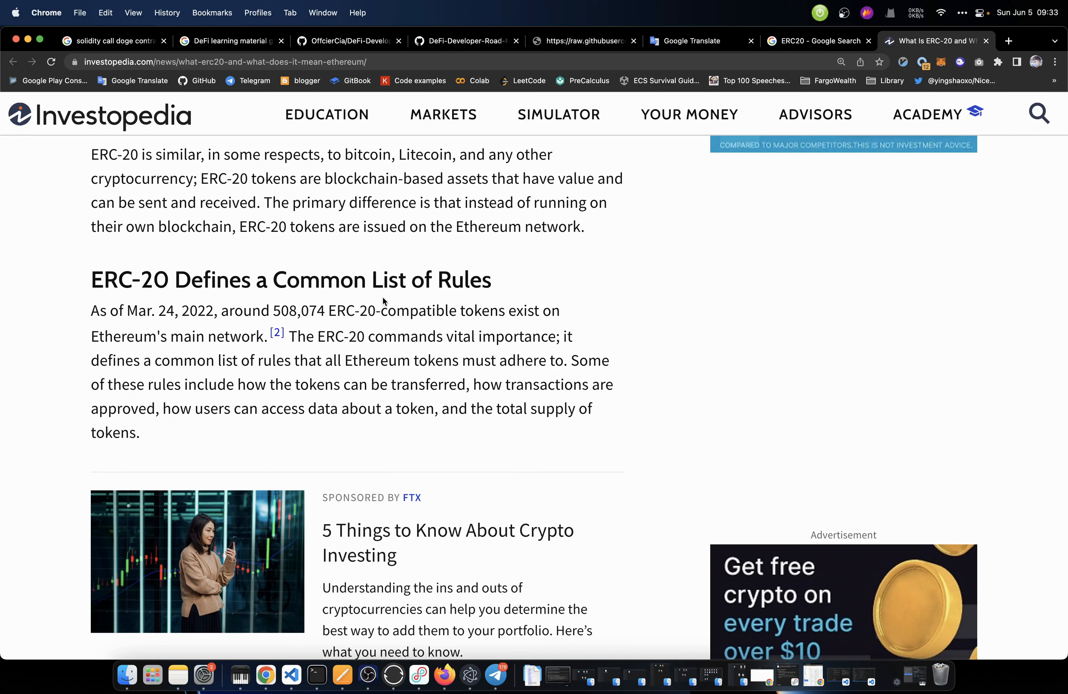
scroll(down, 3)
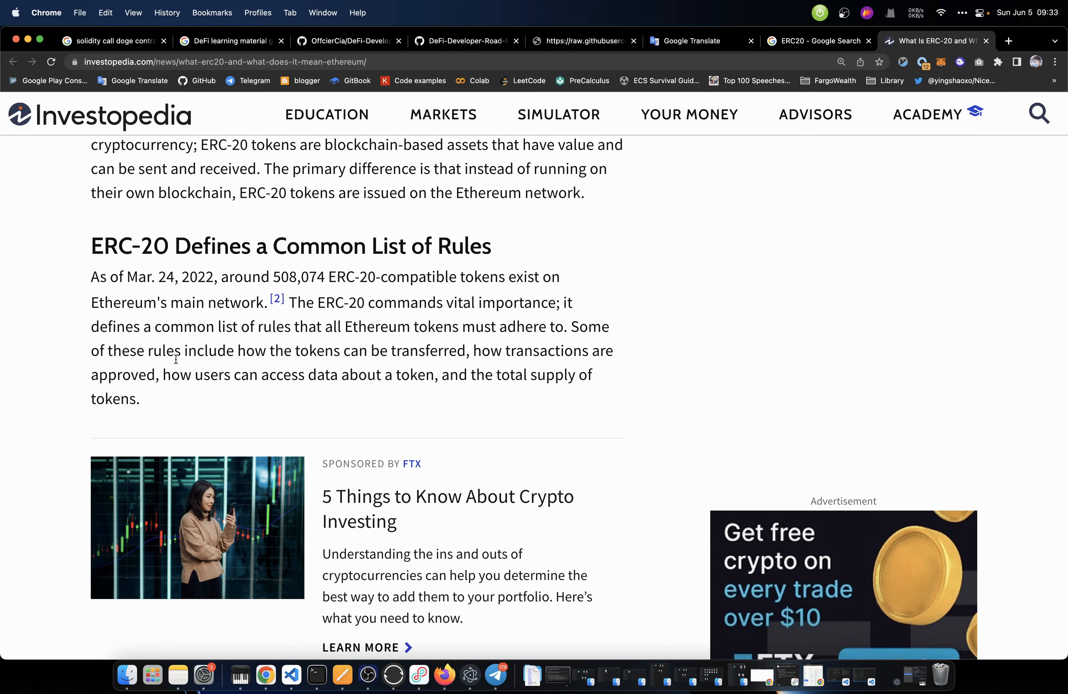
mouse_move(364, 356)
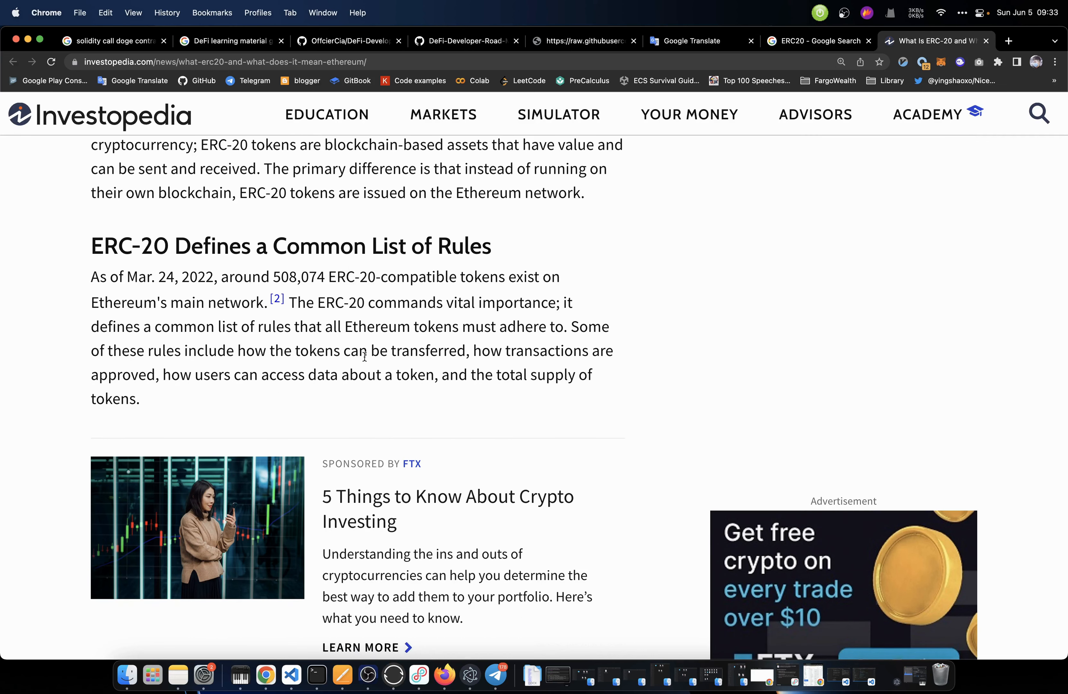
mouse_move(564, 362)
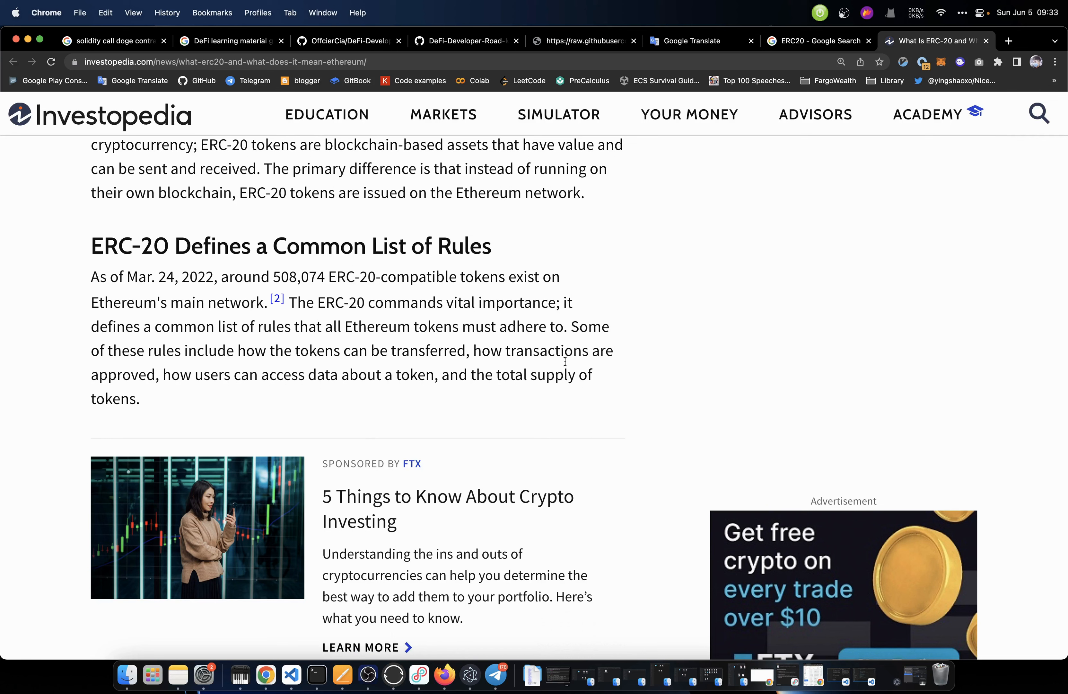
mouse_move(265, 383)
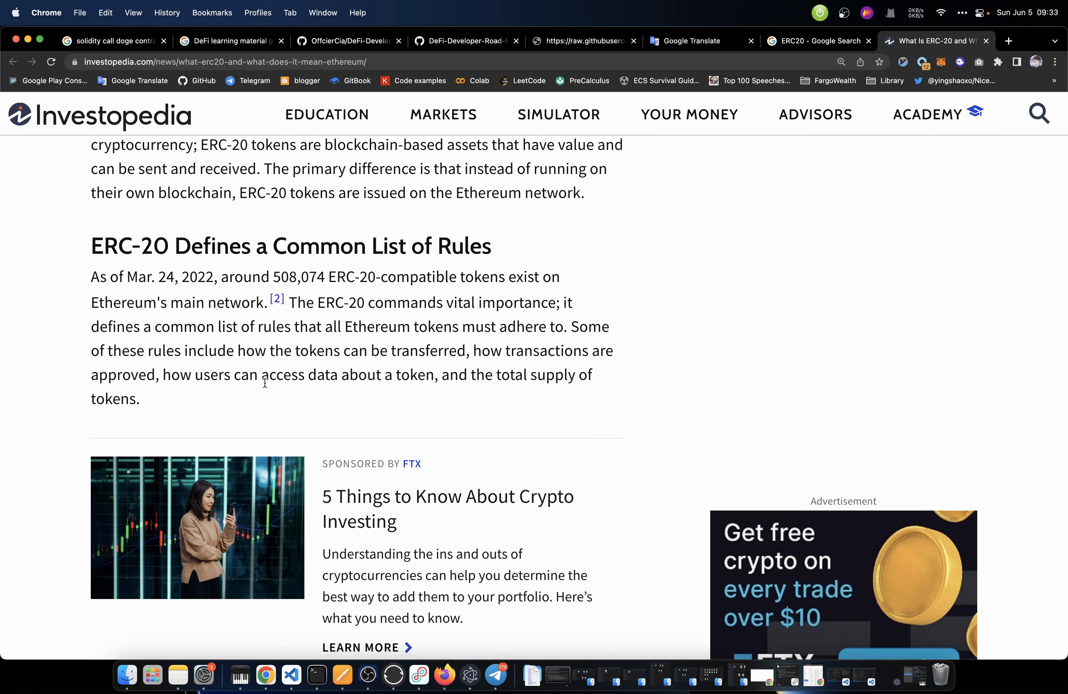
mouse_move(480, 382)
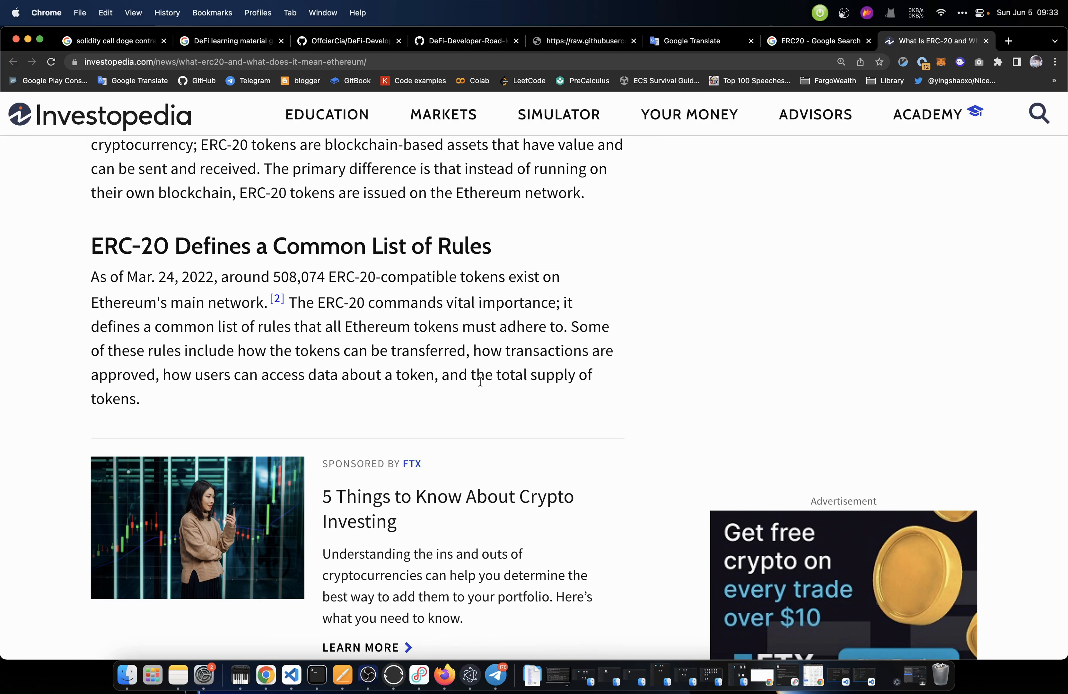
scroll(down, 3)
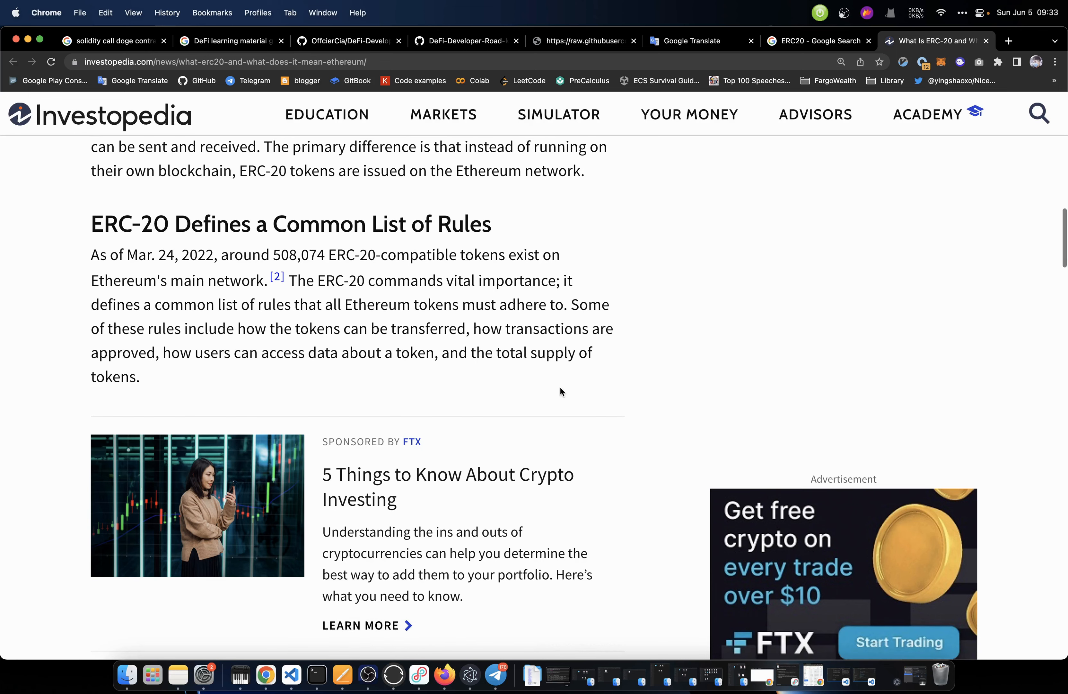
scroll(down, 3)
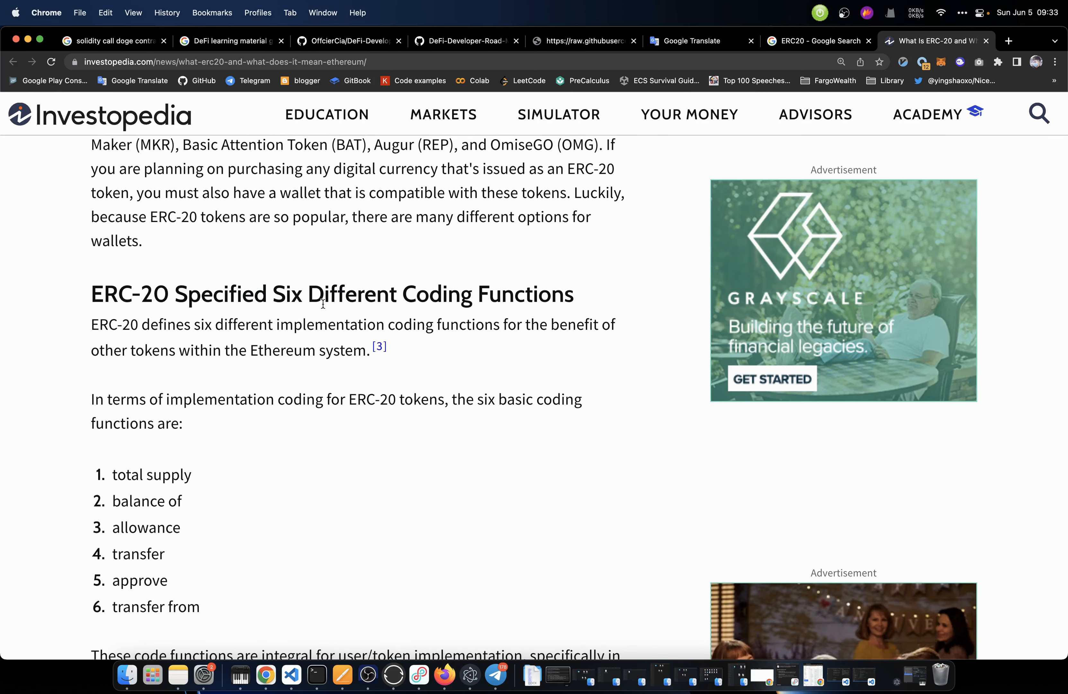
scroll(down, 3)
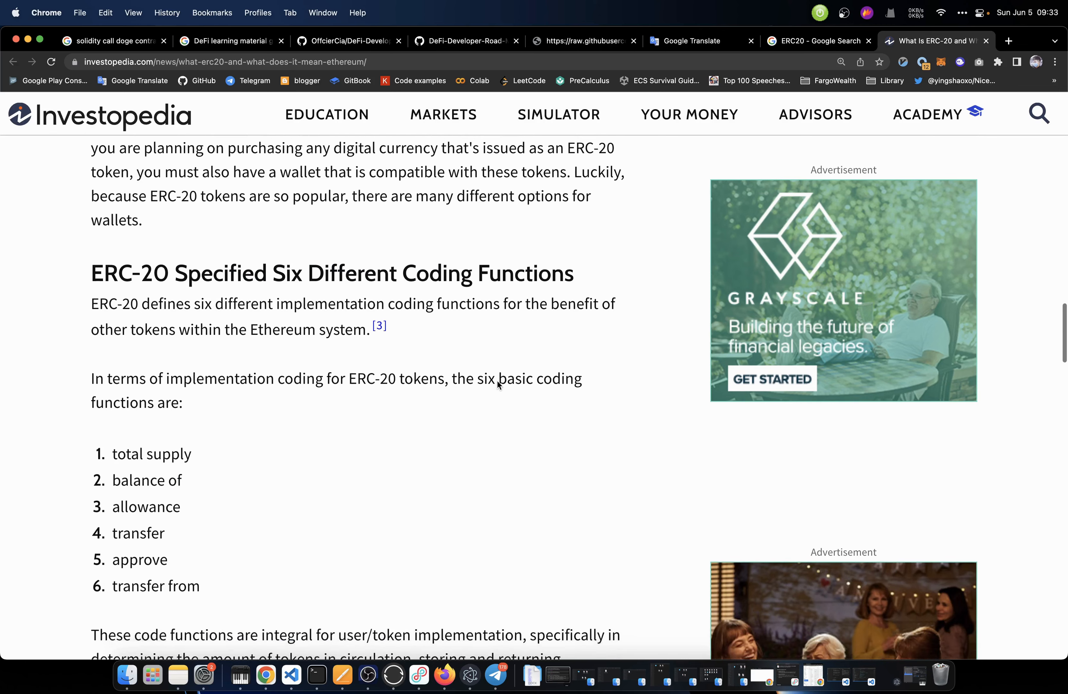
scroll(down, 3)
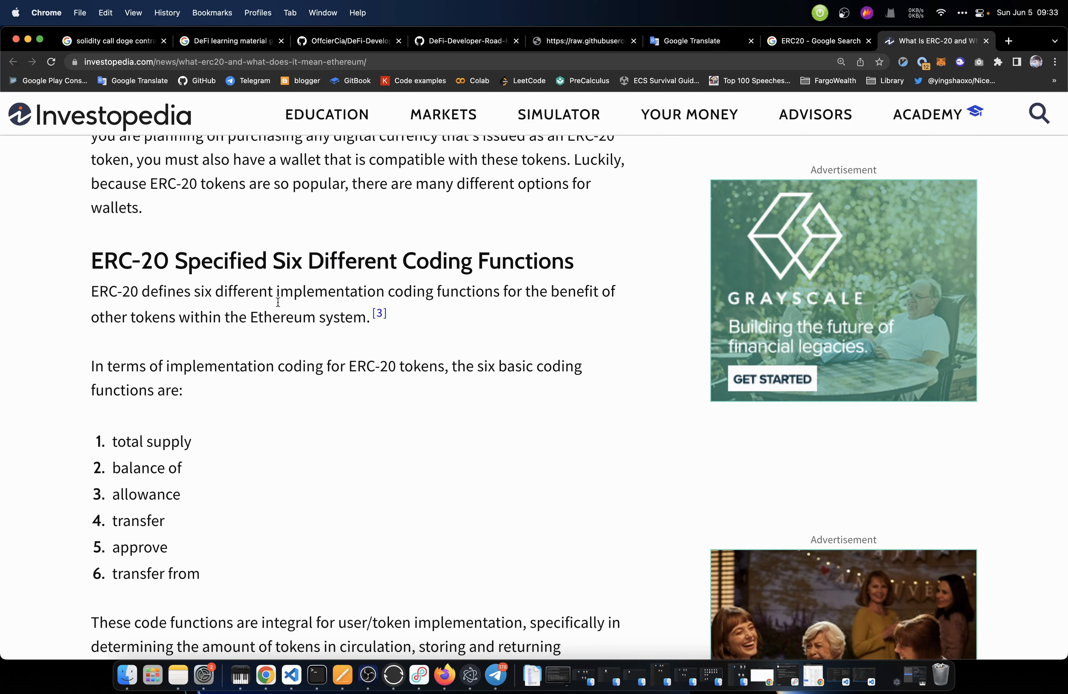
mouse_move(508, 304)
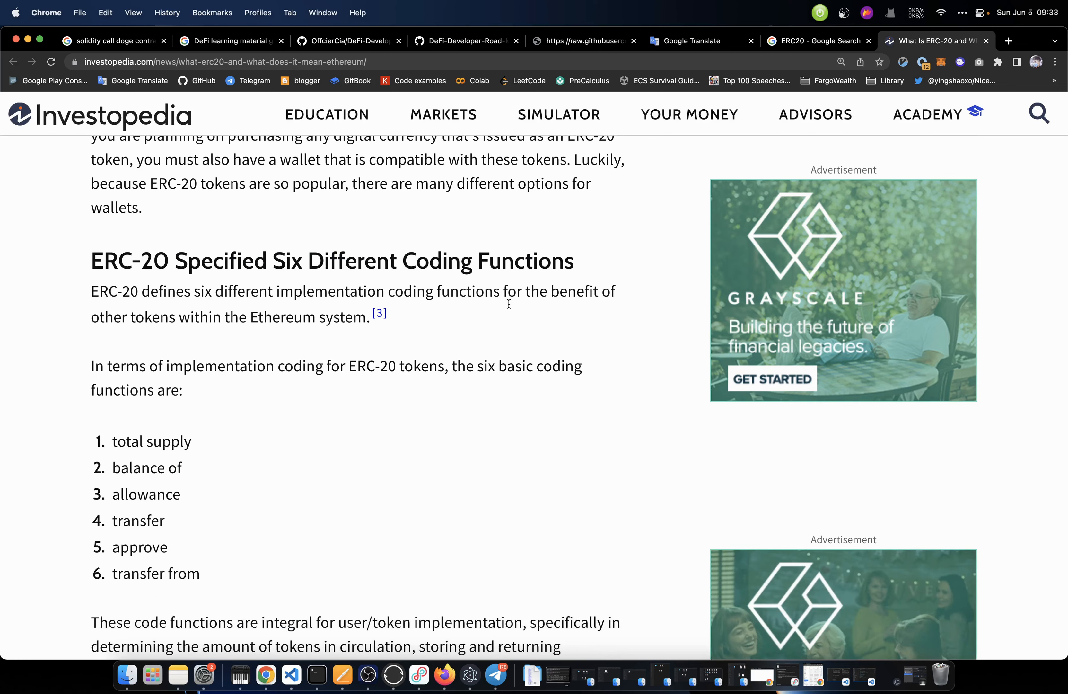
mouse_move(245, 331)
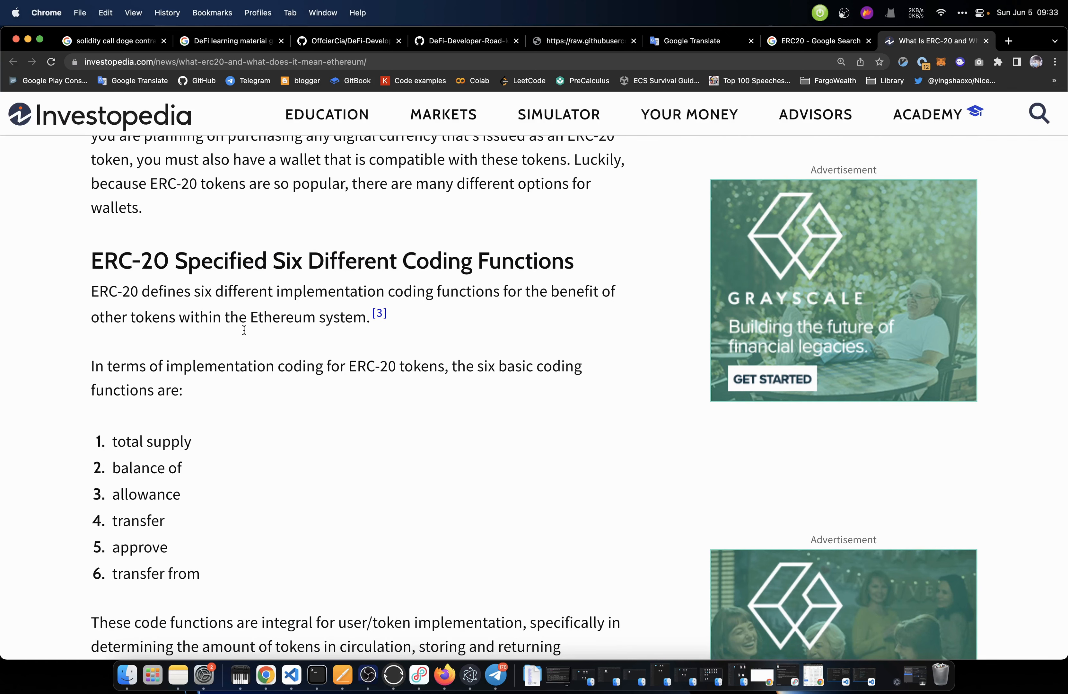
mouse_move(363, 345)
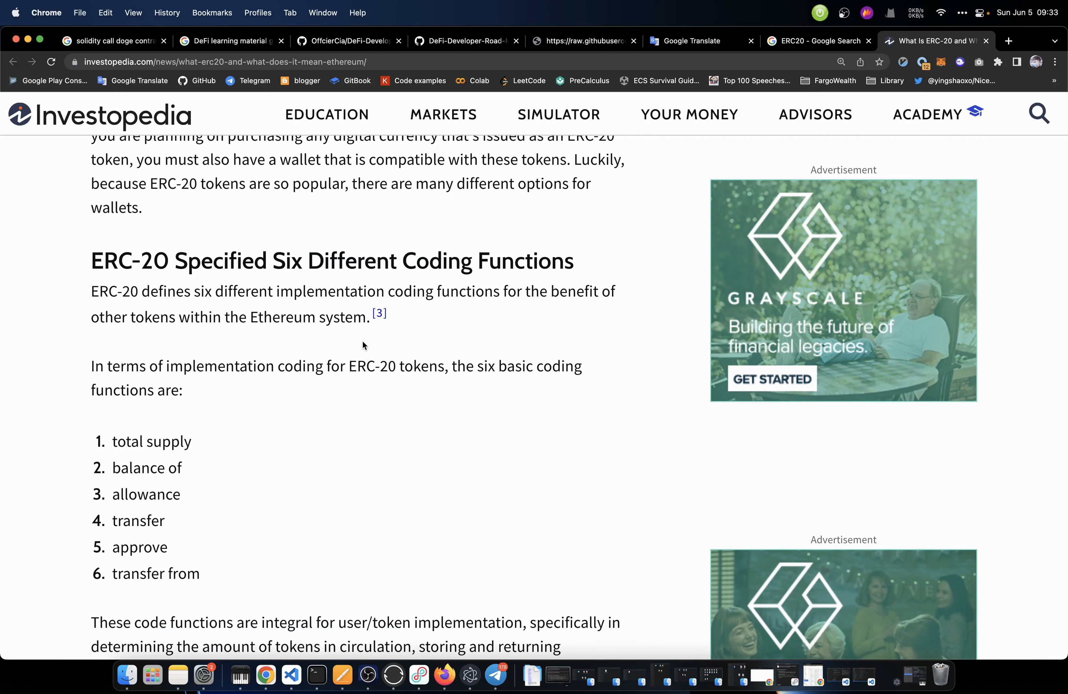
scroll(down, 3)
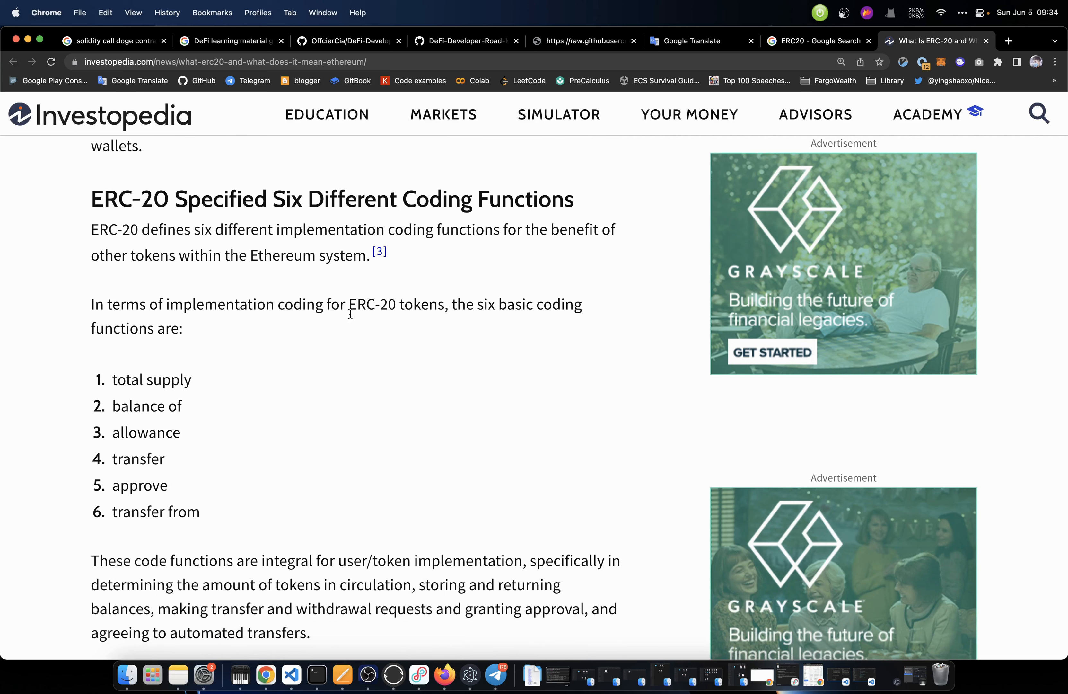
mouse_move(497, 313)
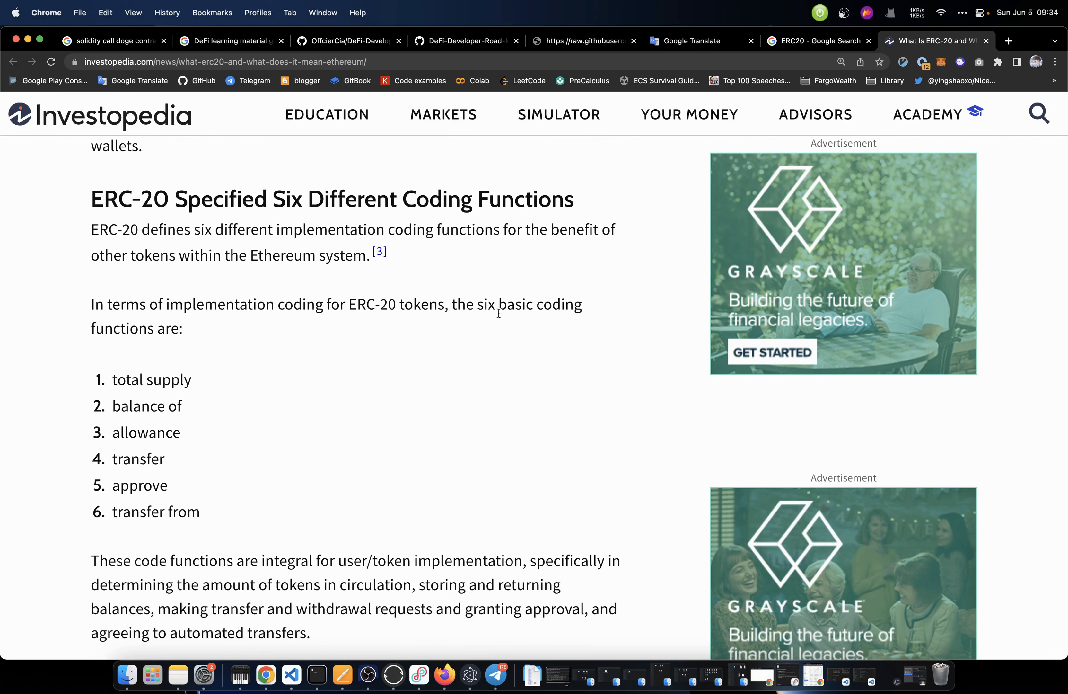
scroll(down, 3)
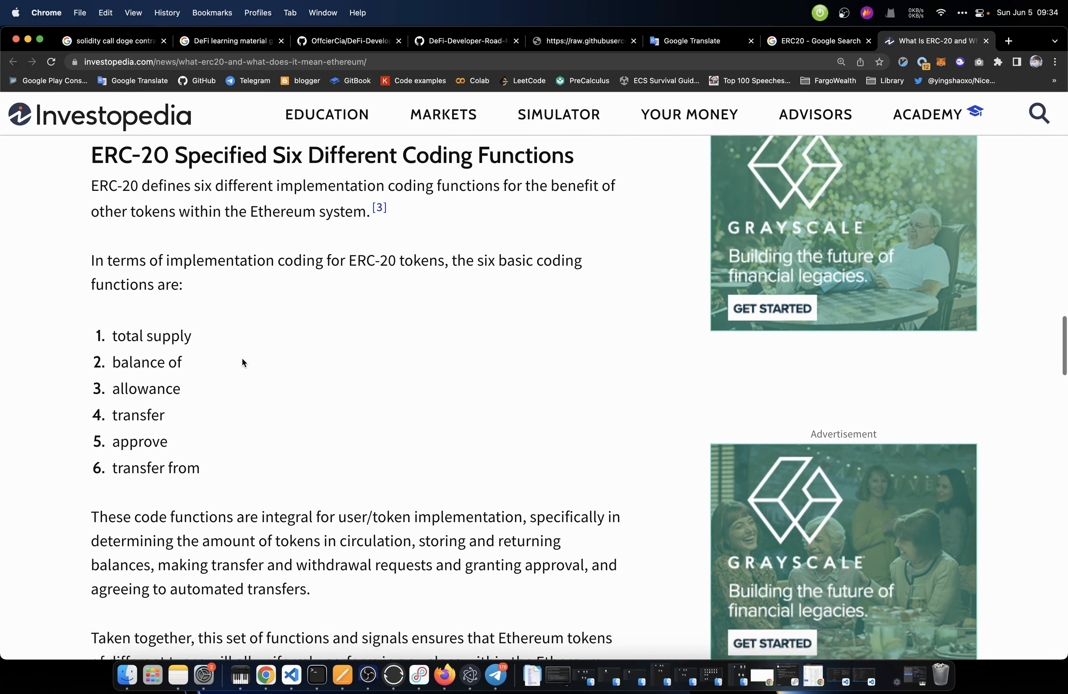
scroll(down, 3)
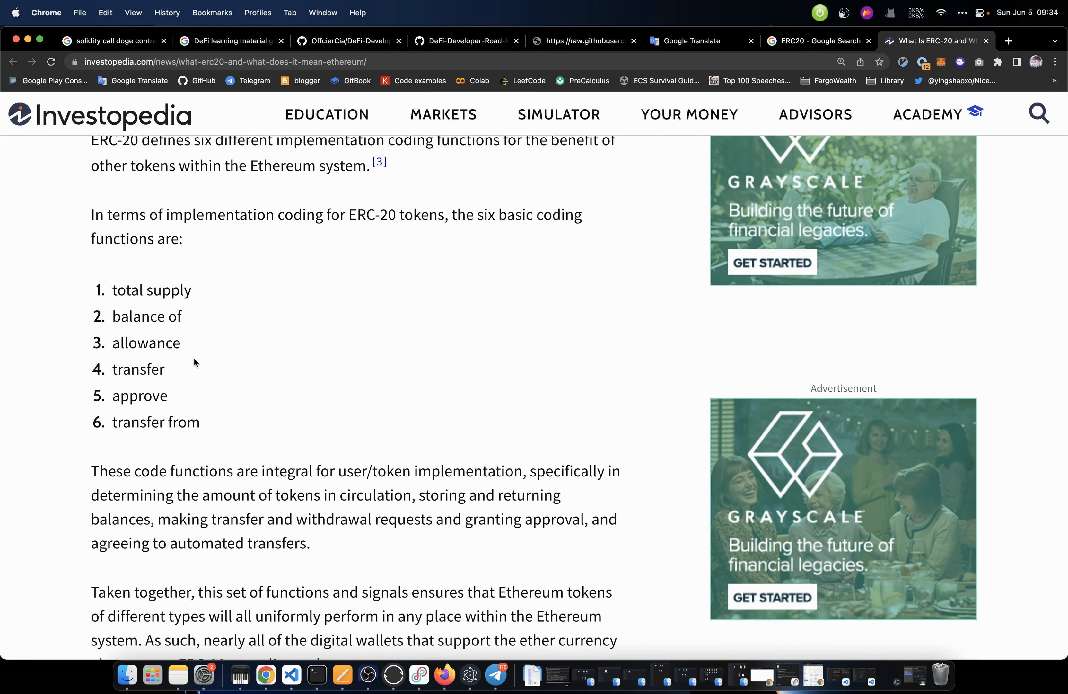
scroll(down, 3)
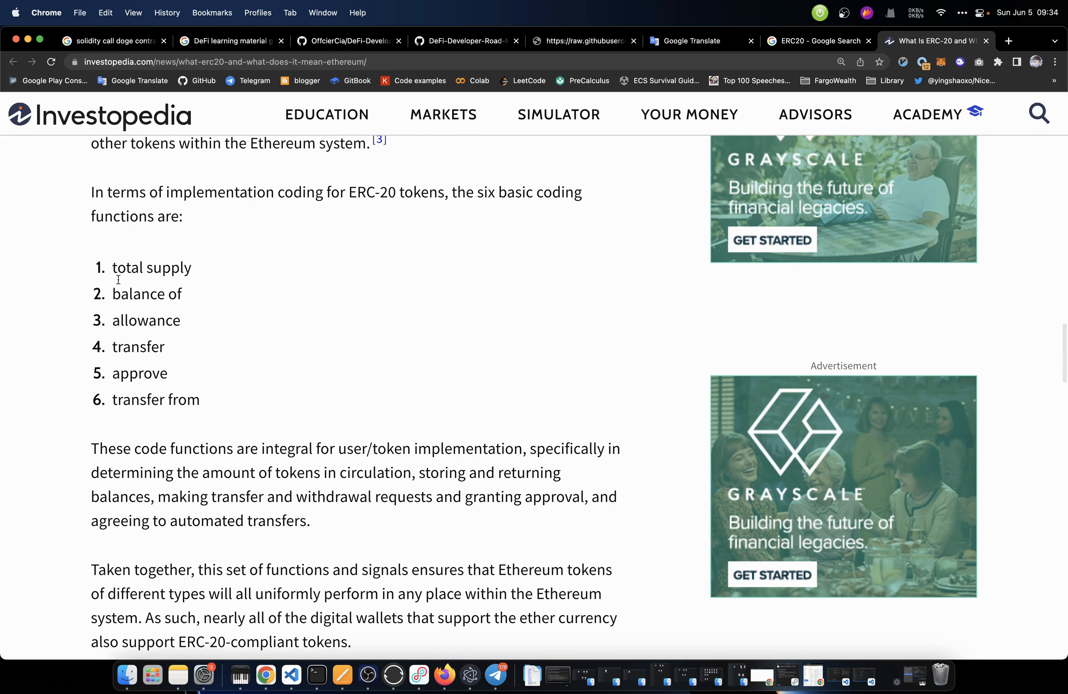
Select the terms 'total supply' and 'balance of' in the functions list to translate them
double_click(151, 267)
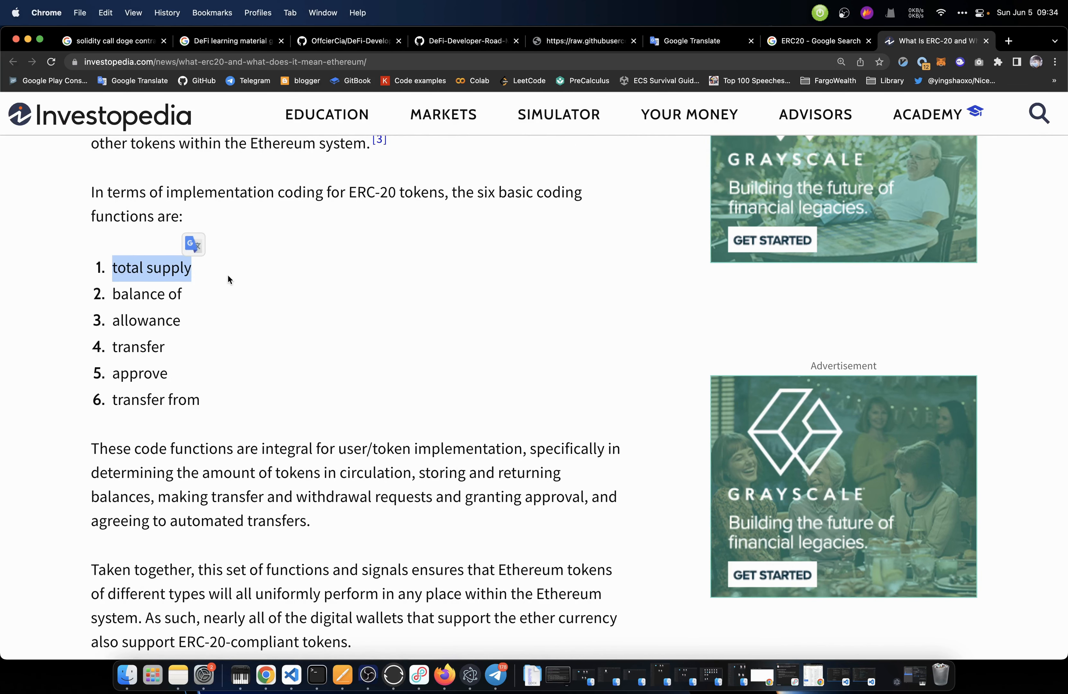
mouse_move(260, 281)
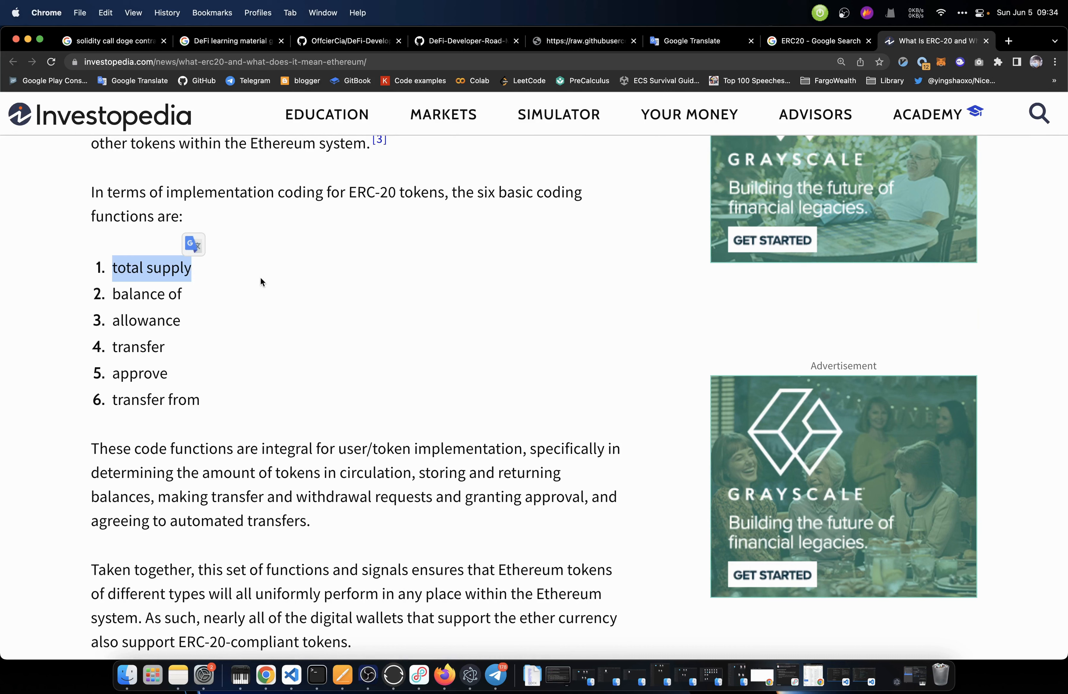
click(113, 294)
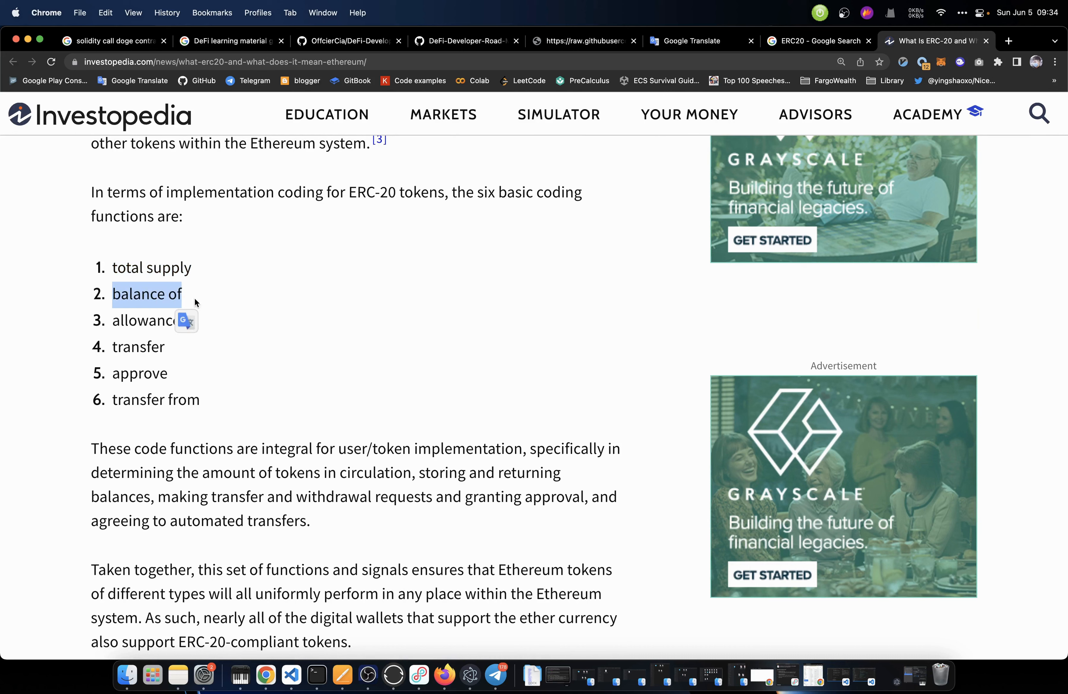
mouse_move(191, 299)
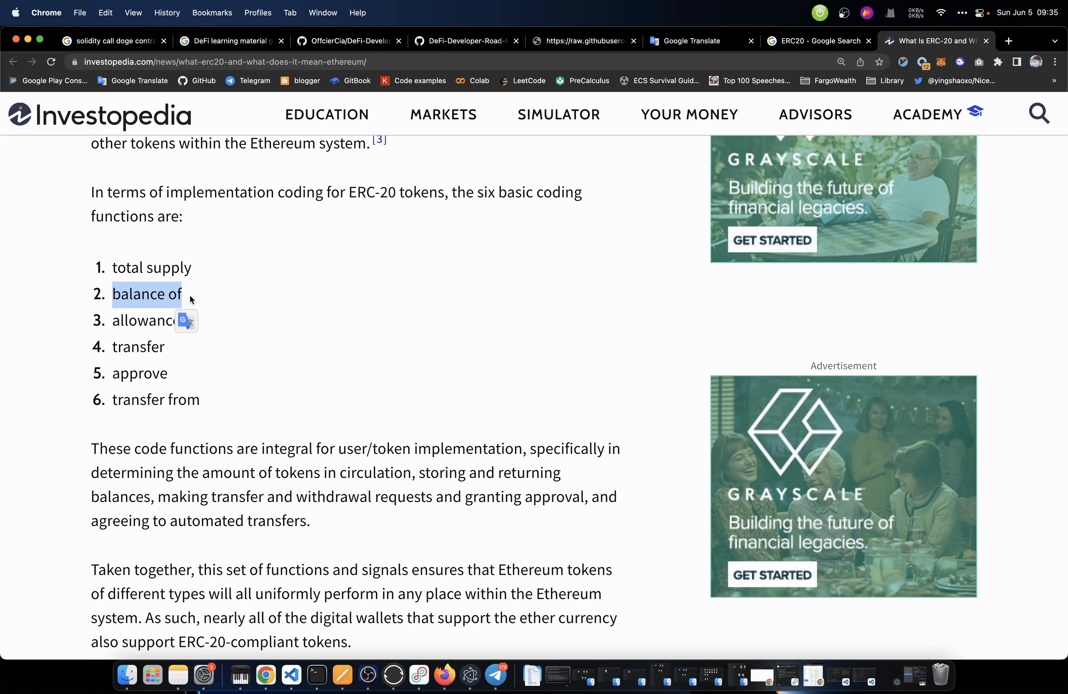
scroll(down, 3)
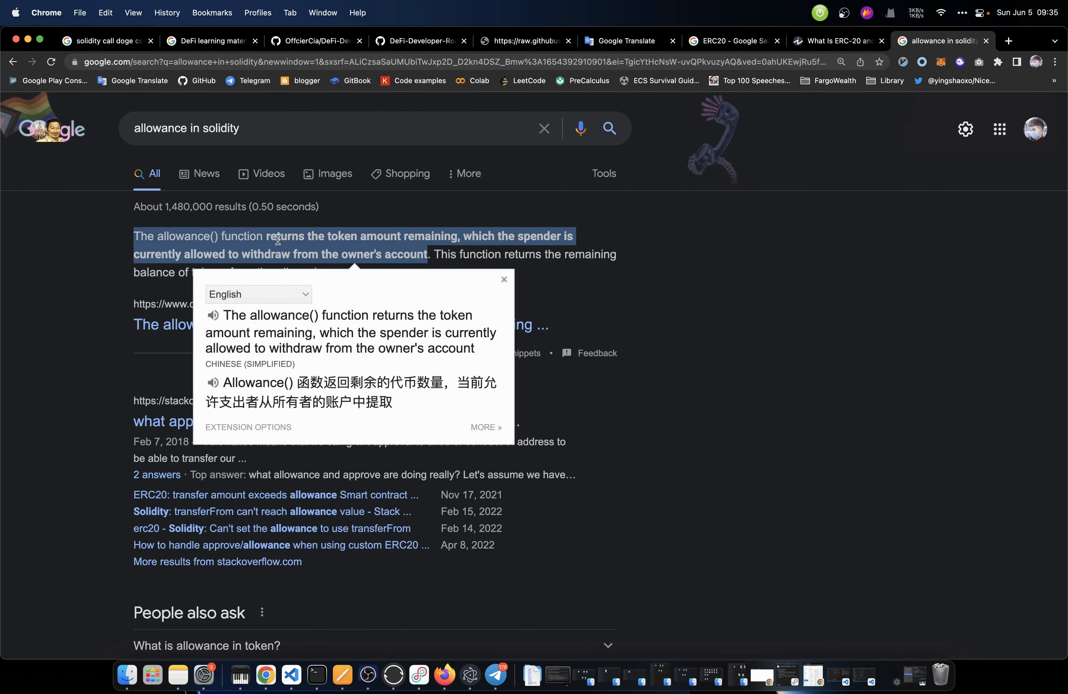
mouse_move(447, 246)
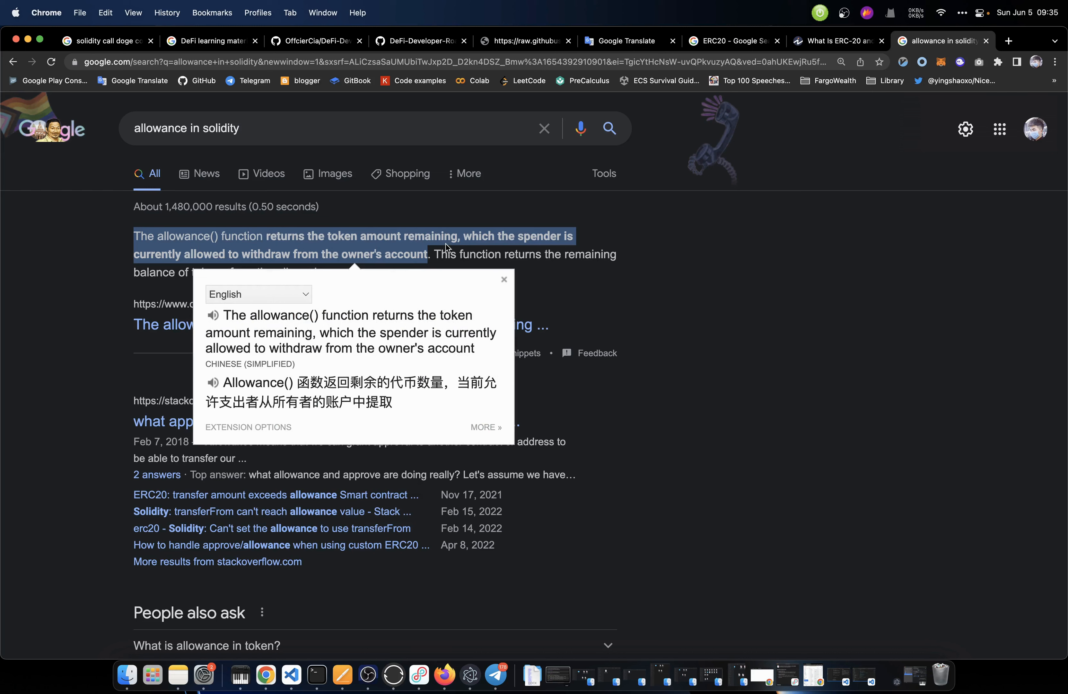
mouse_move(386, 241)
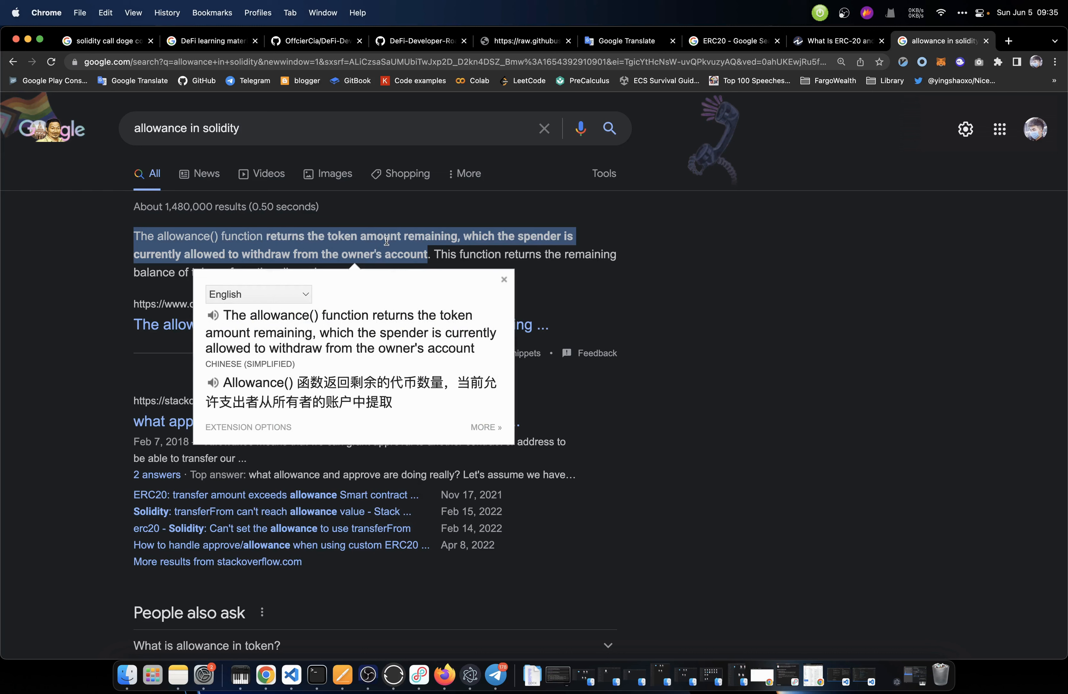
mouse_move(347, 258)
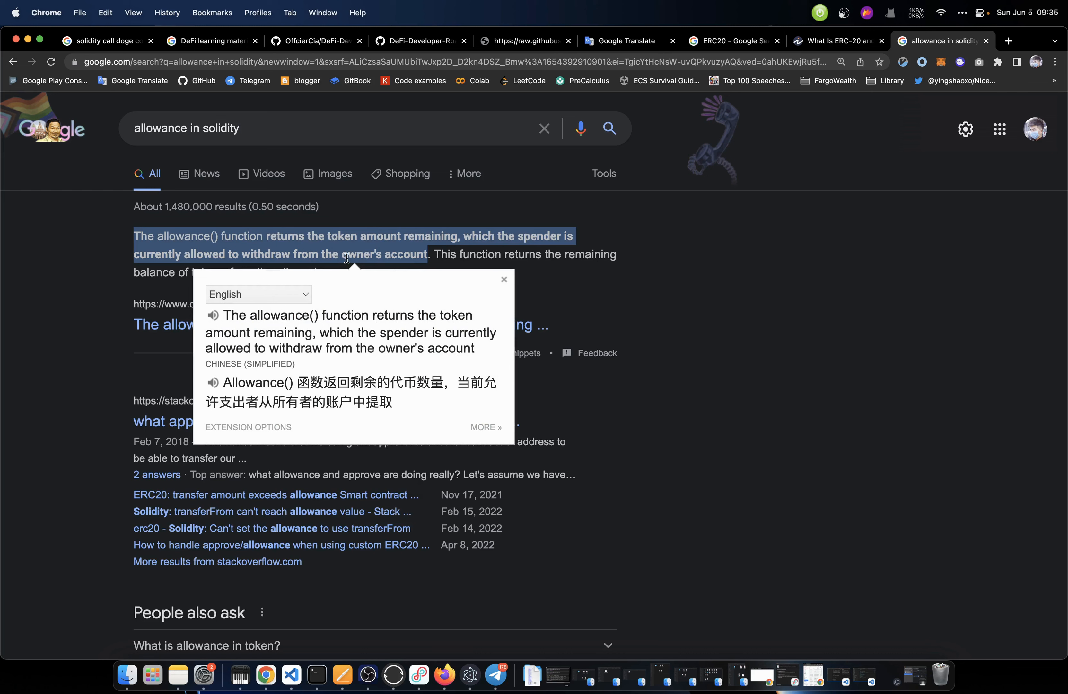
mouse_move(535, 254)
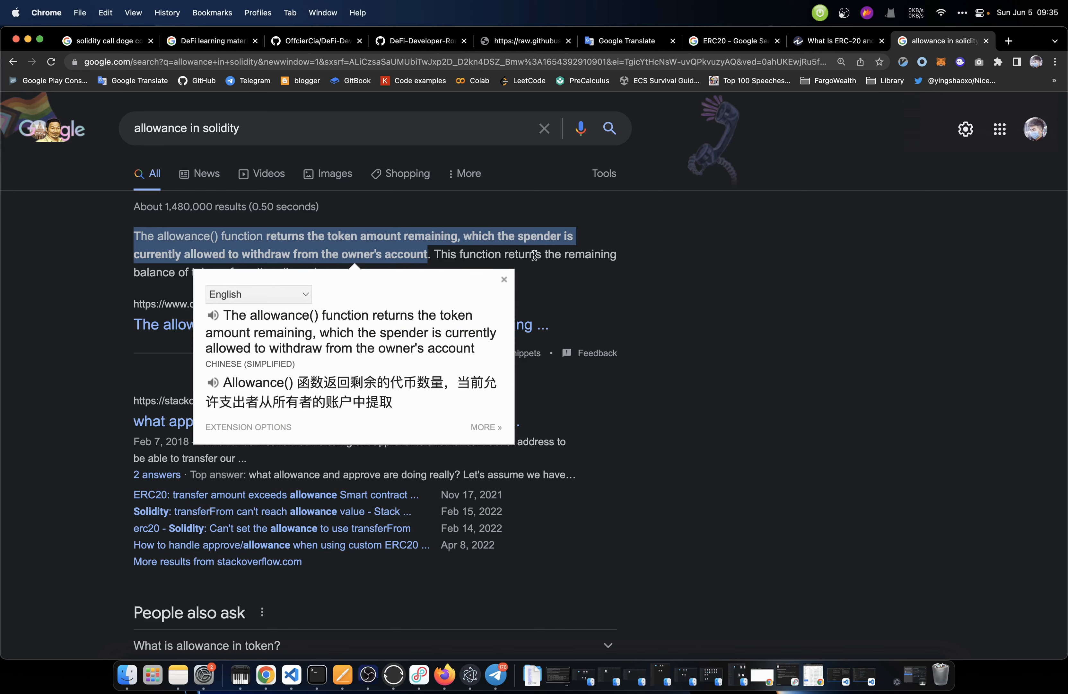
mouse_move(375, 238)
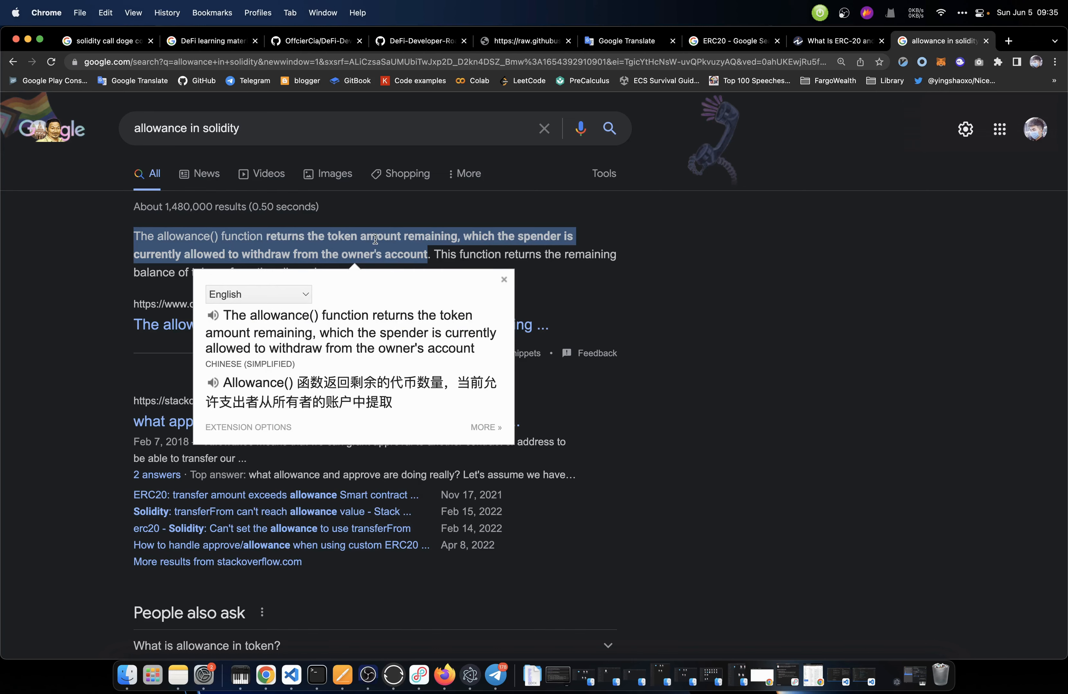
Pick 'transfer' and 'approve' from the functions list and look up approve in solidity
click(836, 41)
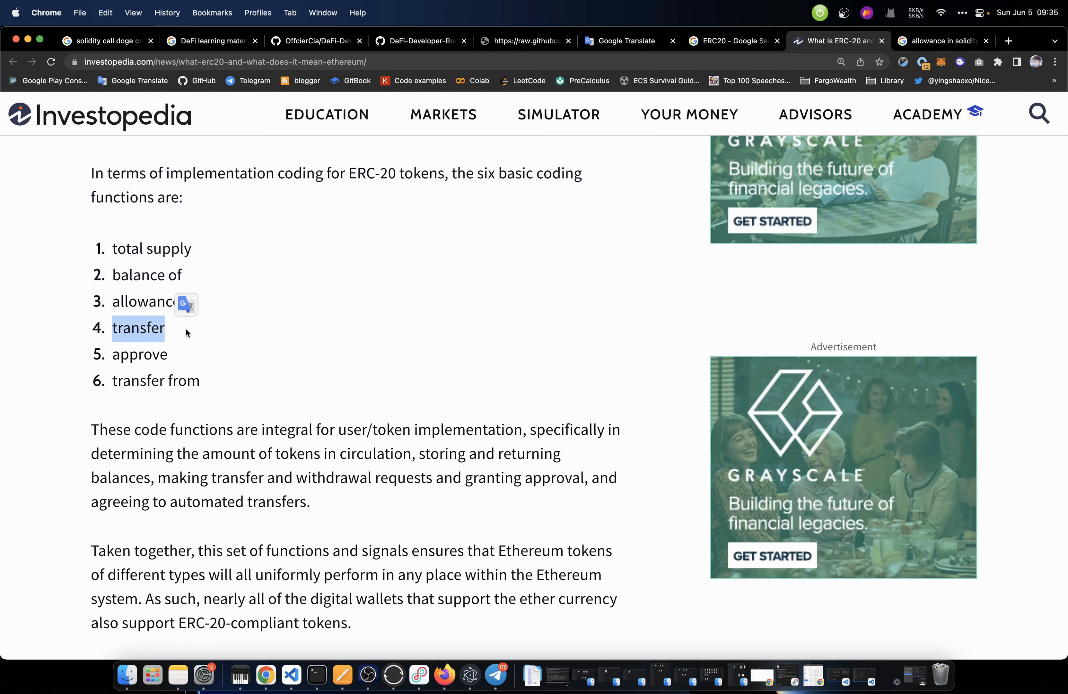
mouse_move(198, 340)
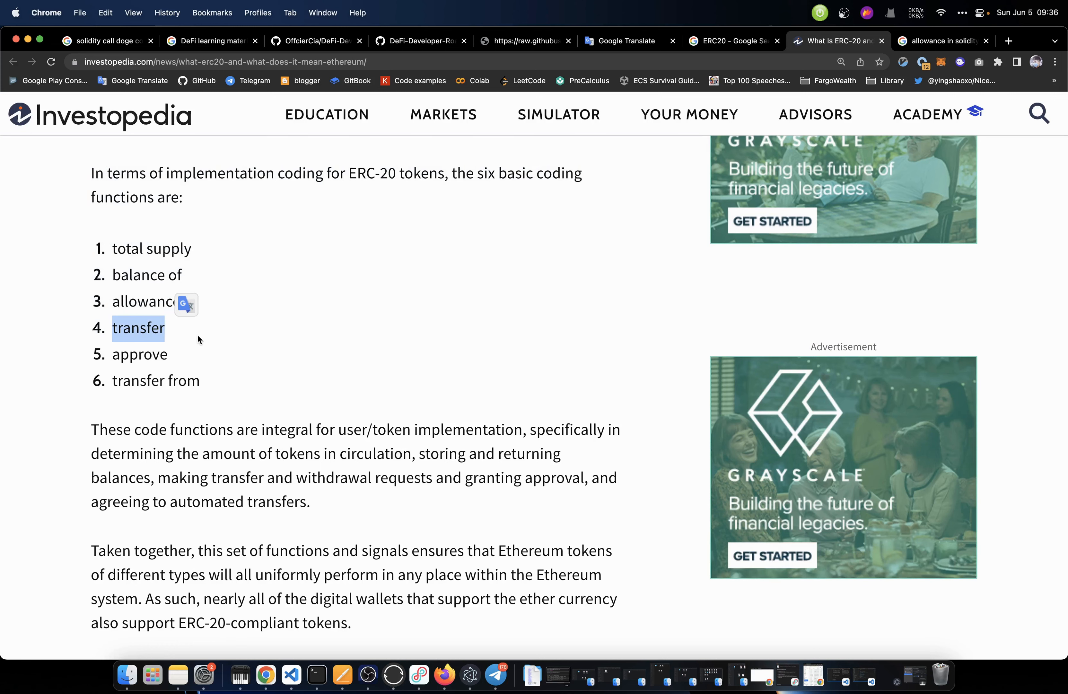
mouse_move(176, 340)
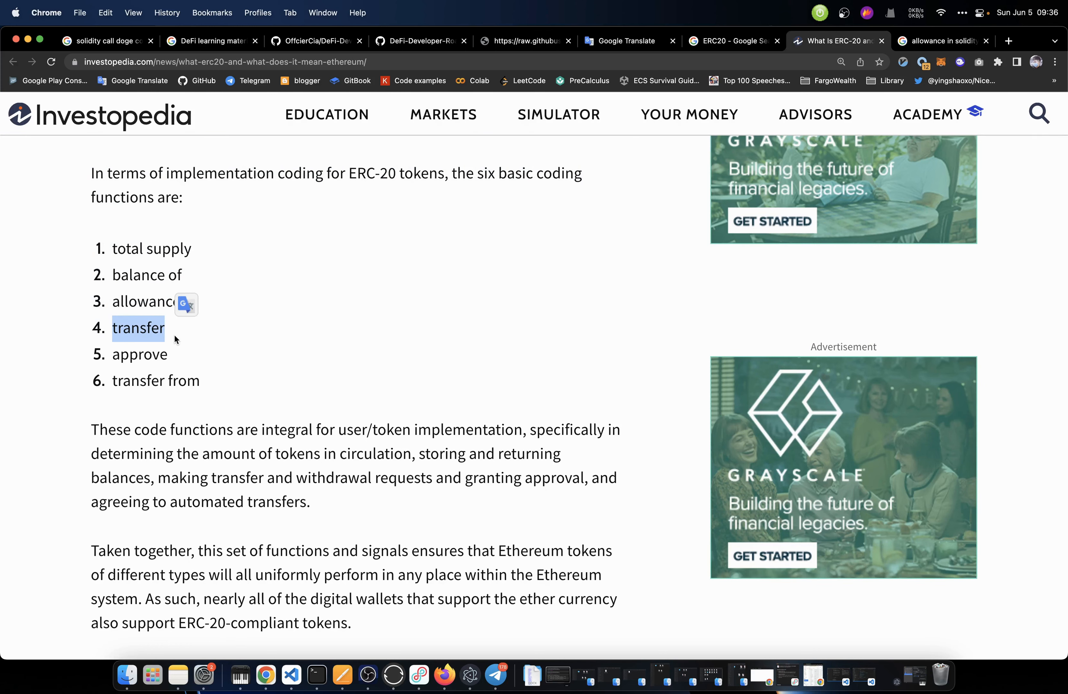
scroll(down, 3)
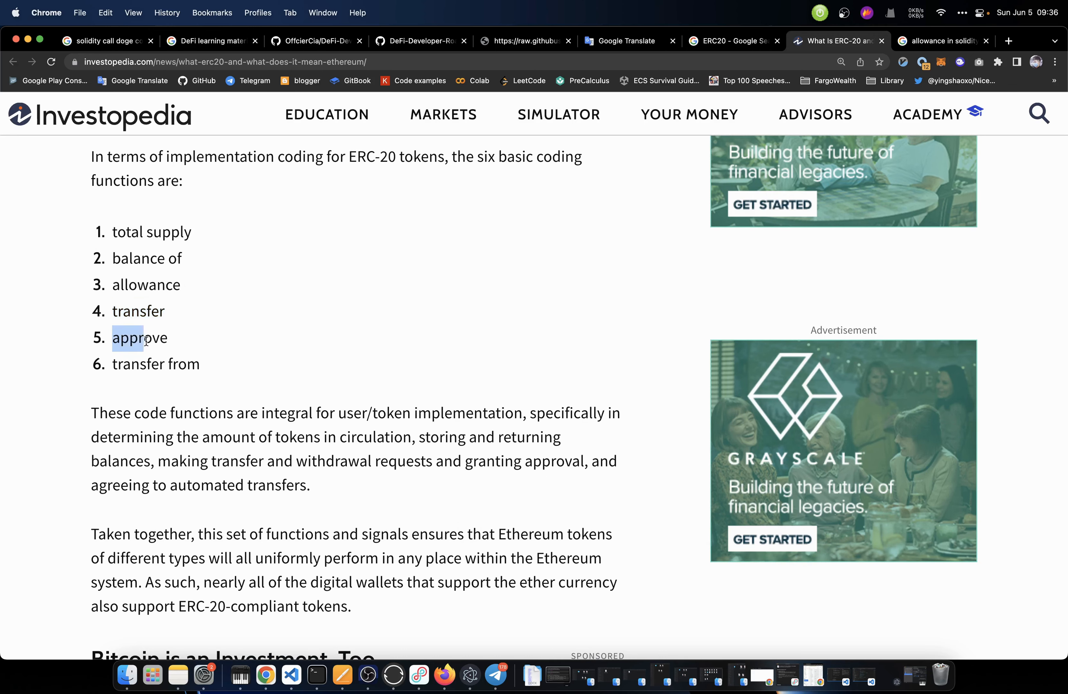
click(944, 41)
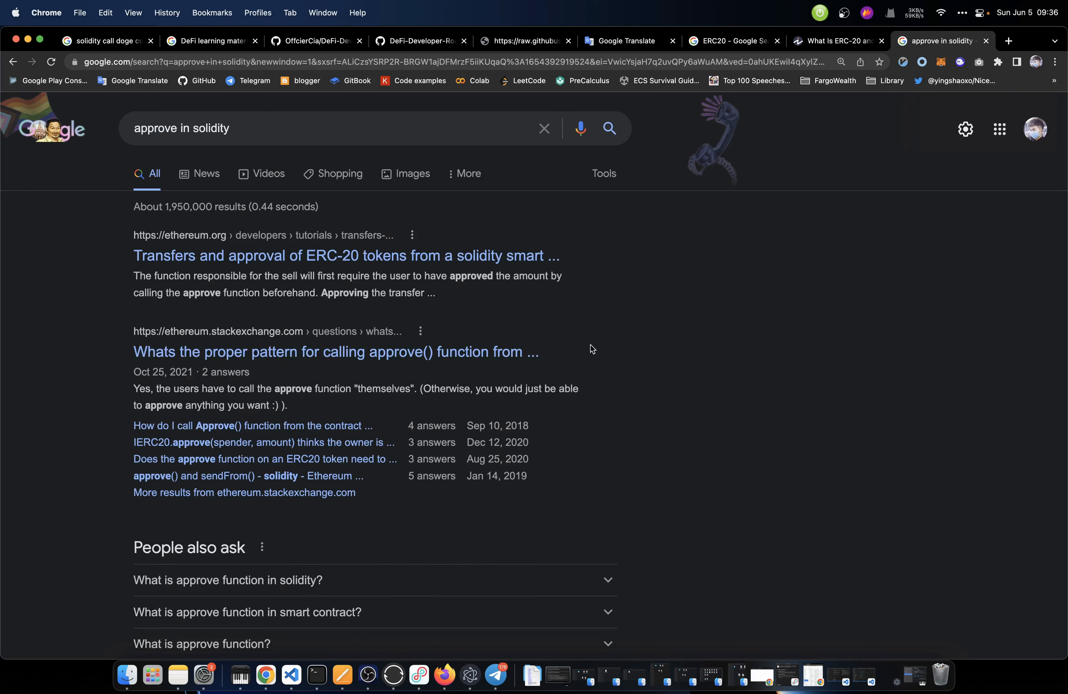
mouse_move(468, 299)
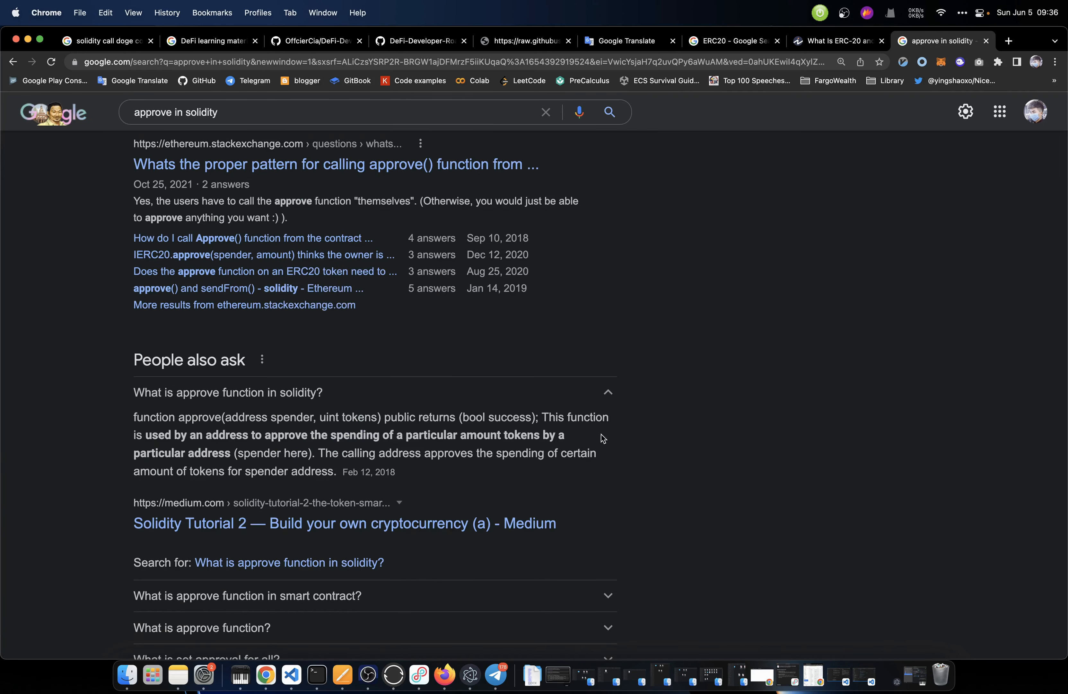
mouse_move(296, 449)
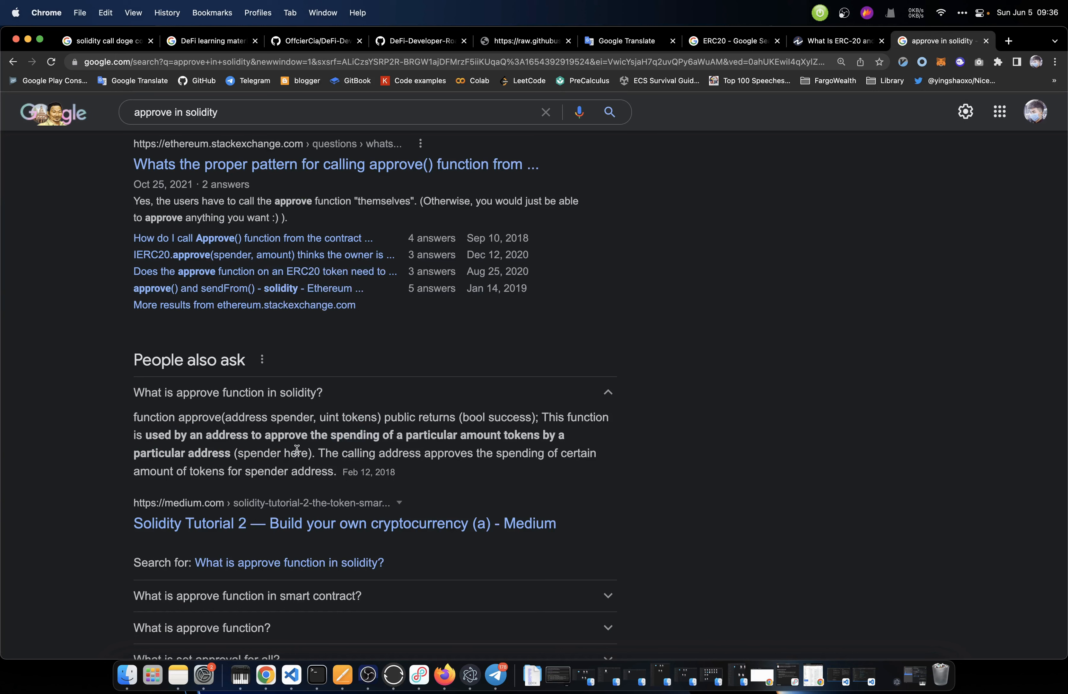
mouse_move(426, 448)
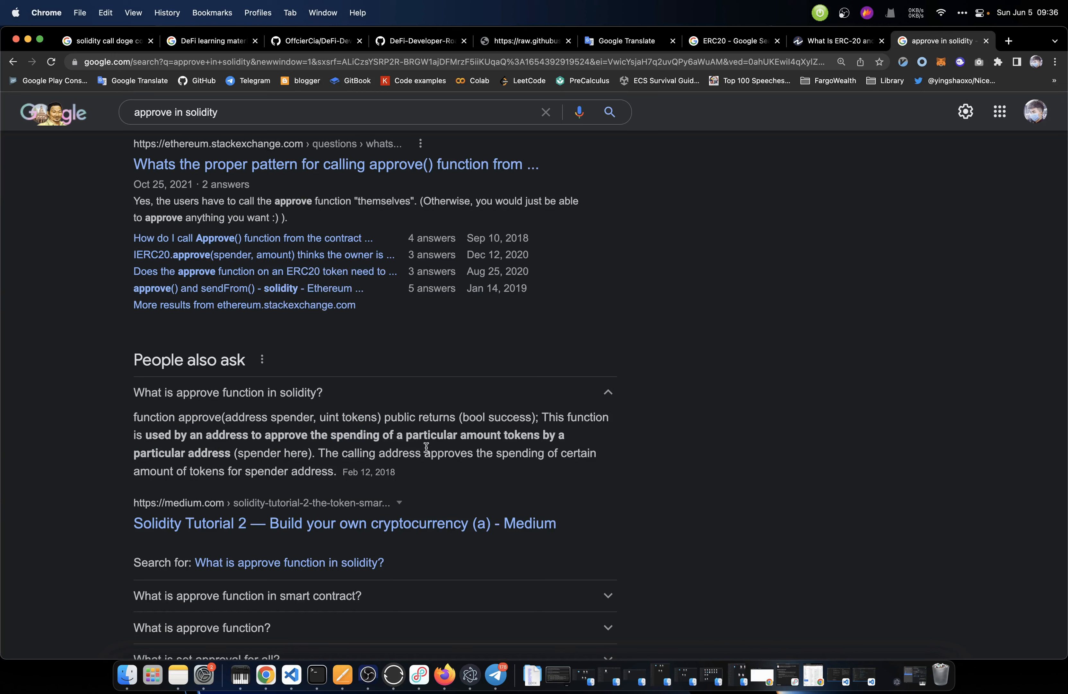
mouse_move(549, 447)
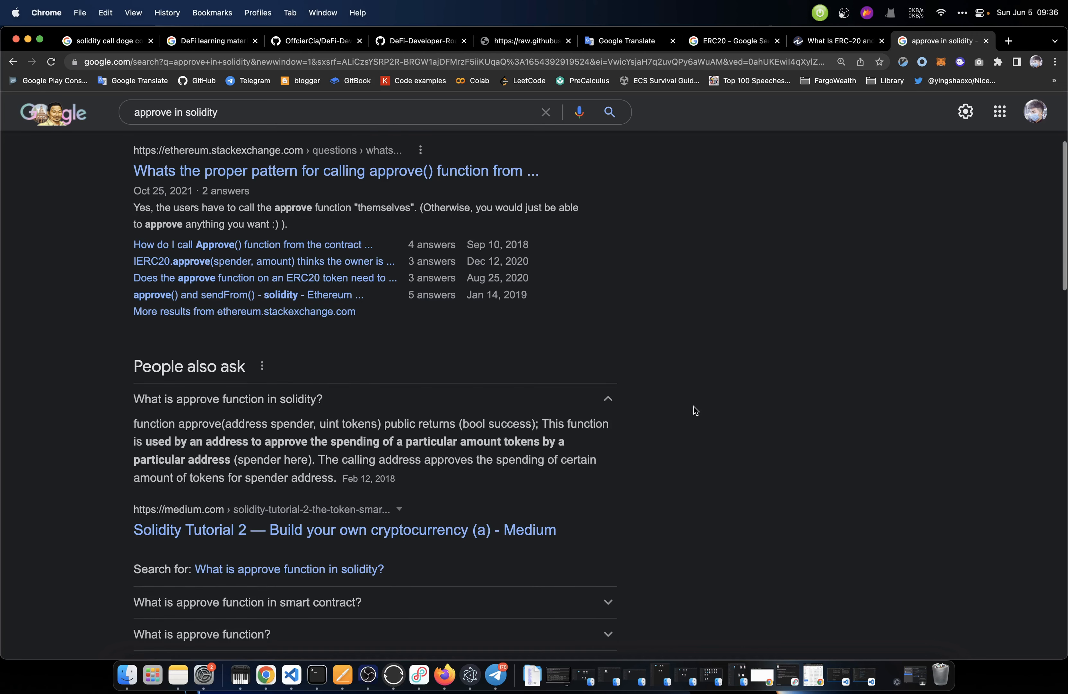
Return to the ERC-20 article and look up 'transfer from in solidity' on Google
scroll(up, 3)
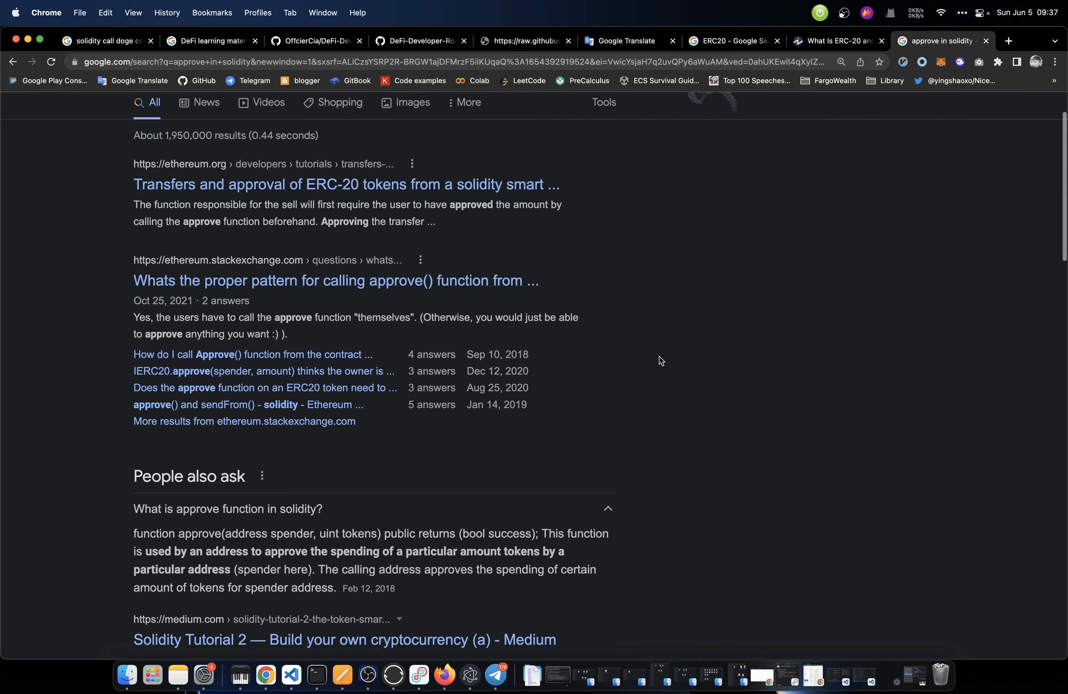
click(837, 41)
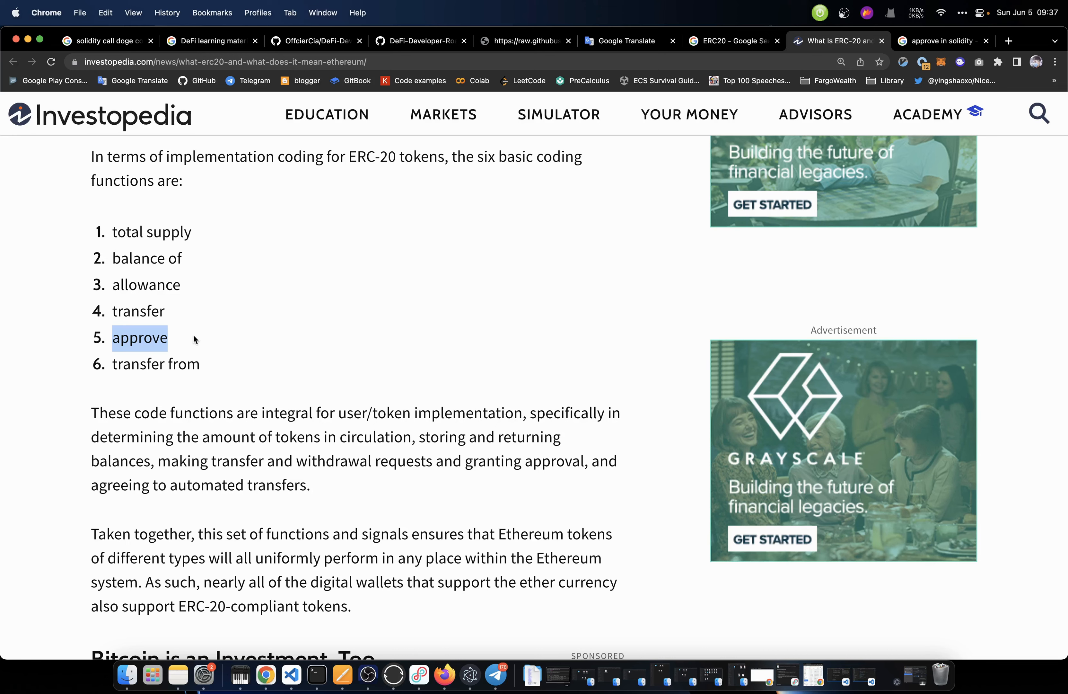
scroll(down, 3)
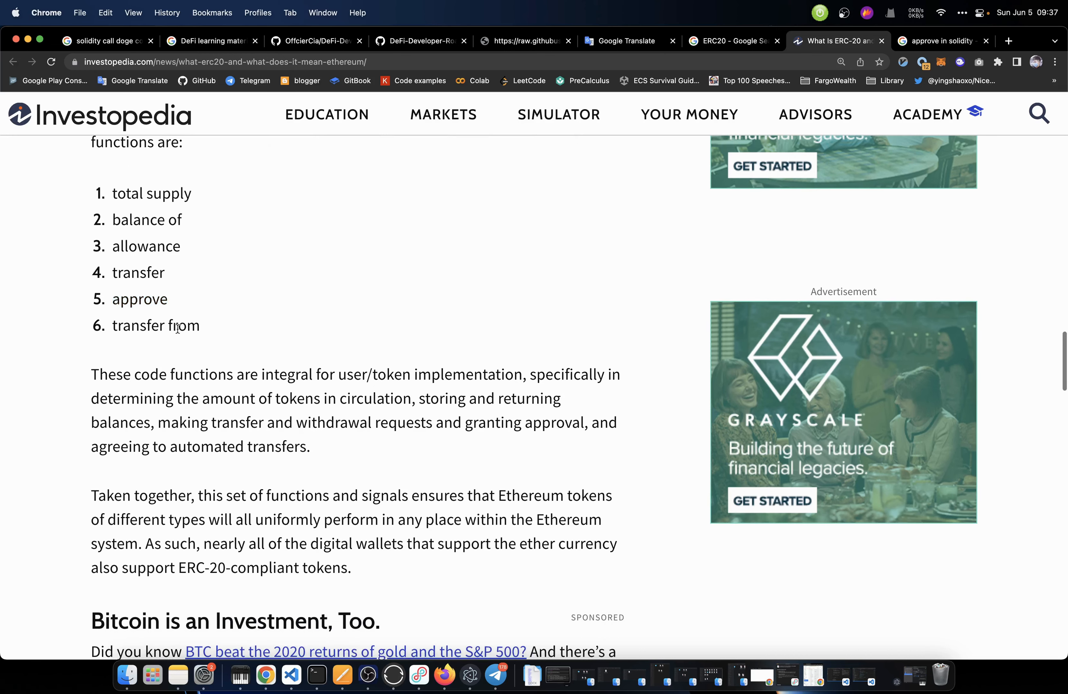
click(944, 41)
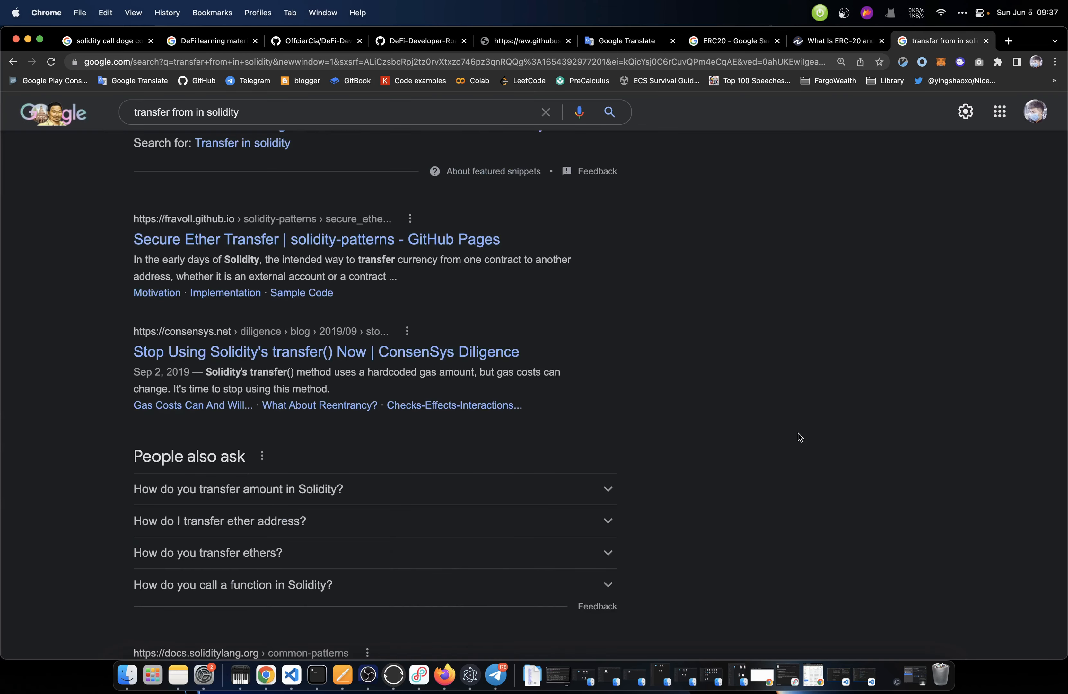
Return to the roadmap SVG tab and select the ERC721 standard name beside Ethereum
click(523, 41)
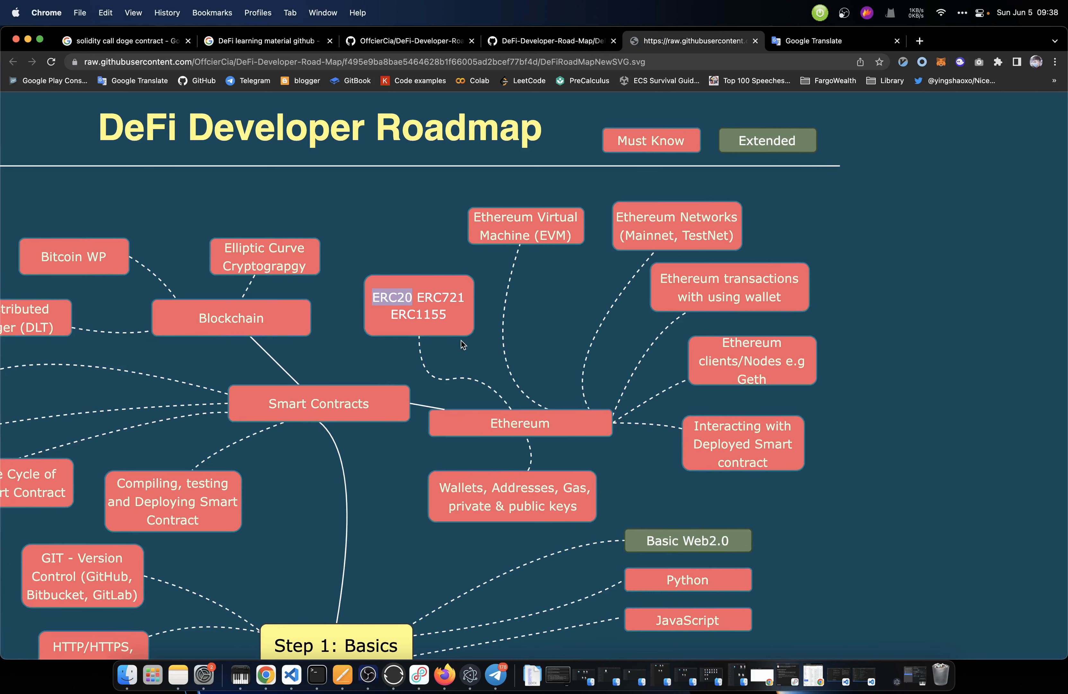
double_click(441, 296)
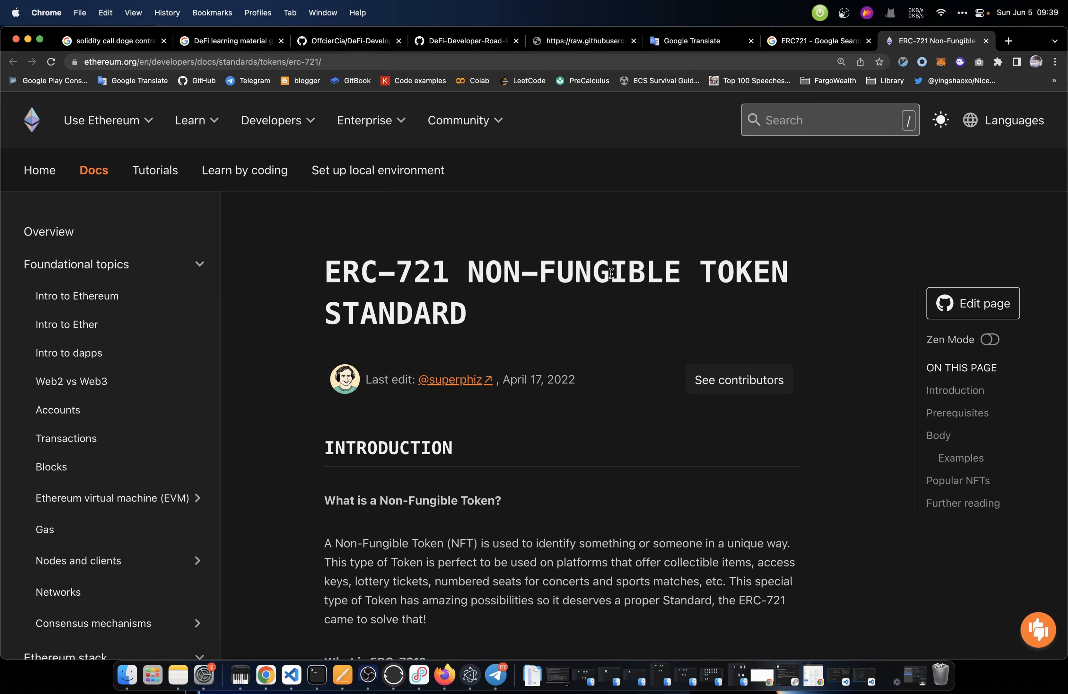
Pick out 'FUNGIBLE' in the title and 'NFT' in the ERC-721 introduction
double_click(610, 271)
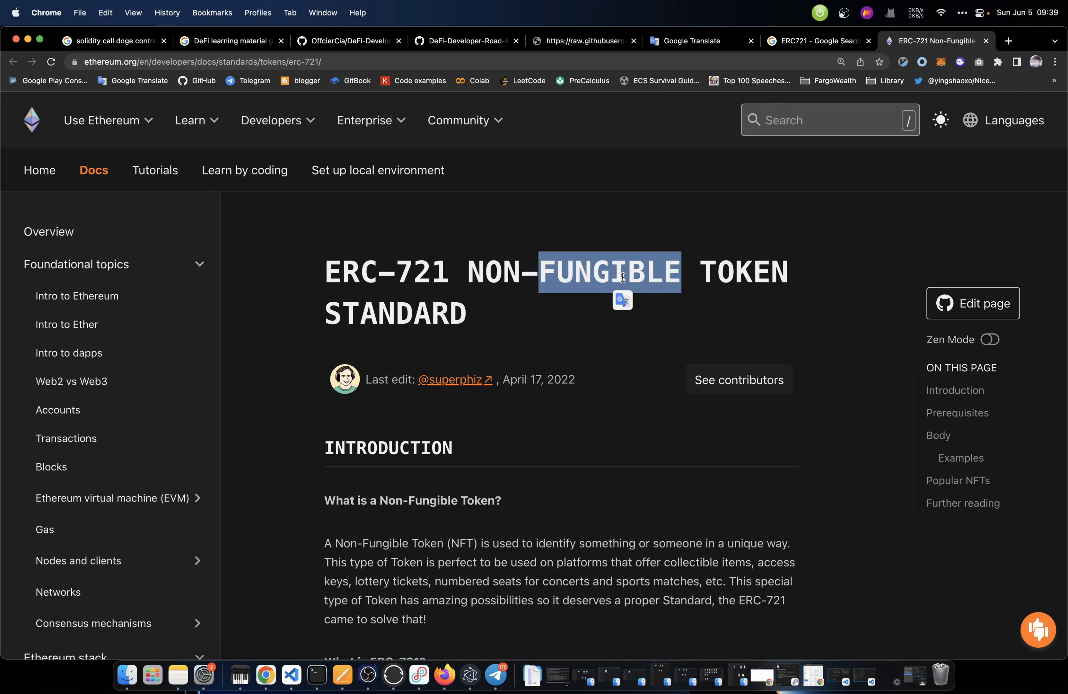
click(602, 335)
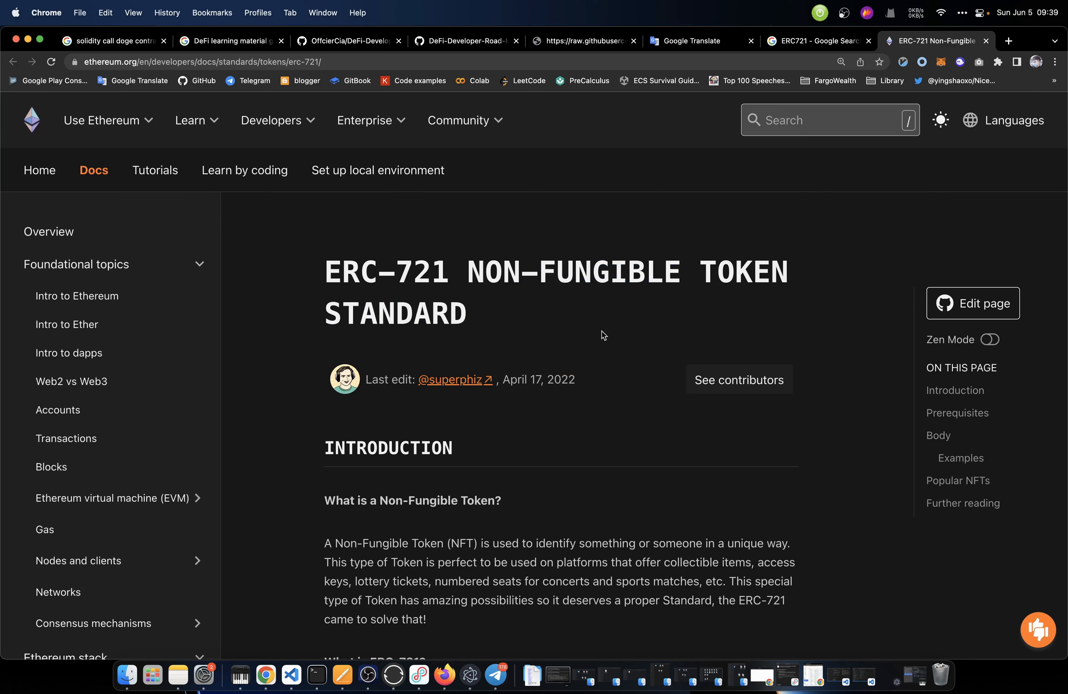
scroll(down, 3)
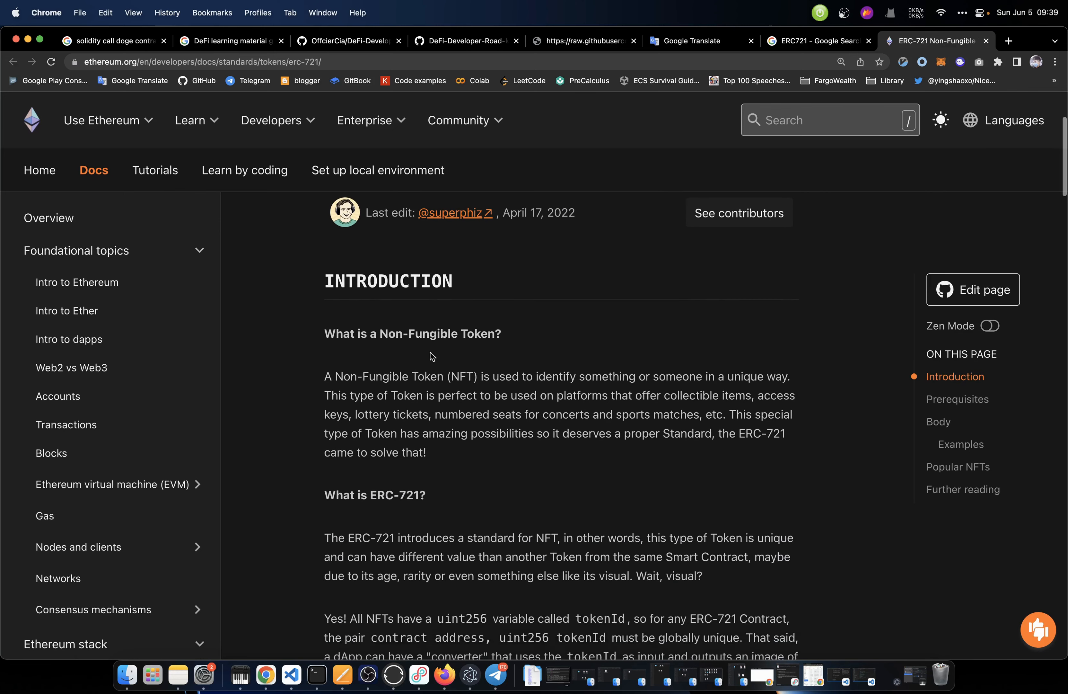
scroll(down, 3)
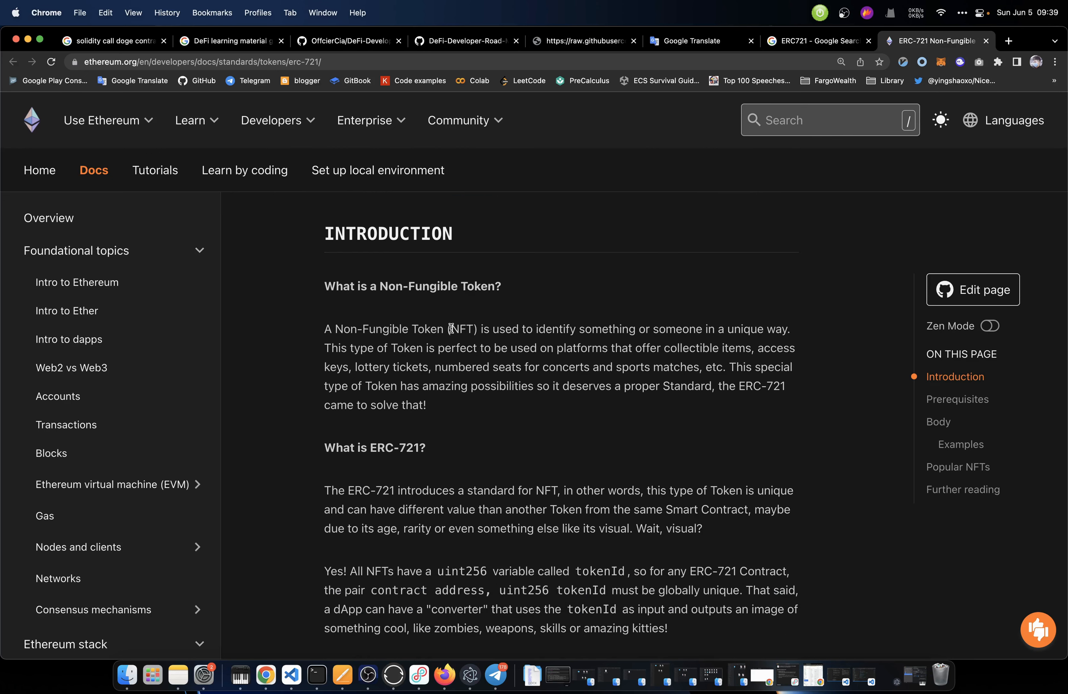
double_click(461, 329)
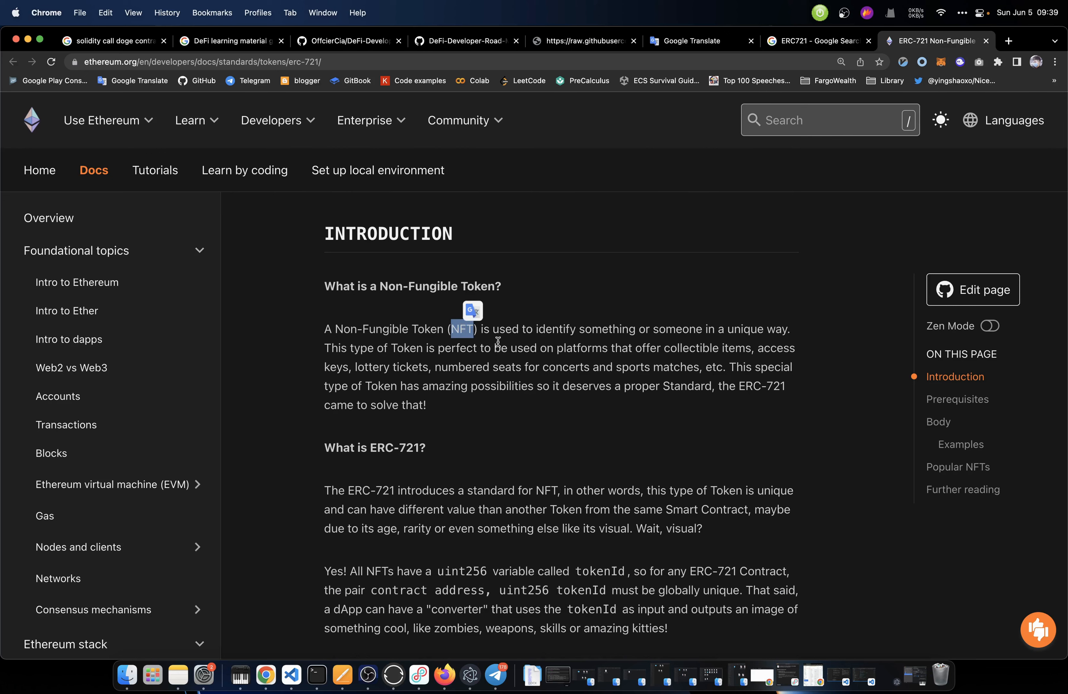
Scroll through the What is ERC-721? section toward the Prerequisites list
scroll(up, 3)
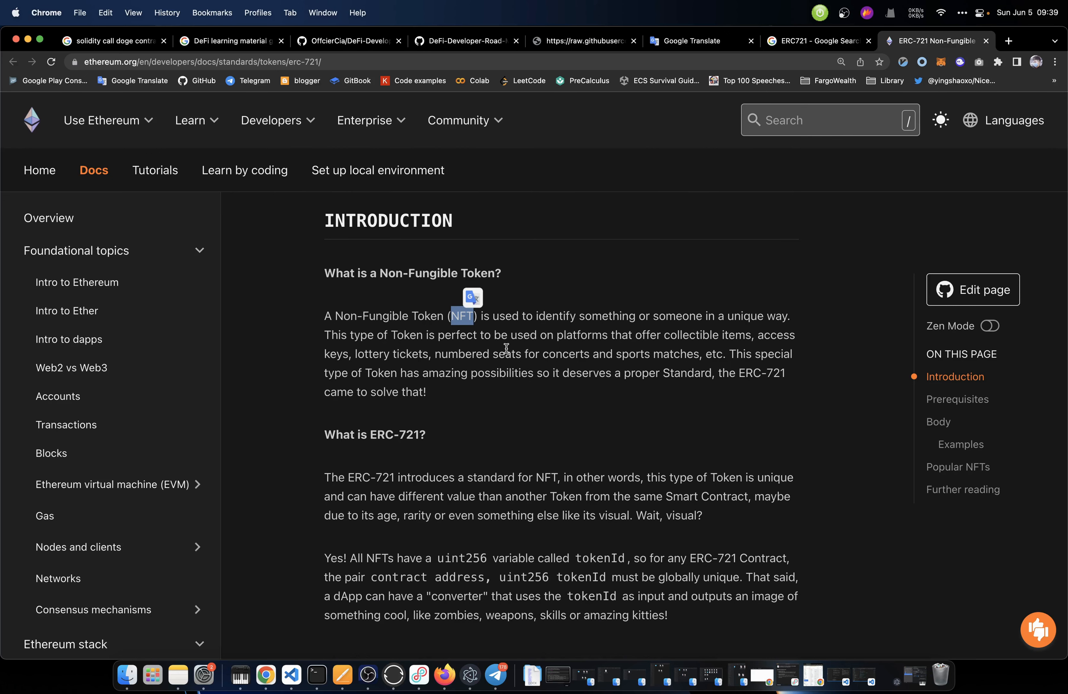
scroll(down, 3)
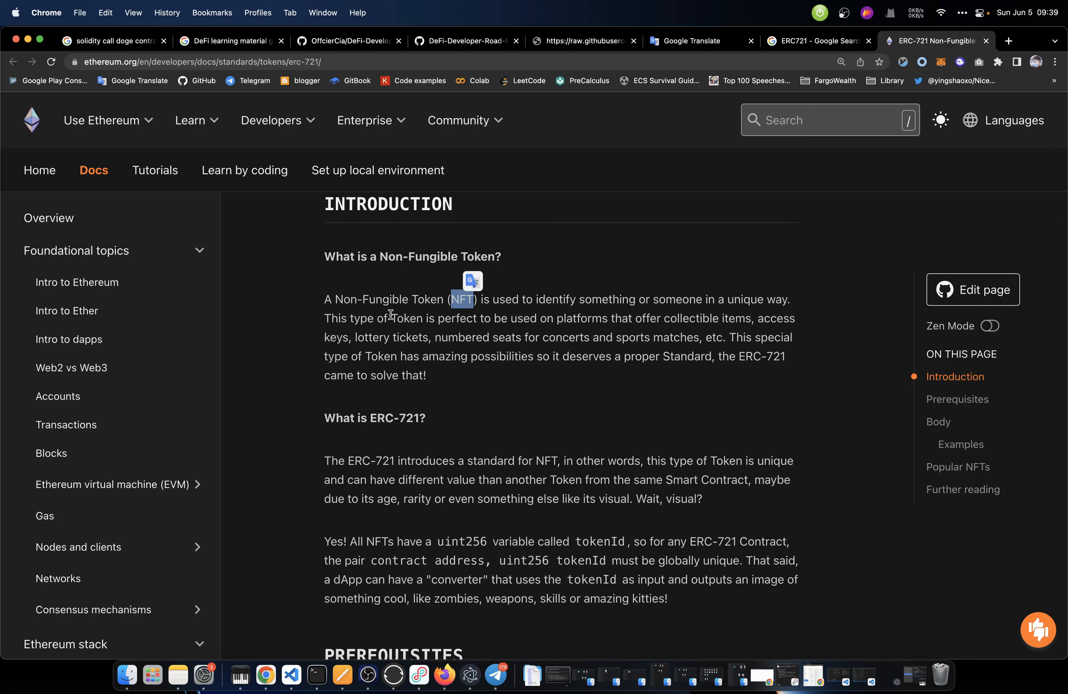
mouse_move(592, 313)
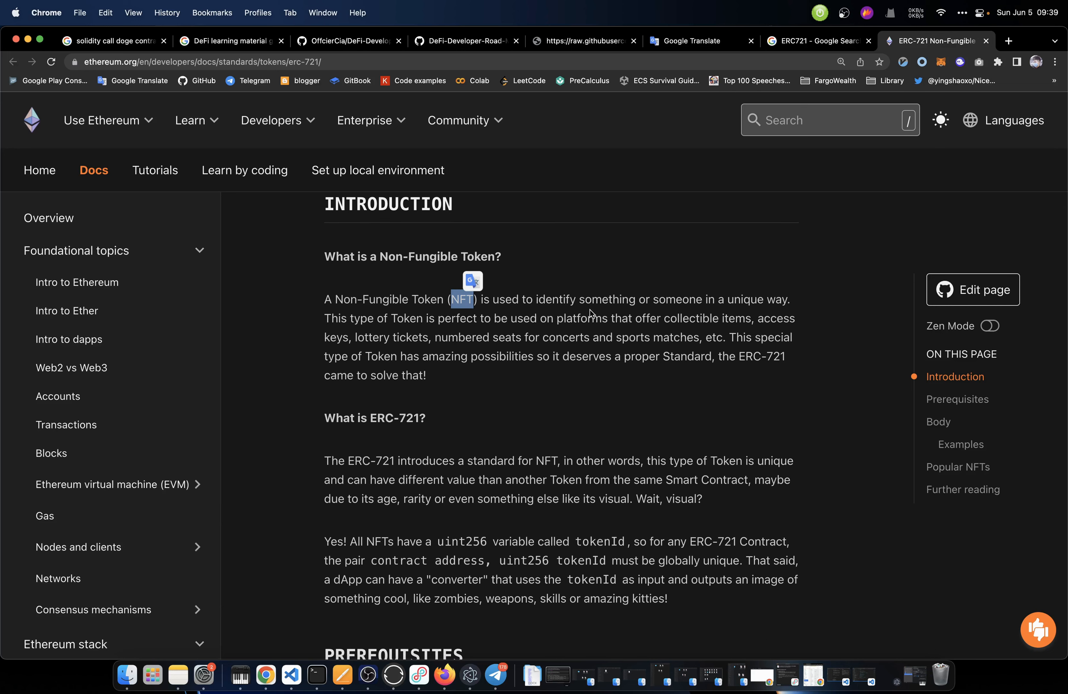
mouse_move(738, 312)
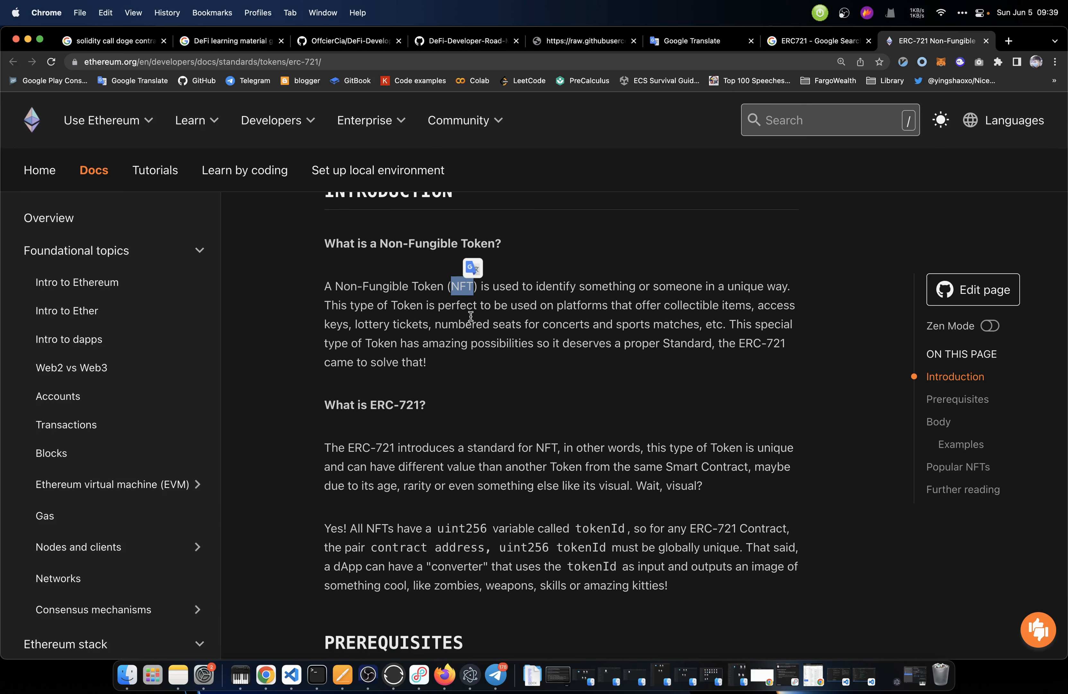
mouse_move(592, 321)
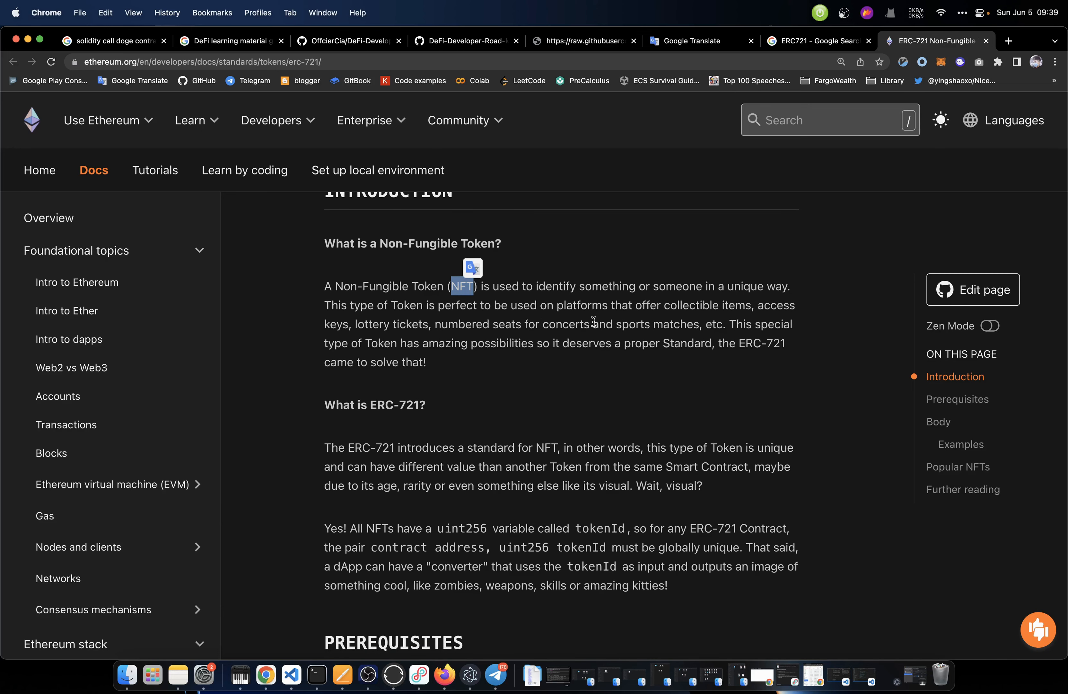
mouse_move(724, 318)
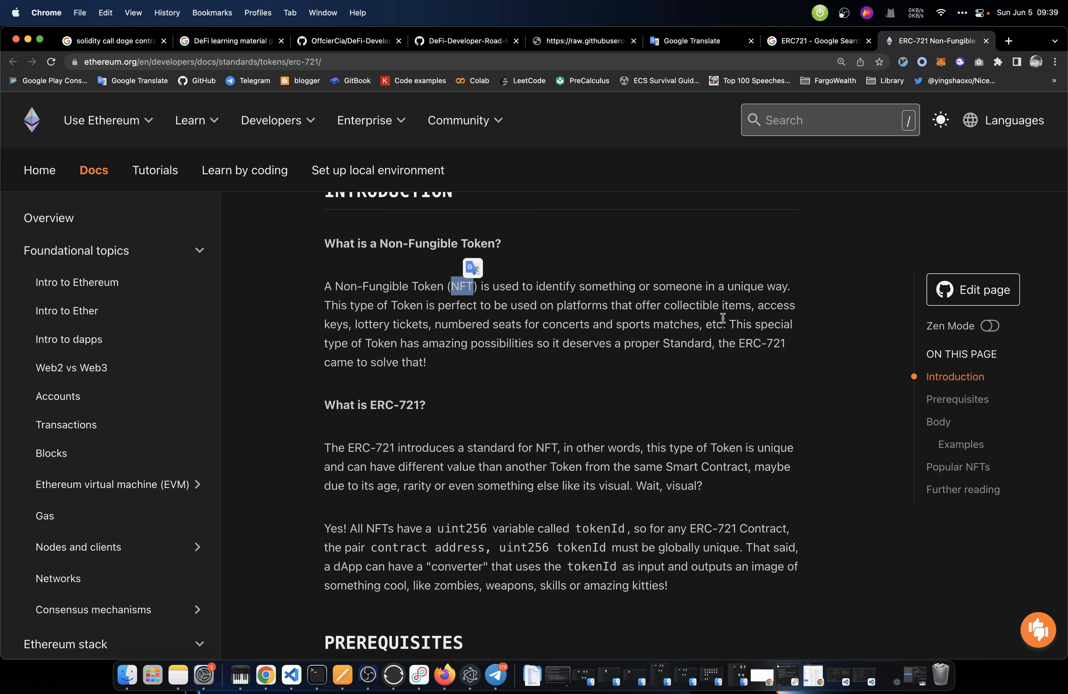
mouse_move(369, 336)
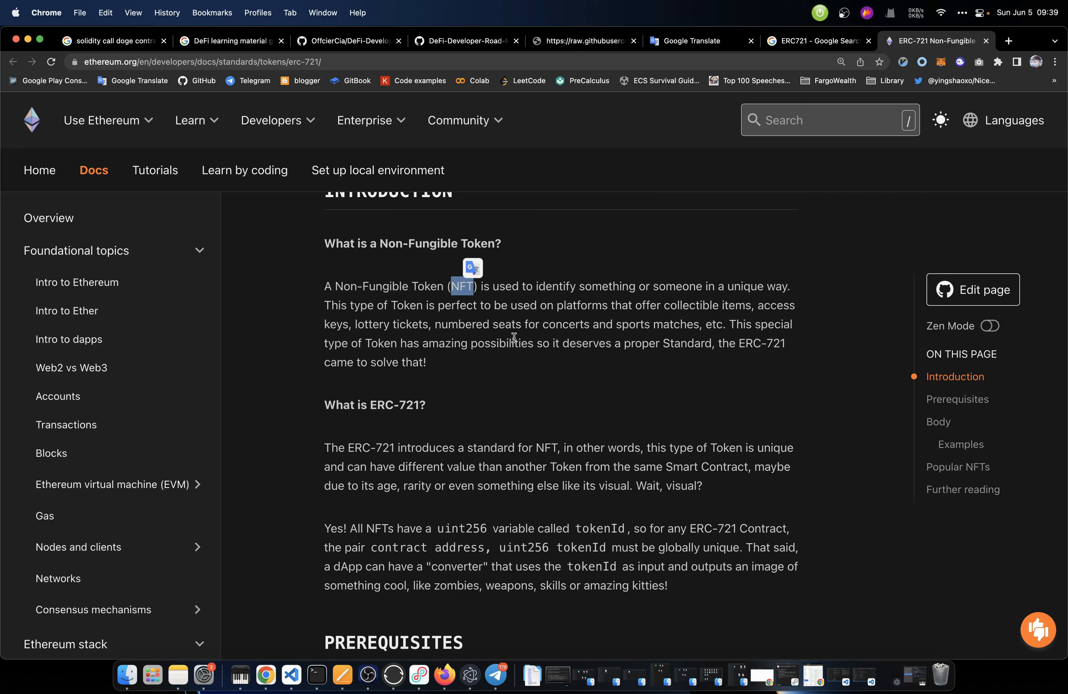
mouse_move(674, 338)
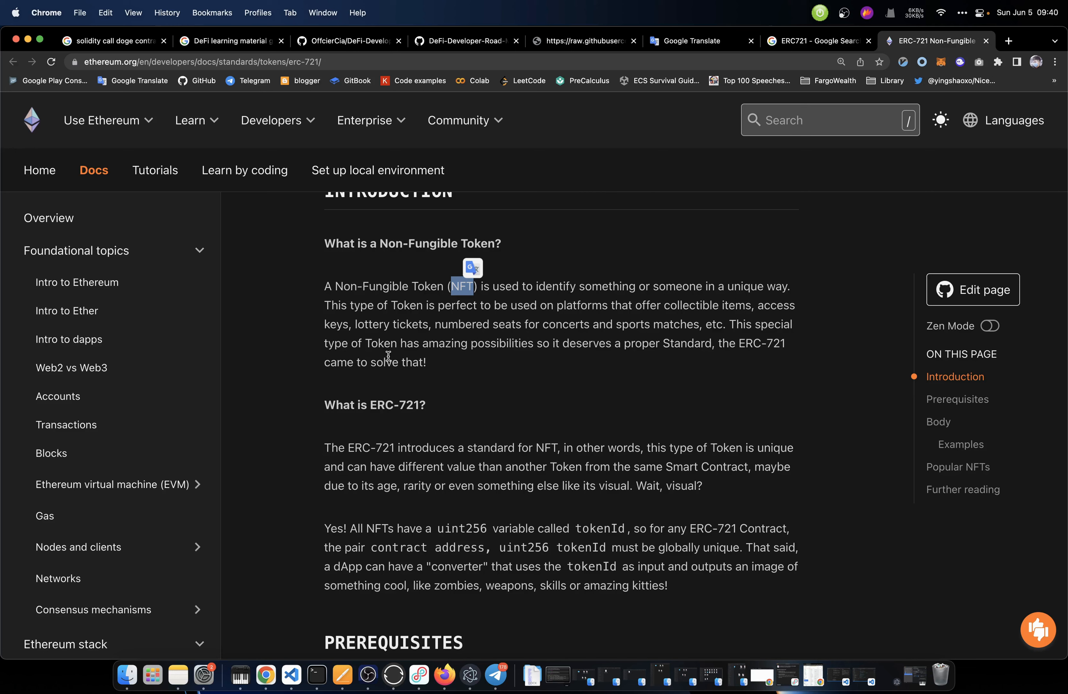
mouse_move(501, 358)
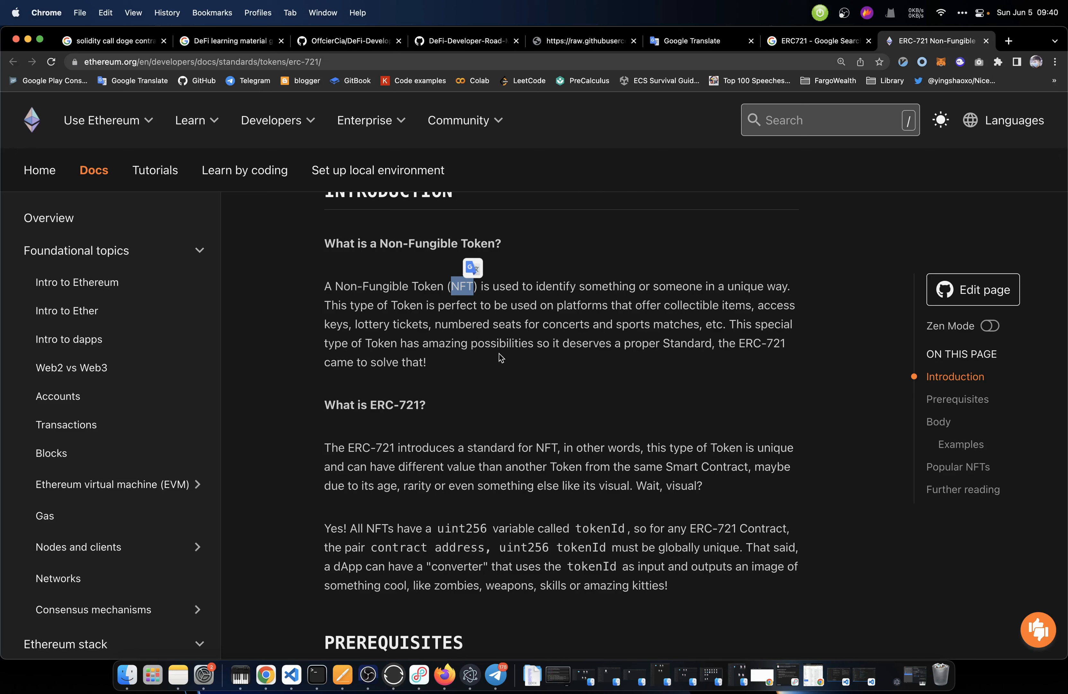
mouse_move(633, 357)
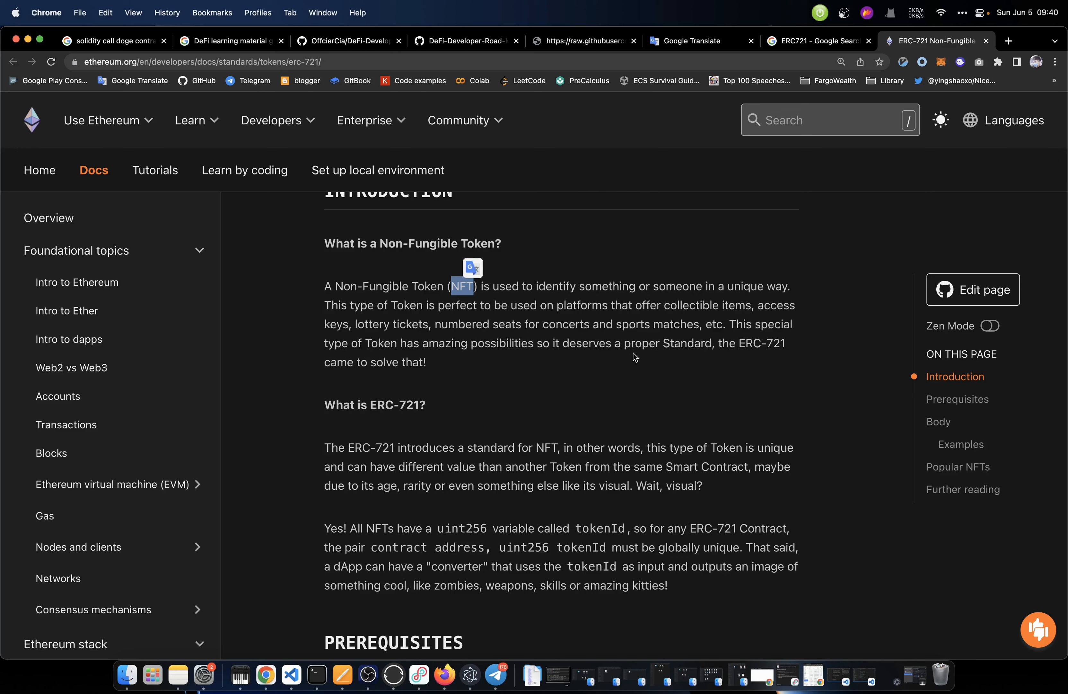
scroll(up, 3)
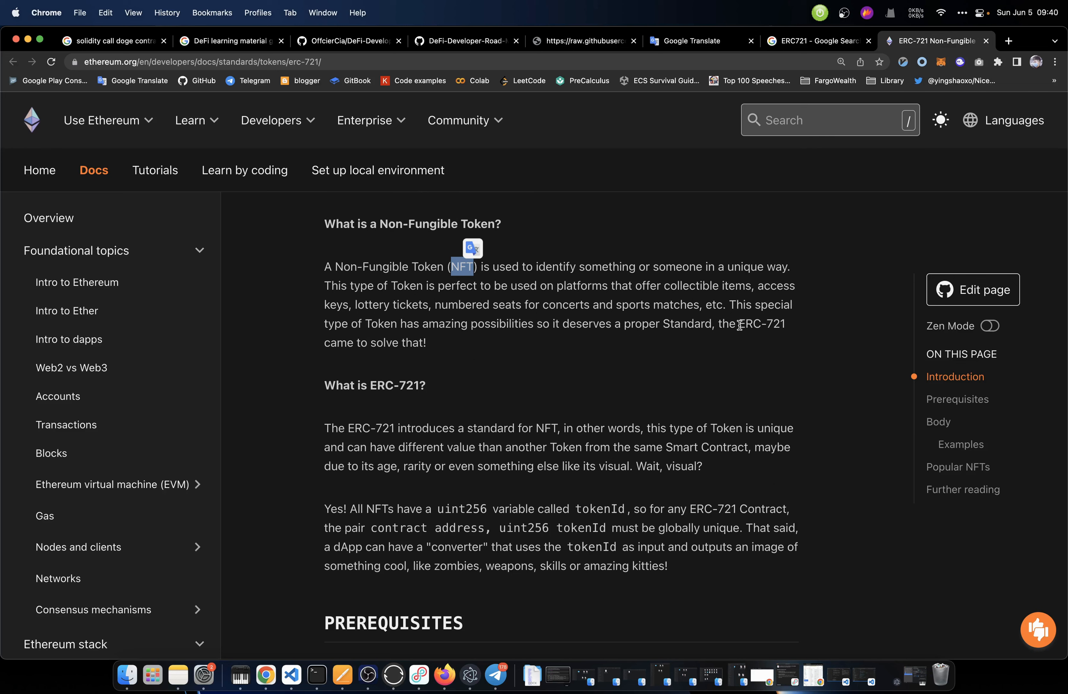
scroll(up, 3)
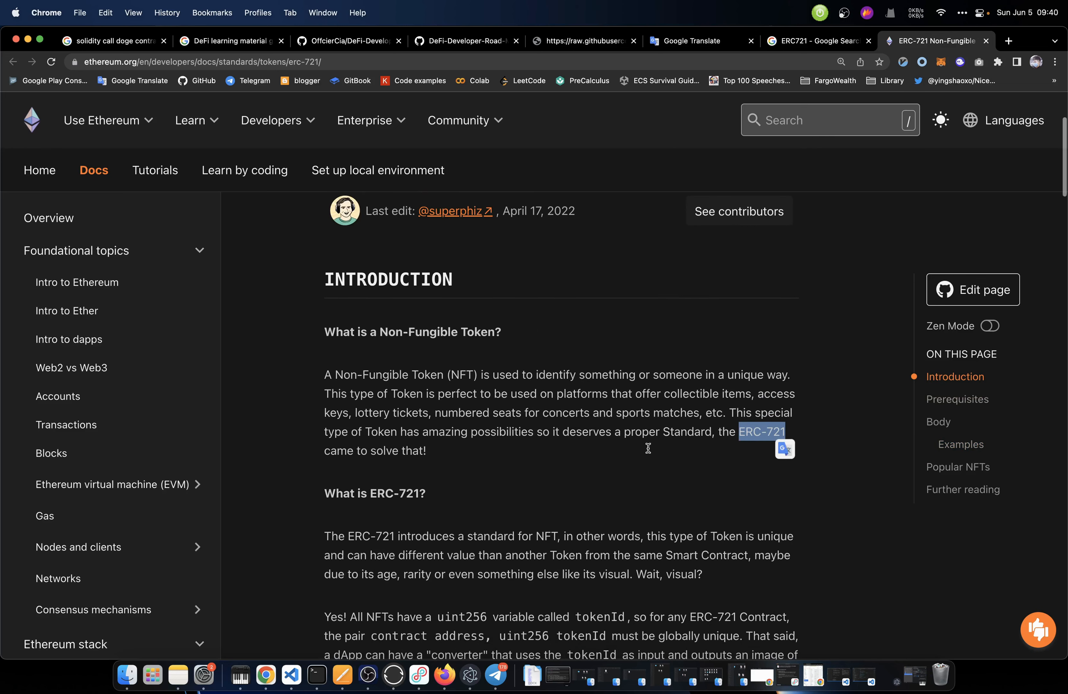
scroll(down, 3)
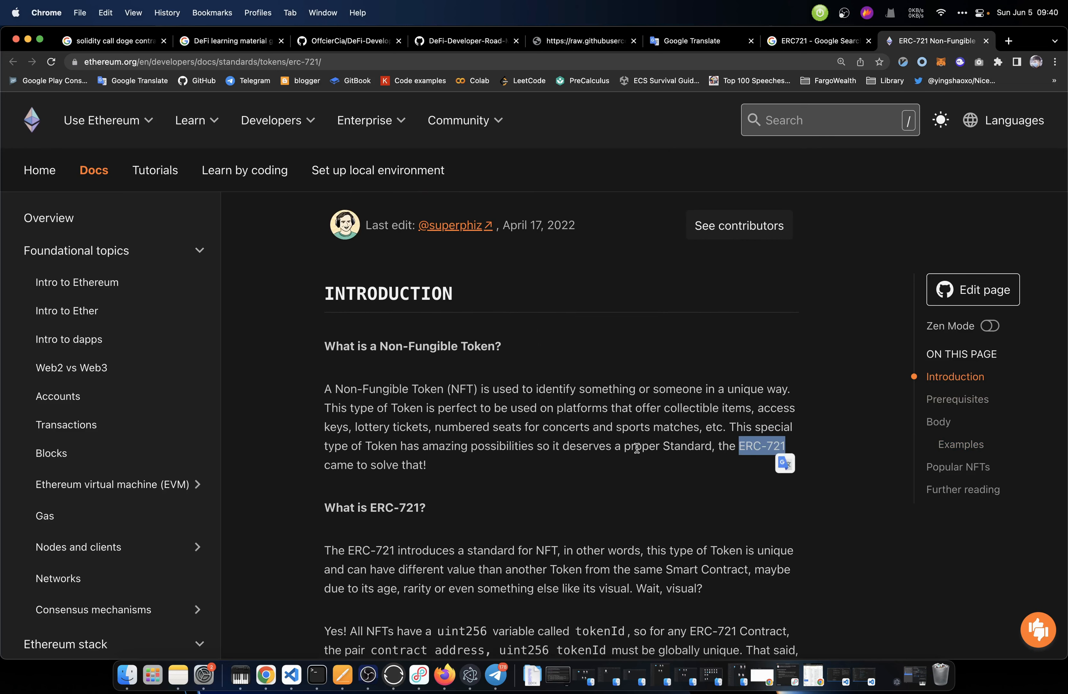
scroll(down, 3)
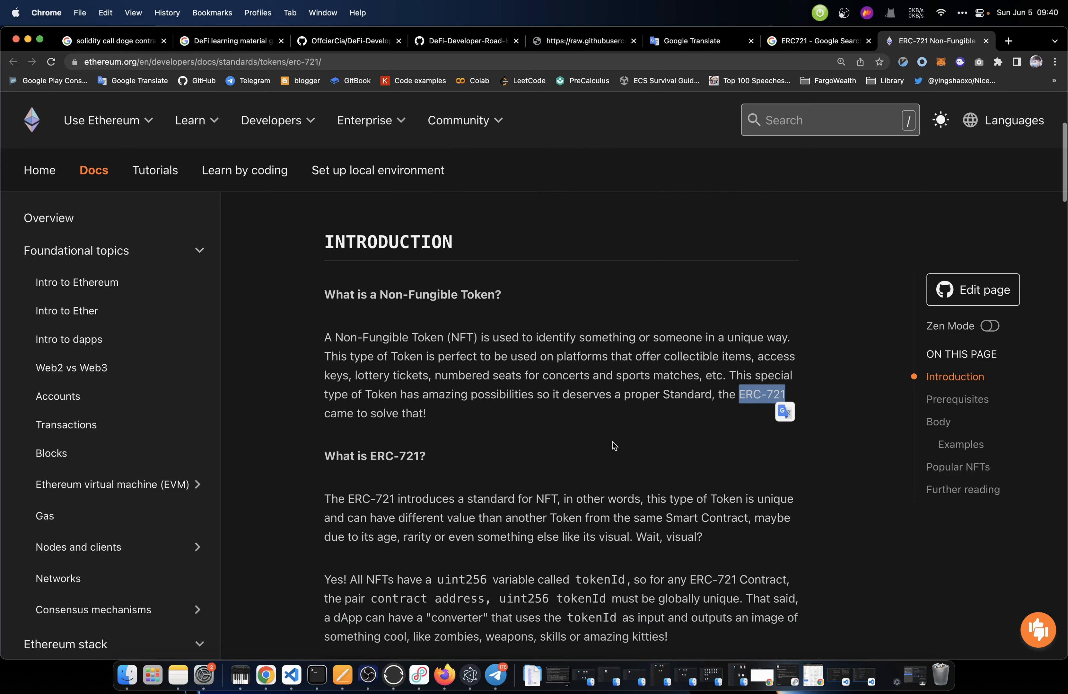
scroll(down, 3)
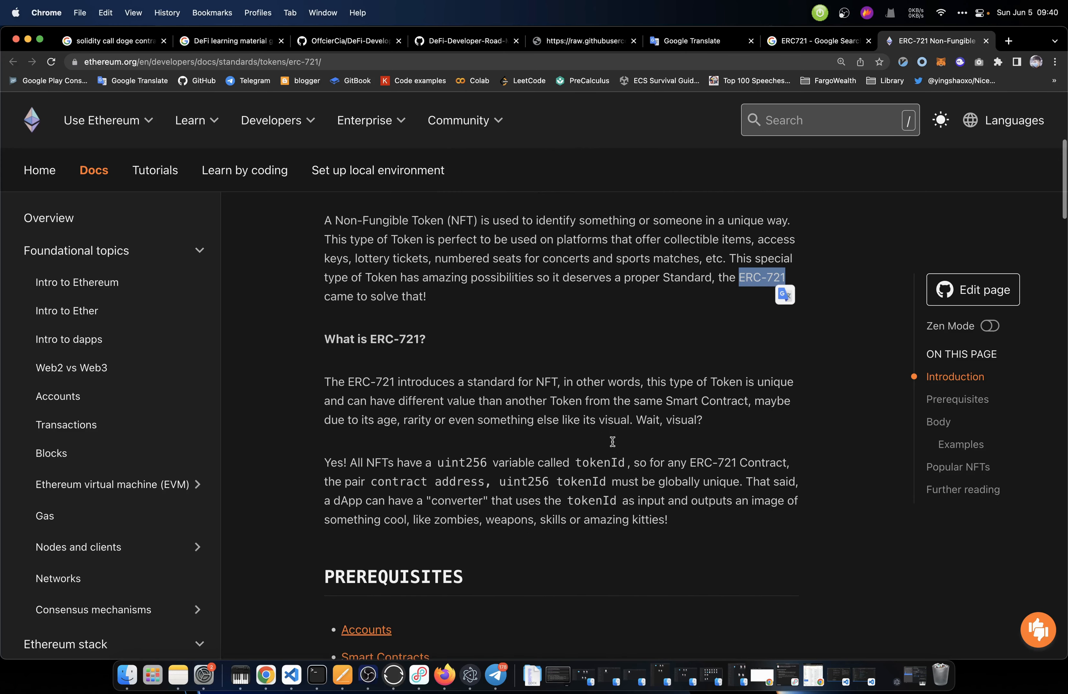
scroll(down, 3)
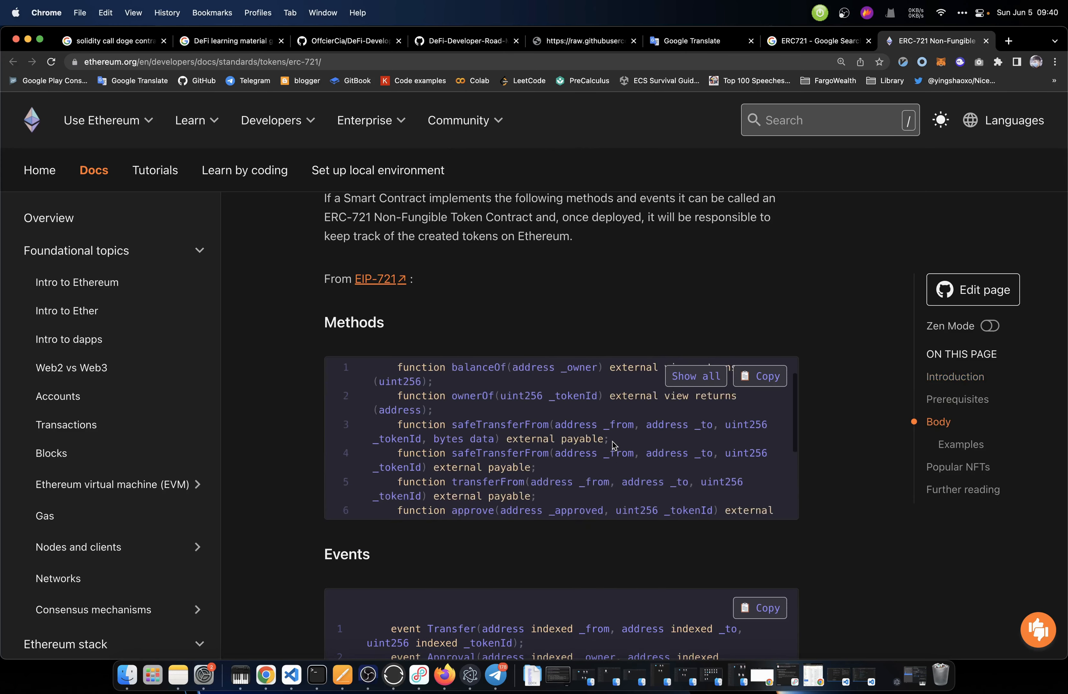
scroll(down, 3)
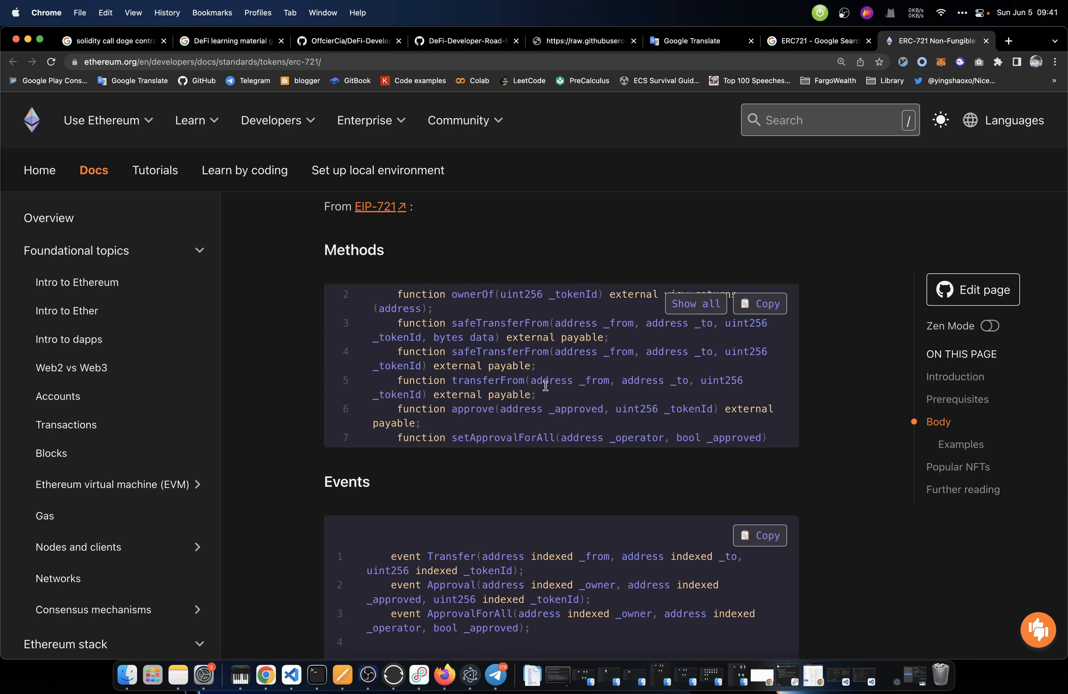
scroll(down, 3)
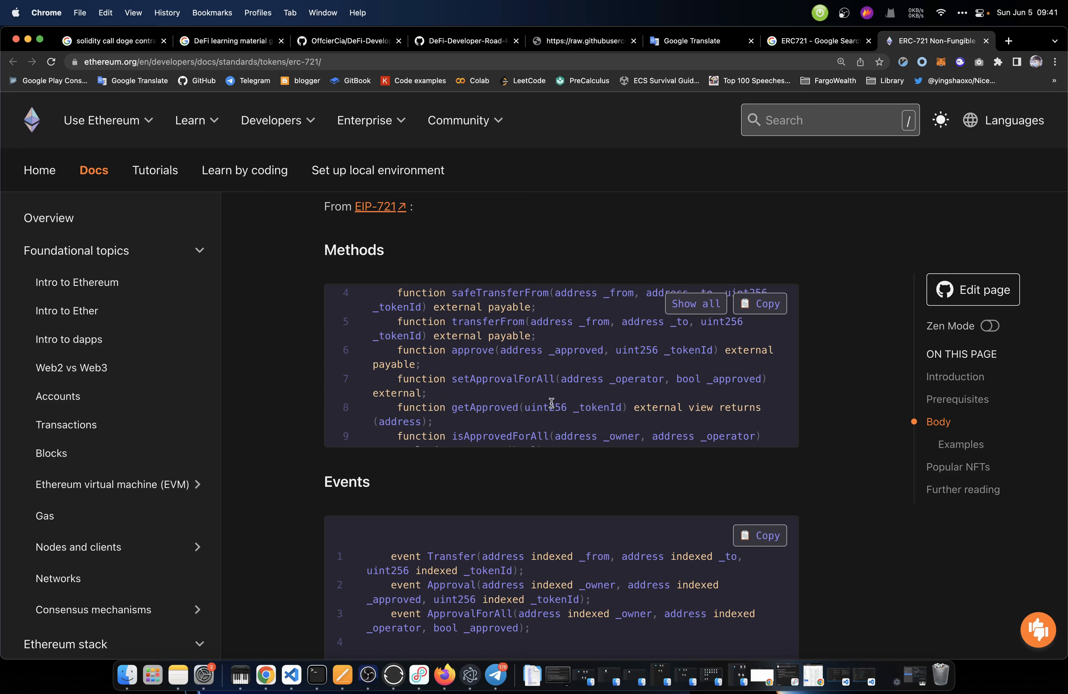
scroll(down, 3)
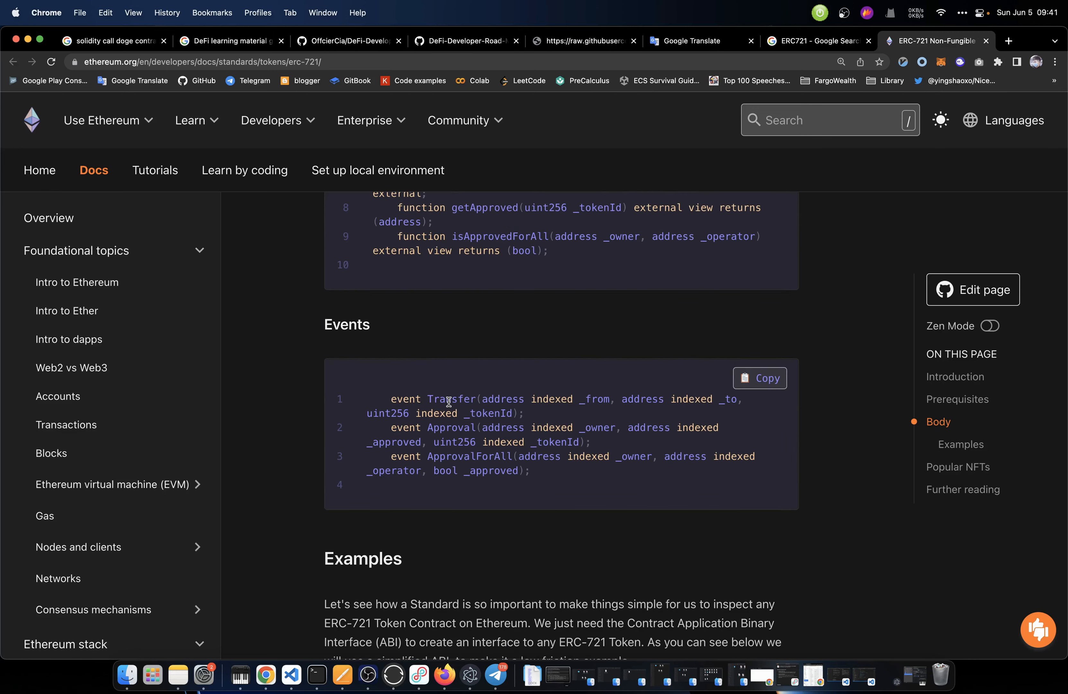
mouse_move(657, 569)
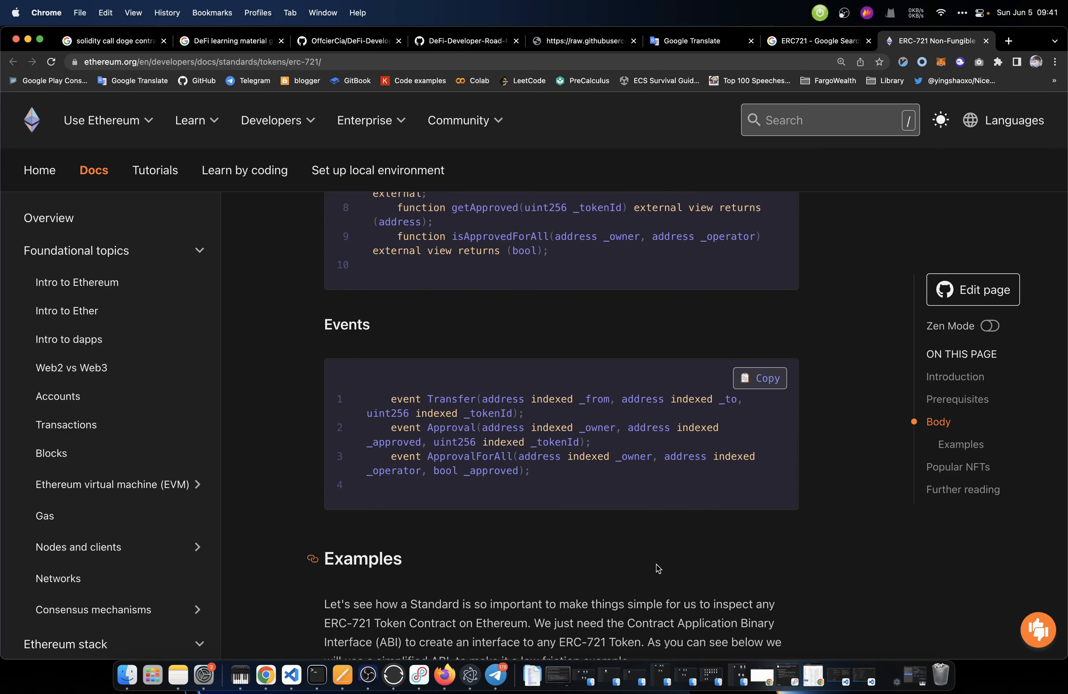
scroll(up, 3)
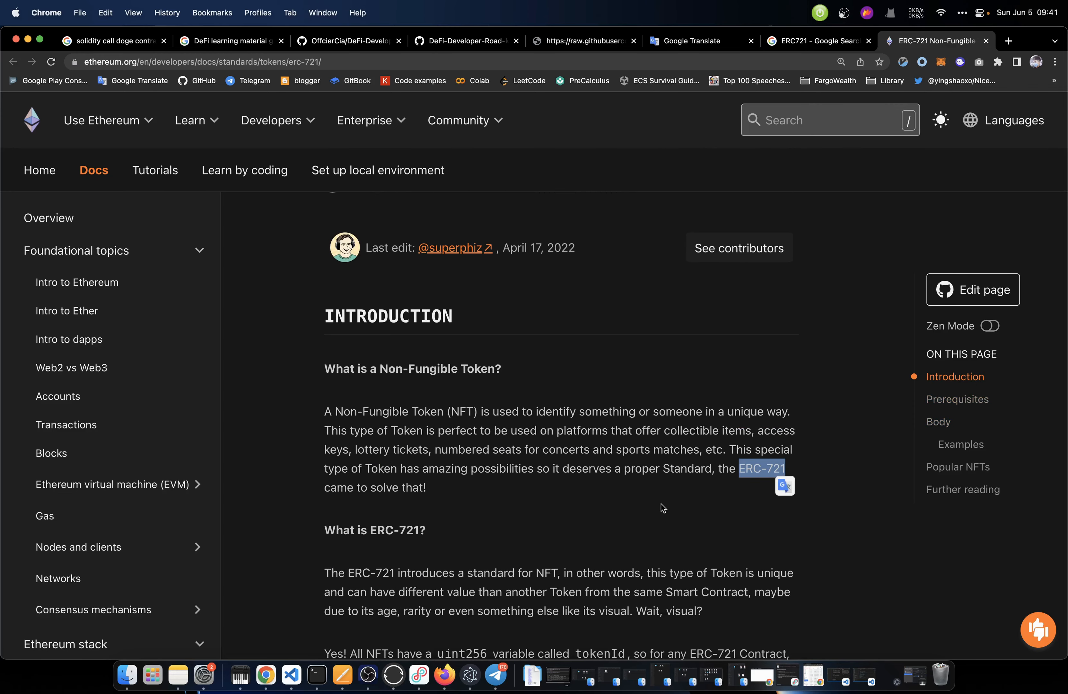
Return to the roadmap SVG and select standard names in the ERC20 ERC721 ERC1155 box
click(583, 41)
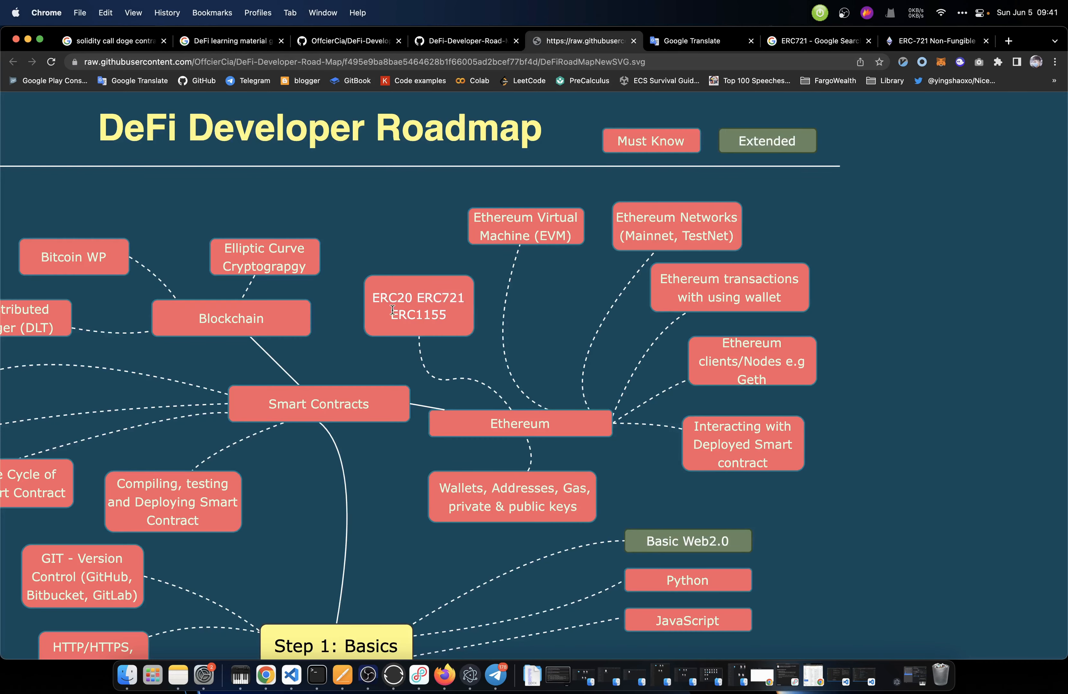
double_click(390, 297)
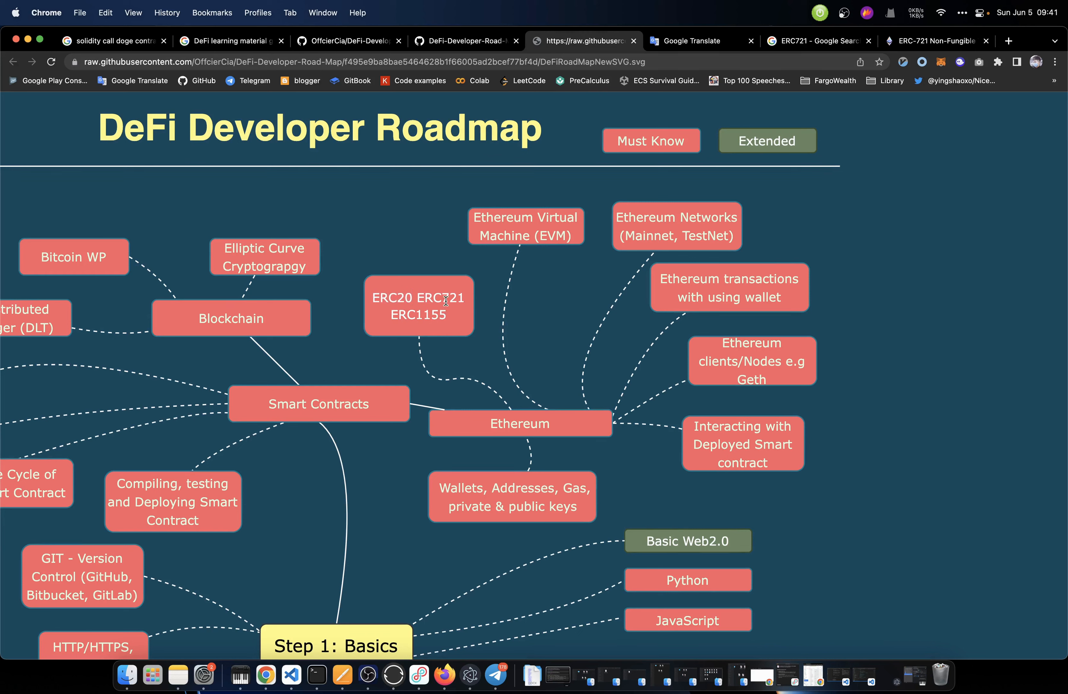
double_click(439, 296)
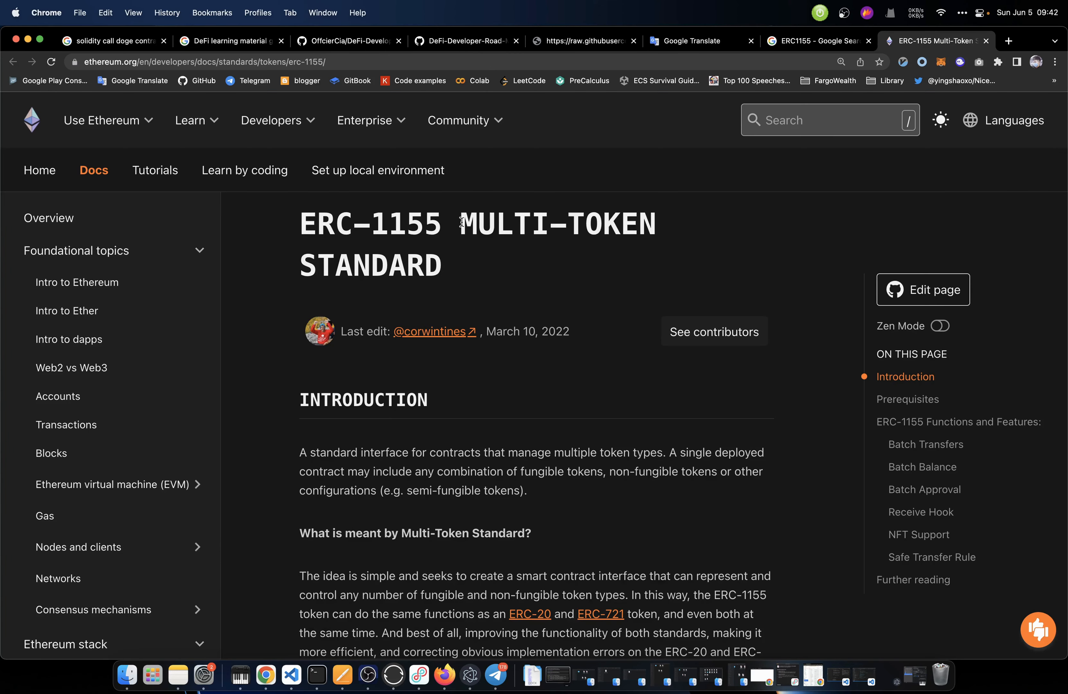
Scroll the ERC-1155 page to the What is meant by Multi-Token Standard? explanation
scroll(down, 3)
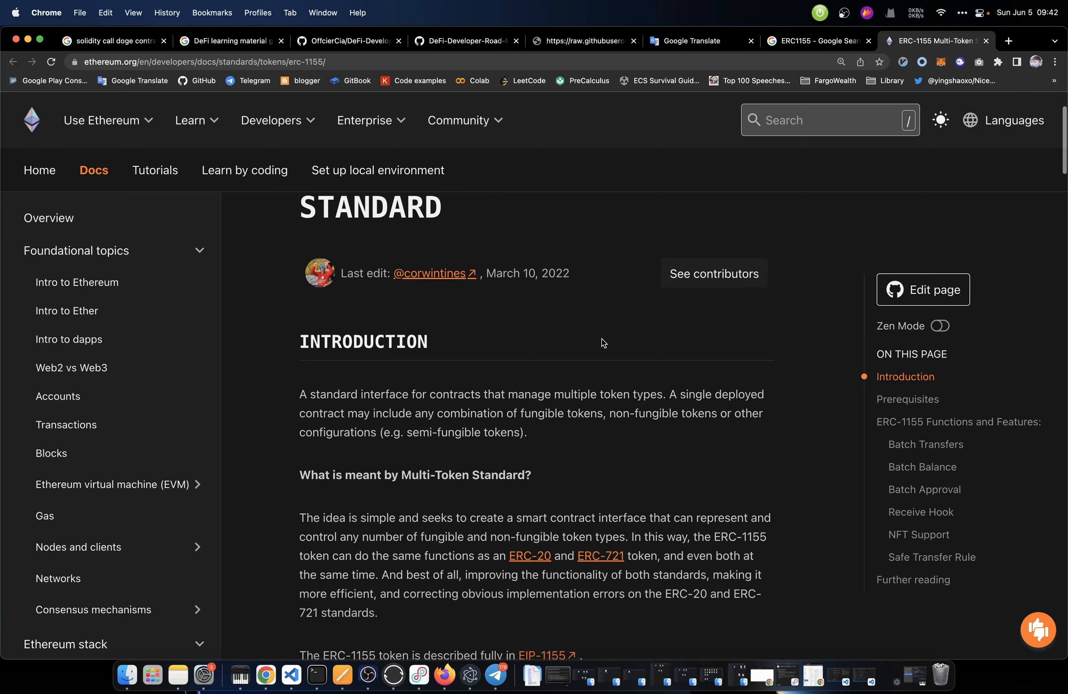
scroll(down, 3)
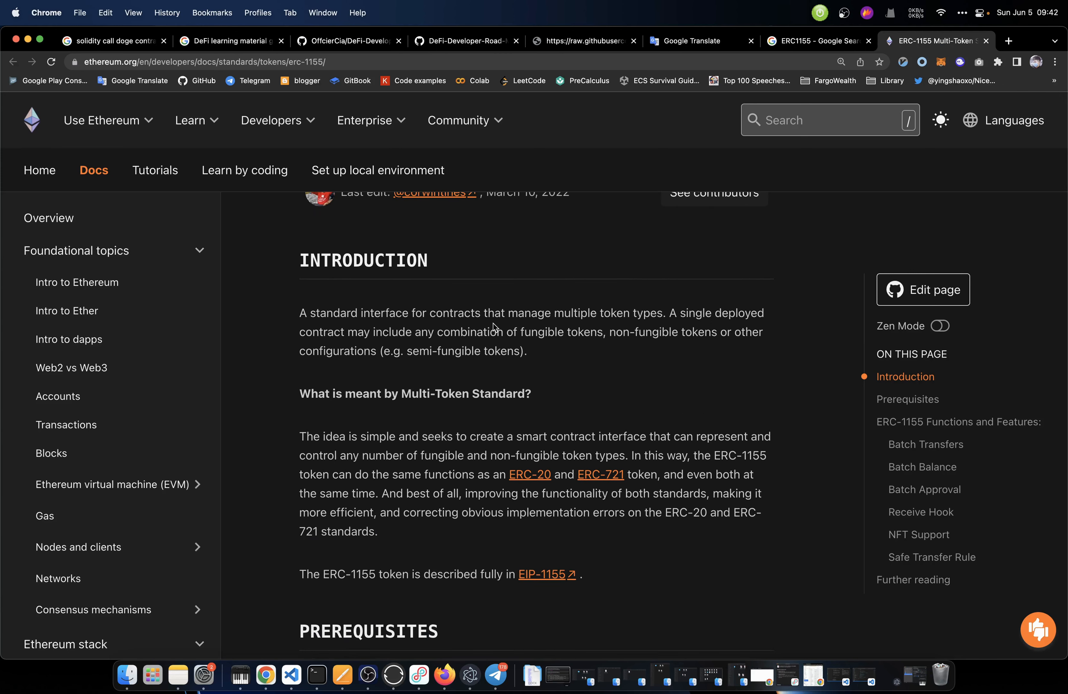
mouse_move(664, 326)
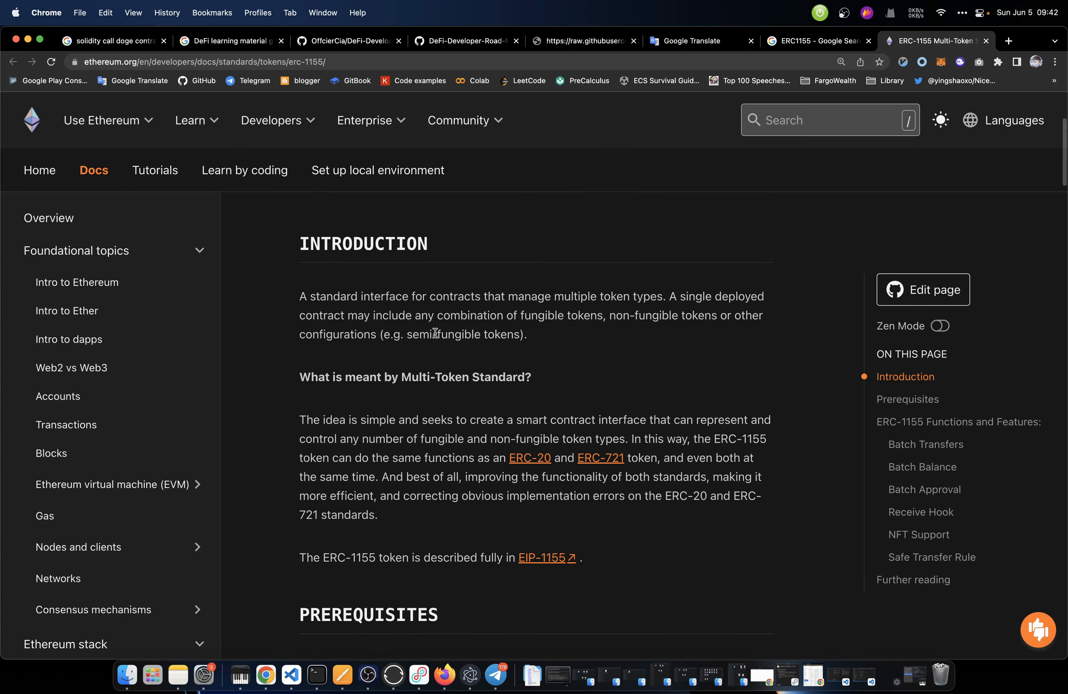
mouse_move(536, 331)
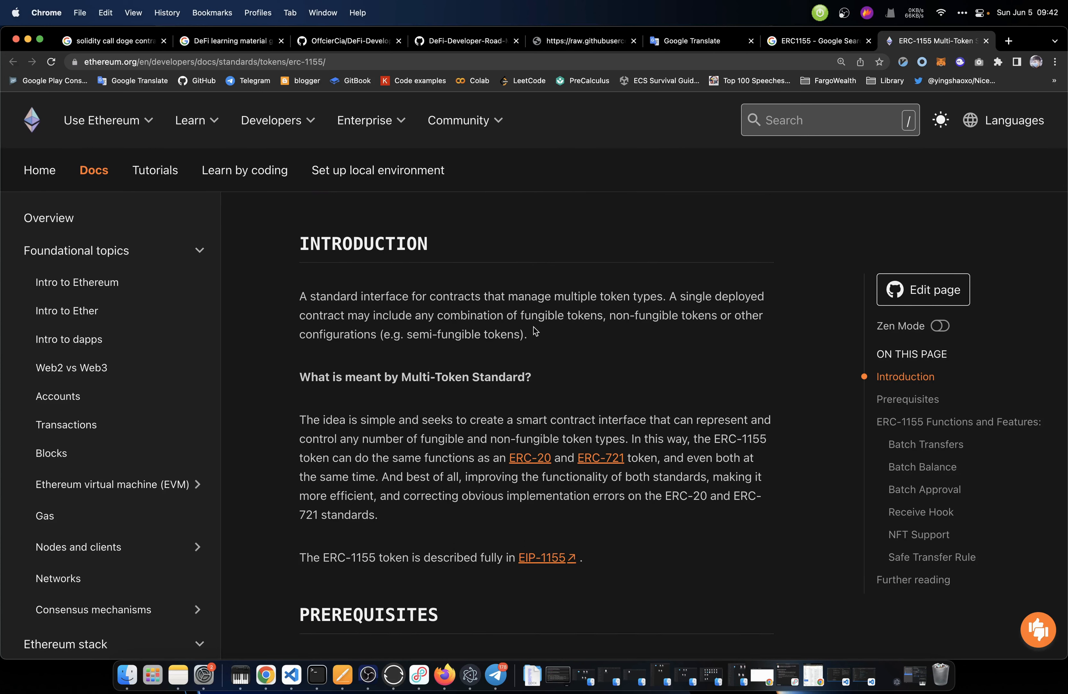
mouse_move(655, 330)
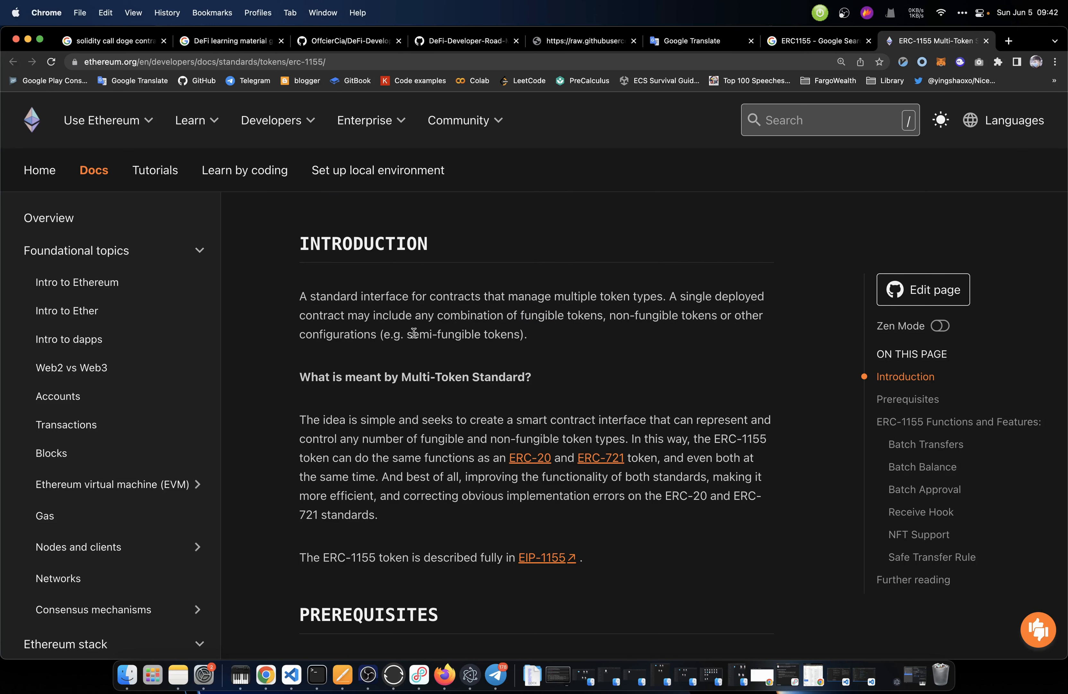
scroll(down, 3)
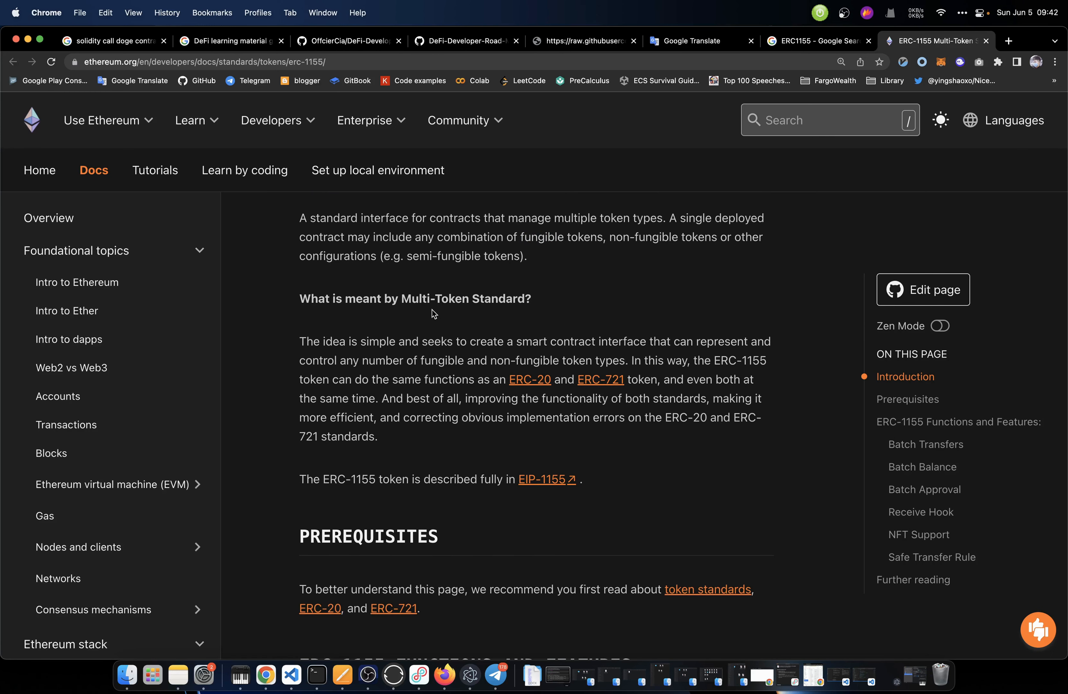
scroll(down, 3)
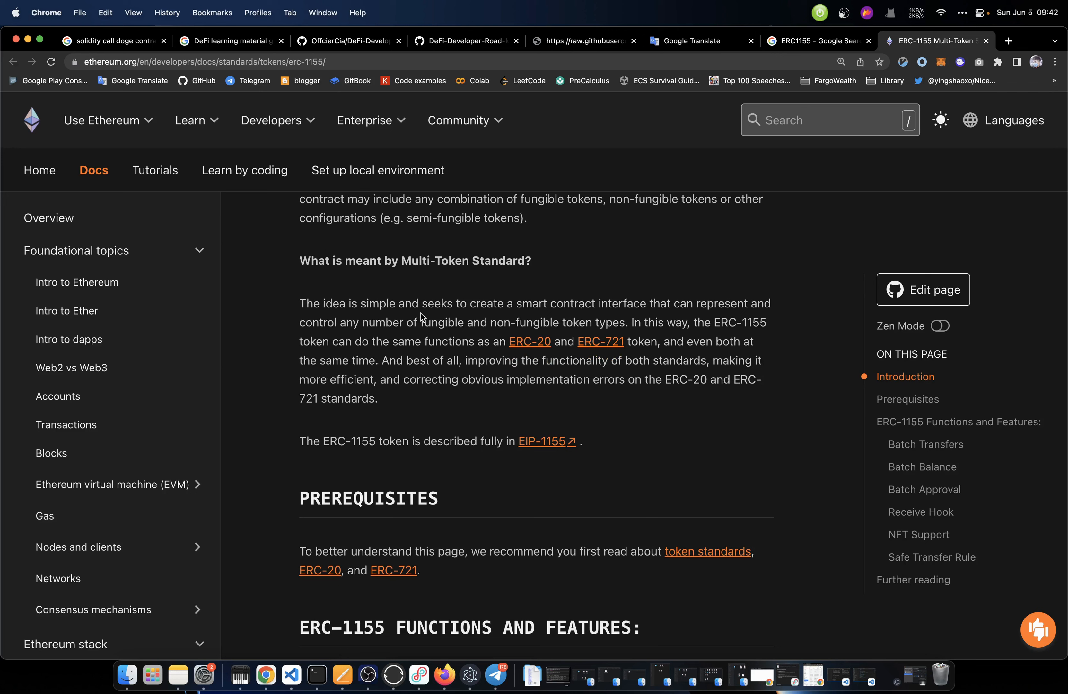
mouse_move(489, 314)
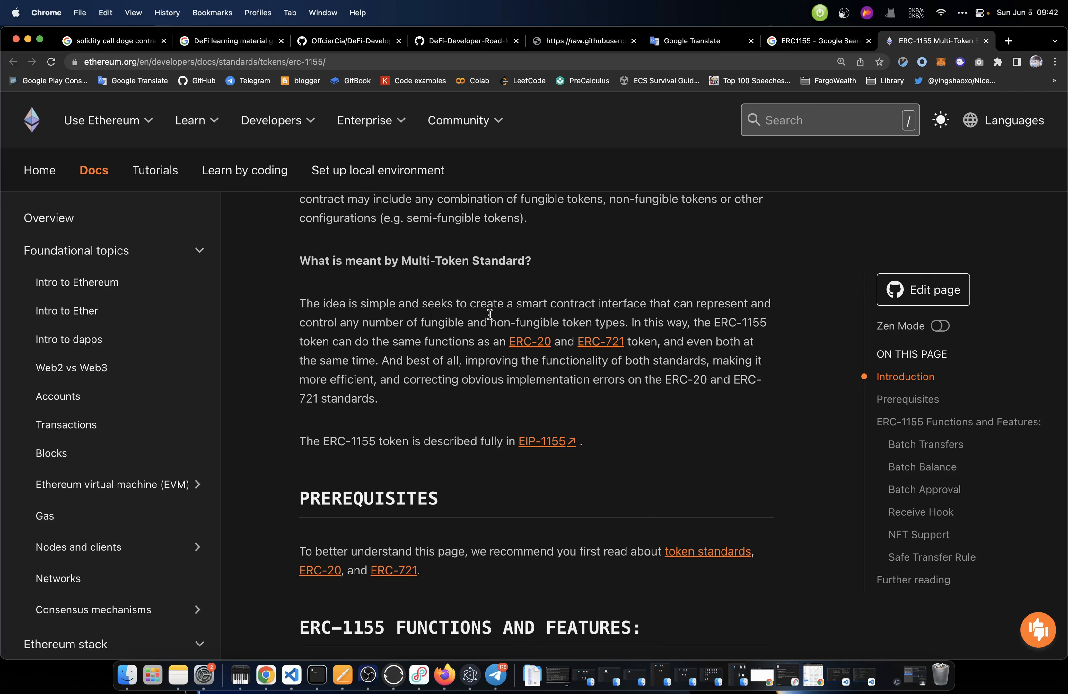
mouse_move(676, 314)
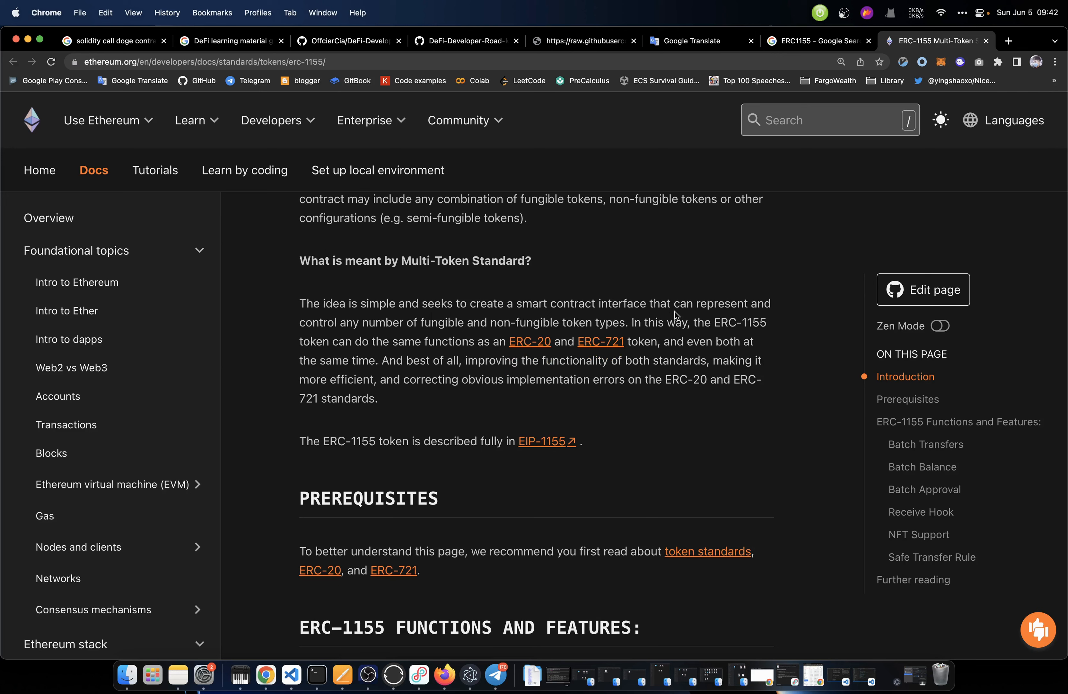
mouse_move(412, 336)
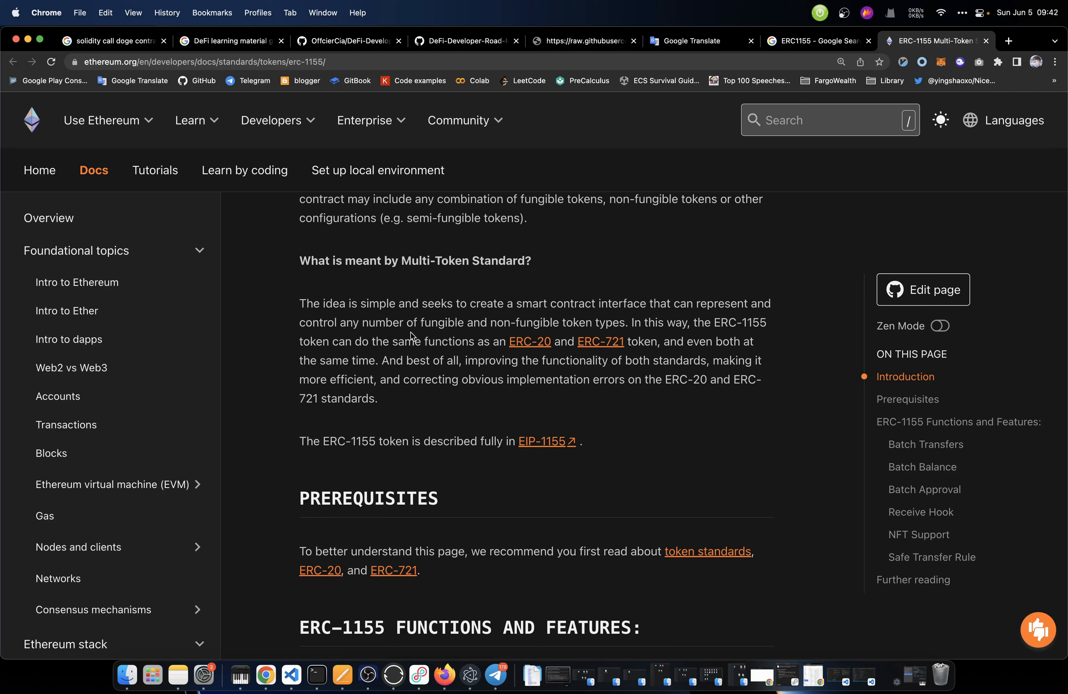
scroll(down, 3)
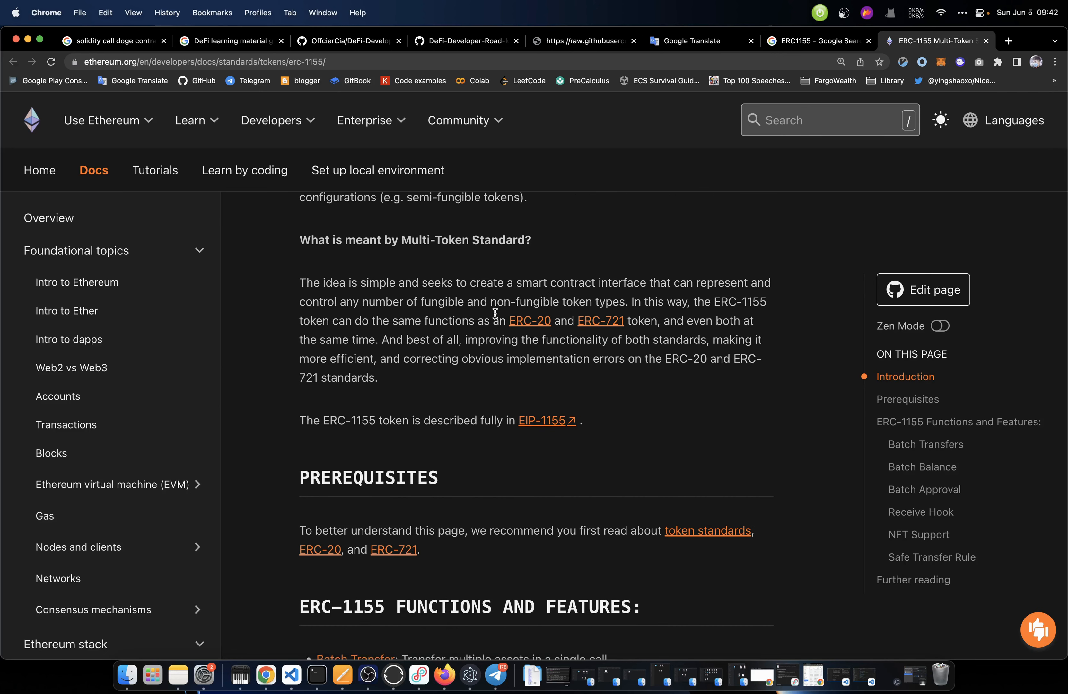
mouse_move(691, 313)
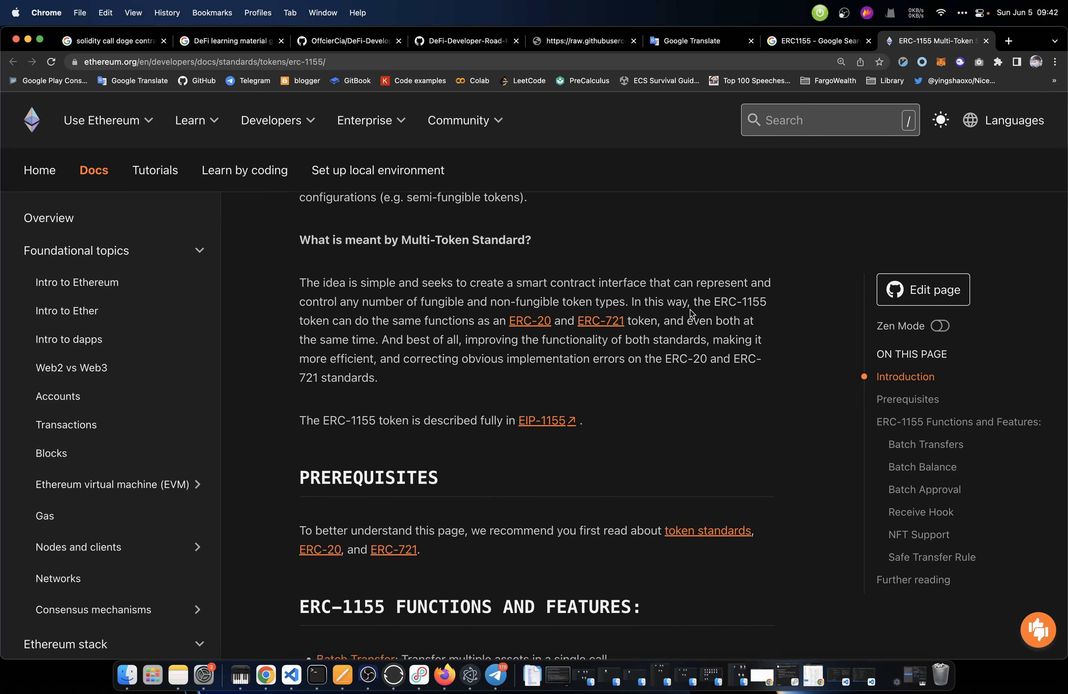
mouse_move(753, 315)
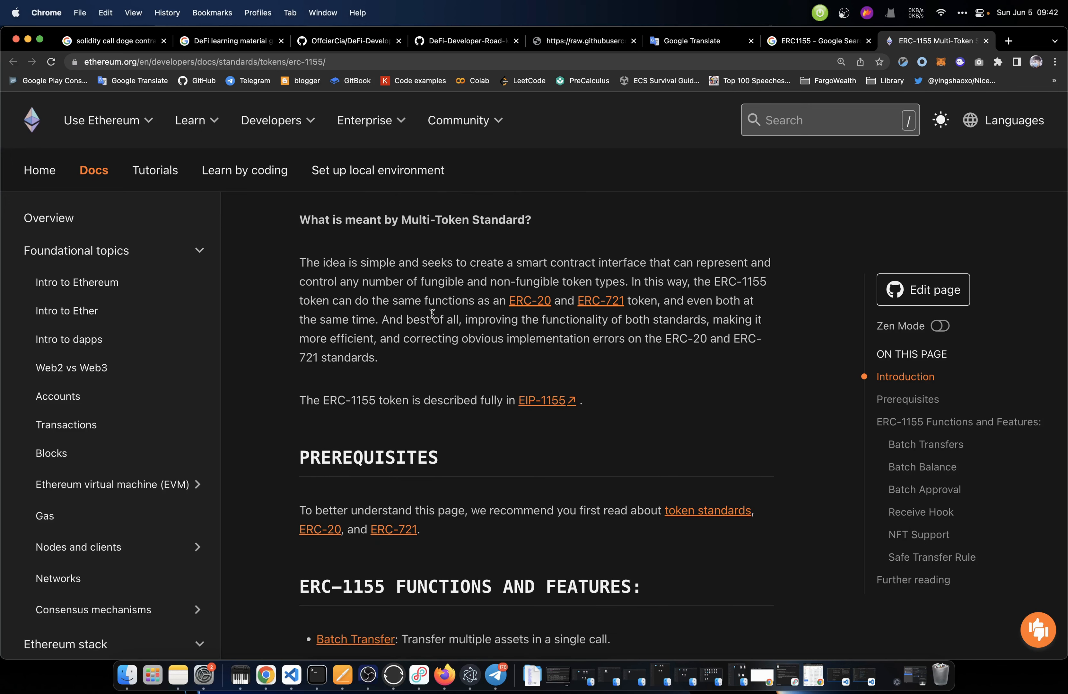
mouse_move(581, 315)
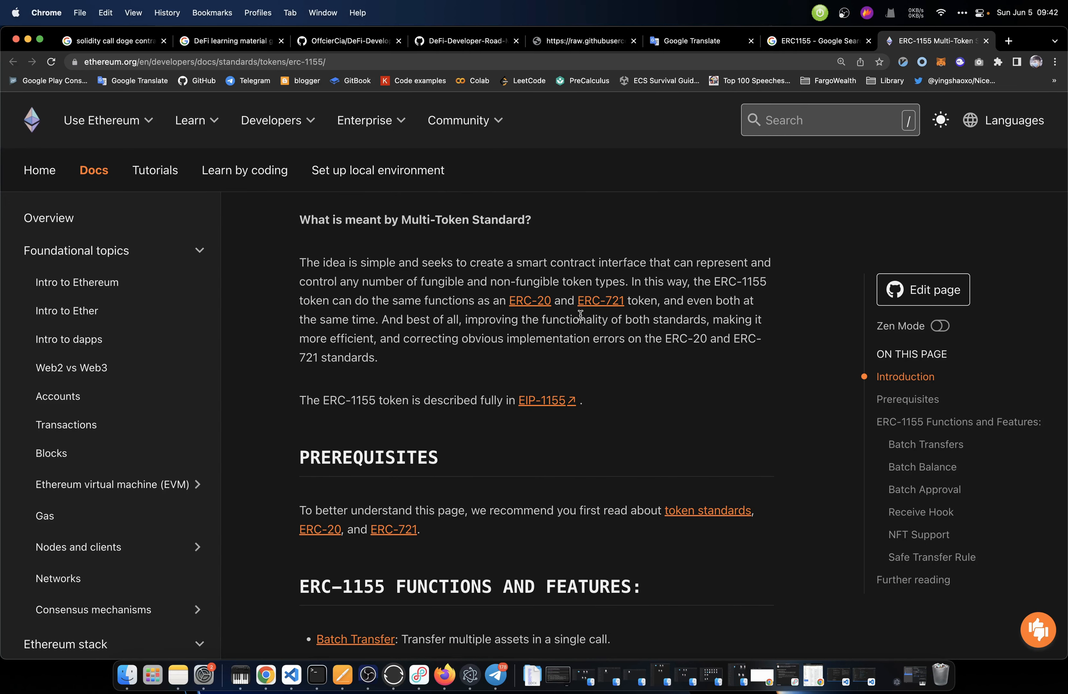
mouse_move(650, 313)
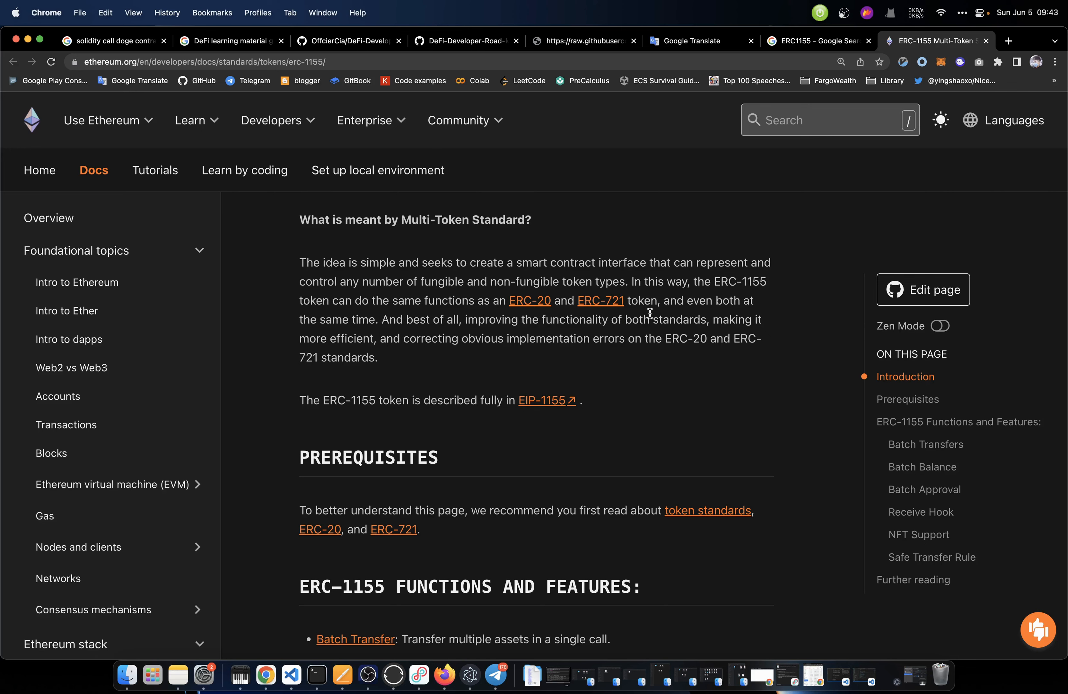
mouse_move(396, 326)
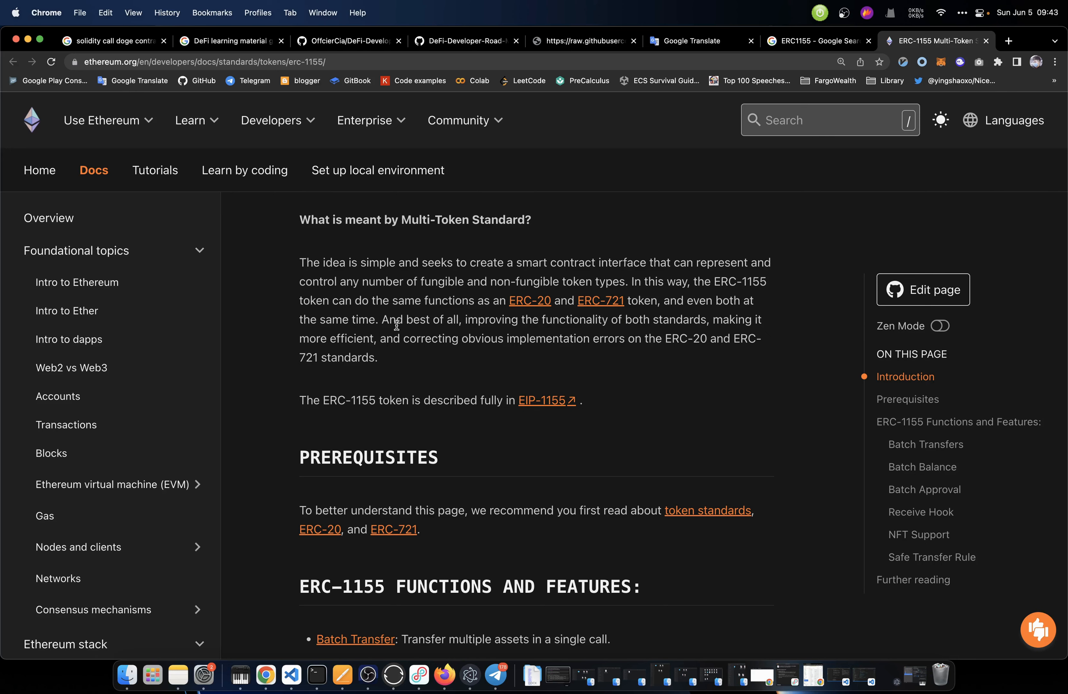
scroll(down, 3)
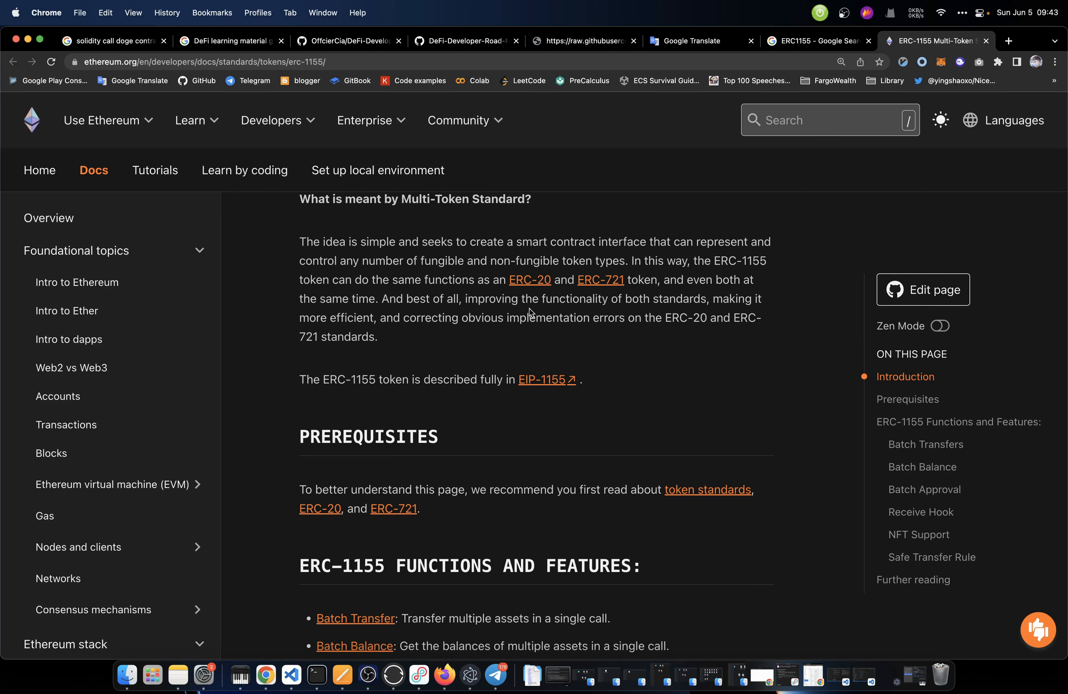
mouse_move(675, 313)
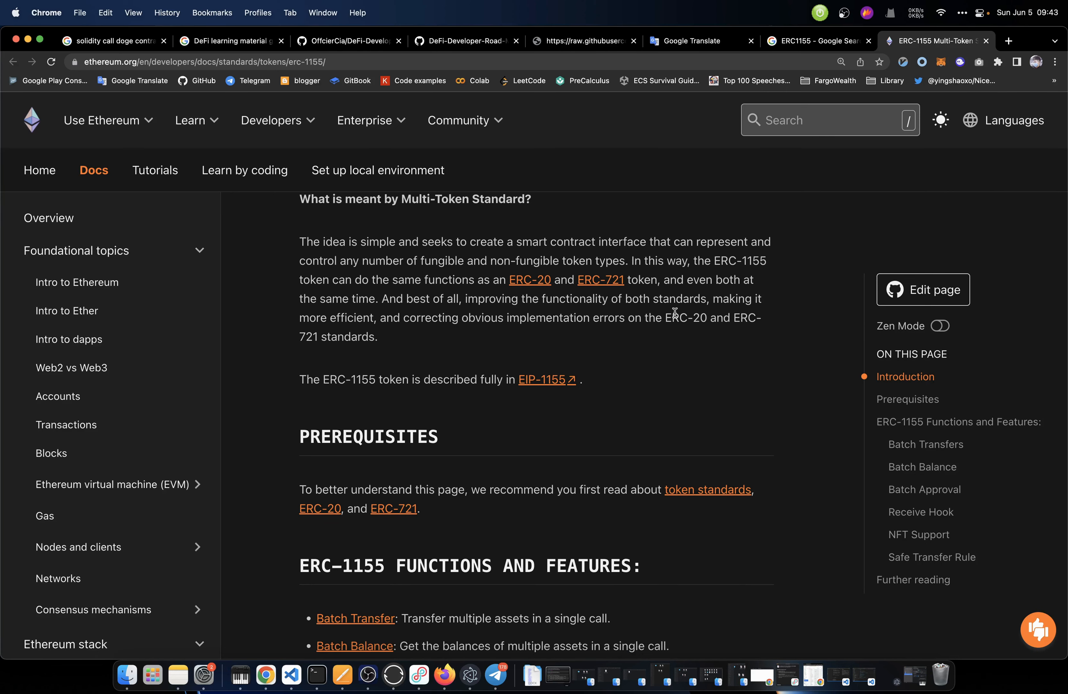
mouse_move(402, 327)
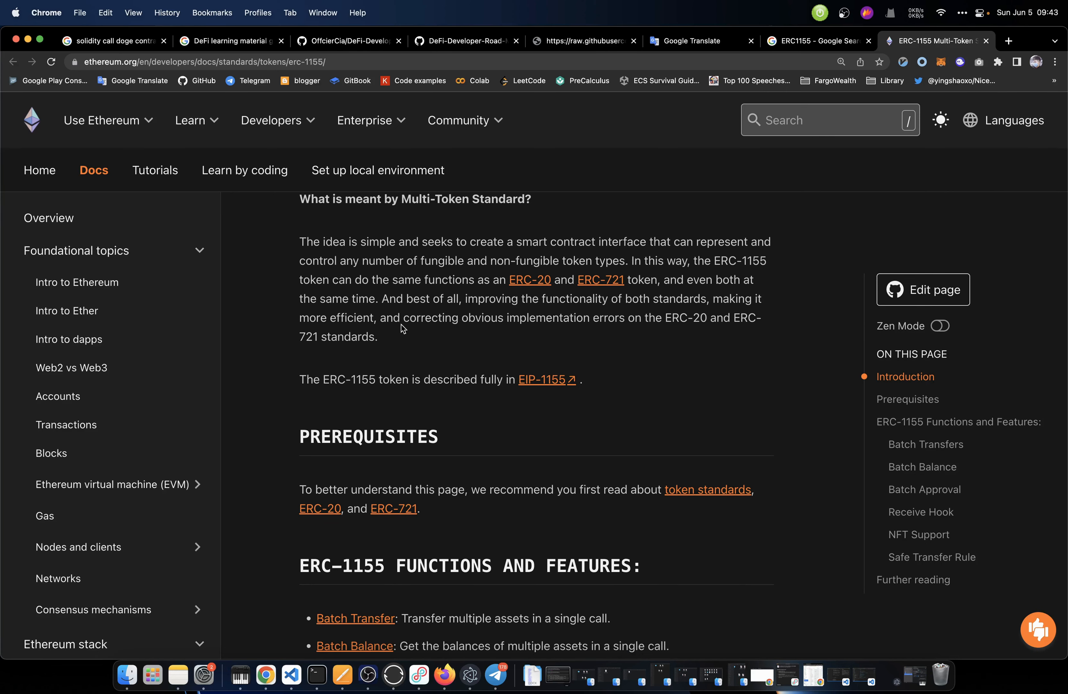
scroll(down, 3)
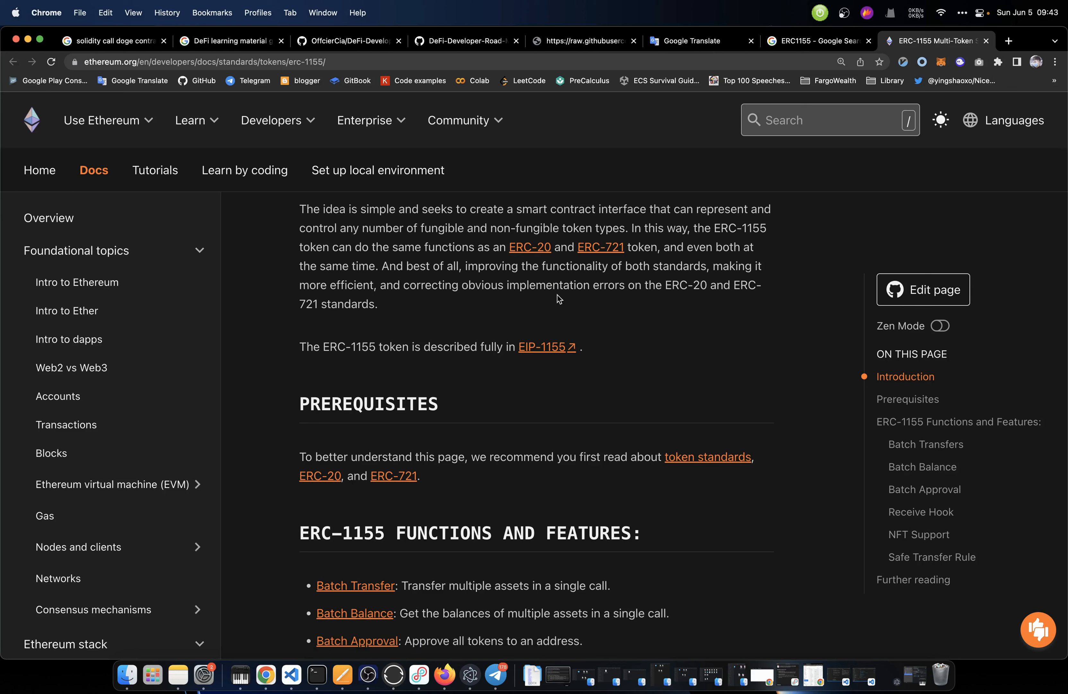
mouse_move(684, 298)
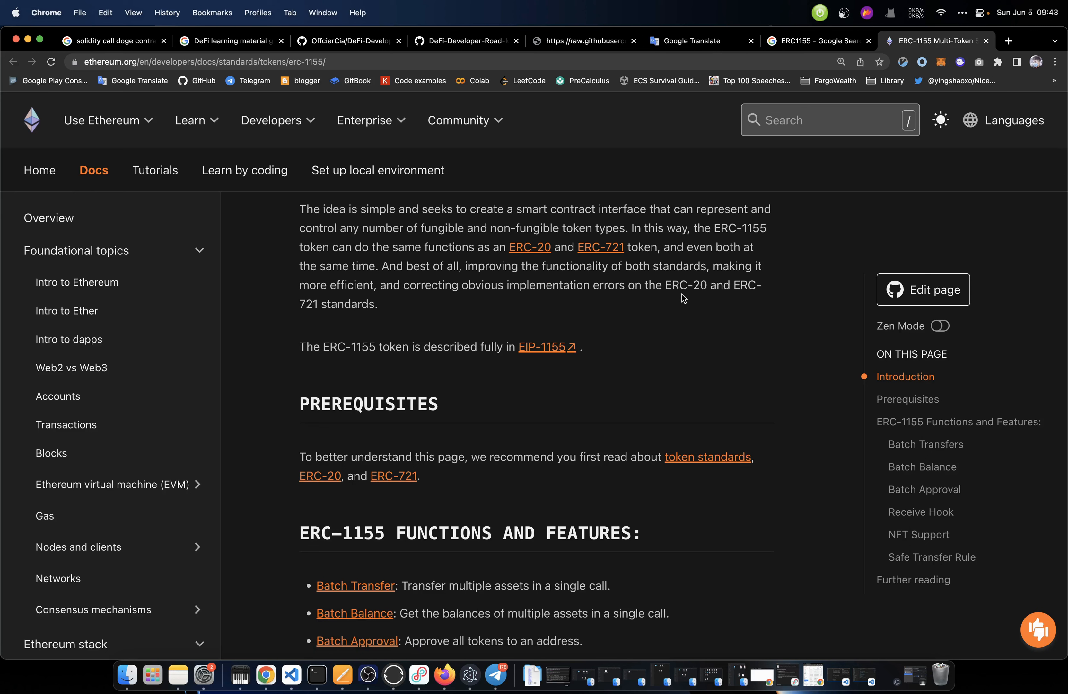
mouse_move(384, 317)
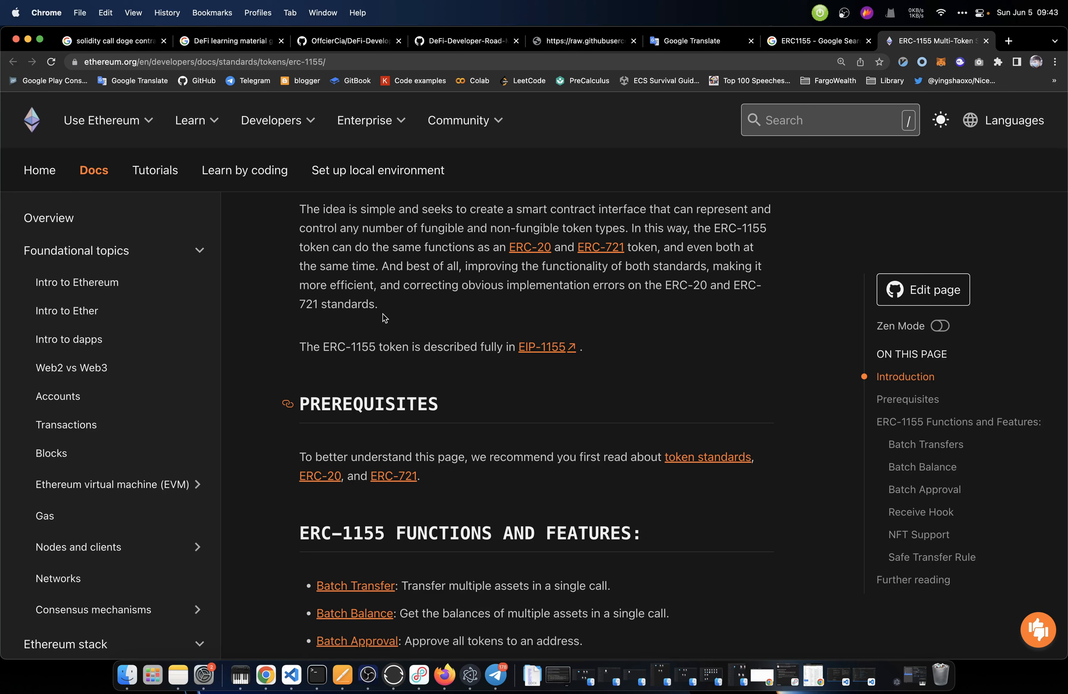
scroll(up, 3)
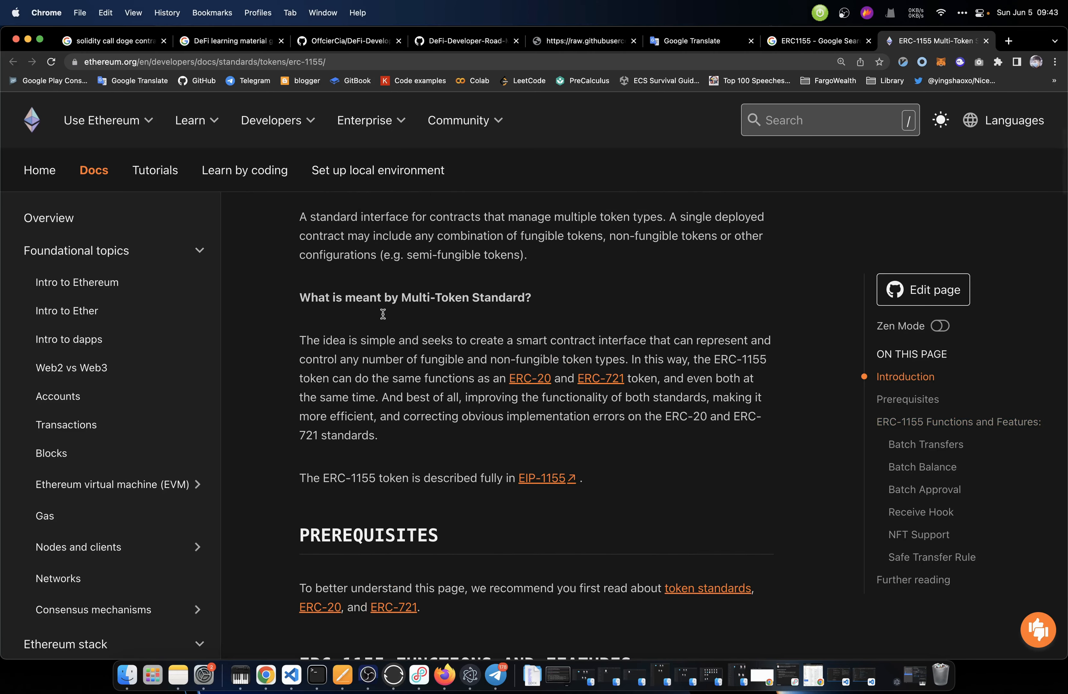
Scroll through the ERC-1155 functions, Batch Transfers, Batch Balance and Batch Approval sections
scroll(down, 3)
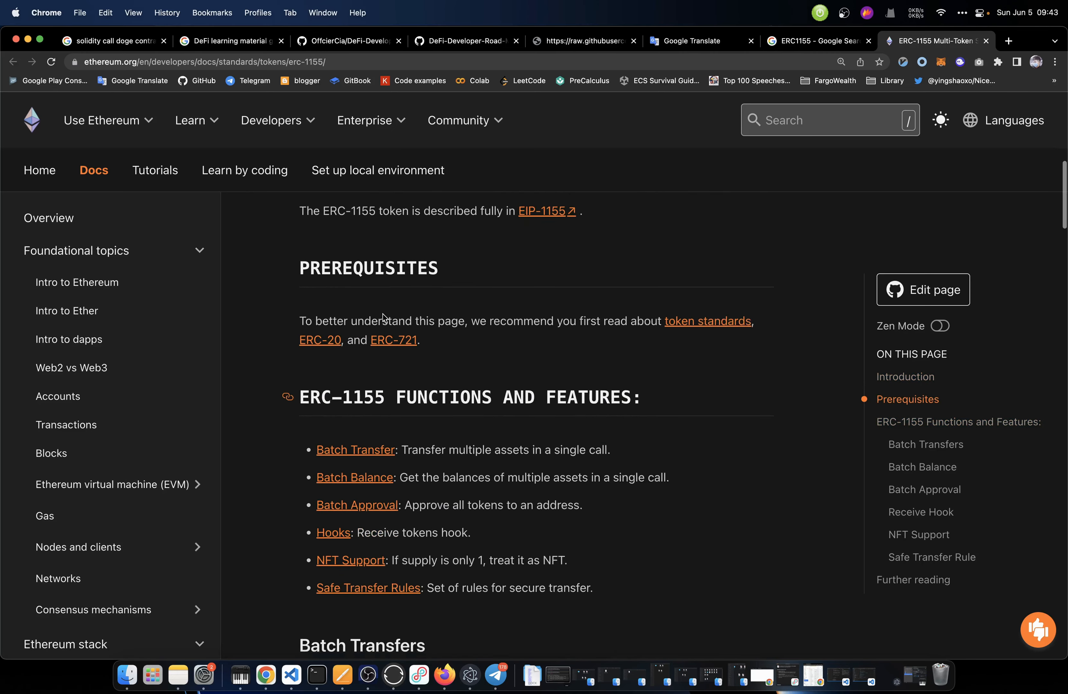
scroll(down, 3)
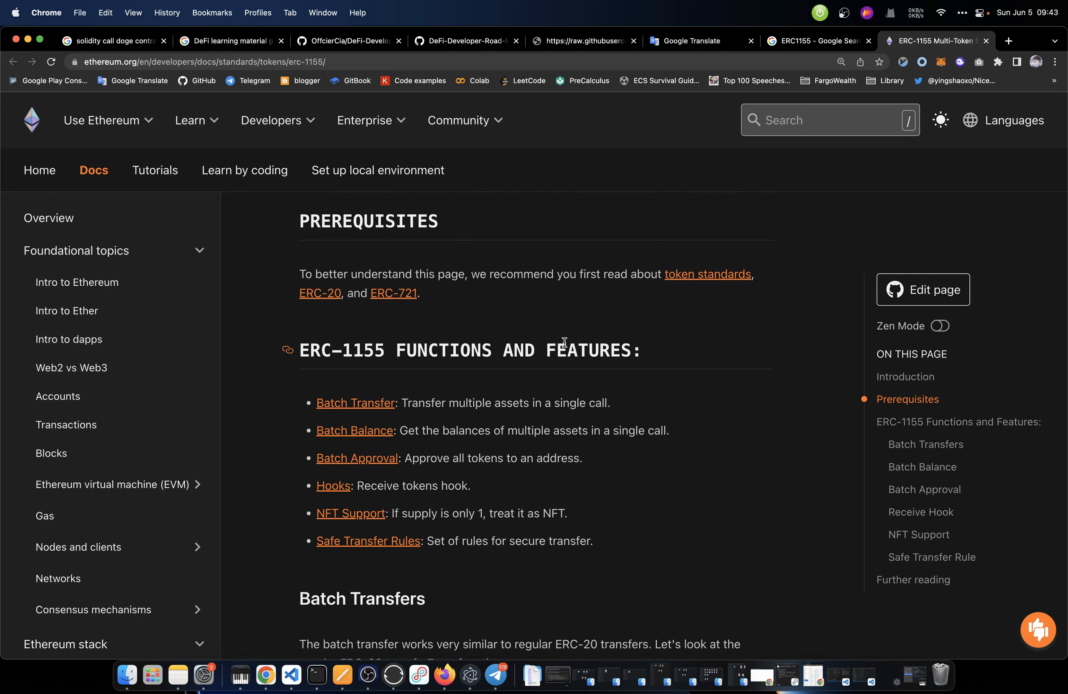
scroll(down, 3)
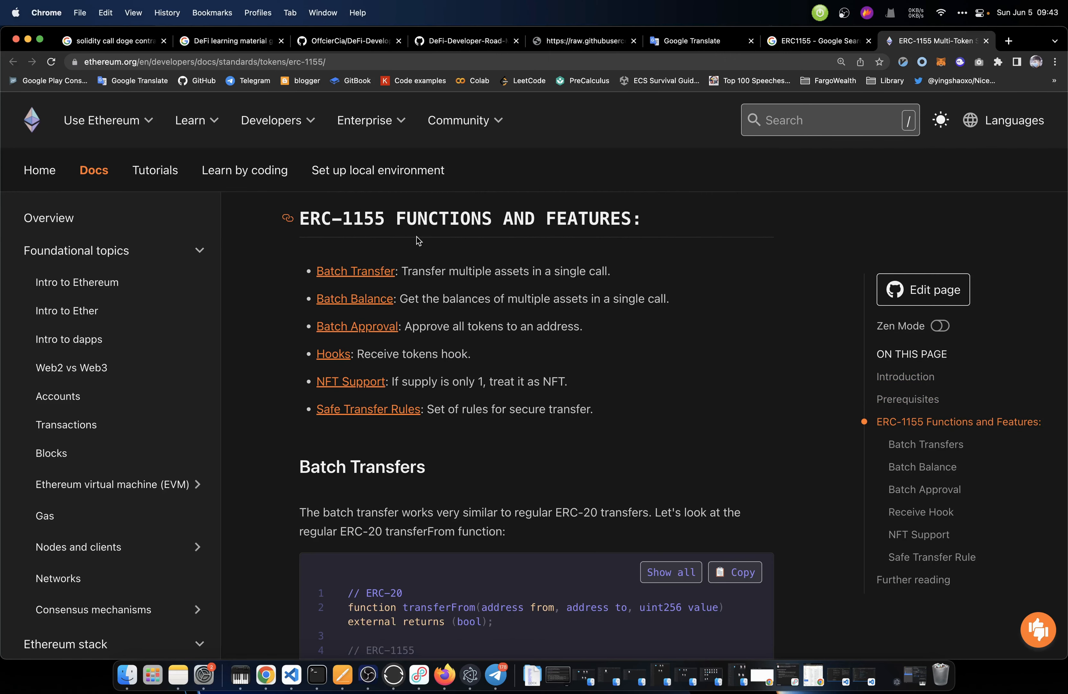
mouse_move(535, 324)
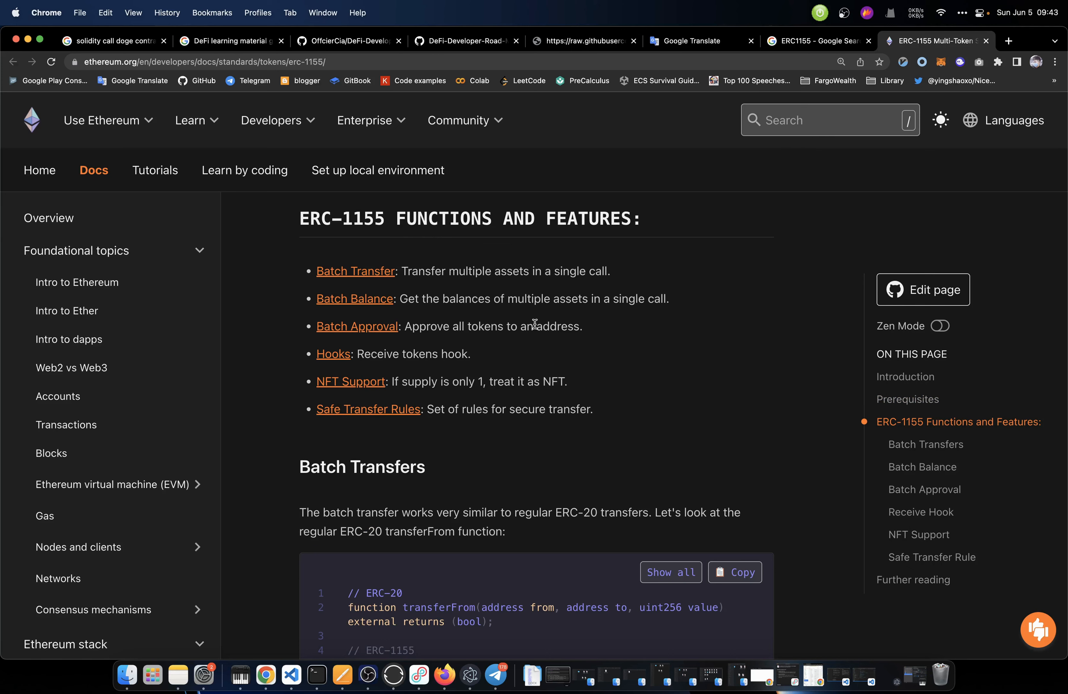
scroll(down, 3)
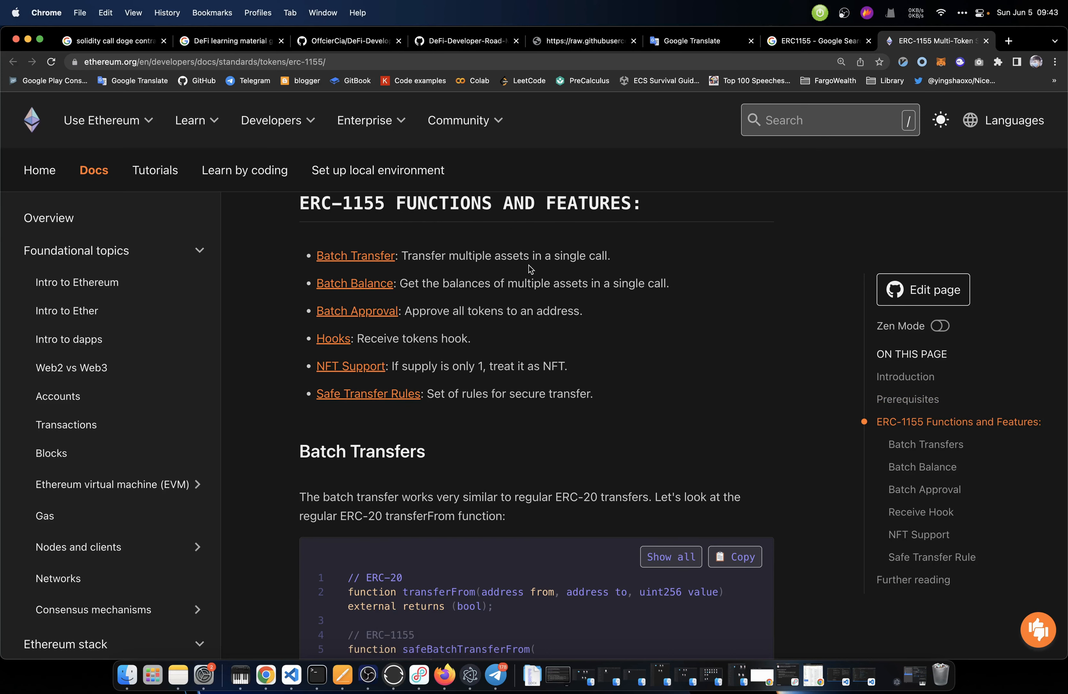
mouse_move(420, 300)
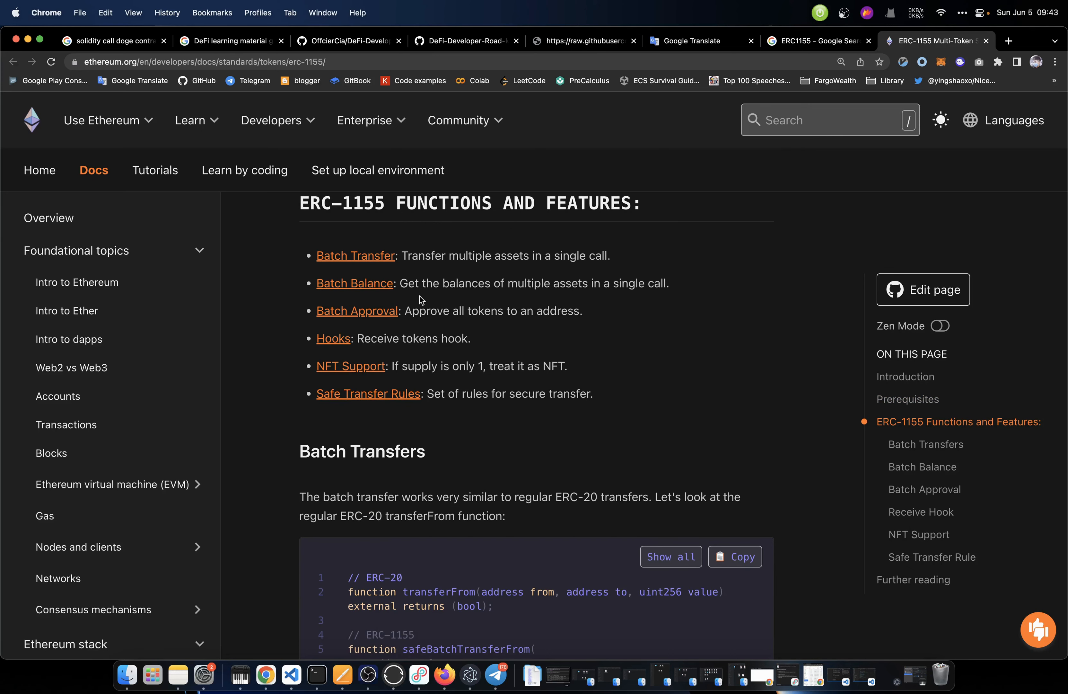
mouse_move(552, 298)
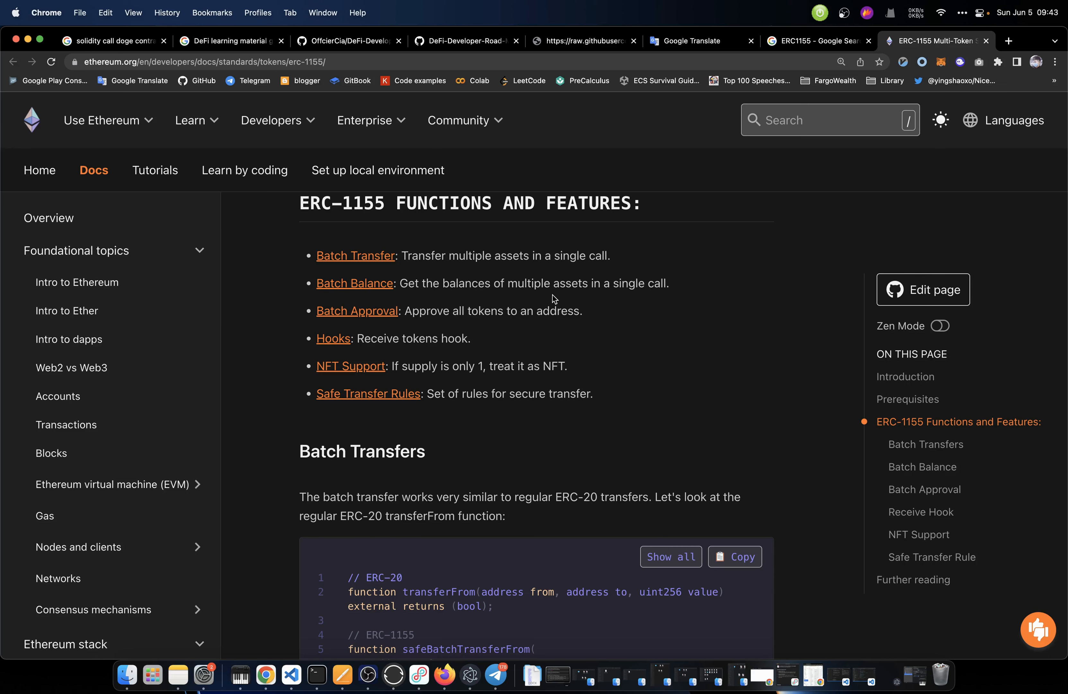
mouse_move(588, 333)
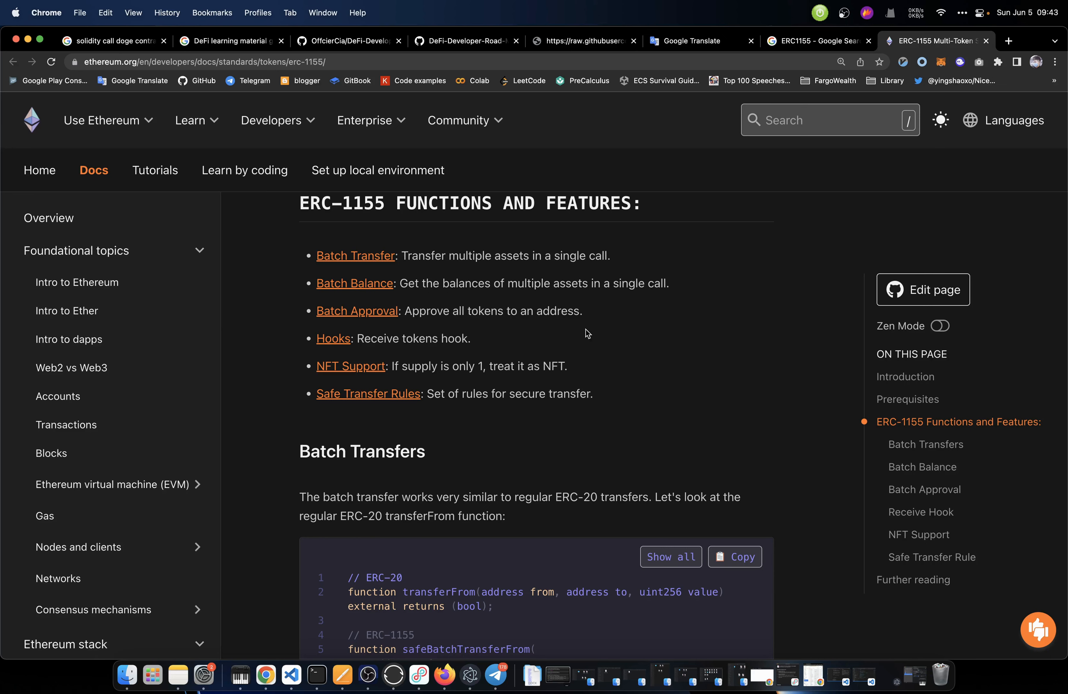
scroll(down, 3)
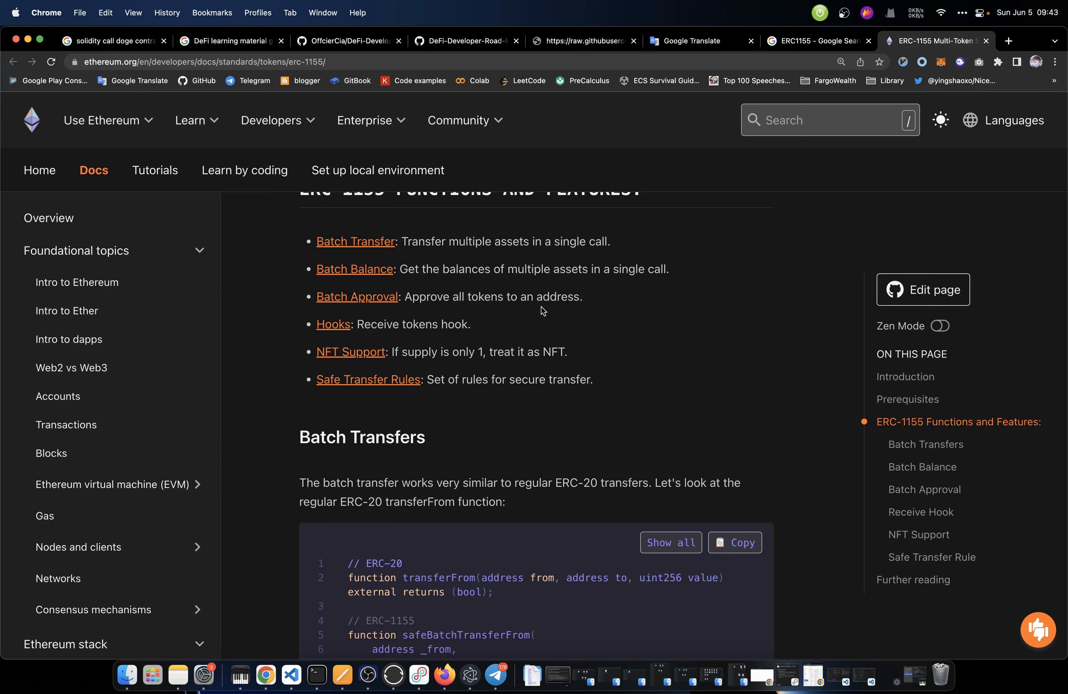
scroll(down, 3)
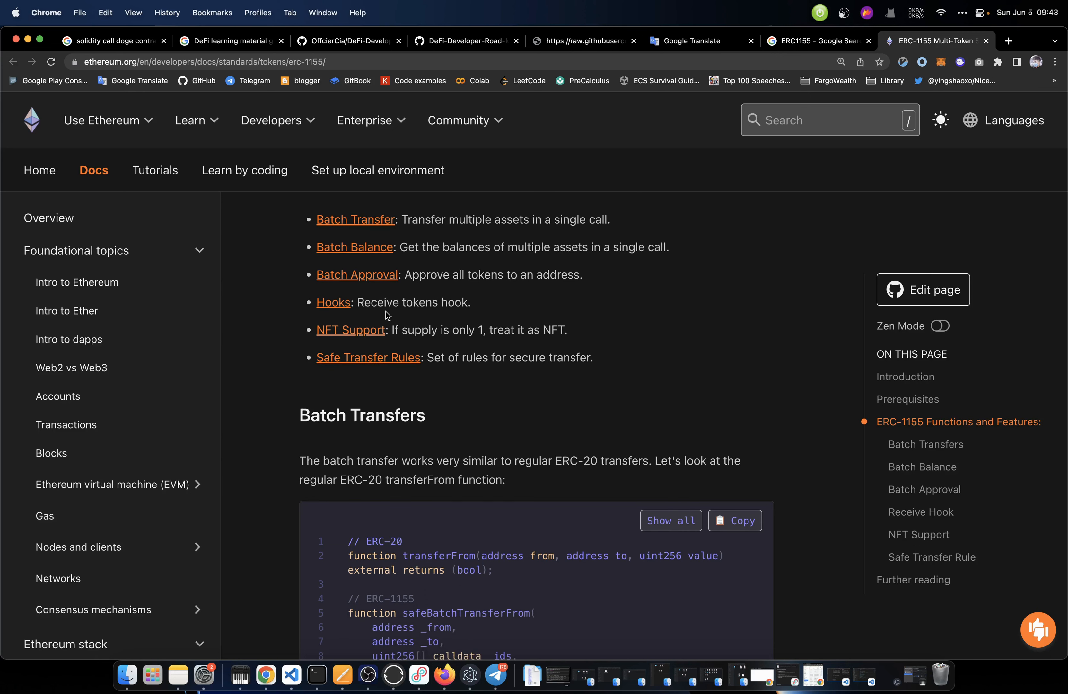
scroll(down, 3)
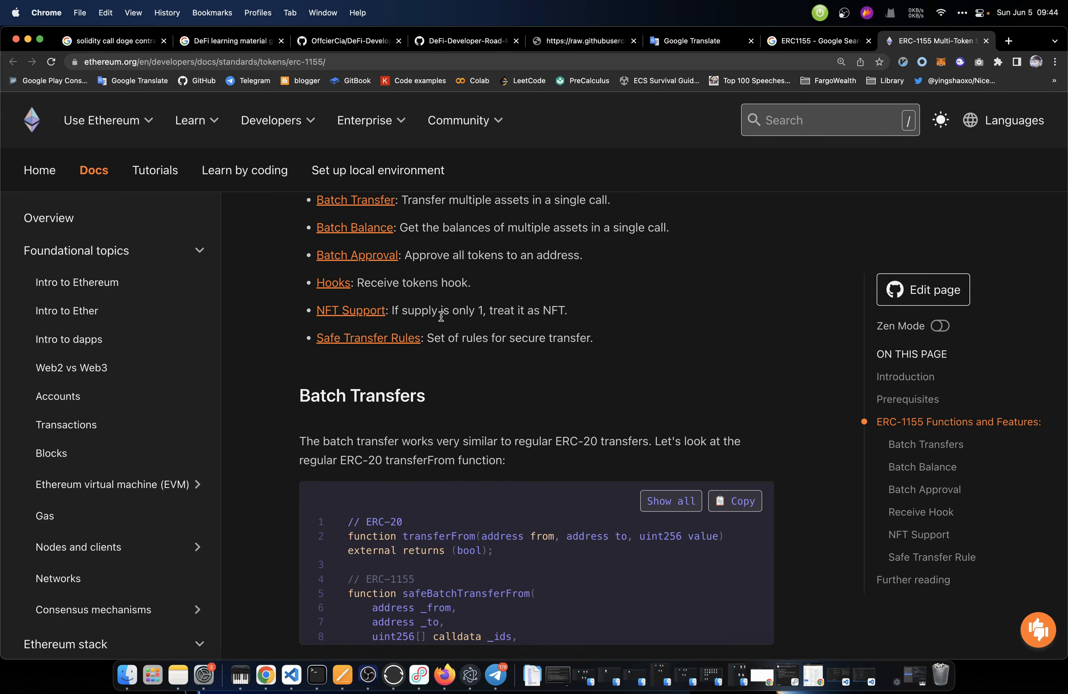
mouse_move(542, 325)
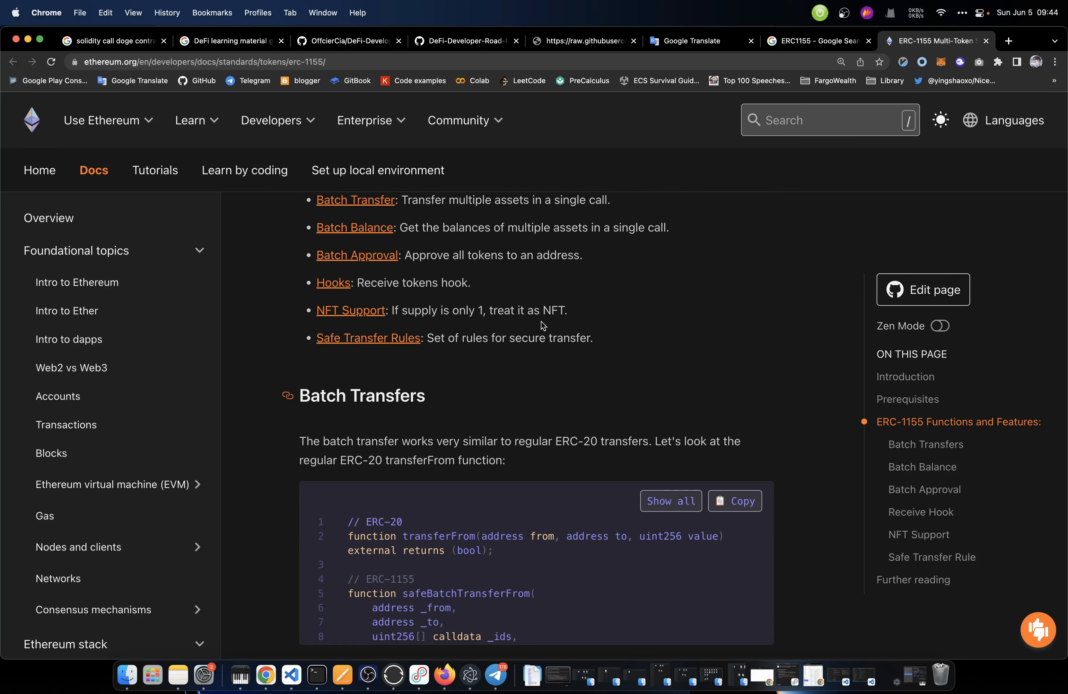
scroll(down, 3)
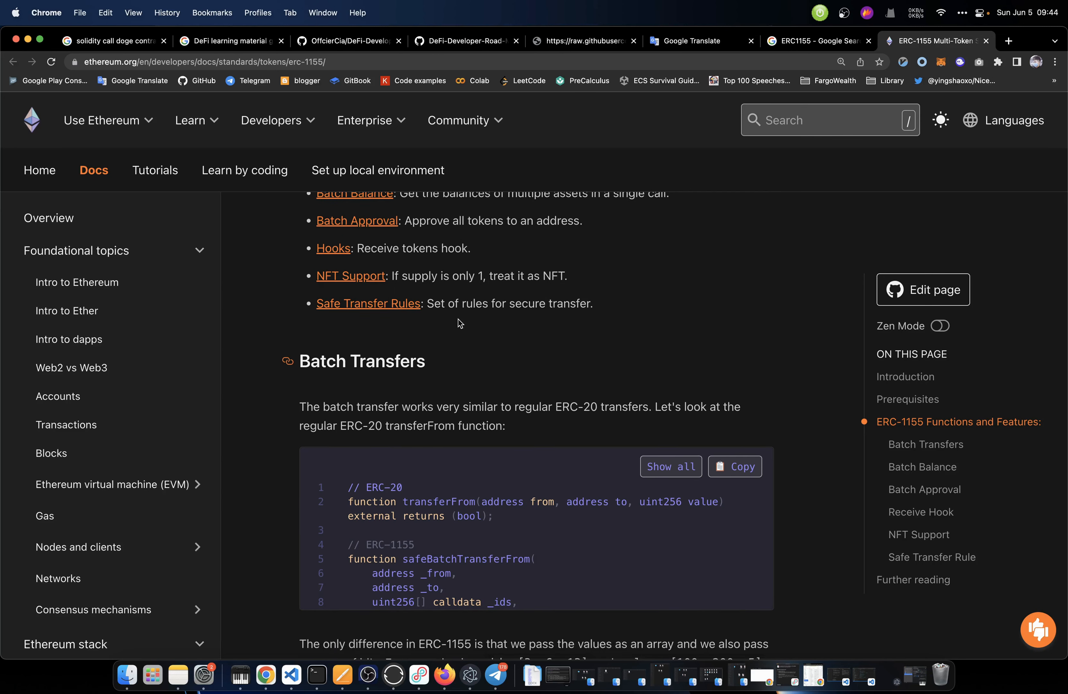
mouse_move(551, 320)
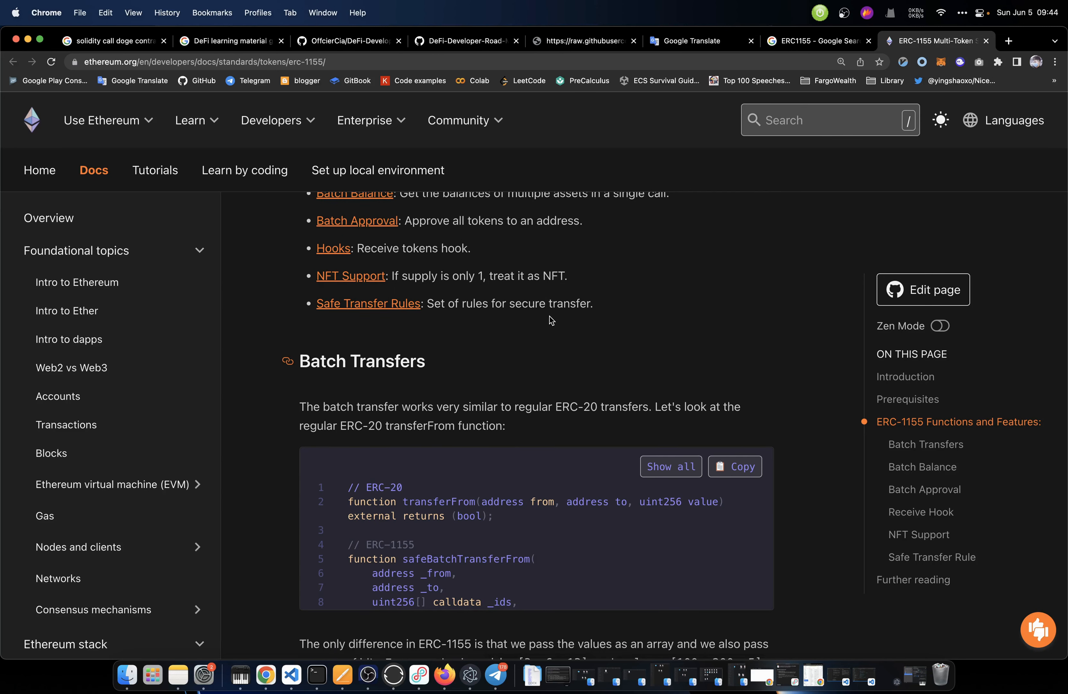
scroll(down, 3)
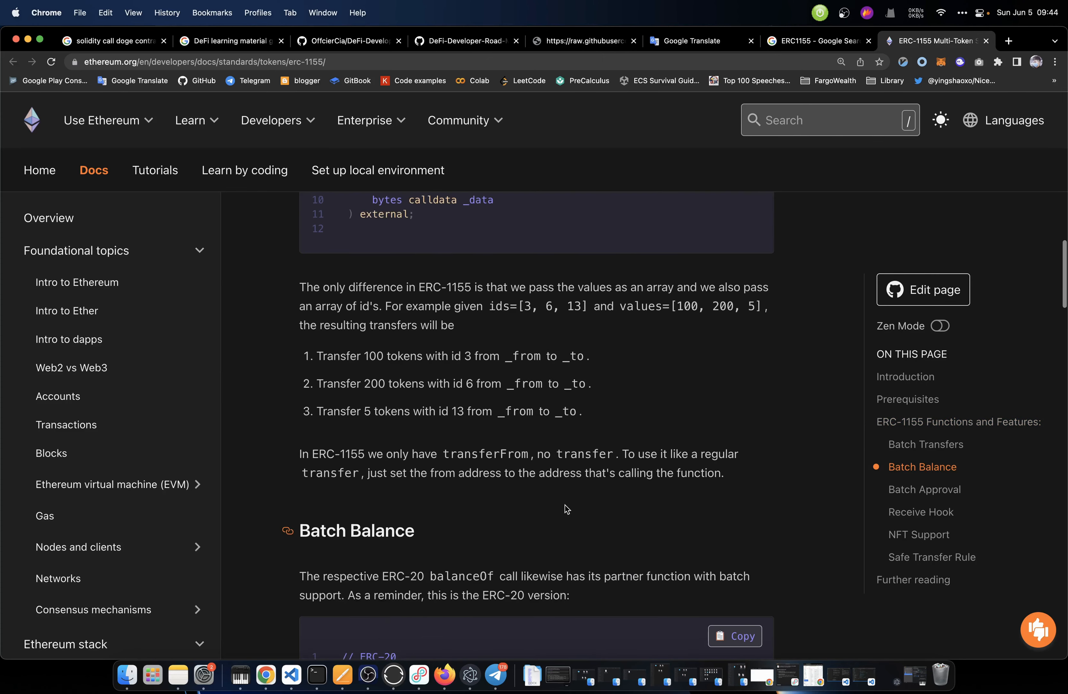
scroll(up, 3)
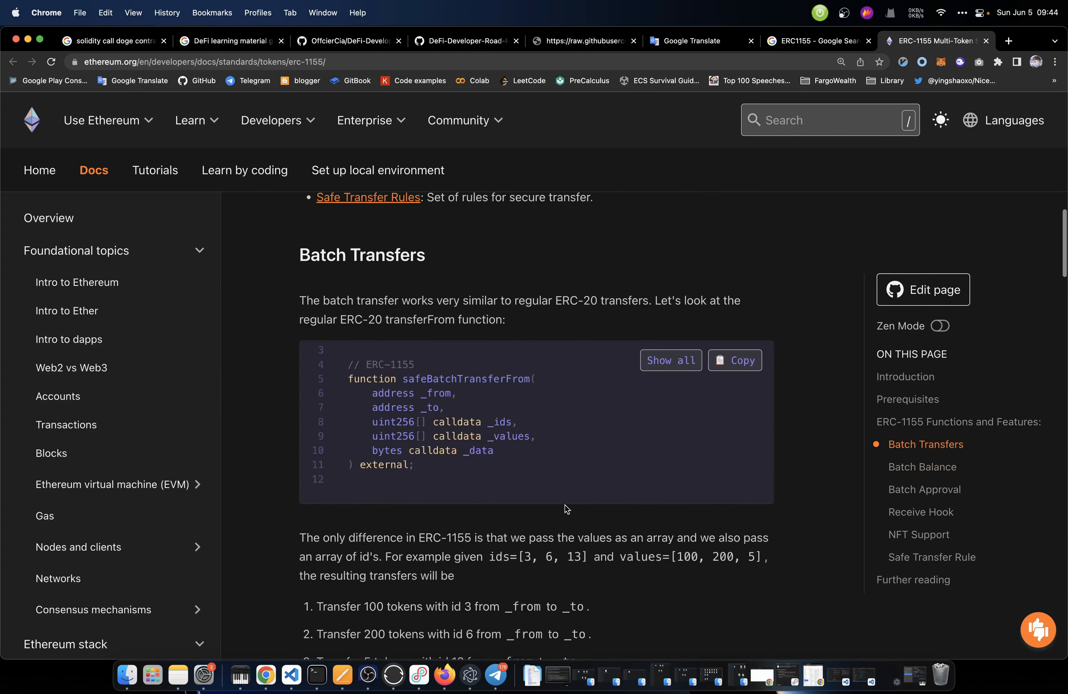
scroll(up, 3)
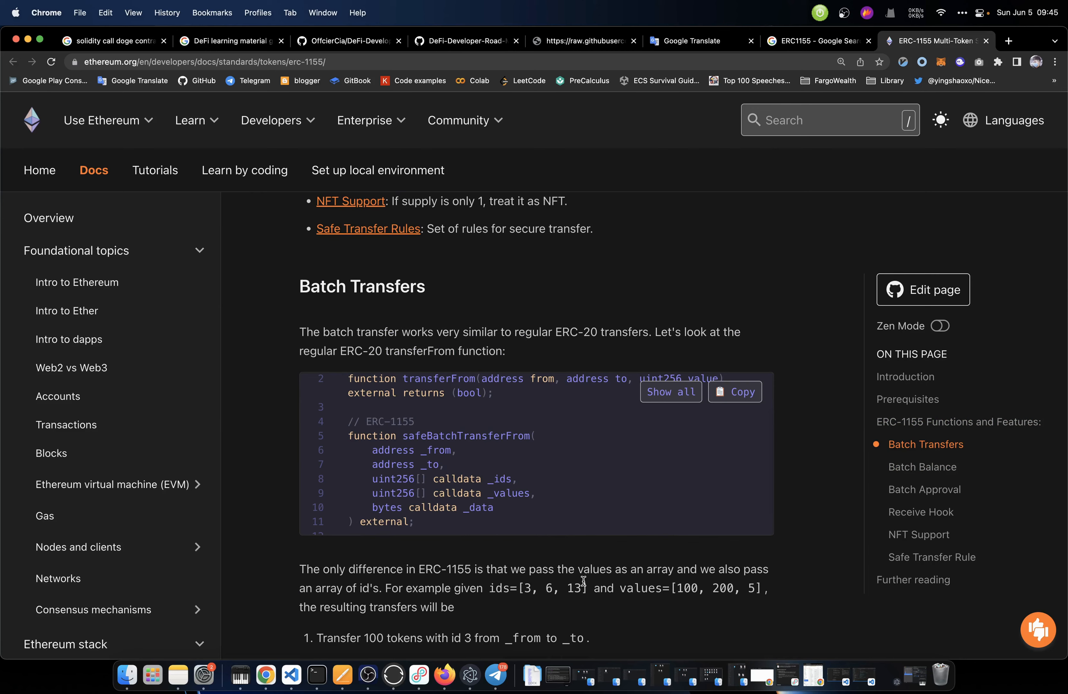
scroll(down, 3)
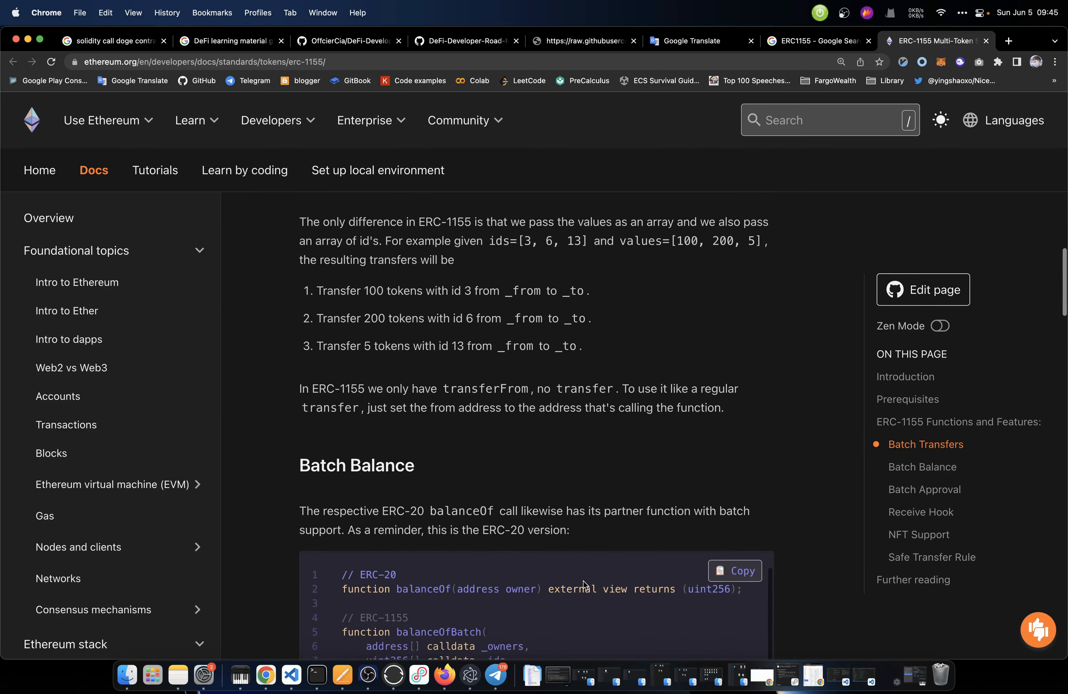
scroll(down, 3)
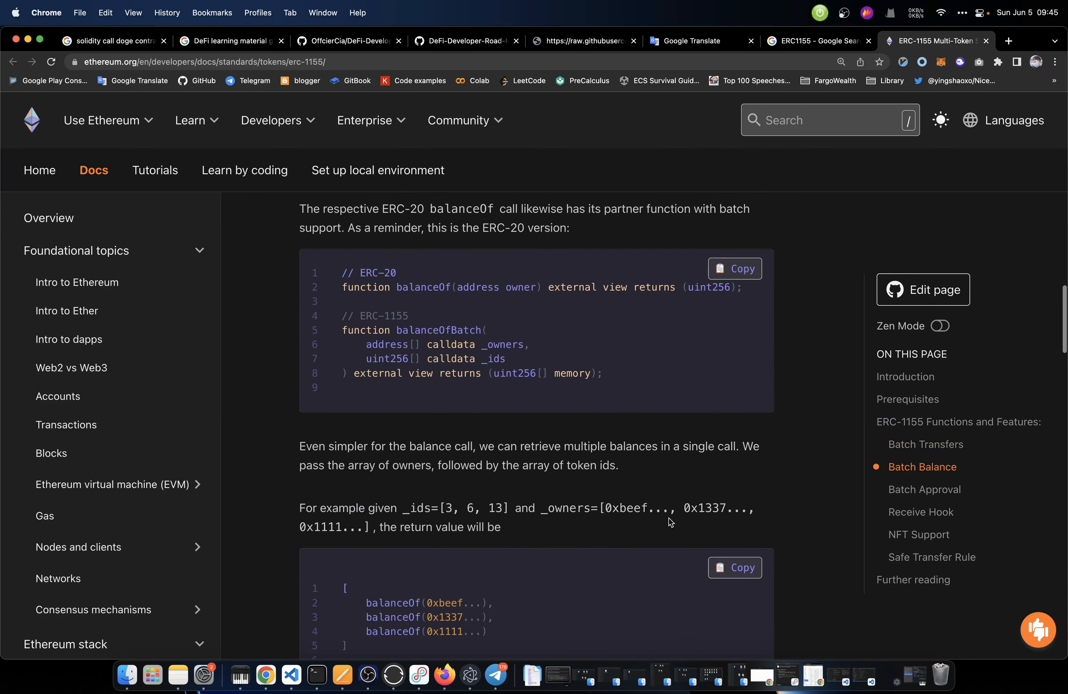
scroll(down, 3)
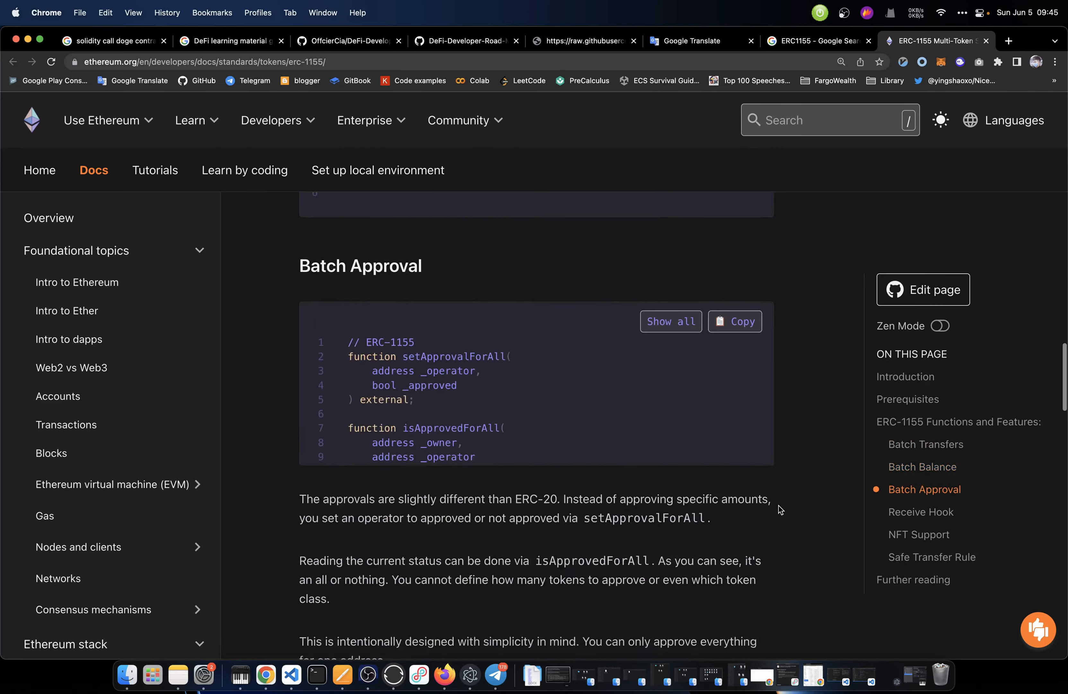
Switch to the Google results on whether ERC1155 saves gas fees
click(810, 41)
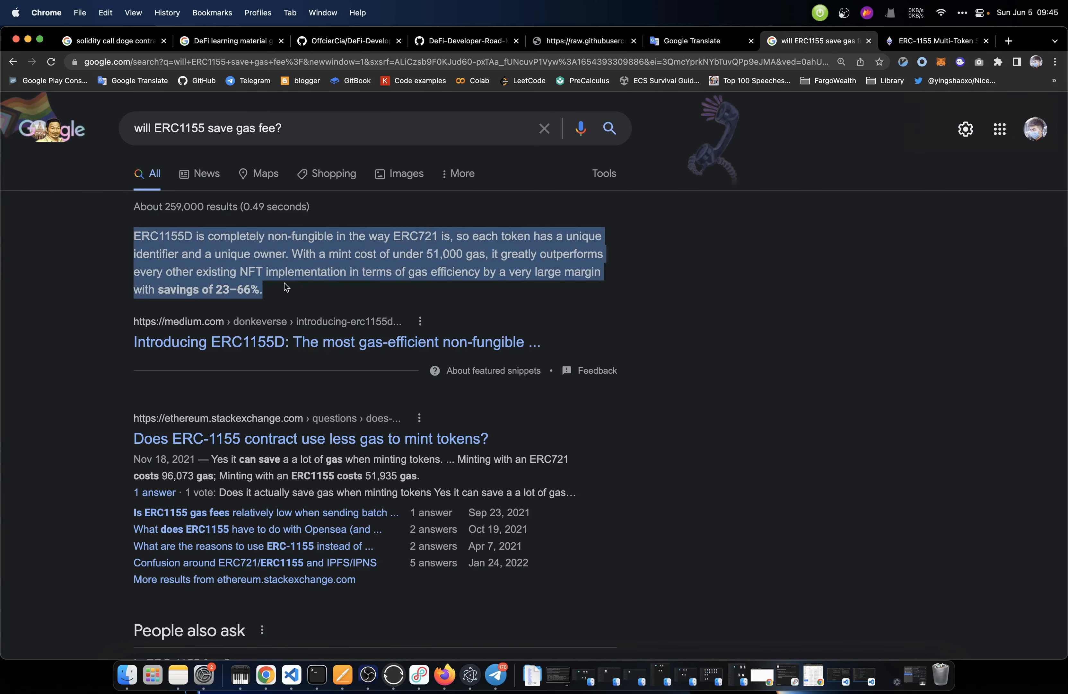
click(435, 299)
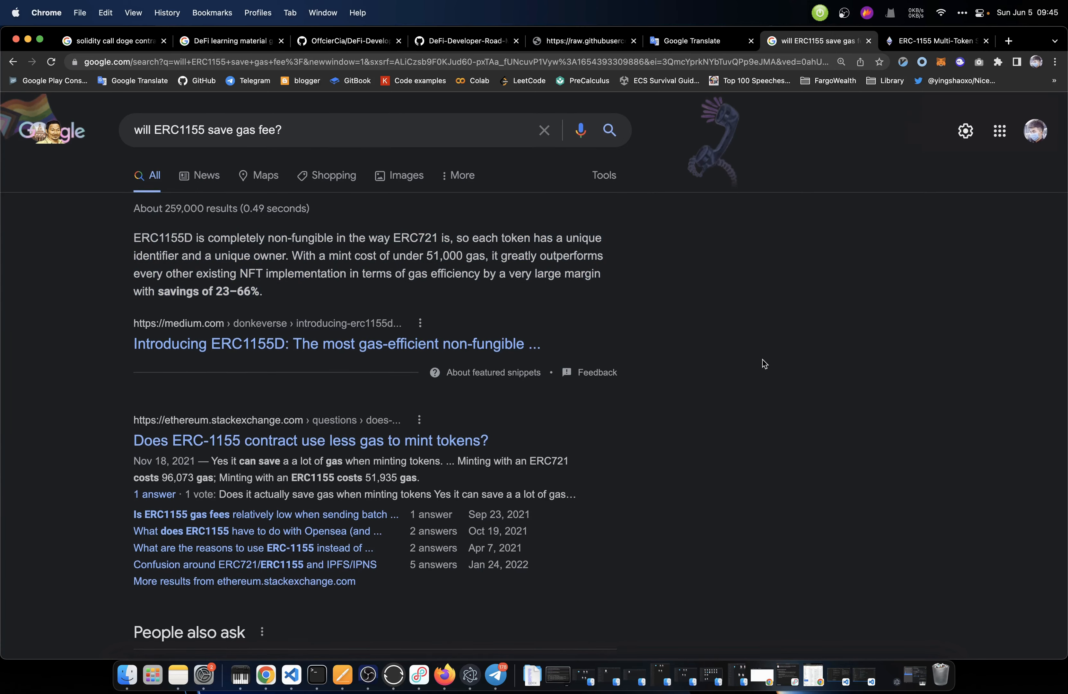
Return to the roadmap SVG and look up 'Ethereum Virtual Machine (EVM)' on Google
click(583, 41)
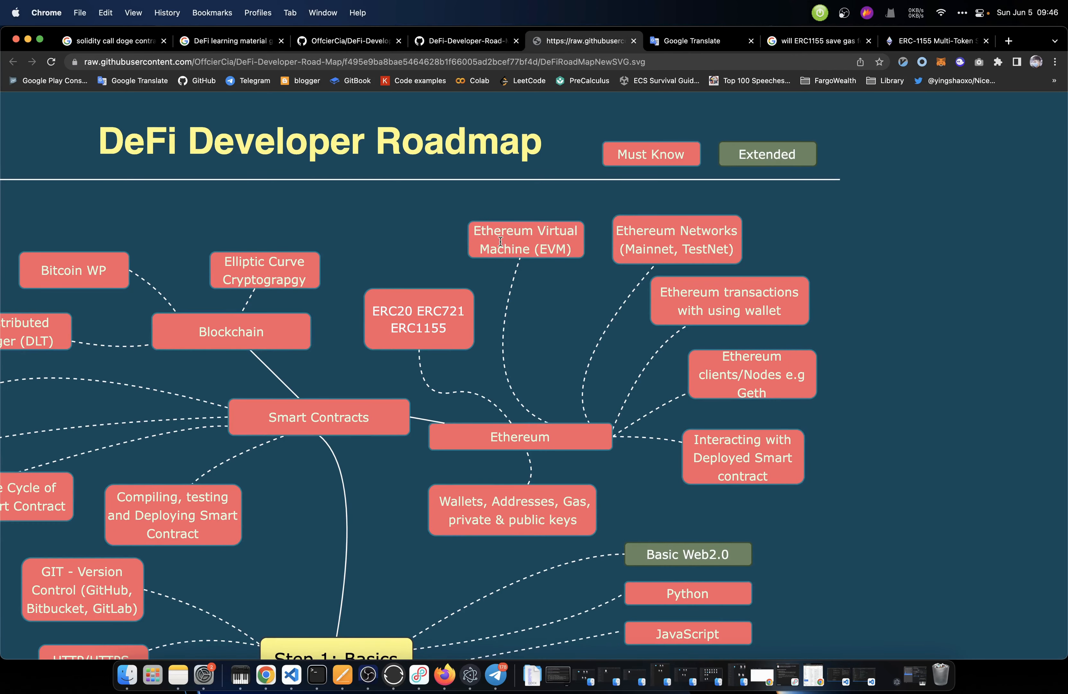
mouse_move(528, 250)
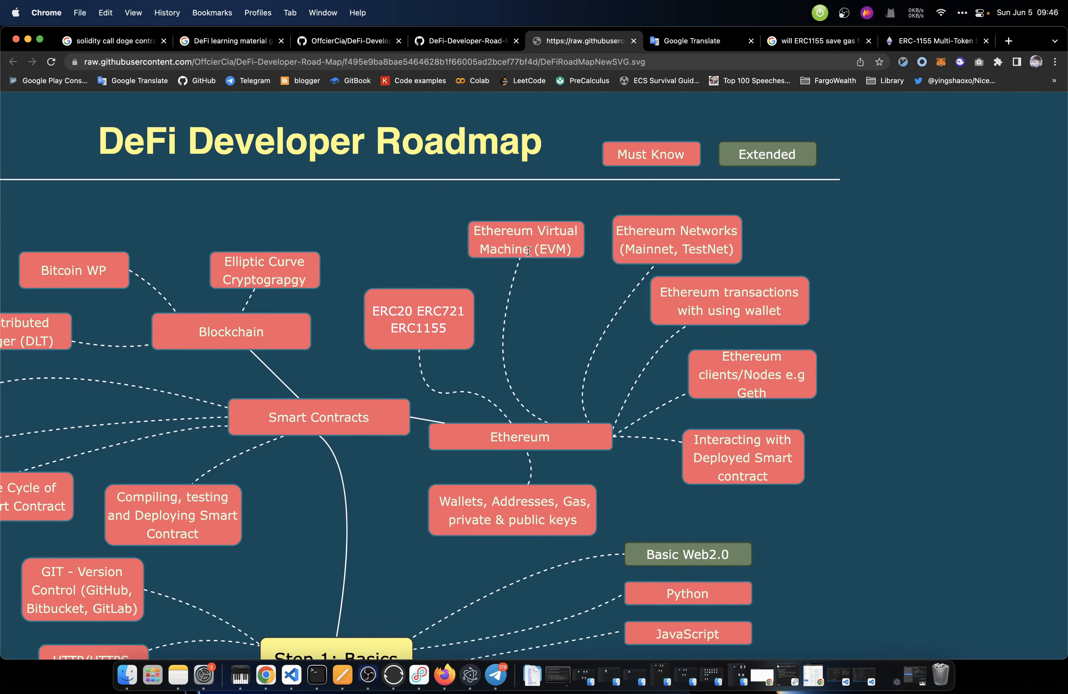
click(814, 42)
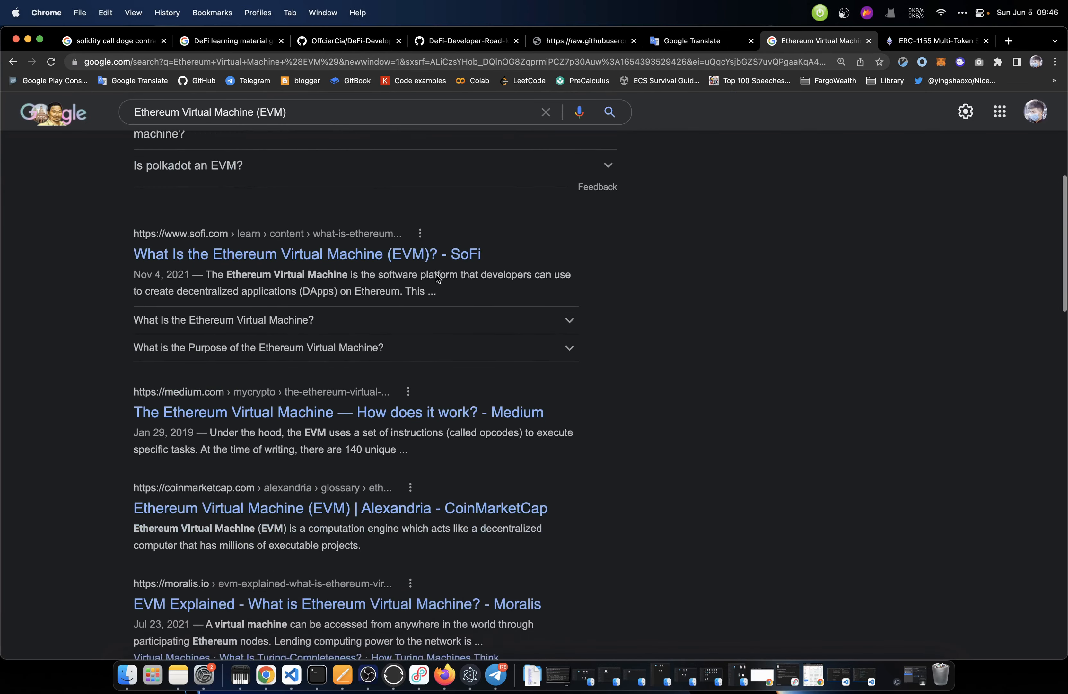
Scroll the EVM results to the People also ask answer defining the EVM
scroll(up, 3)
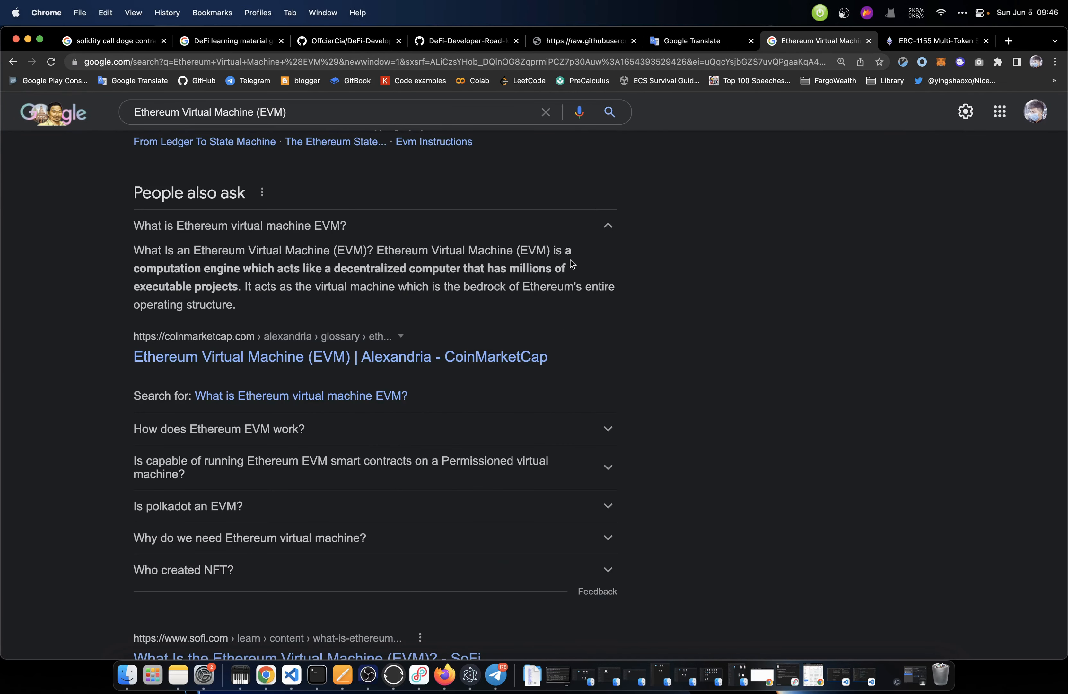
mouse_move(205, 282)
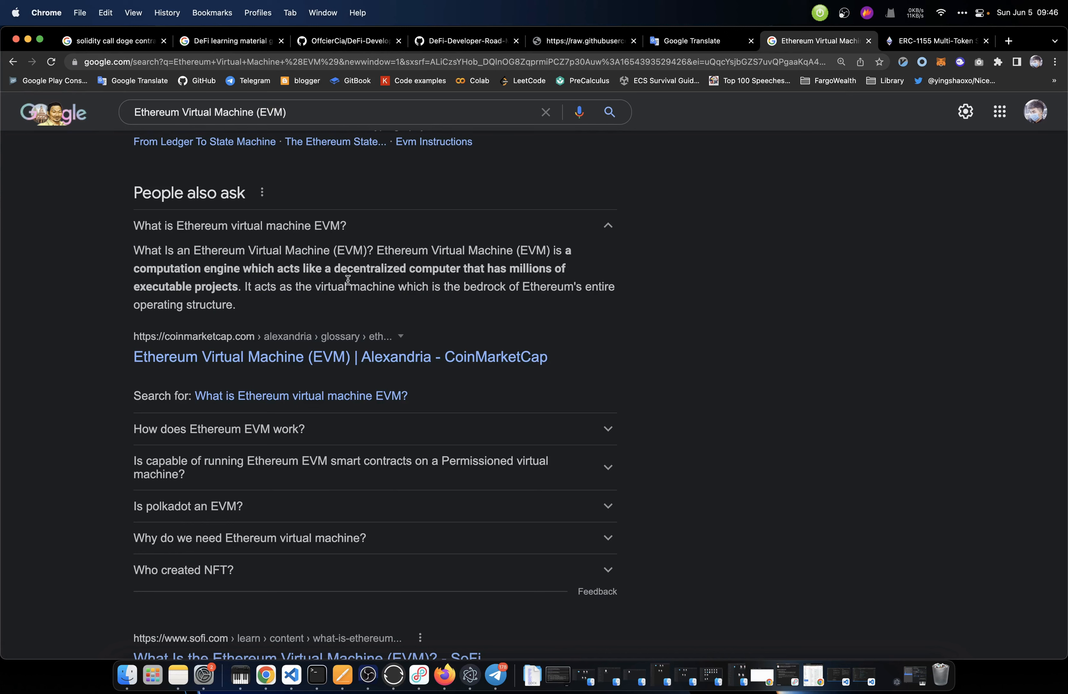
mouse_move(564, 281)
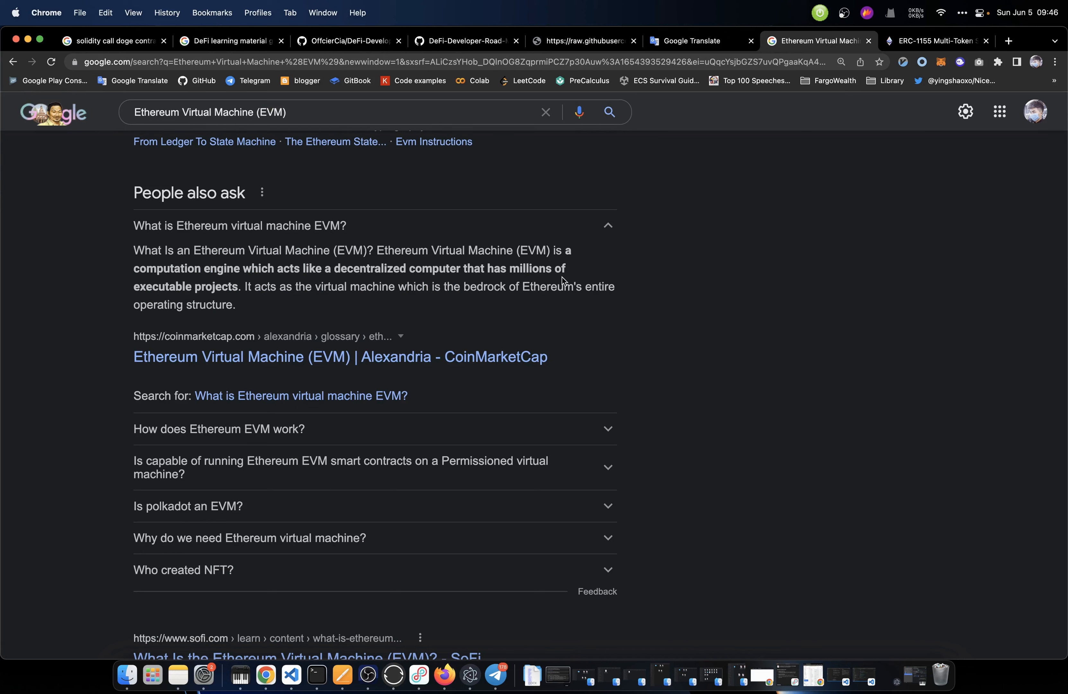
mouse_move(244, 303)
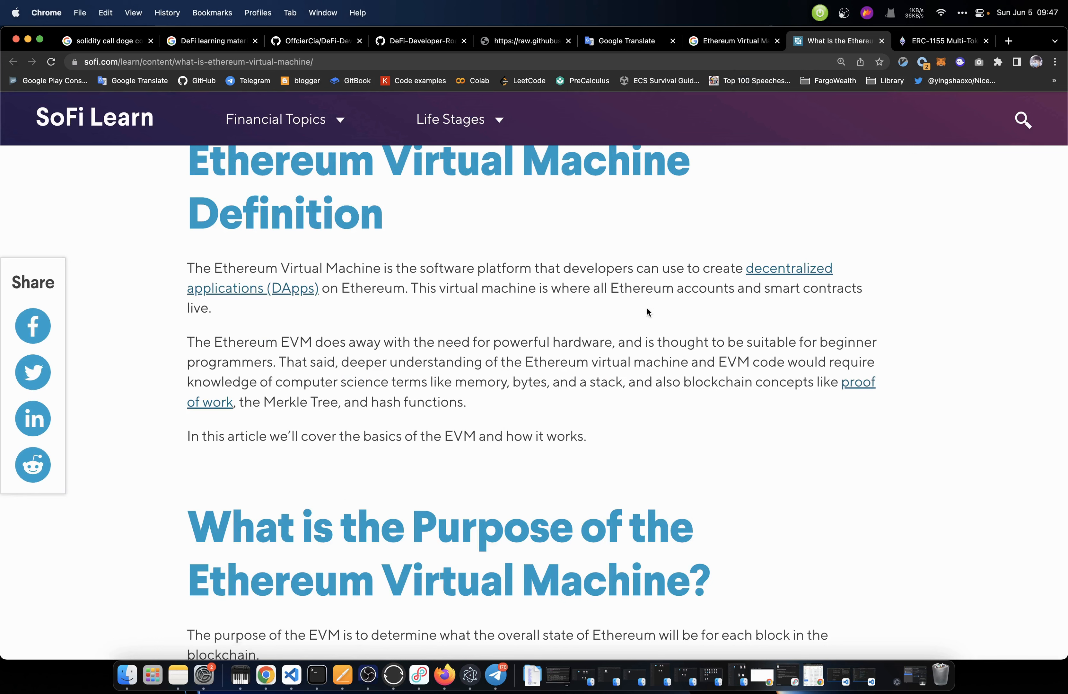
mouse_move(619, 301)
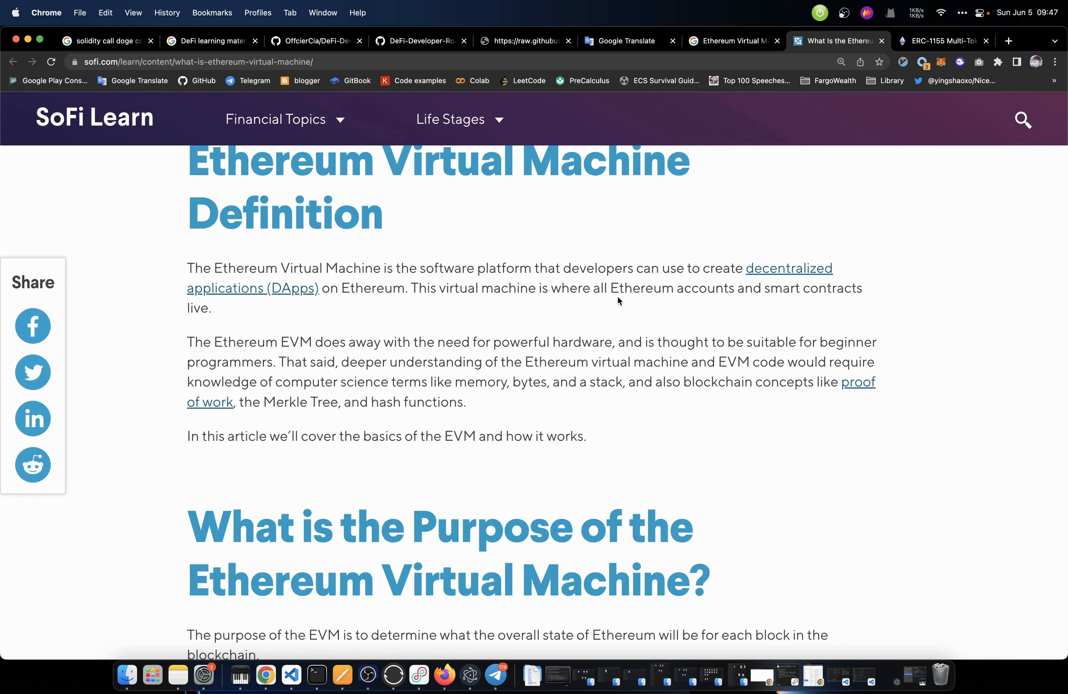
mouse_move(660, 300)
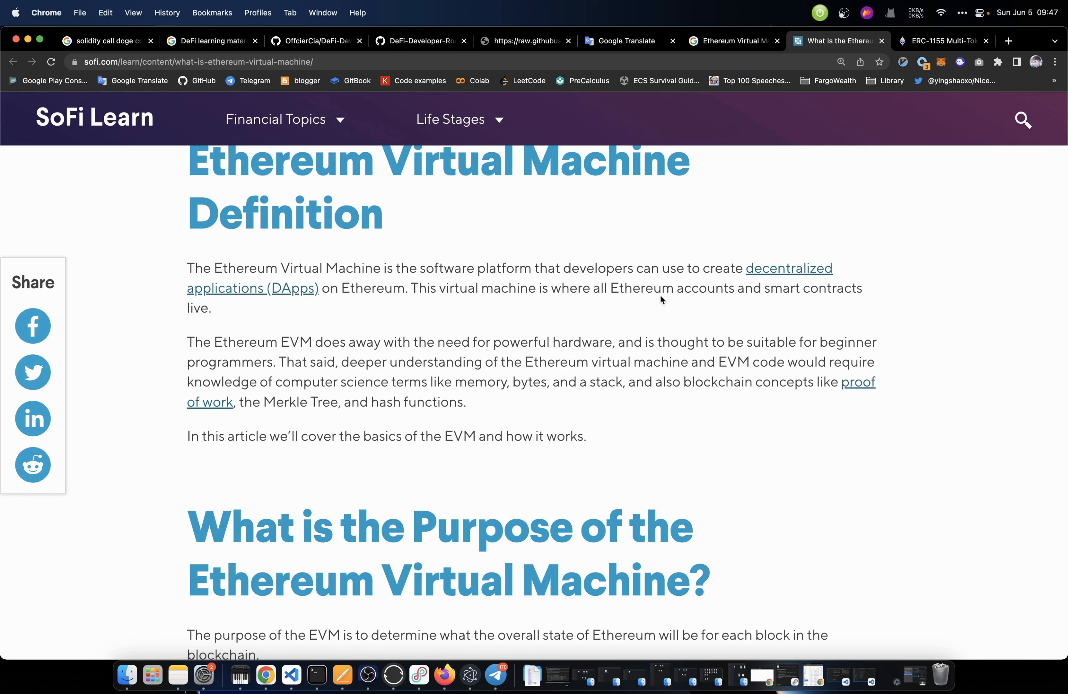
mouse_move(596, 316)
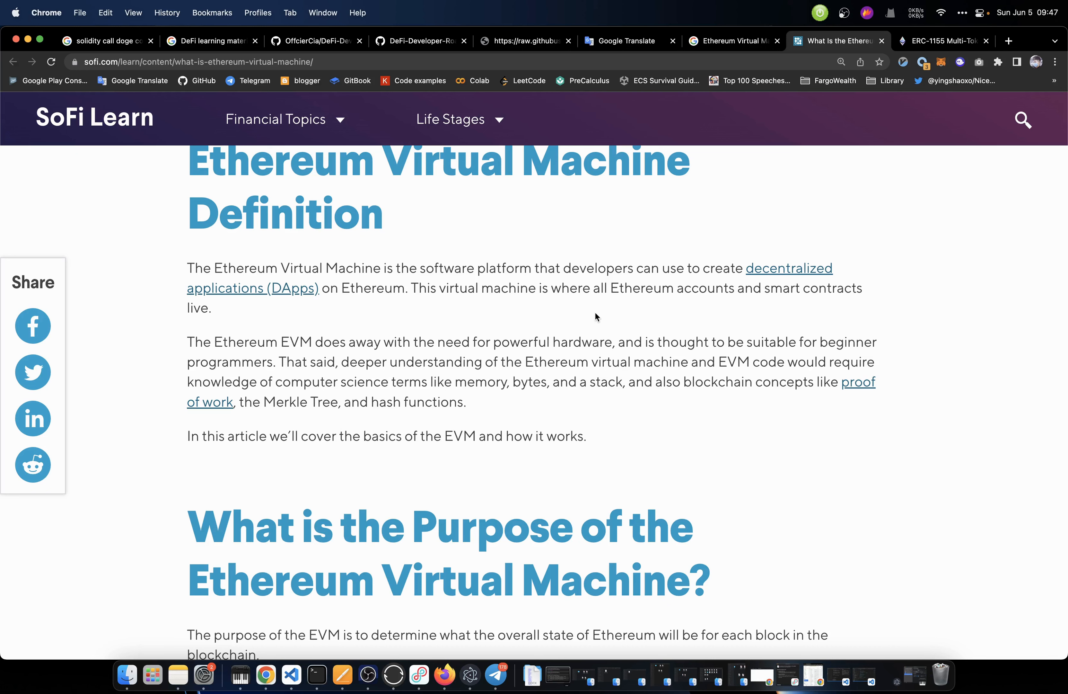
scroll(down, 3)
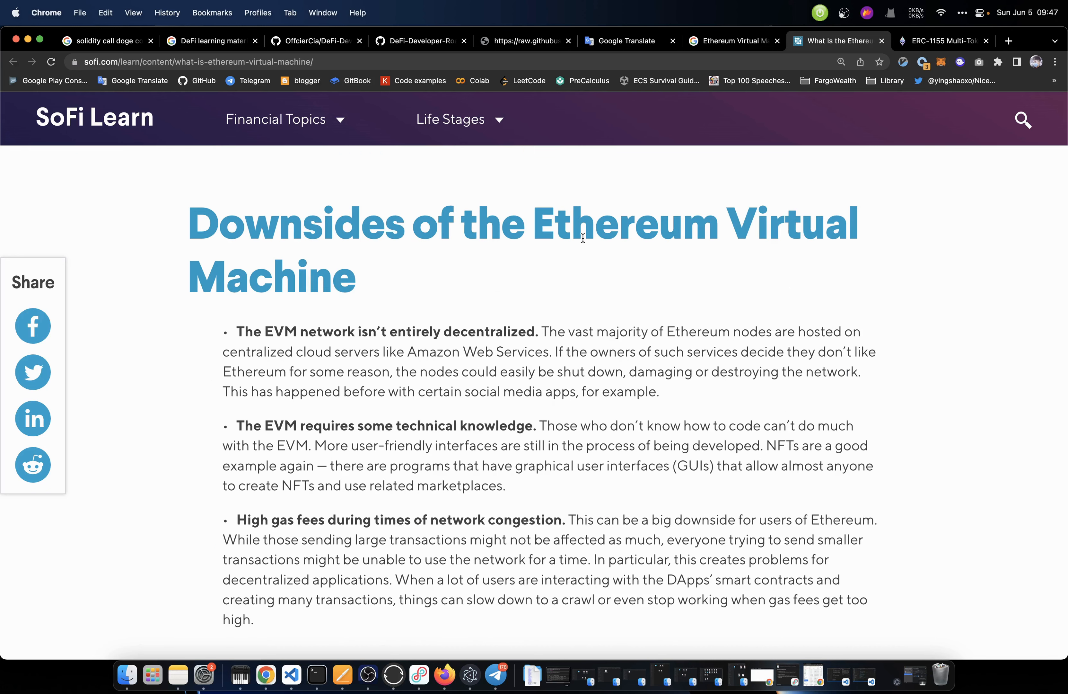
scroll(up, 3)
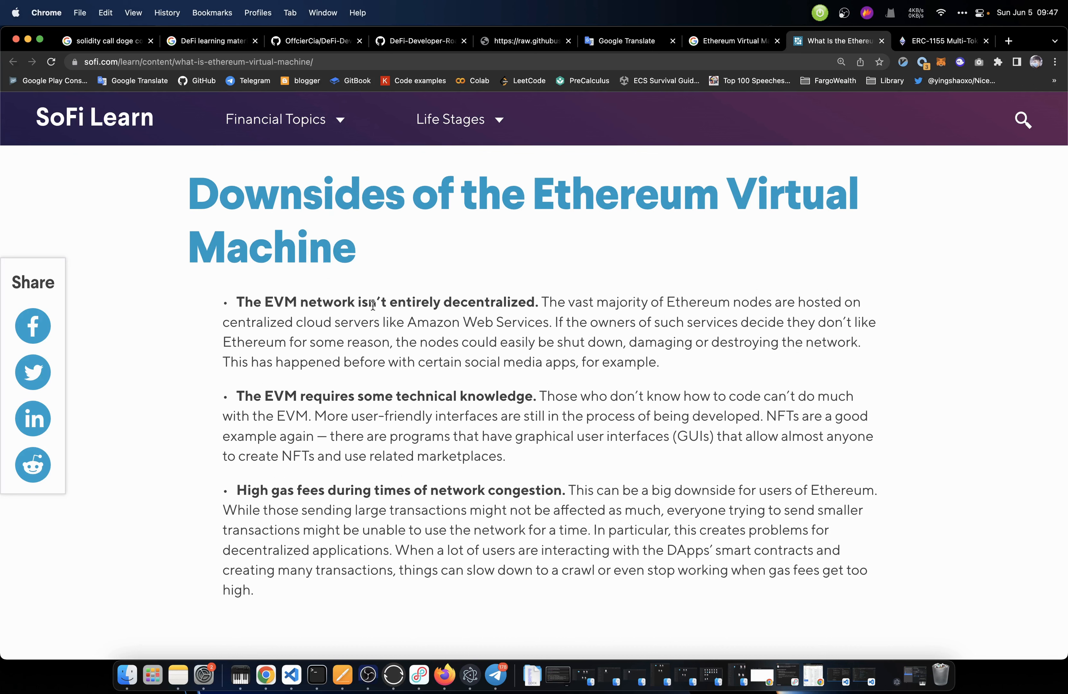
mouse_move(506, 315)
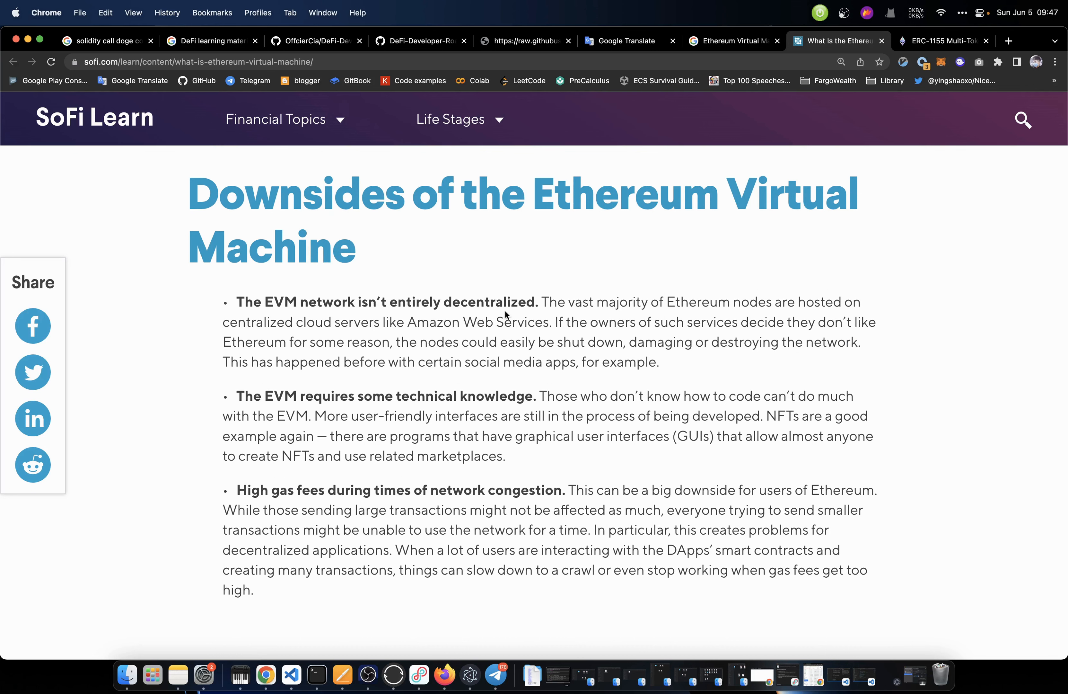
mouse_move(688, 313)
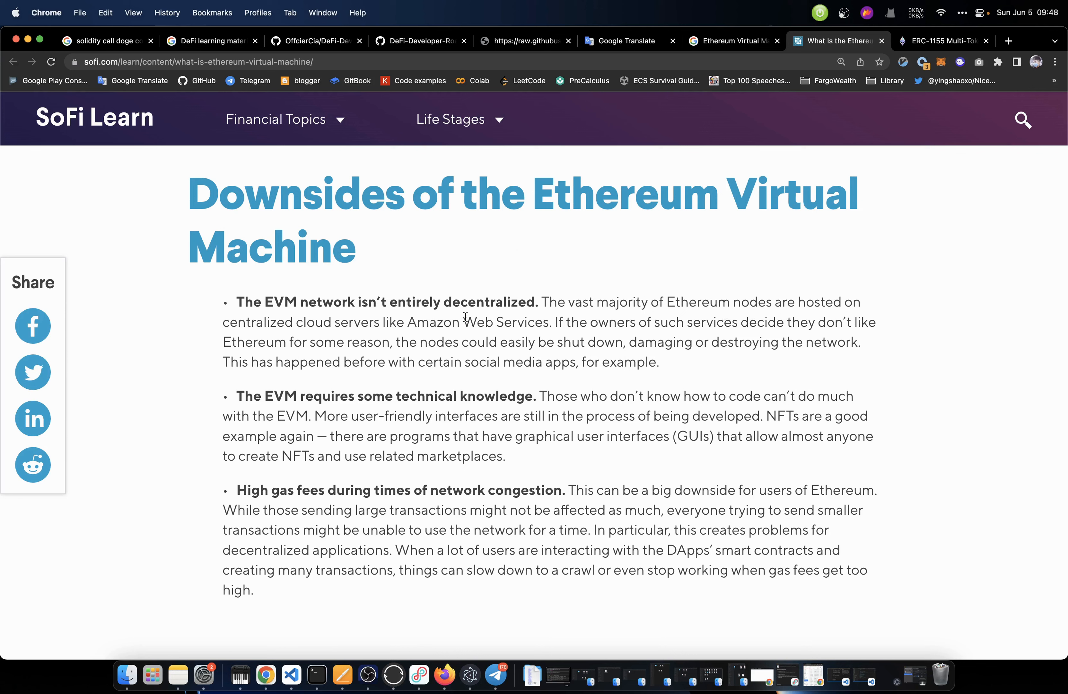
mouse_move(422, 336)
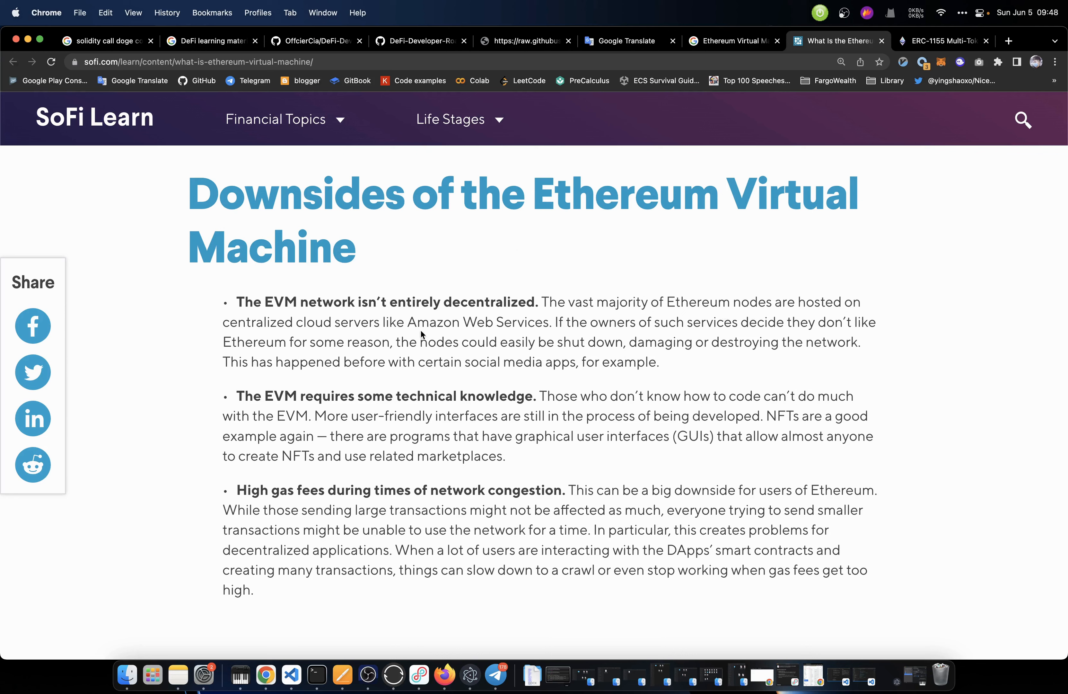
mouse_move(615, 334)
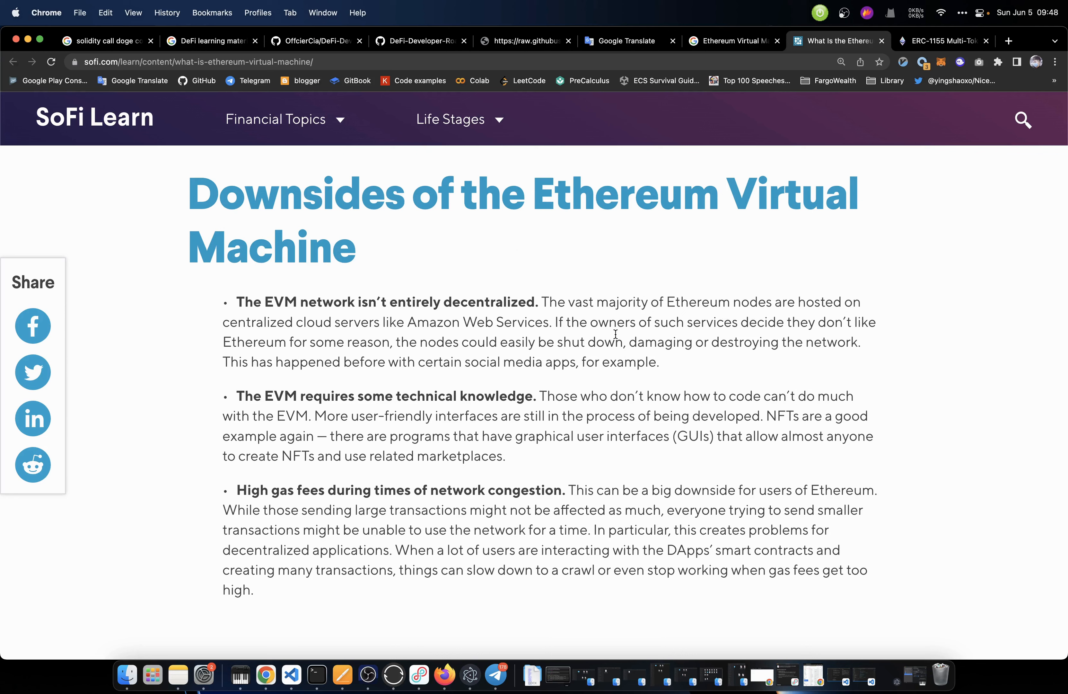
mouse_move(784, 334)
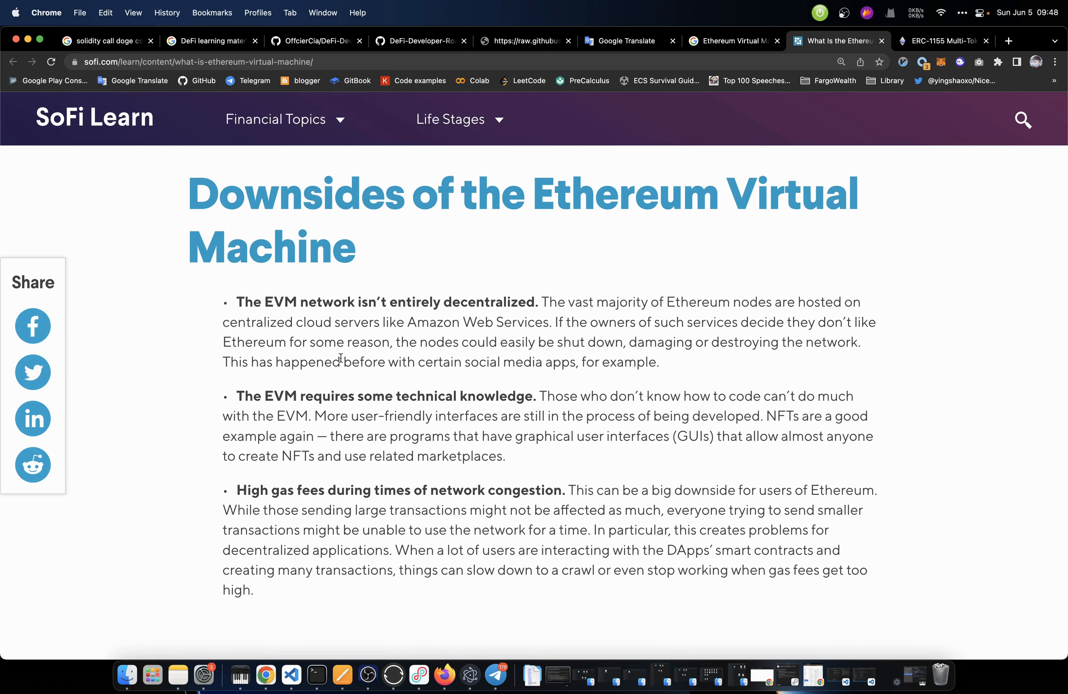
mouse_move(583, 347)
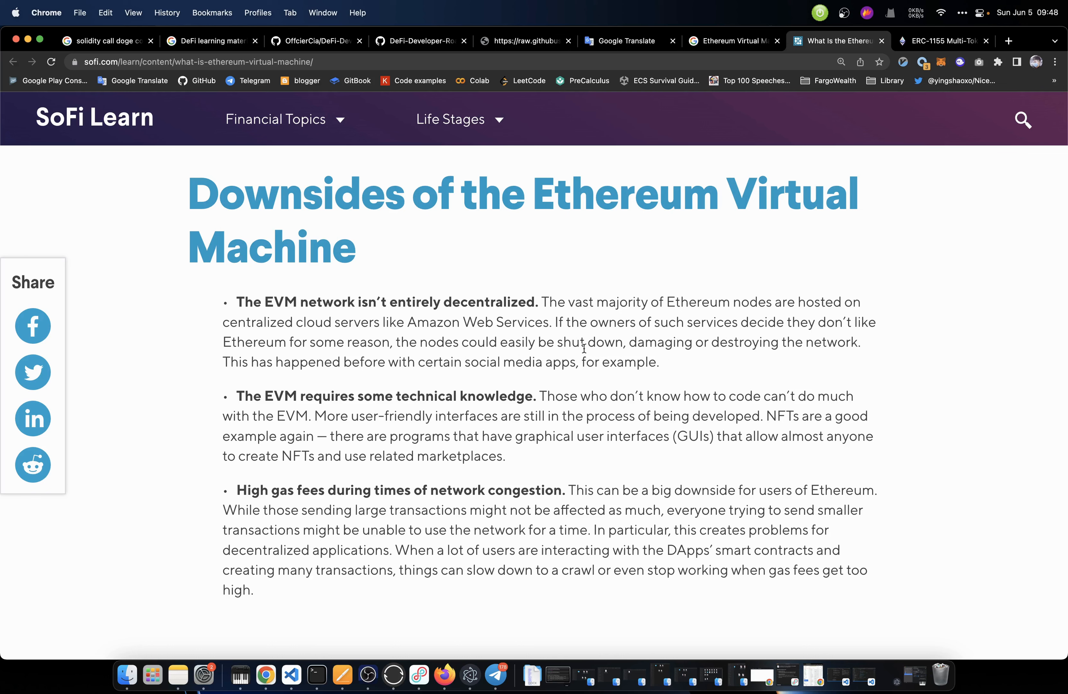
mouse_move(785, 355)
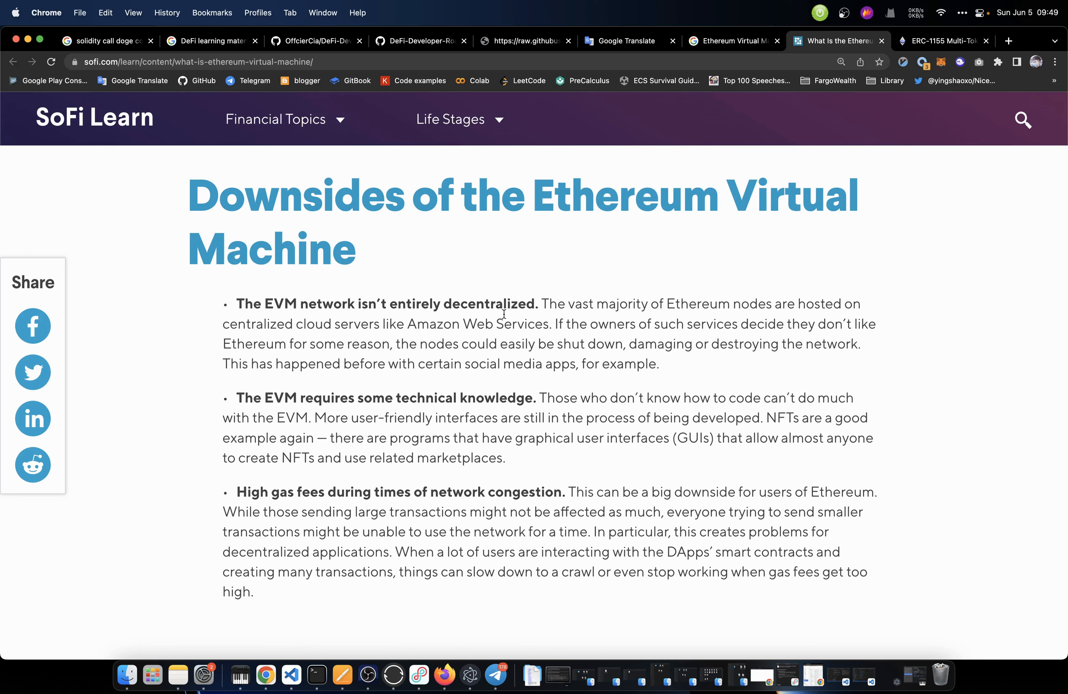
mouse_move(472, 303)
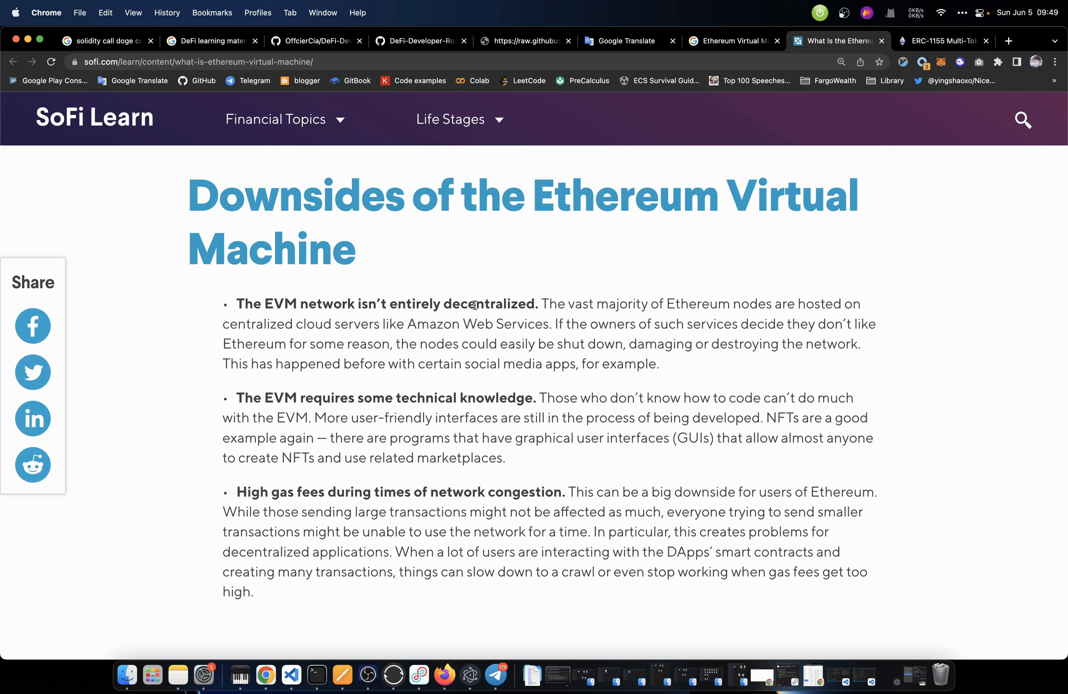
mouse_move(792, 324)
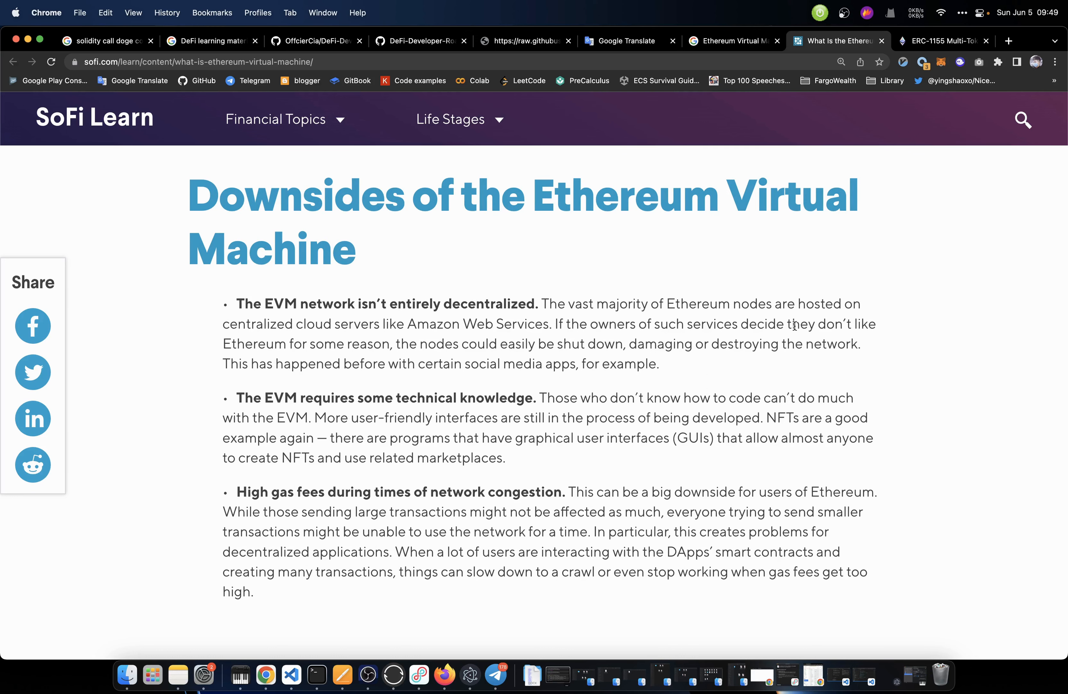
scroll(up, 3)
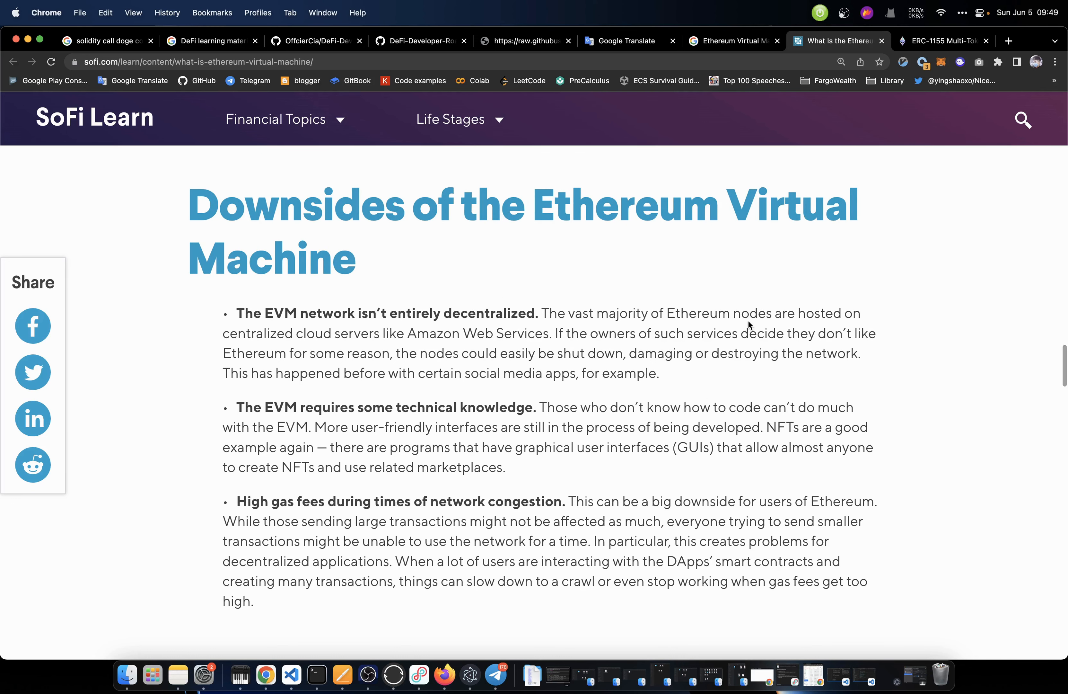
scroll(up, 3)
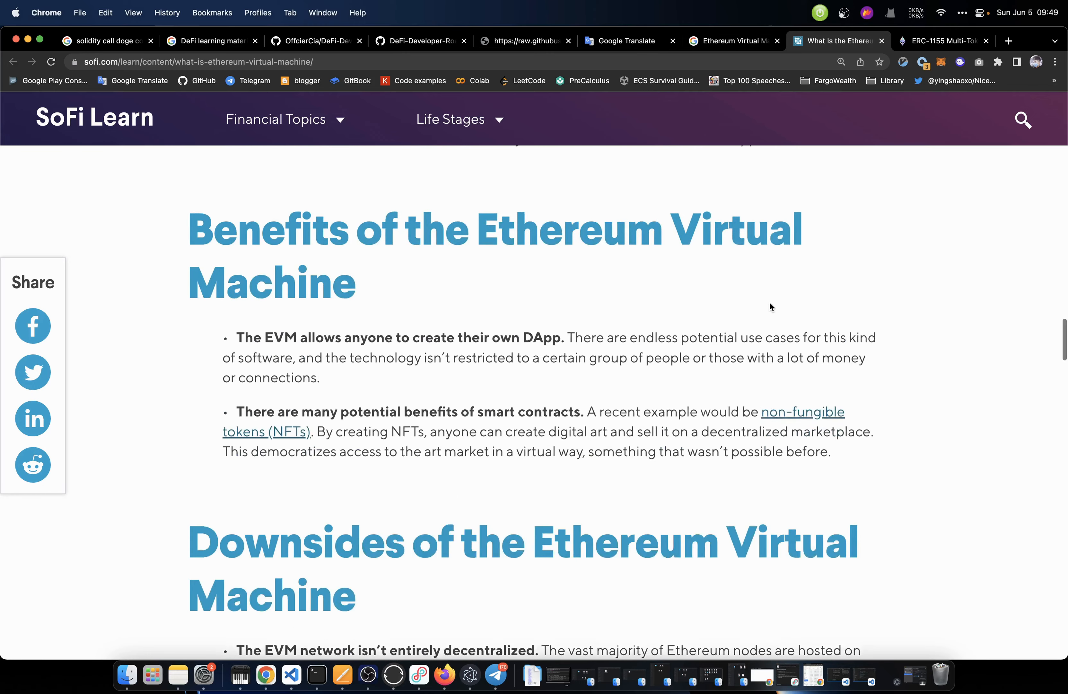
Close the article tabs and review the roadmap's Ethereum branch, highlighting the Mainnet, TestNet networks node
click(525, 41)
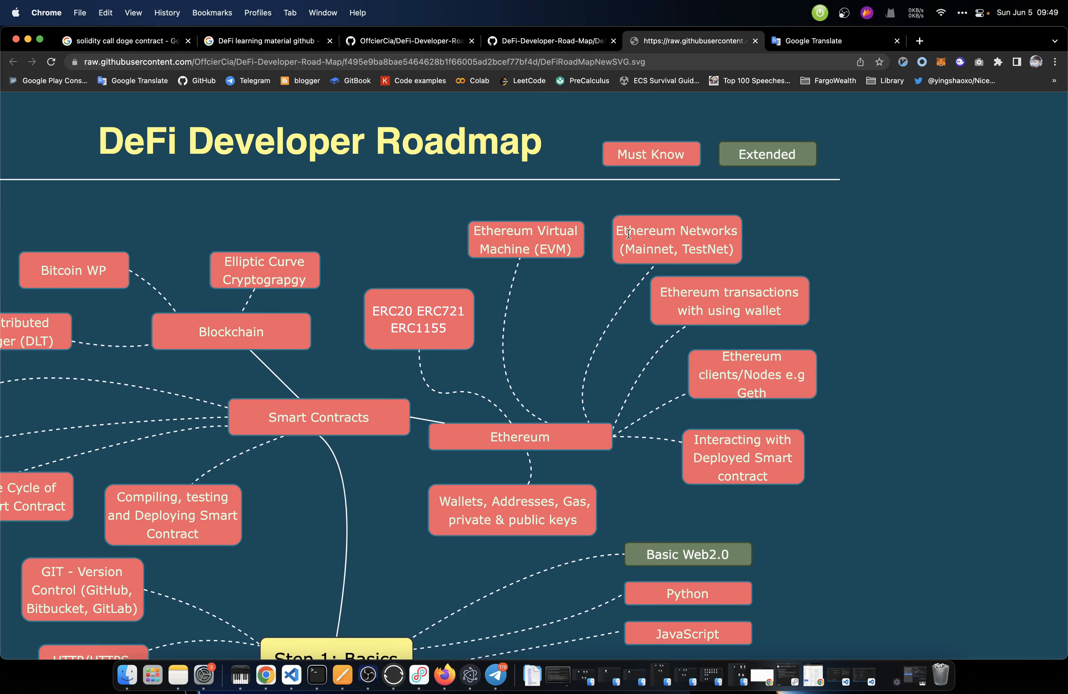
mouse_move(654, 247)
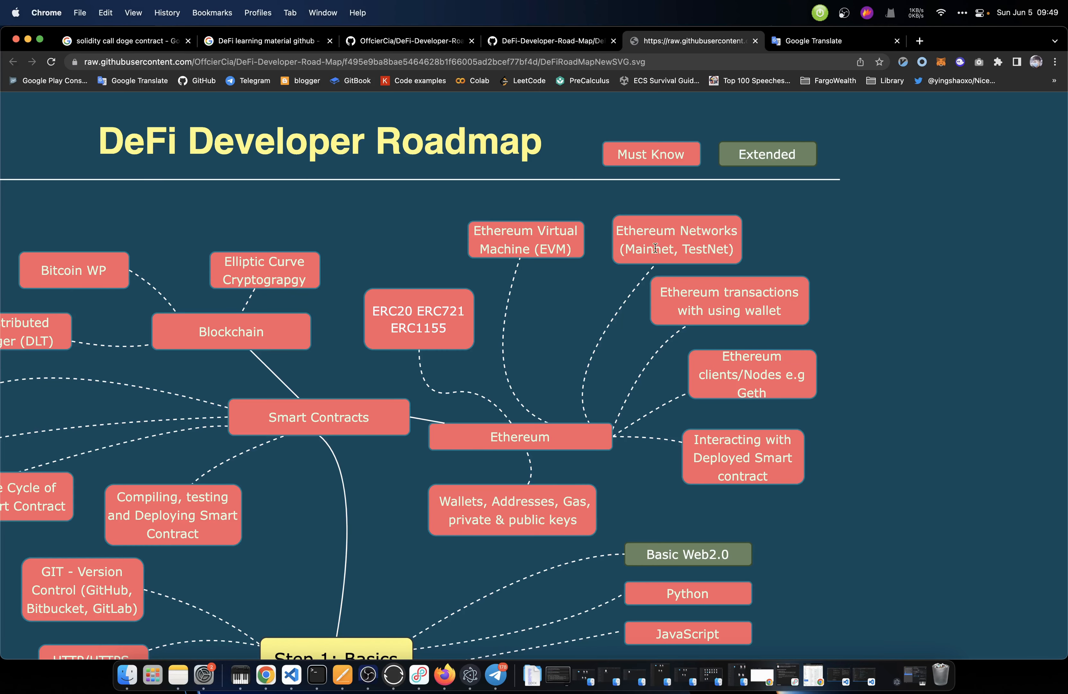
double_click(704, 249)
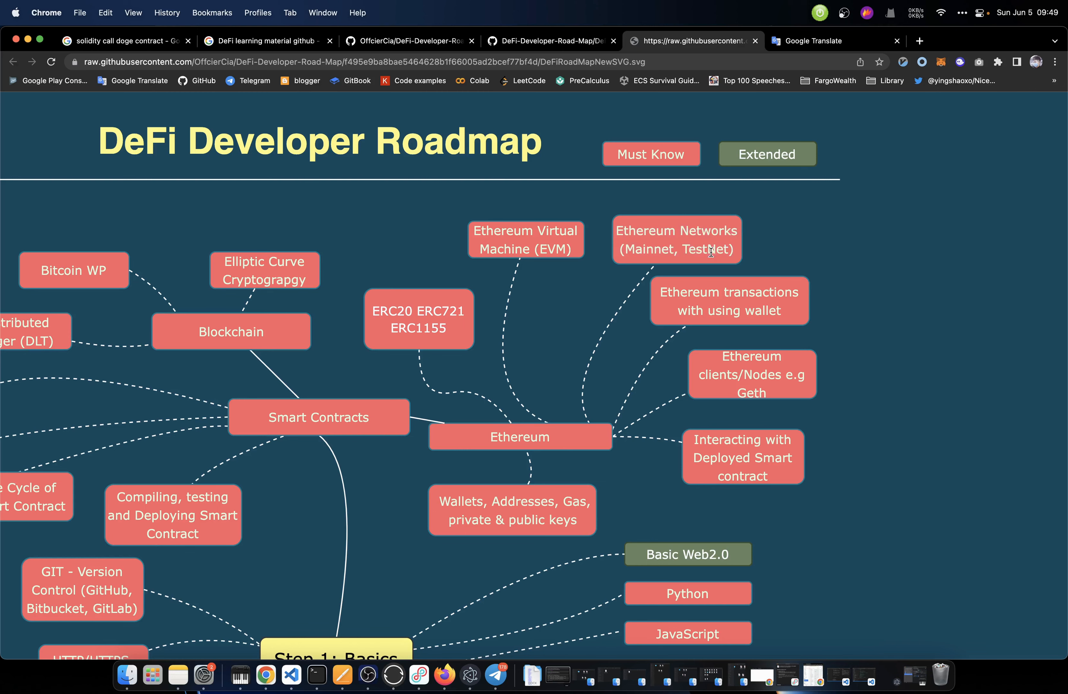
scroll(down, 3)
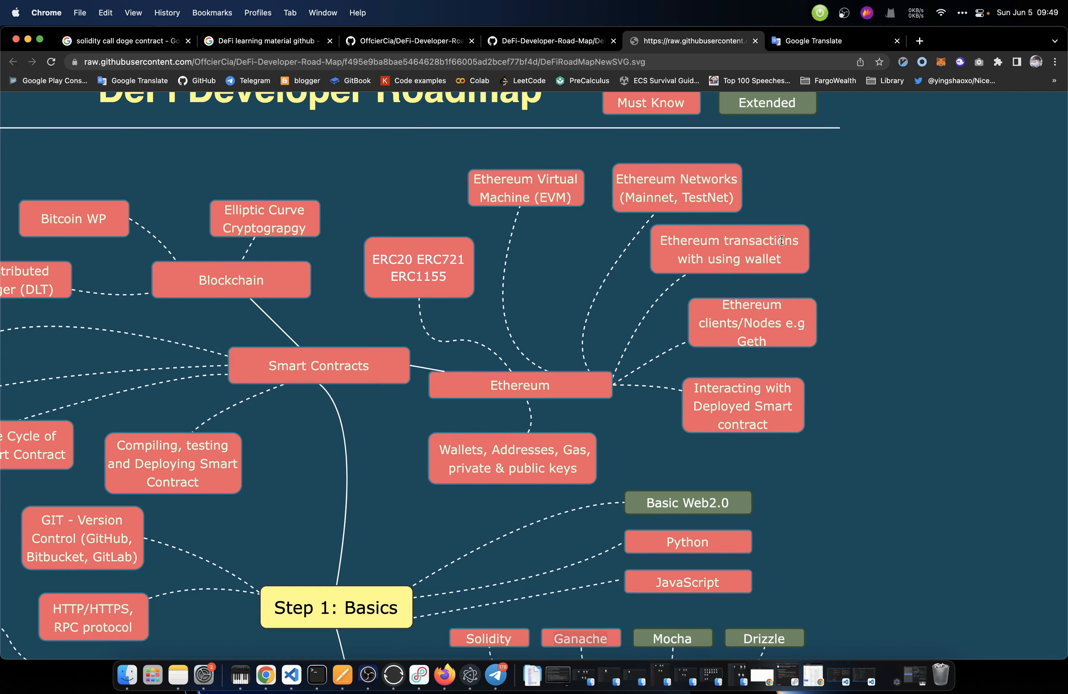
mouse_move(784, 264)
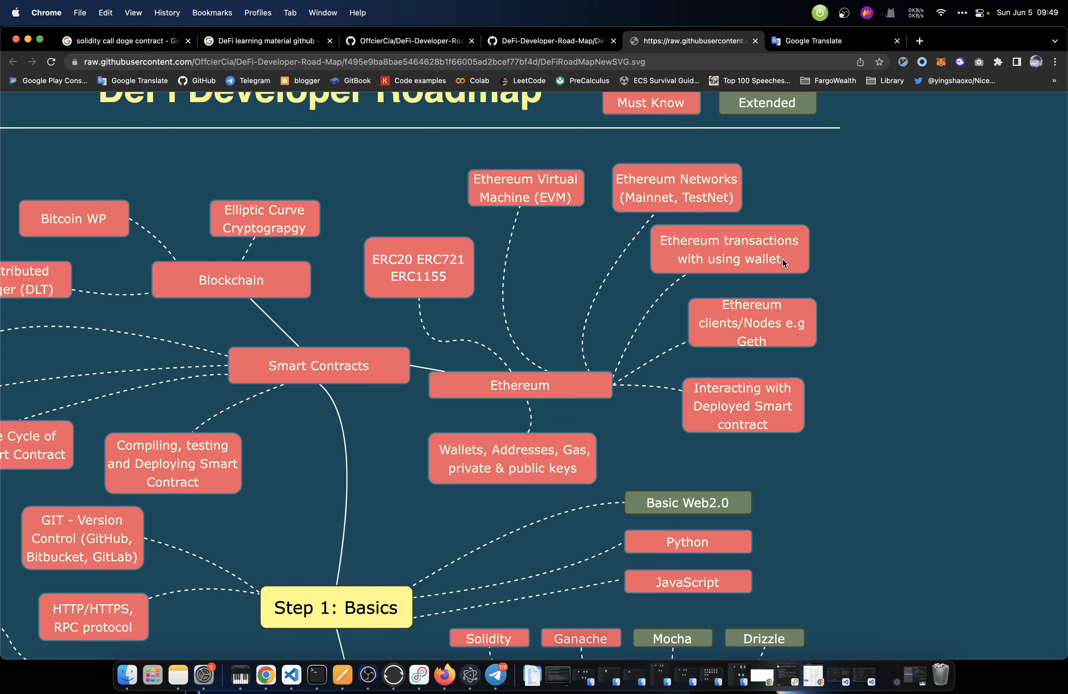
scroll(down, 3)
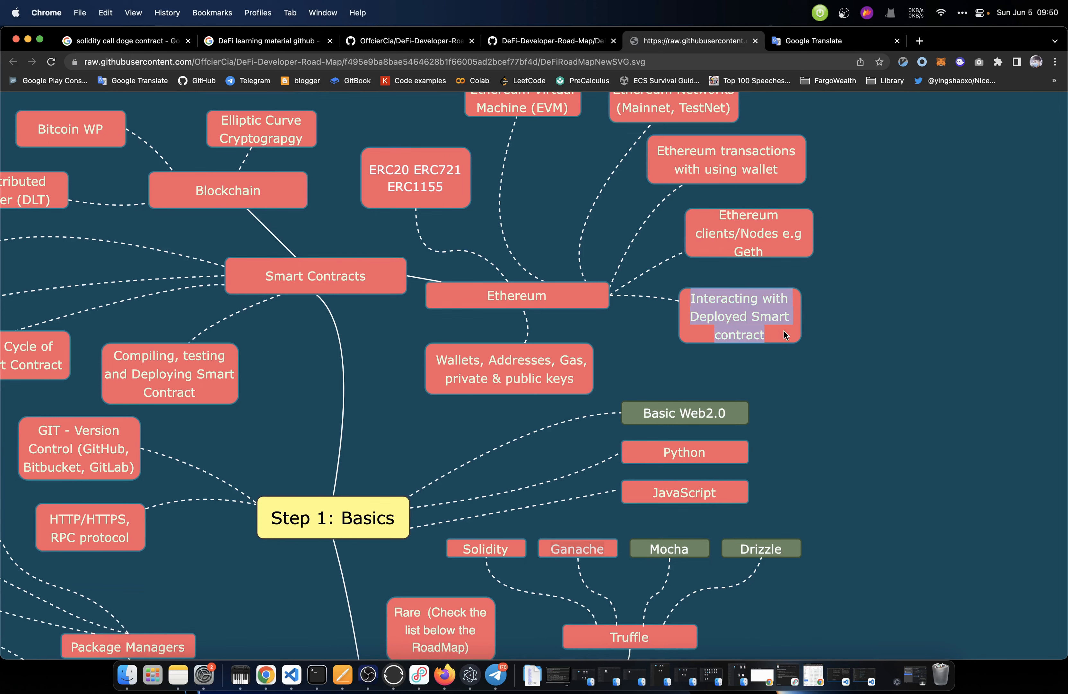
scroll(down, 3)
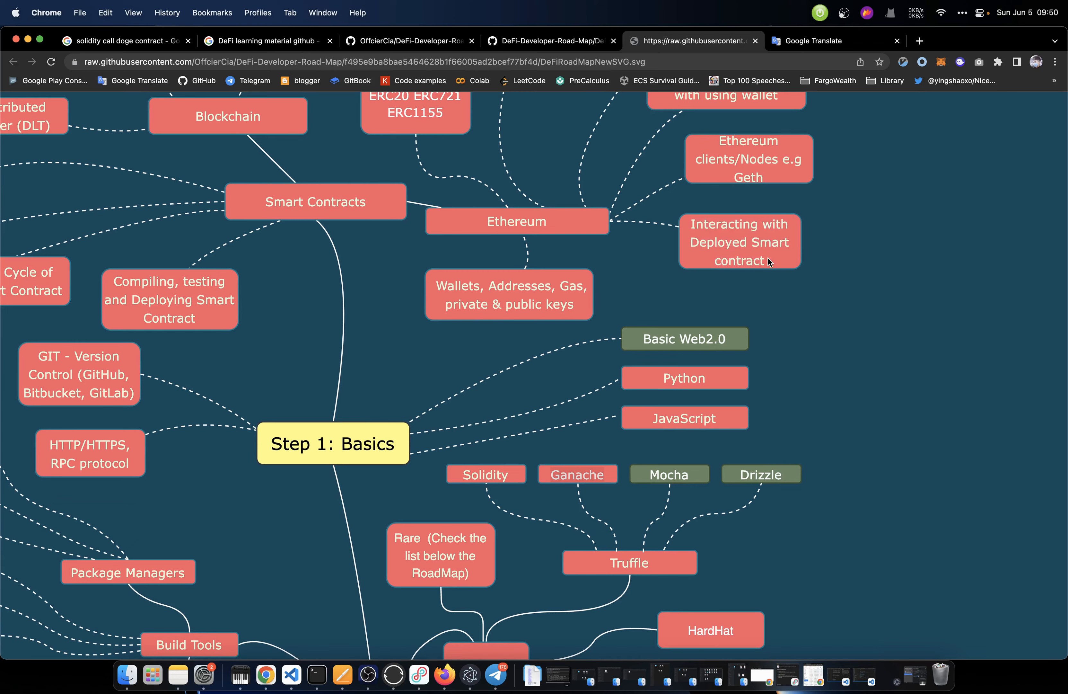
Scroll the roadmap SVG down to the Step 2: General branch with IDEs, Frameworks and Backend
scroll(down, 3)
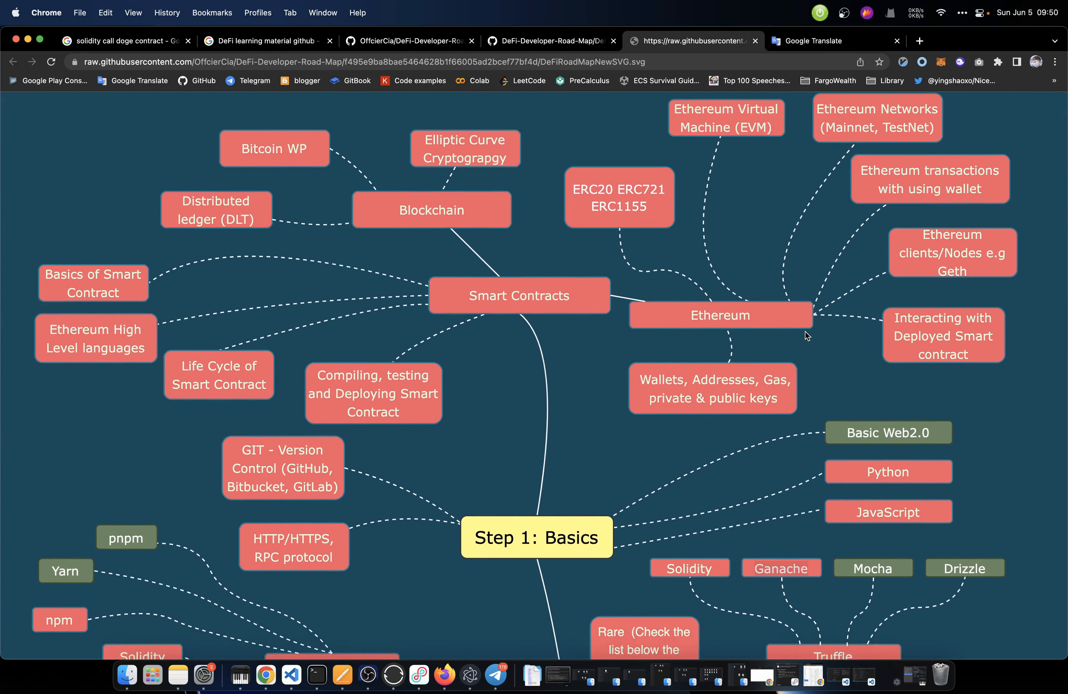
scroll(down, 3)
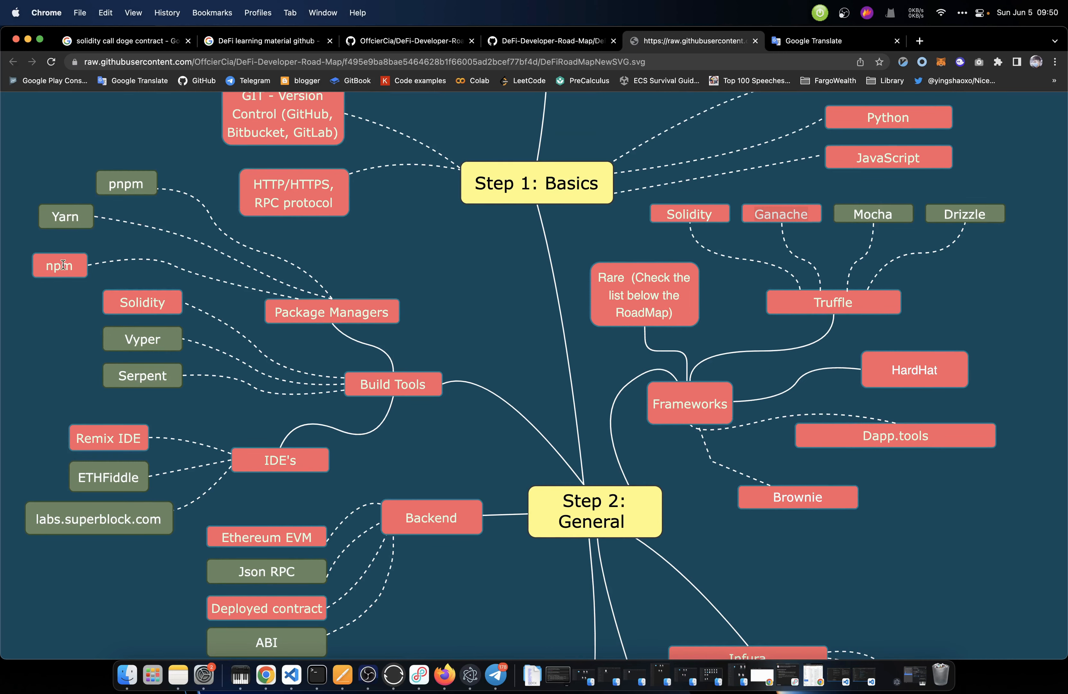
scroll(down, 3)
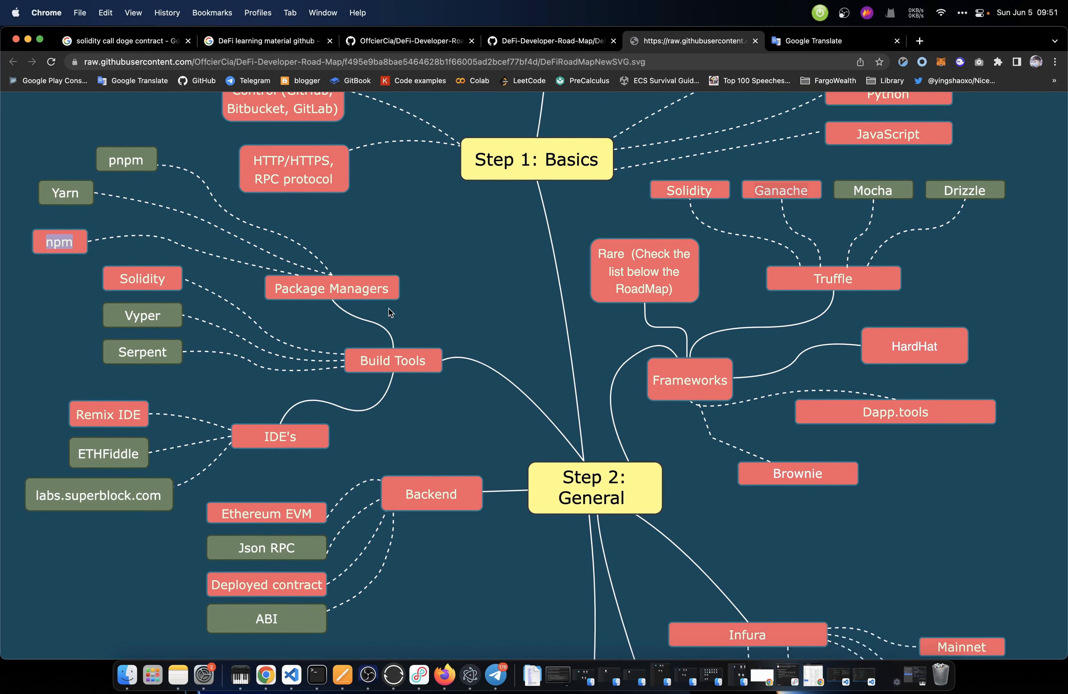
scroll(down, 3)
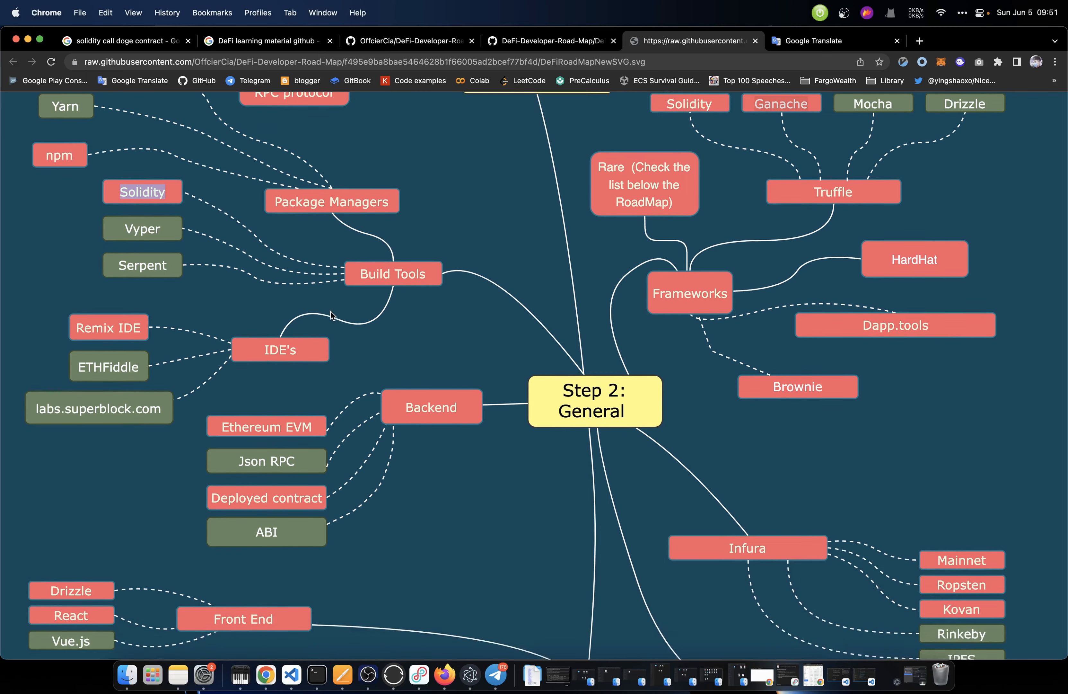
scroll(down, 3)
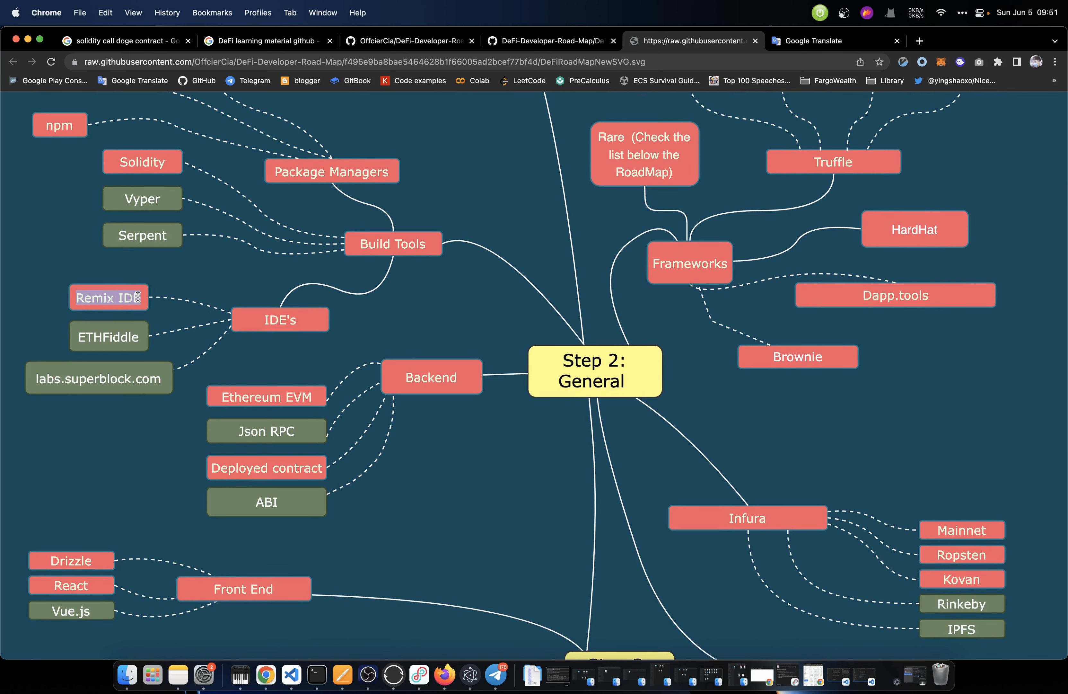
Compile the 1_Storage.sol sample in Remix IDE's Solidity compiler, then return to the roadmap diagram
click(935, 41)
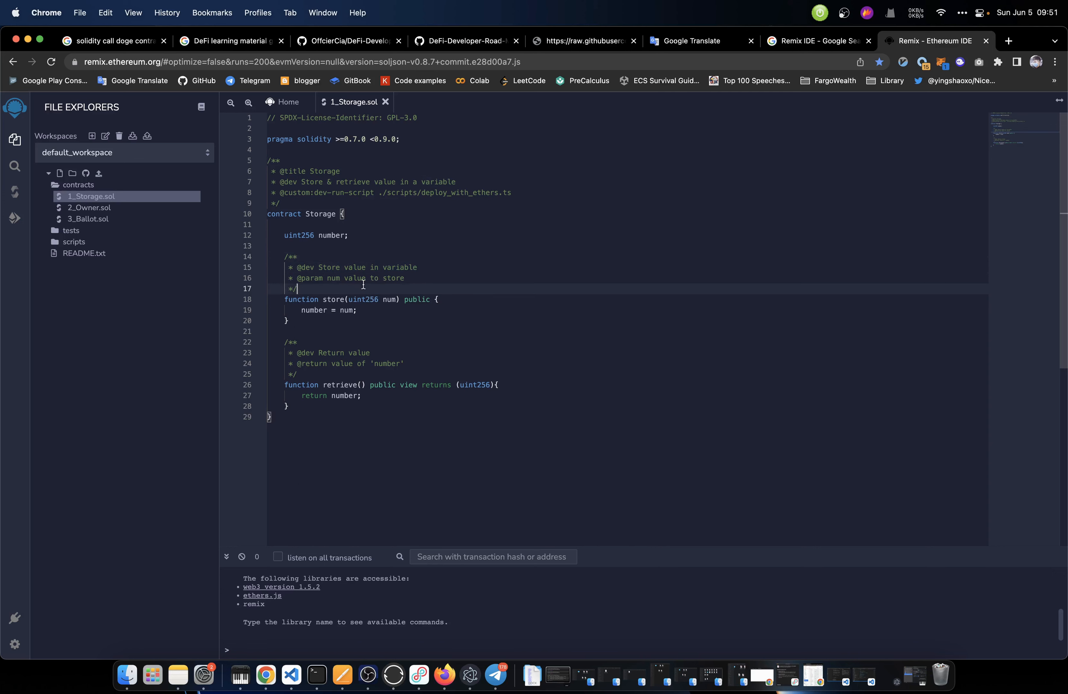
click(15, 192)
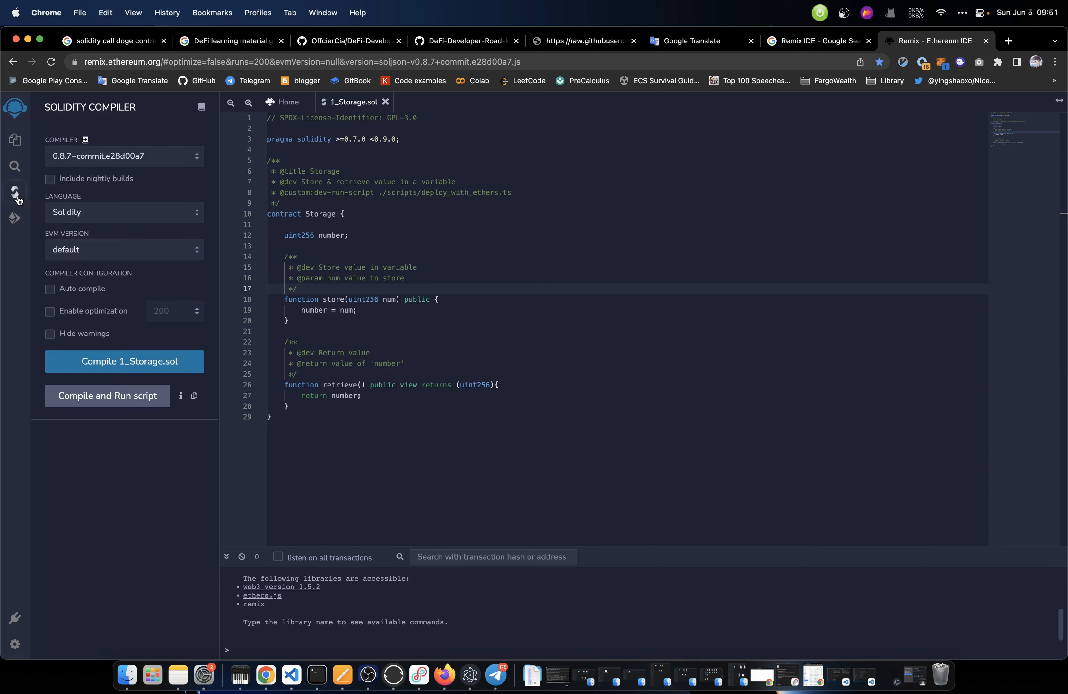
click(14, 218)
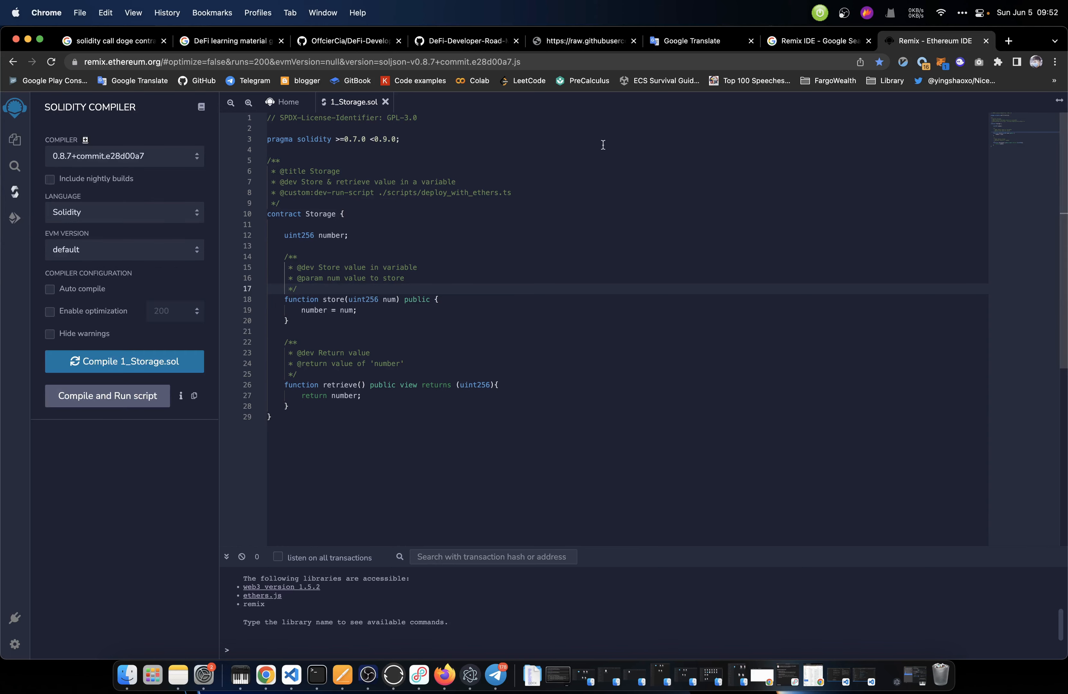
click(583, 41)
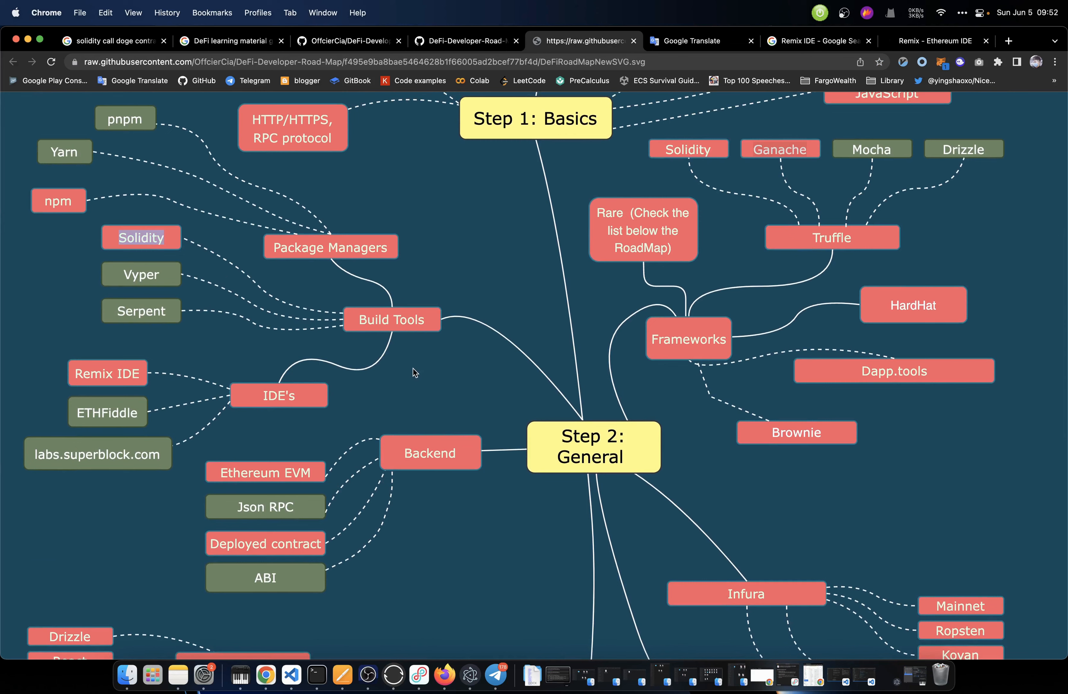
mouse_move(487, 383)
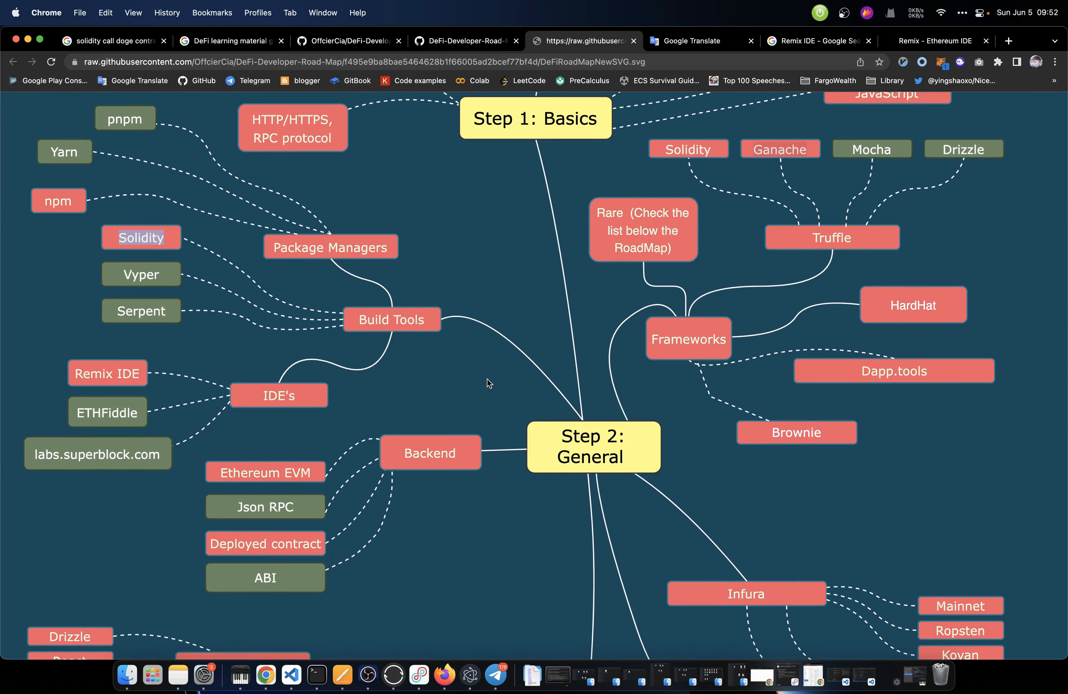
mouse_move(513, 390)
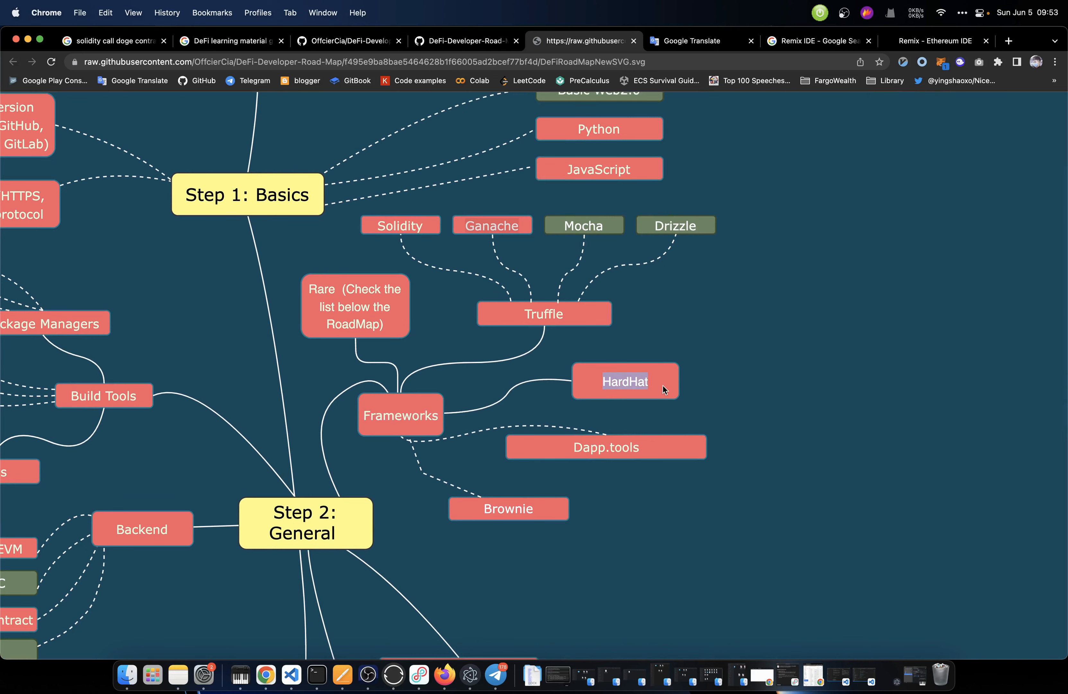
scroll(down, 3)
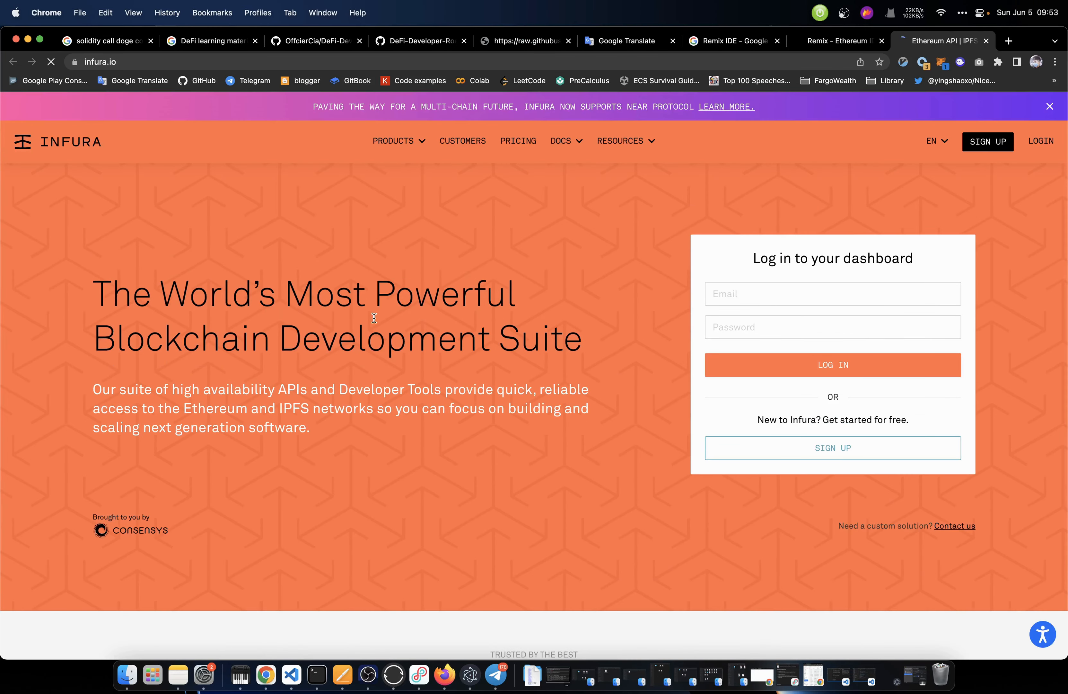
mouse_move(532, 369)
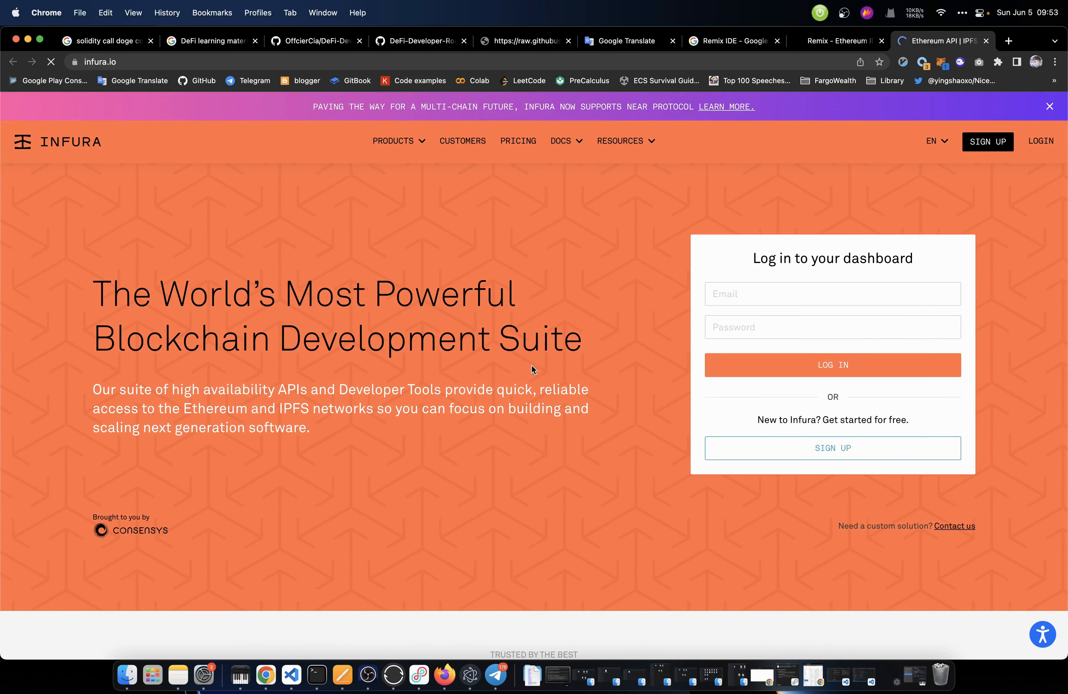
Look over the infura.io homepage and open its Pricing page
scroll(down, 3)
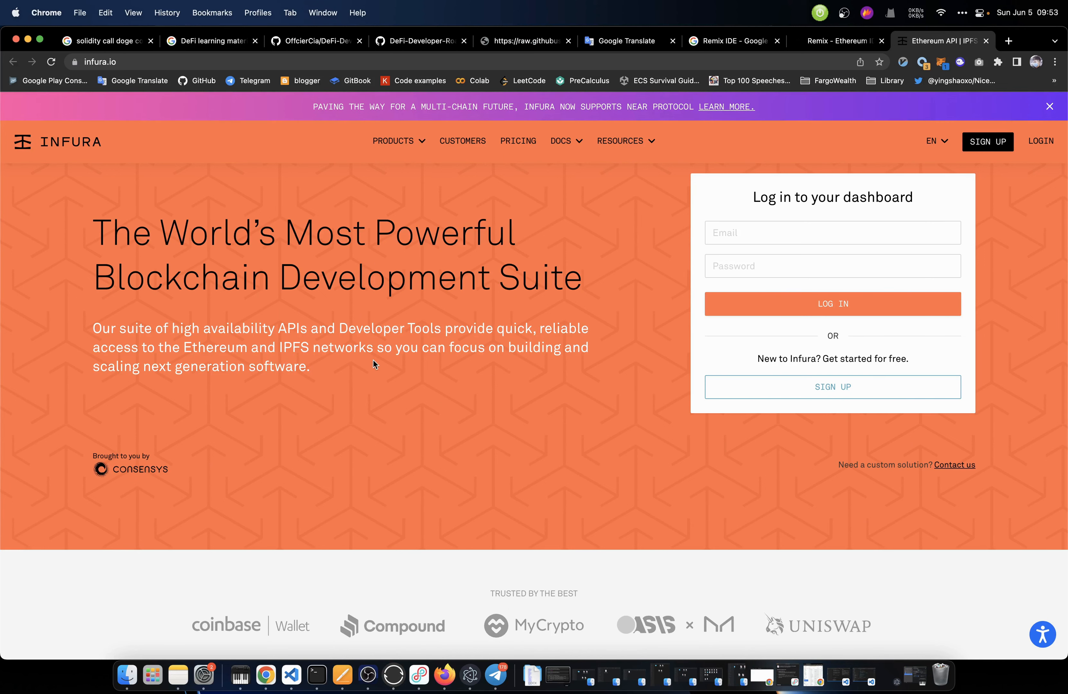
mouse_move(375, 385)
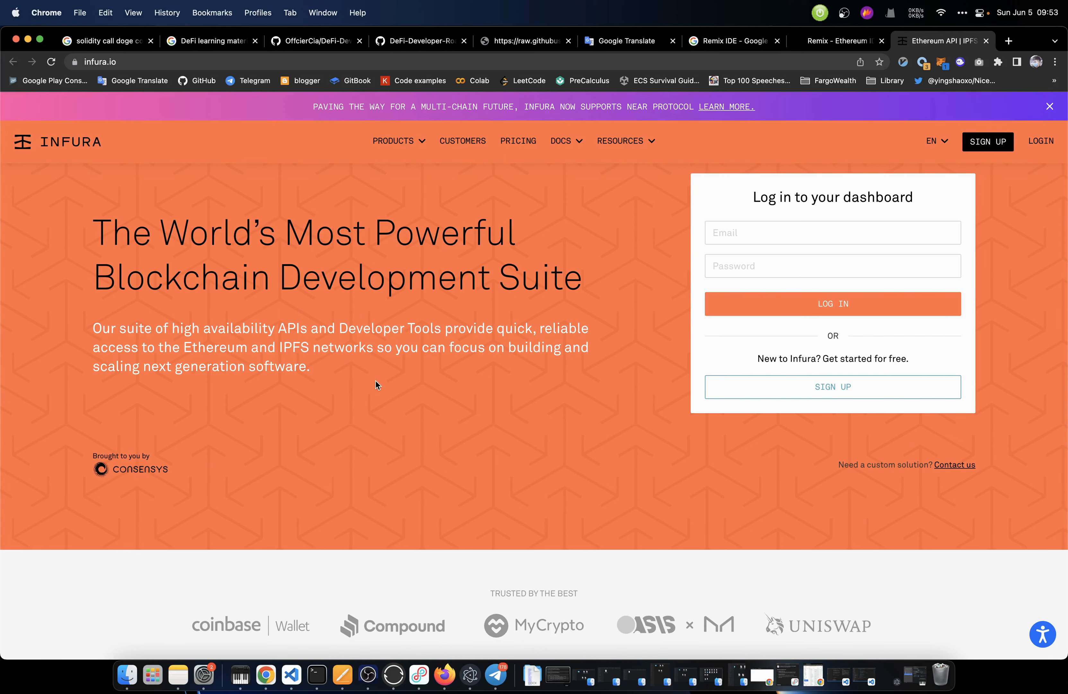
scroll(down, 3)
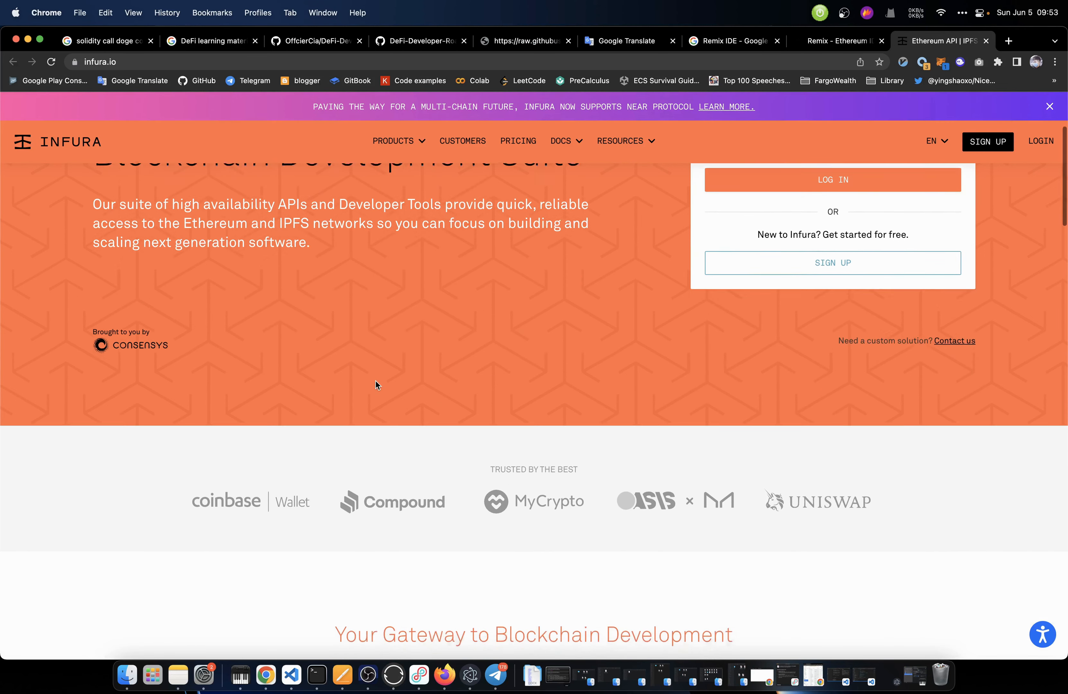
scroll(up, 3)
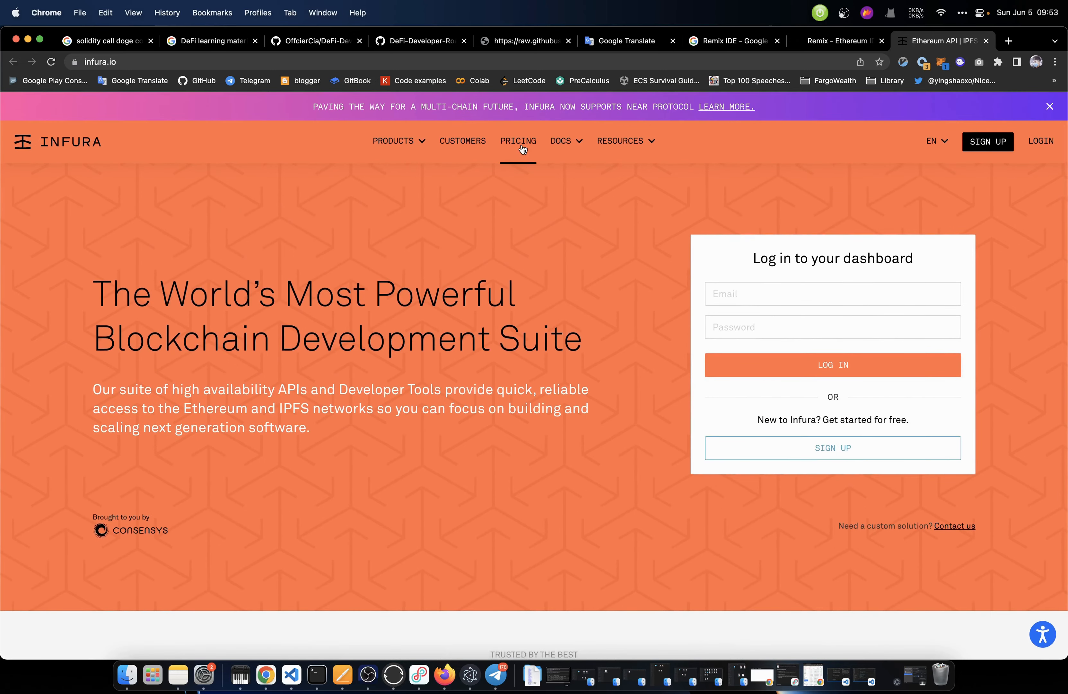
click(518, 142)
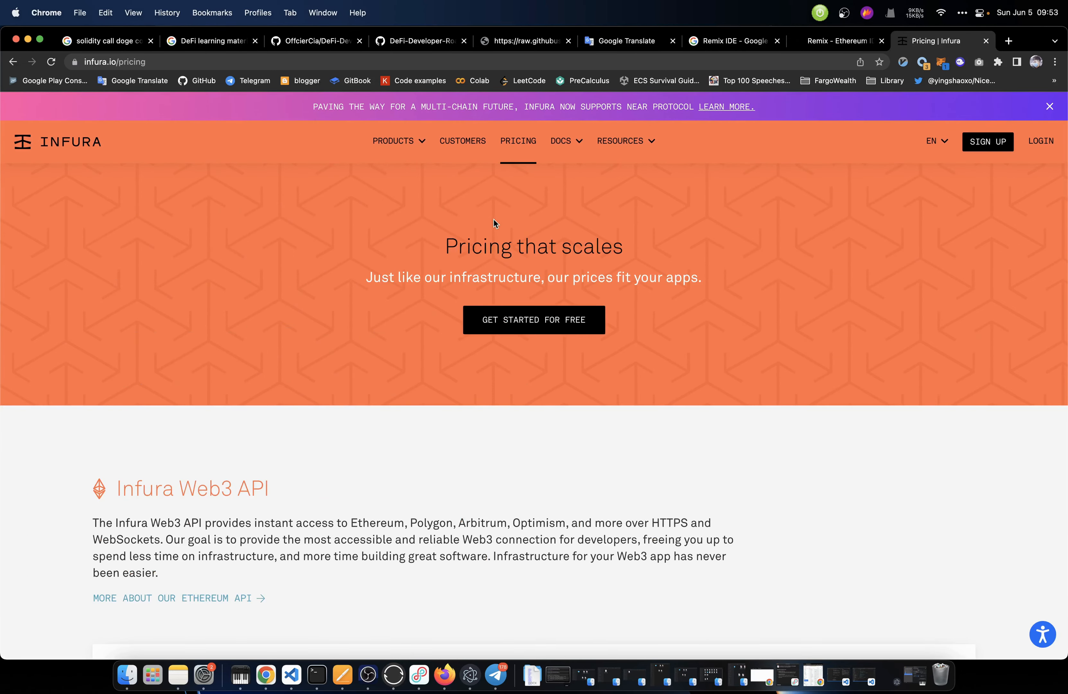
Return to the roadmap tab and scroll its Step 2 backend entries toward IPFS
click(526, 41)
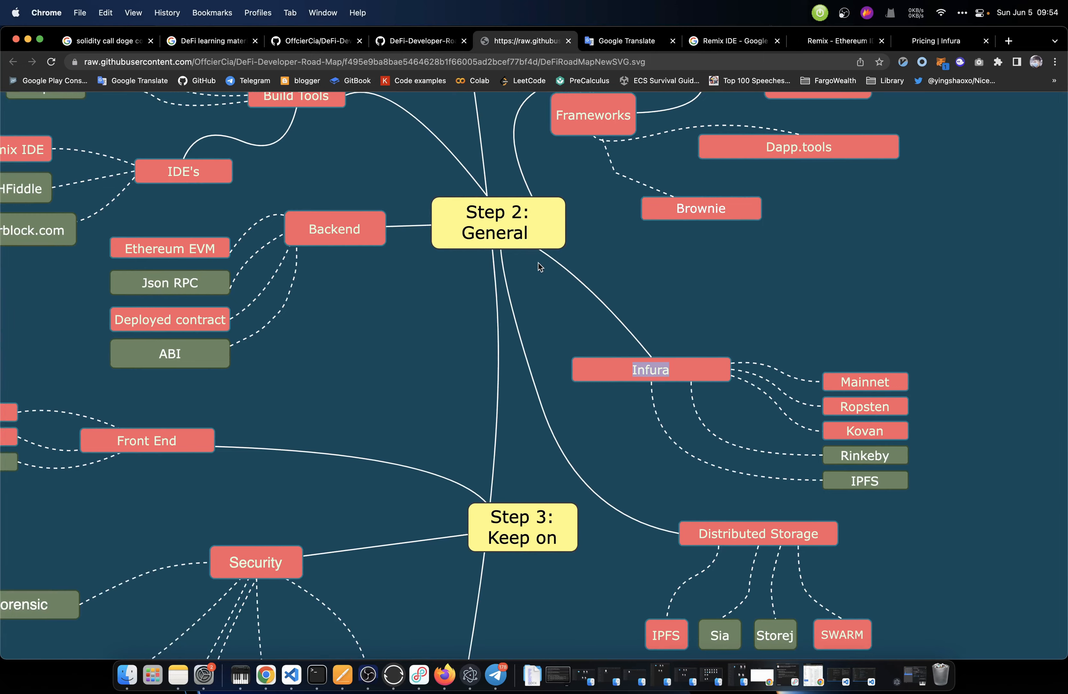
scroll(down, 3)
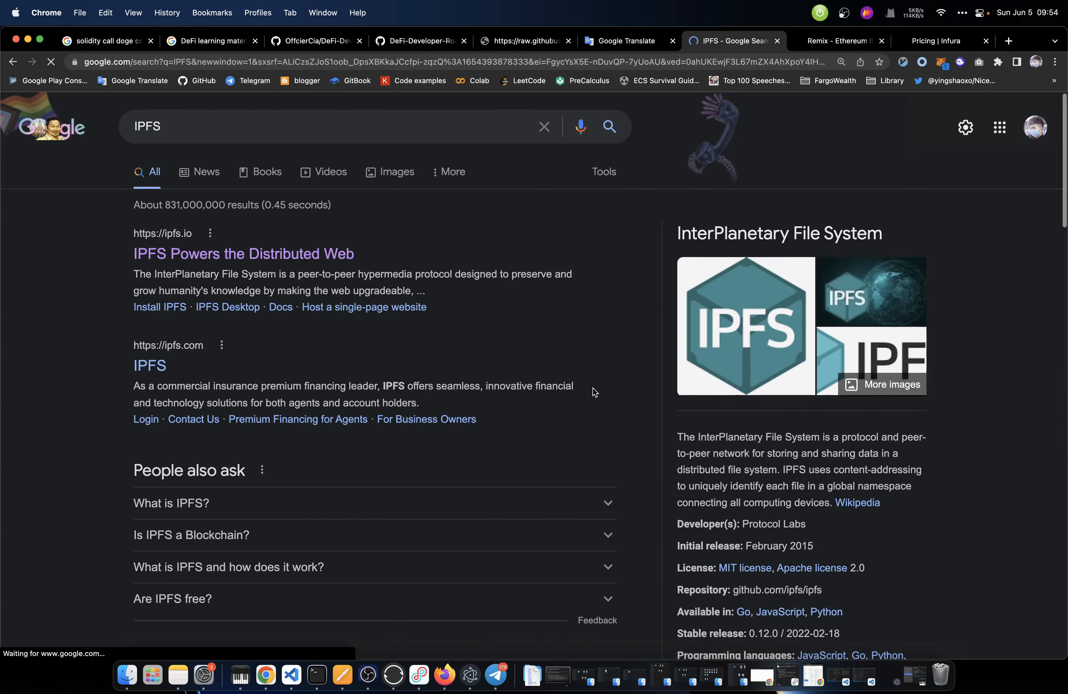
scroll(down, 3)
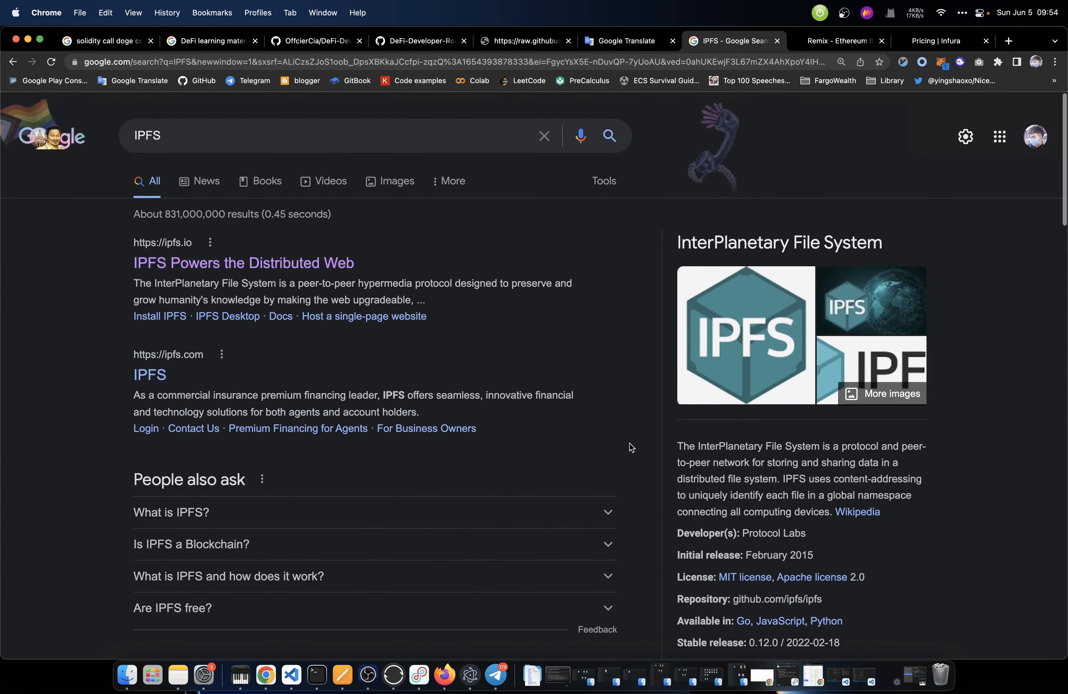
After the IPFS search, go back to the roadmap and scroll down to Step 3
click(524, 41)
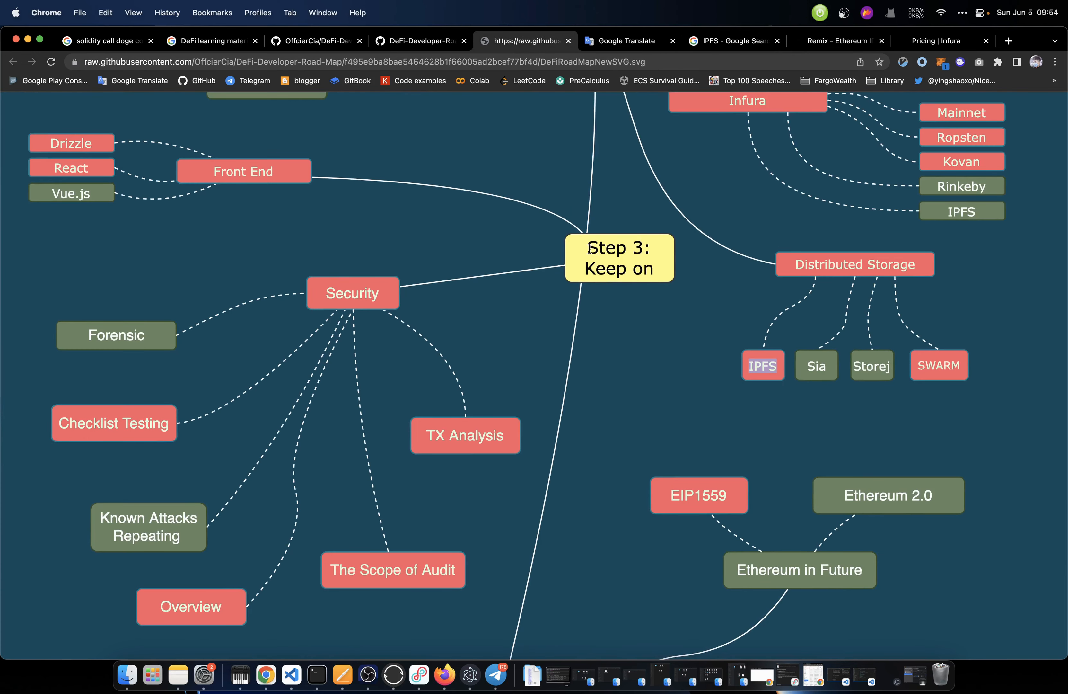
mouse_move(572, 284)
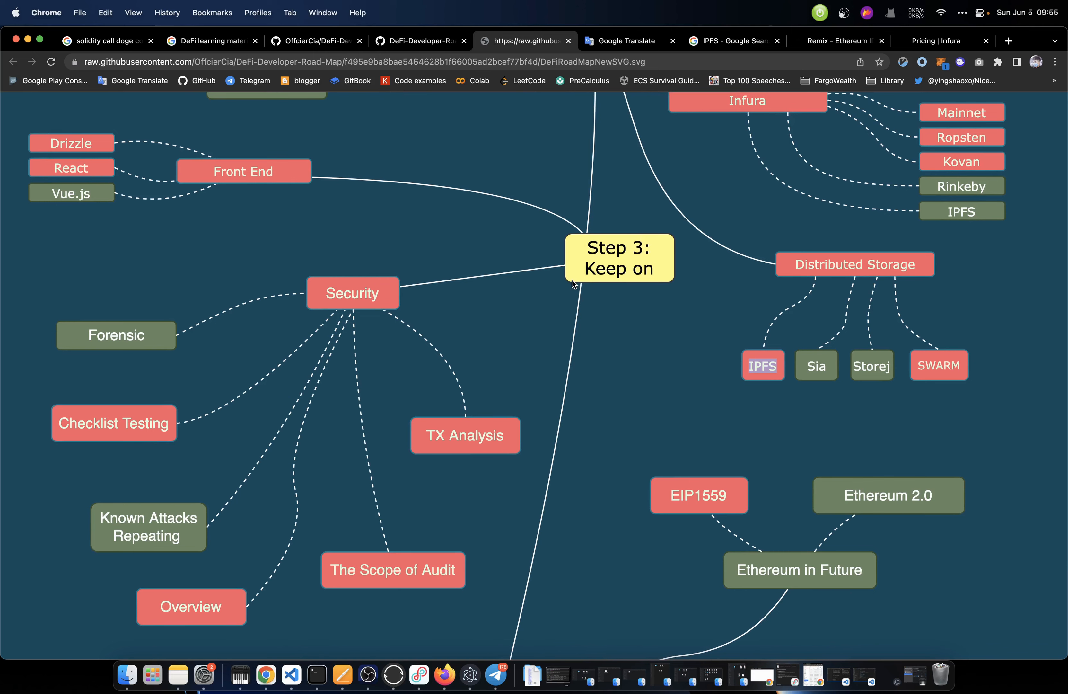
mouse_move(158, 175)
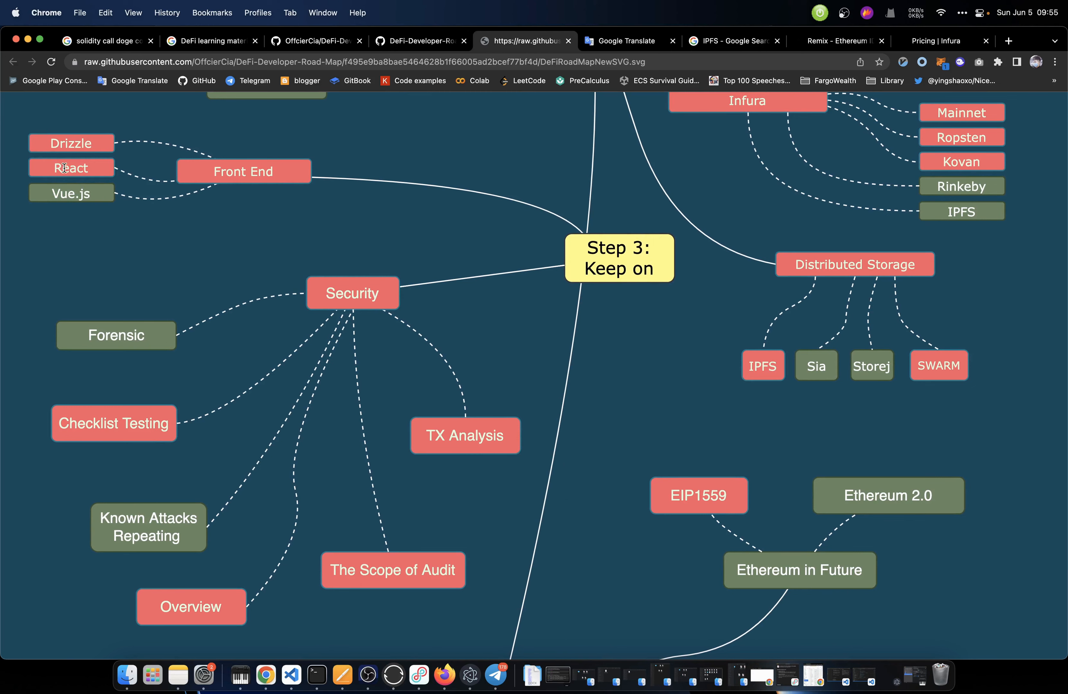
scroll(down, 3)
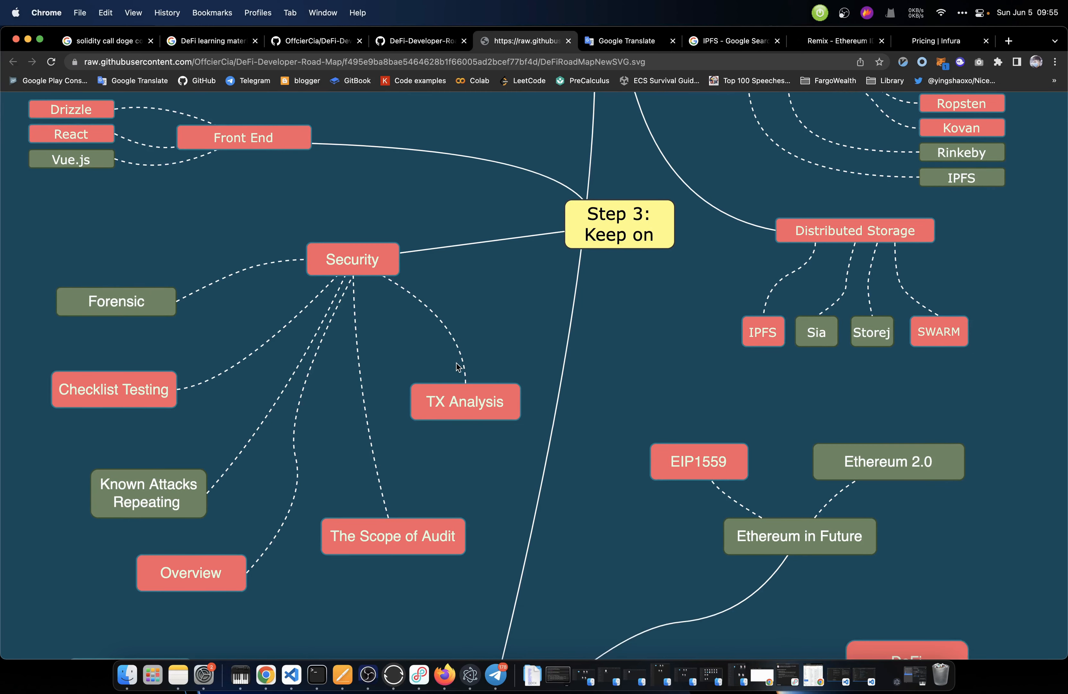
scroll(down, 3)
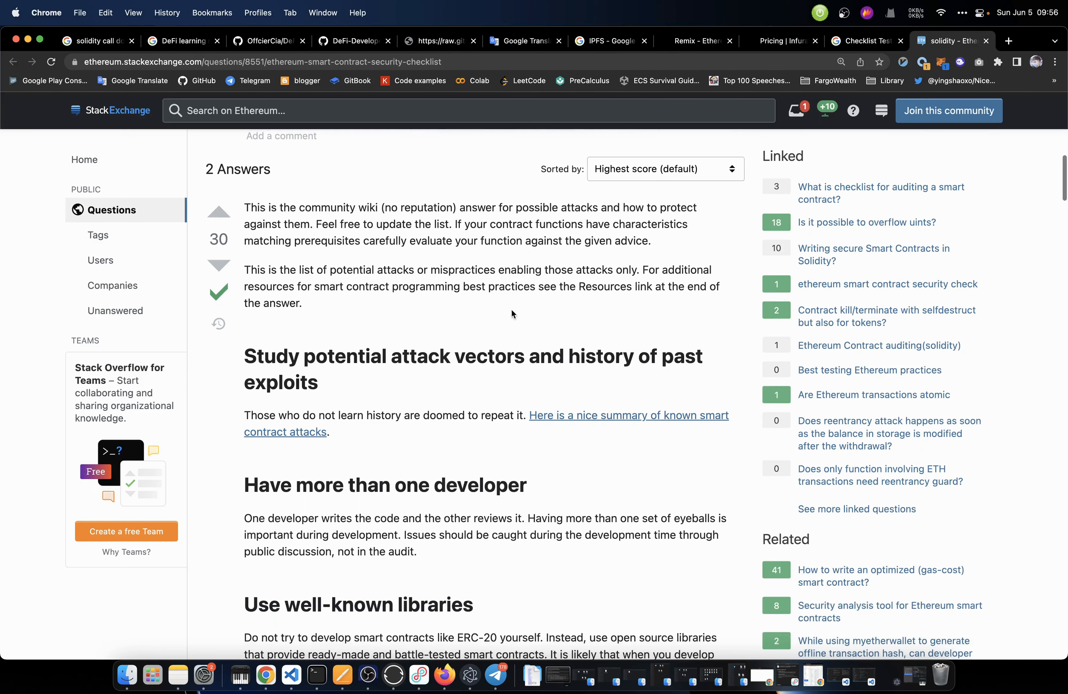
mouse_move(526, 298)
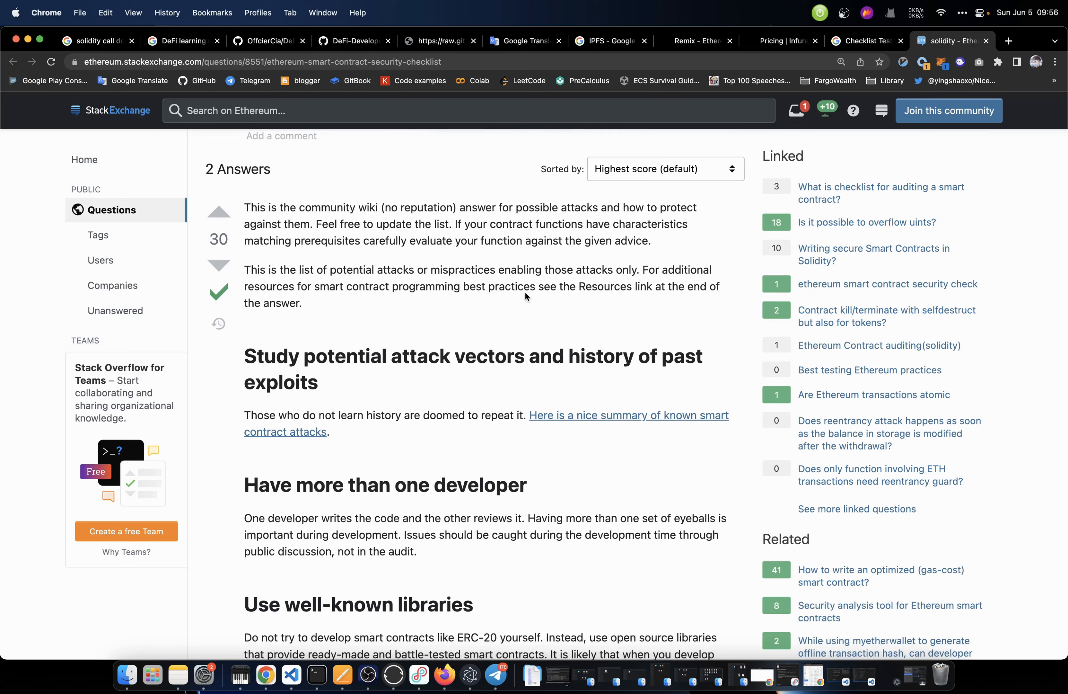
Scroll through the Ethereum Stack Exchange smart contract security checklist answer
scroll(down, 3)
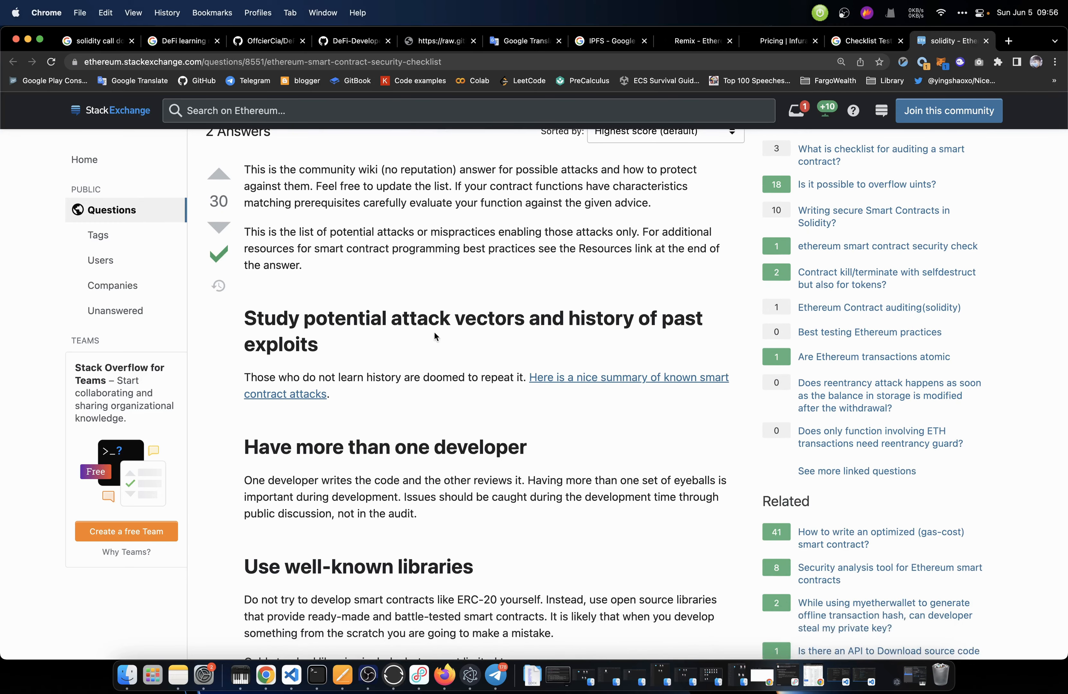
scroll(down, 3)
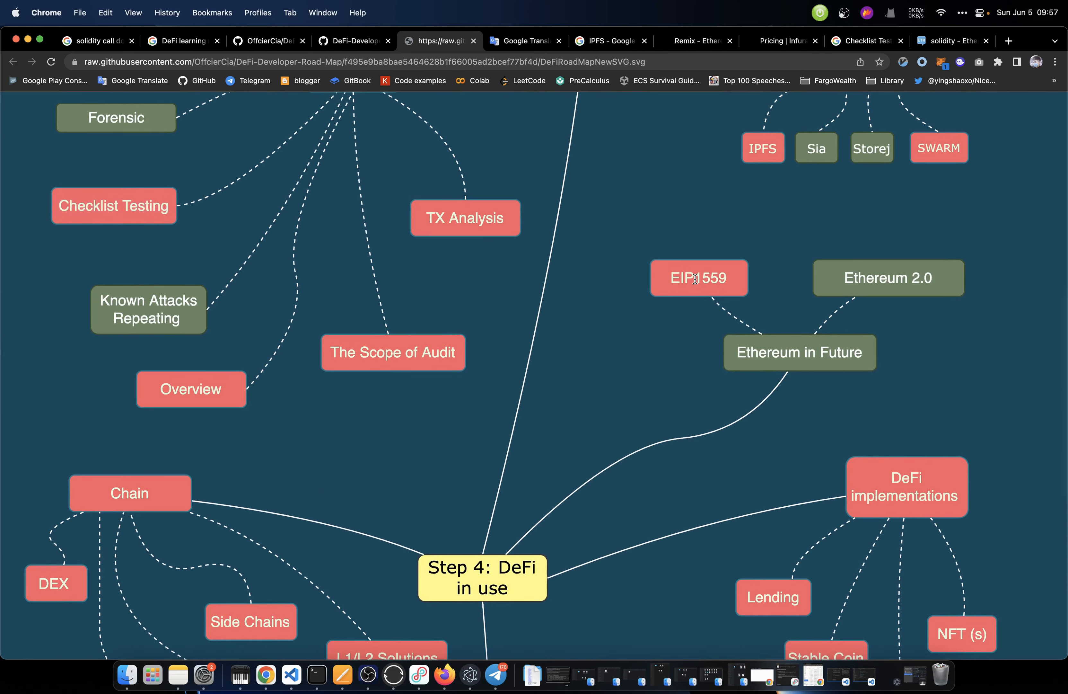
Scroll to the roadmap's Step 4 branch and search Google for its EIP1559 entry
scroll(down, 3)
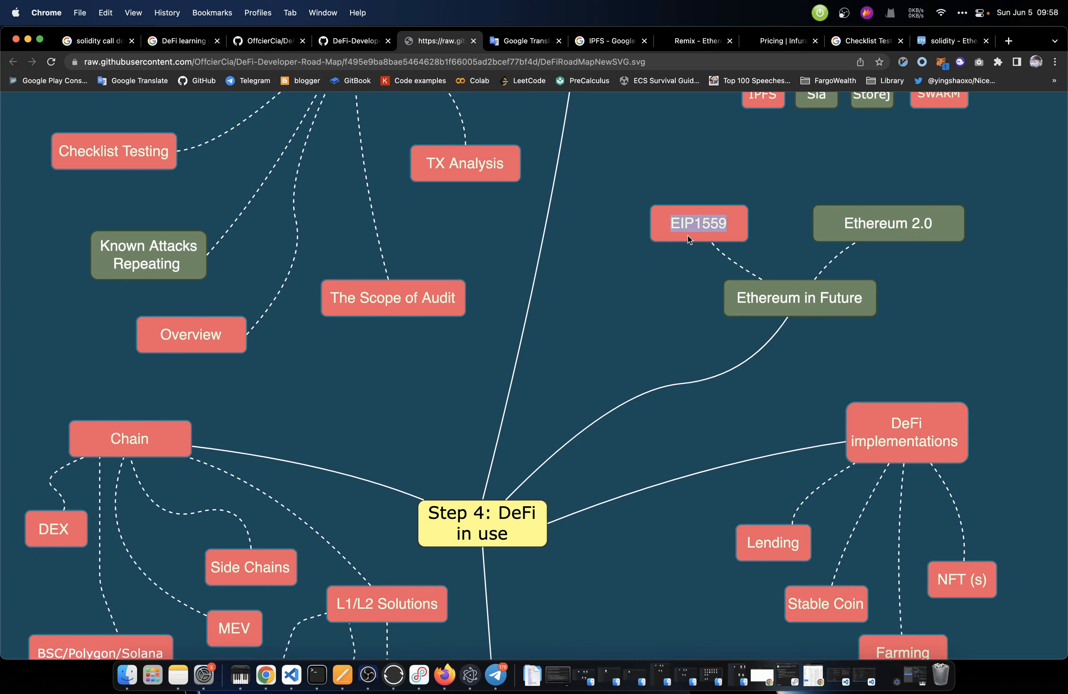
mouse_move(724, 235)
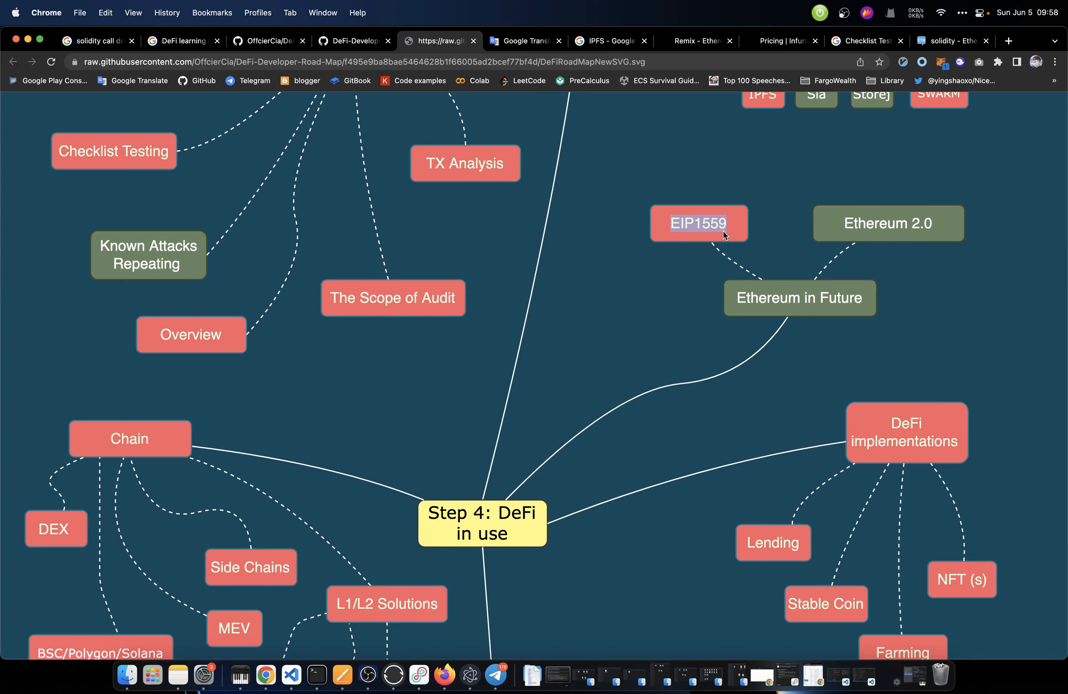
click(698, 223)
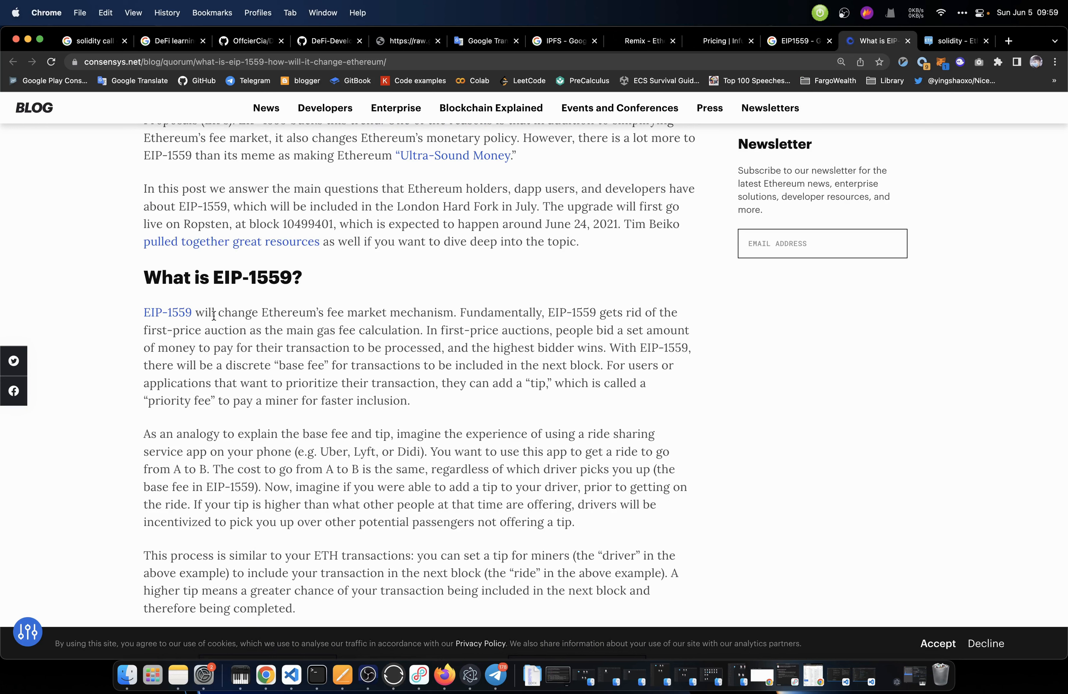
mouse_move(326, 324)
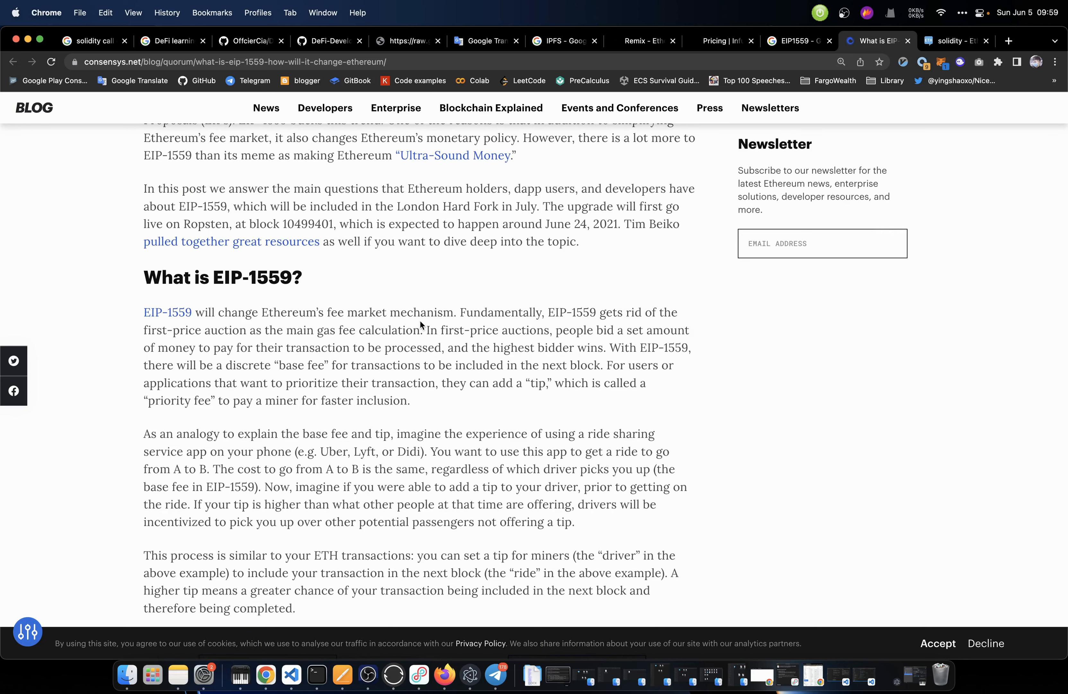
Read the ConsenSys 'What is EIP-1559?' section on base fee and tip, down to the Today versus EIP-1559 graphic
scroll(down, 3)
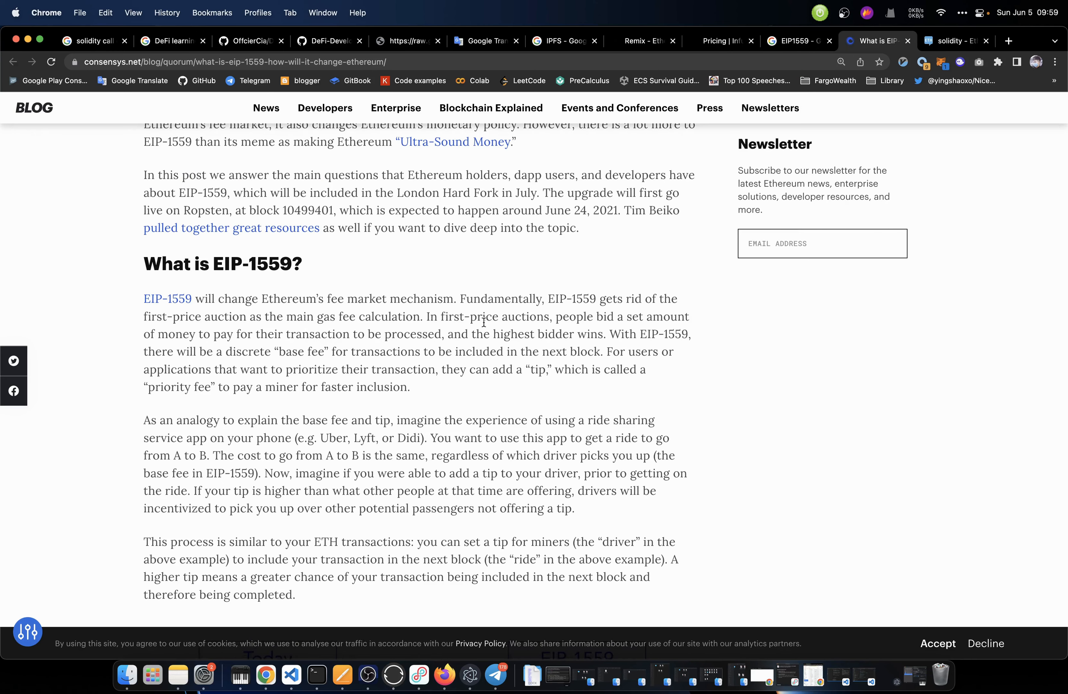
mouse_move(342, 346)
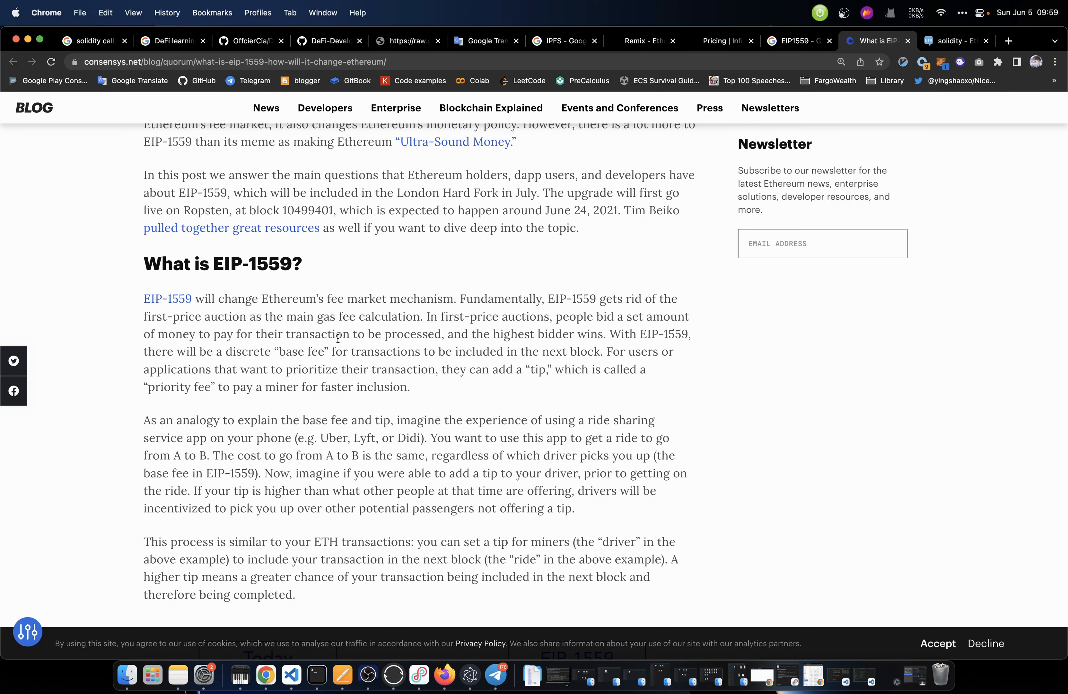
scroll(down, 3)
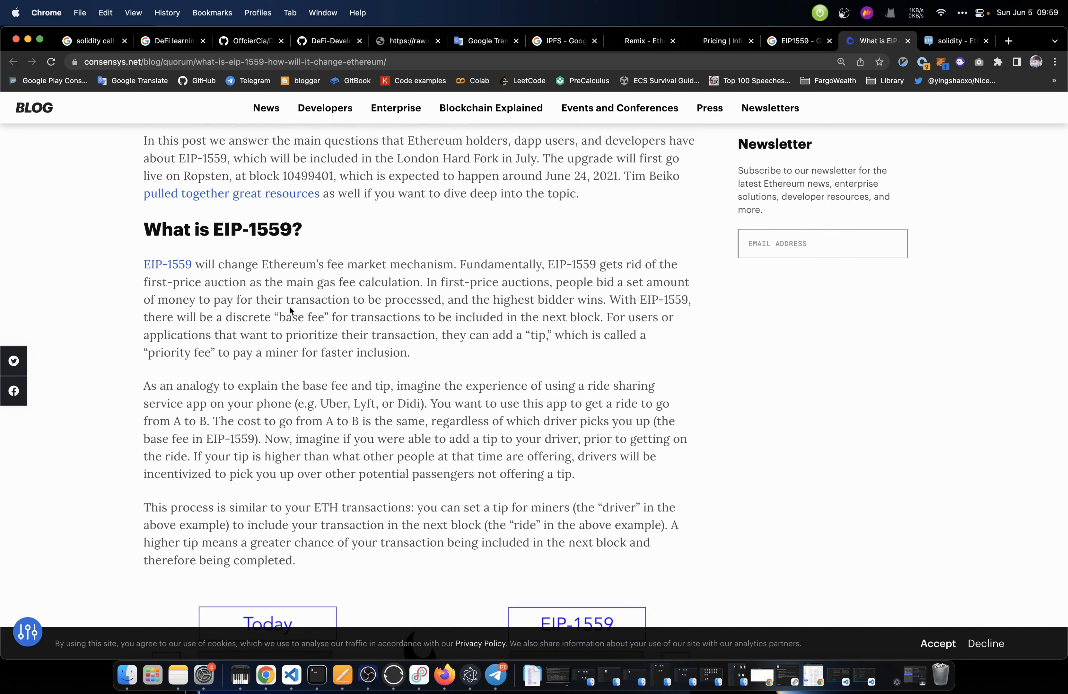
double_click(252, 228)
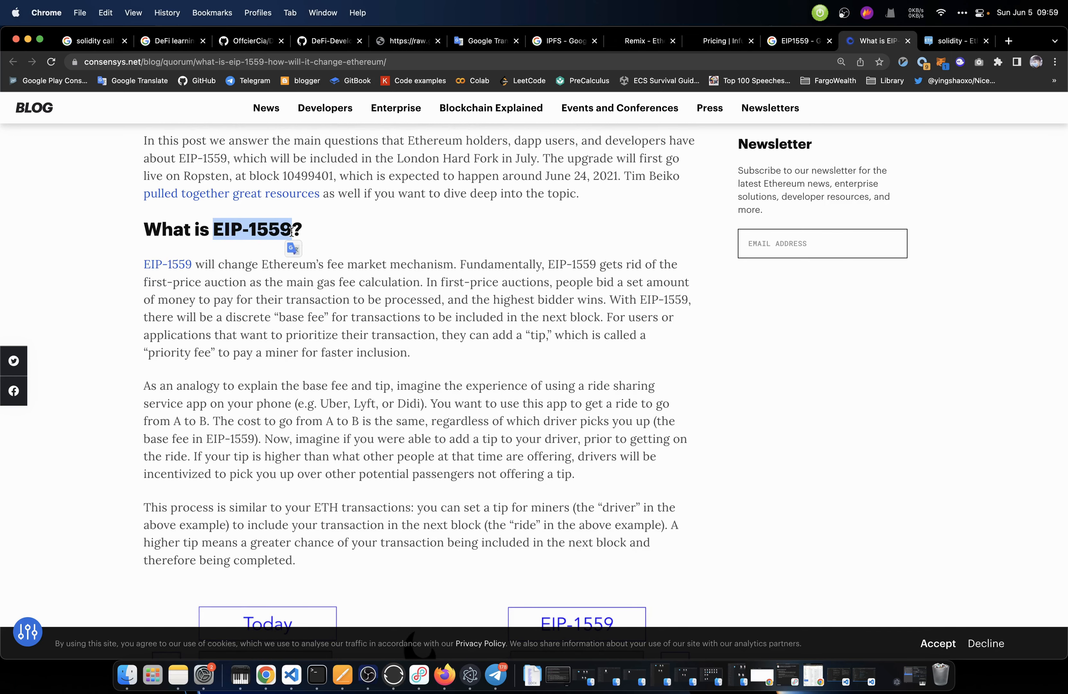
scroll(down, 3)
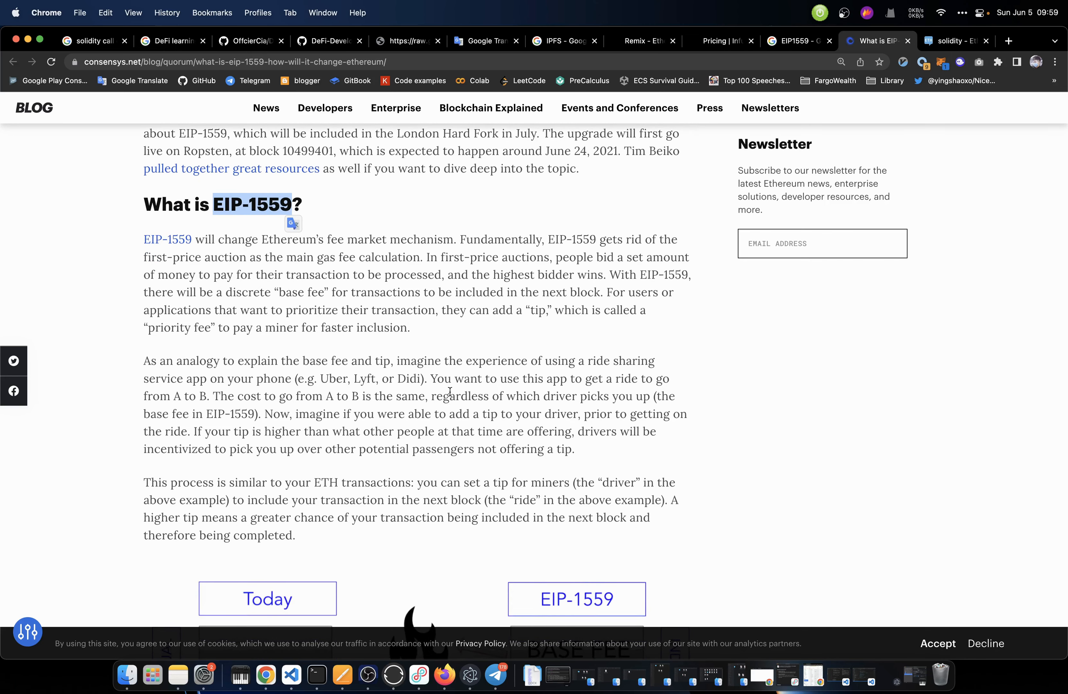
scroll(down, 3)
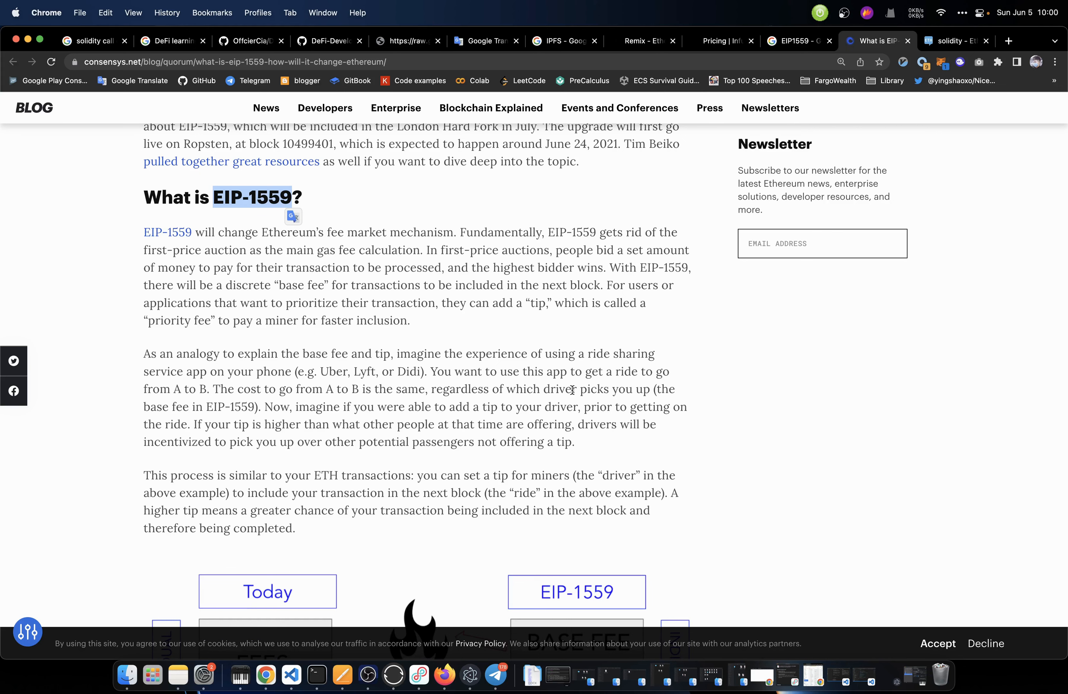
Dismiss the lending pool translation and return to the roadmap's DeFi implementations branch
click(407, 41)
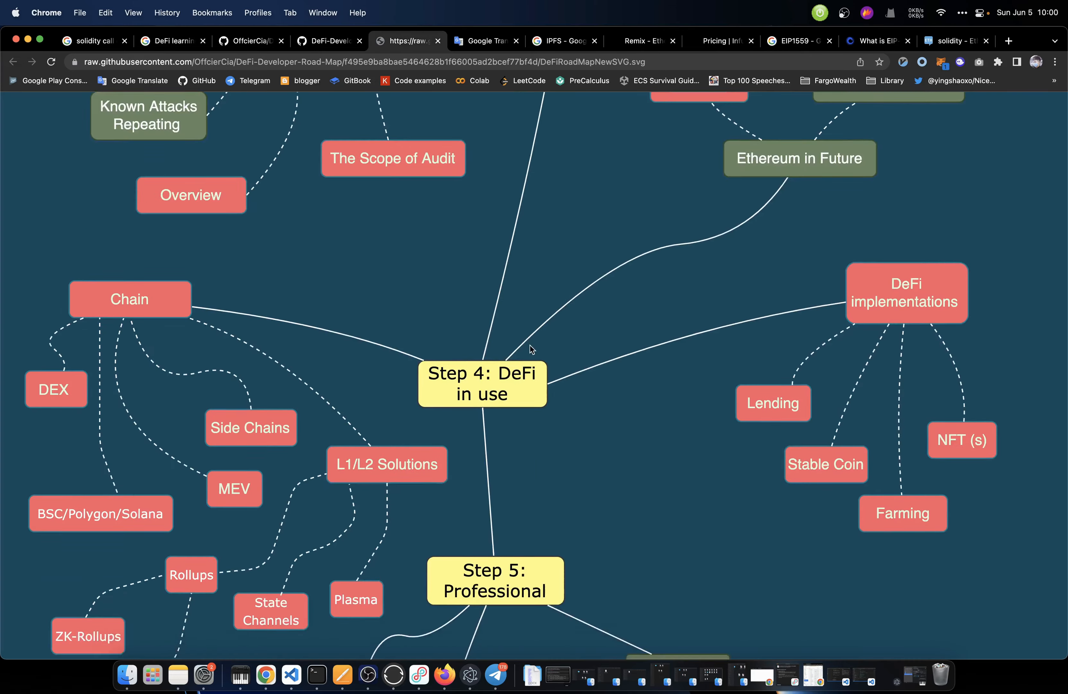
scroll(down, 3)
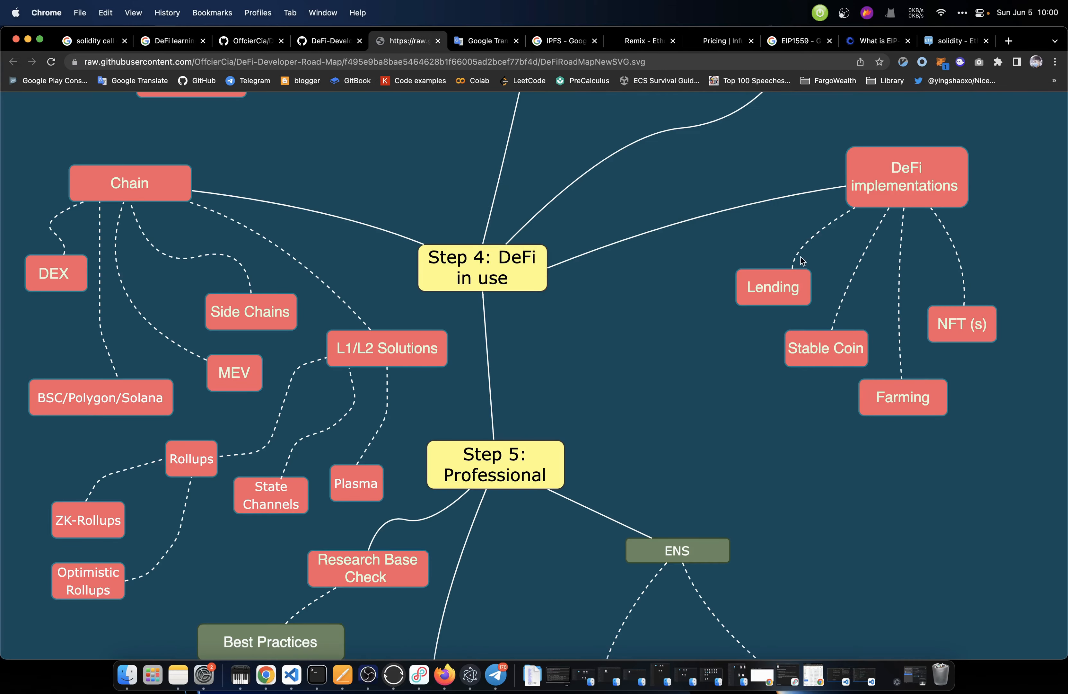
click(797, 41)
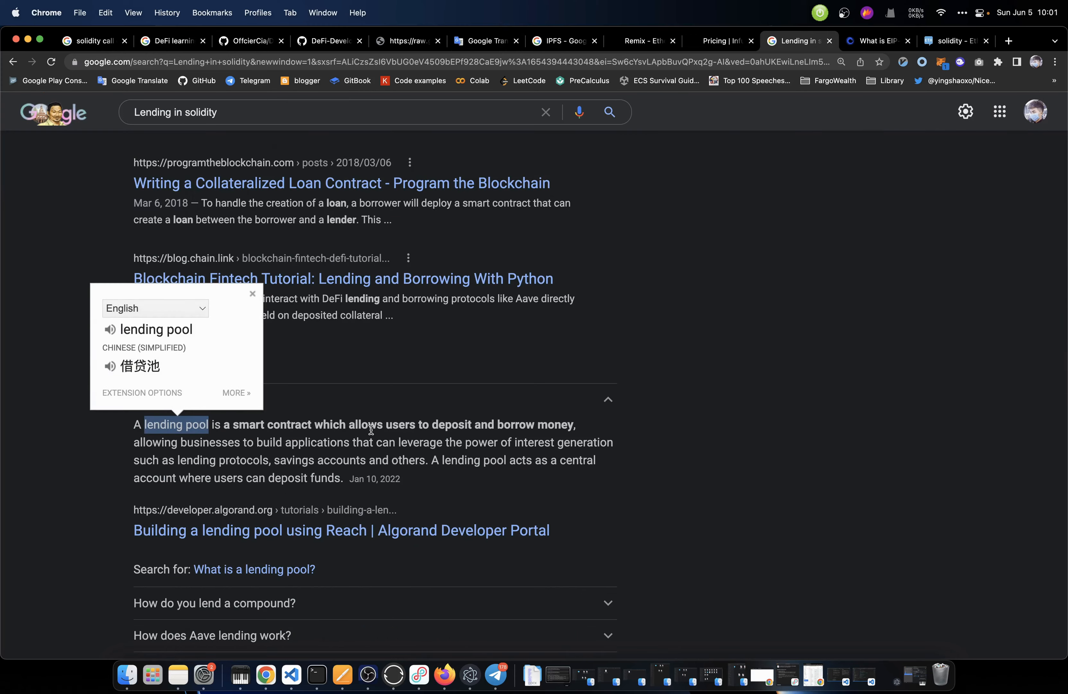
click(407, 41)
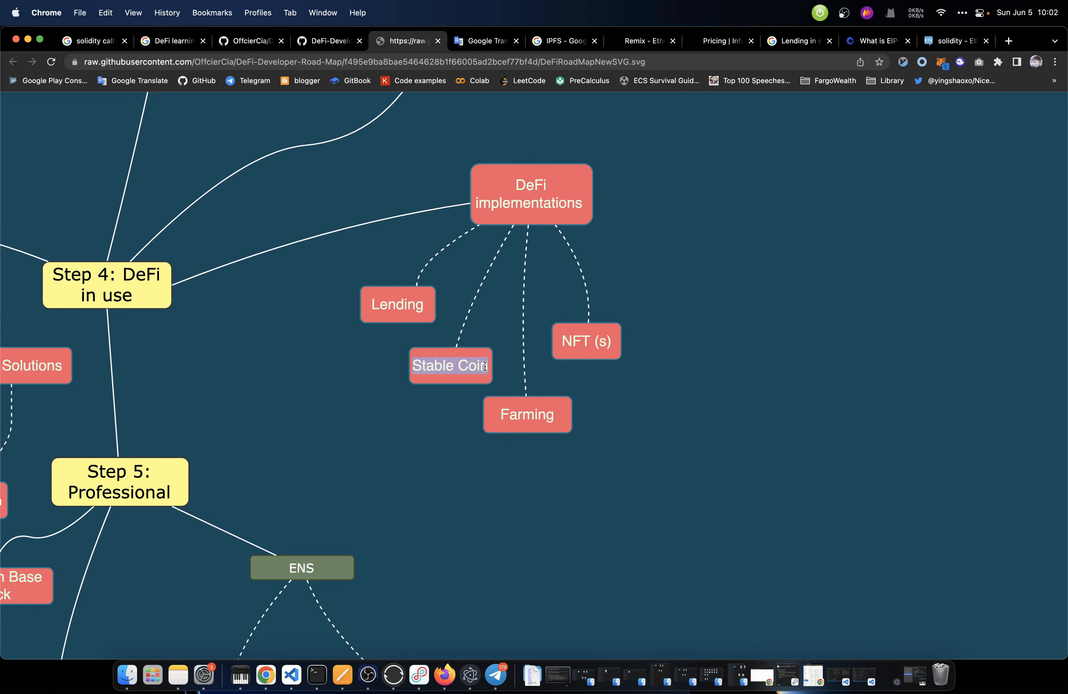
mouse_move(484, 383)
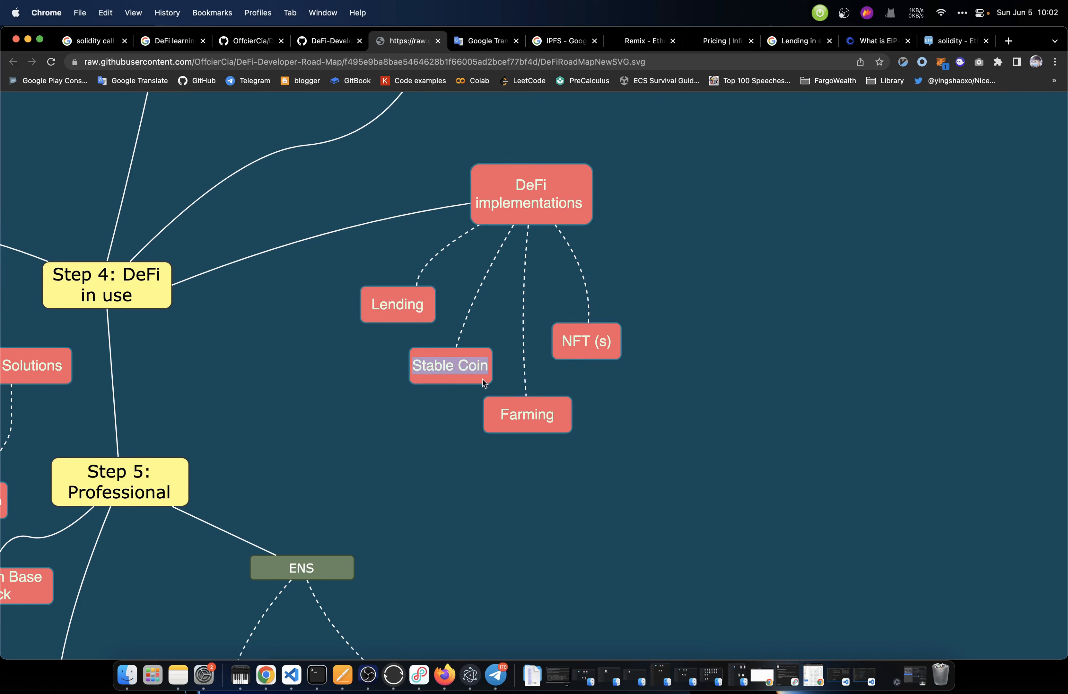
mouse_move(469, 377)
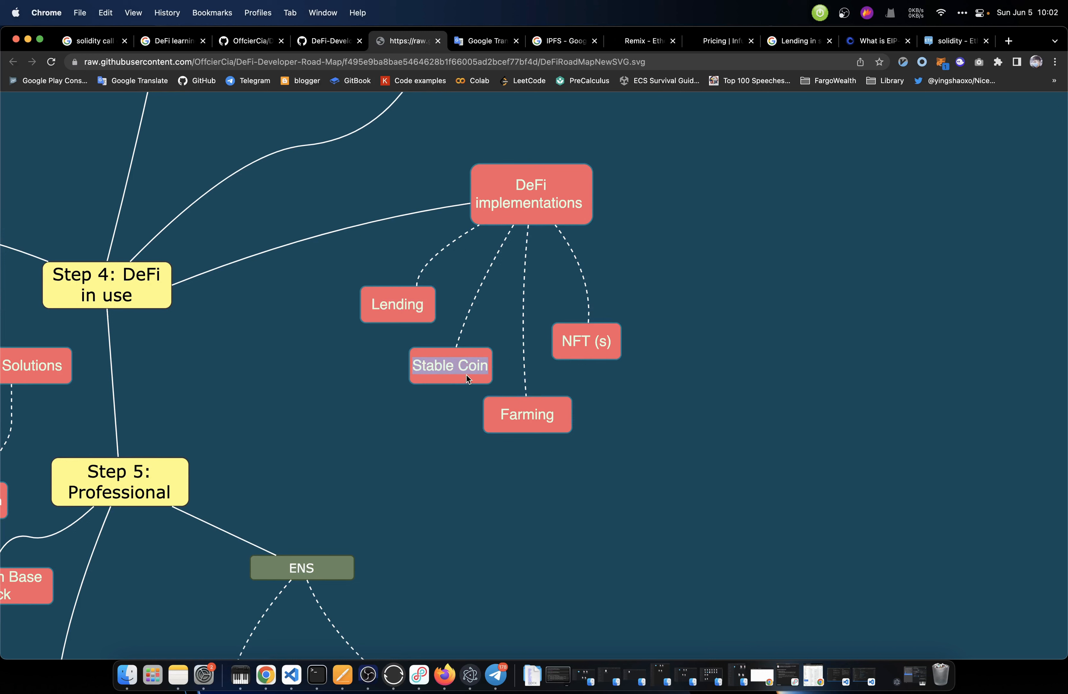
mouse_move(474, 383)
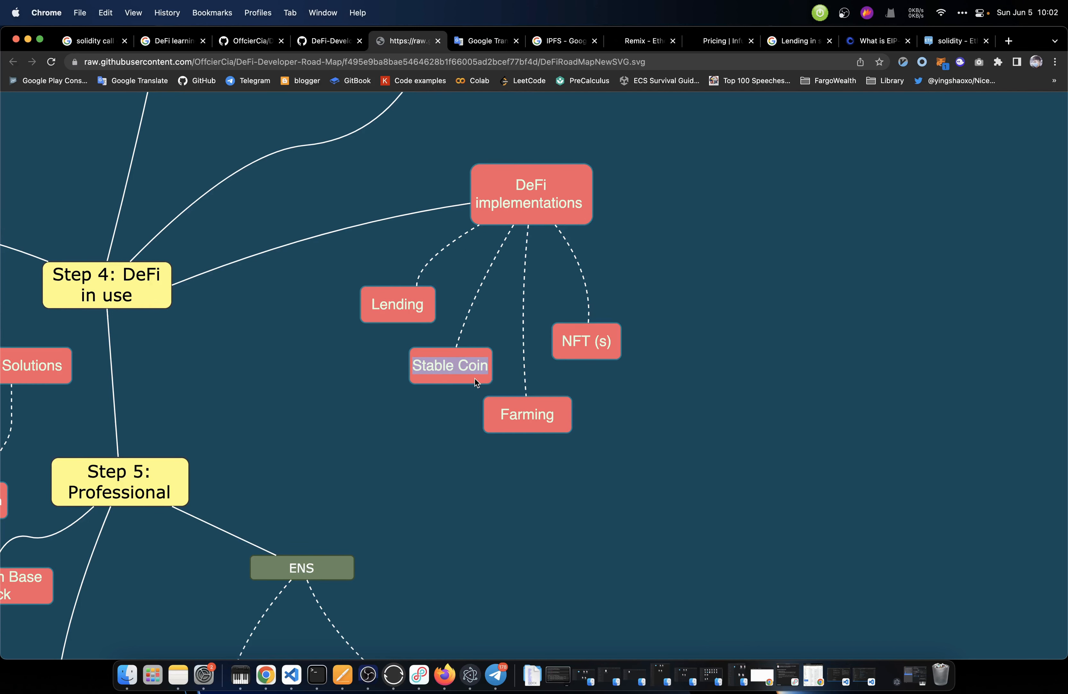
Search Google for 'Stable Coin', translate 'fiat money' as 法定货币, then return to the roadmap SVG
right_click(450, 382)
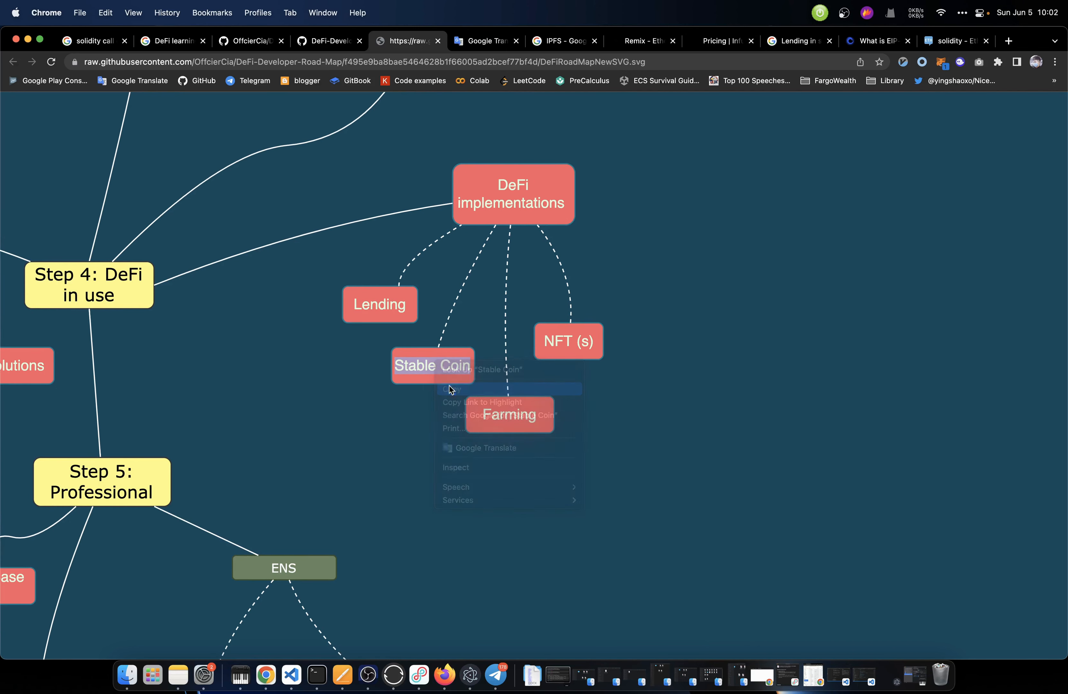
click(798, 41)
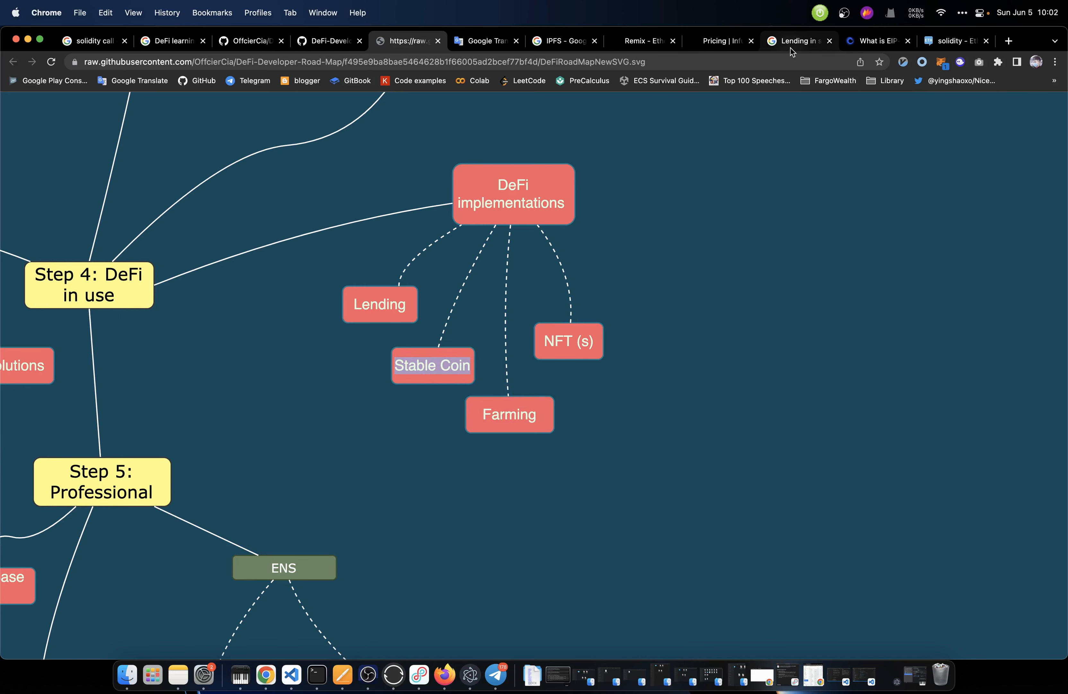
click(796, 41)
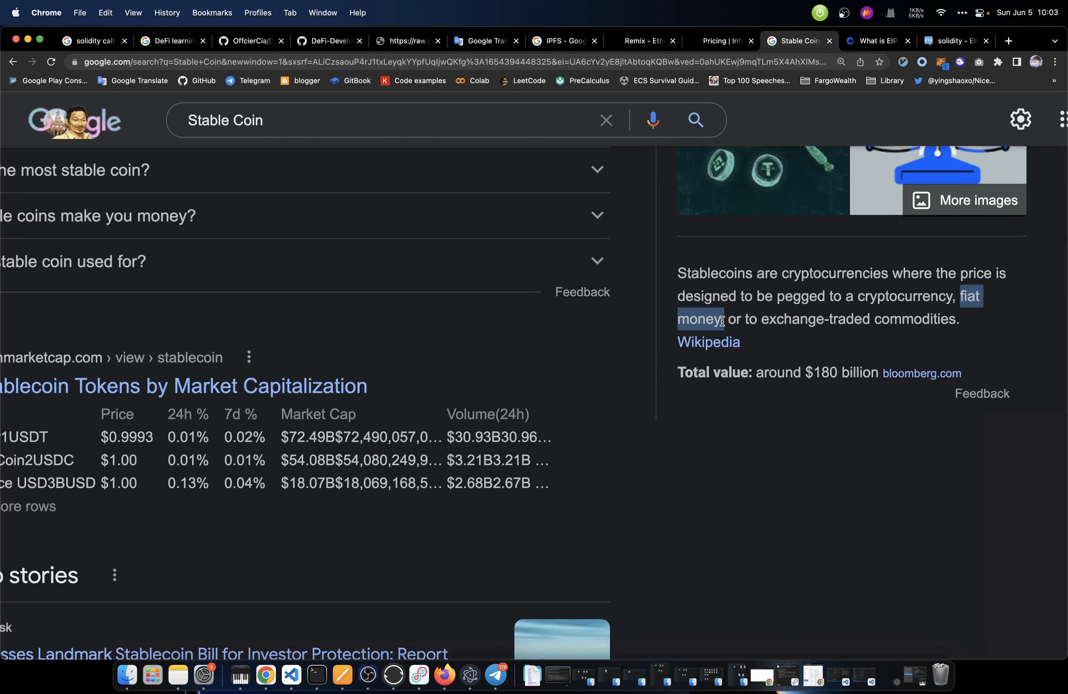
double_click(698, 319)
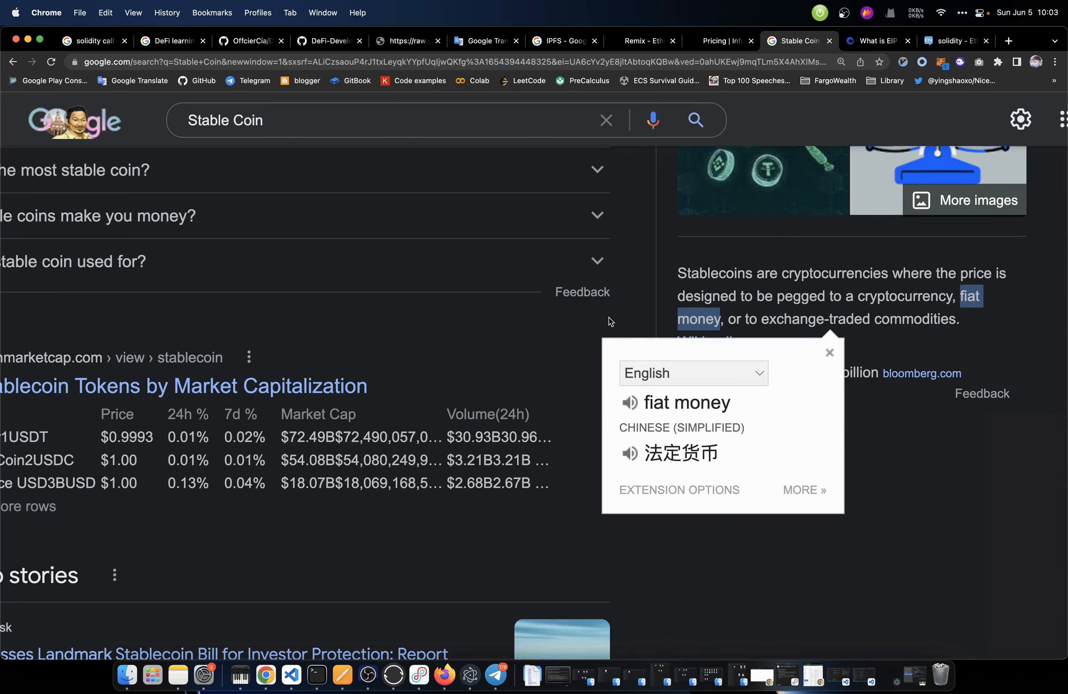
mouse_move(606, 250)
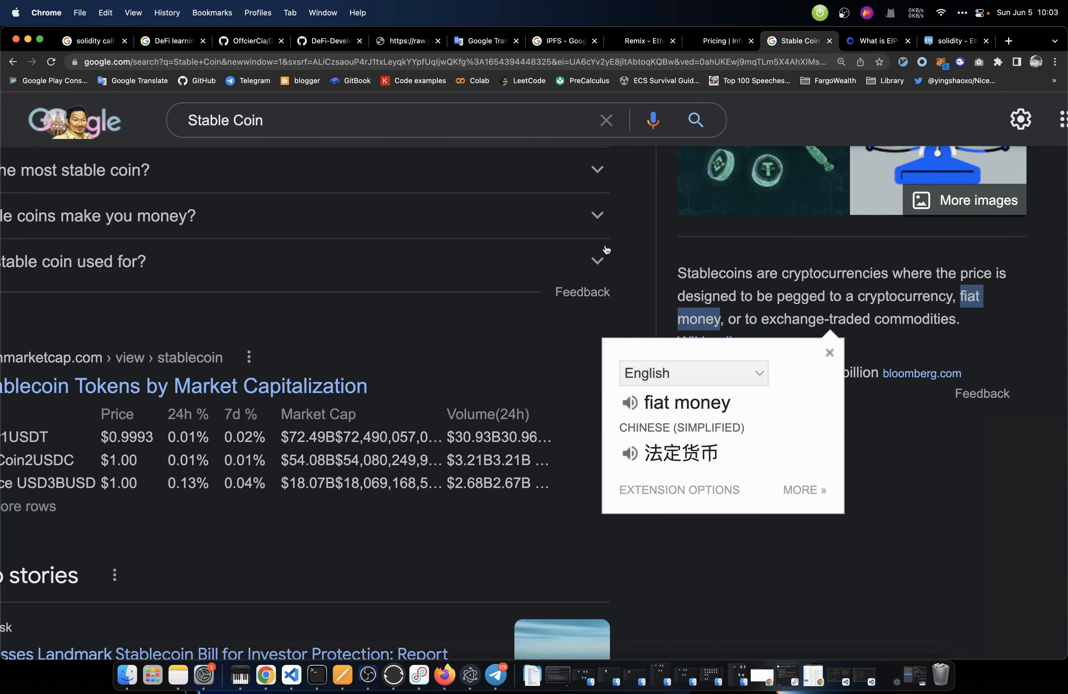
click(404, 41)
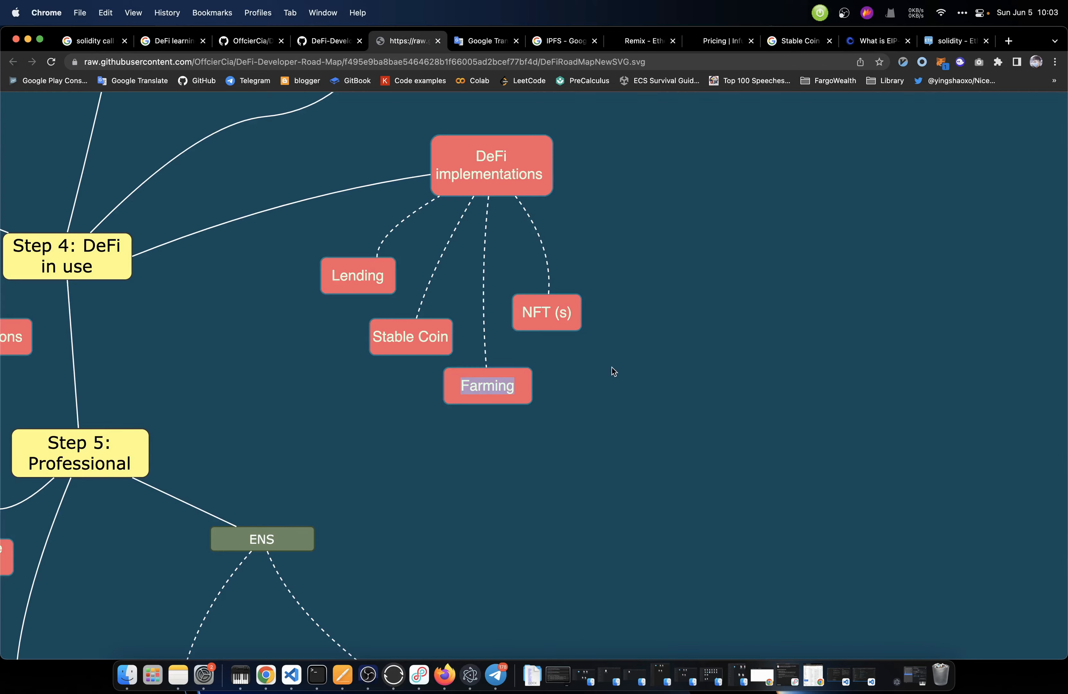
Read Blockworks' yield farming definition for 'farming in crypto', then return to the roadmap's DeFi implementations branch
click(796, 41)
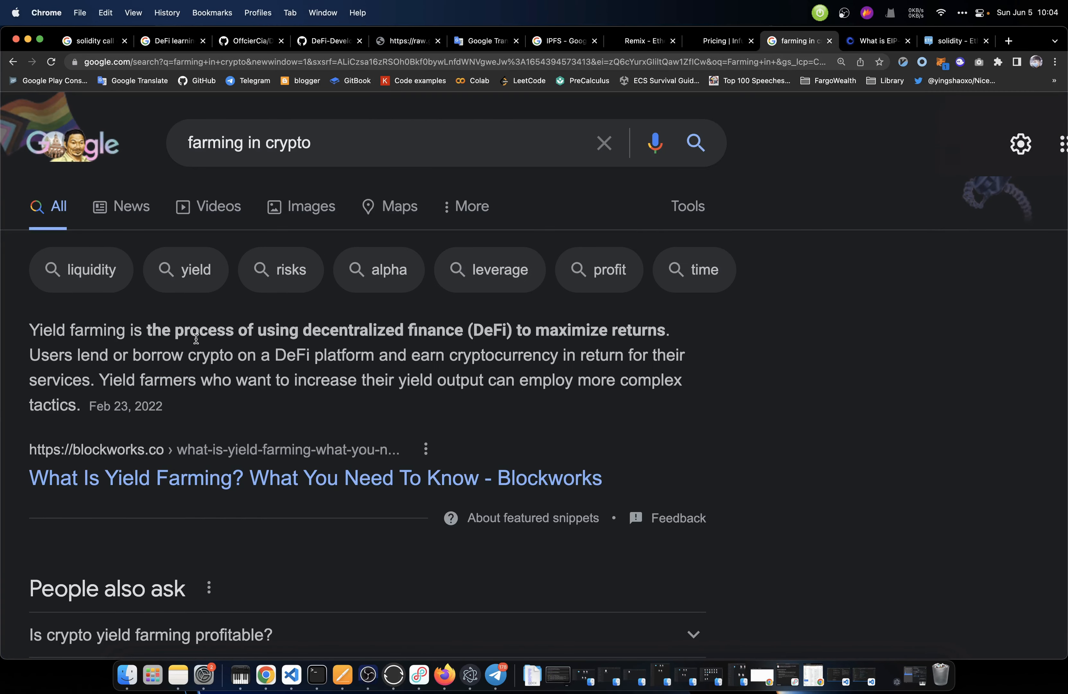
mouse_move(427, 343)
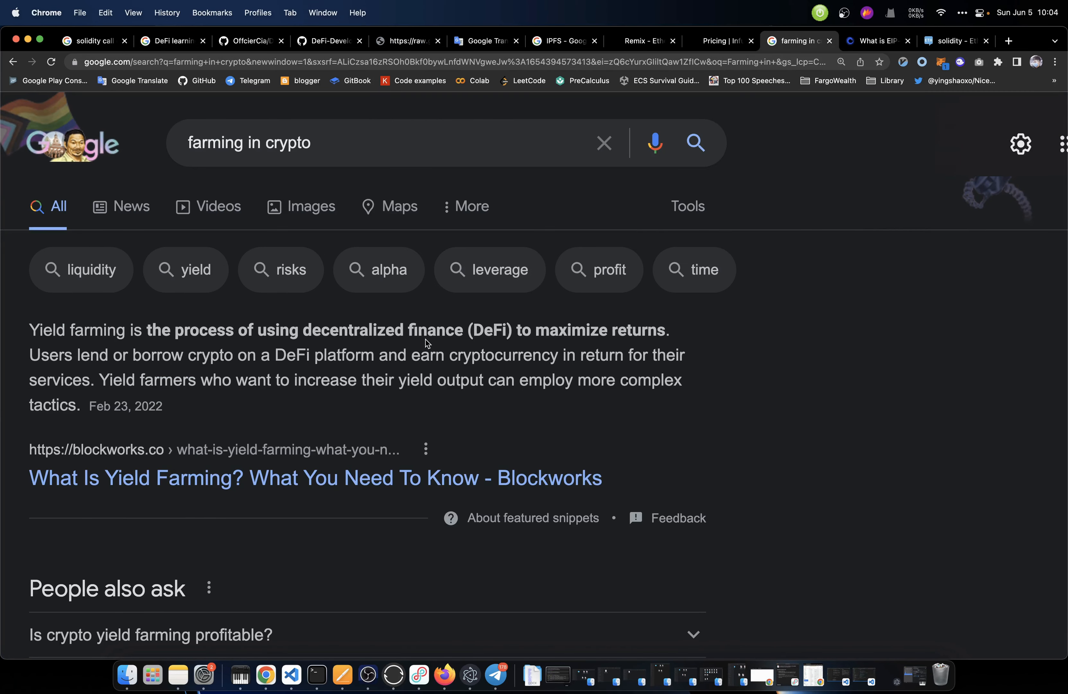
mouse_move(609, 343)
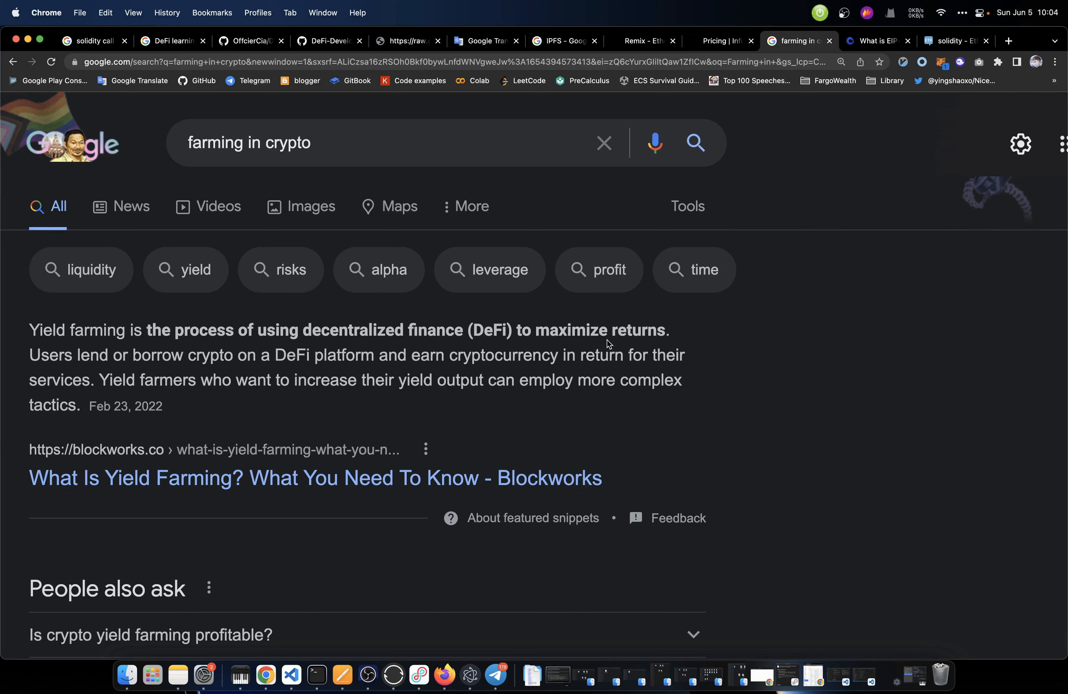
mouse_move(108, 373)
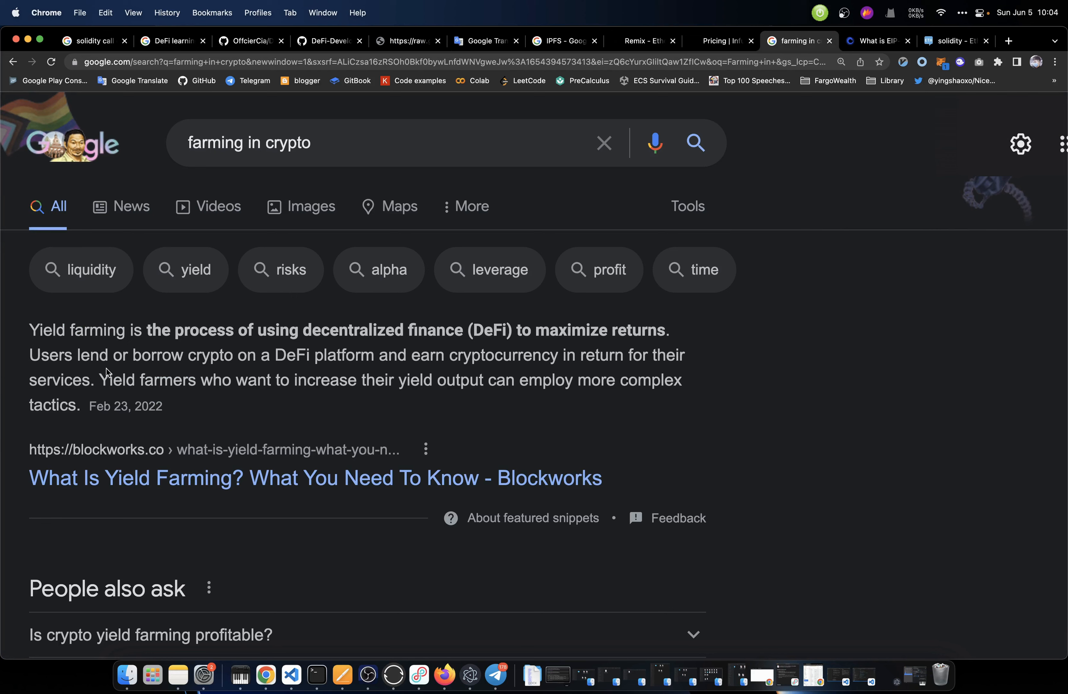
mouse_move(215, 359)
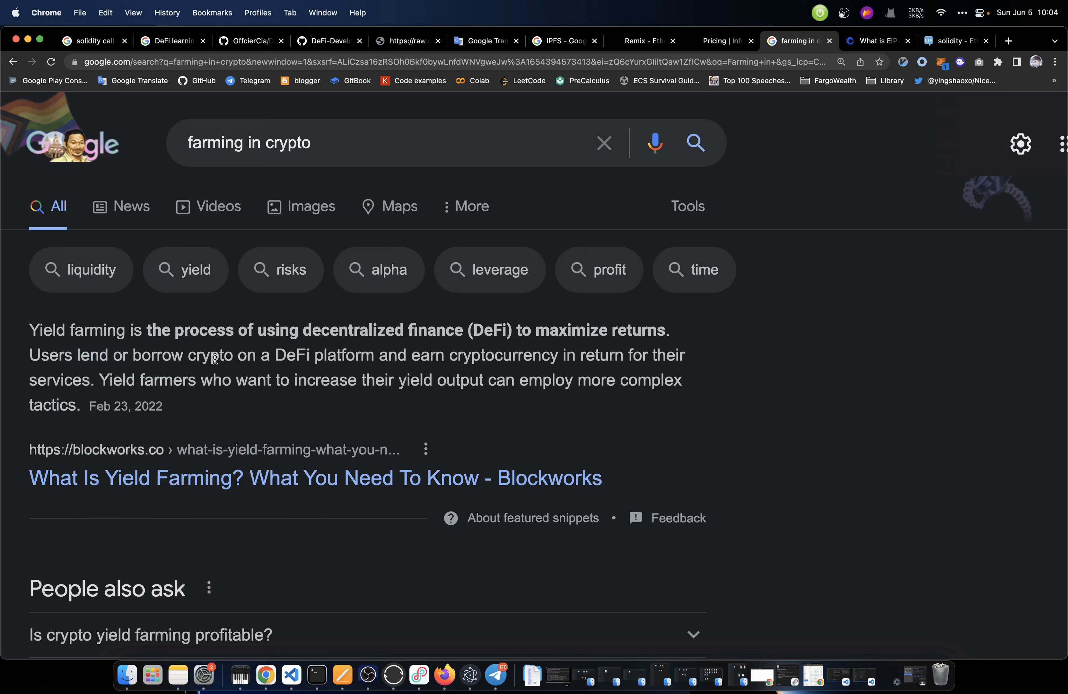
mouse_move(368, 372)
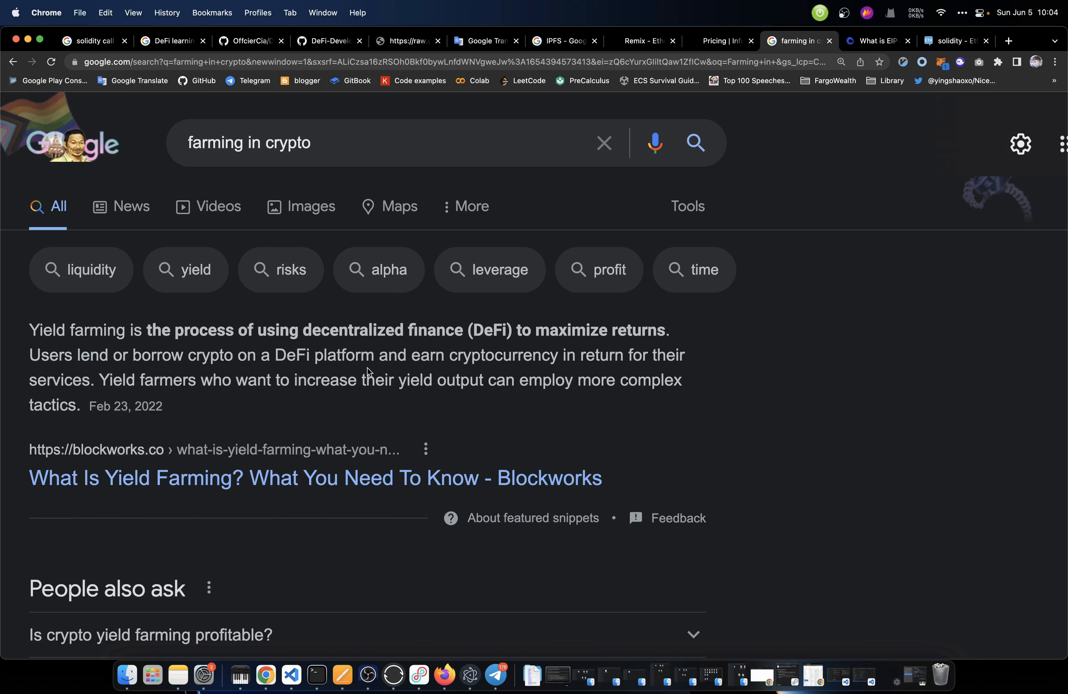
mouse_move(577, 368)
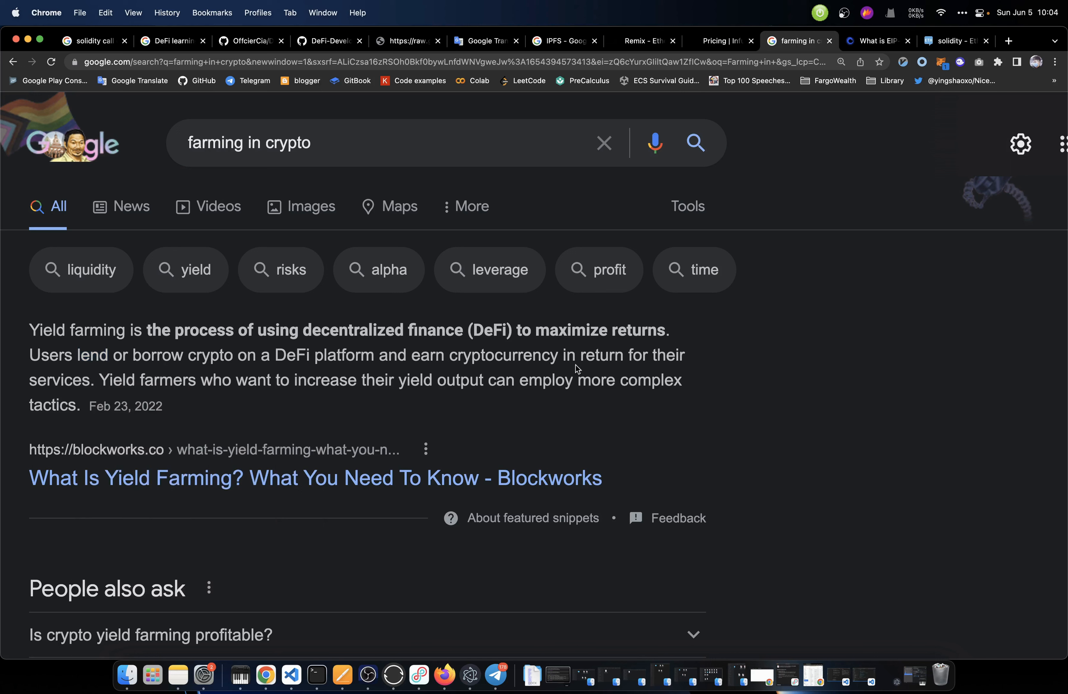
mouse_move(707, 313)
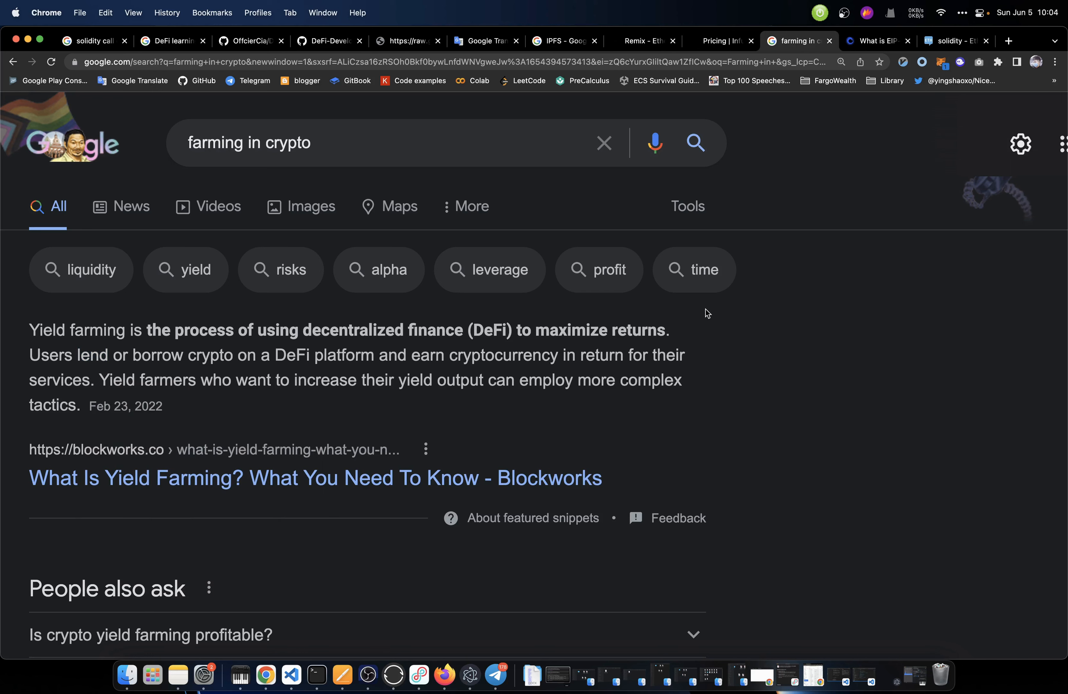
mouse_move(406, 41)
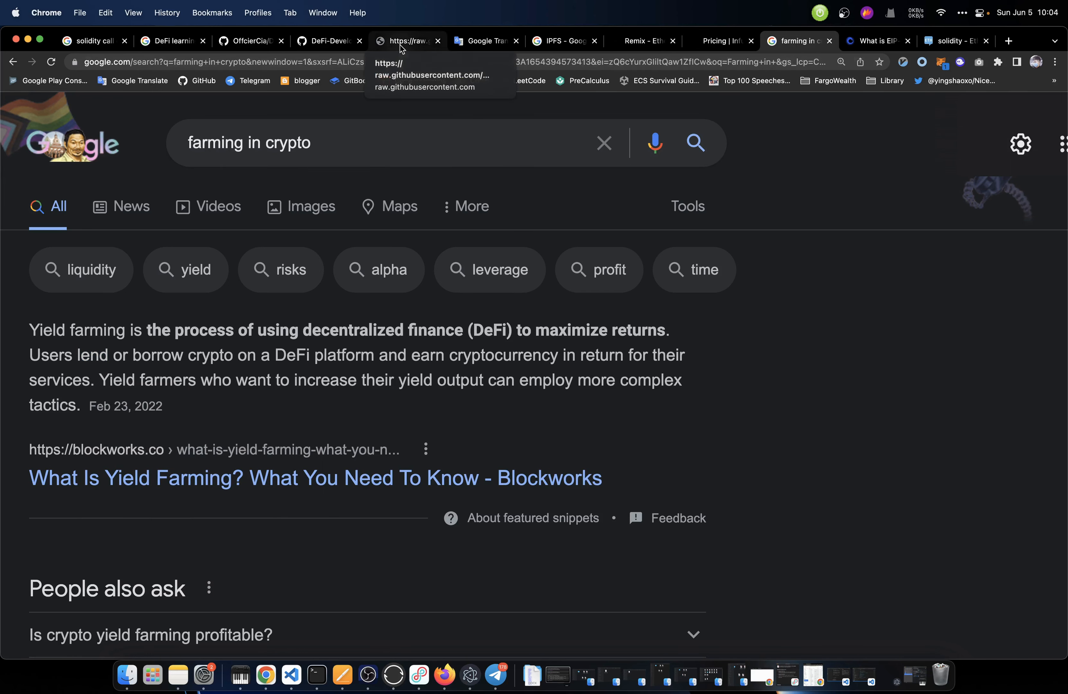
click(407, 41)
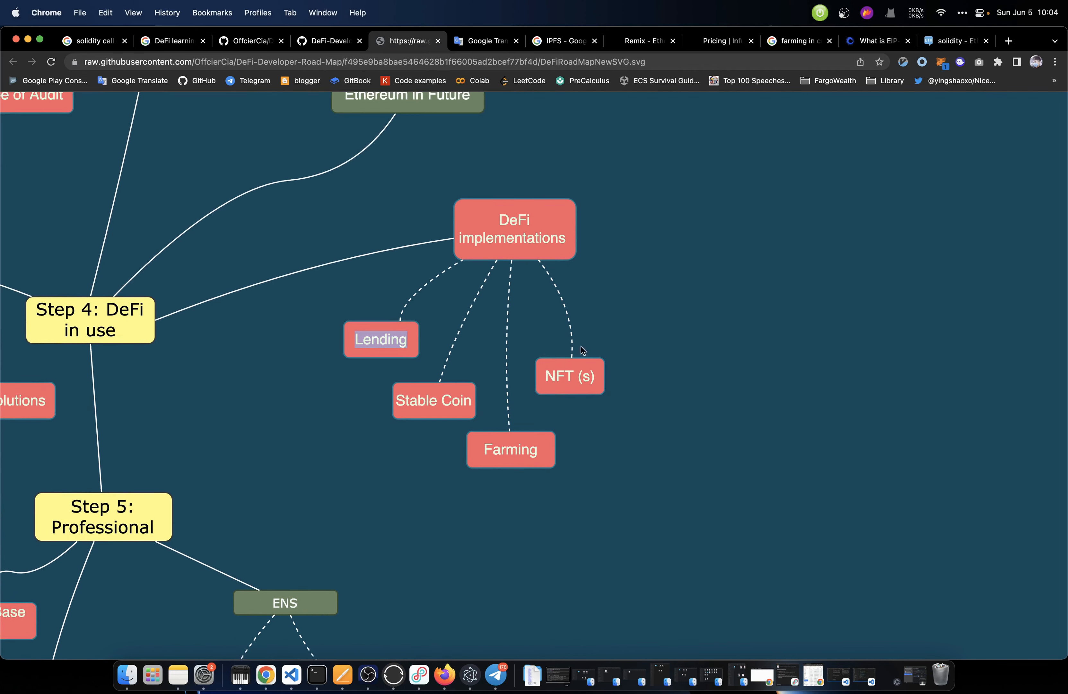
mouse_move(571, 462)
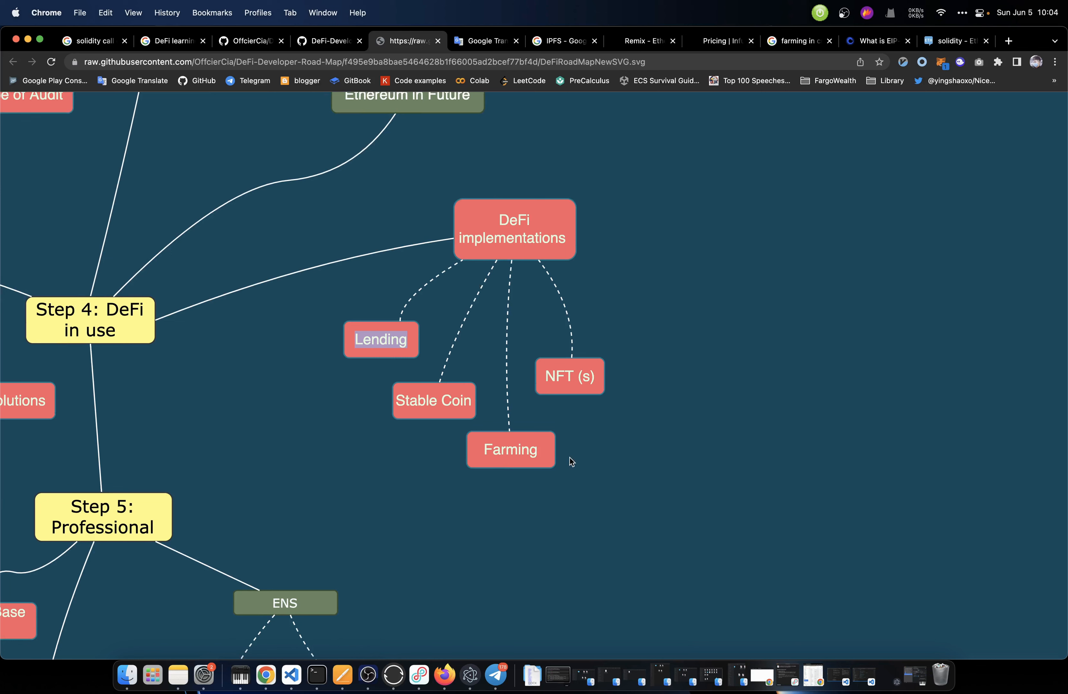
scroll(down, 3)
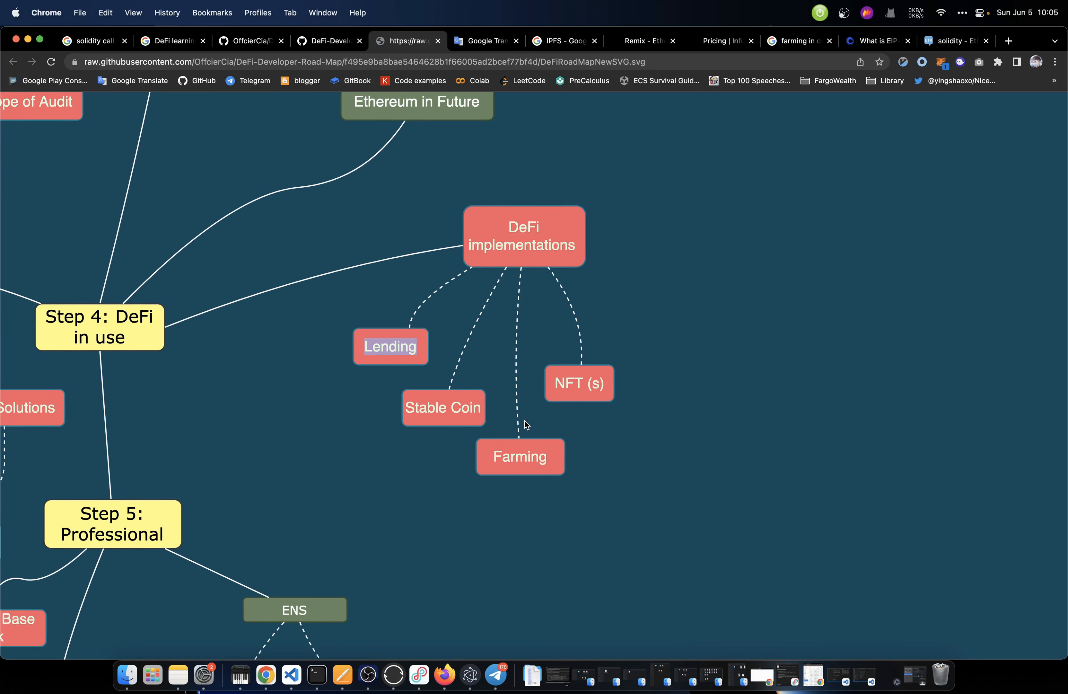
mouse_move(502, 406)
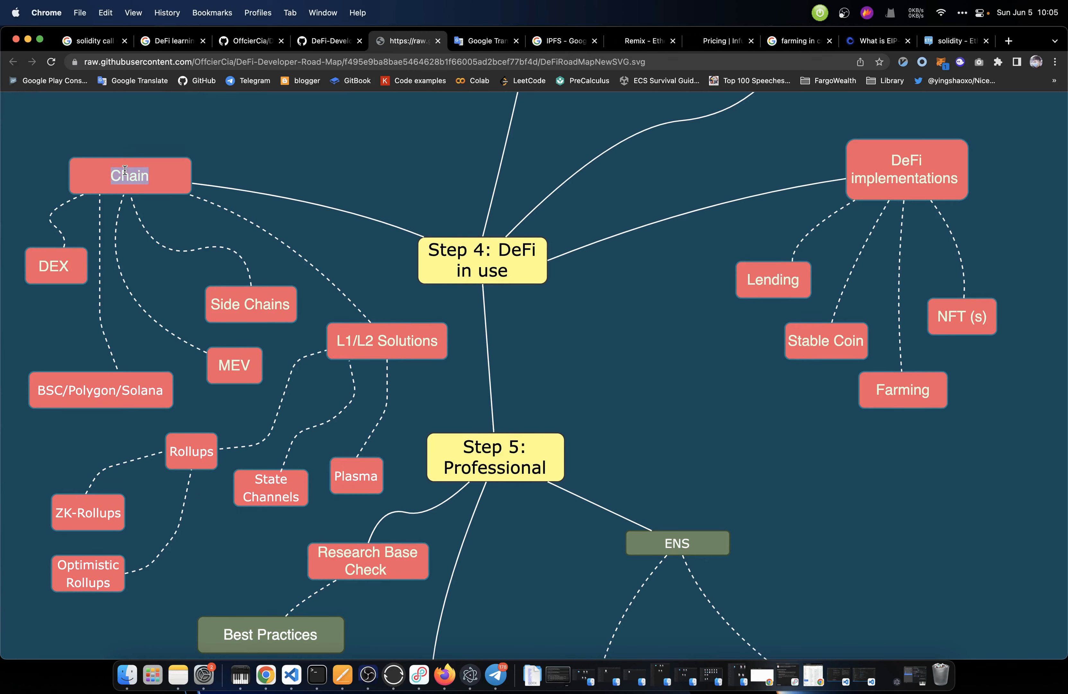
Search Google for 'dex in crypto' and translate the selected phrase 'decentralized exchange'
click(559, 41)
text(dex in crypto)
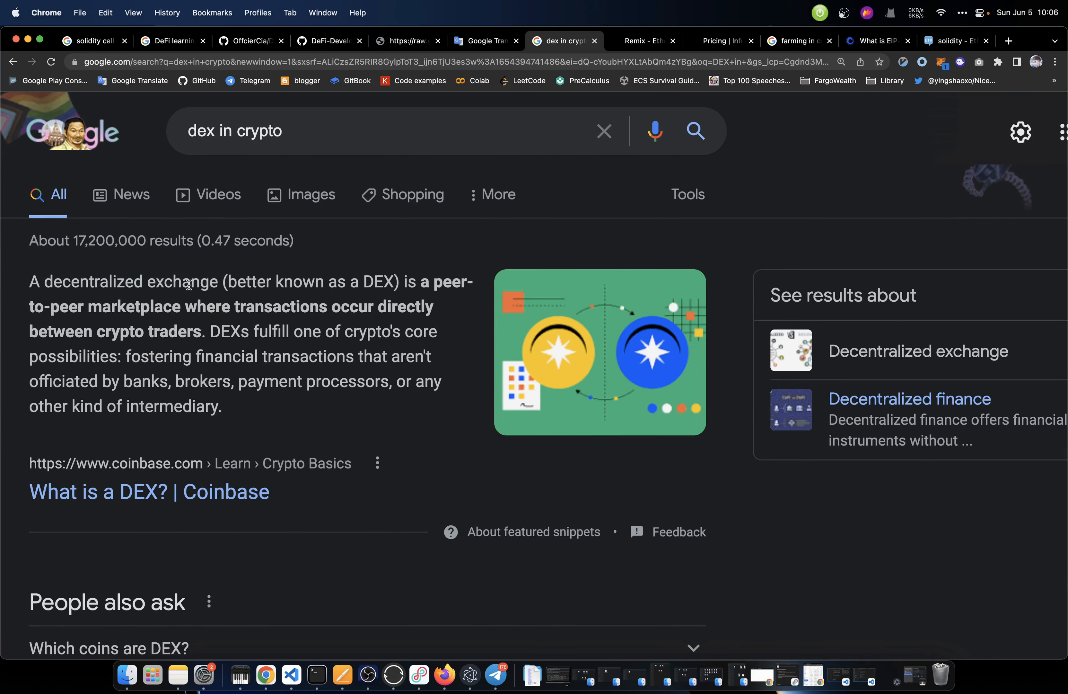
double_click(181, 281)
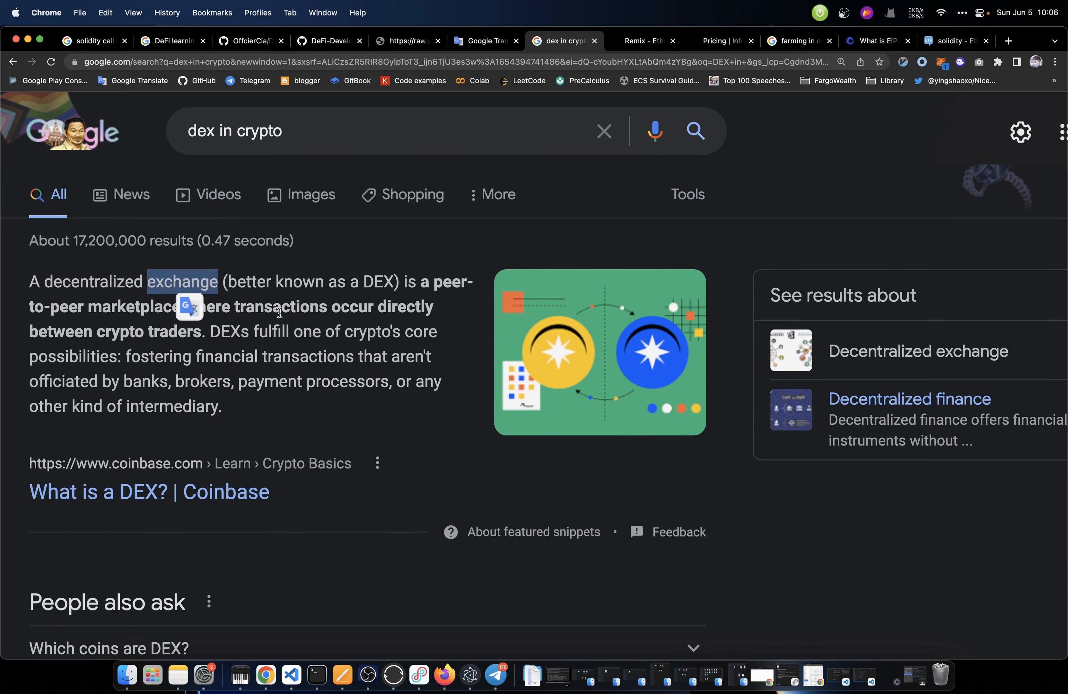
click(46, 283)
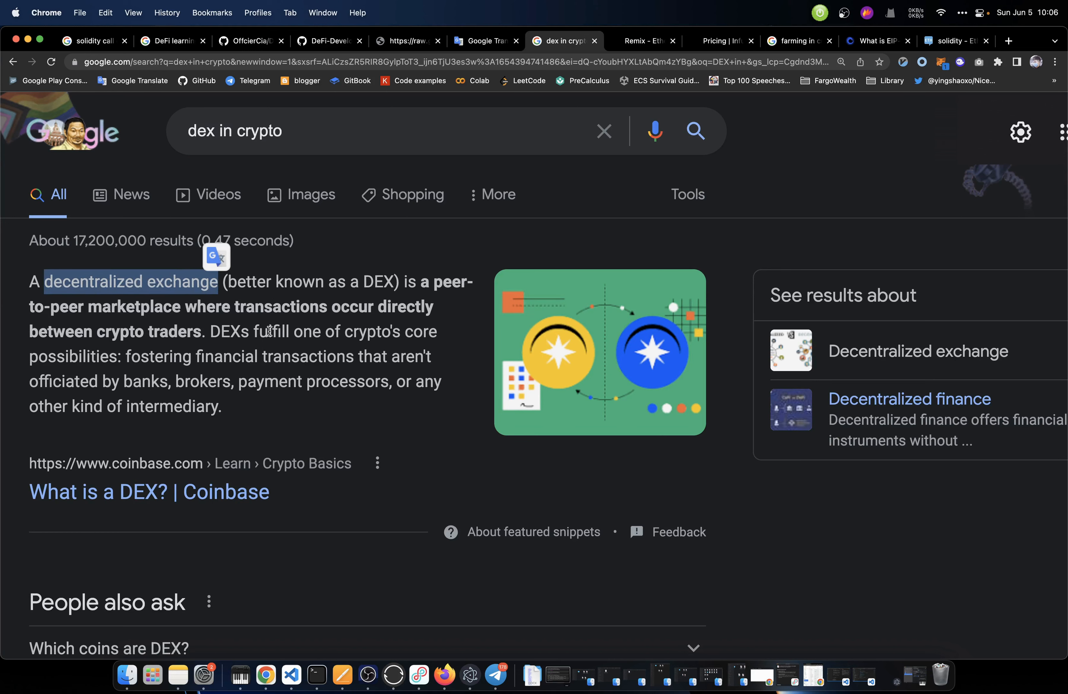
click(405, 41)
text(Side Chains)
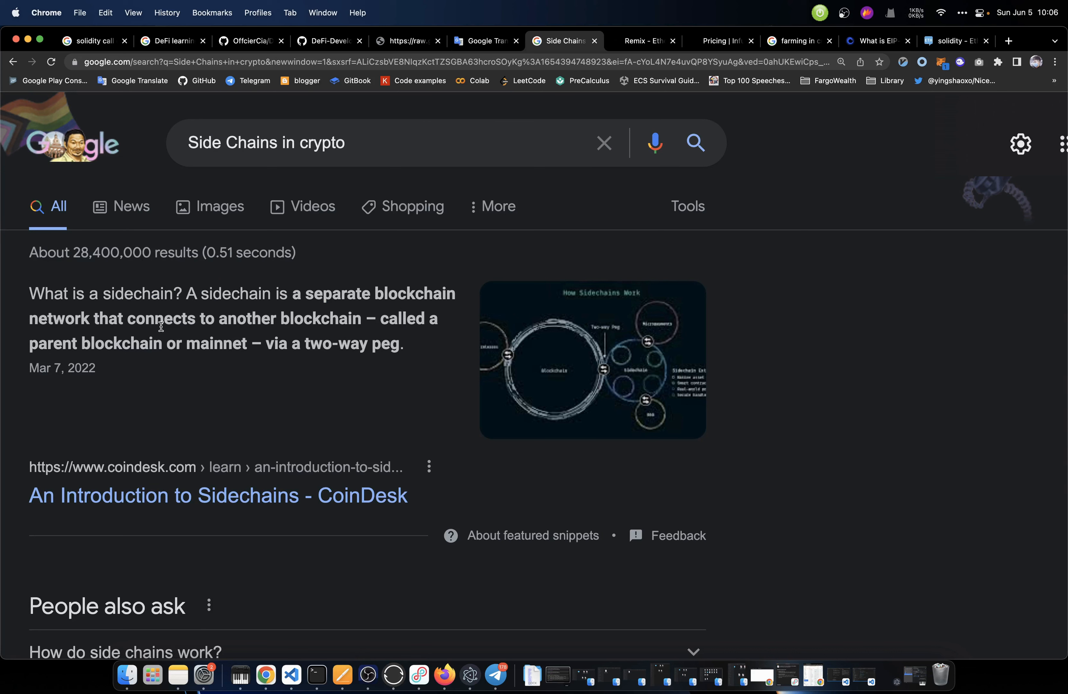
mouse_move(344, 332)
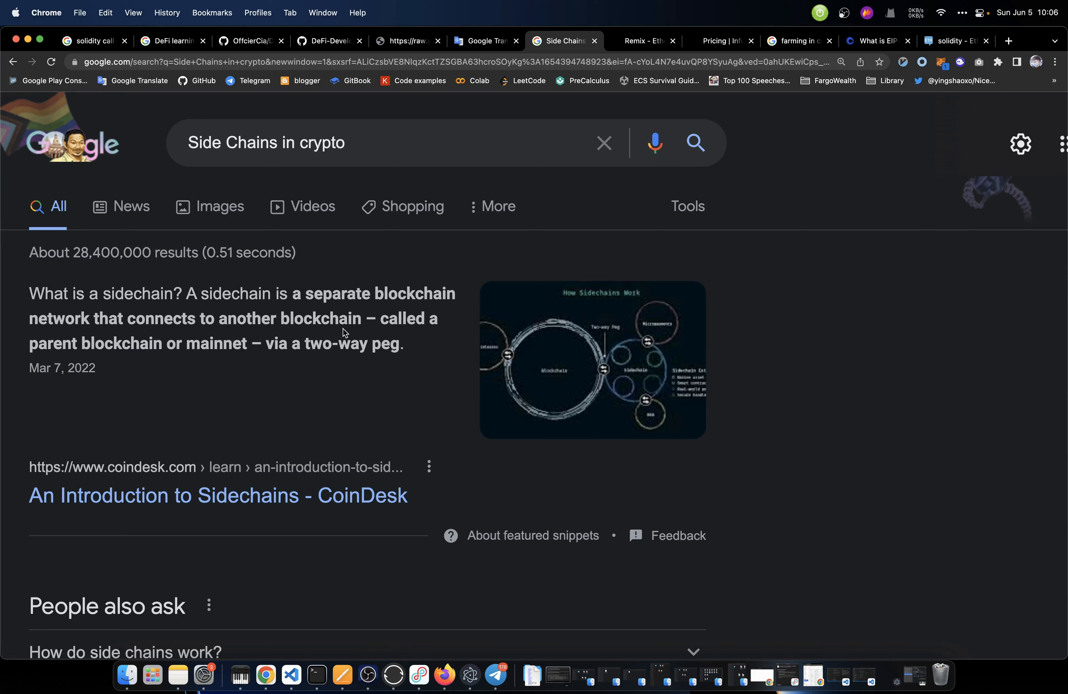
mouse_move(193, 361)
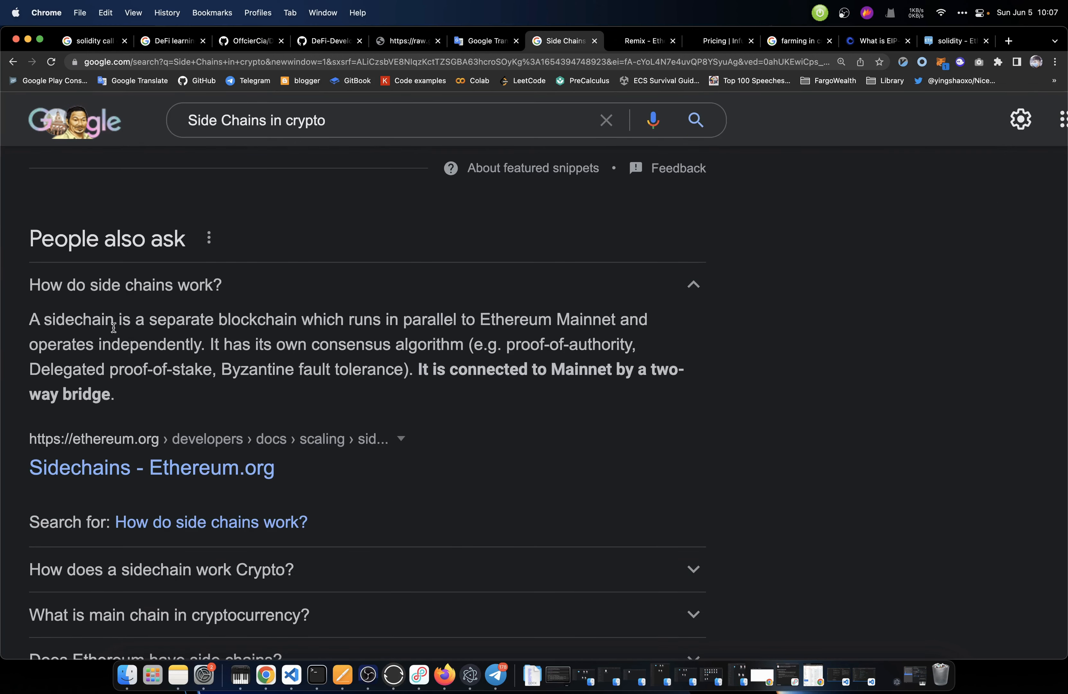
mouse_move(315, 325)
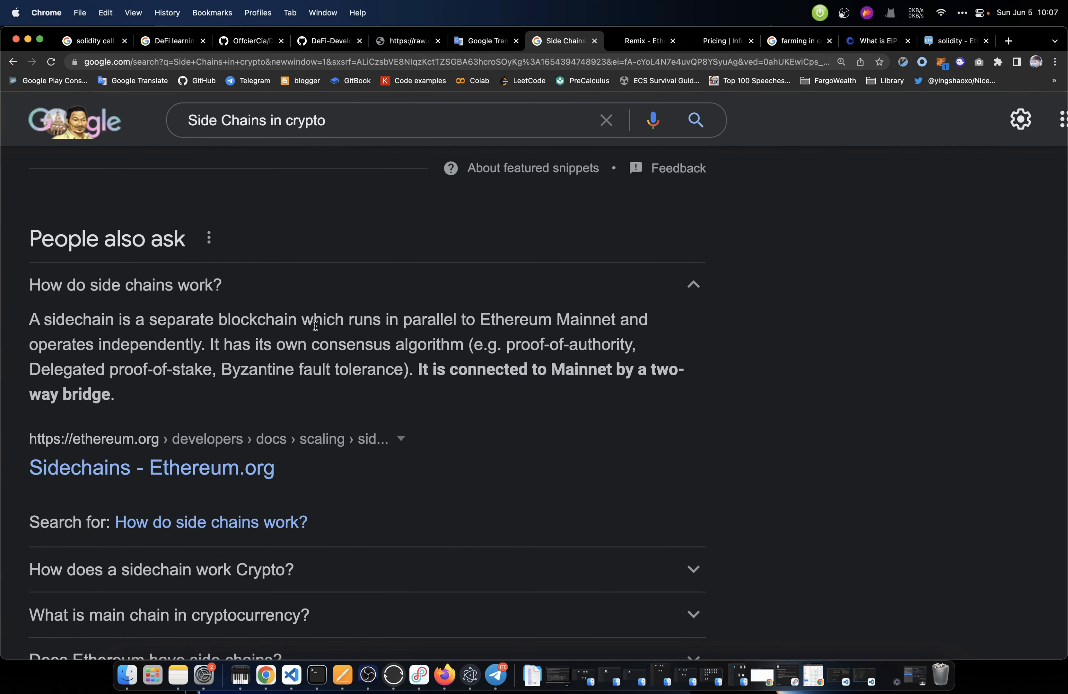
mouse_move(520, 333)
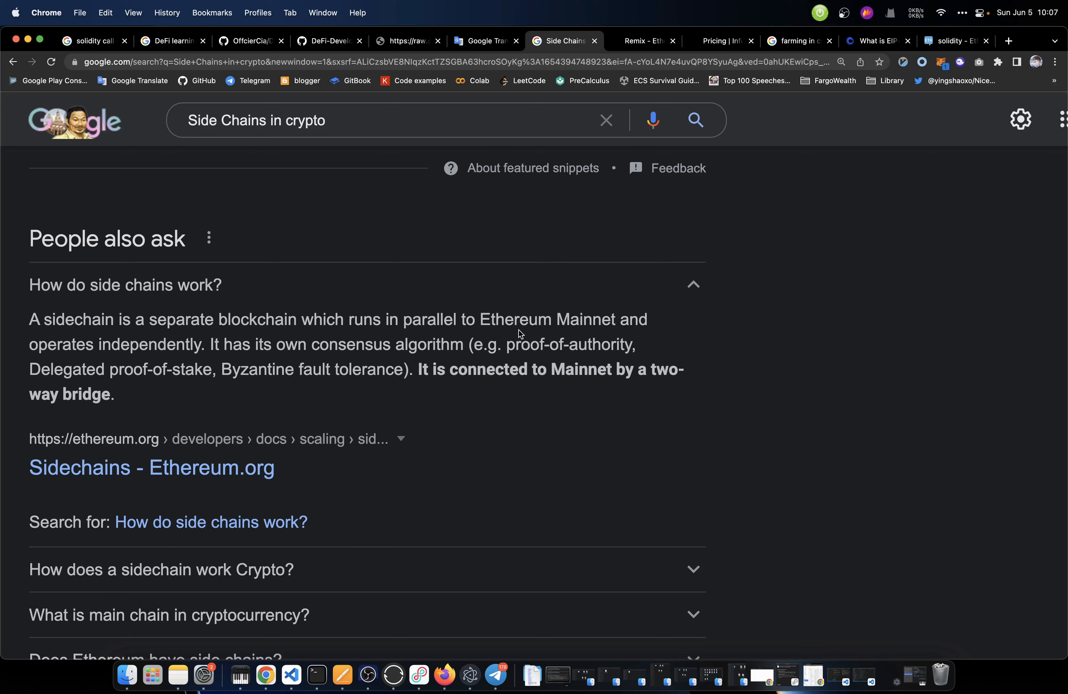
mouse_move(335, 348)
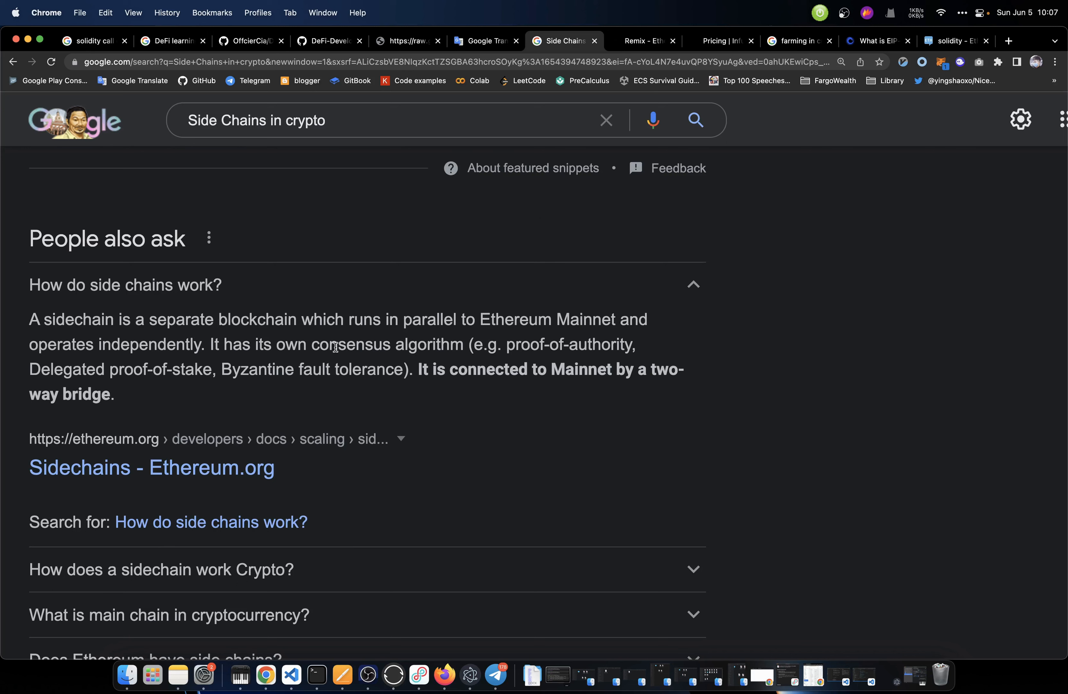
mouse_move(341, 361)
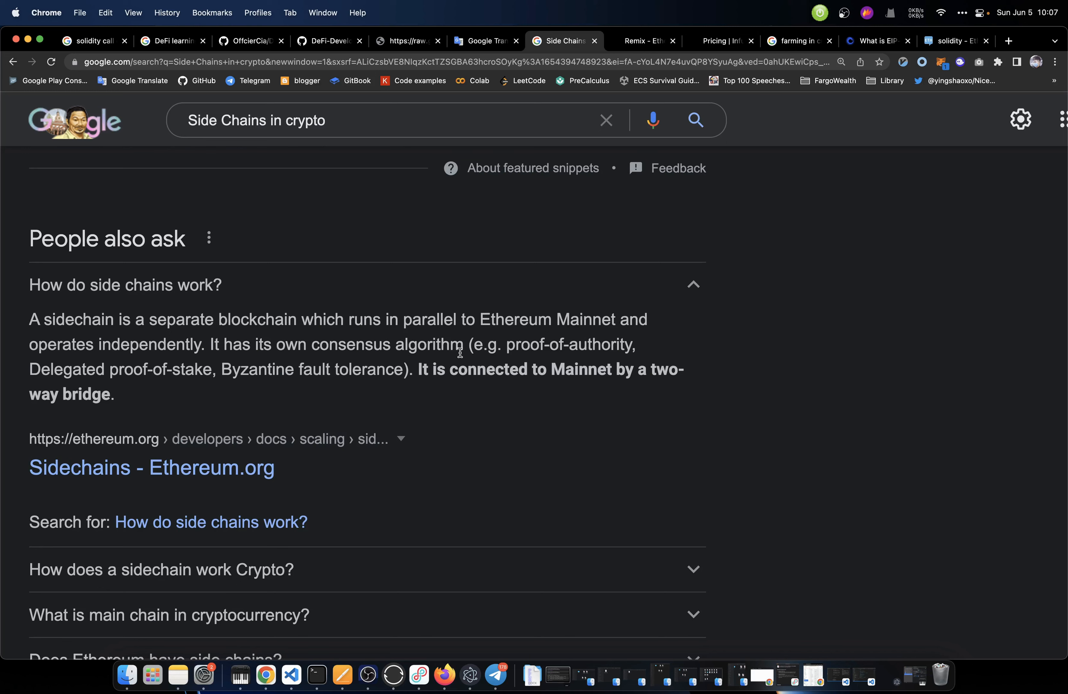
mouse_move(587, 382)
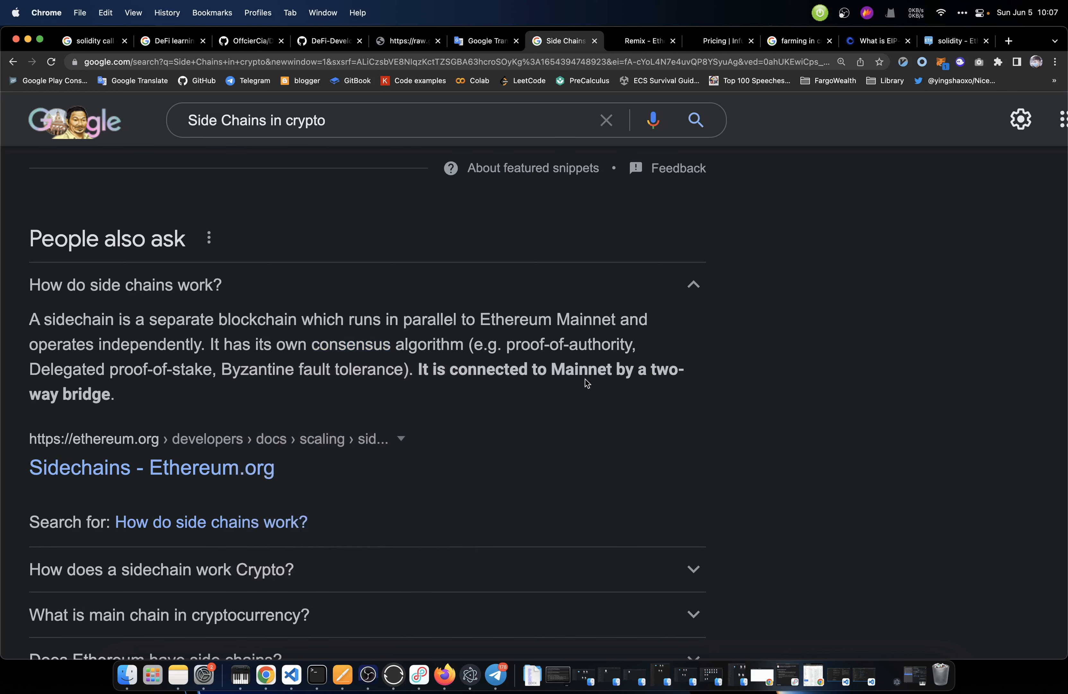
mouse_move(382, 411)
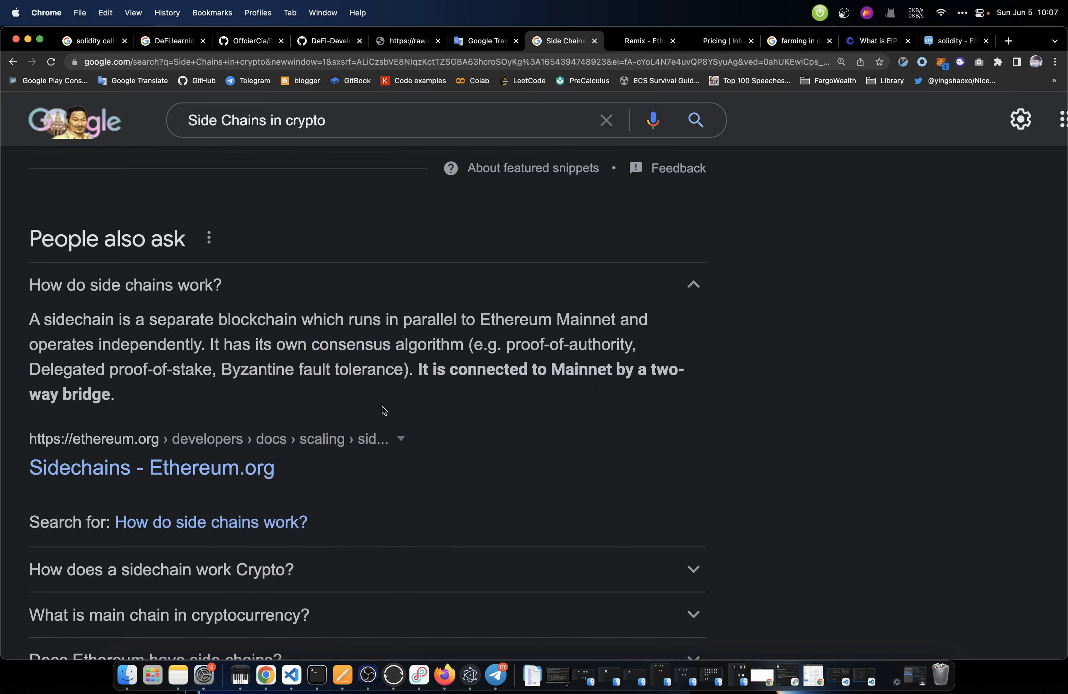
scroll(up, 3)
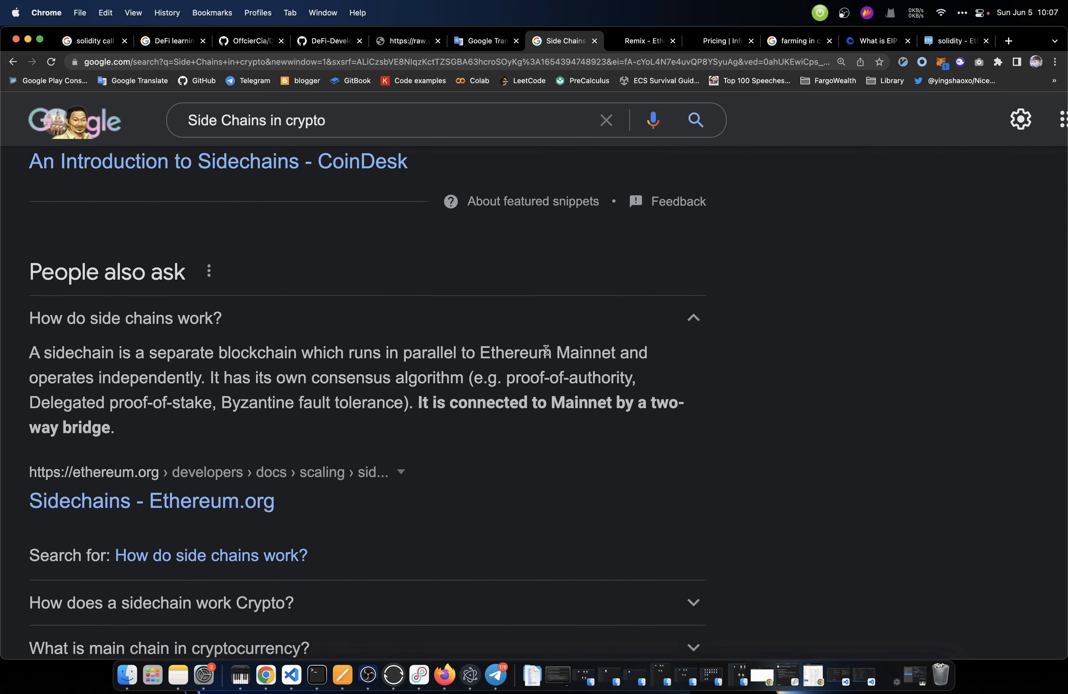
mouse_move(612, 358)
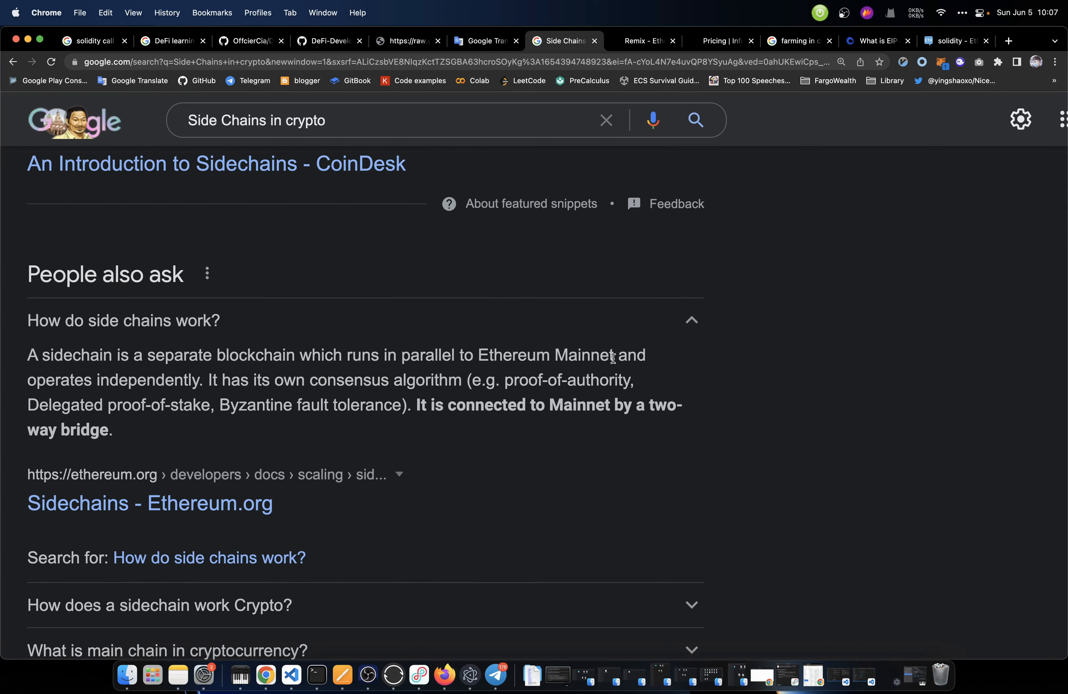
scroll(up, 3)
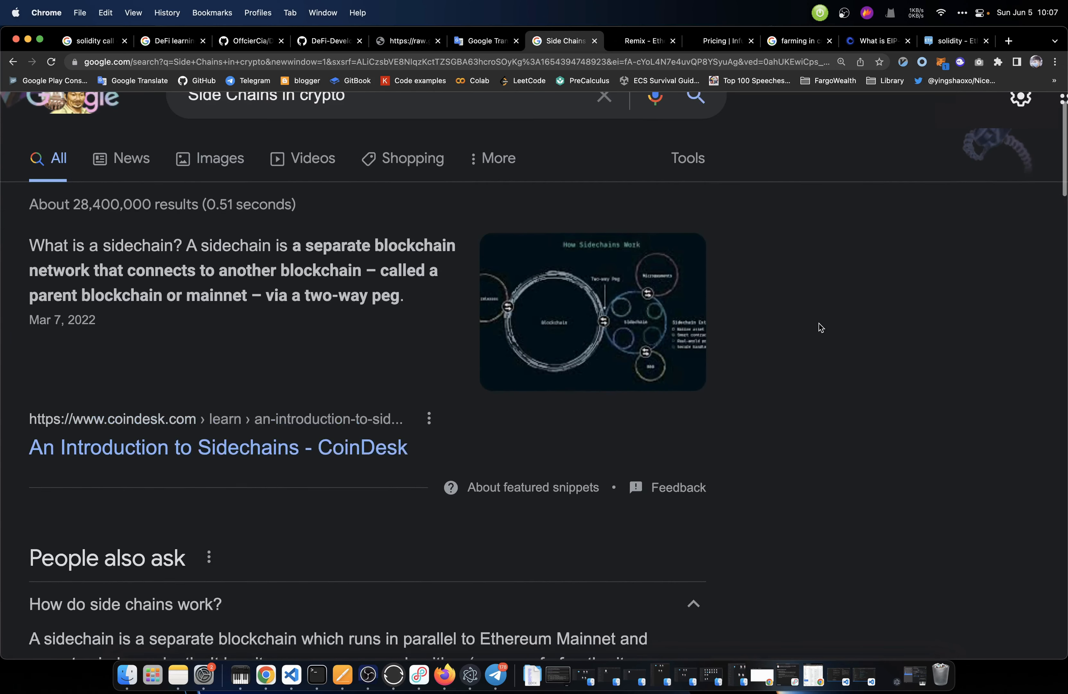
scroll(down, 3)
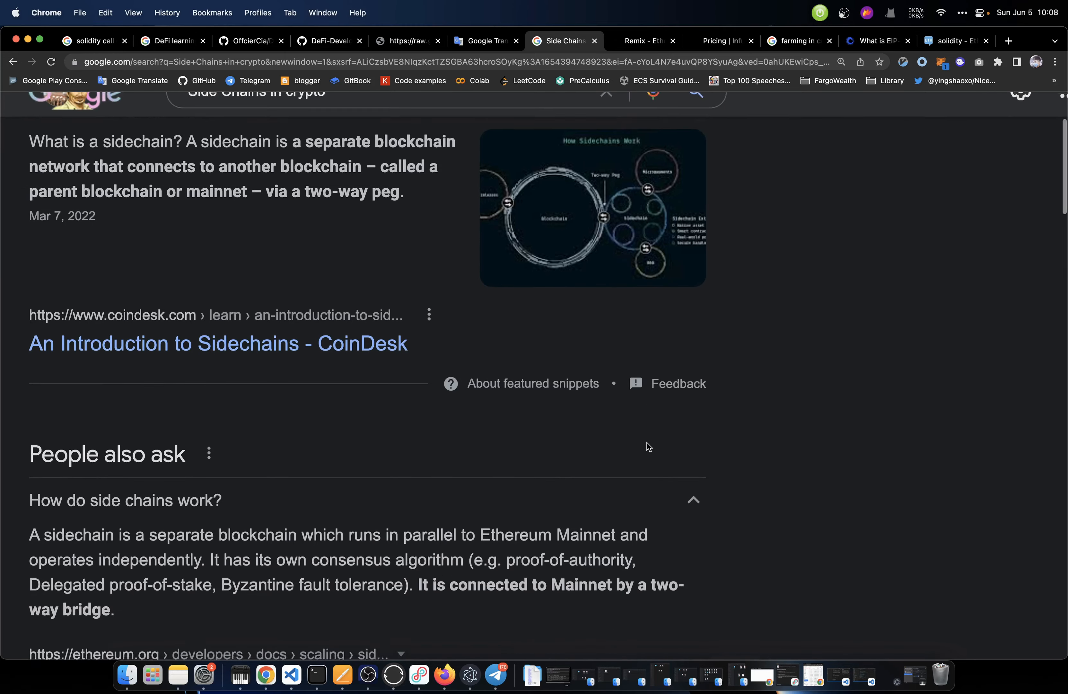
scroll(down, 3)
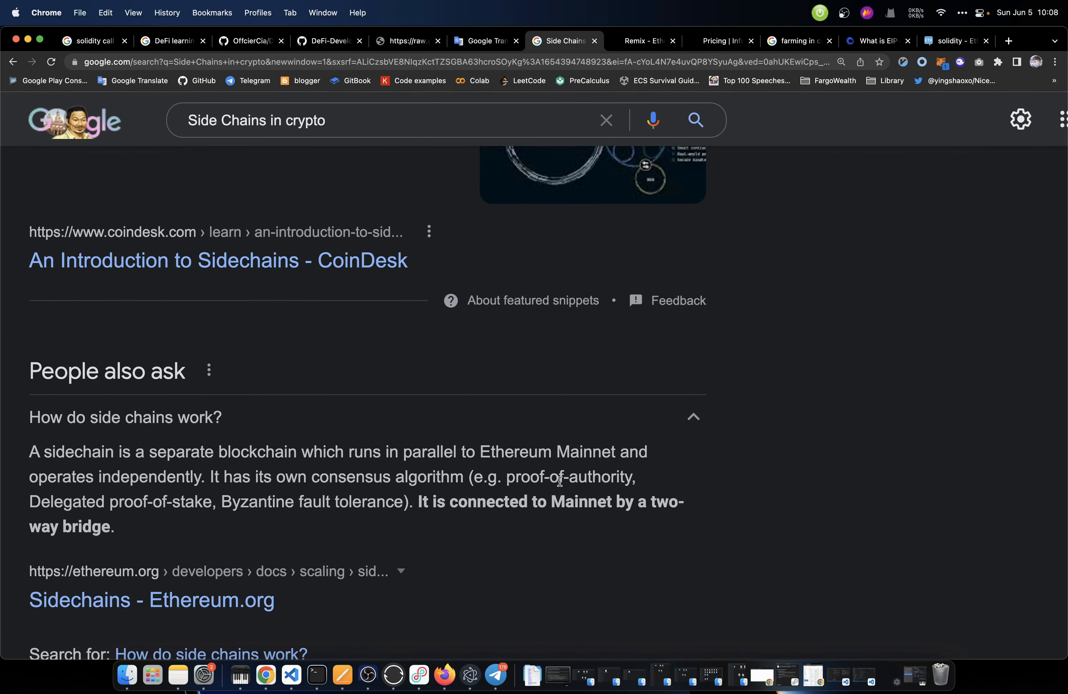
Search Google for 'MEV in crypto' and translate words in the results, including 'miner'
click(404, 41)
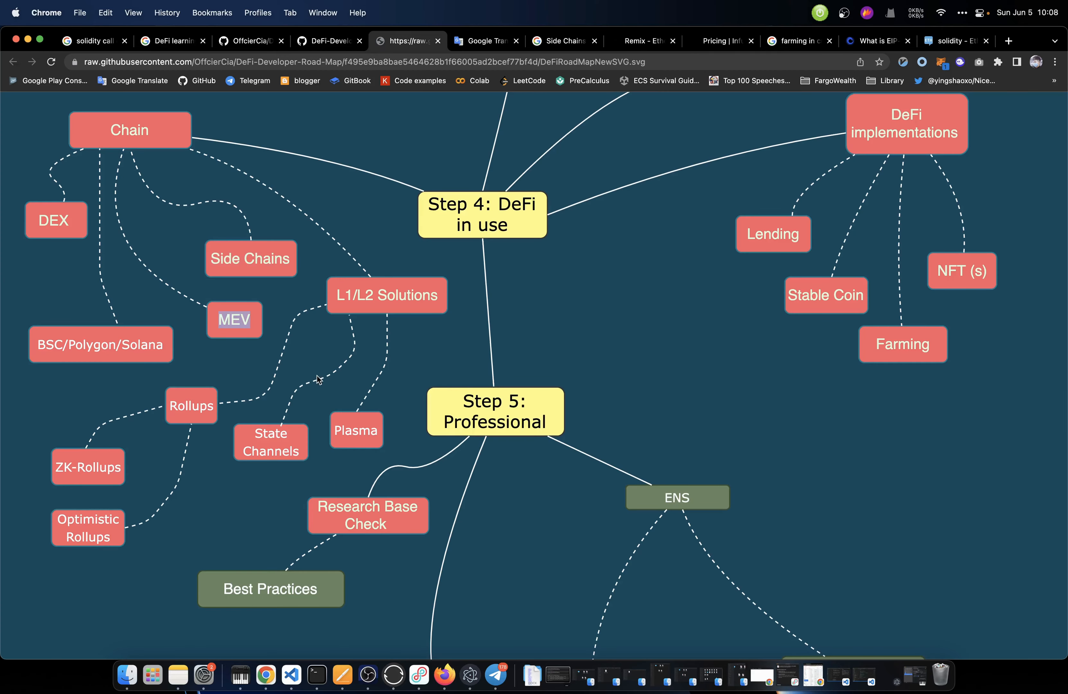
click(562, 41)
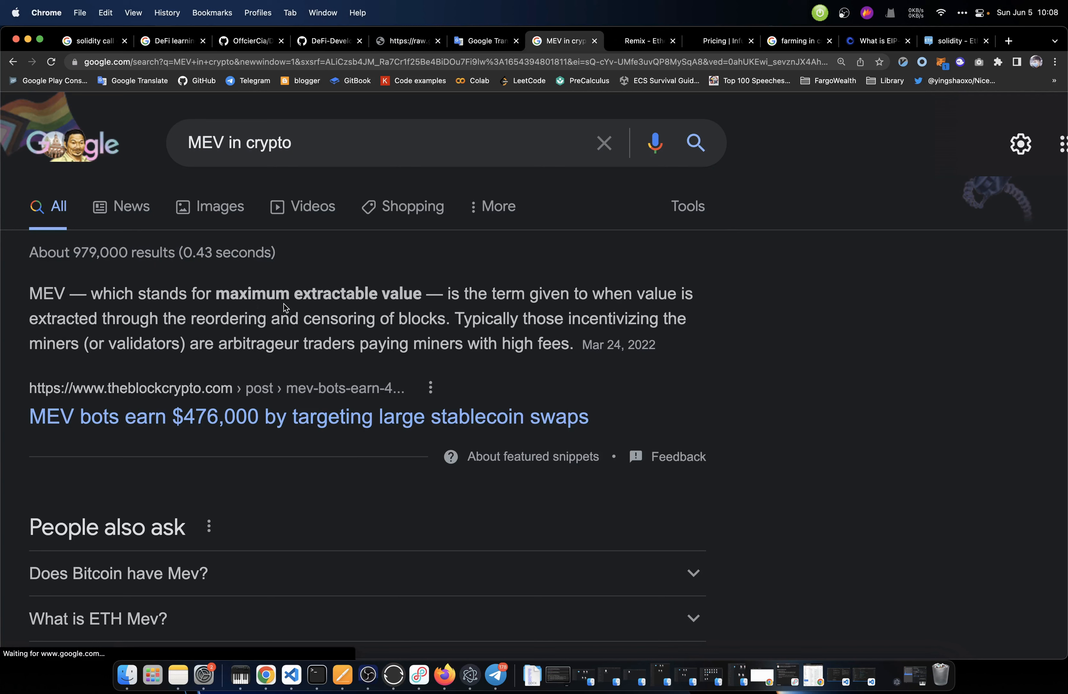
mouse_move(412, 302)
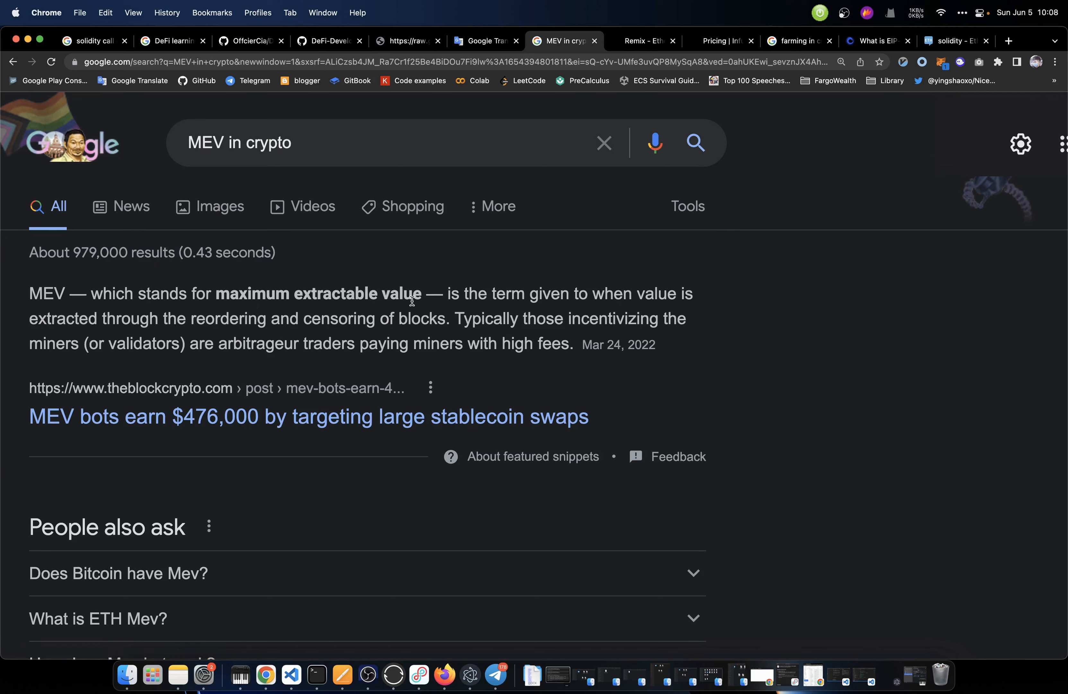
mouse_move(667, 302)
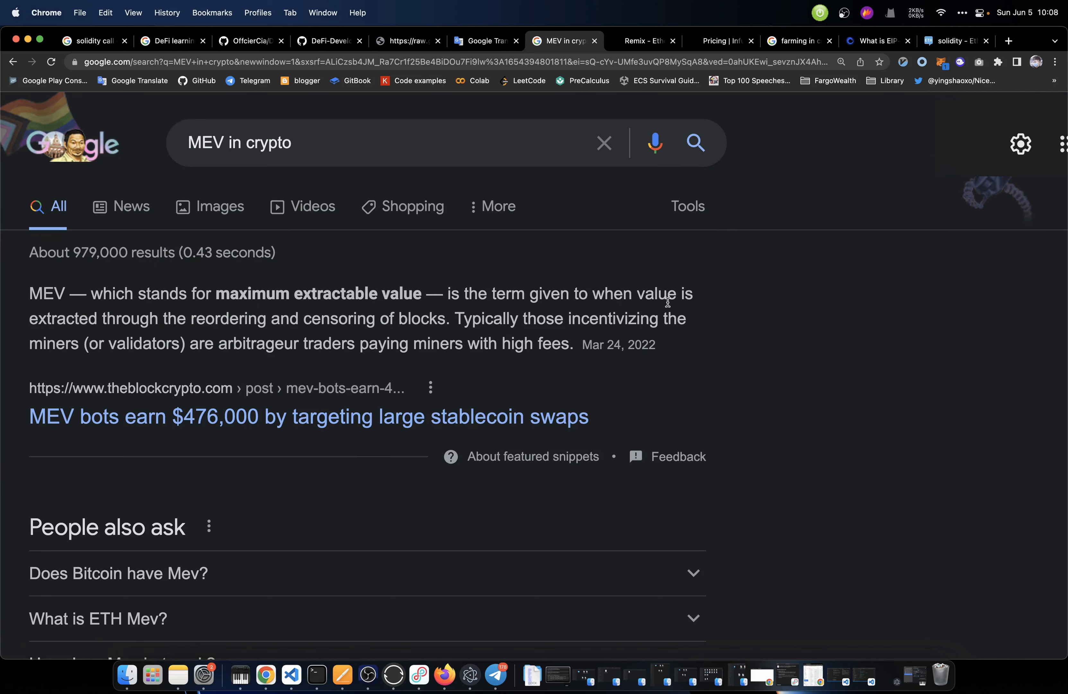
mouse_move(181, 335)
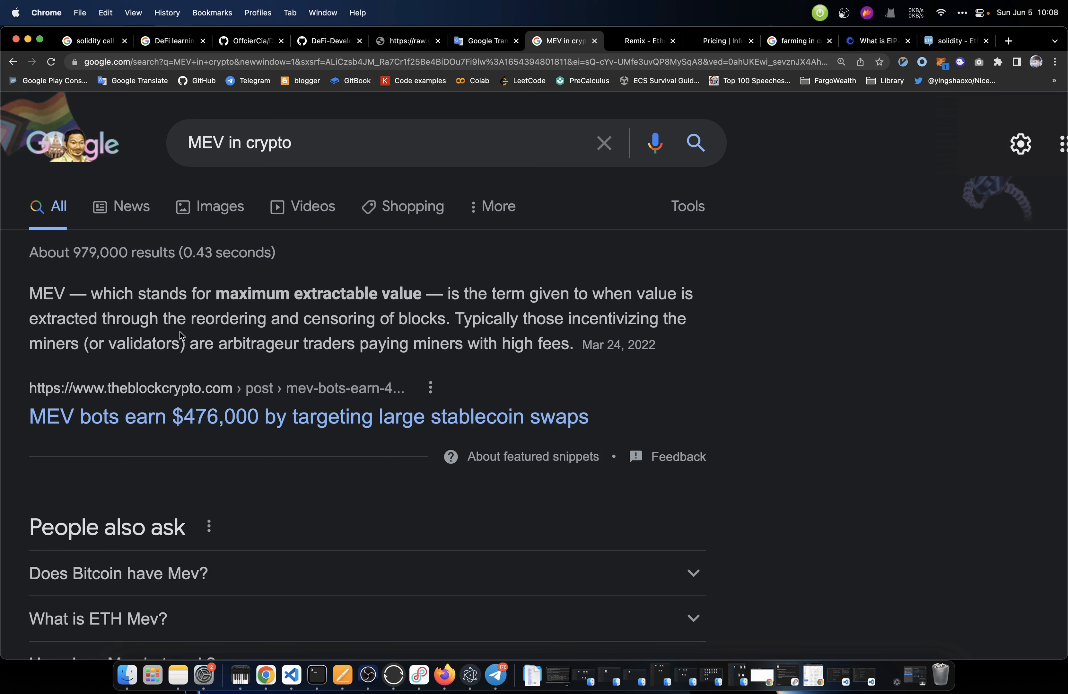
mouse_move(347, 326)
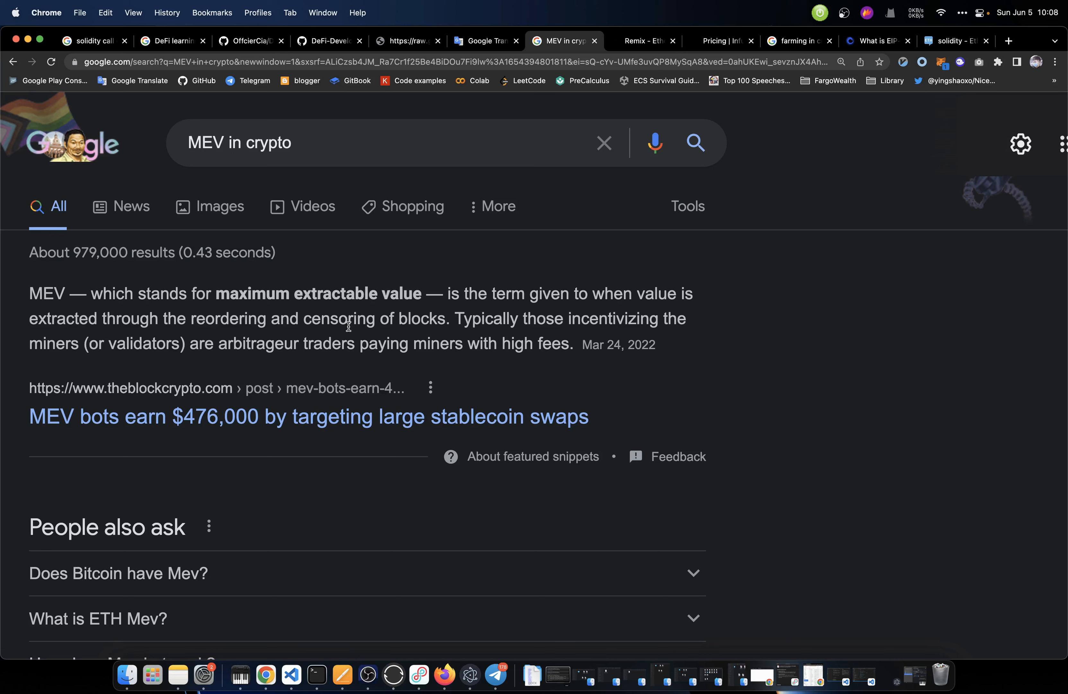
mouse_move(537, 330)
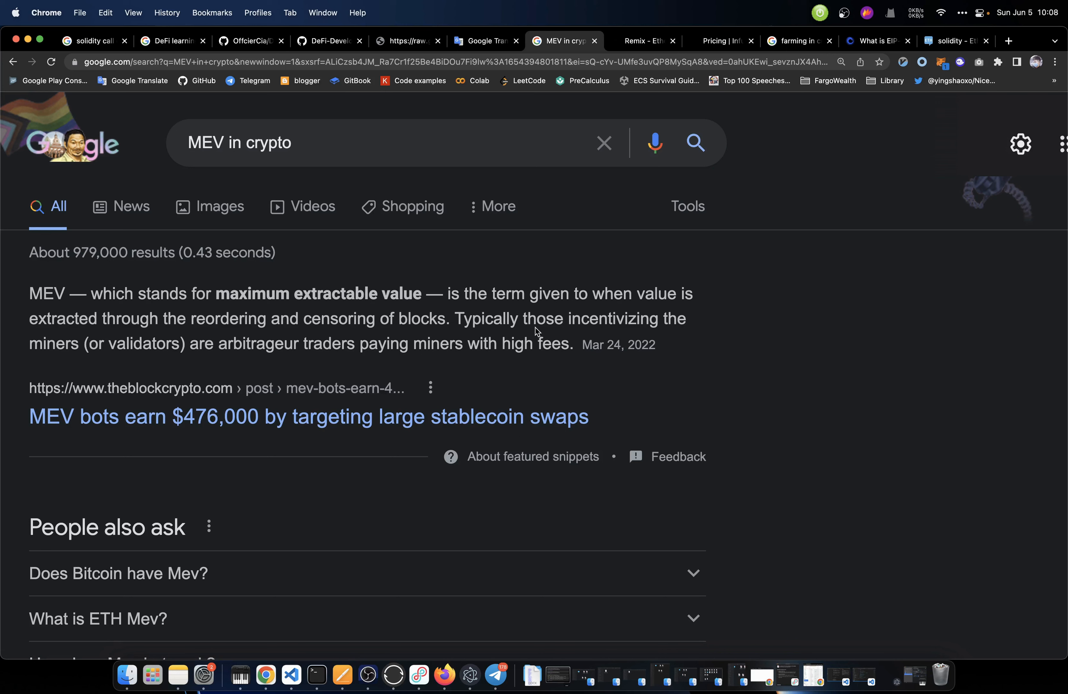
mouse_move(651, 319)
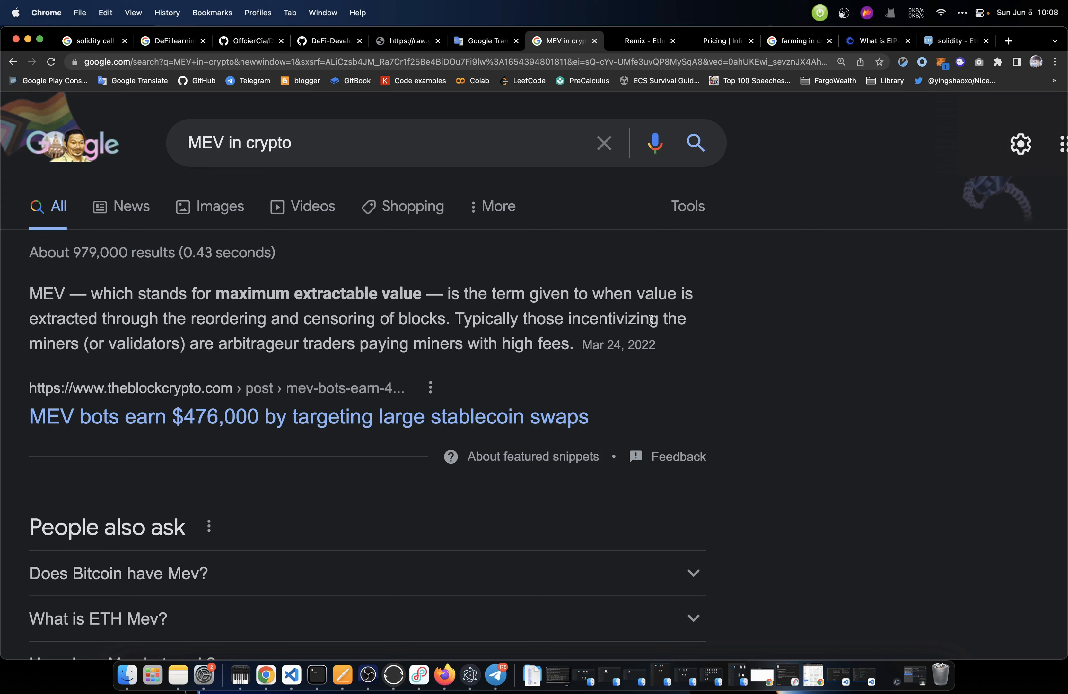
mouse_move(239, 356)
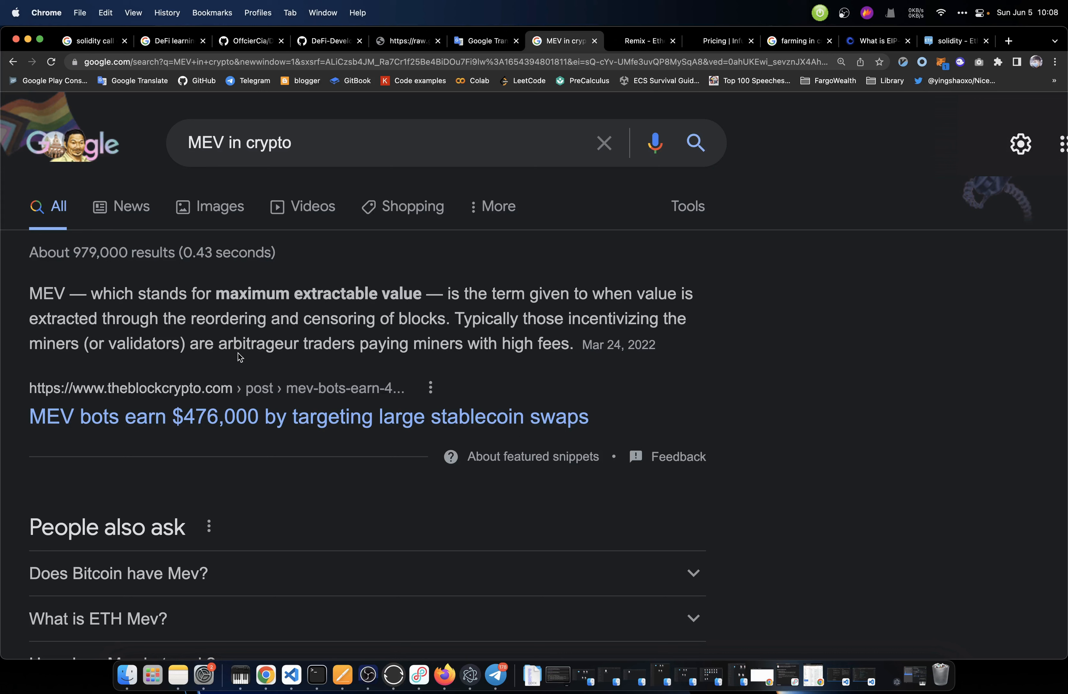
double_click(258, 344)
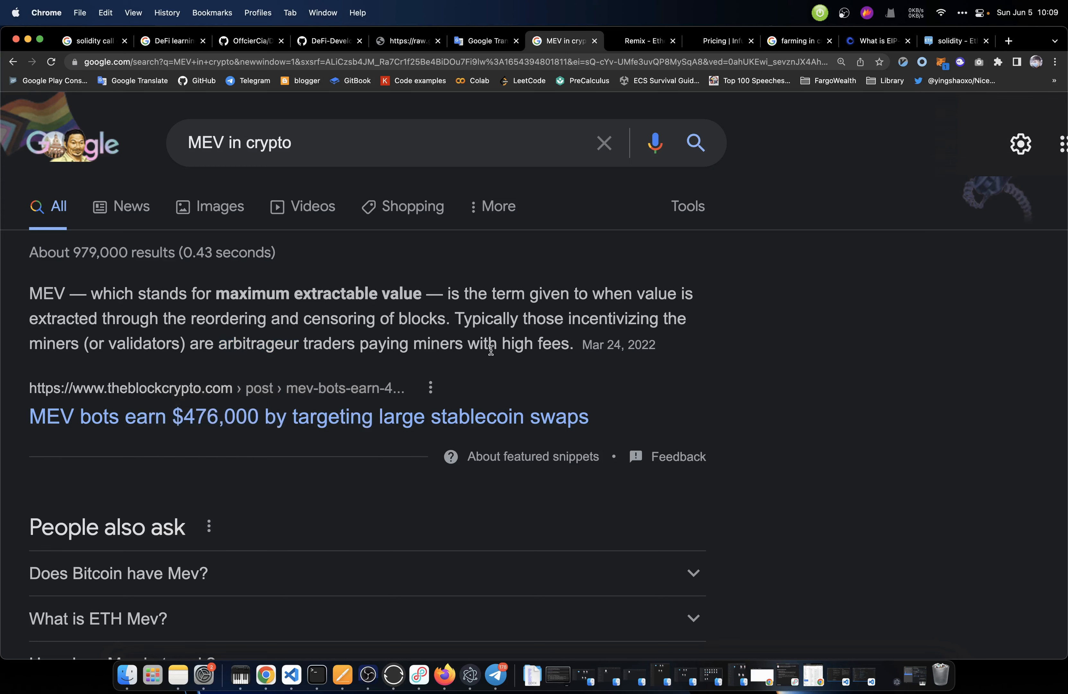
mouse_move(550, 362)
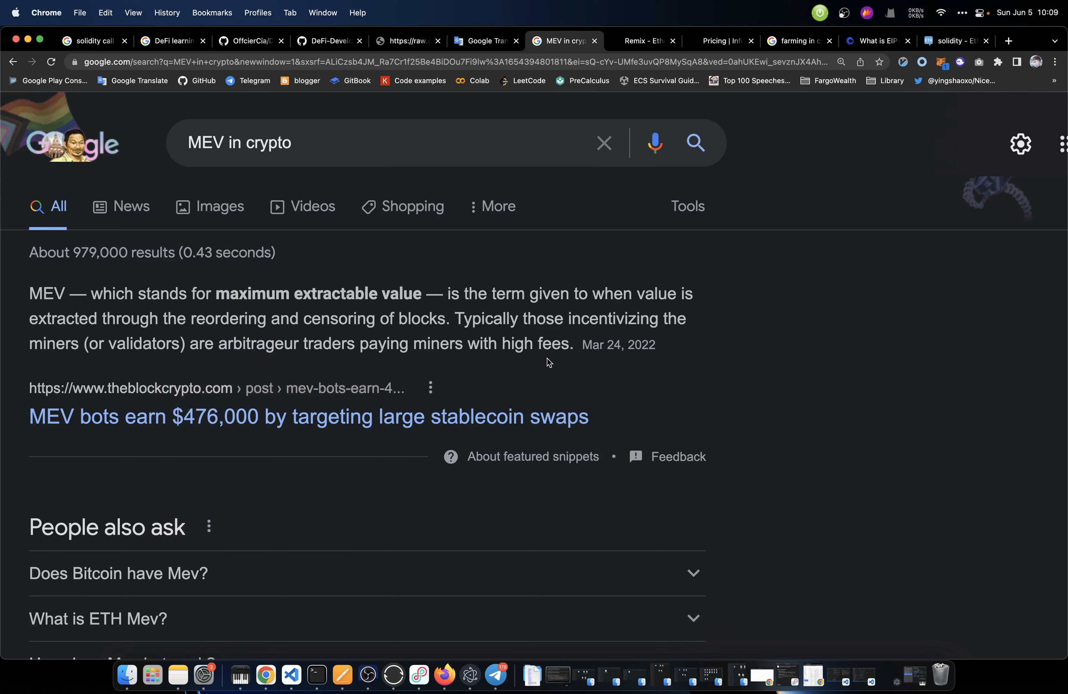
scroll(down, 3)
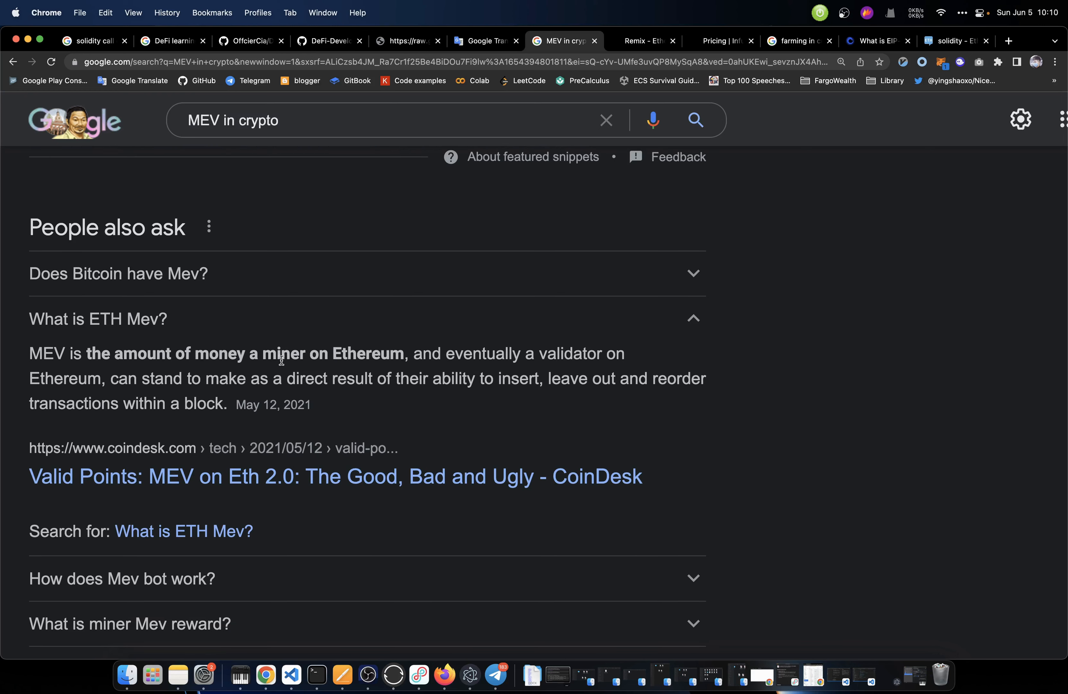
double_click(284, 354)
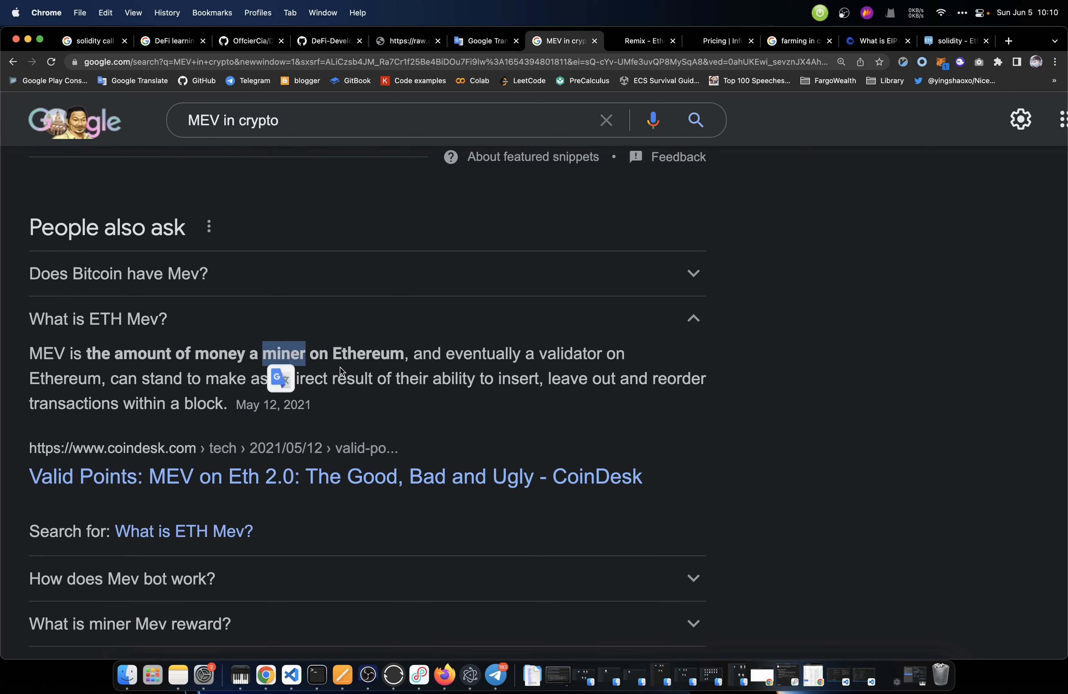
Read the 'What is ETH Mev?' answer, picking out 'MEV', then return to the roadmap tab
scroll(down, 3)
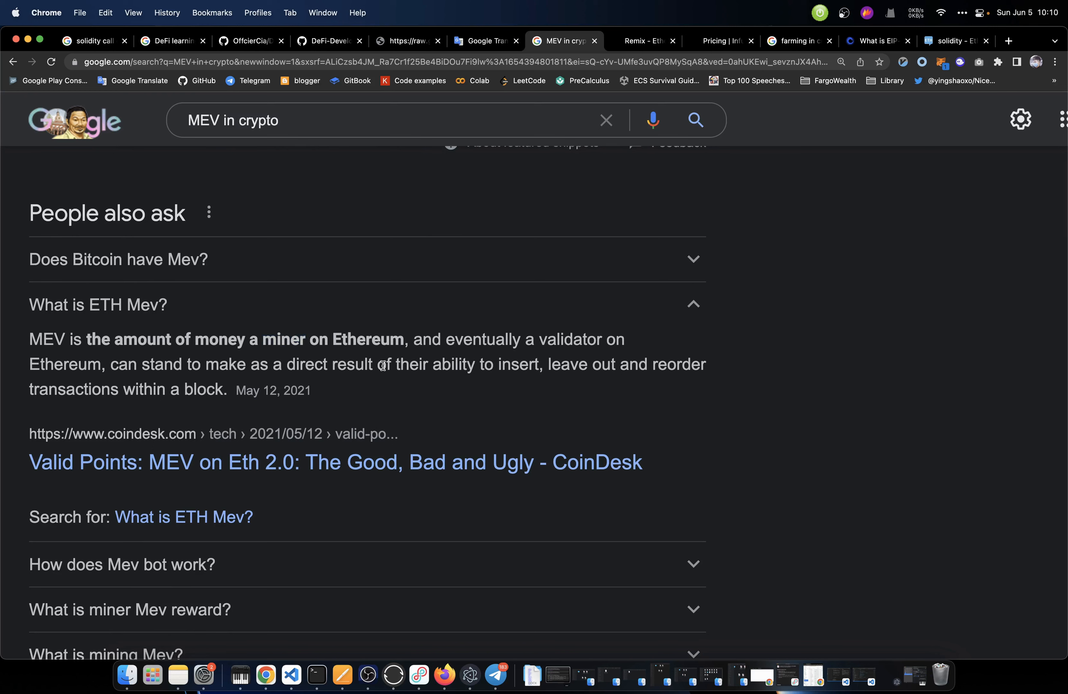
double_click(570, 339)
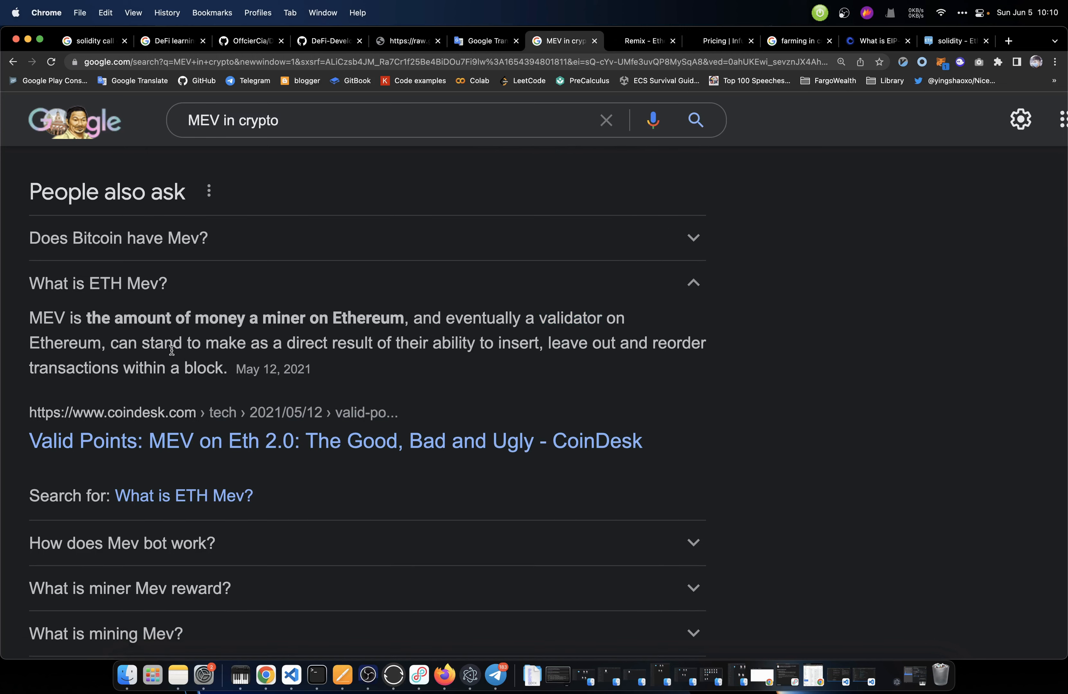
mouse_move(197, 335)
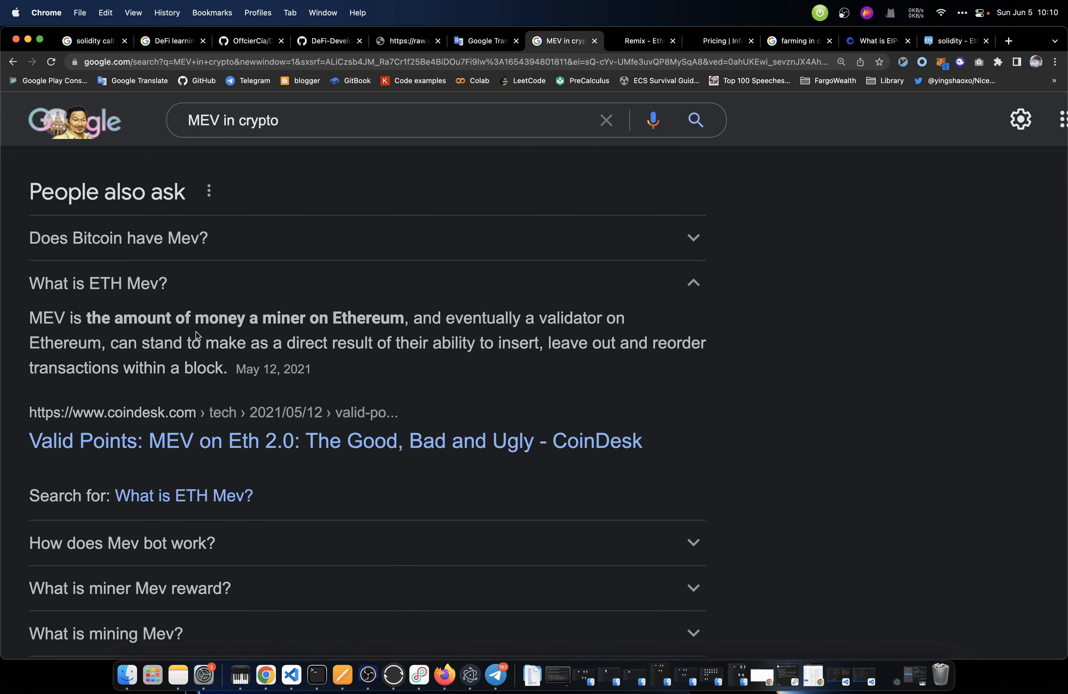
mouse_move(95, 315)
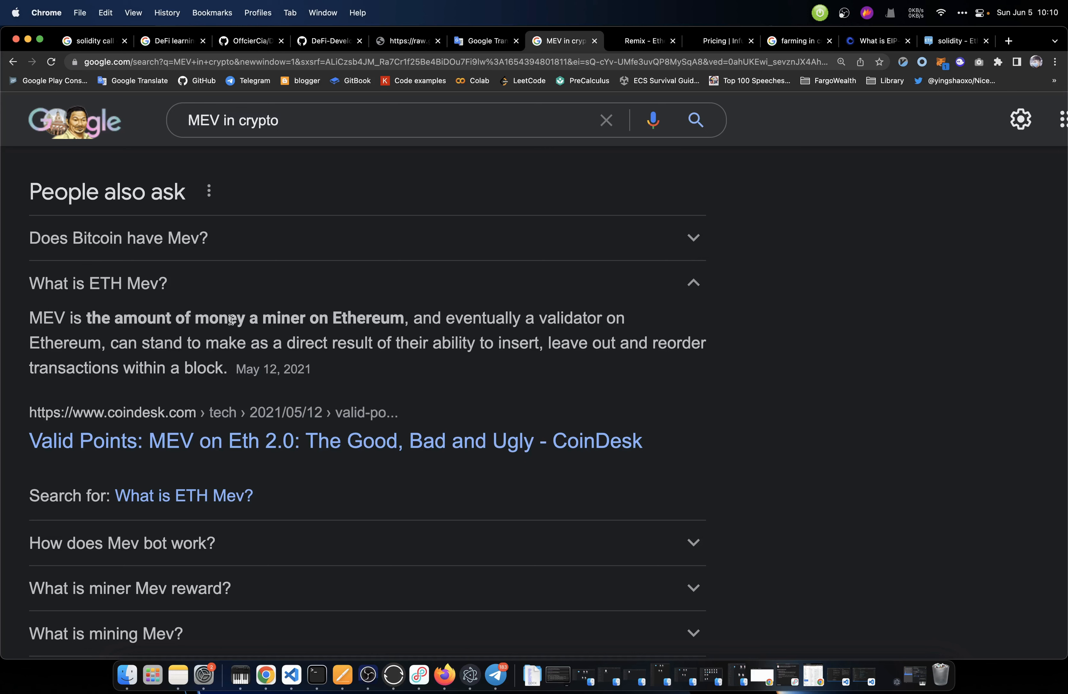
double_click(47, 317)
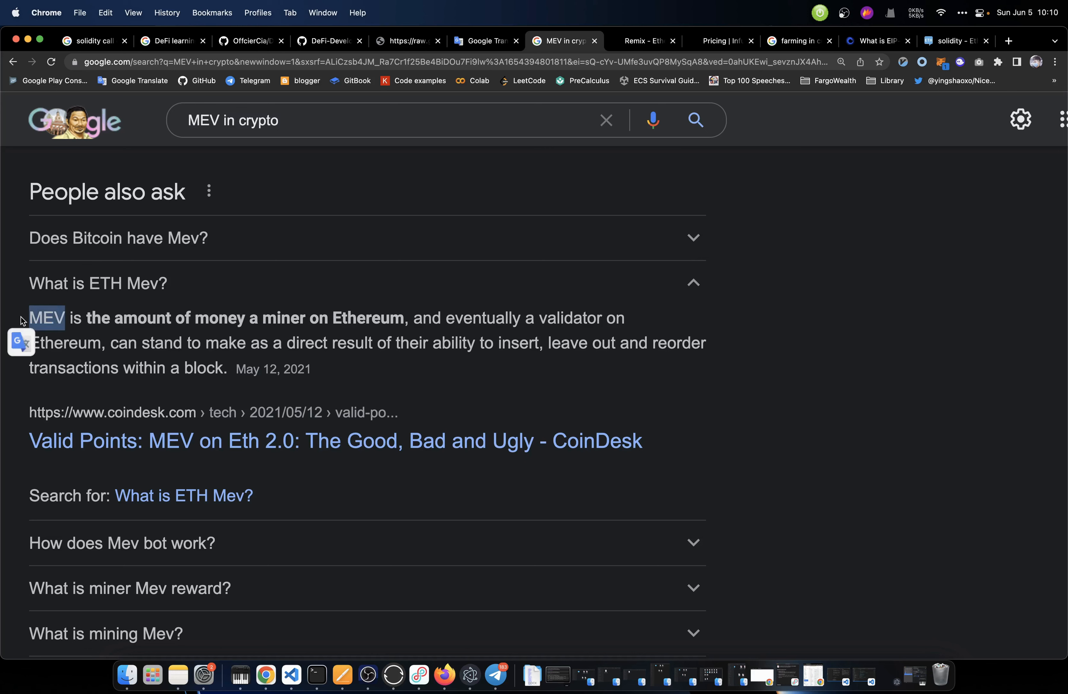
click(406, 41)
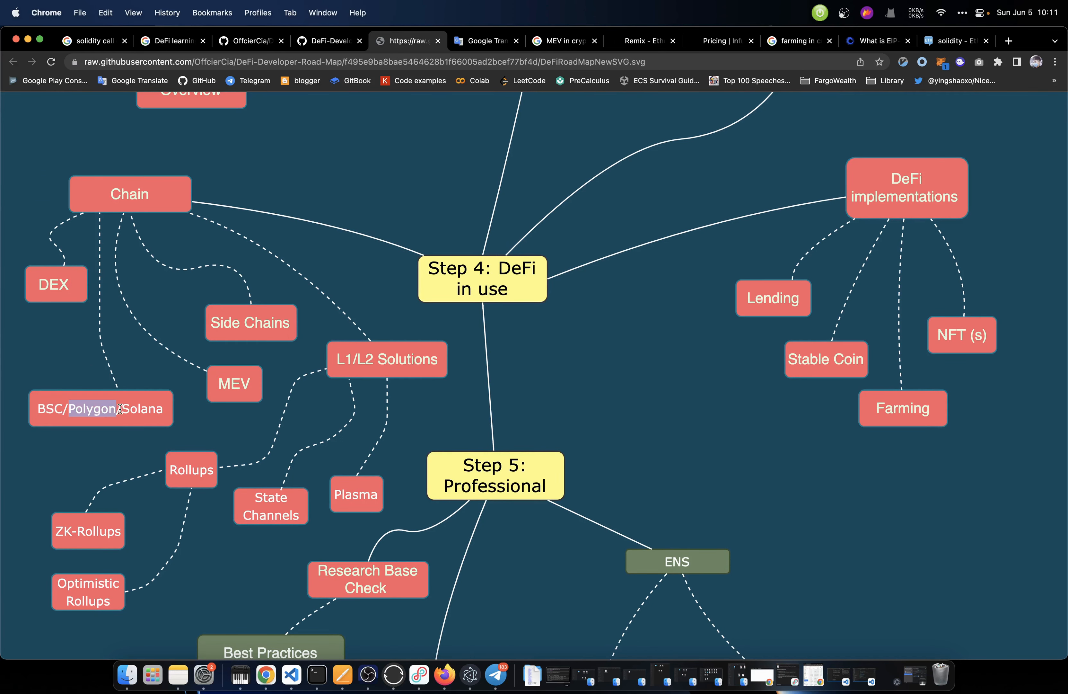
Scroll down the roadmap SVG and select the 'L1/L2 Solutions' node text
scroll(down, 3)
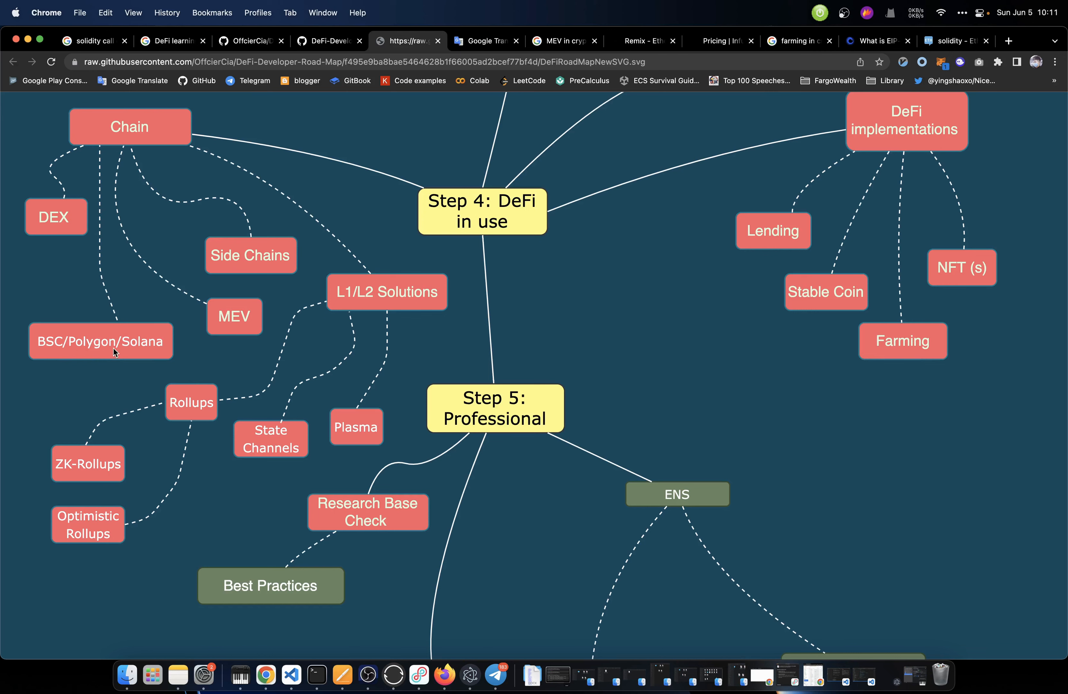
scroll(down, 3)
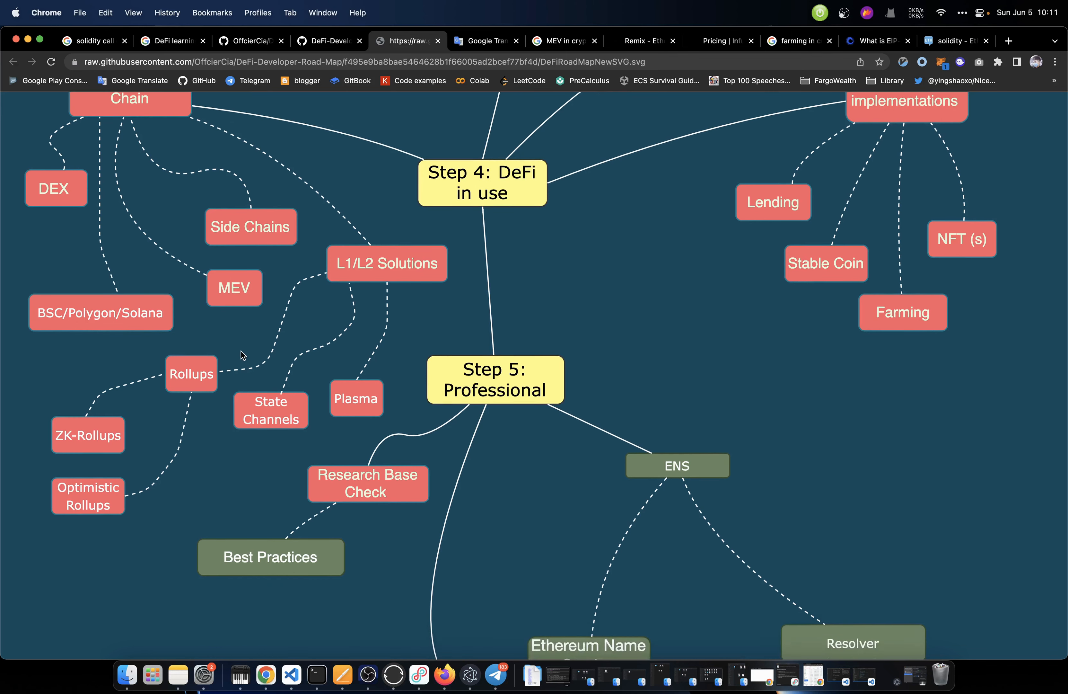
scroll(down, 3)
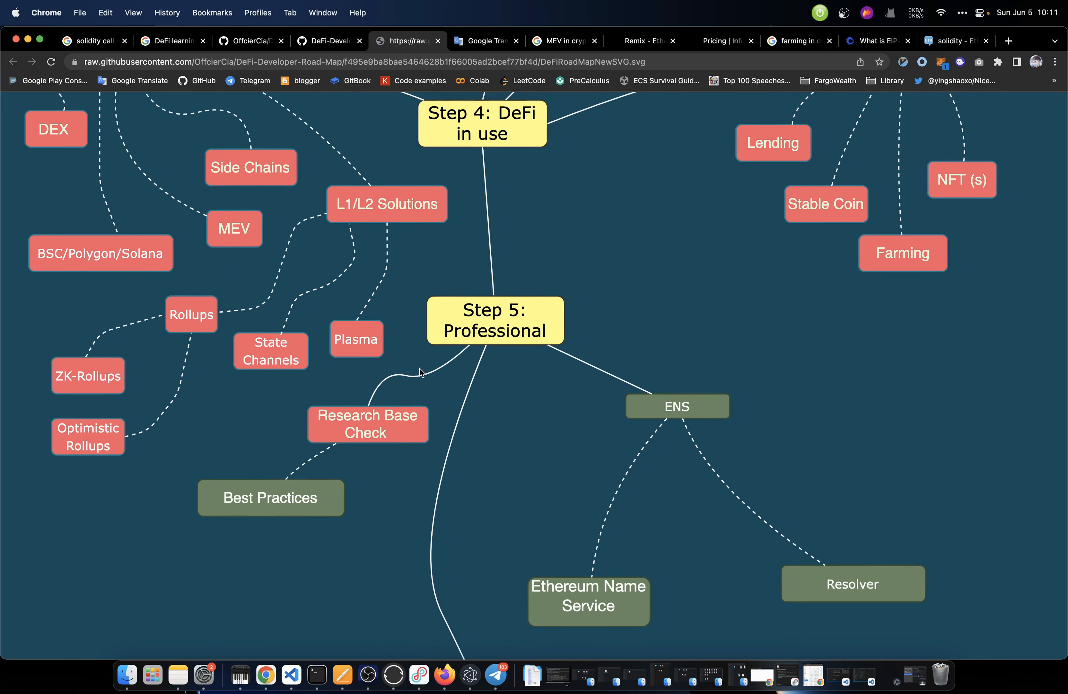
scroll(down, 3)
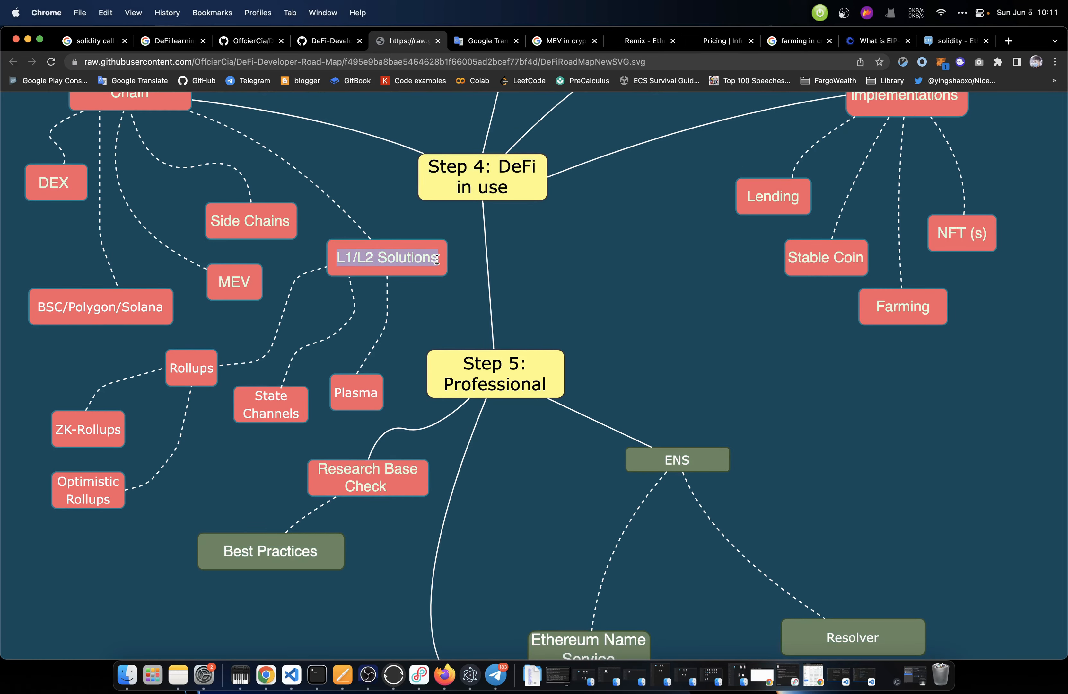
click(796, 41)
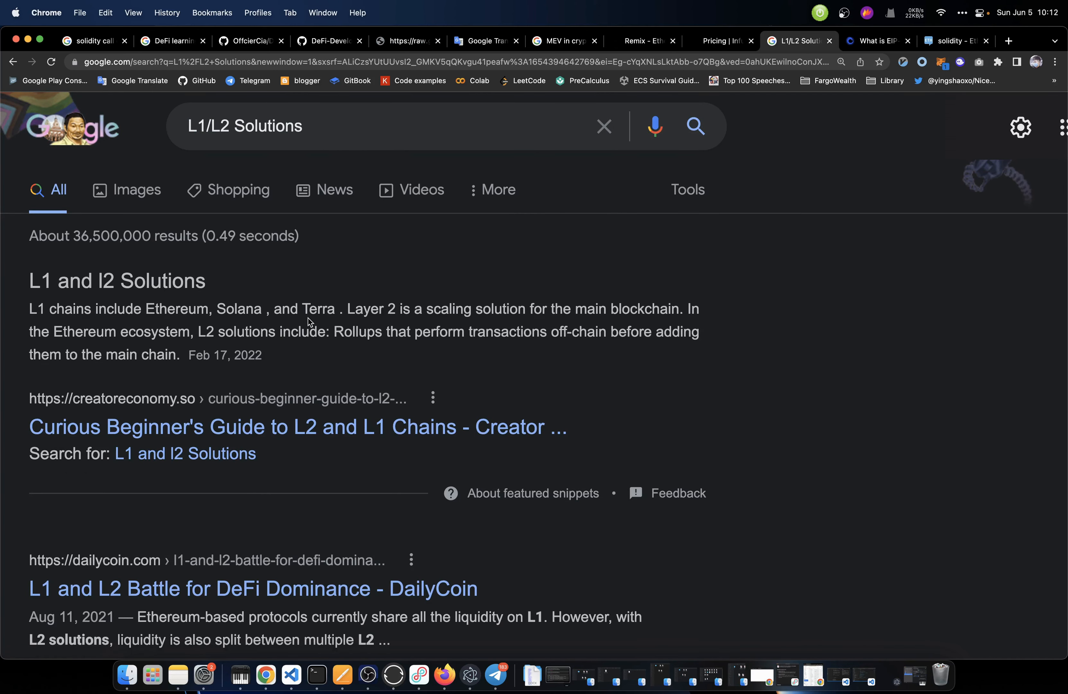
mouse_move(493, 323)
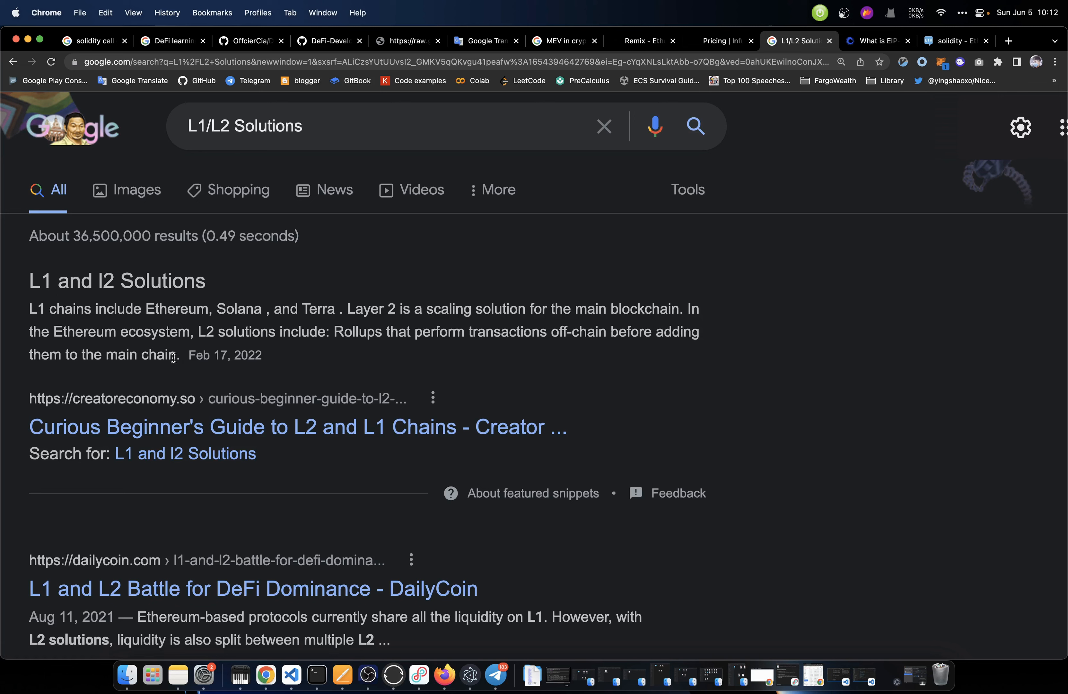
mouse_move(311, 346)
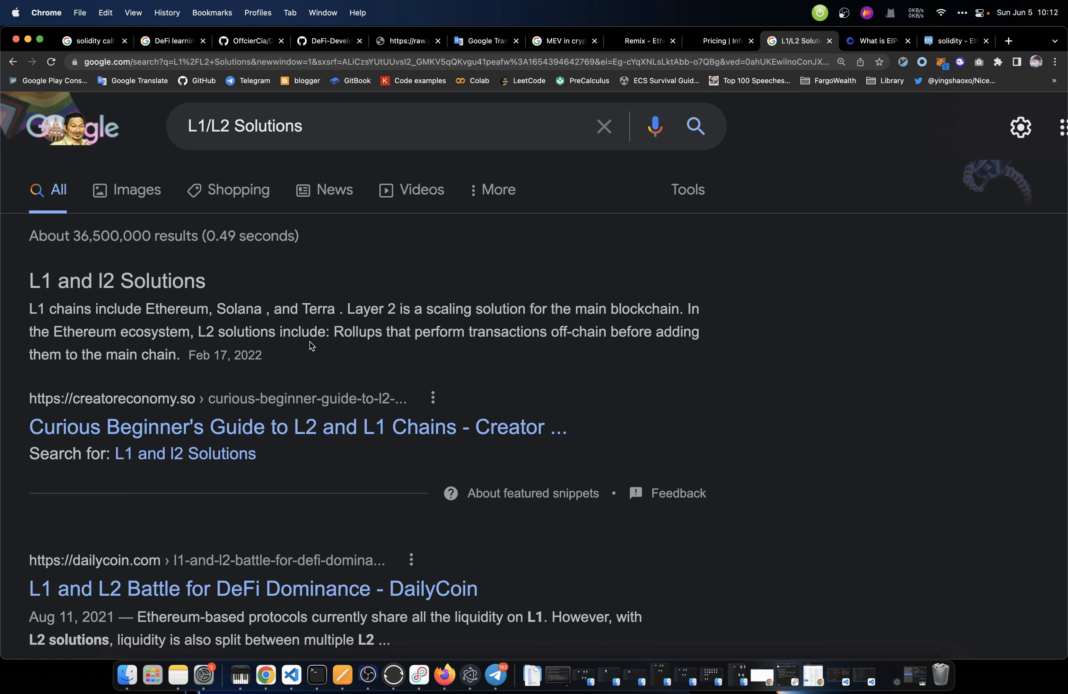
mouse_move(487, 344)
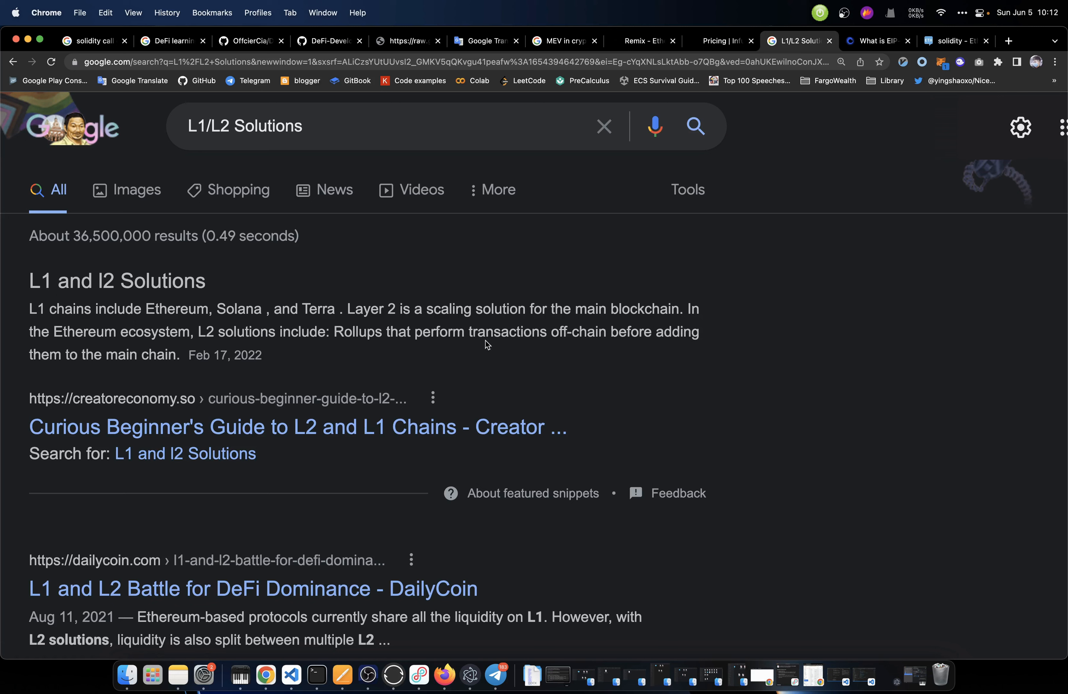
mouse_move(659, 350)
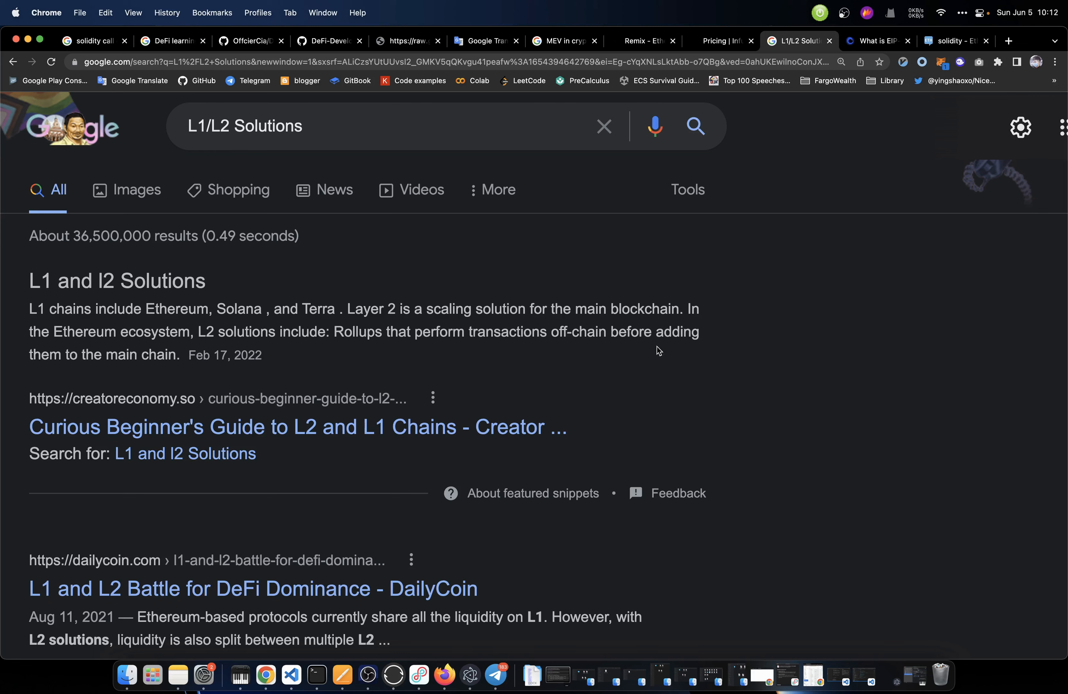
mouse_move(189, 369)
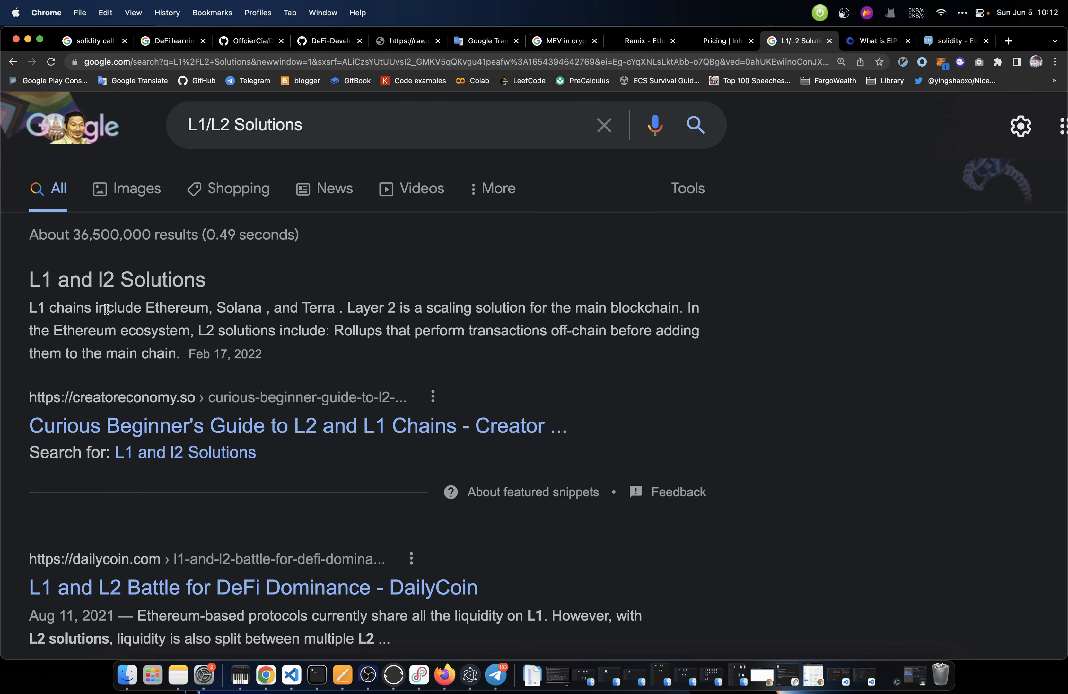
mouse_move(299, 327)
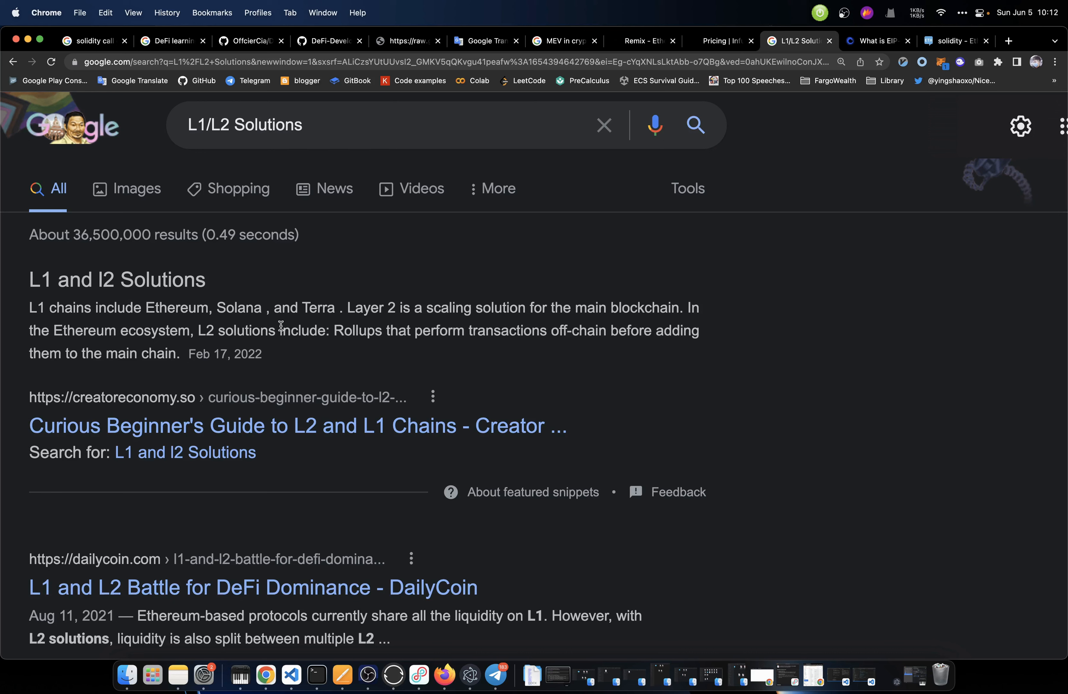
mouse_move(360, 322)
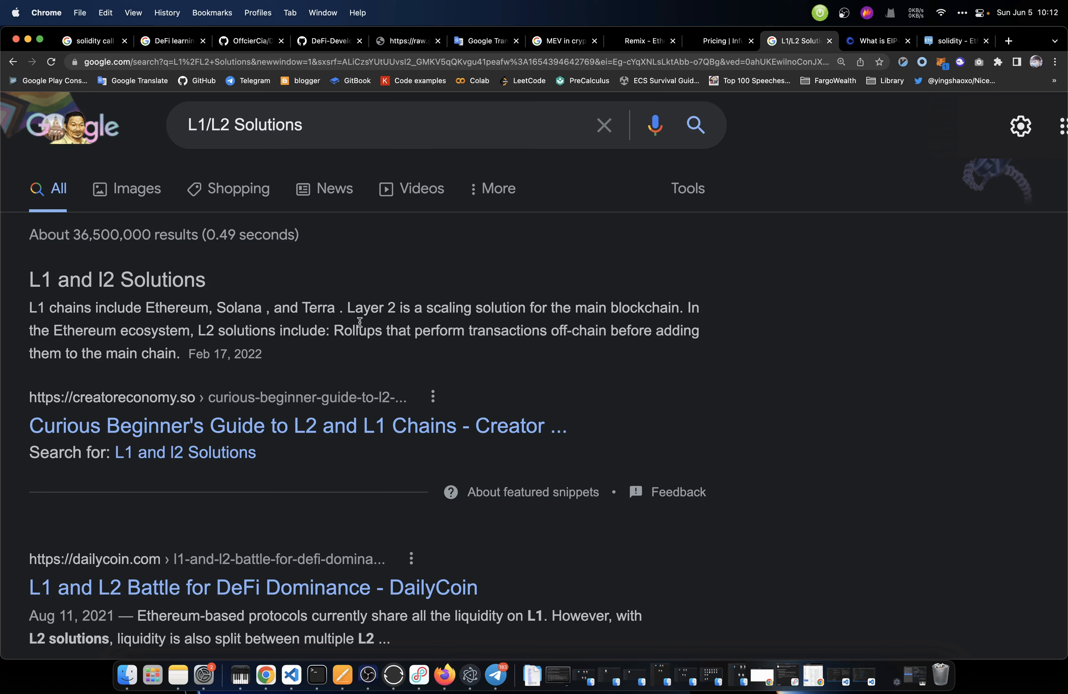
mouse_move(419, 245)
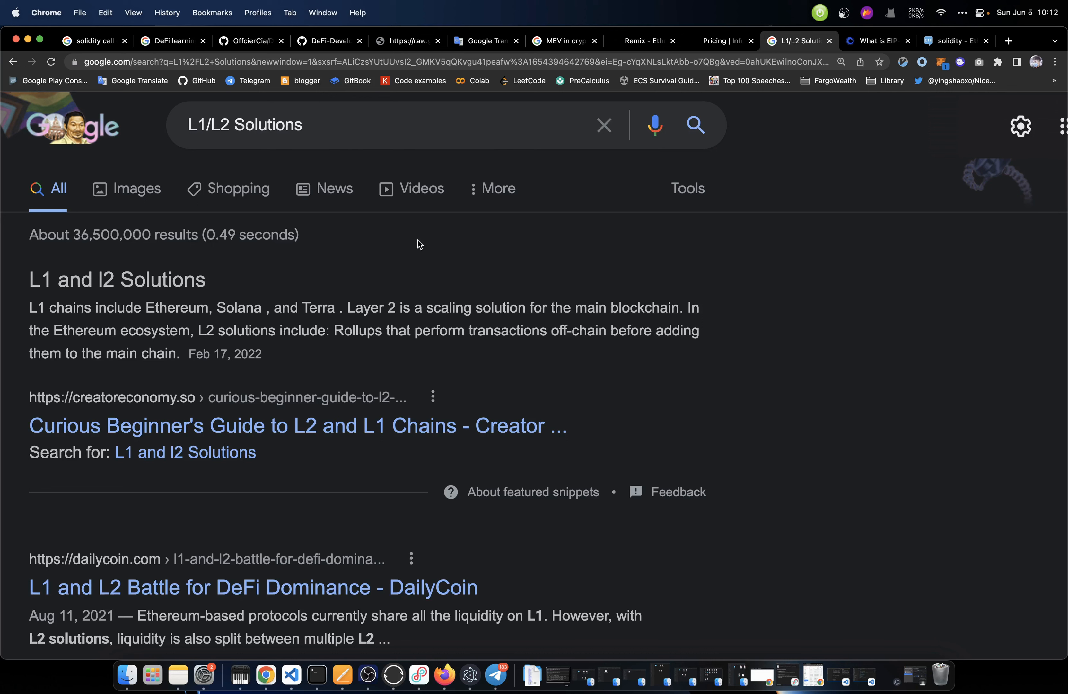
mouse_move(180, 324)
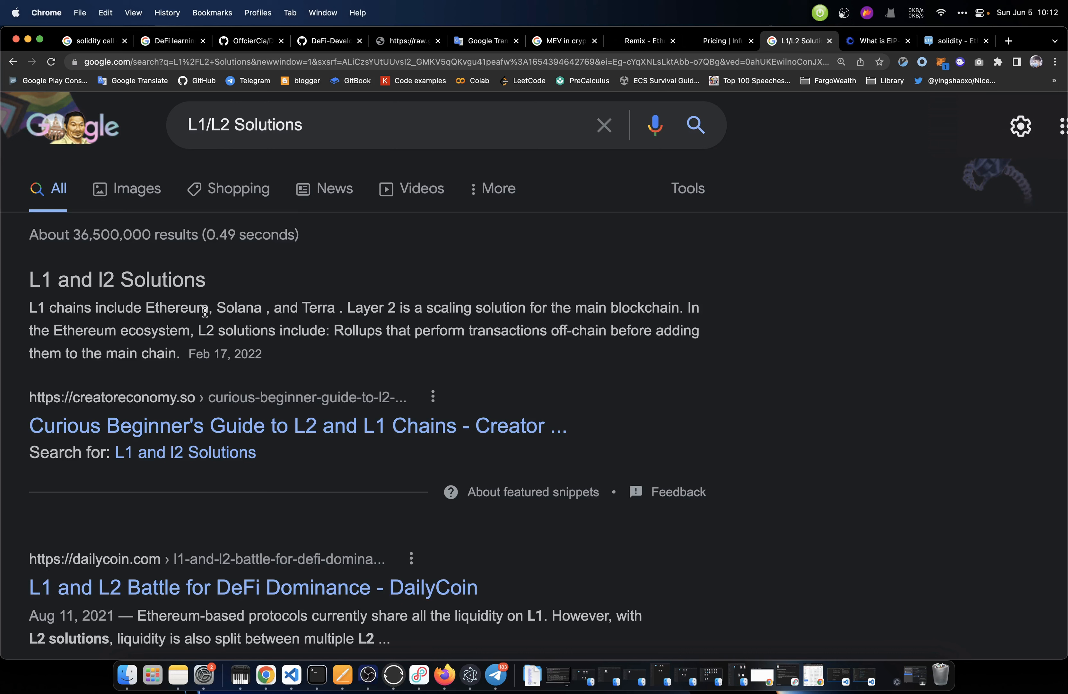
mouse_move(360, 308)
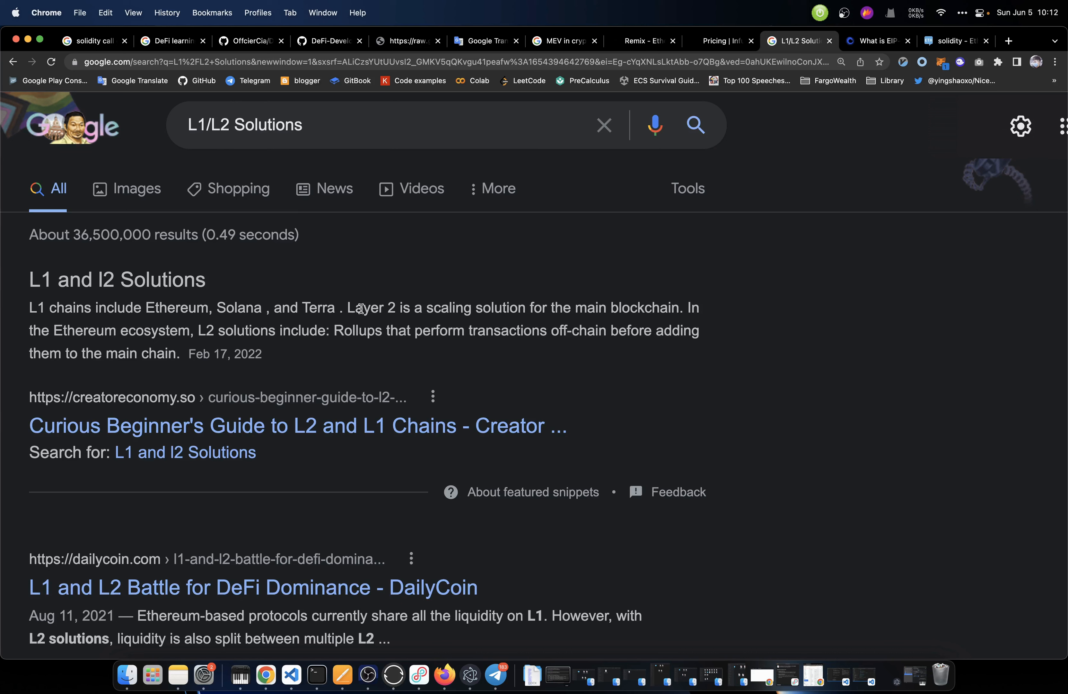
mouse_move(379, 306)
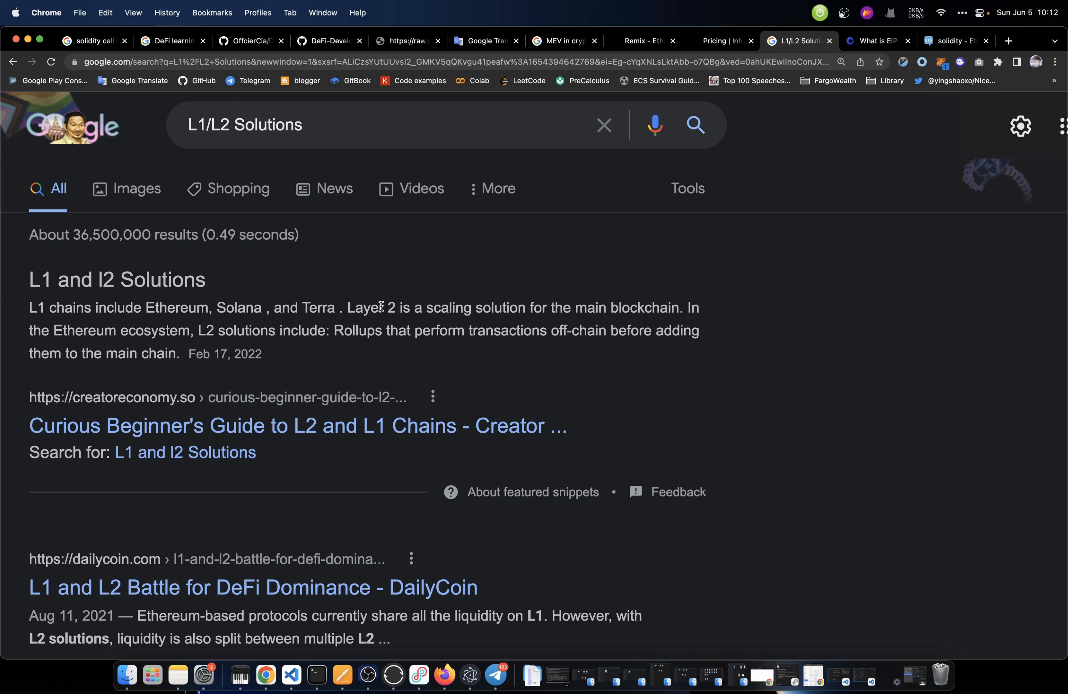
mouse_move(195, 336)
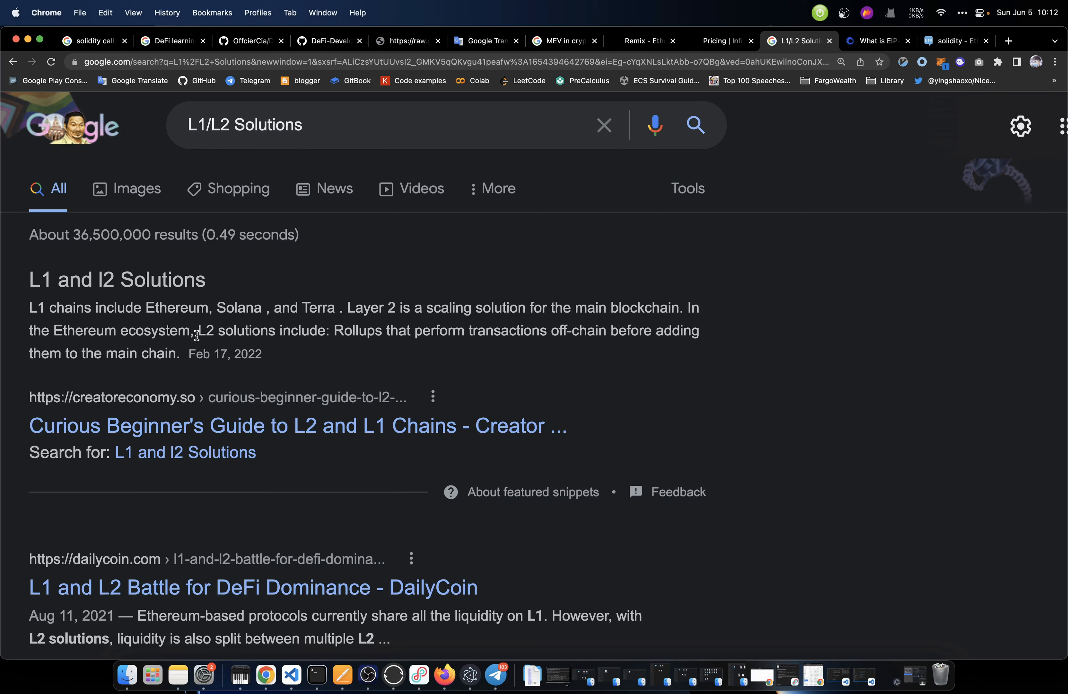
Return to the roadmap SVG and scroll from the L1/L2 Solutions branch down to Research Base Check
click(408, 41)
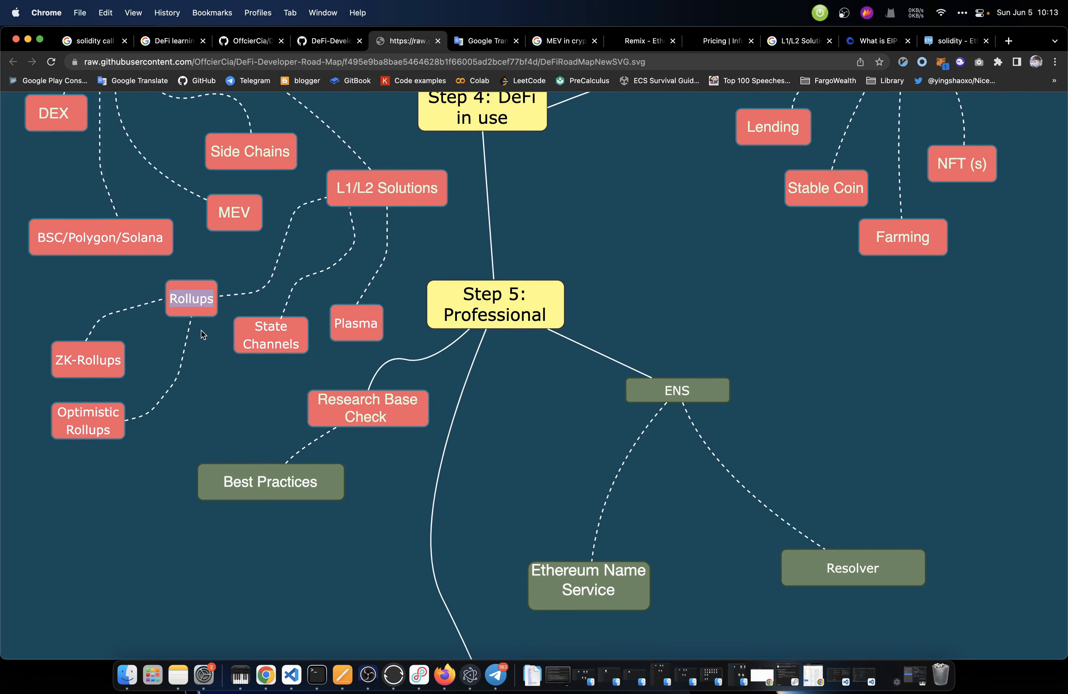
mouse_move(77, 354)
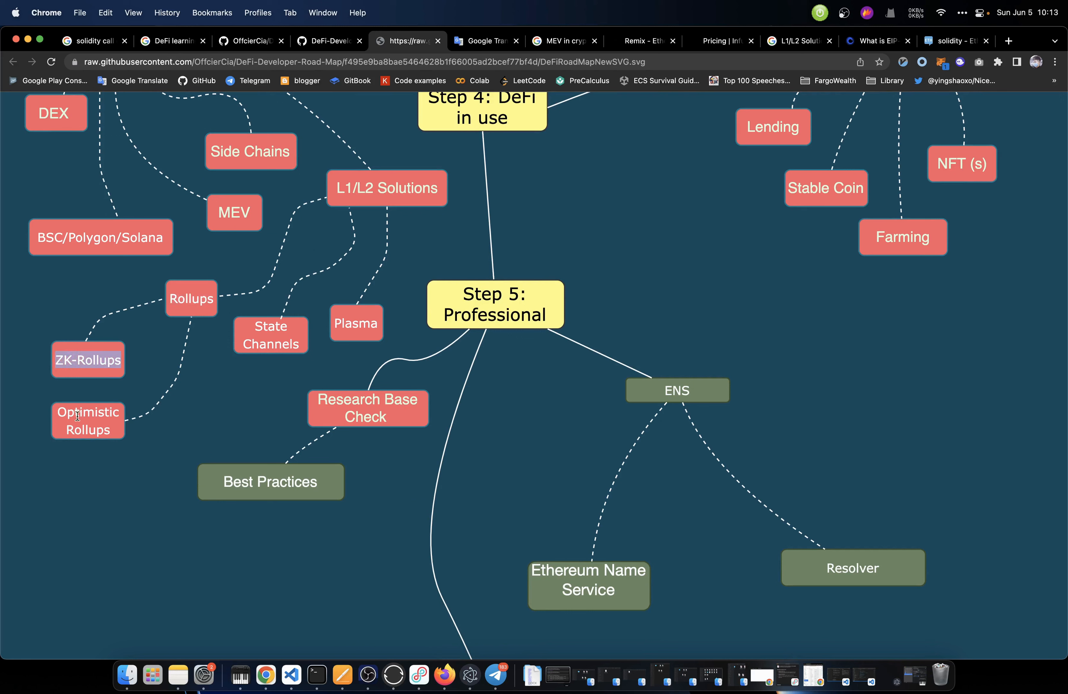
mouse_move(119, 429)
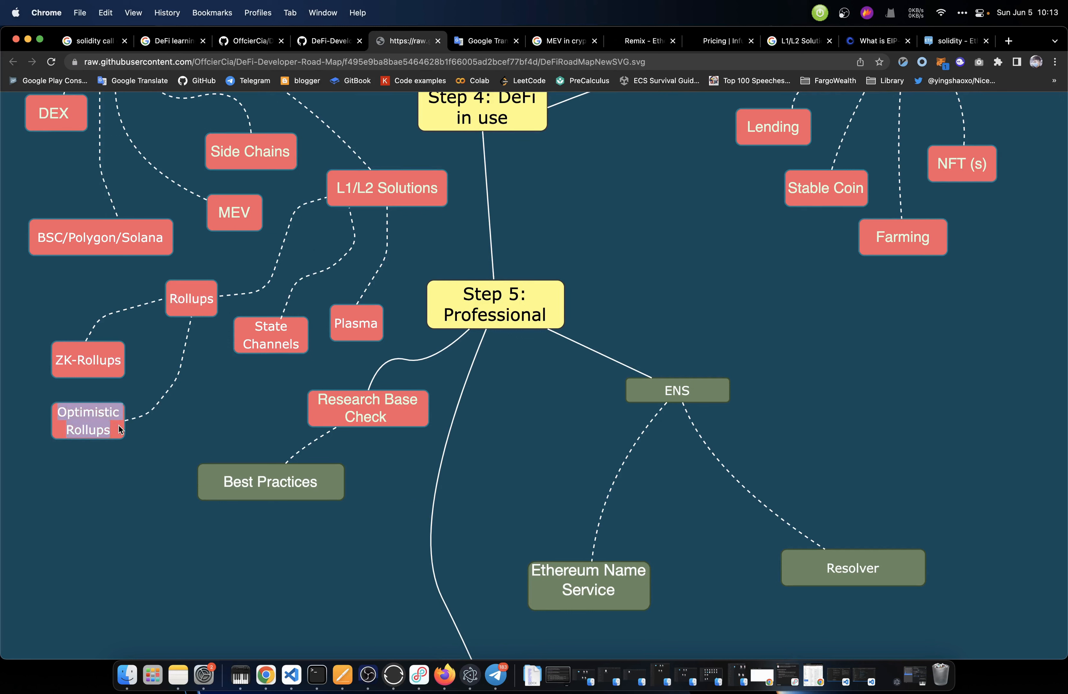
mouse_move(236, 394)
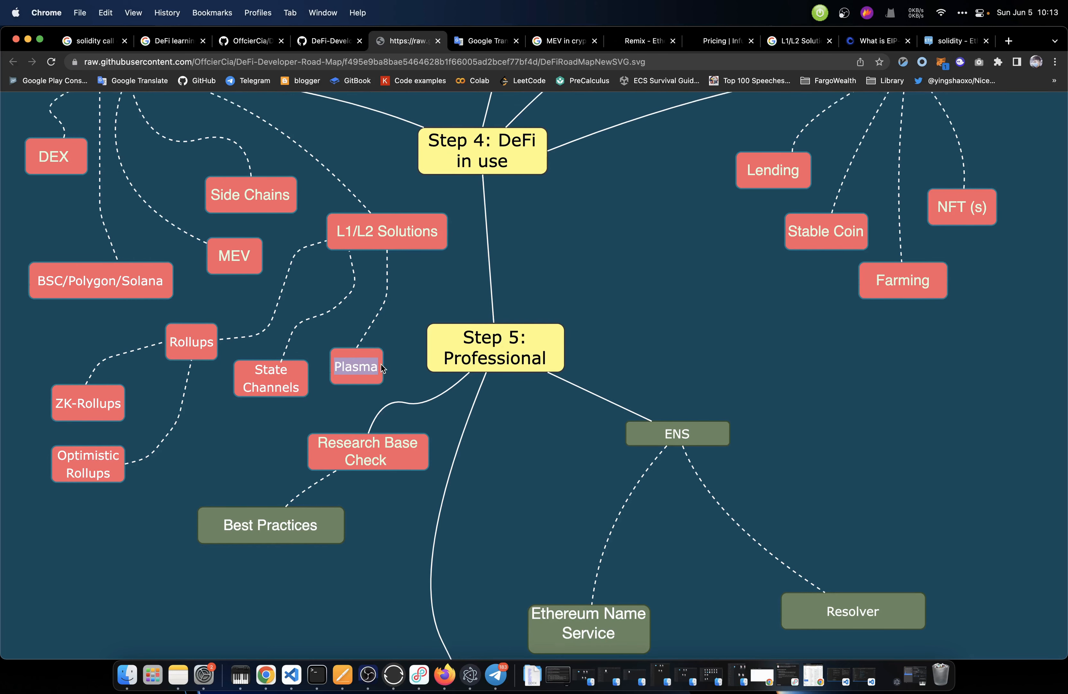
scroll(down, 3)
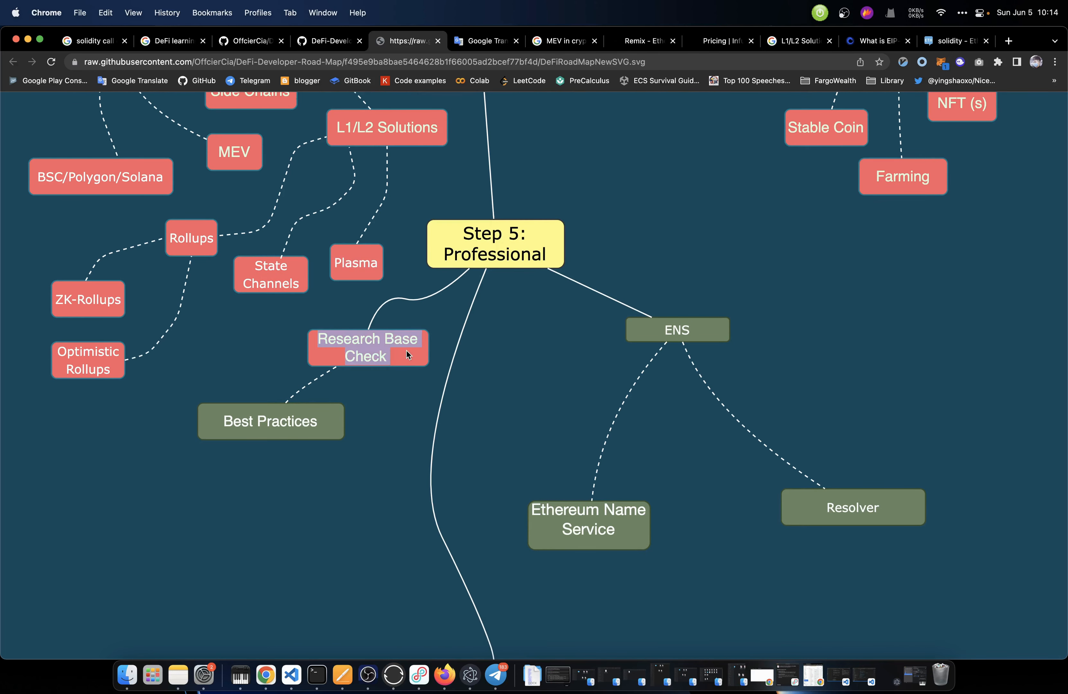
mouse_move(519, 164)
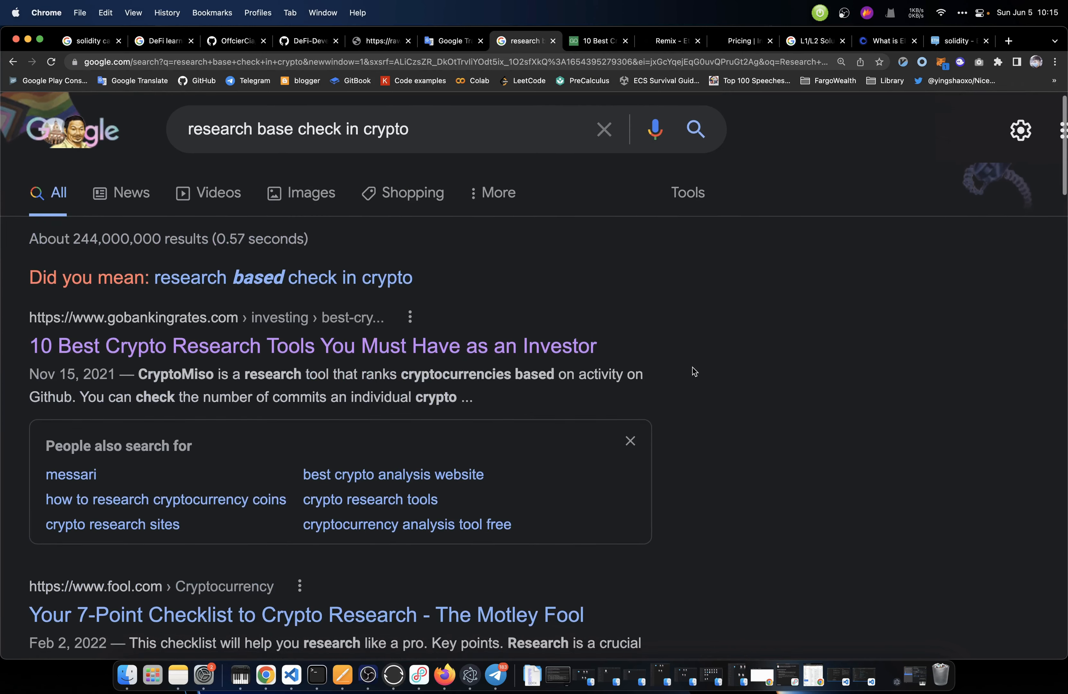
Look over the 'research base check in crypto' results, then return to the roadmap's closing message
scroll(down, 3)
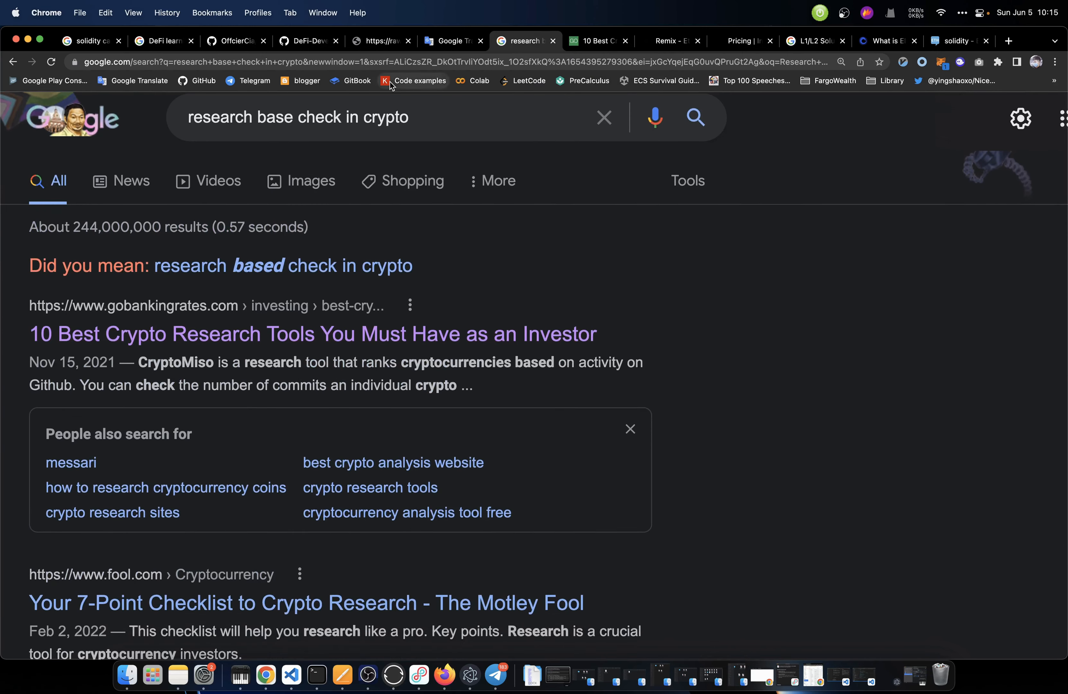
click(380, 41)
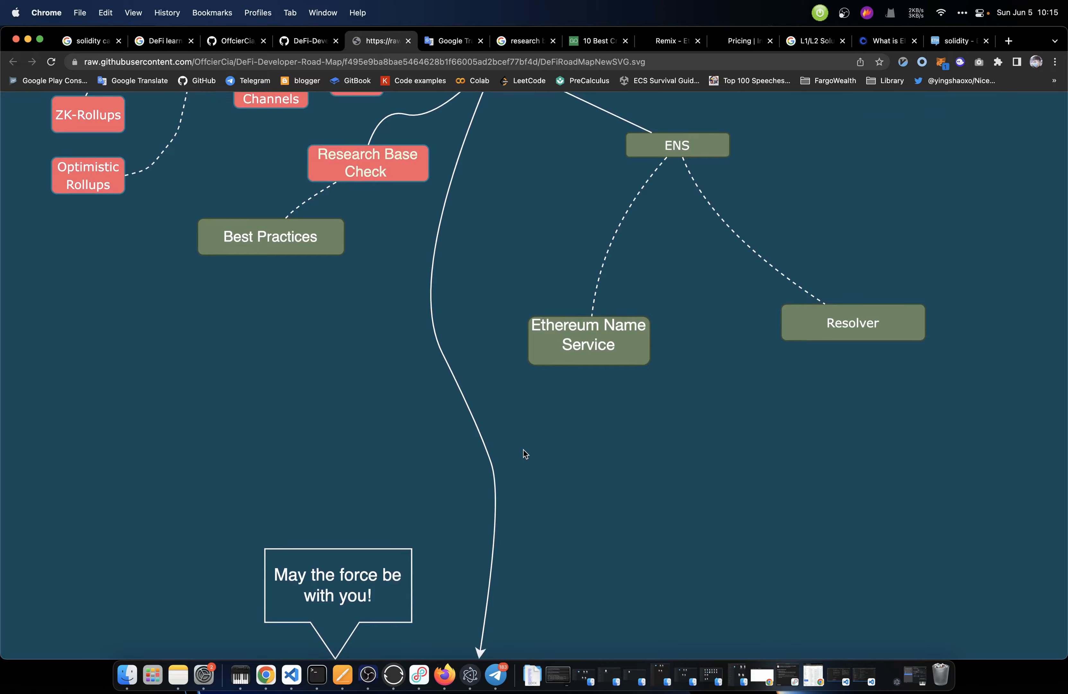
scroll(up, 3)
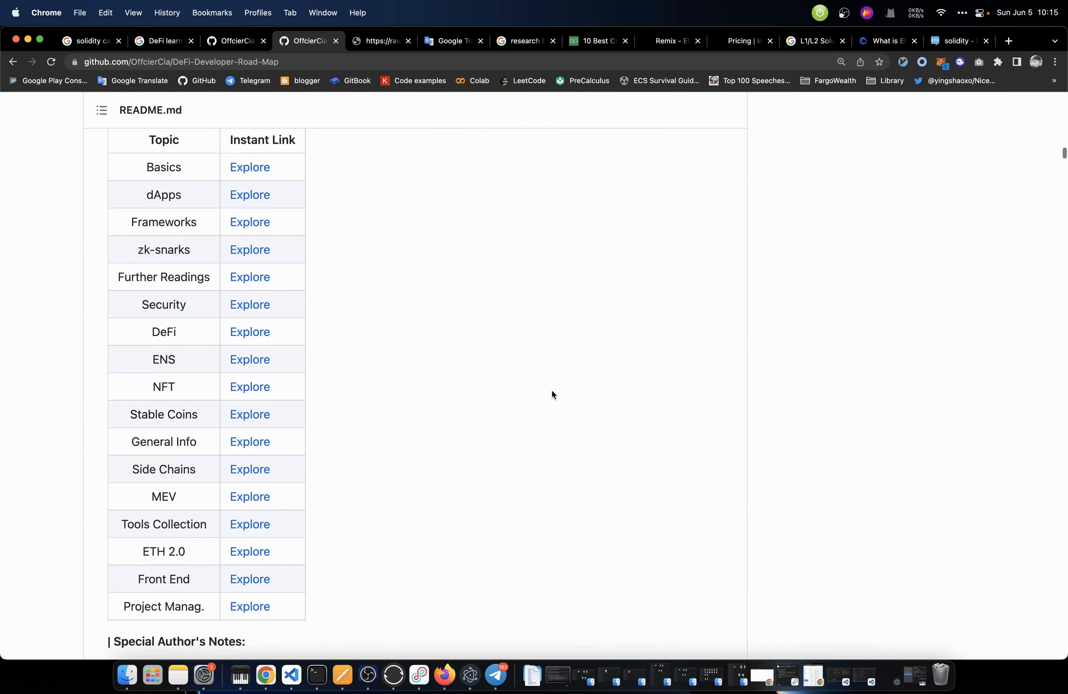
Skim the DeFi-Developer-Road-Map README's topic table, notes and embedded roadmap, ending at the top
scroll(down, 3)
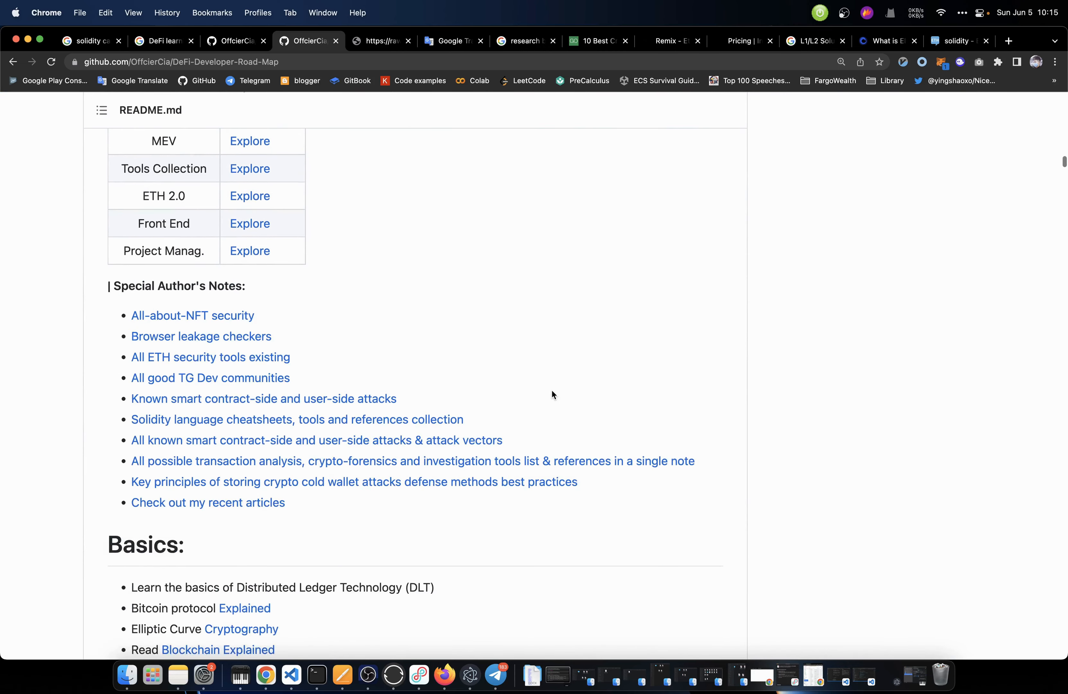
scroll(down, 3)
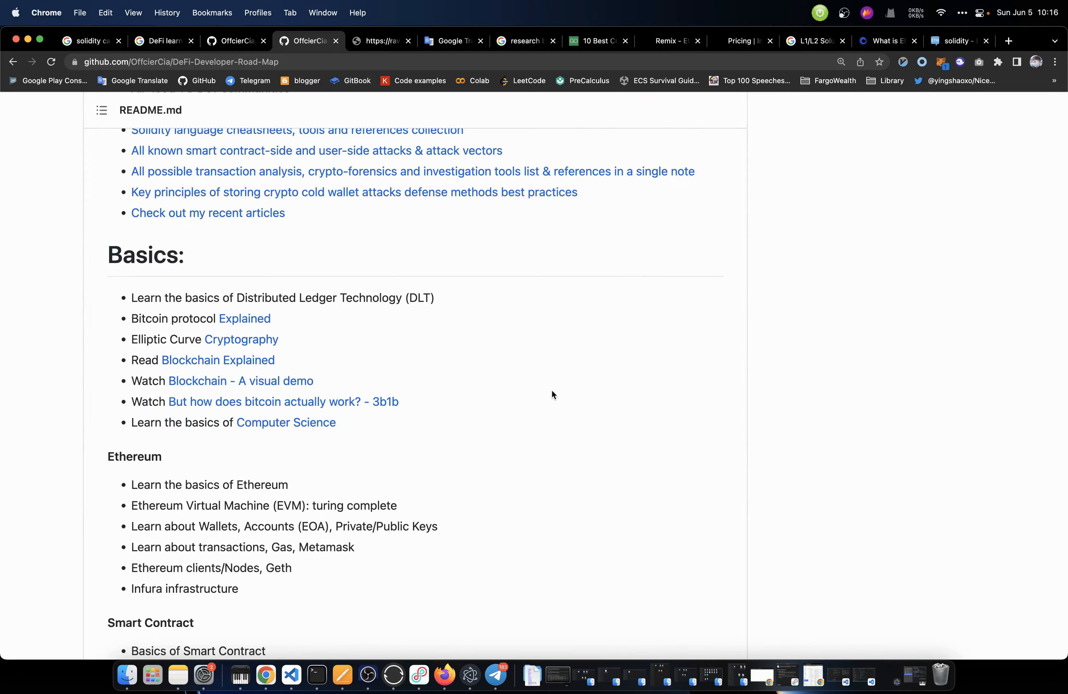
scroll(down, 3)
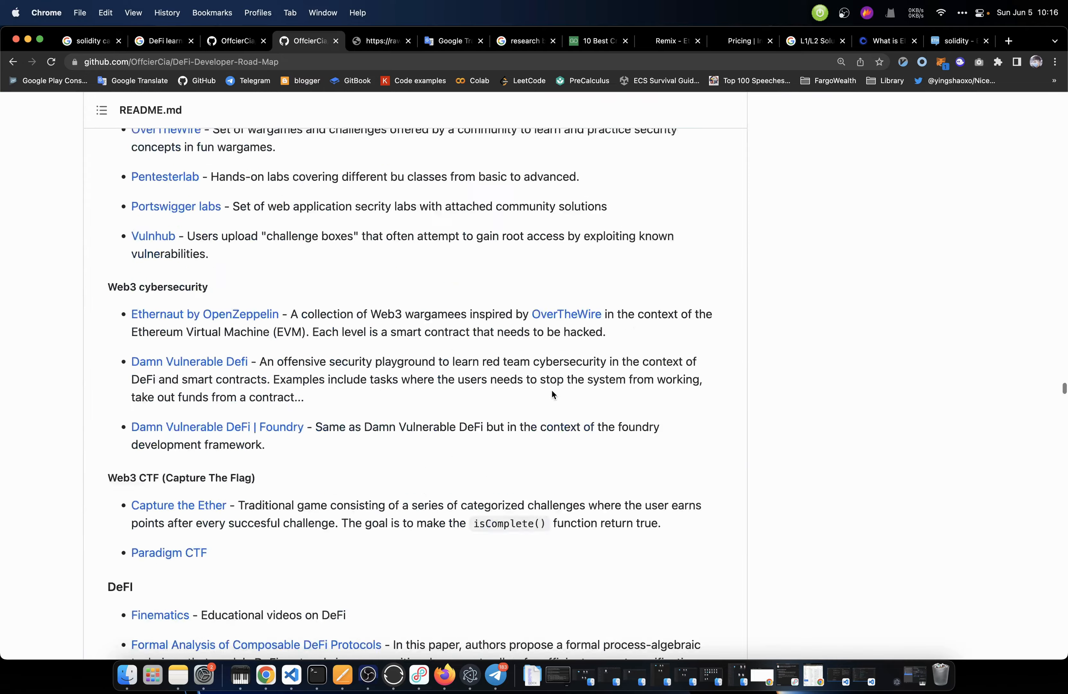
scroll(up, 3)
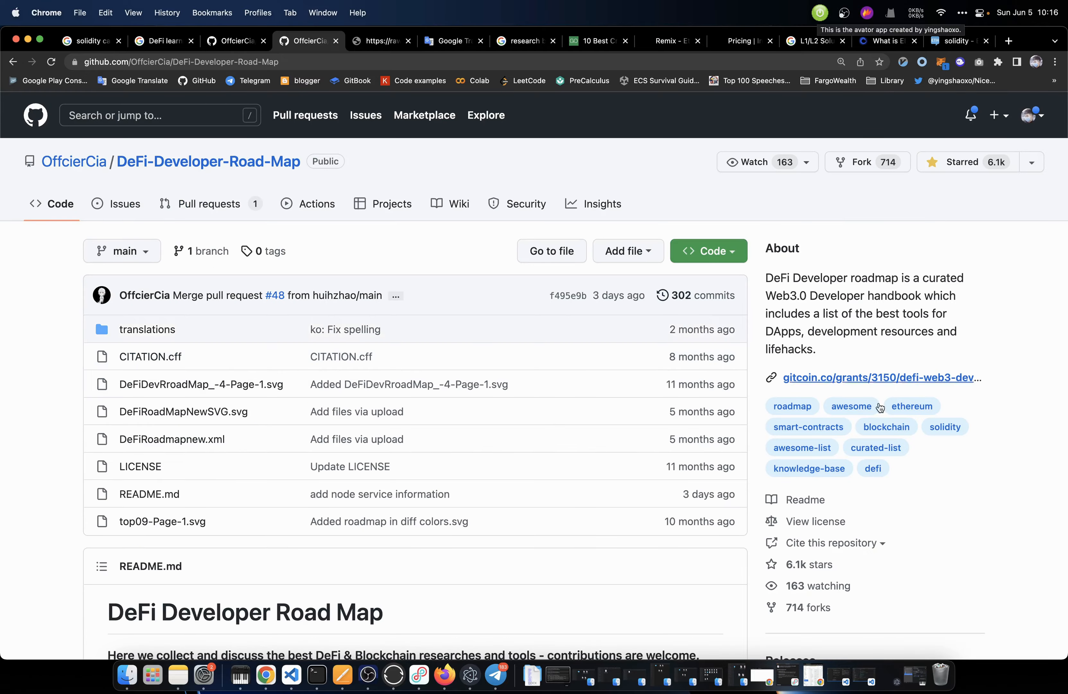
scroll(down, 3)
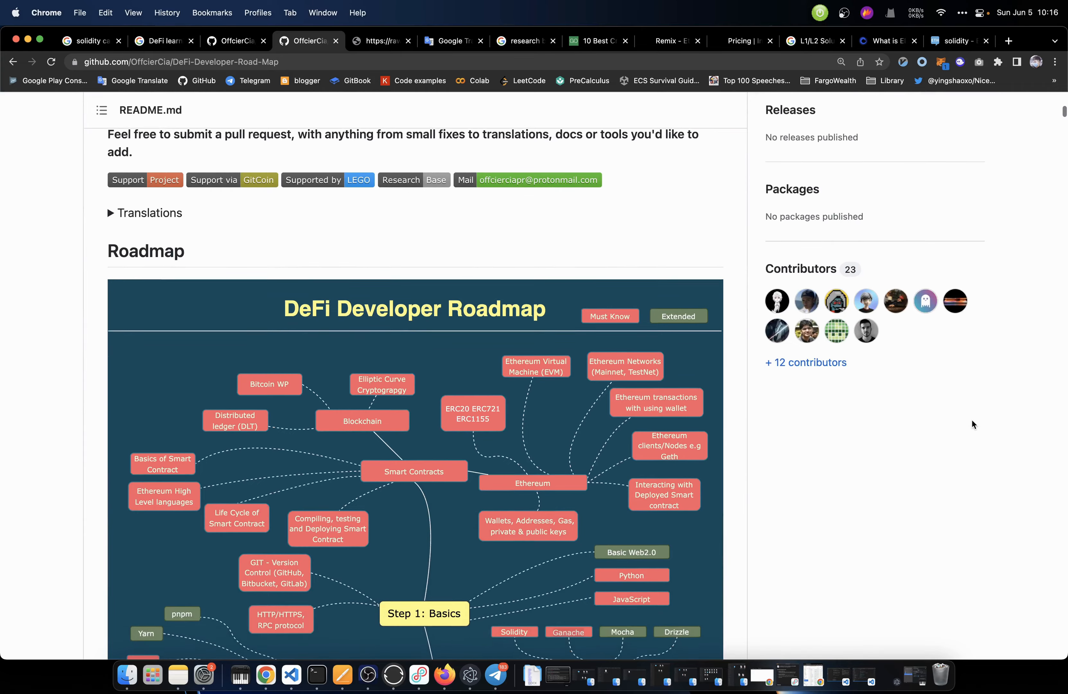
scroll(down, 3)
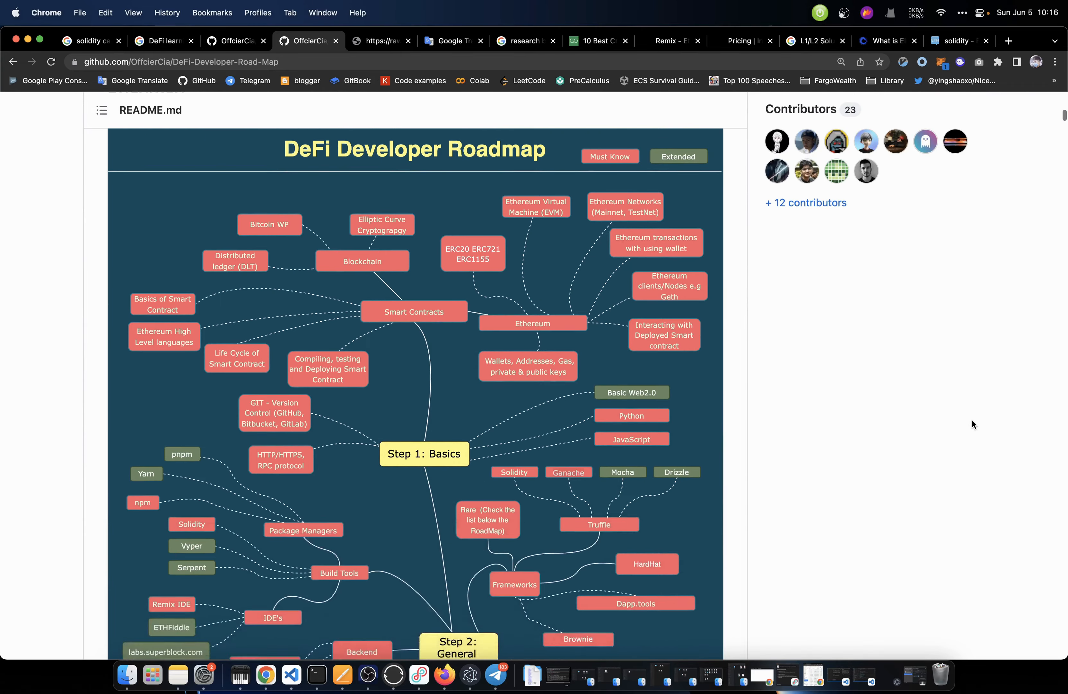
scroll(down, 3)
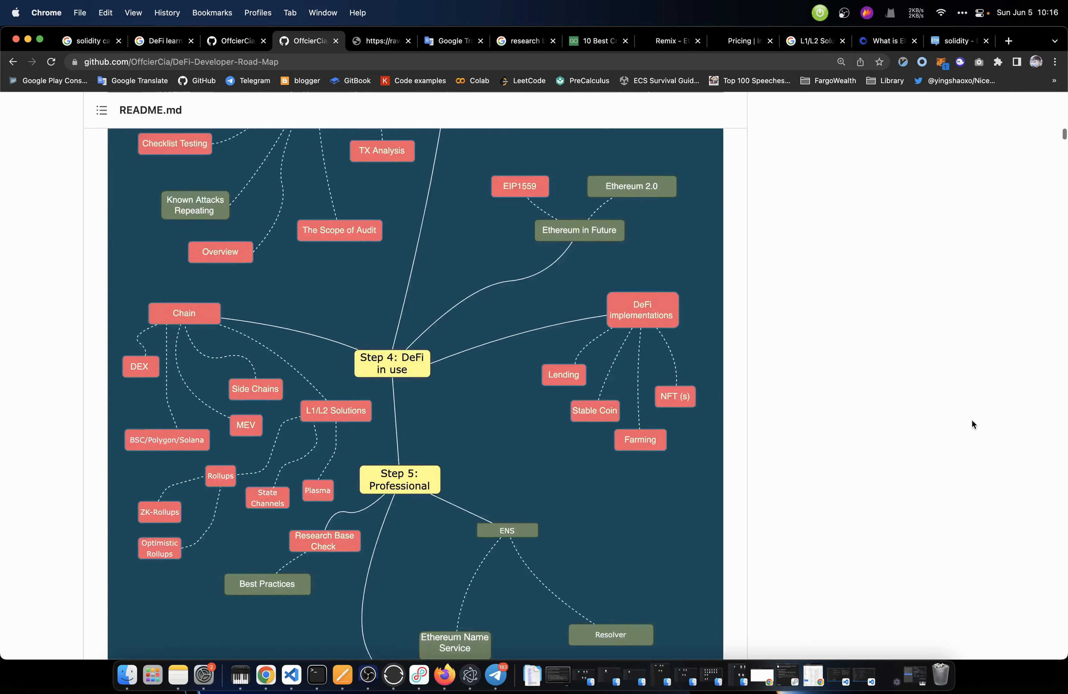
scroll(up, 3)
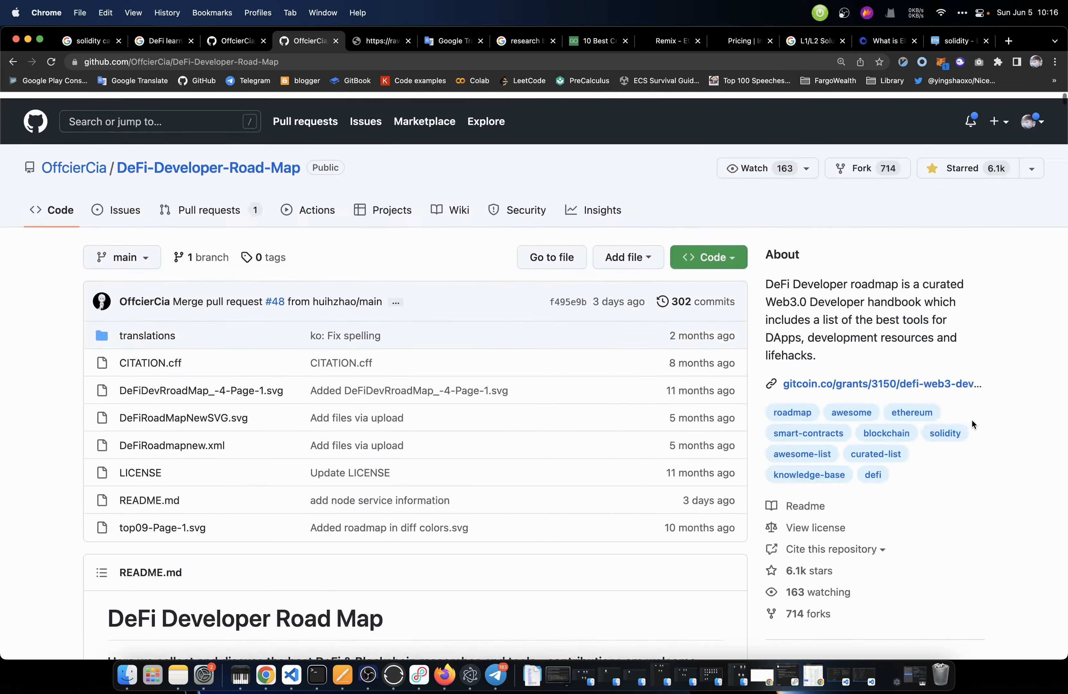